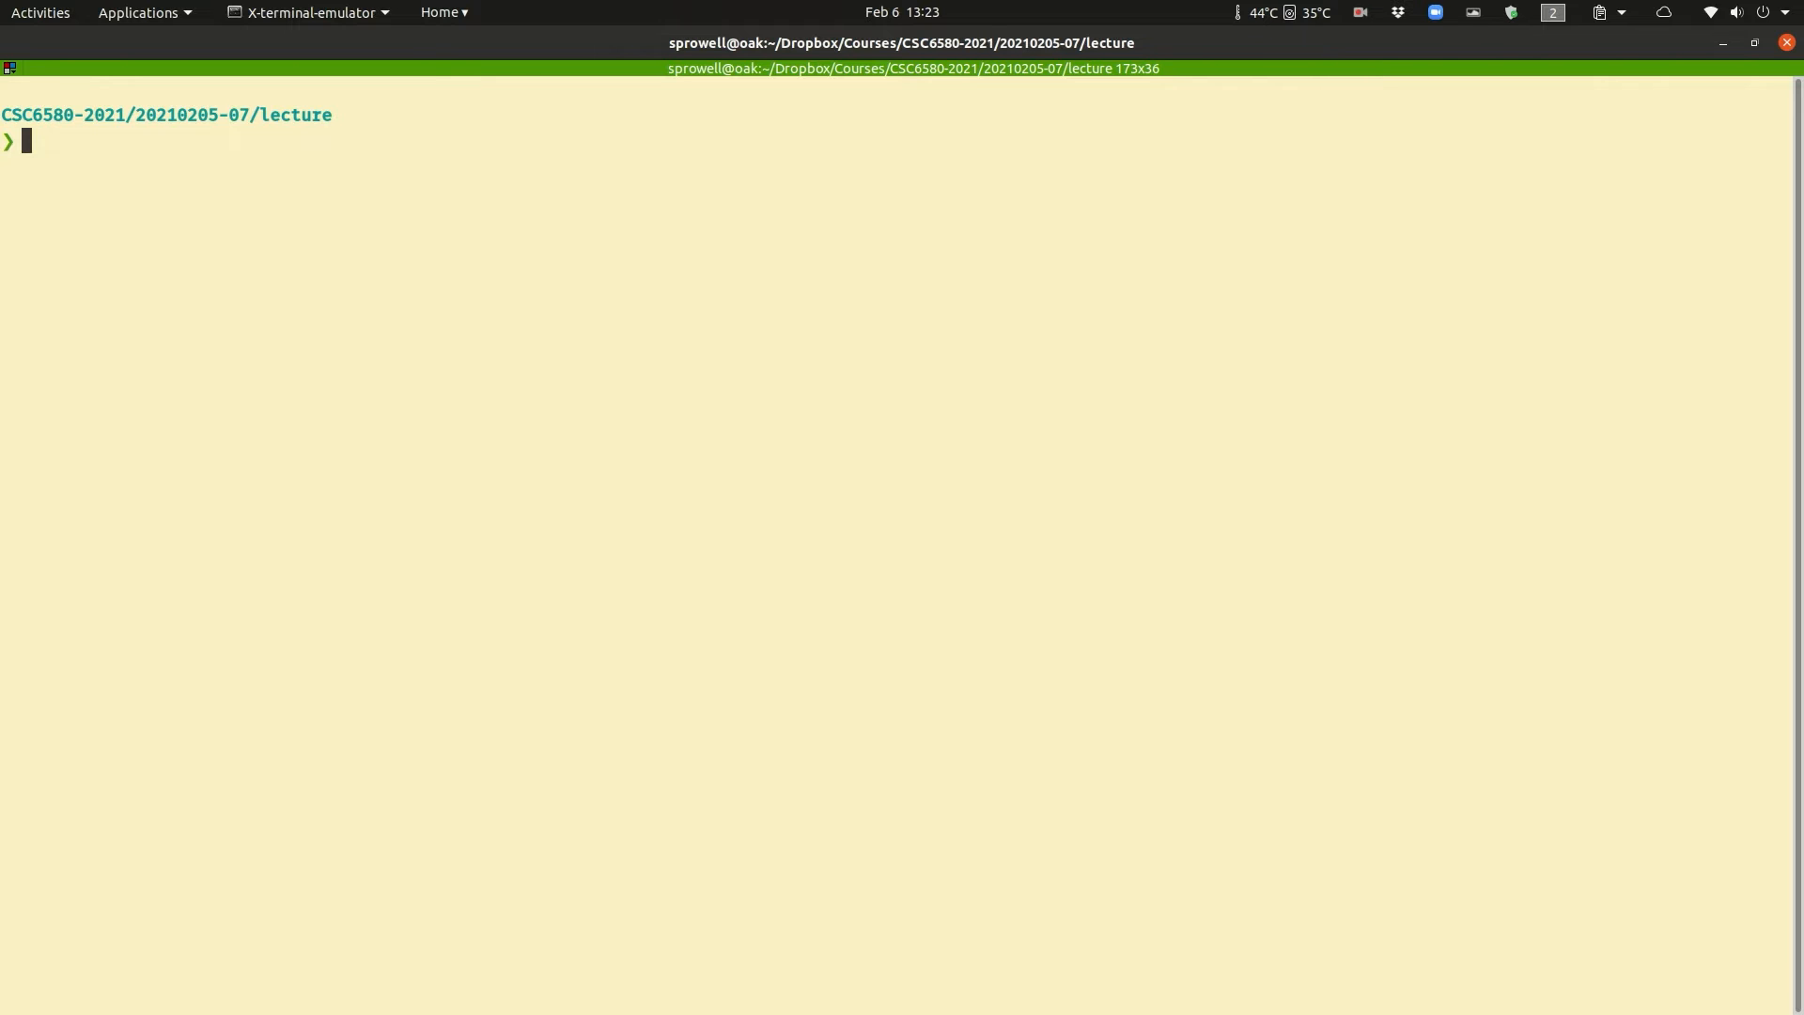
- Run 'sudo apt install ddd' in the terminal
text(sudo apt ins)
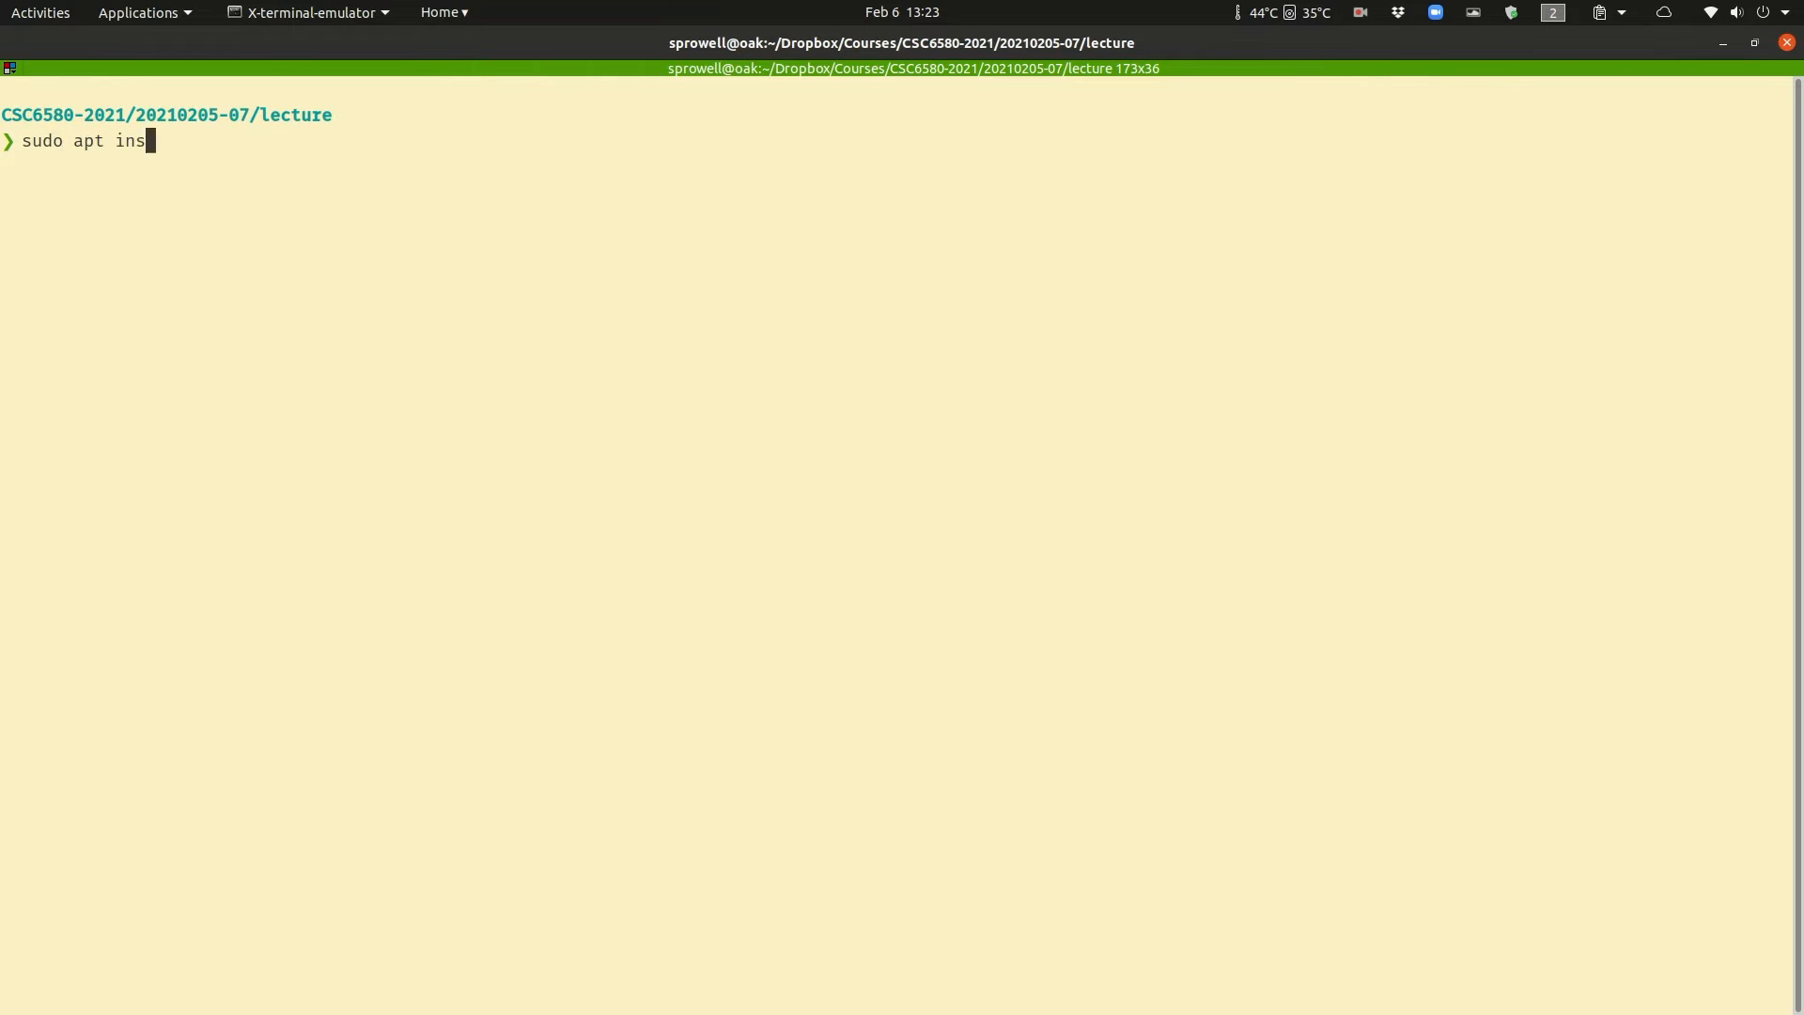
text(tall ddd)
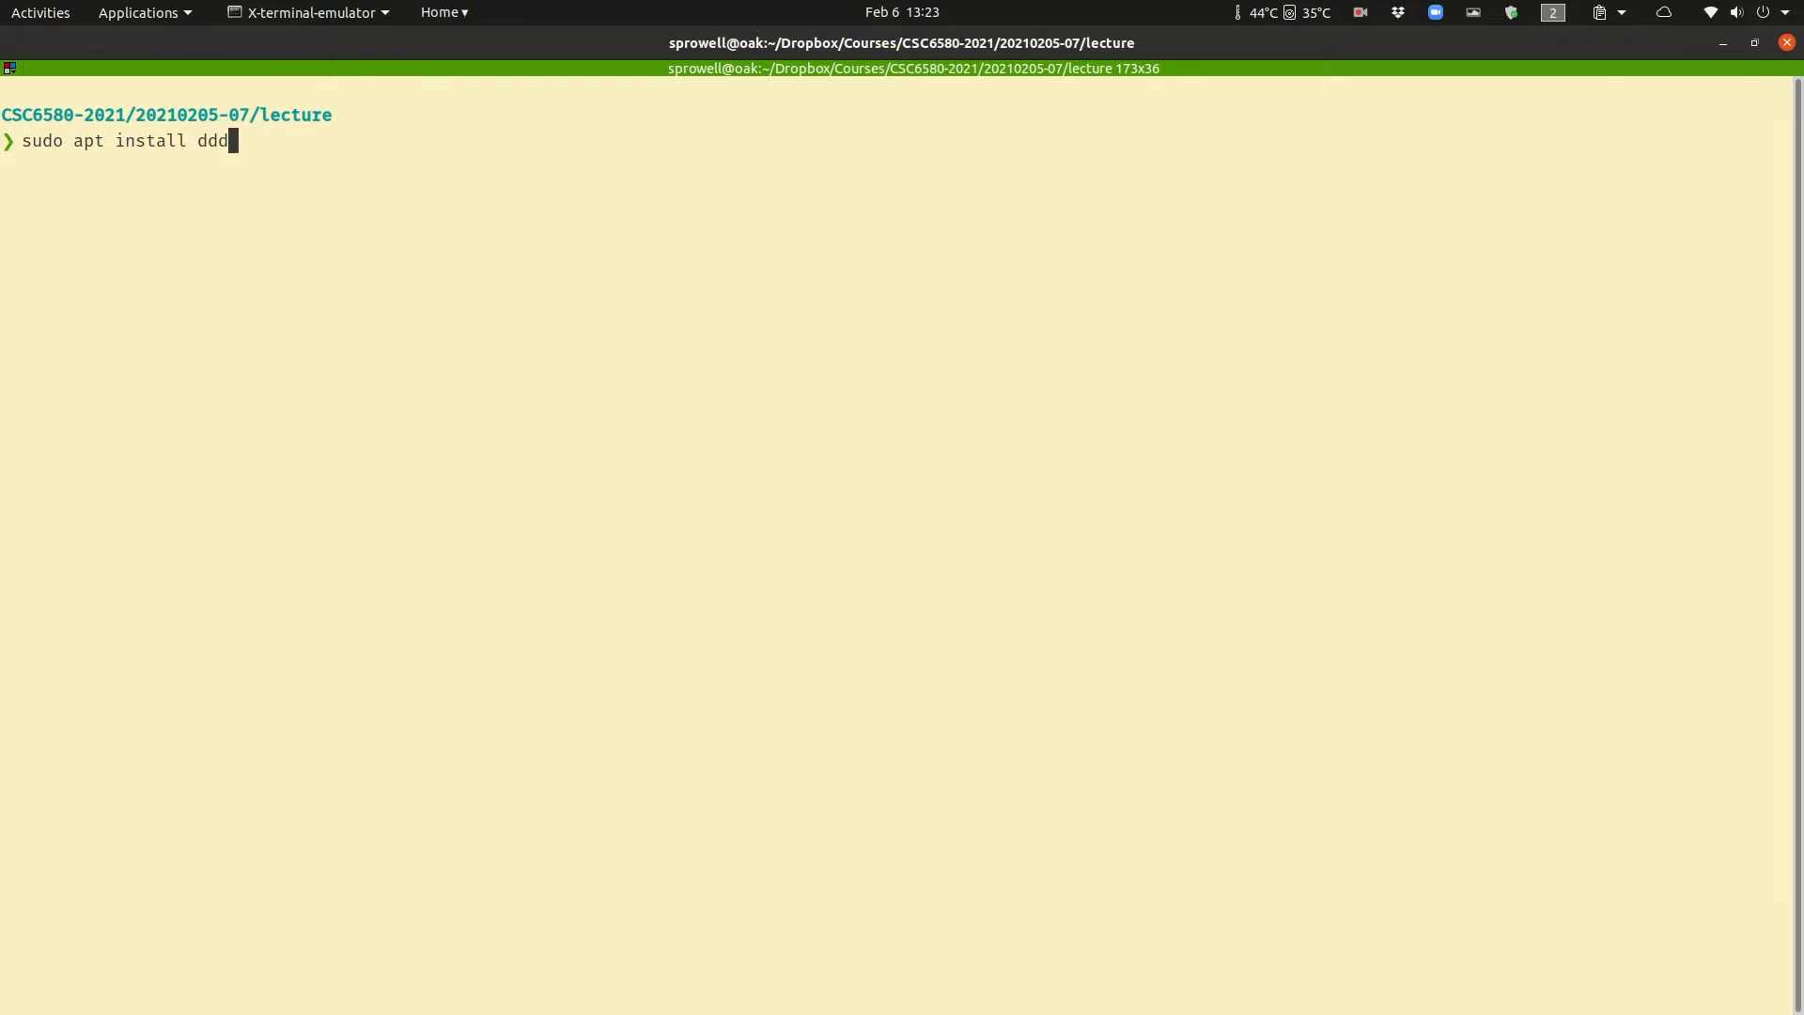
key(Return)
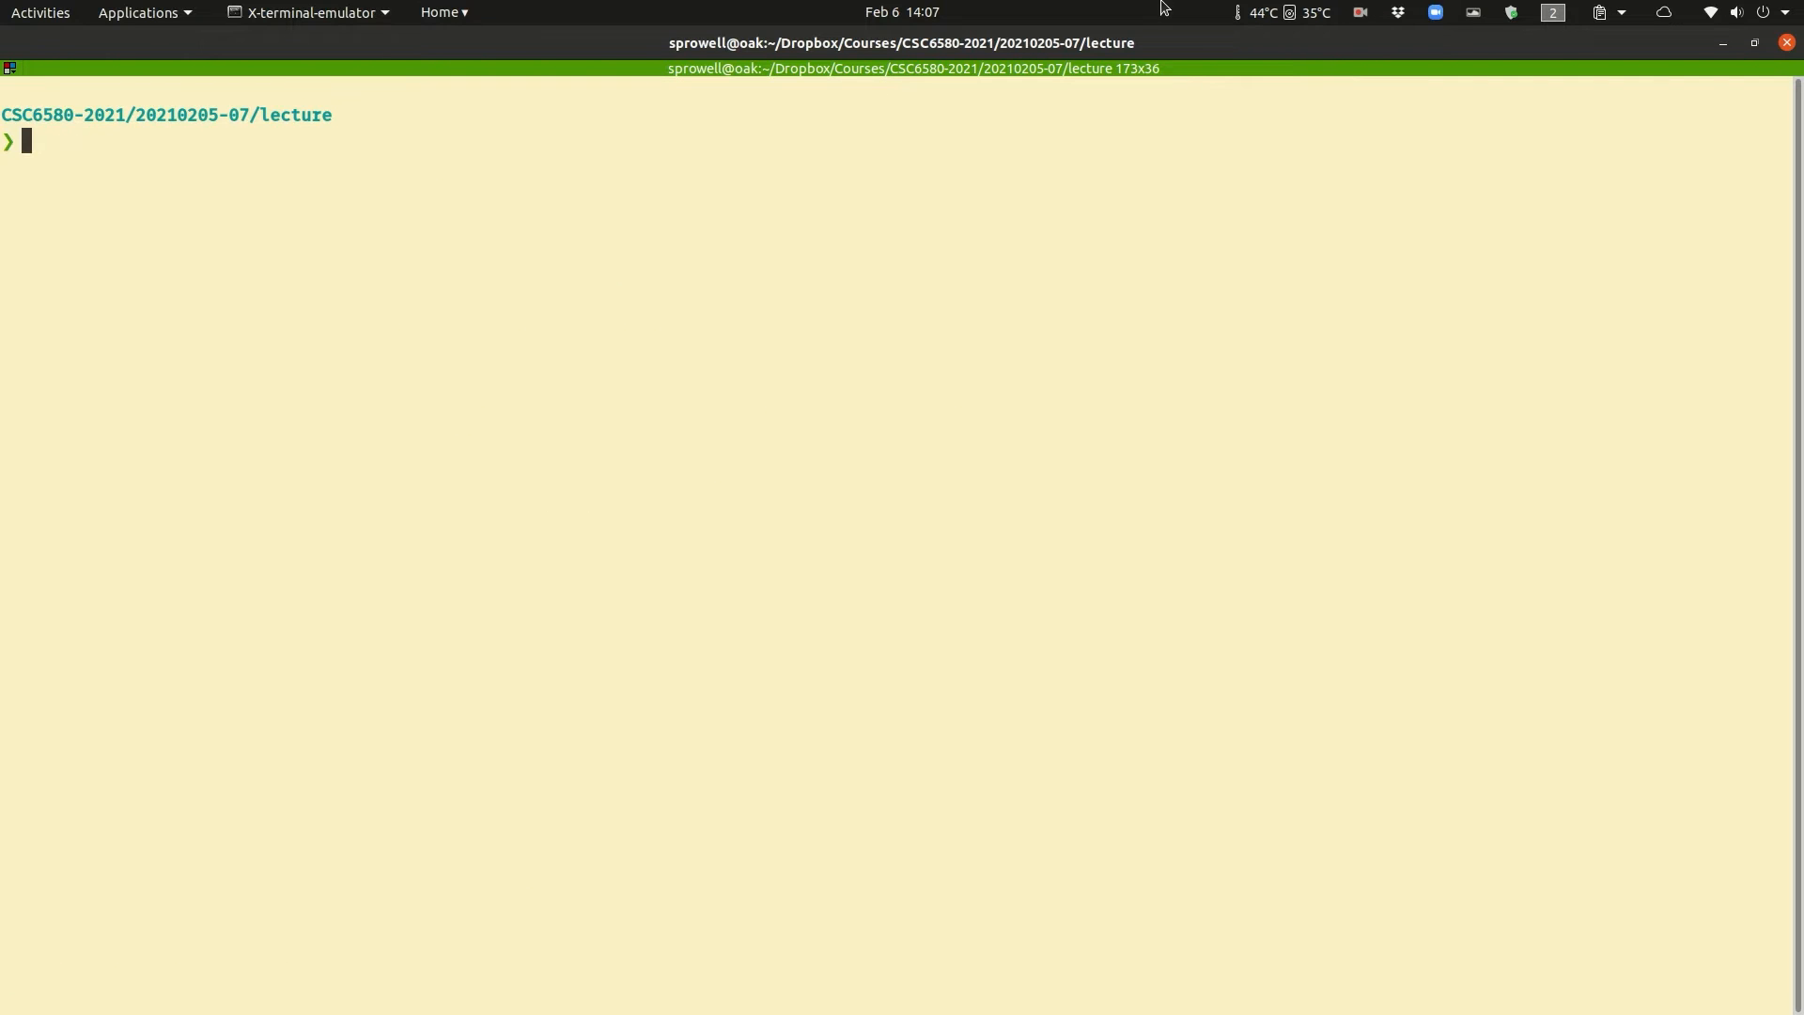
- Launch ddd from the terminal and close the Tip of the Day and DDD Help windows
click(40, 12)
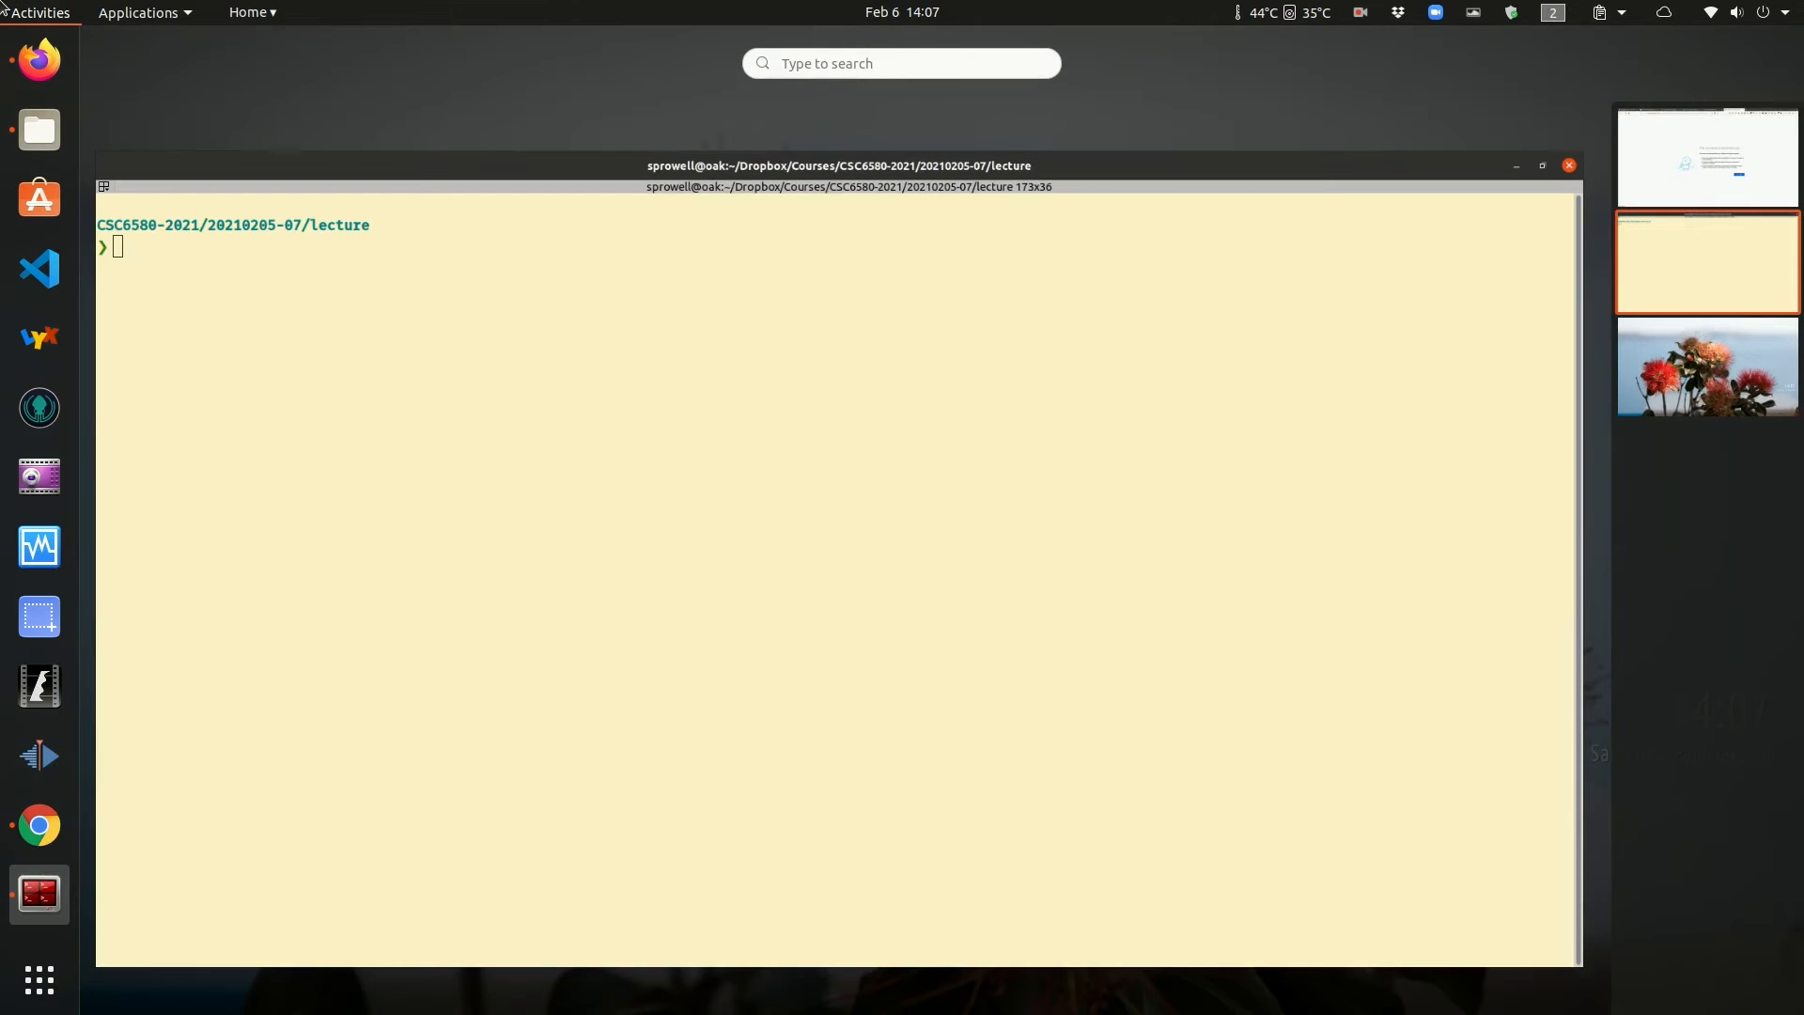
text(ddd)
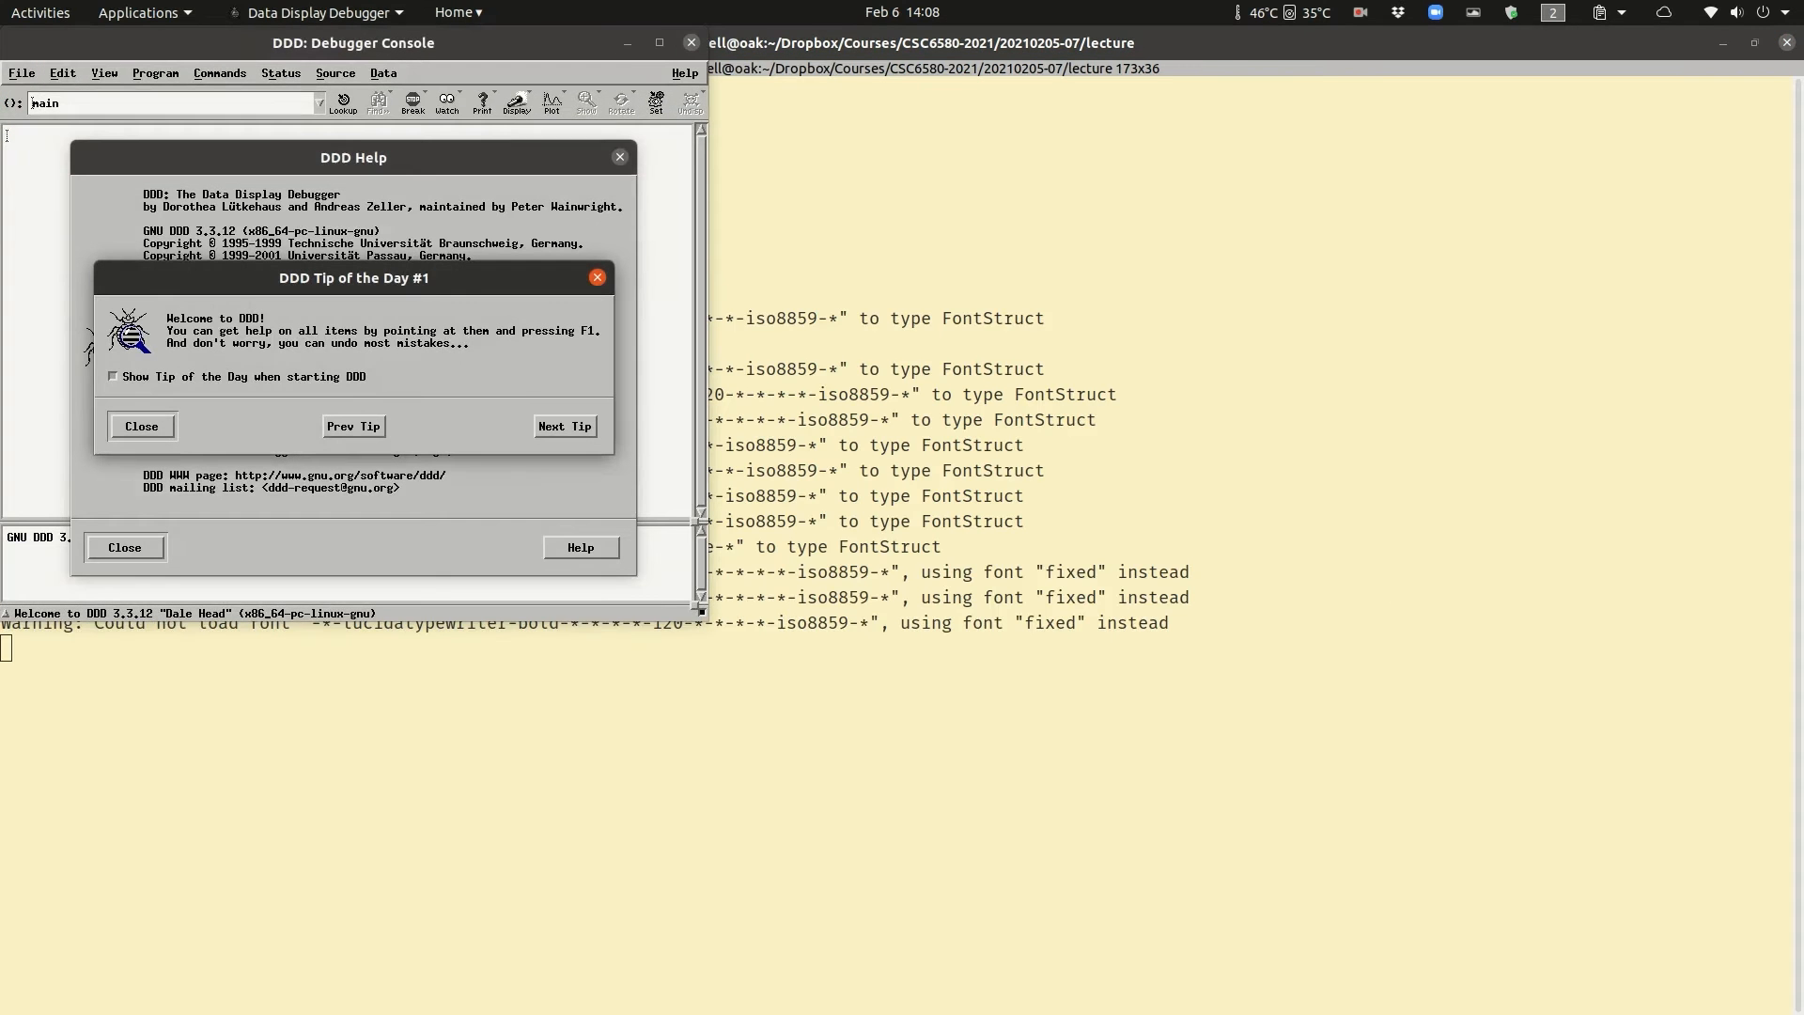
click(140, 425)
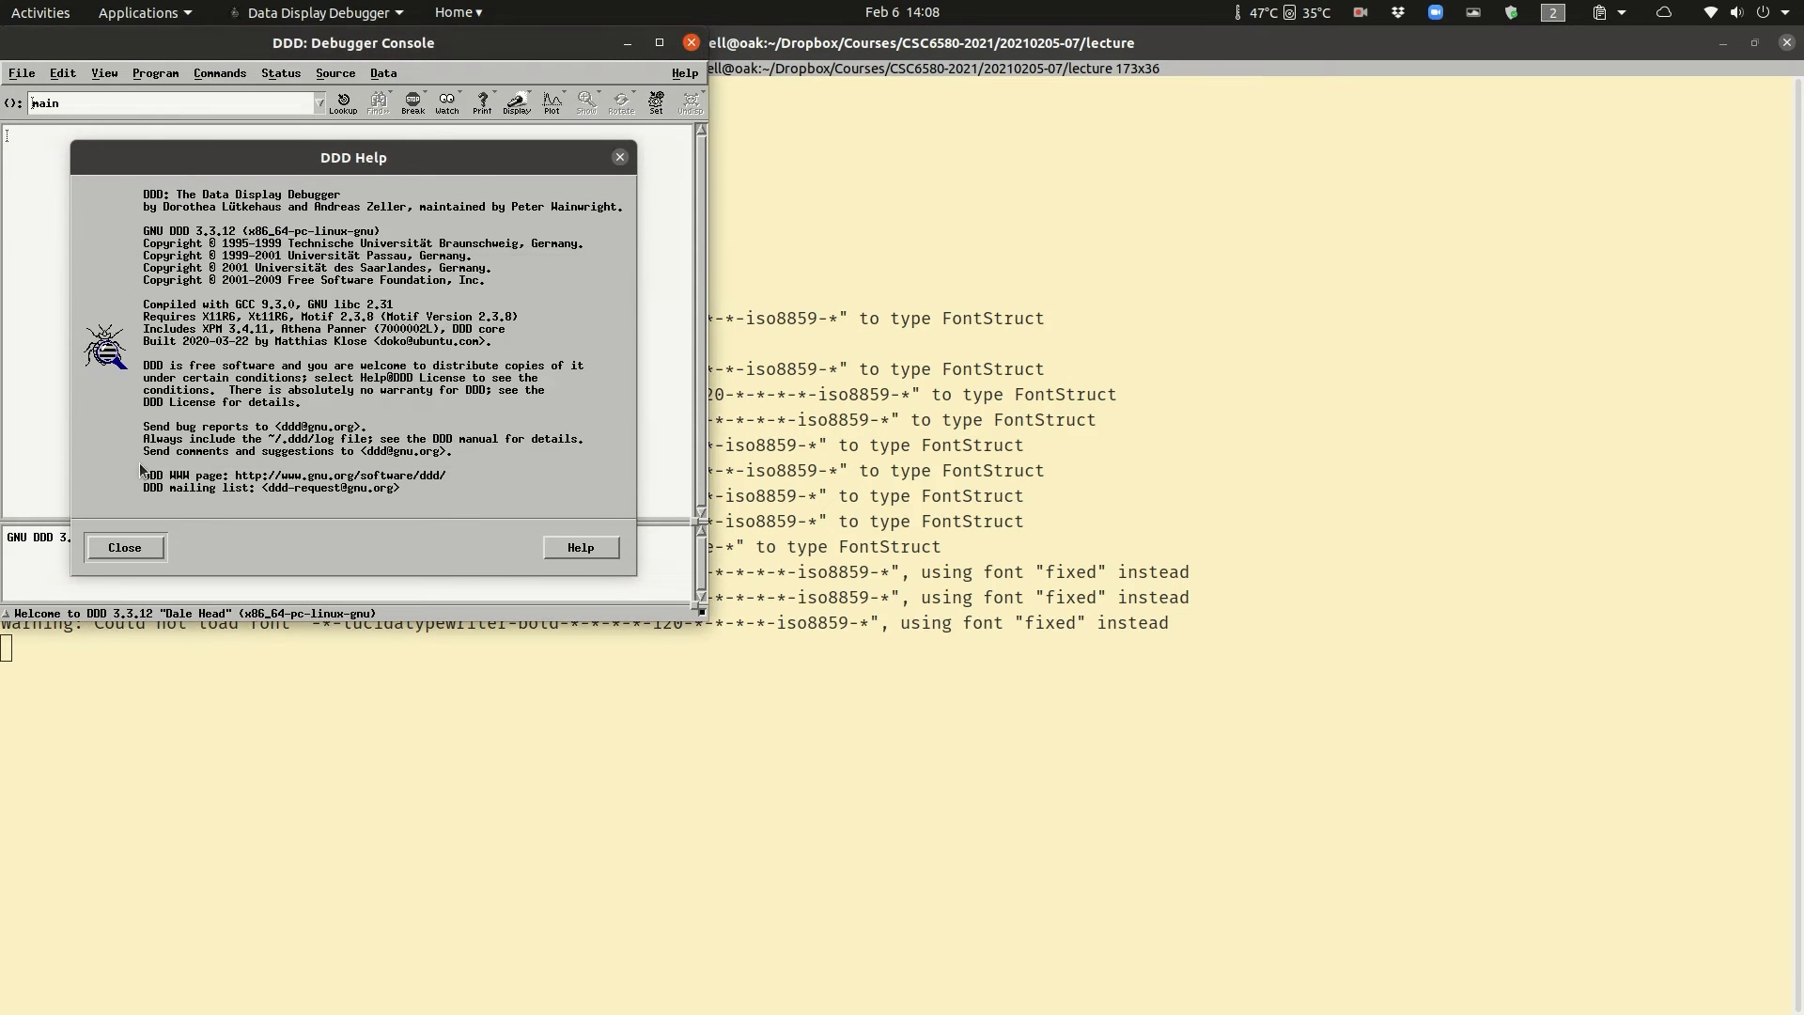
click(124, 546)
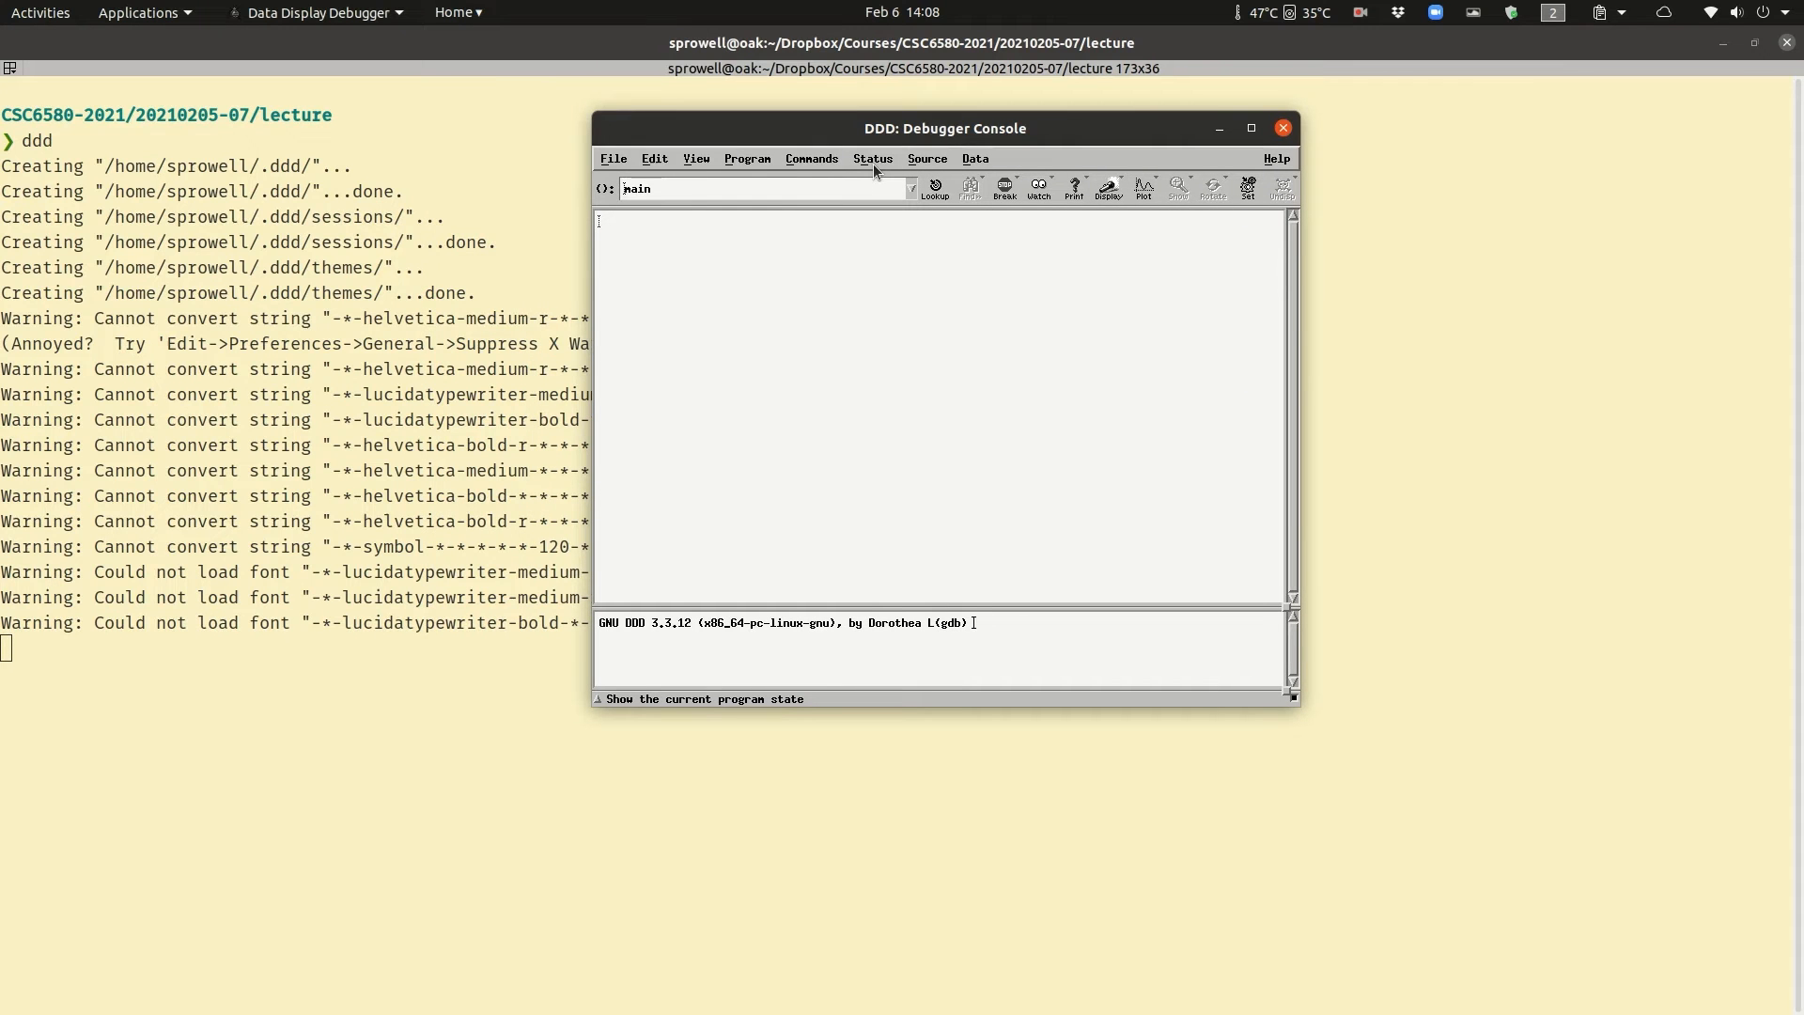
mouse_move(1073, 403)
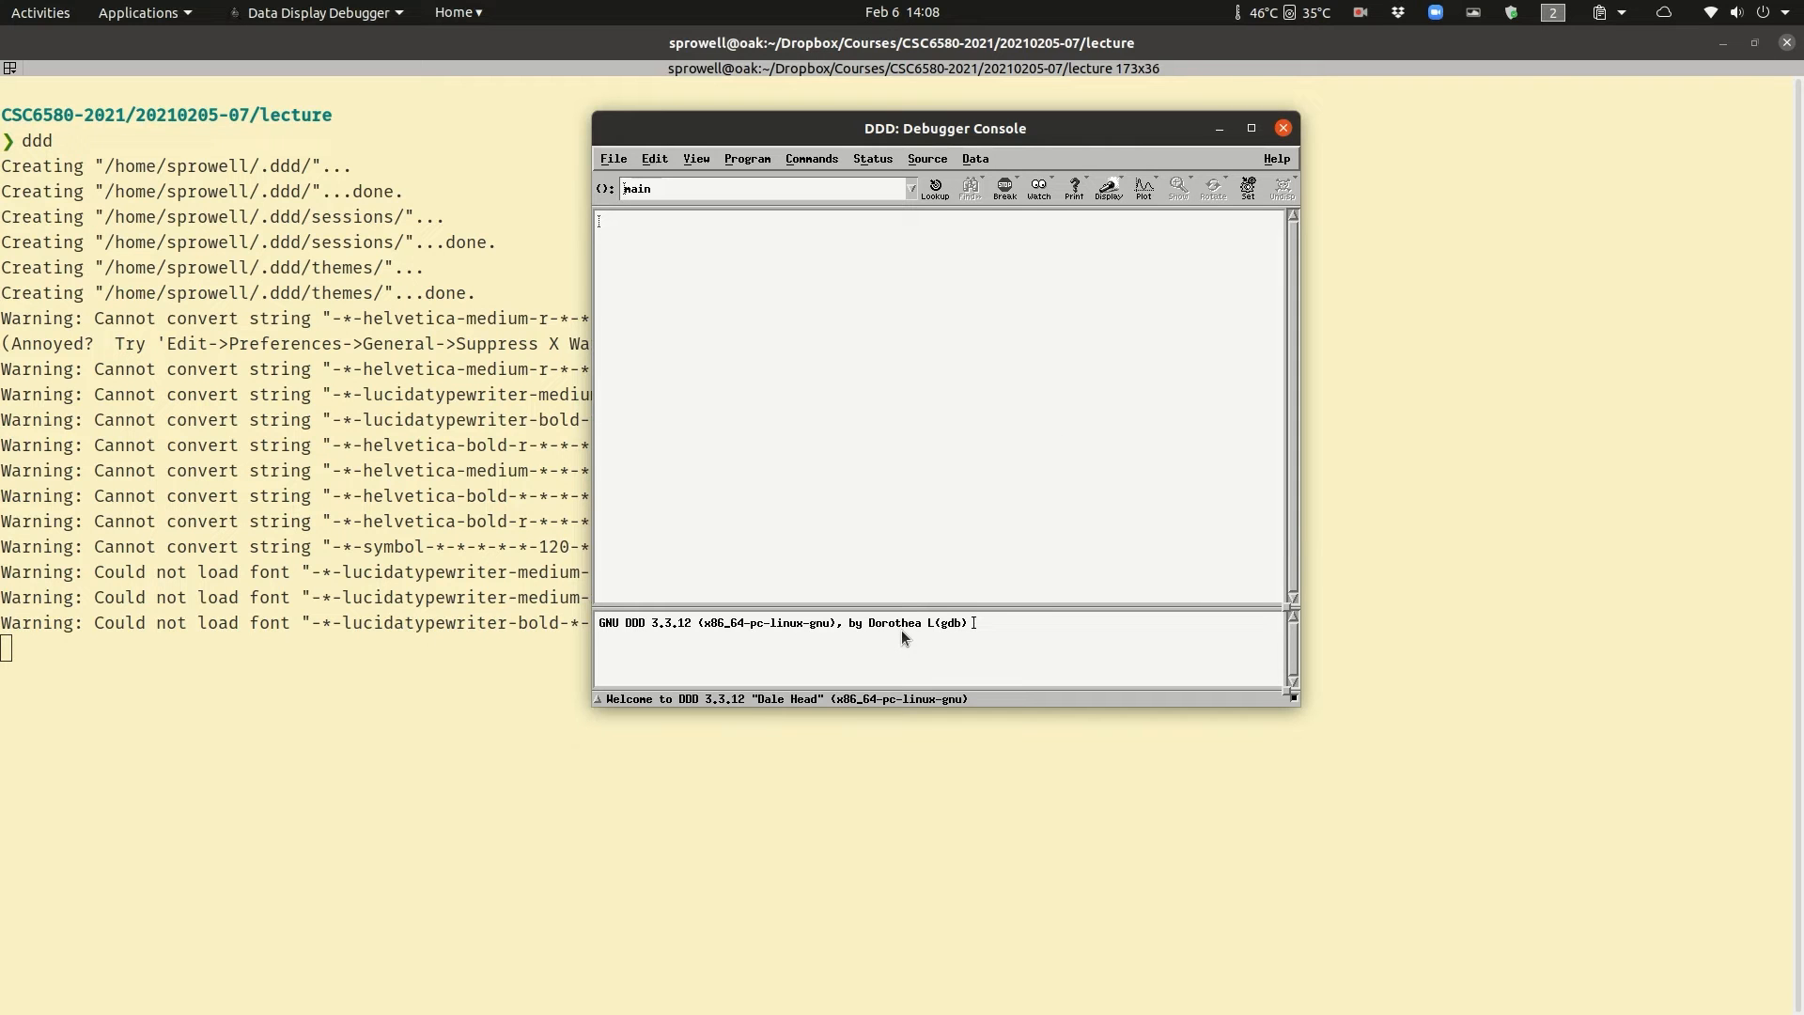
mouse_move(656, 231)
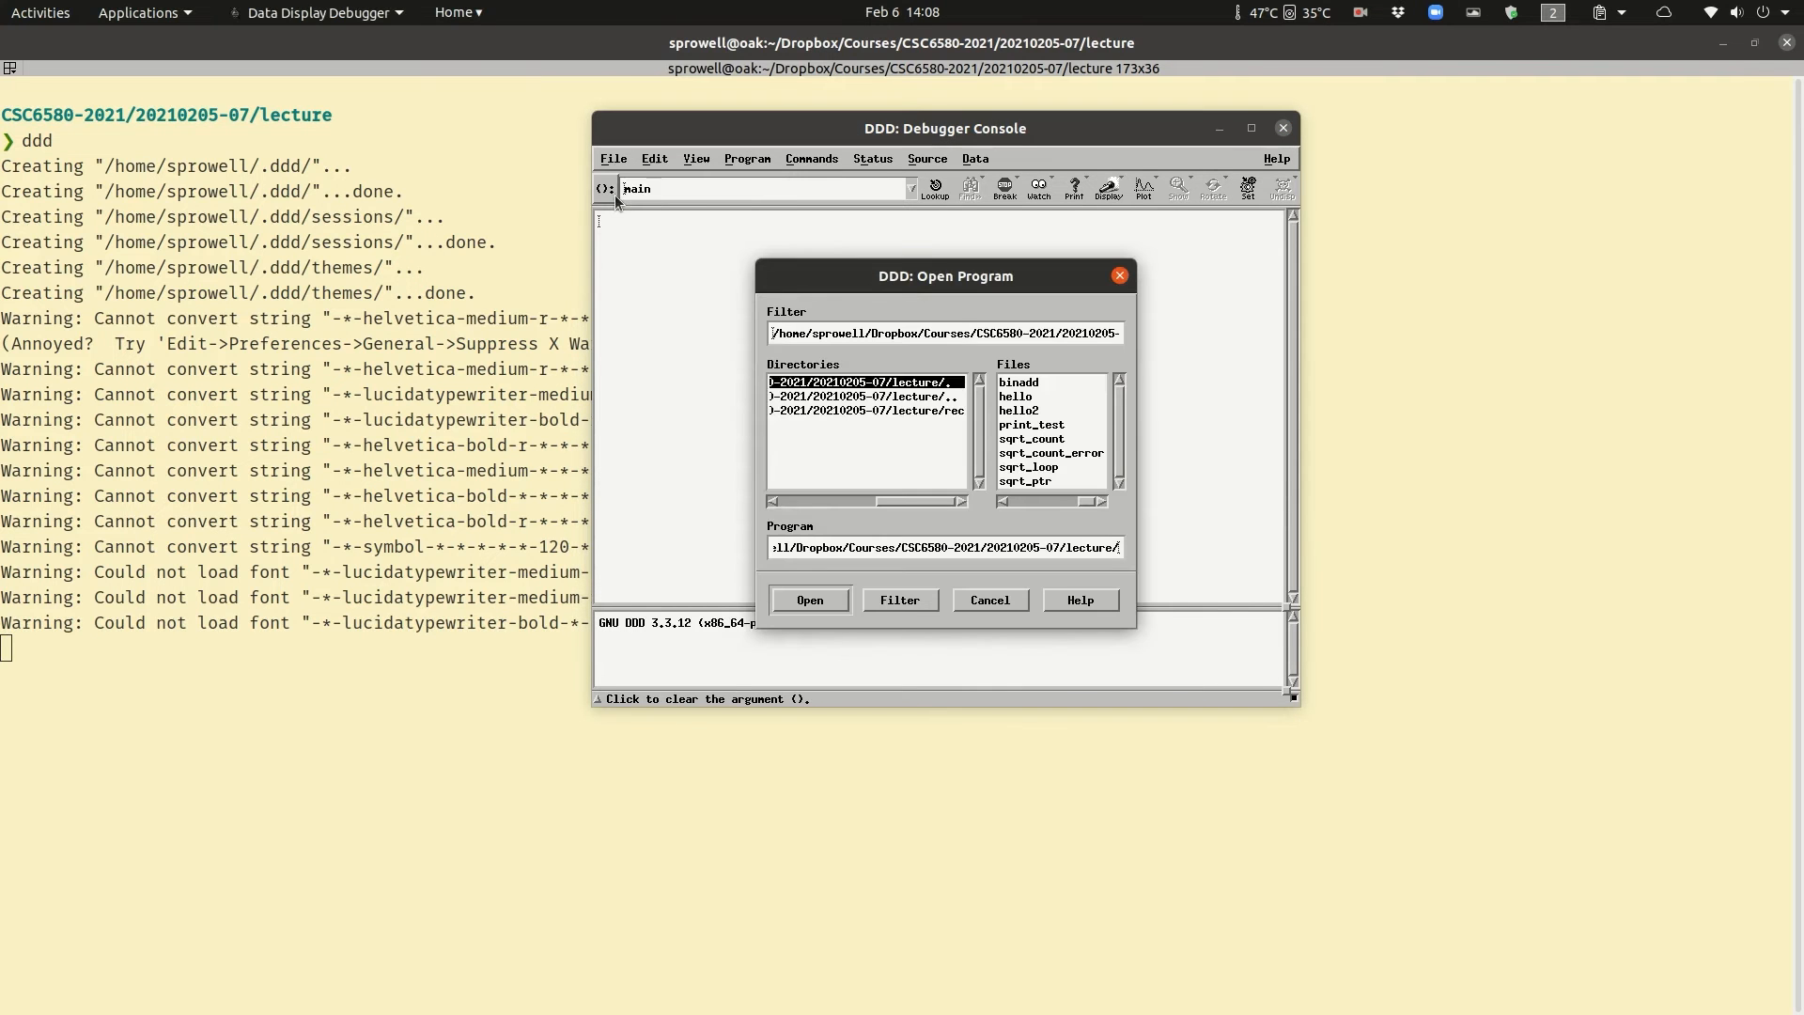
- Open the binadd program from the Files list
click(1019, 383)
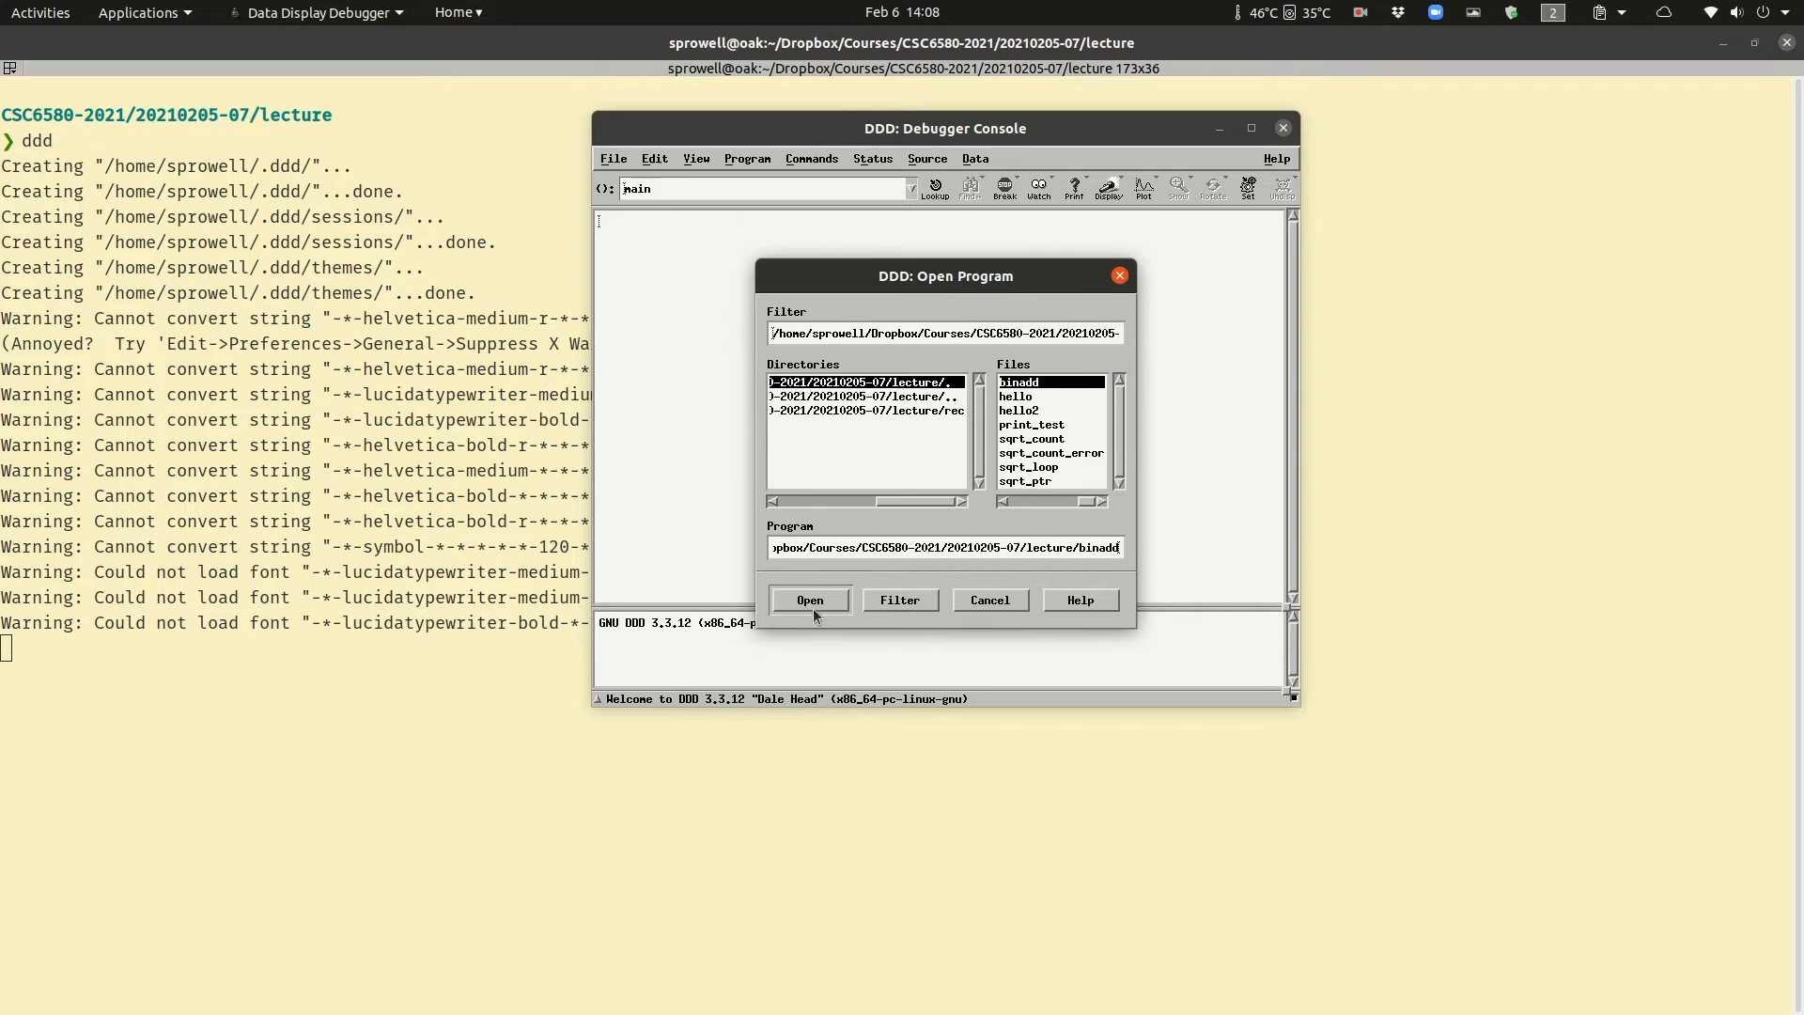
click(810, 599)
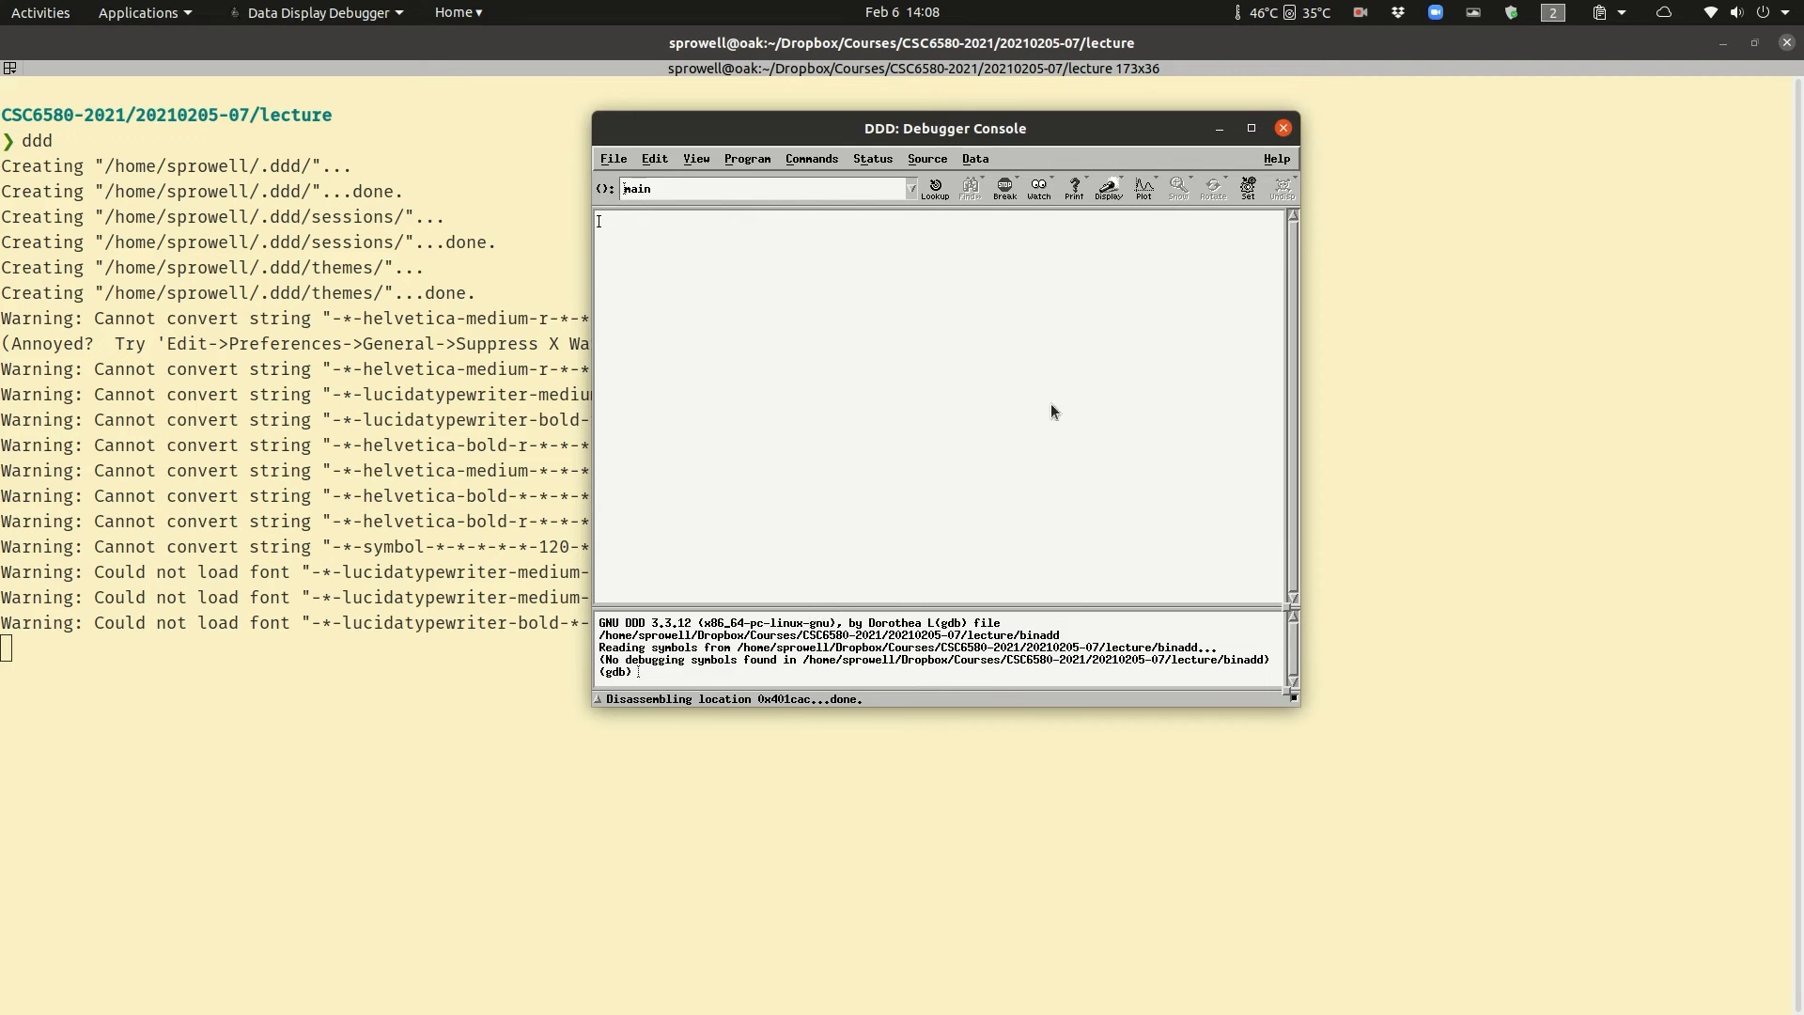
mouse_move(1285, 606)
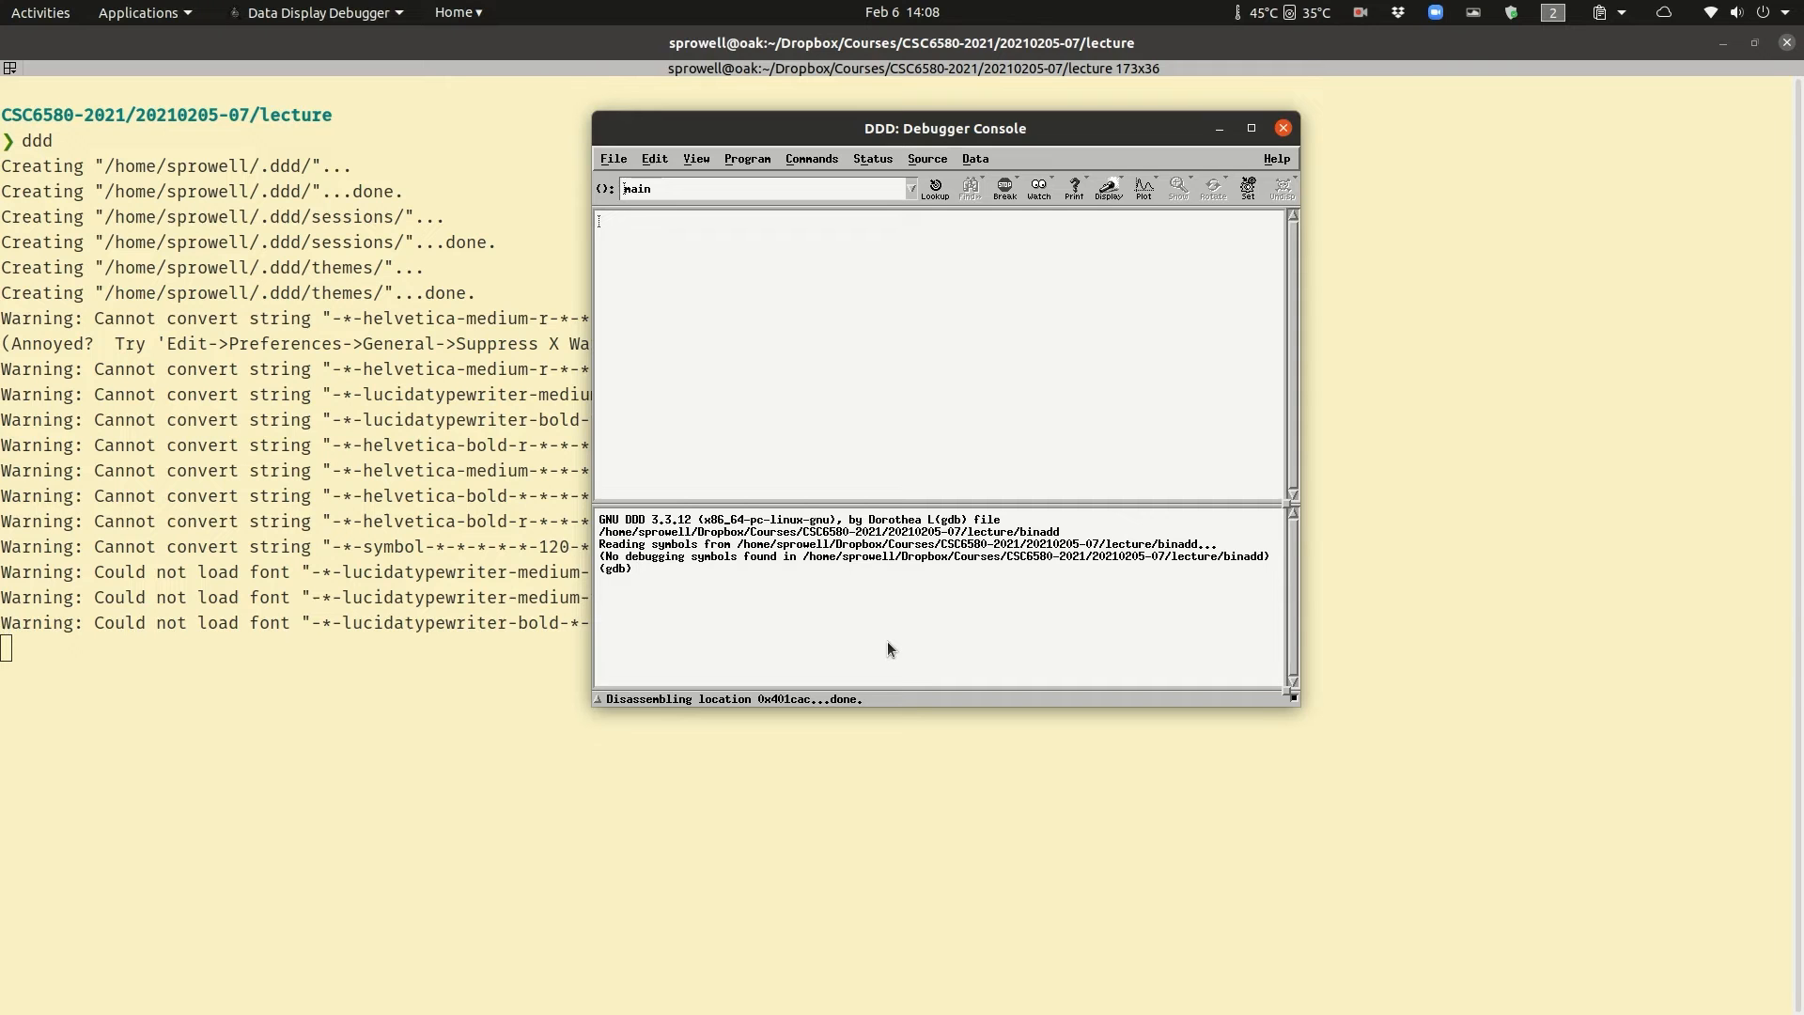
- Enter 'b print_binary' in the gdb console to break on print_binary
text(b print)
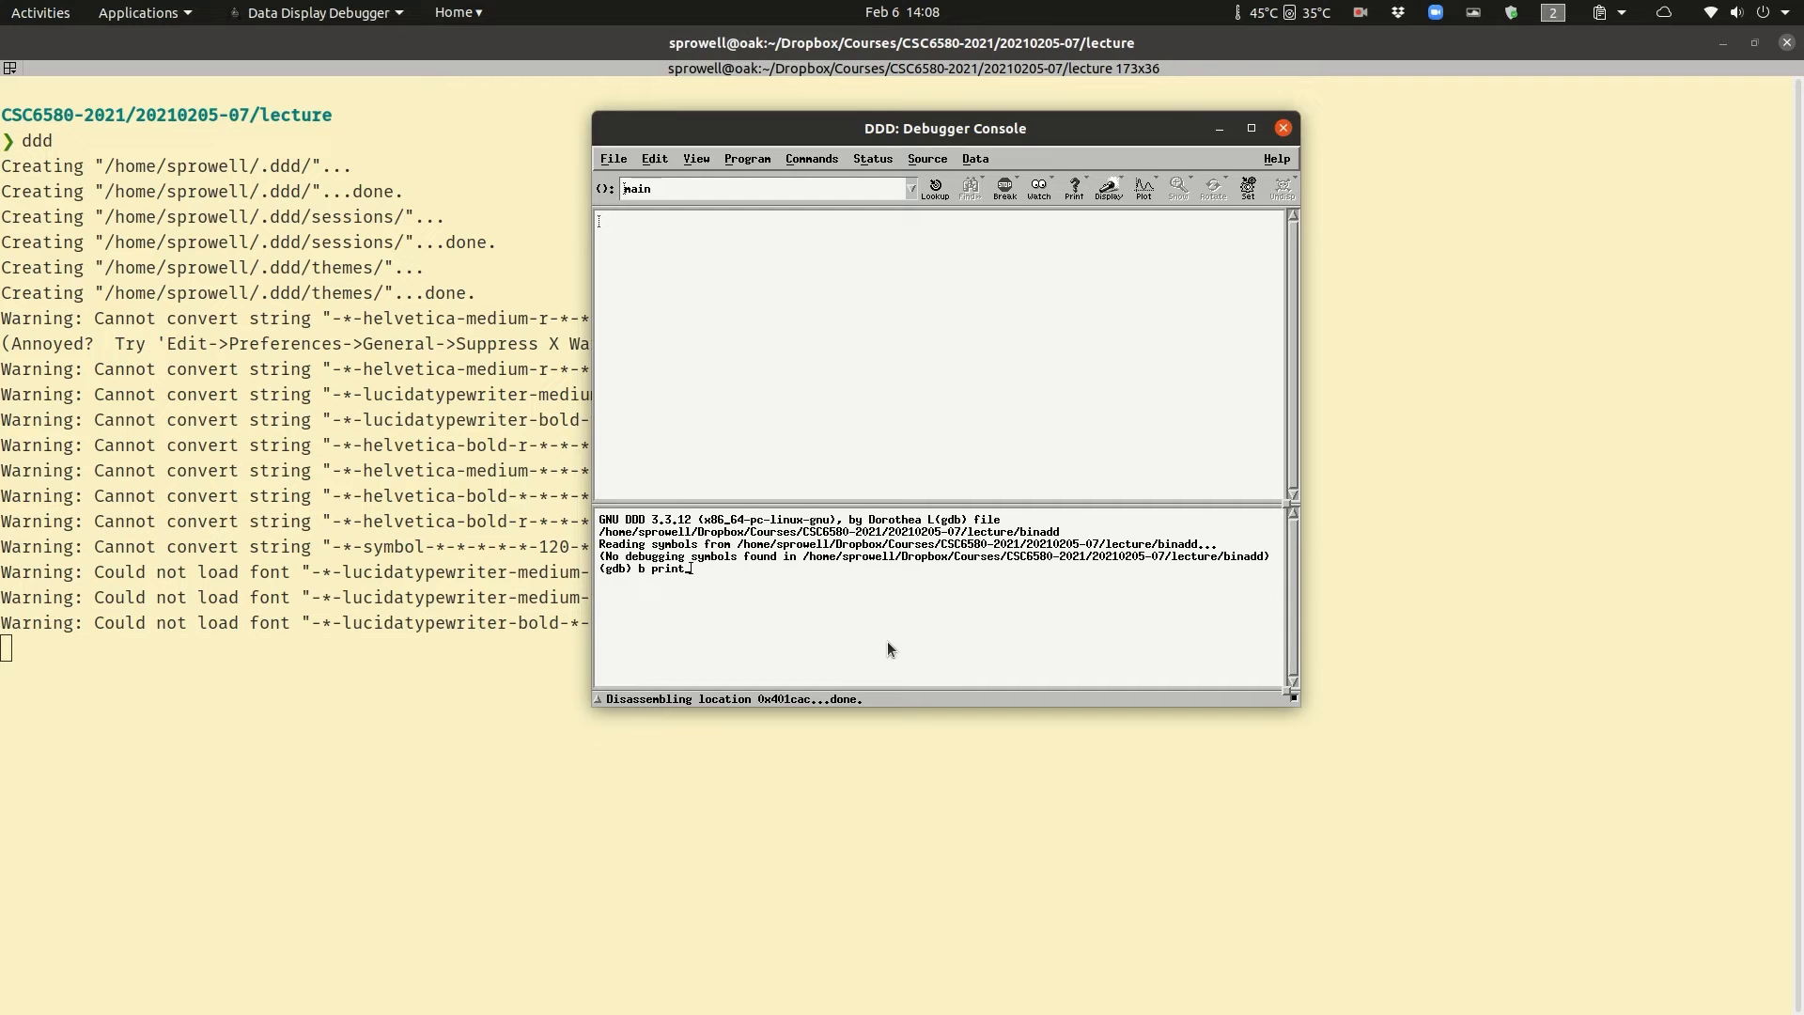
text(_binary)
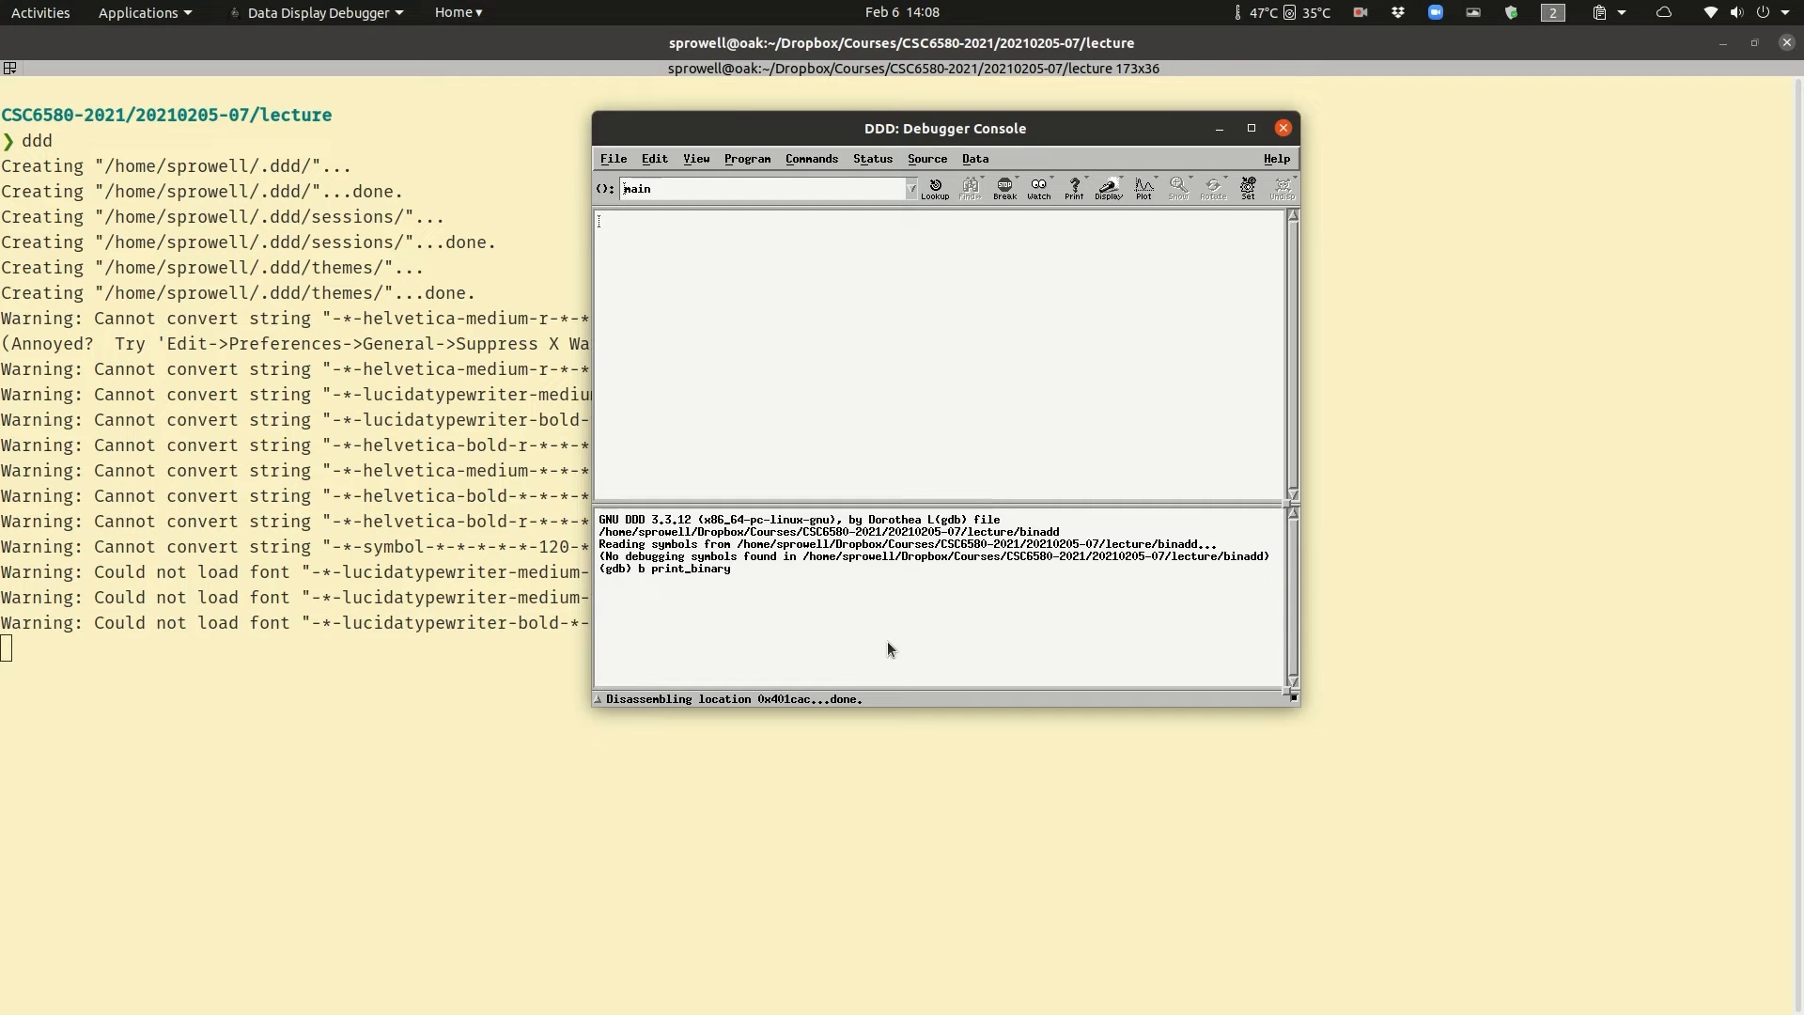
key(Return)
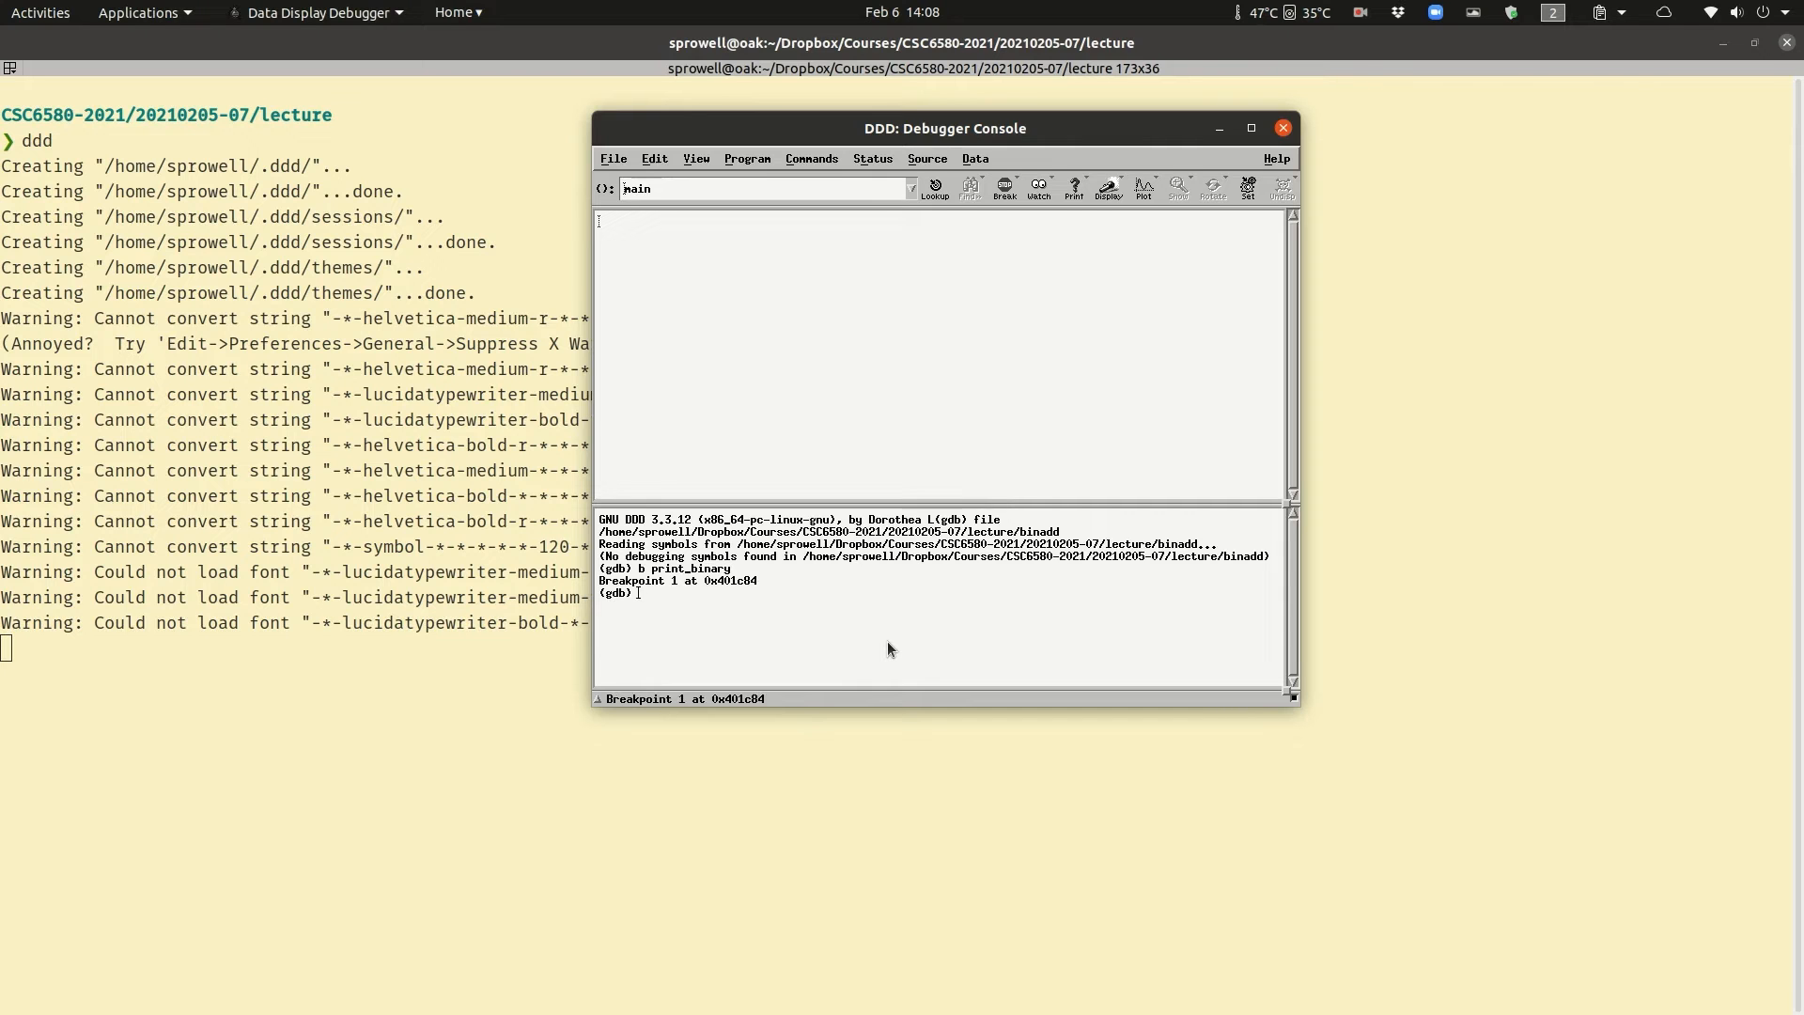
mouse_move(739, 628)
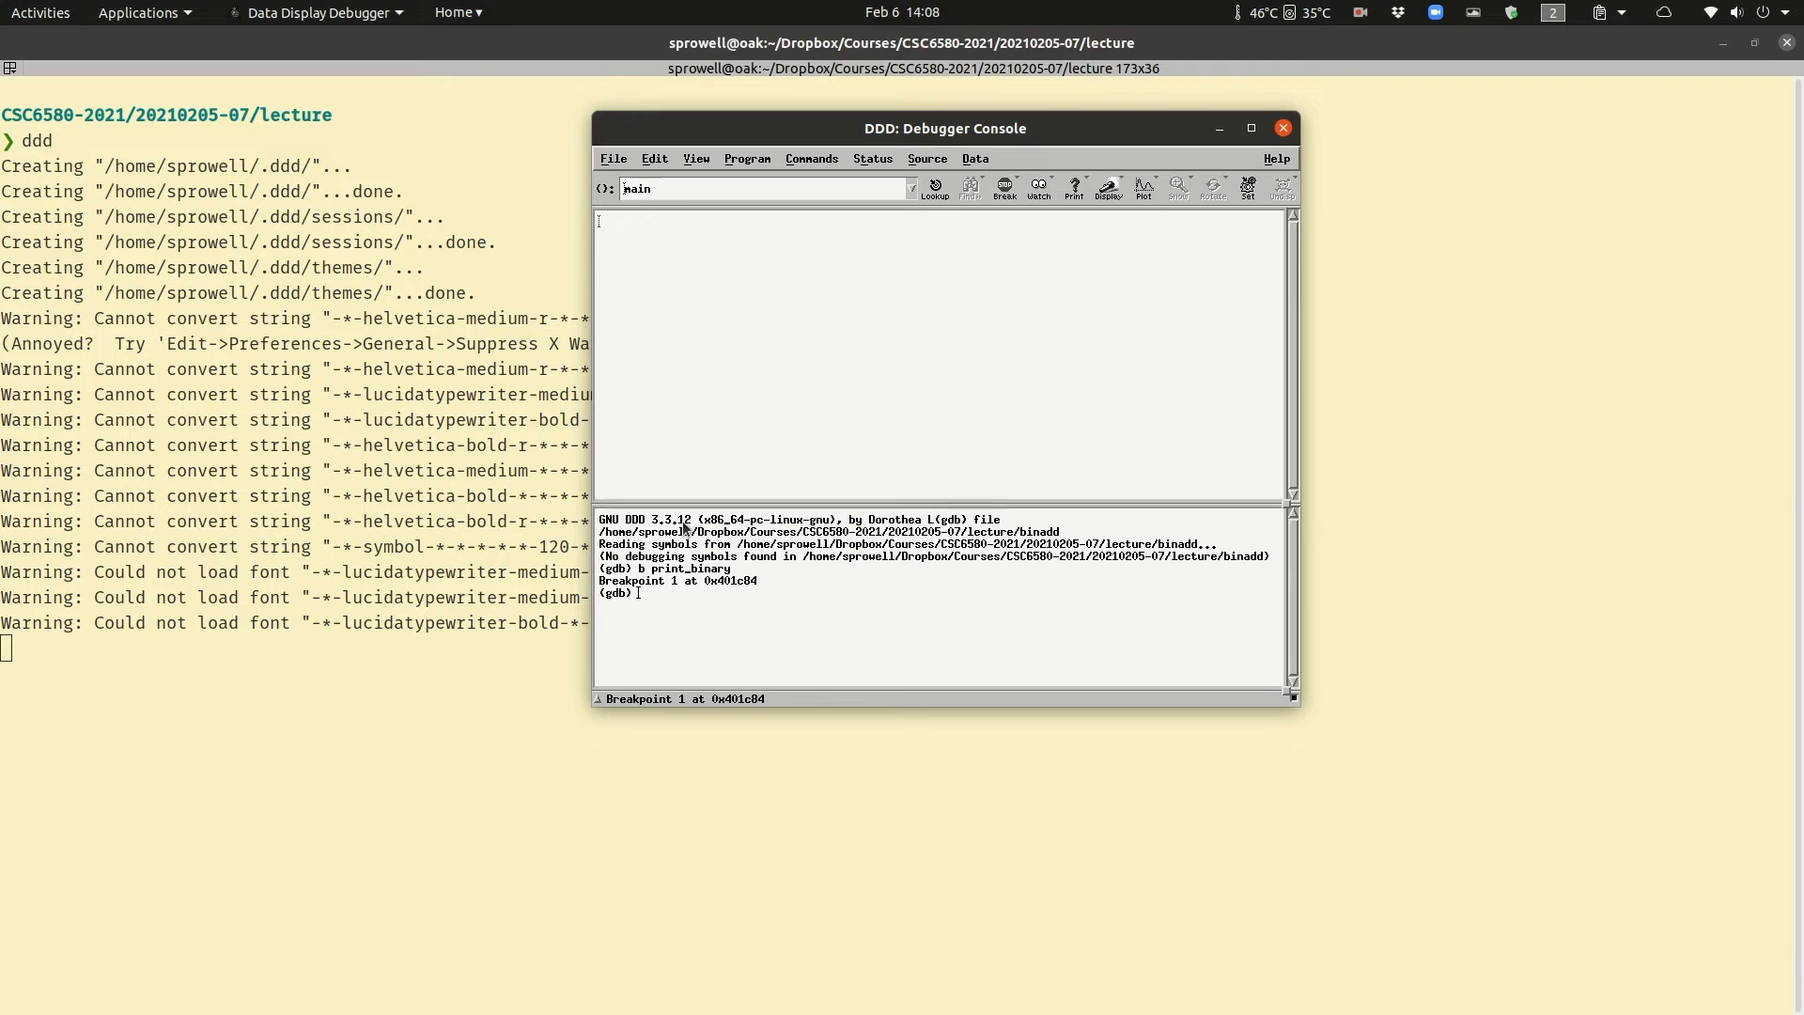
mouse_move(677, 361)
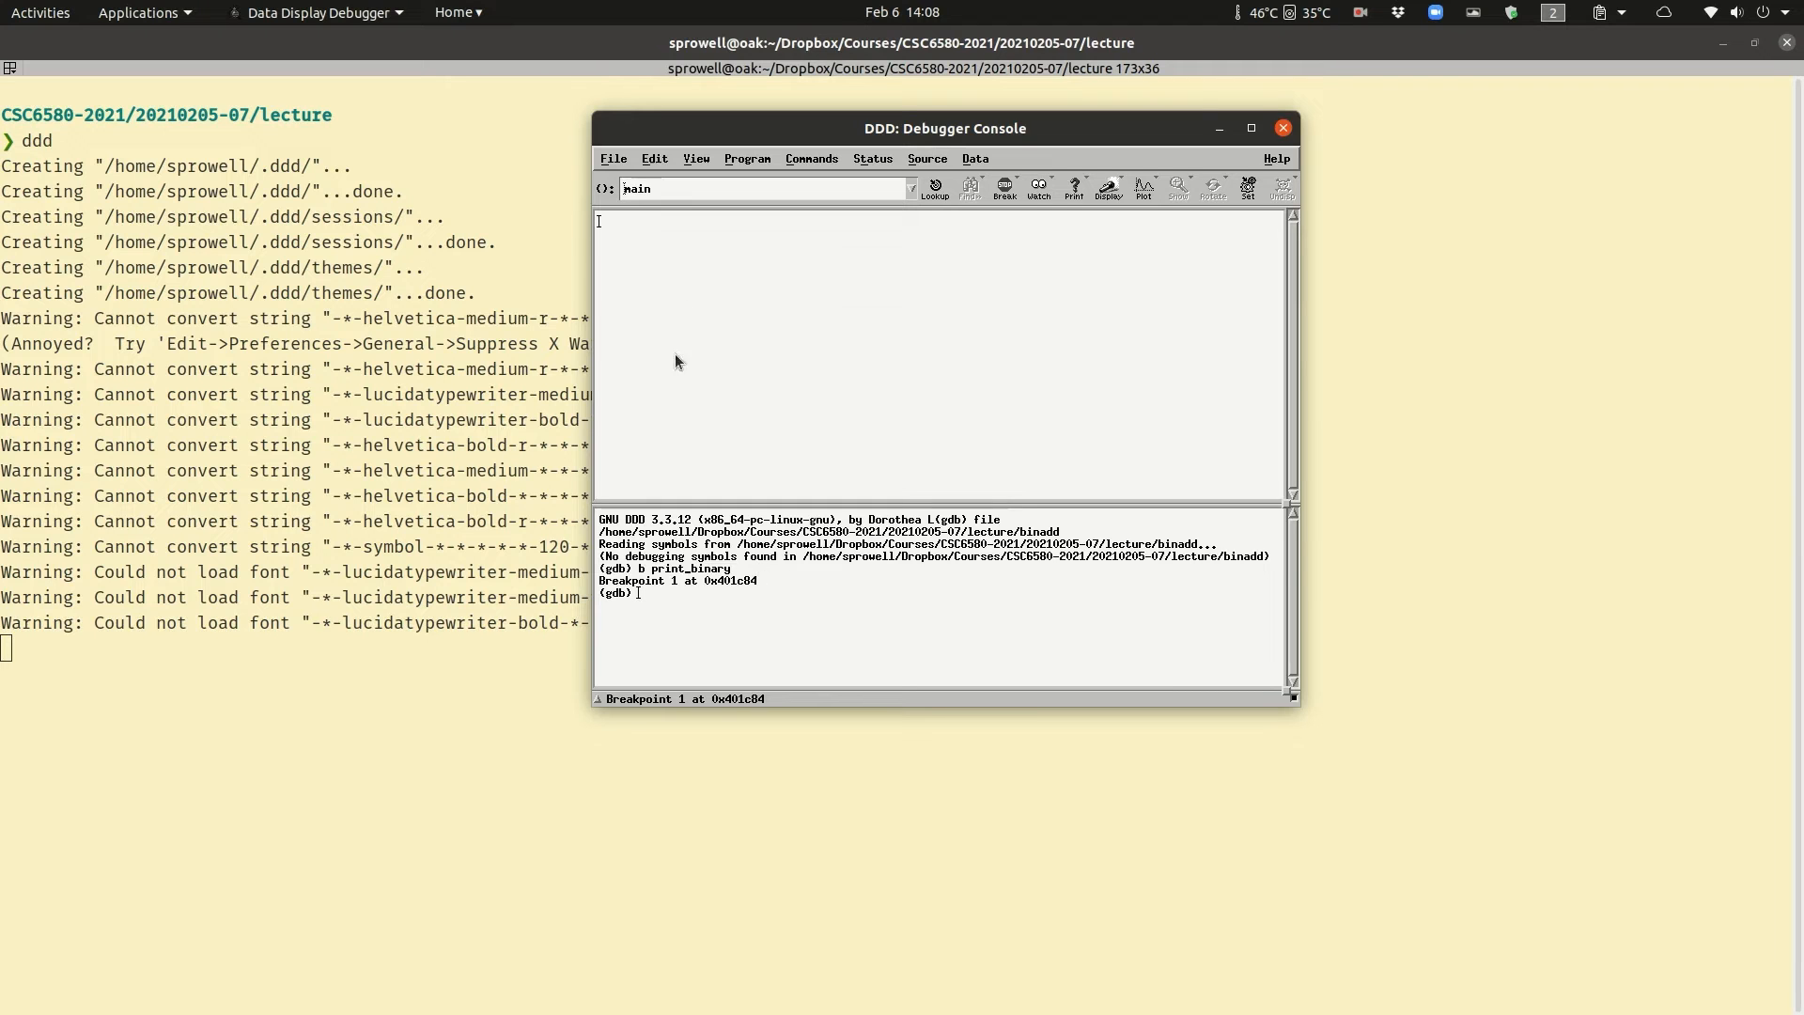
mouse_move(722, 312)
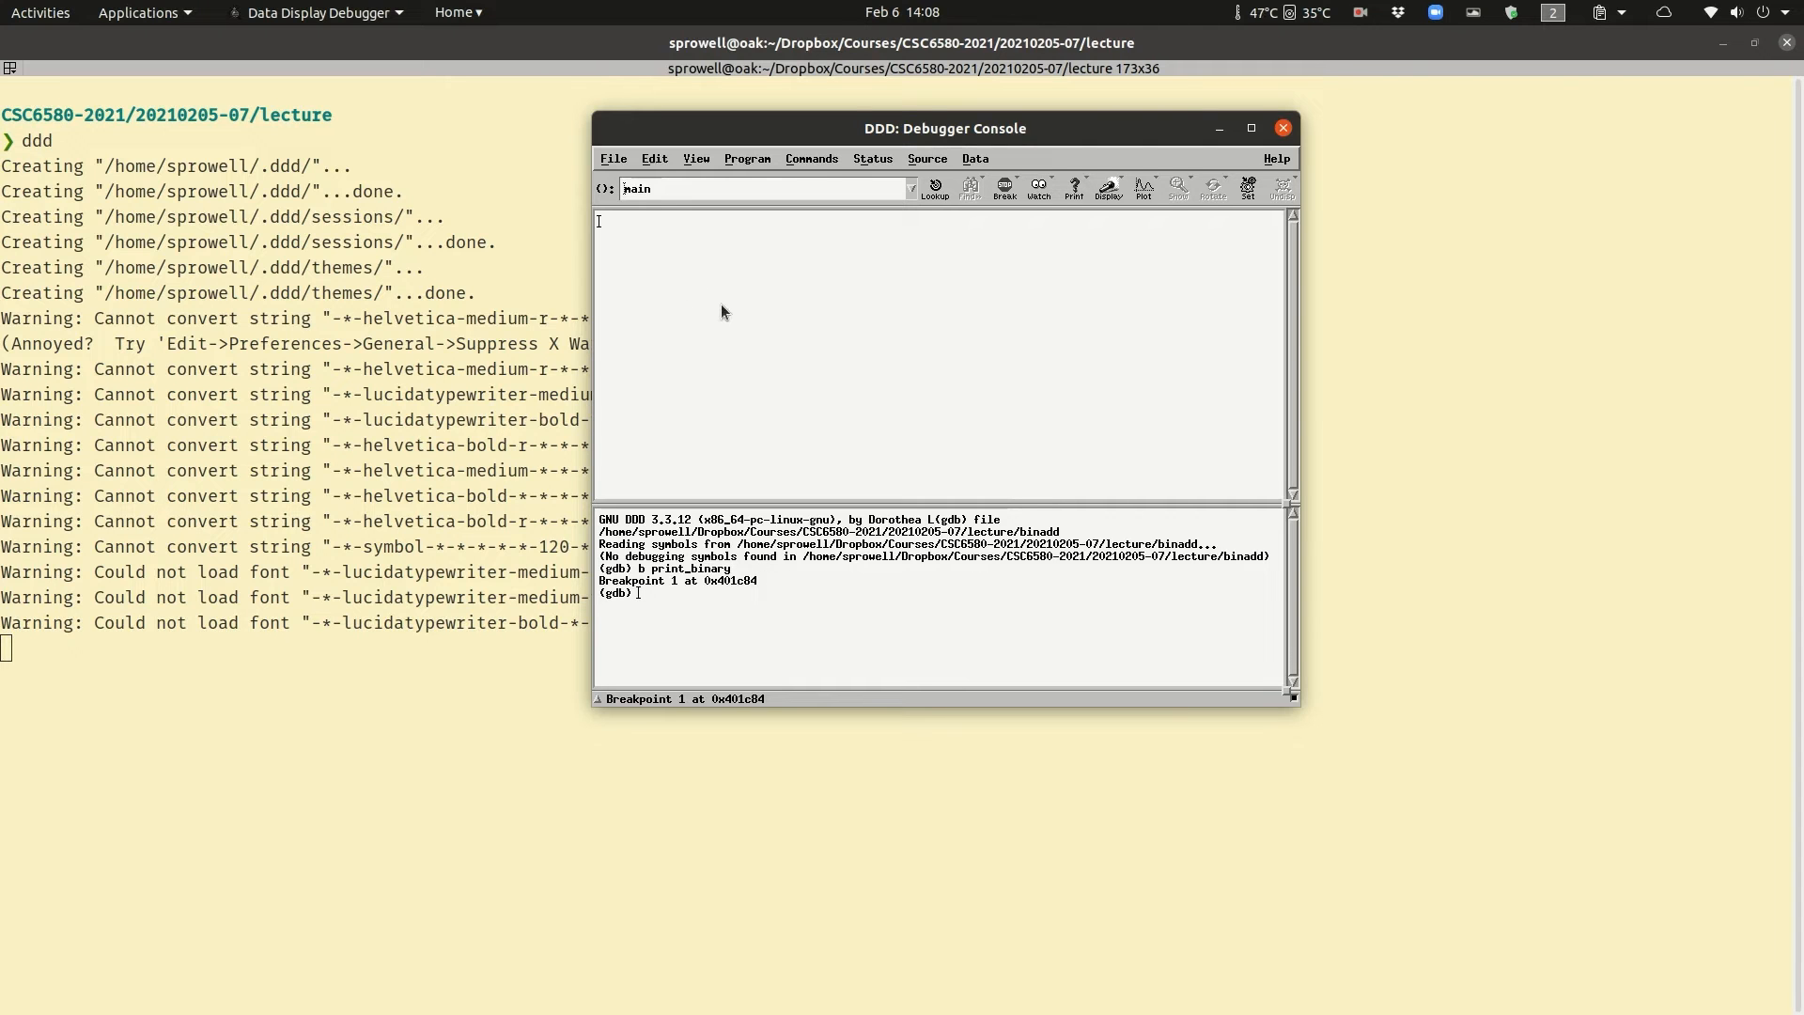
mouse_move(745, 159)
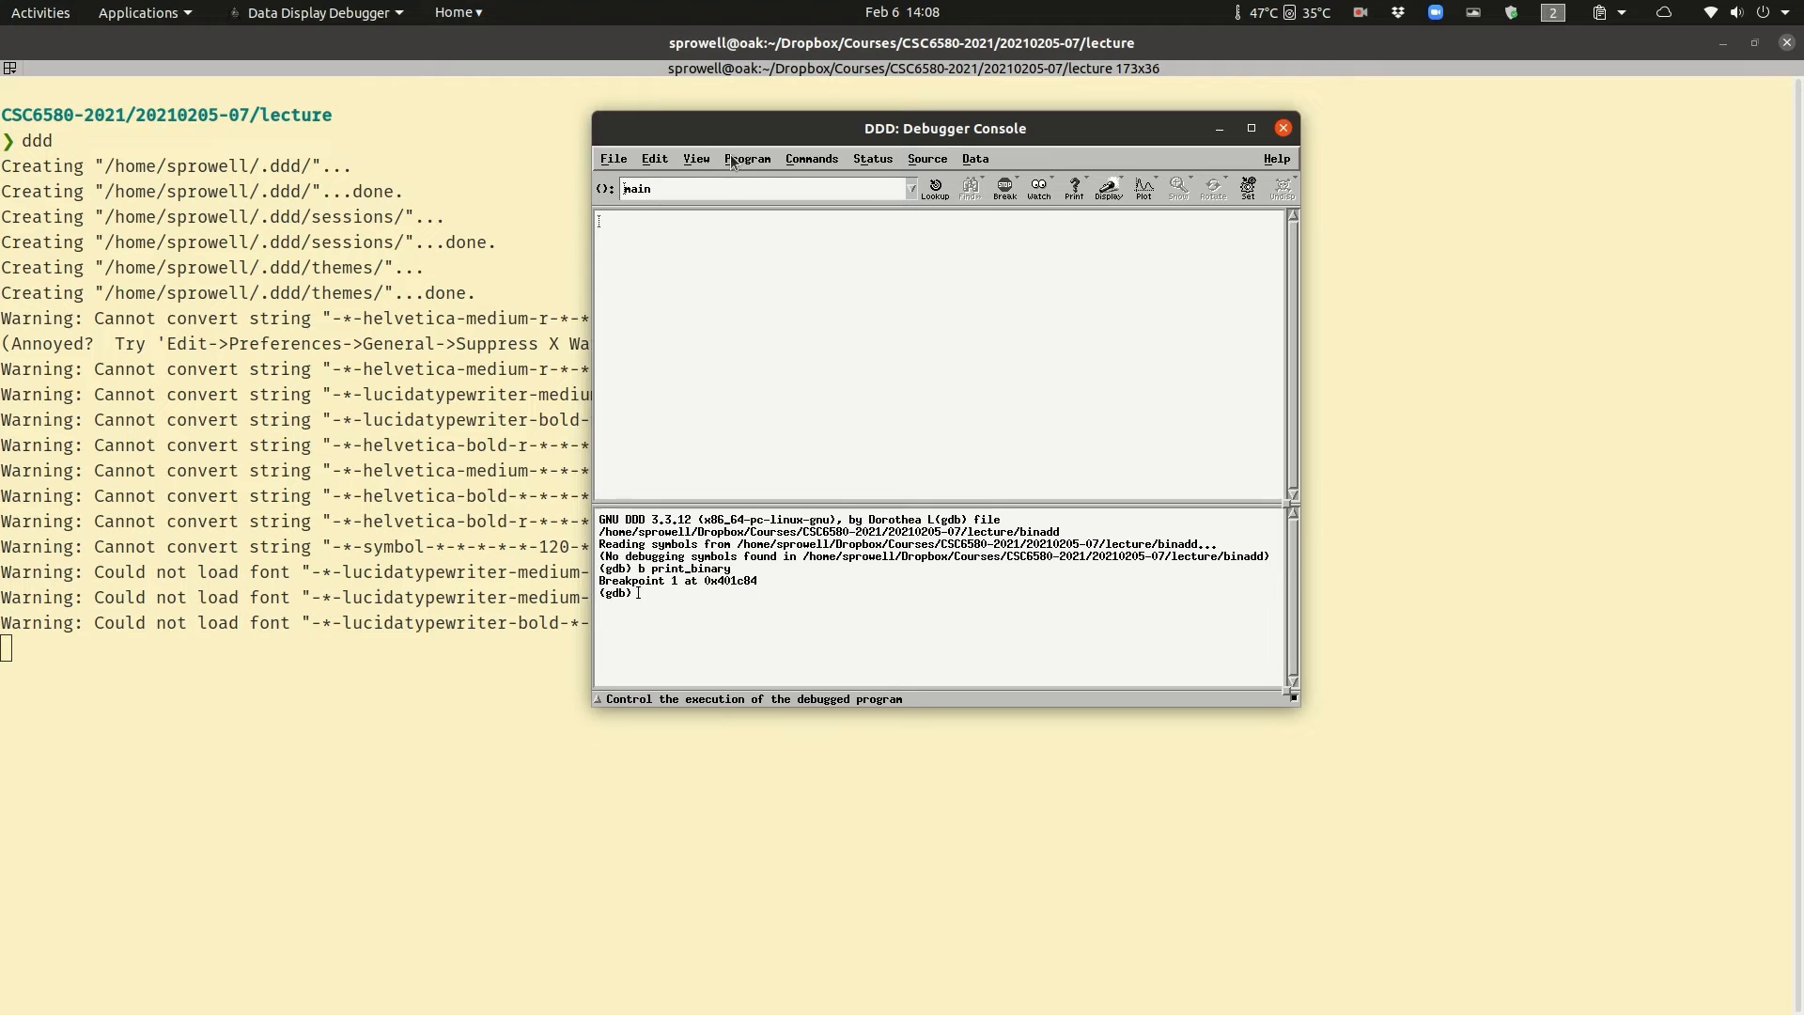
- Hide the Source Window and show the Machine Code Window from the View menu
click(696, 158)
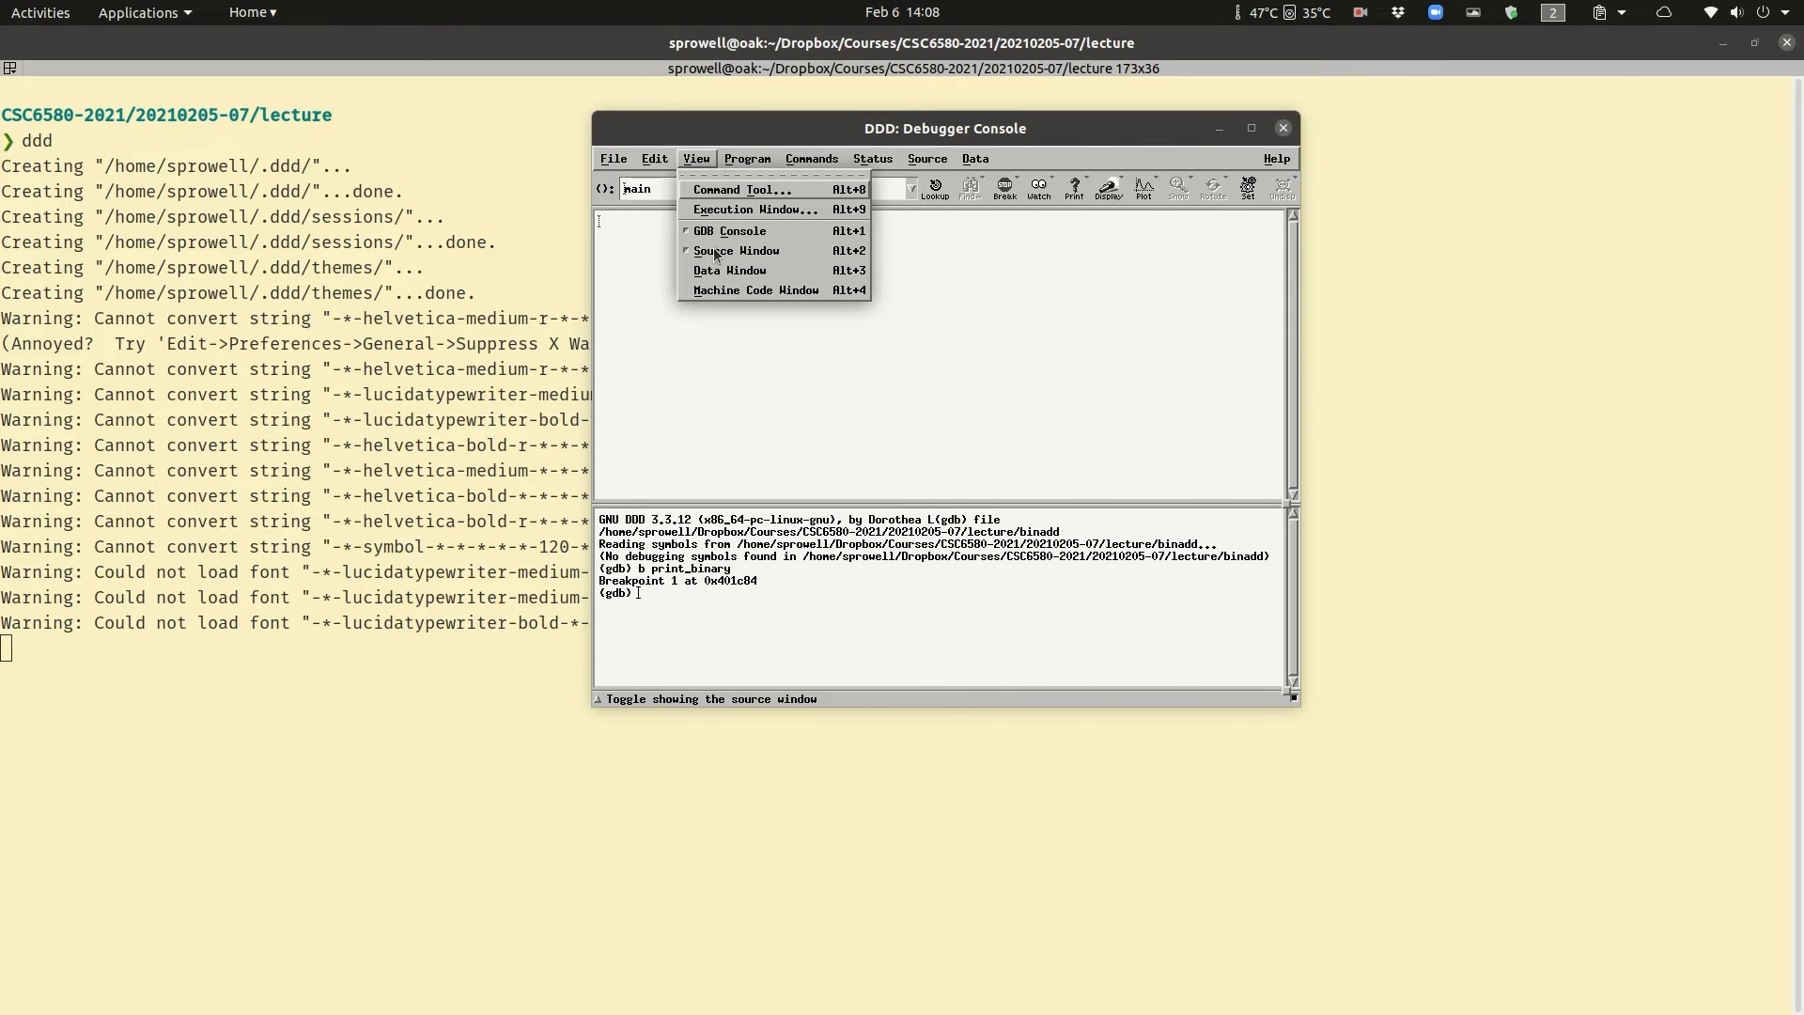
click(737, 250)
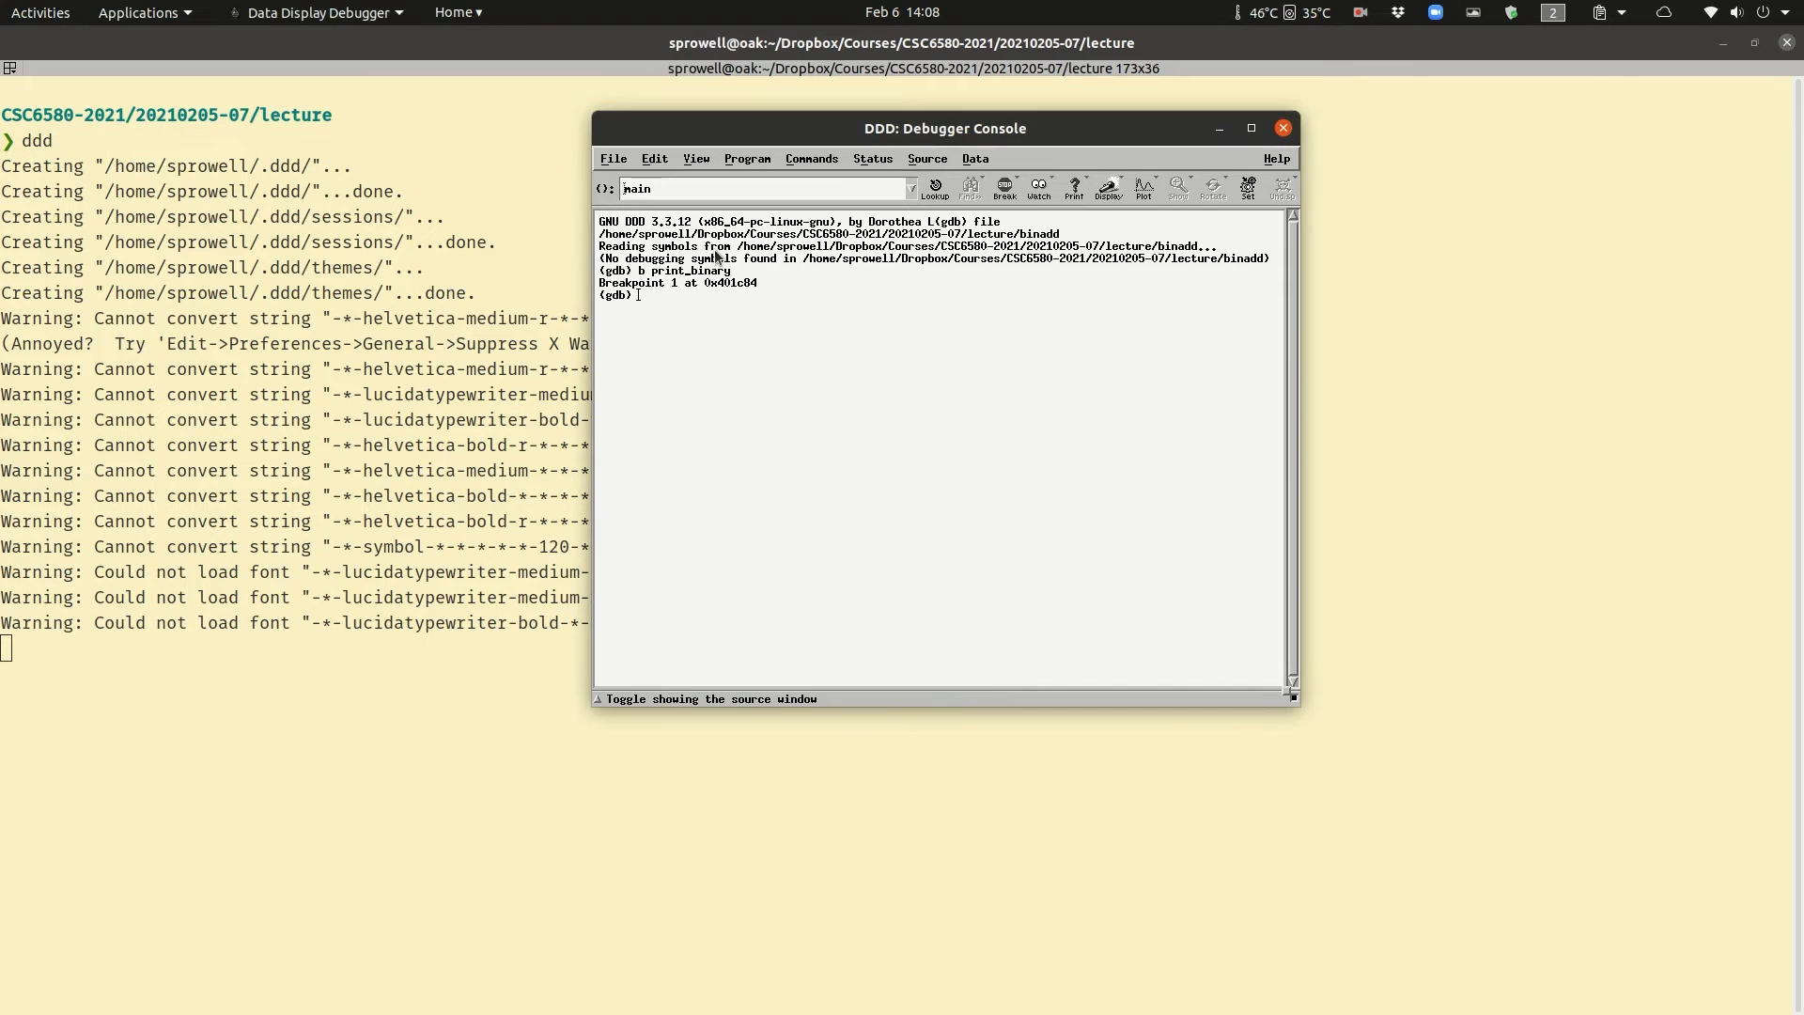
click(695, 159)
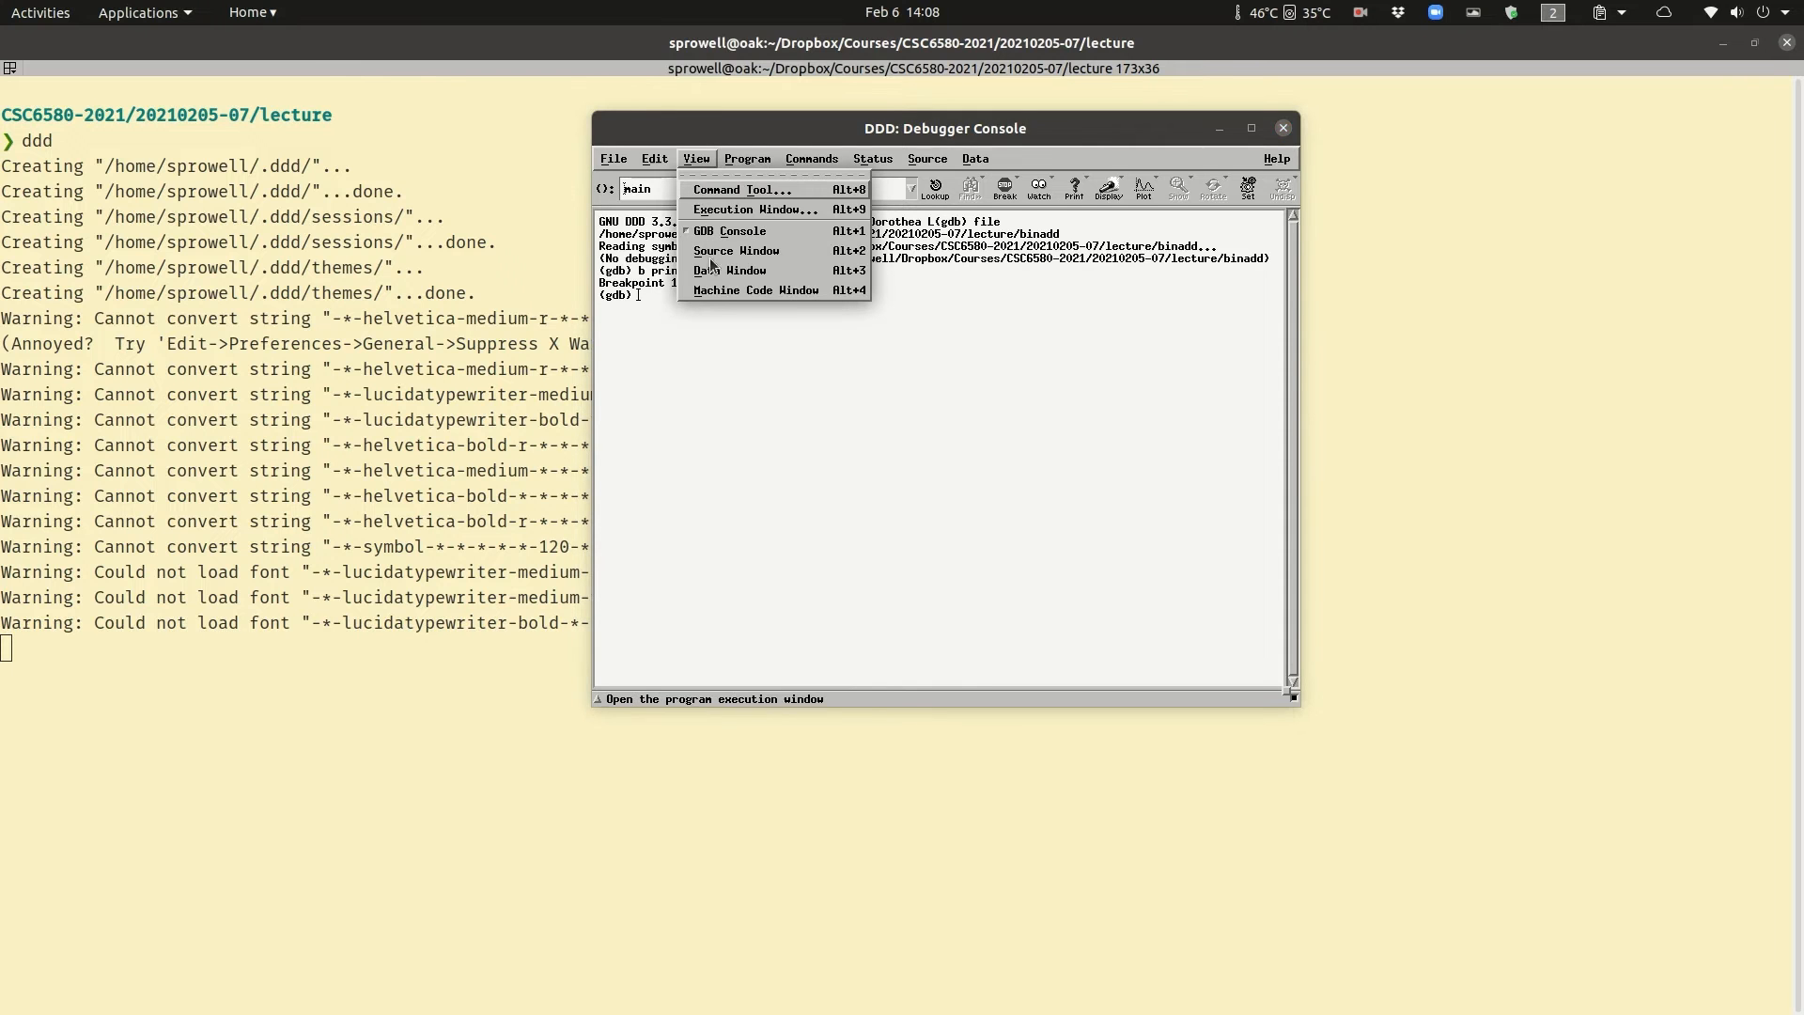
click(755, 289)
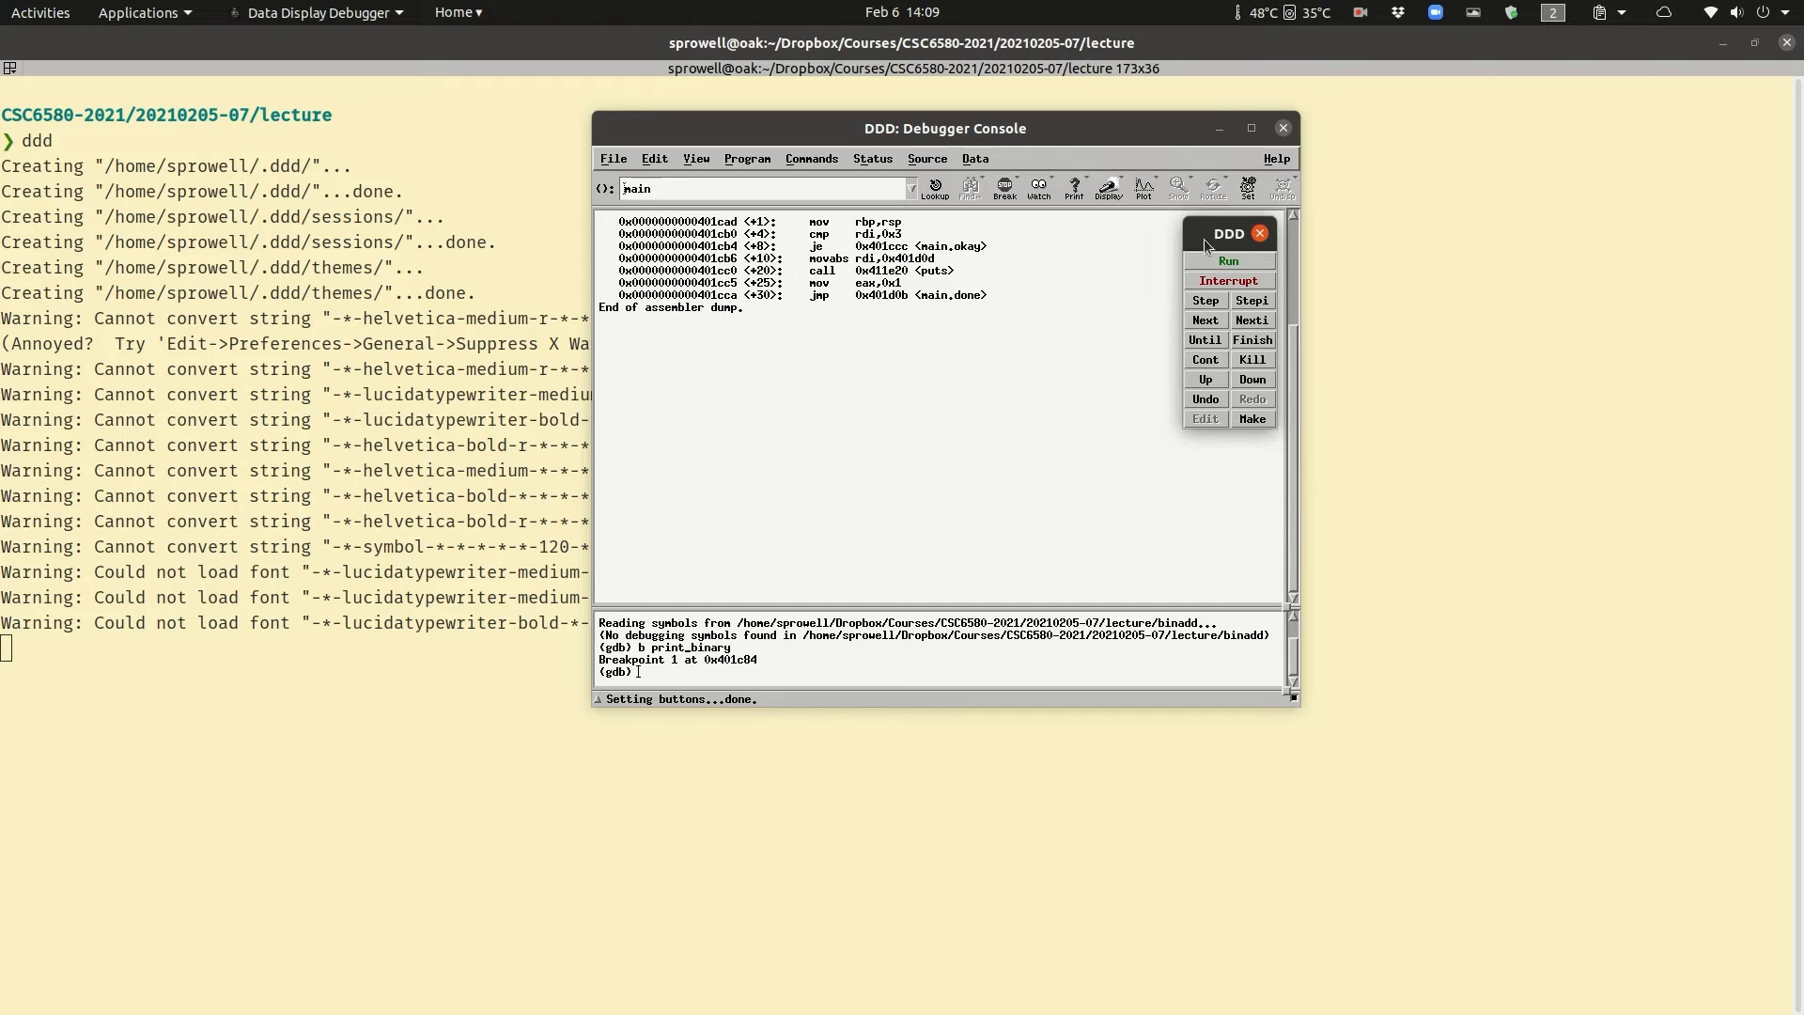
mouse_move(1203, 256)
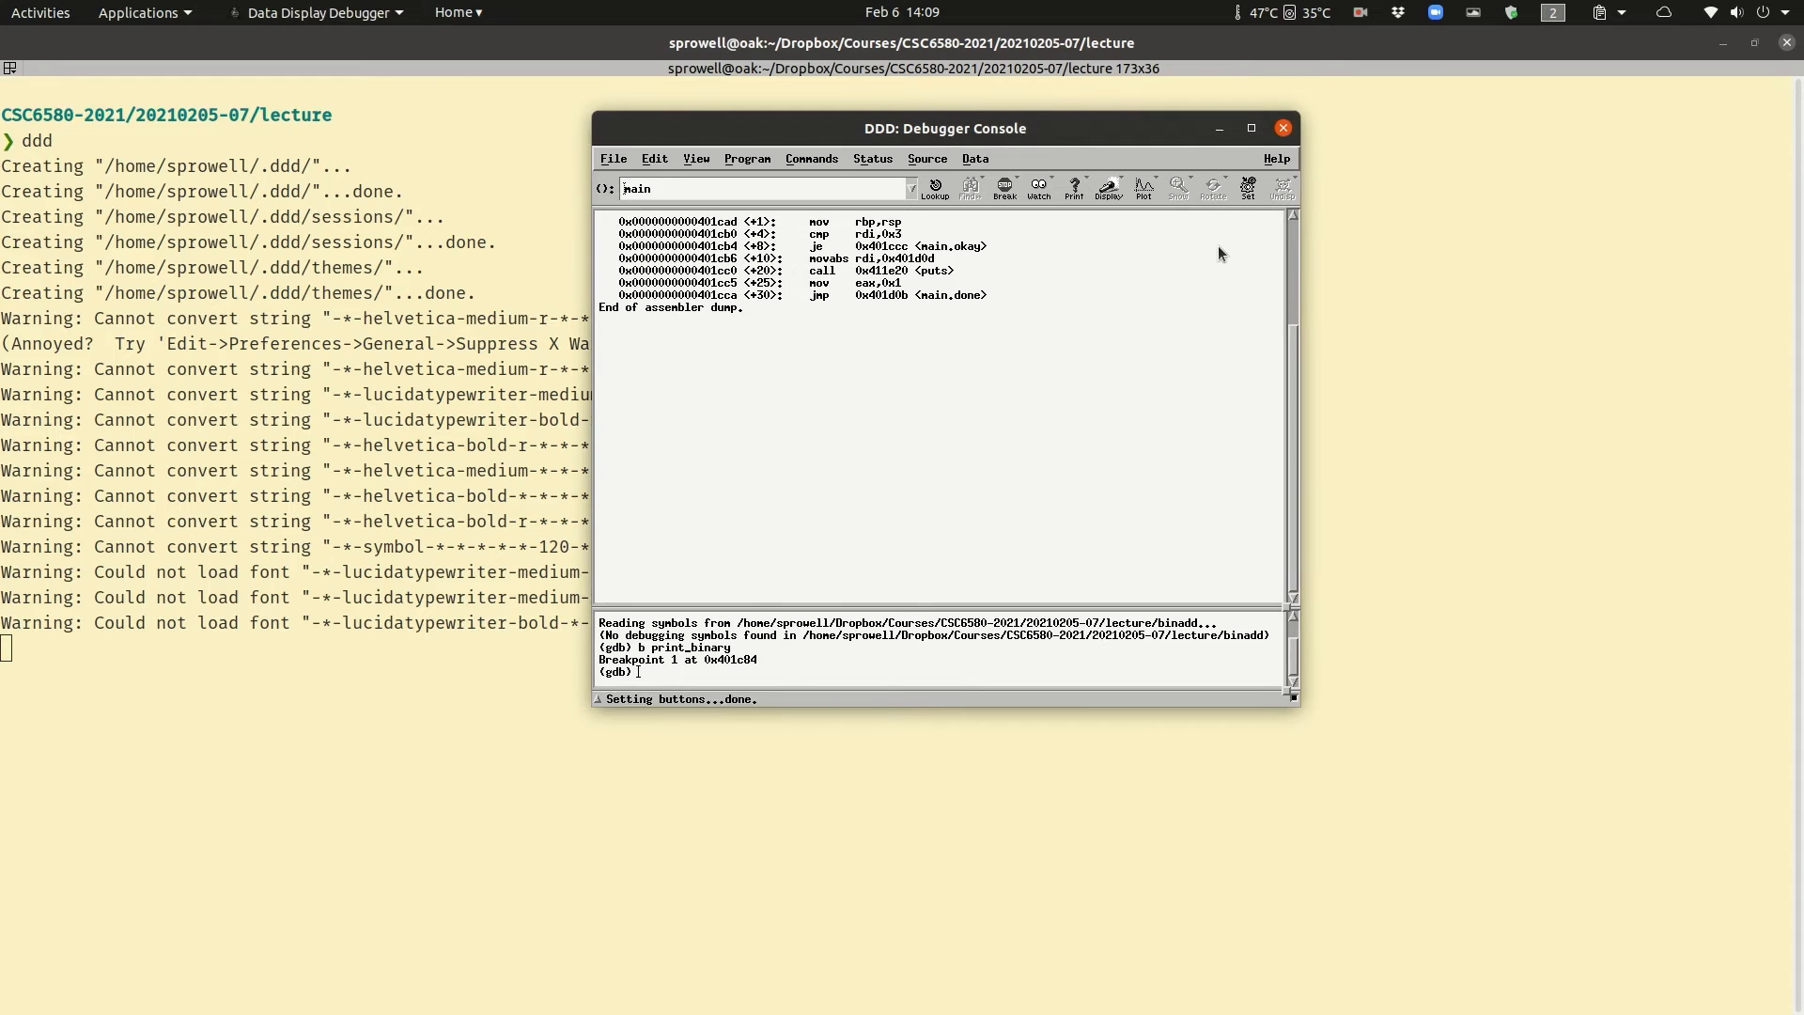
mouse_move(811, 159)
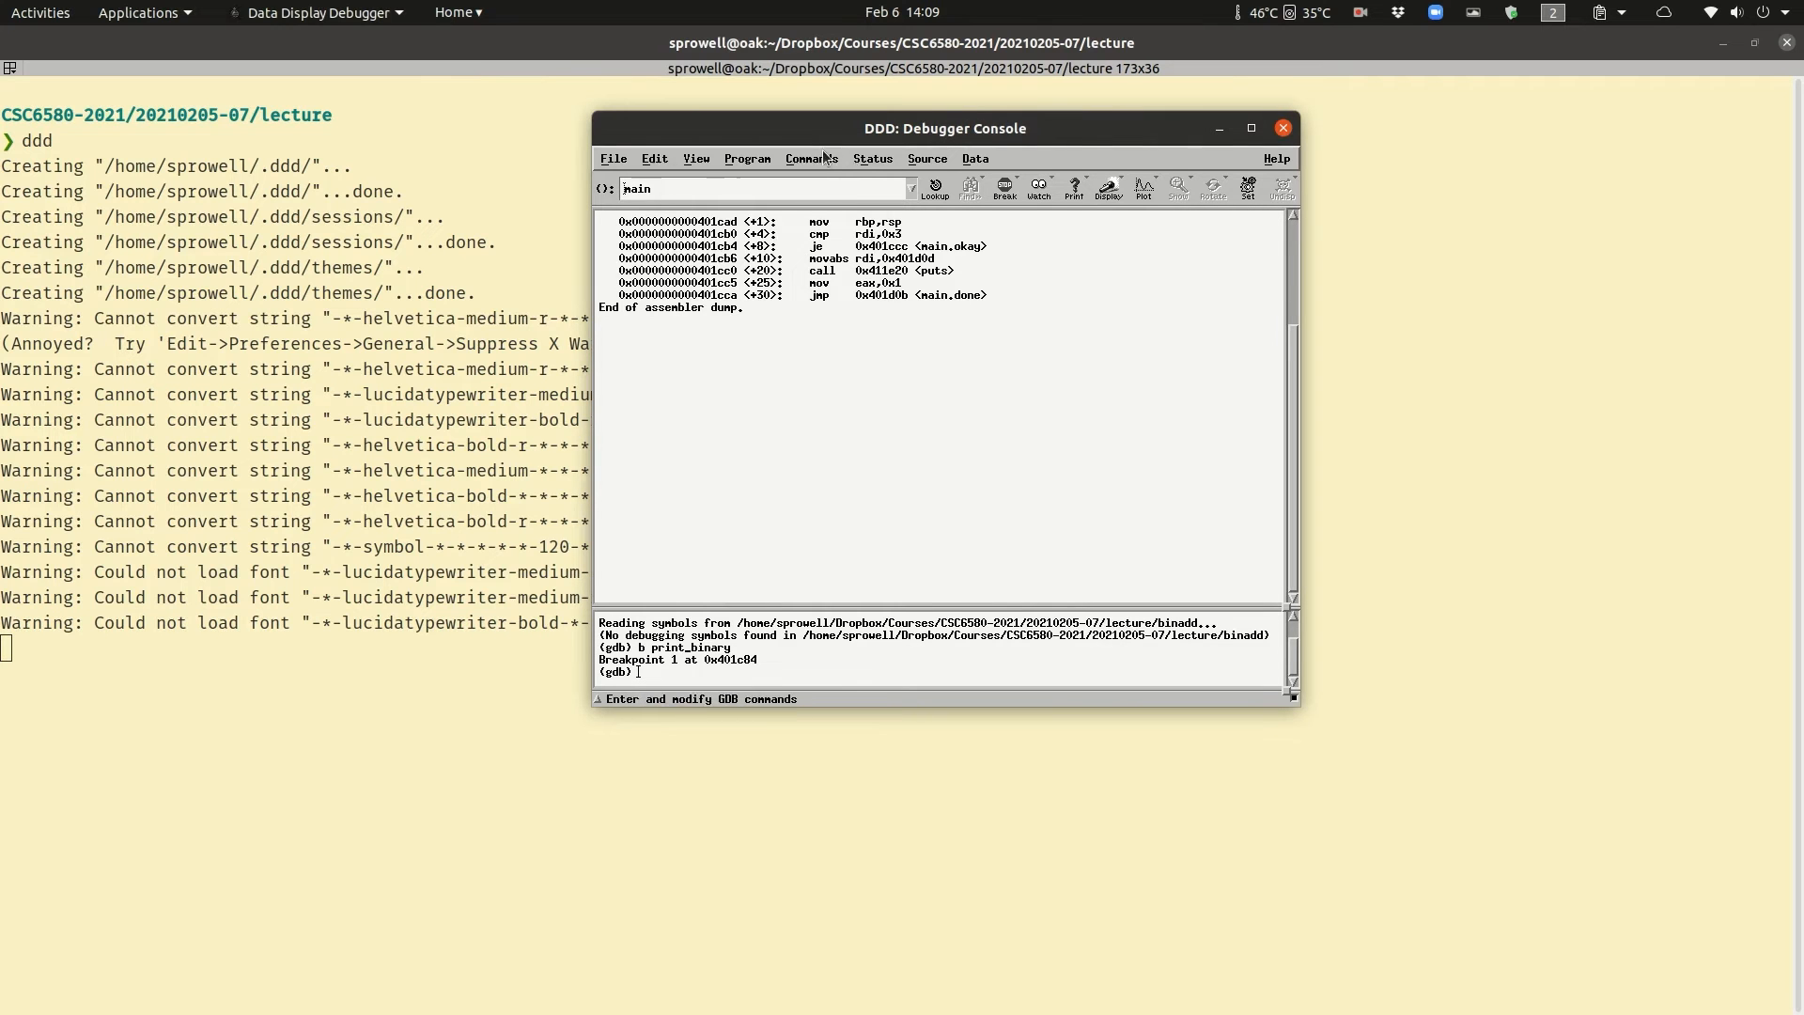
click(810, 159)
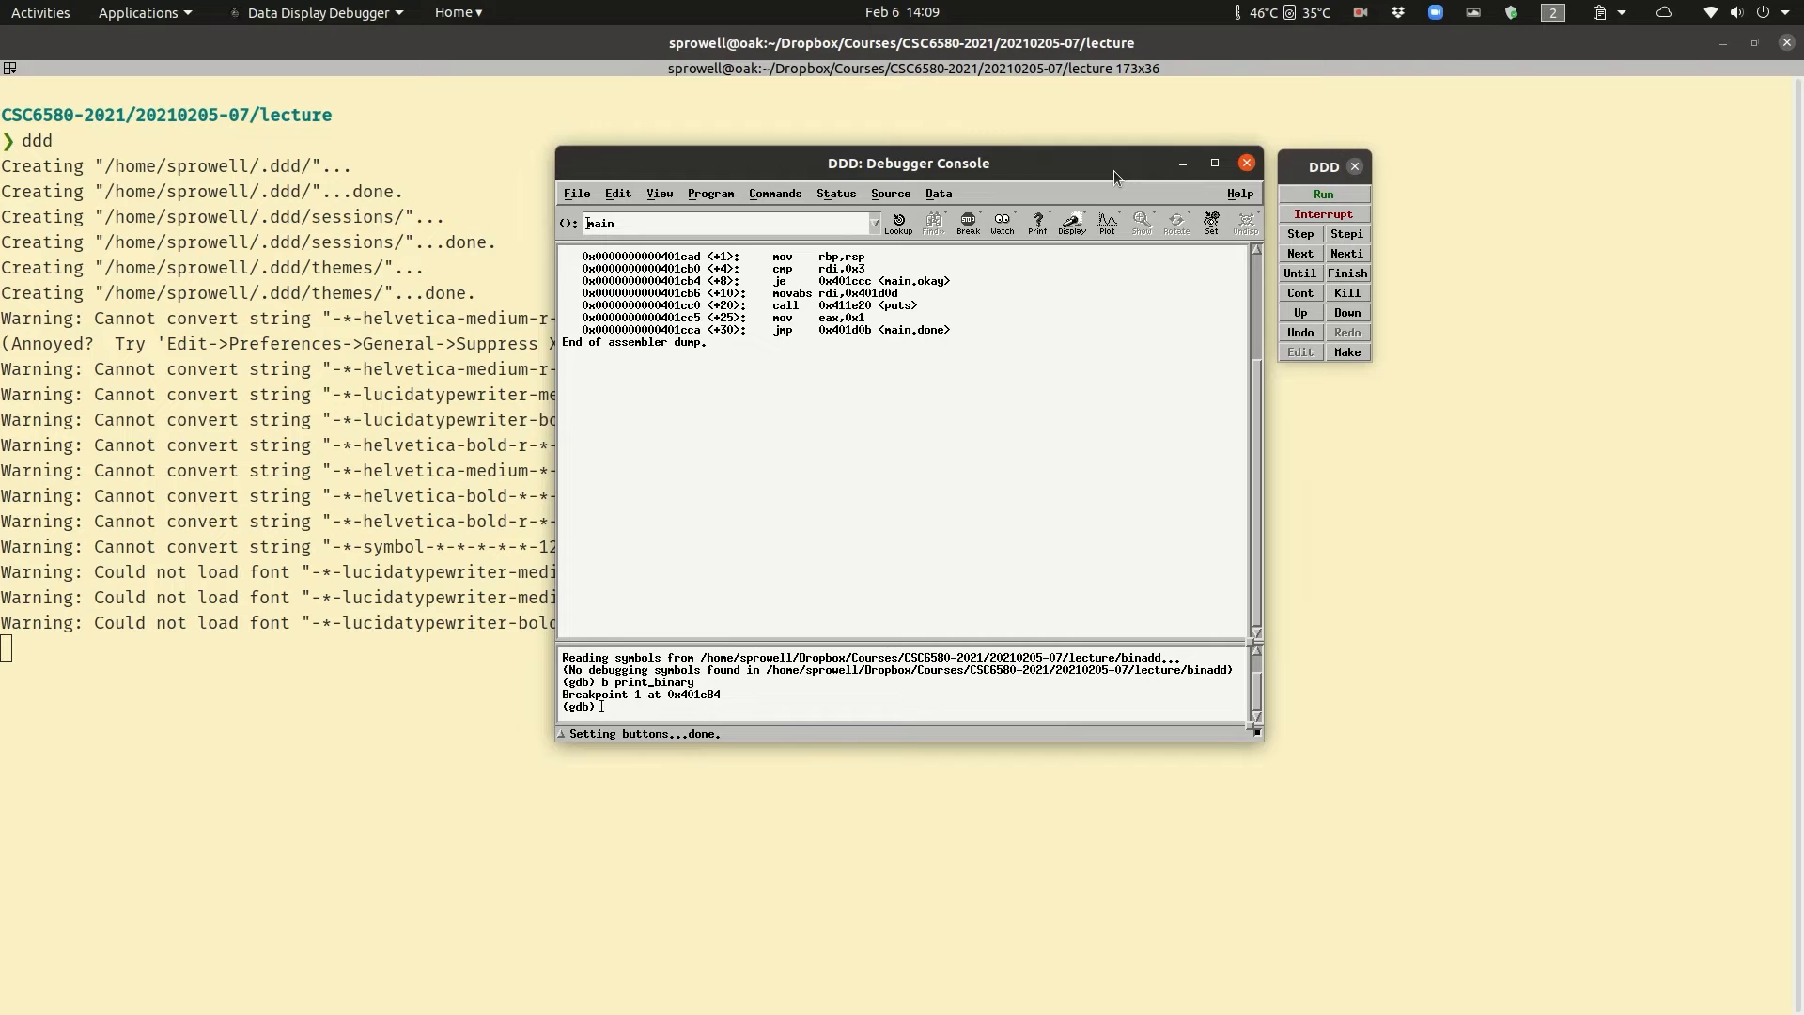
mouse_move(774, 193)
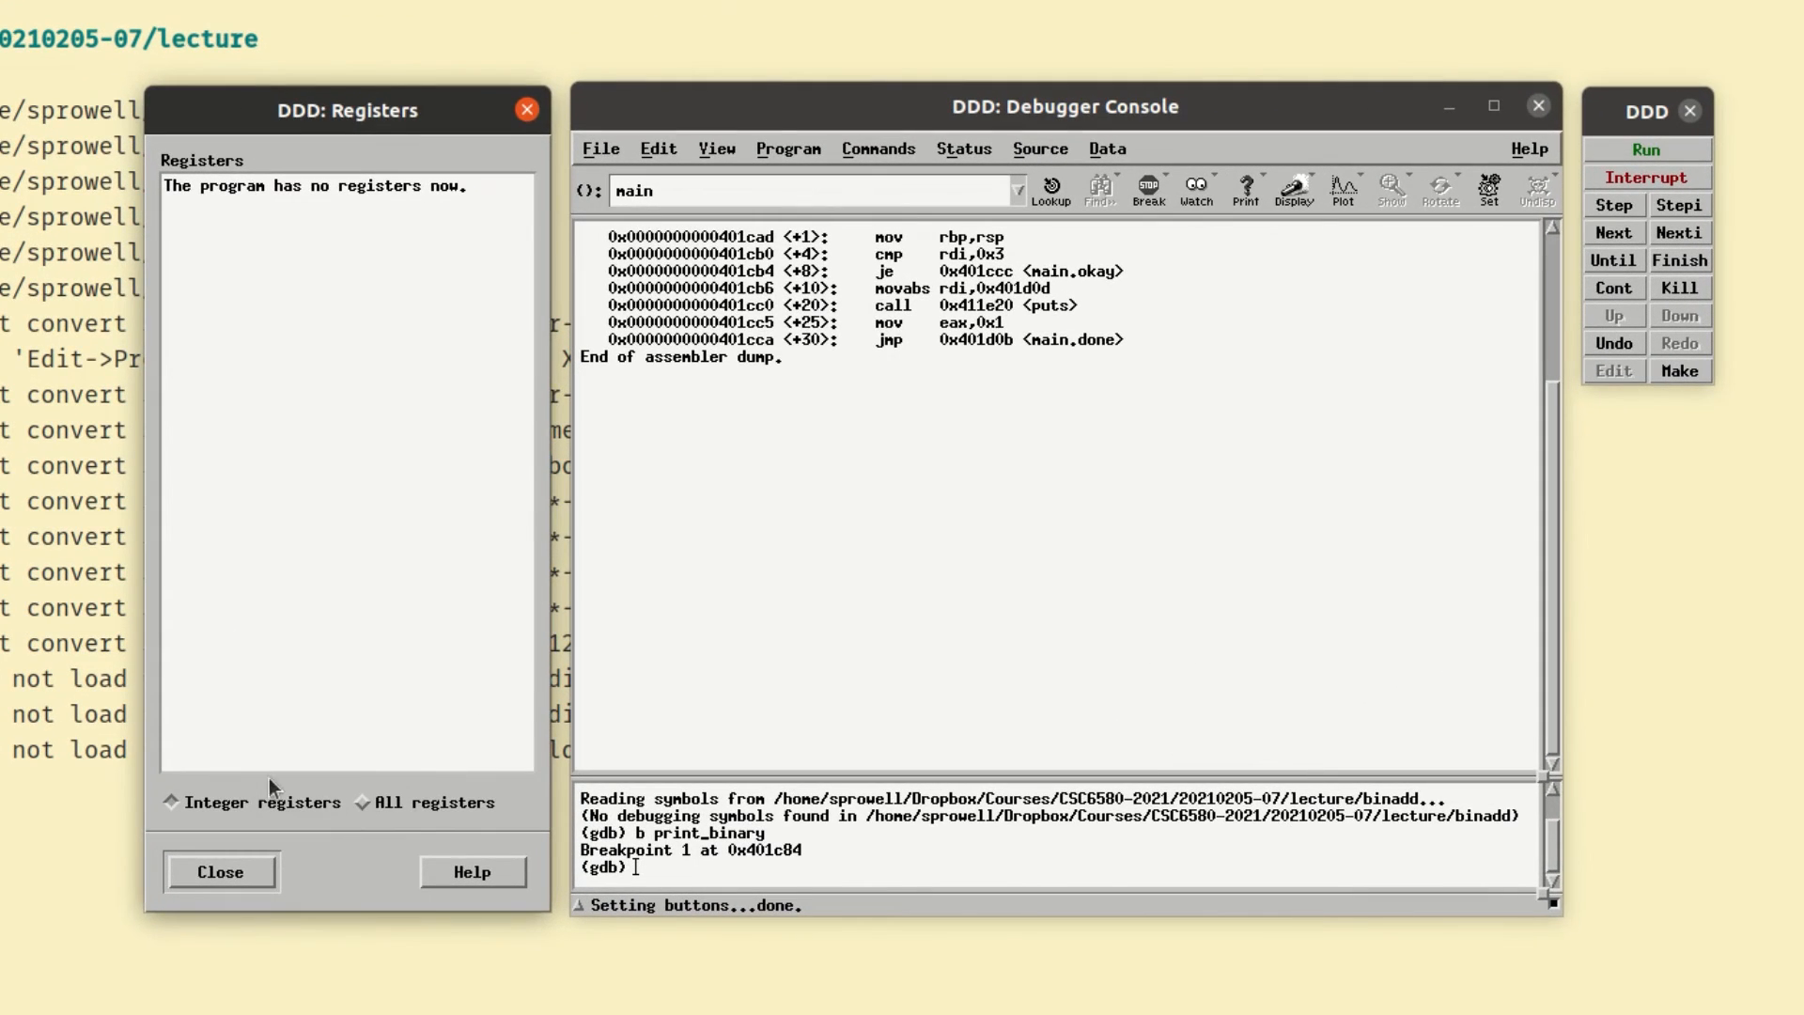
mouse_move(378, 823)
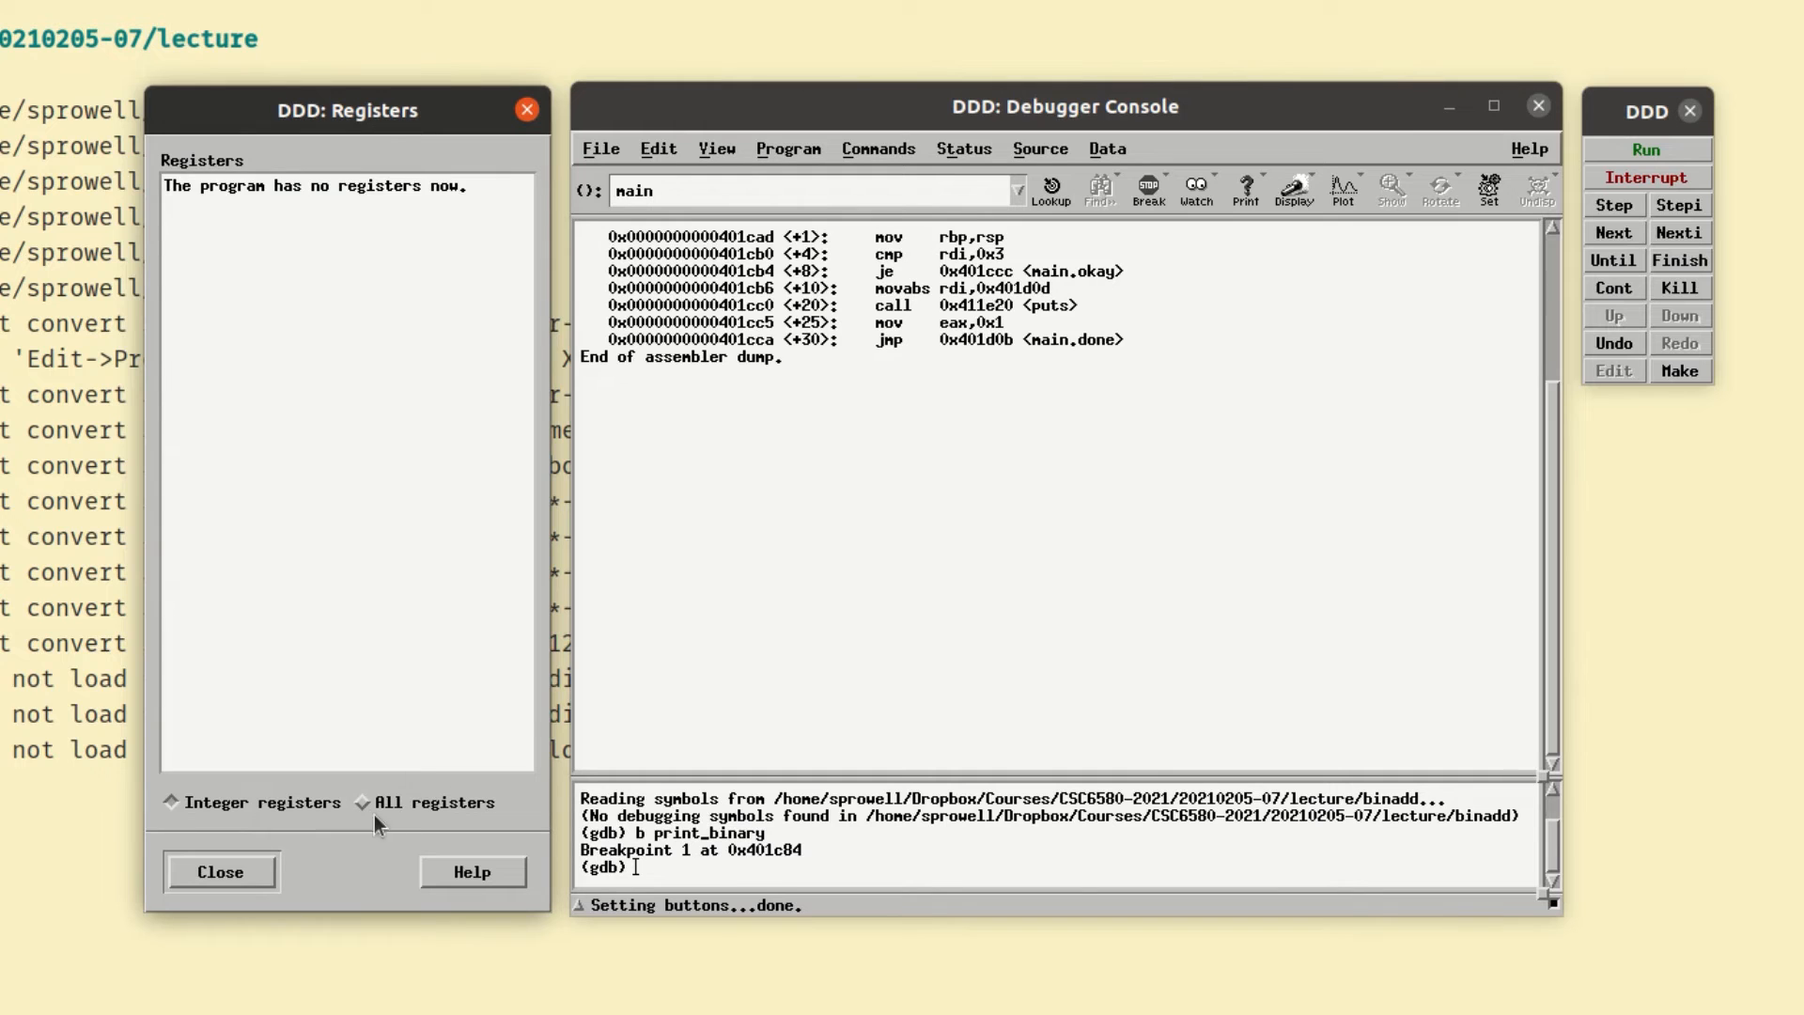
mouse_move(394, 826)
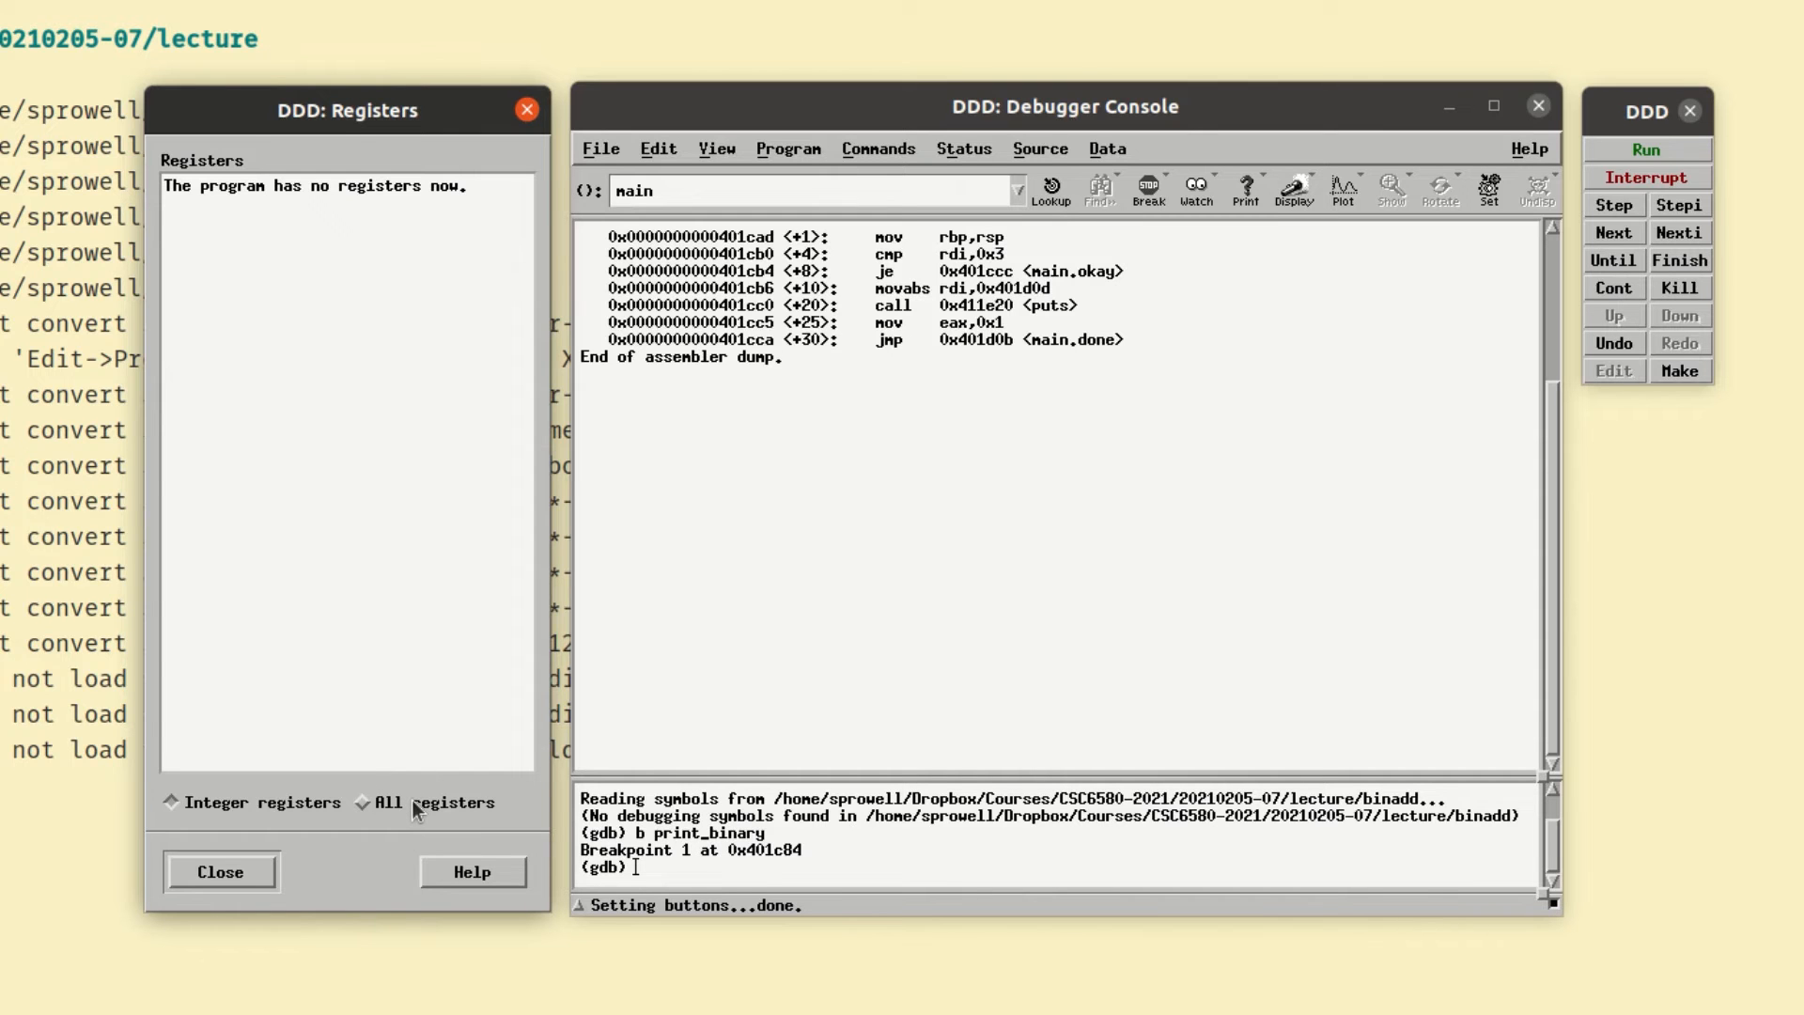
mouse_move(845, 621)
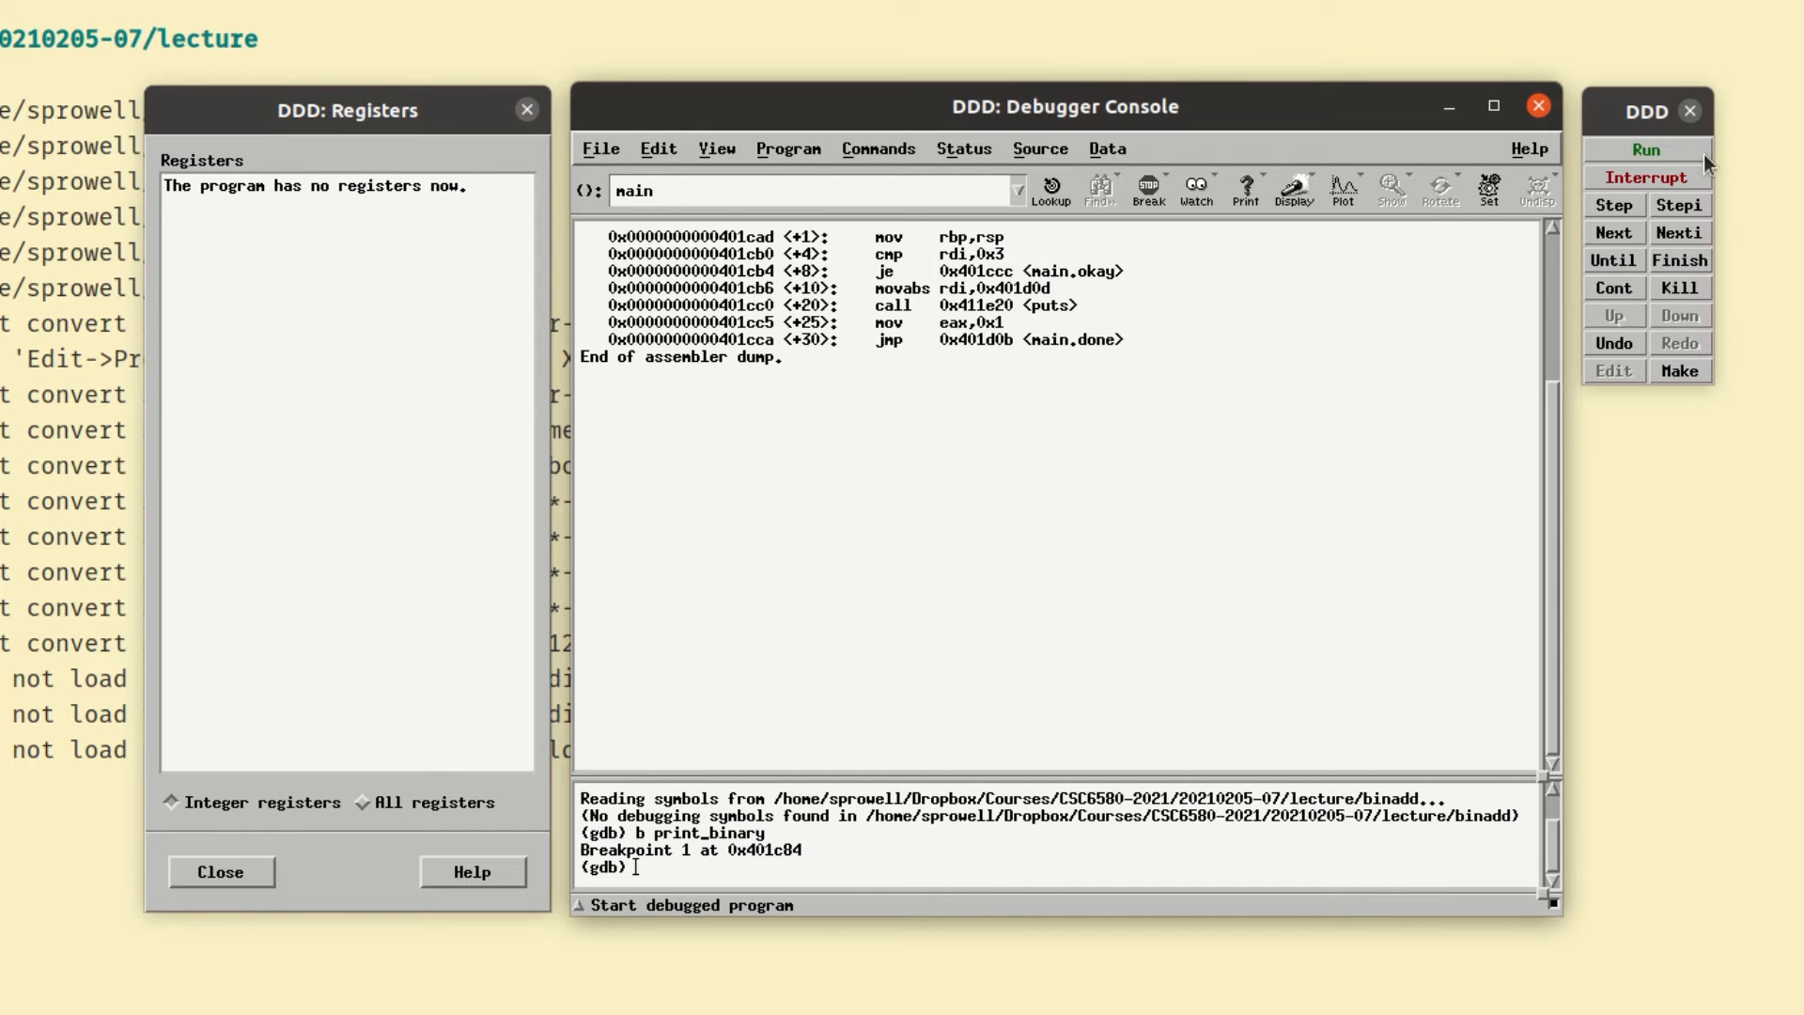
mouse_move(1713, 161)
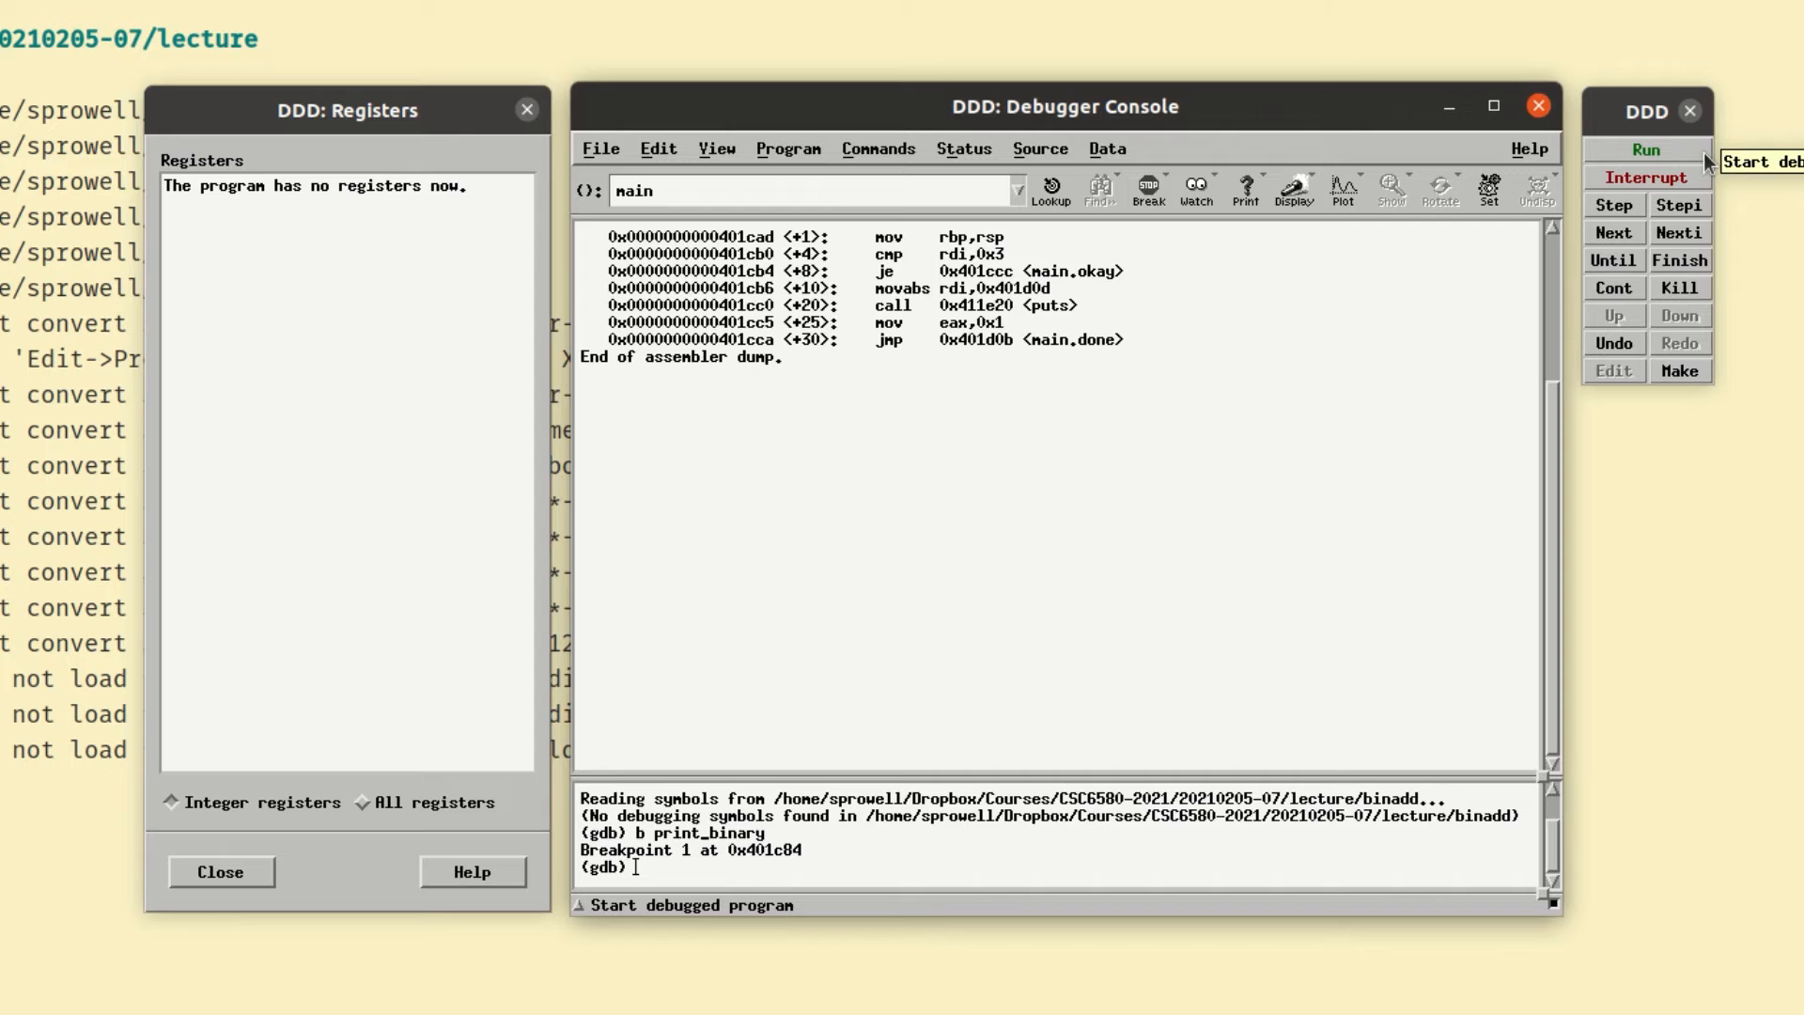
mouse_move(1676, 158)
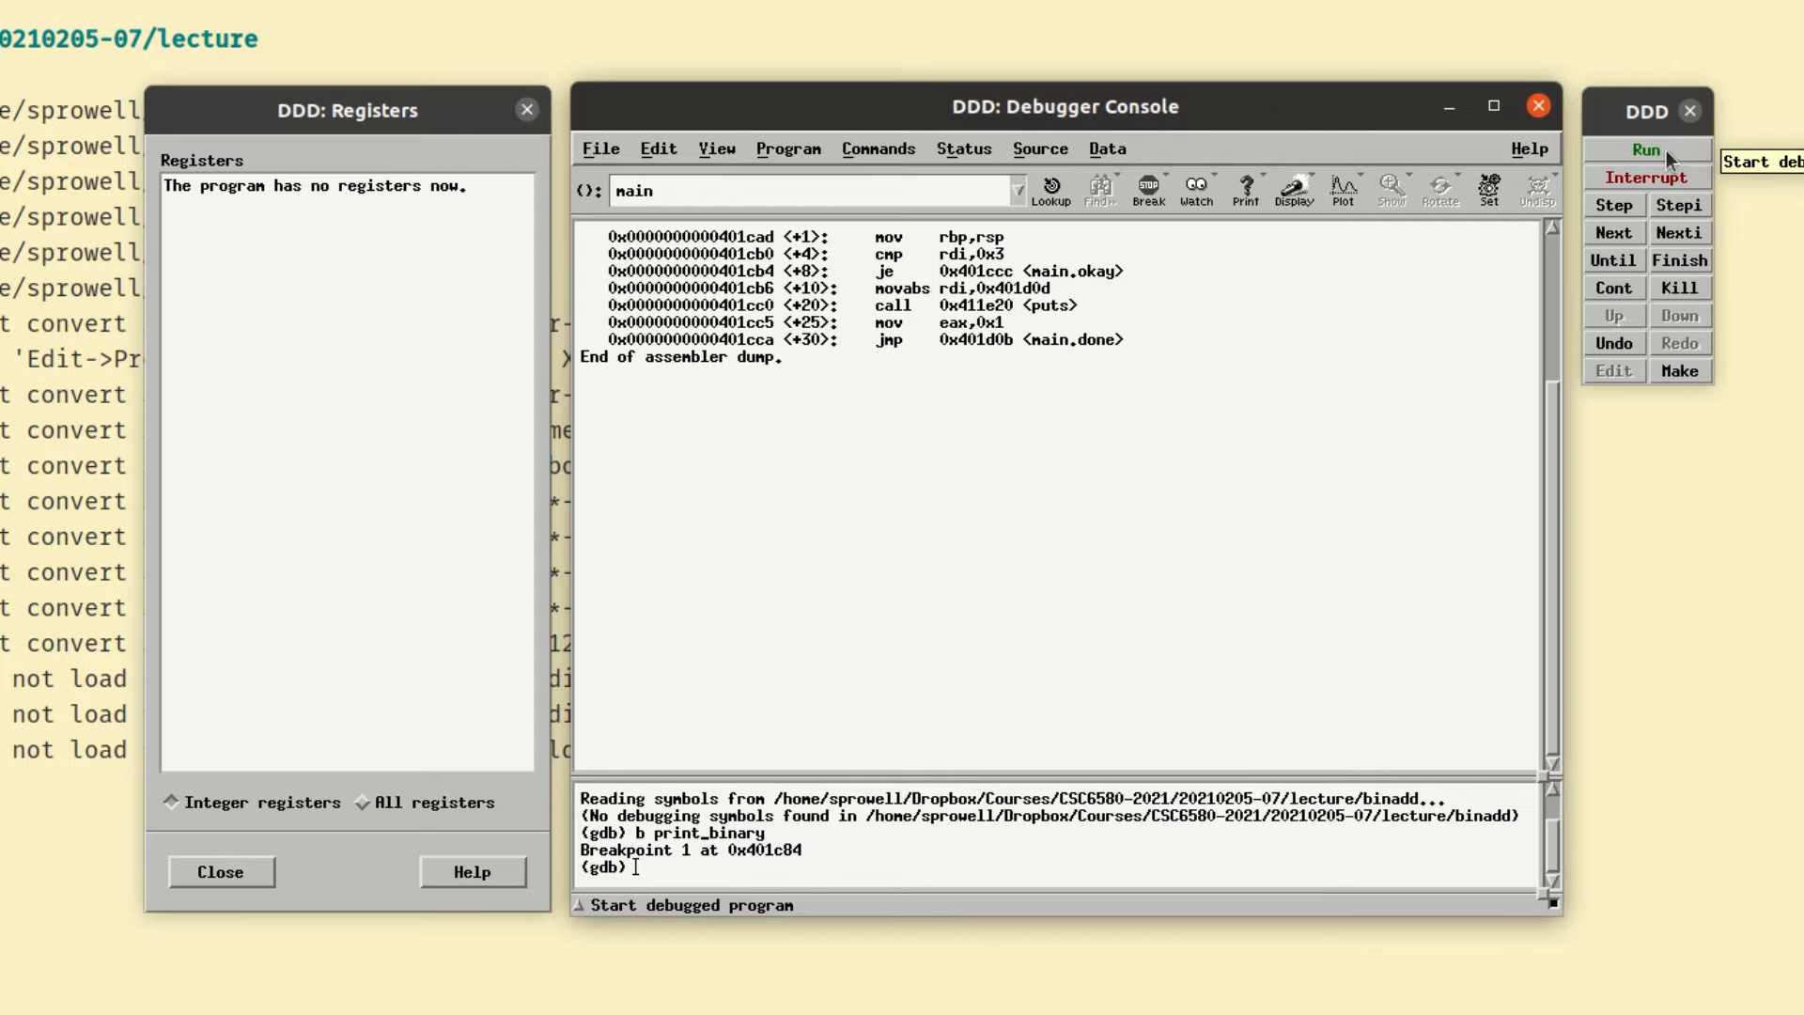
- Run binadd without arguments so it exits complaining about missing integer arguments
click(1644, 150)
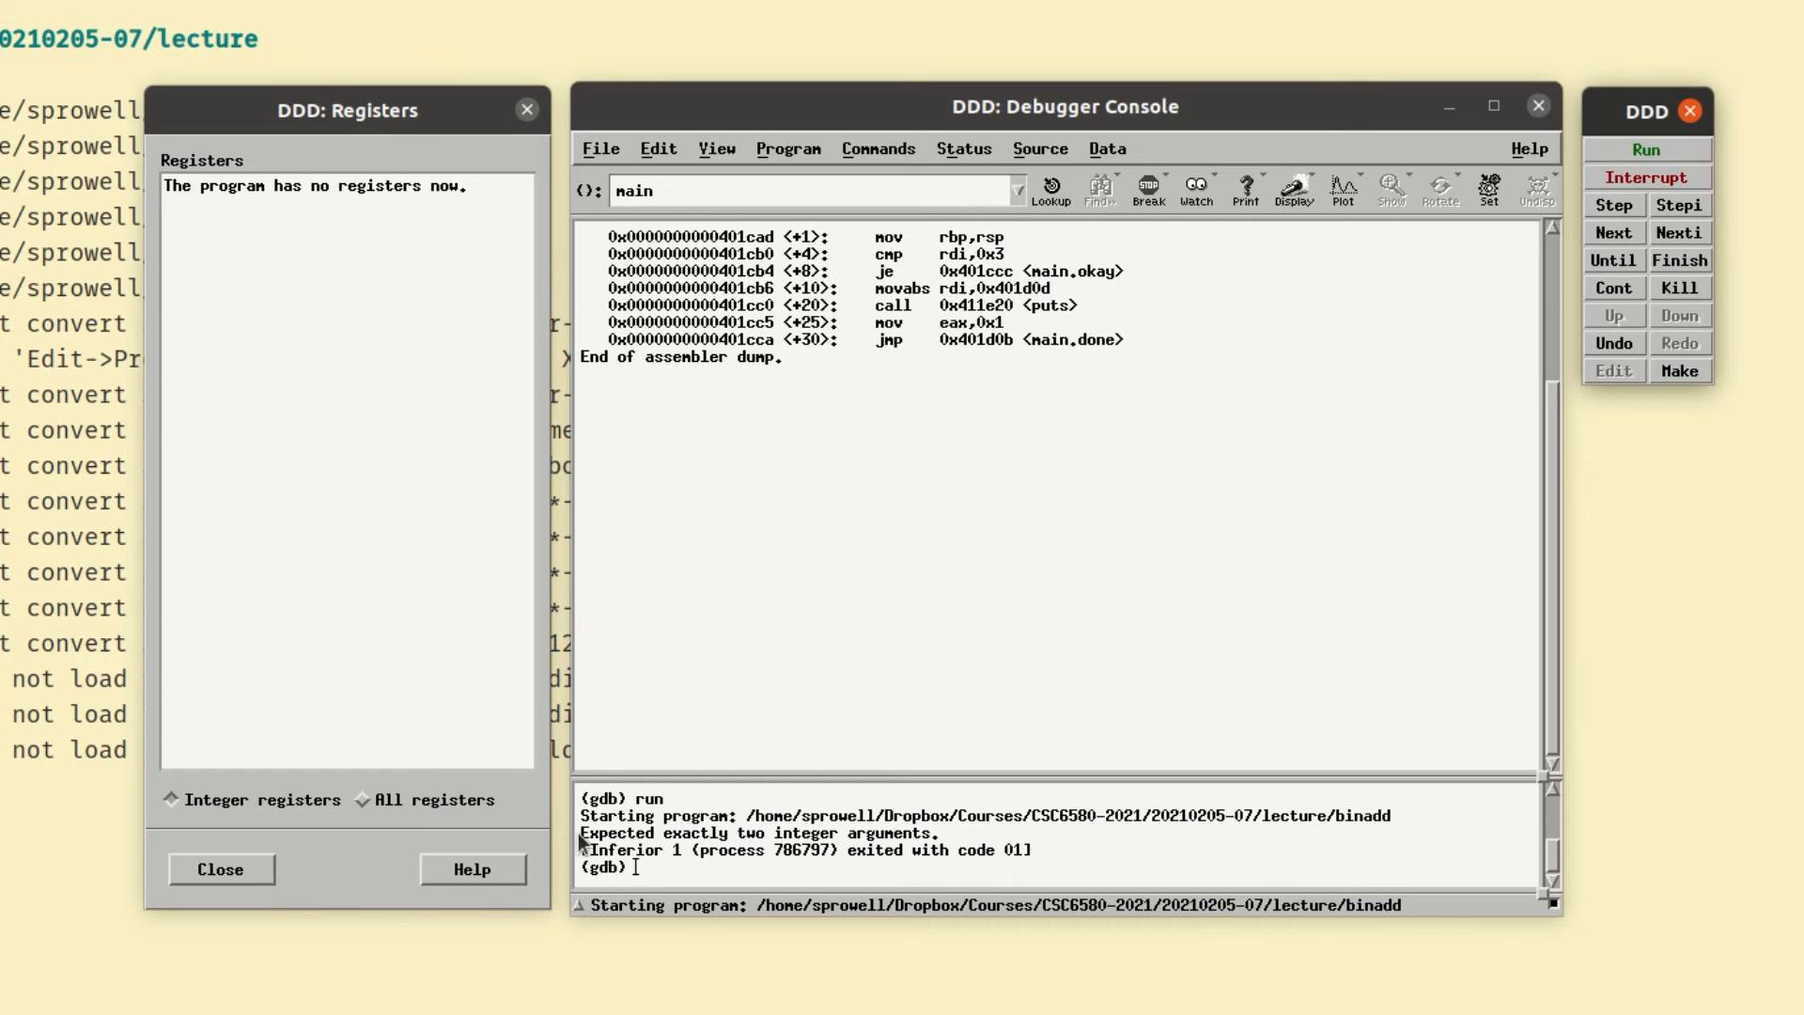
mouse_move(937, 856)
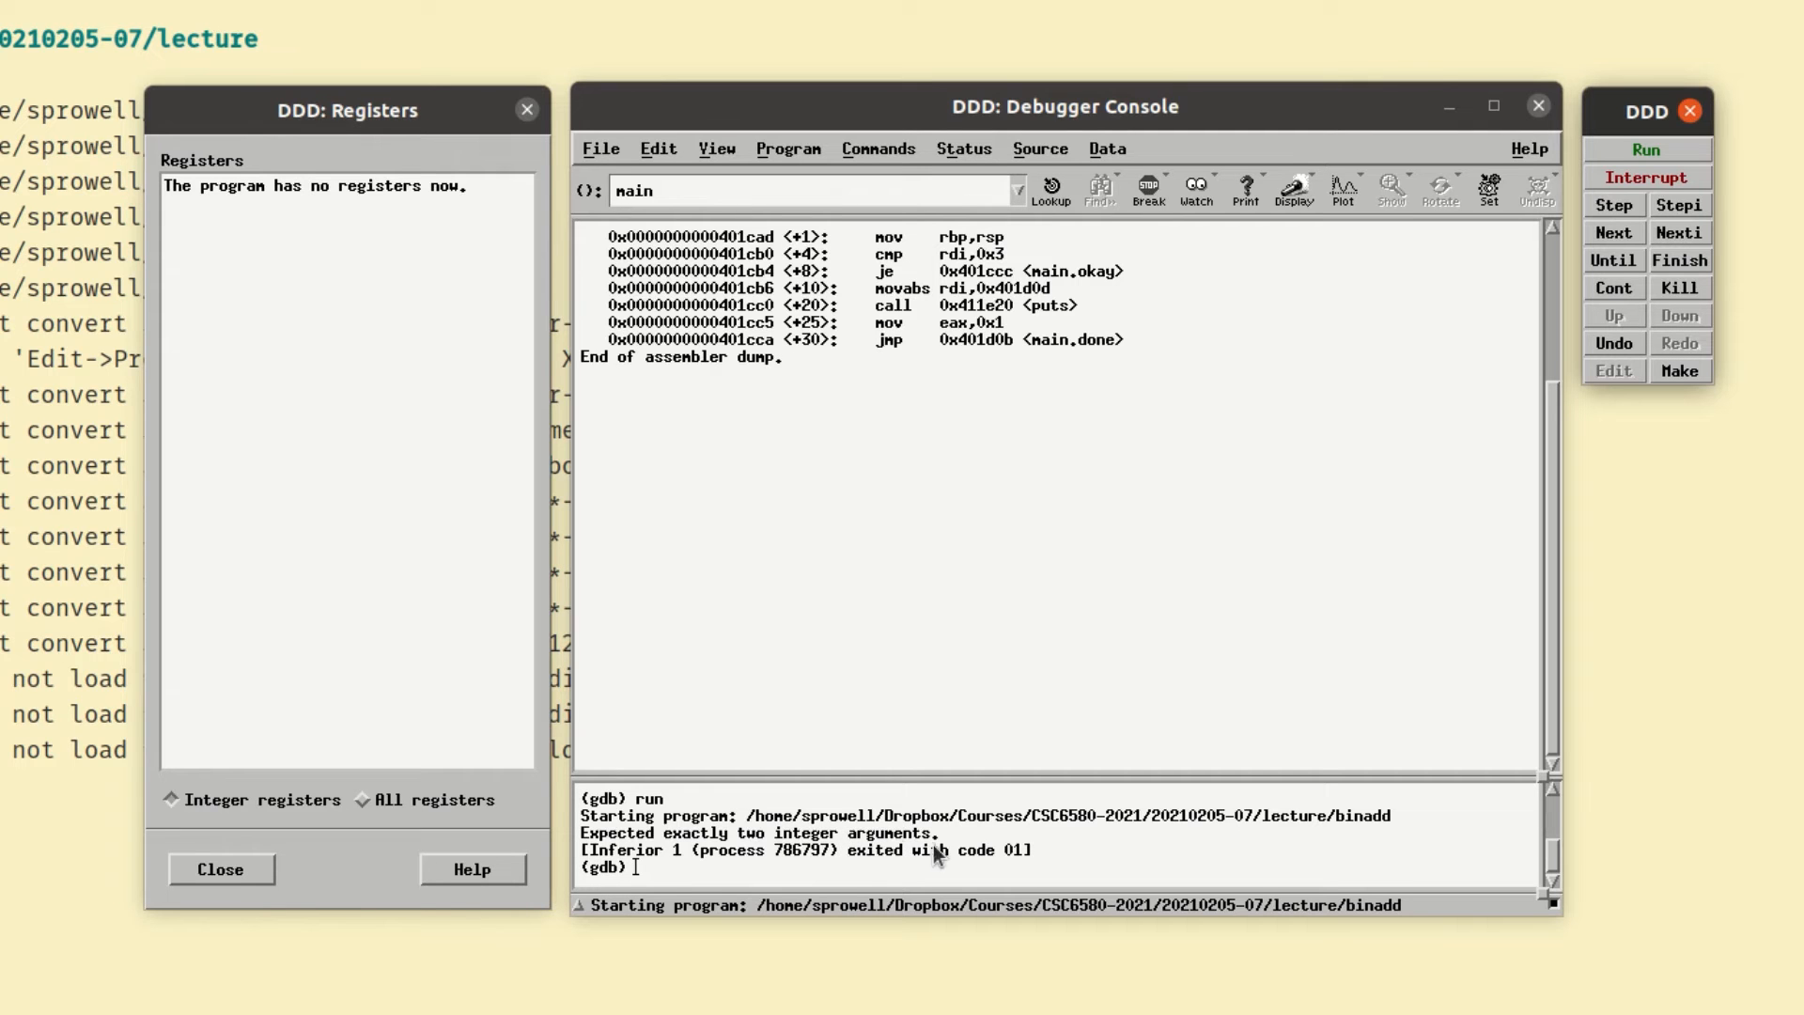
mouse_move(903, 875)
text(run)
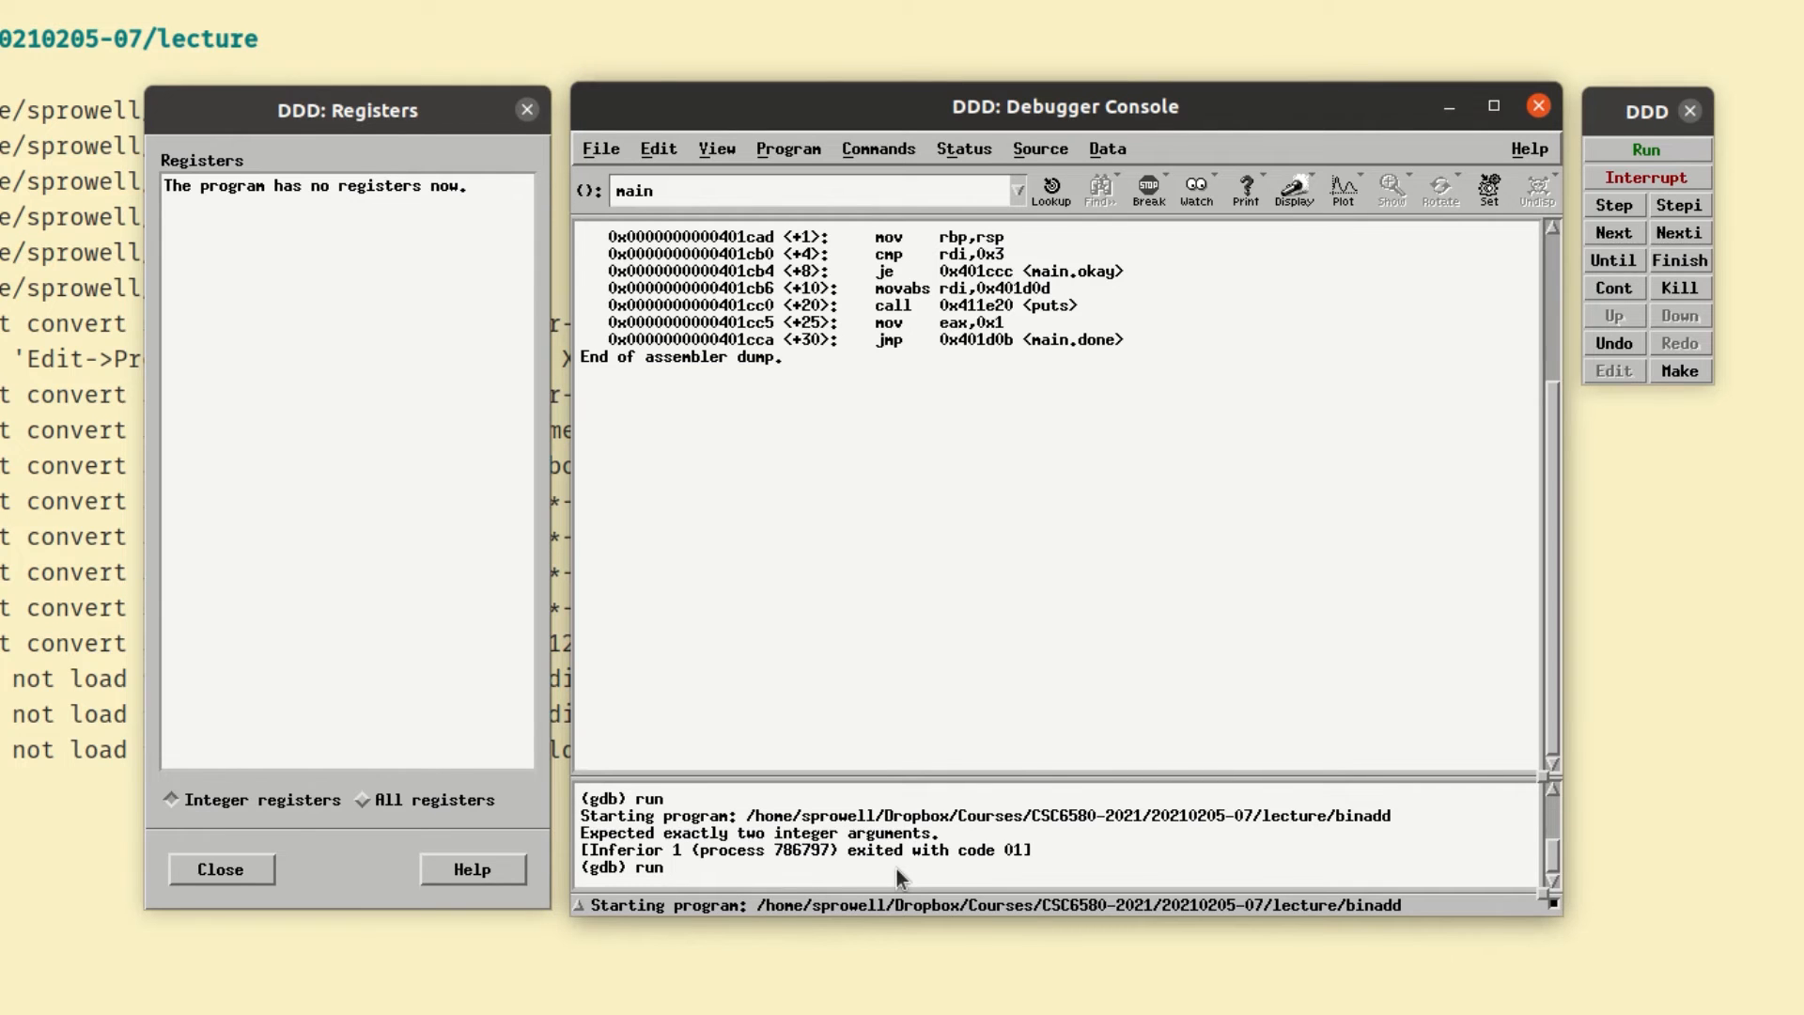
- Enter 'run 19 17' in the gdb console to reach breakpoint 1
text(19)
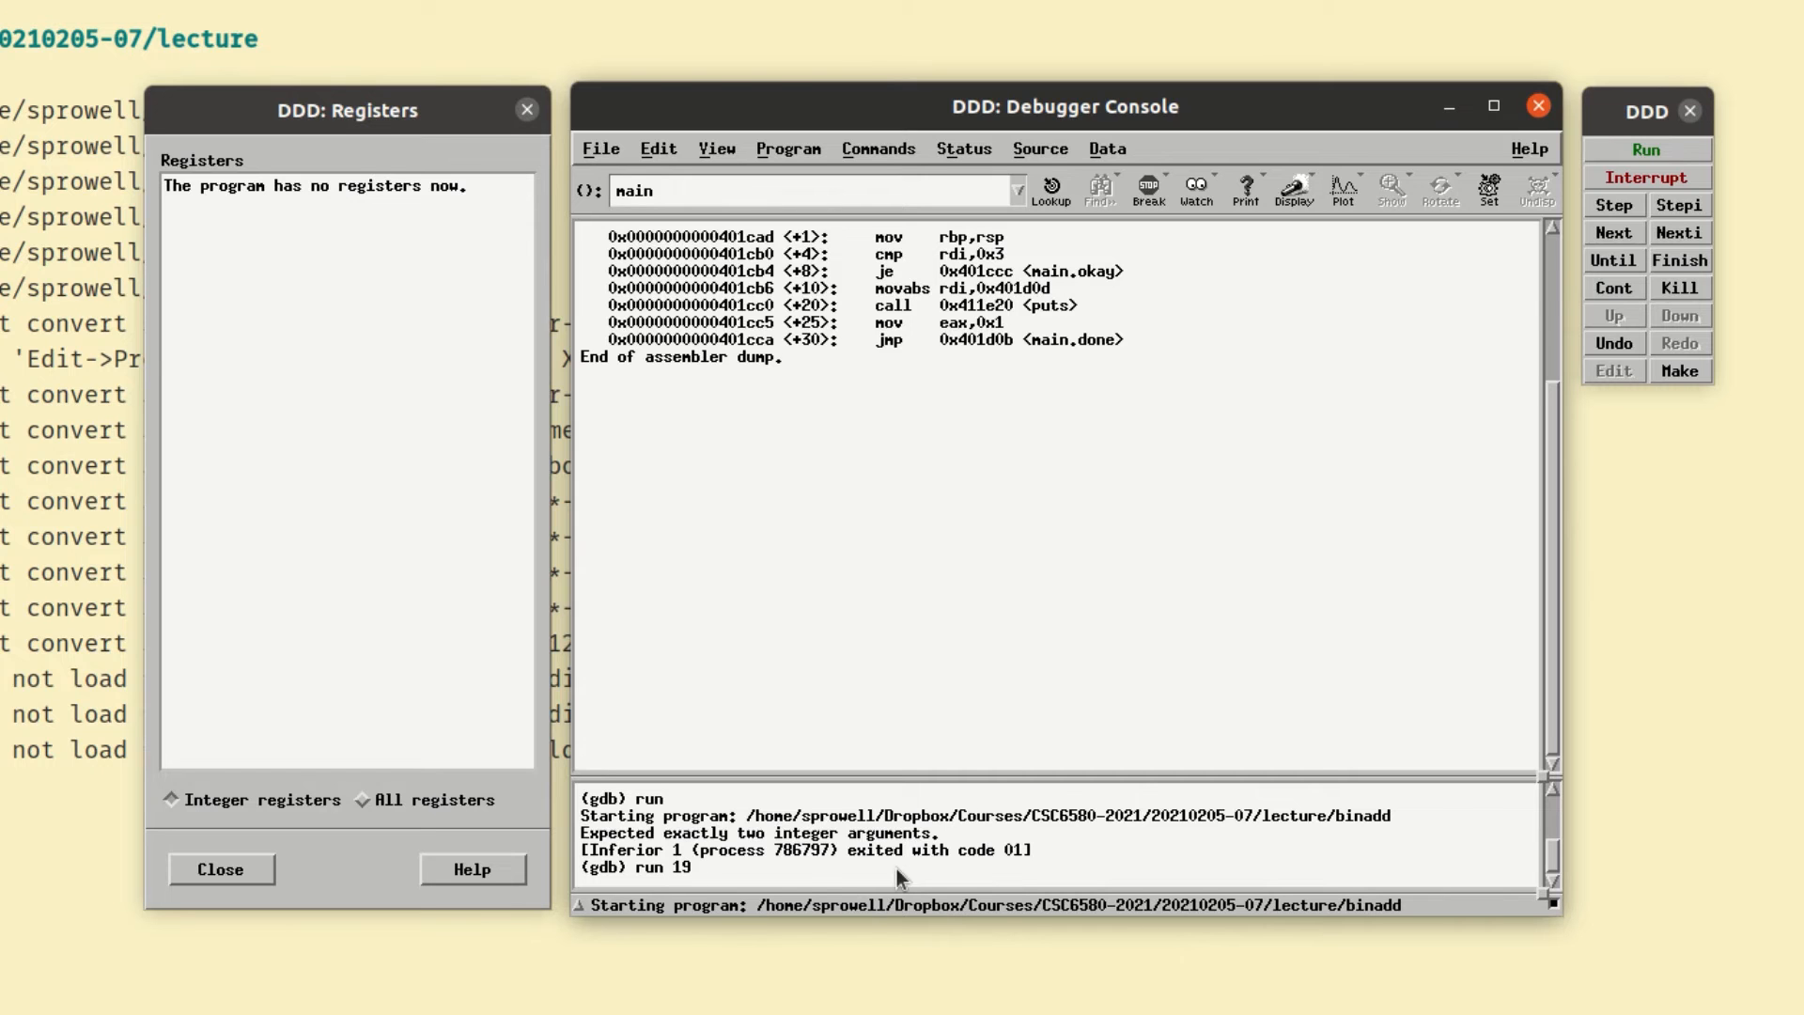
text(17)
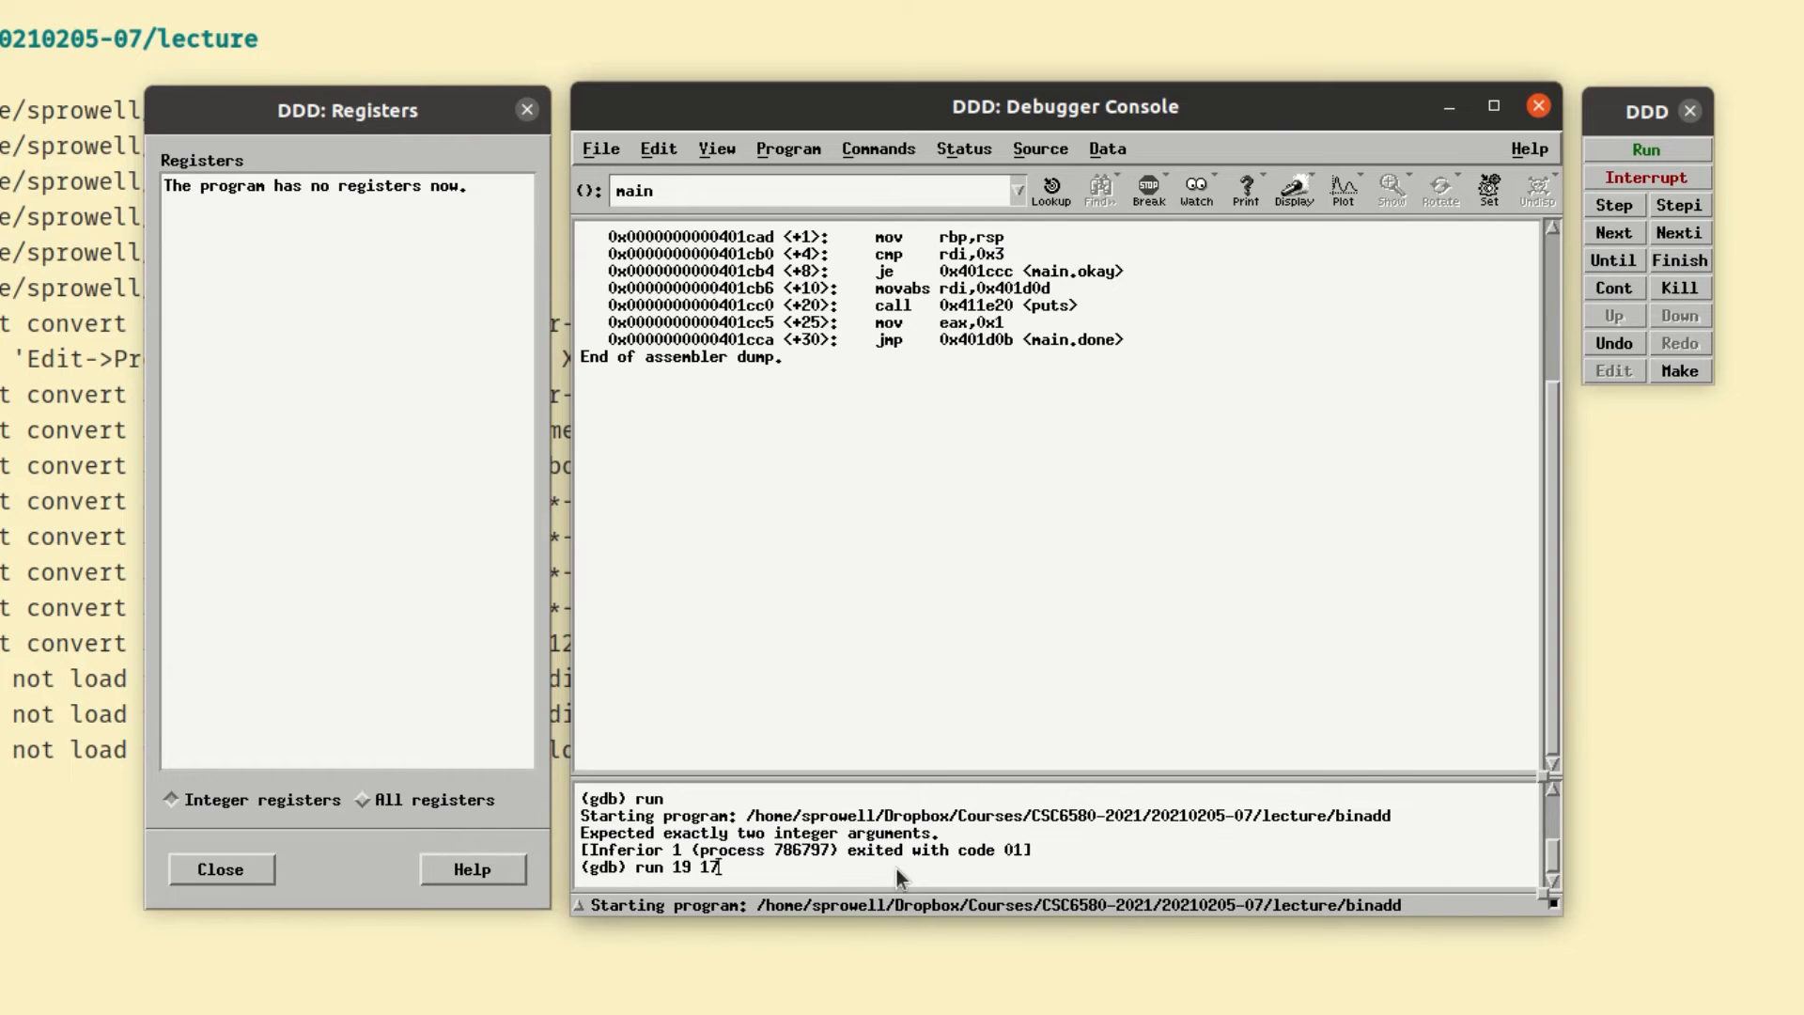
key(Return)
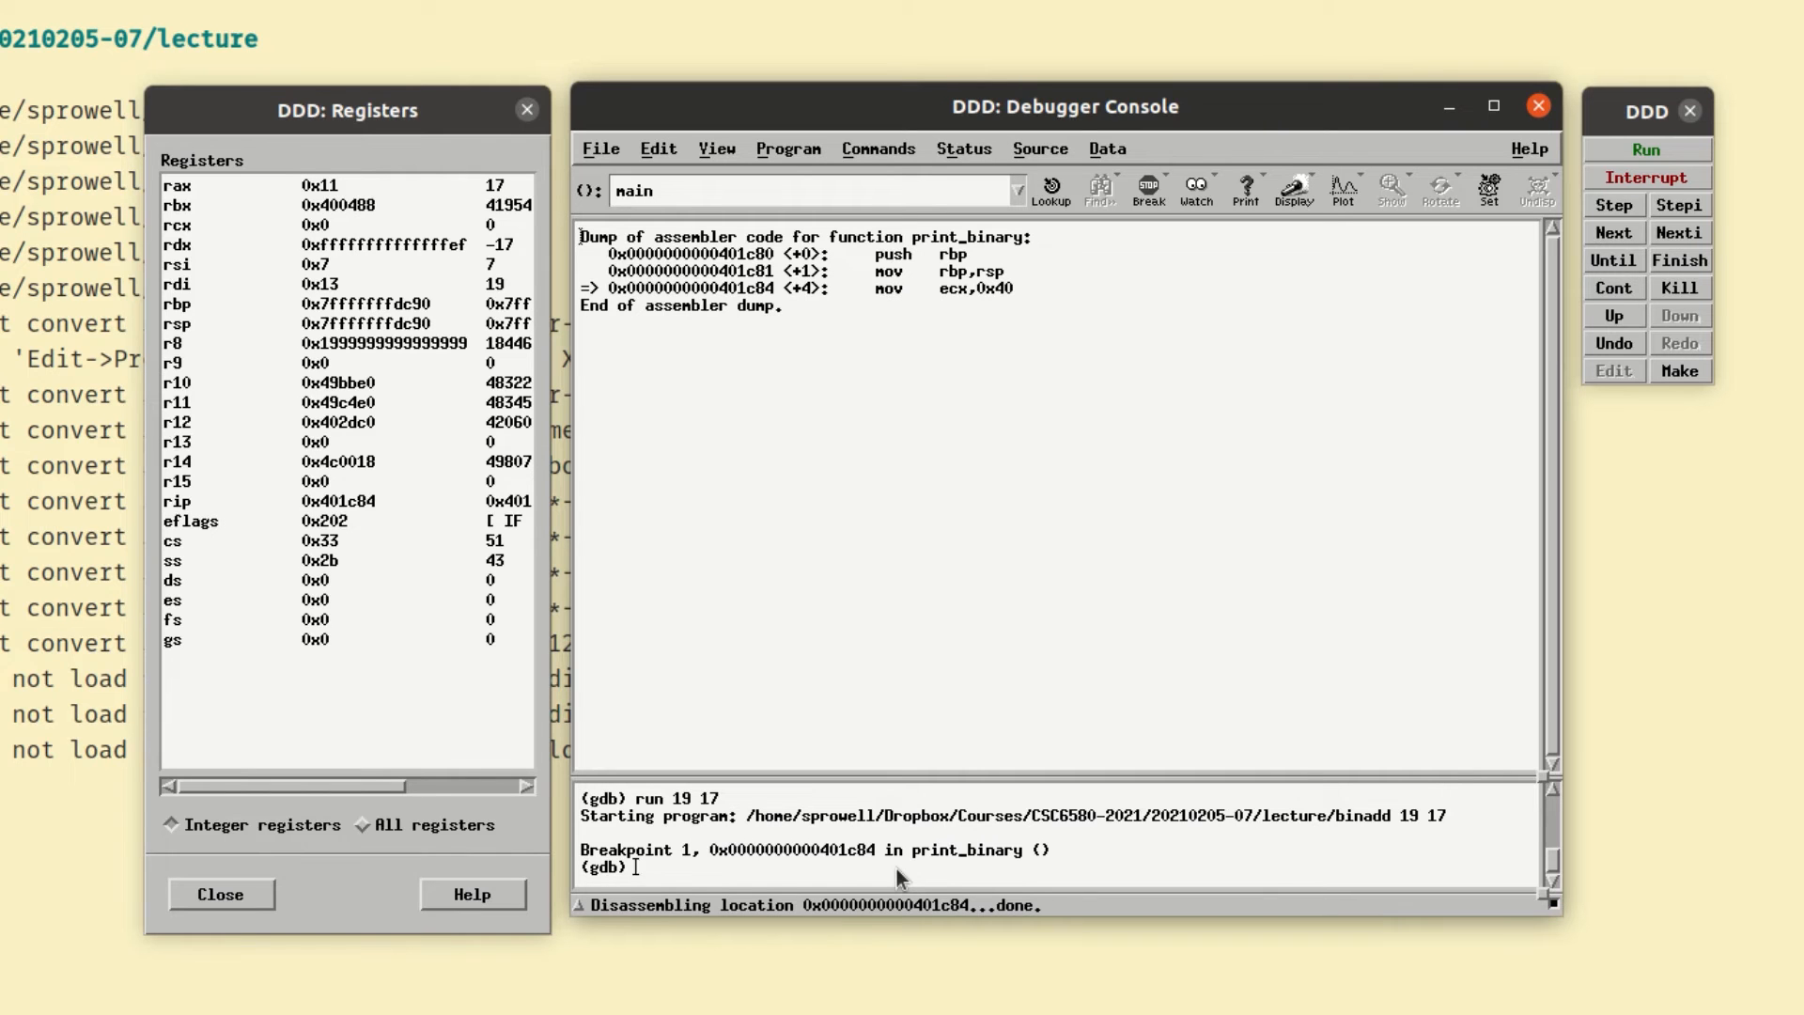
mouse_move(896, 872)
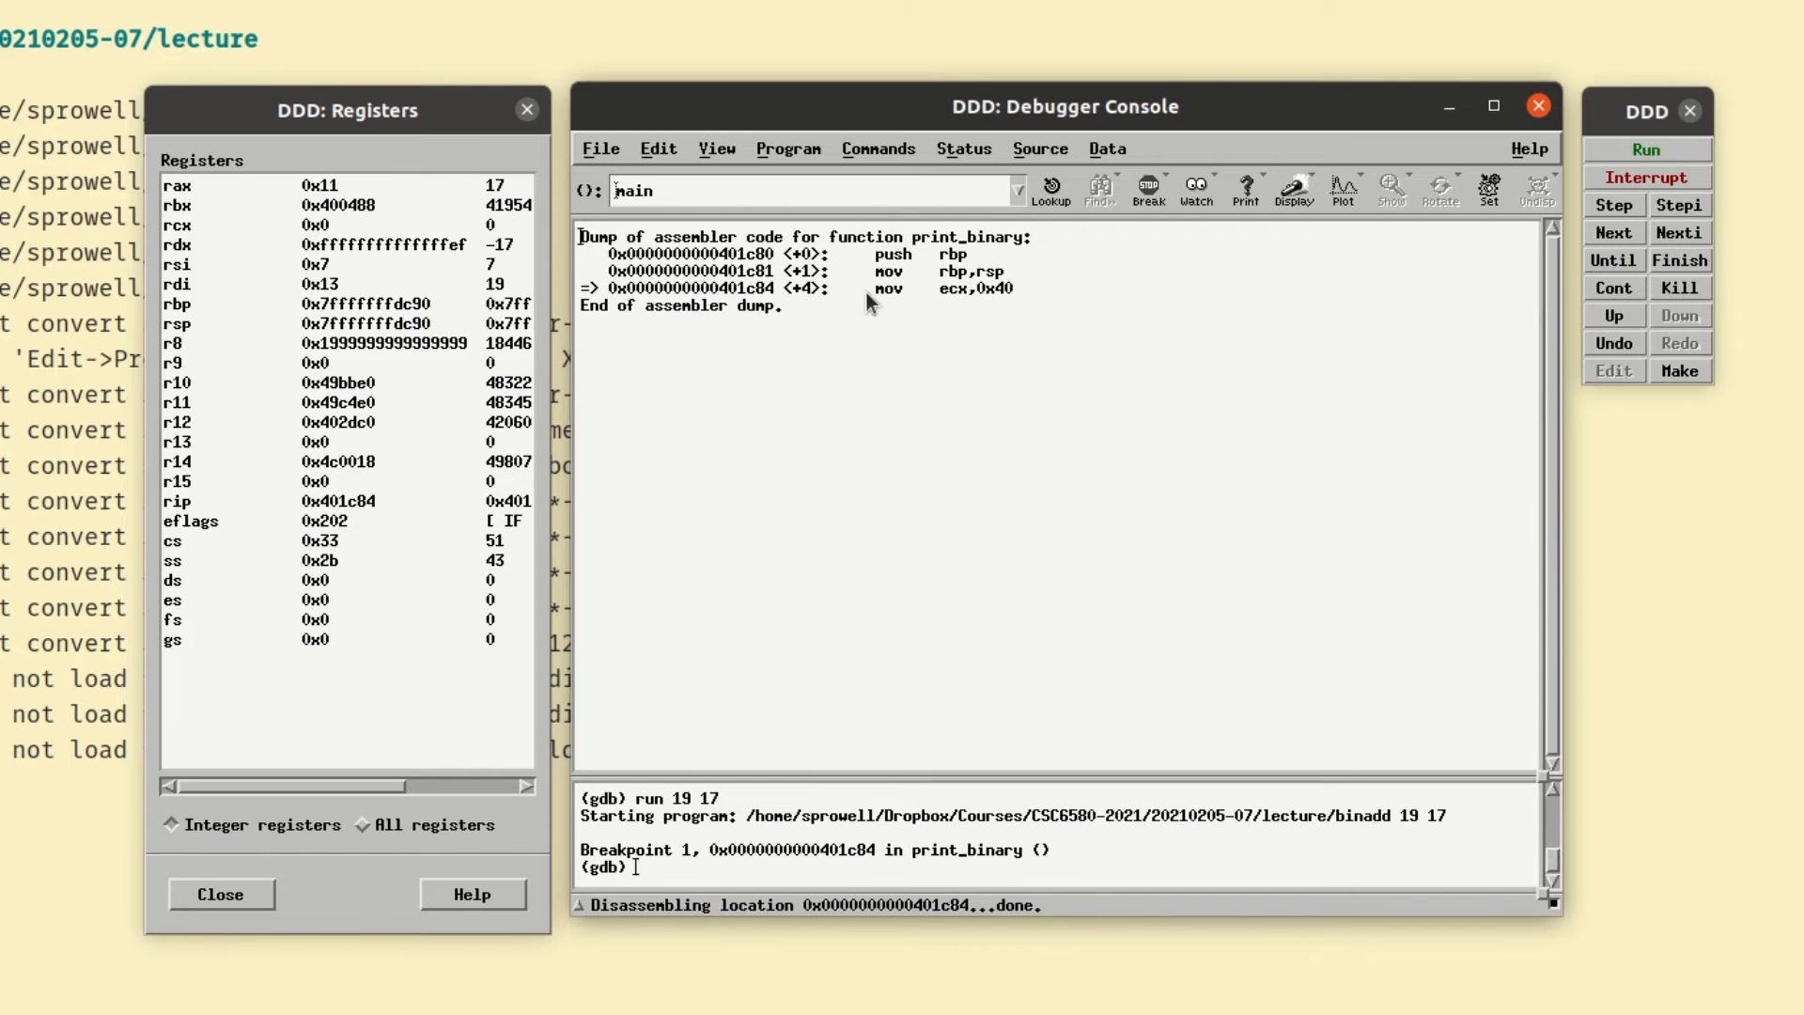
mouse_move(878, 328)
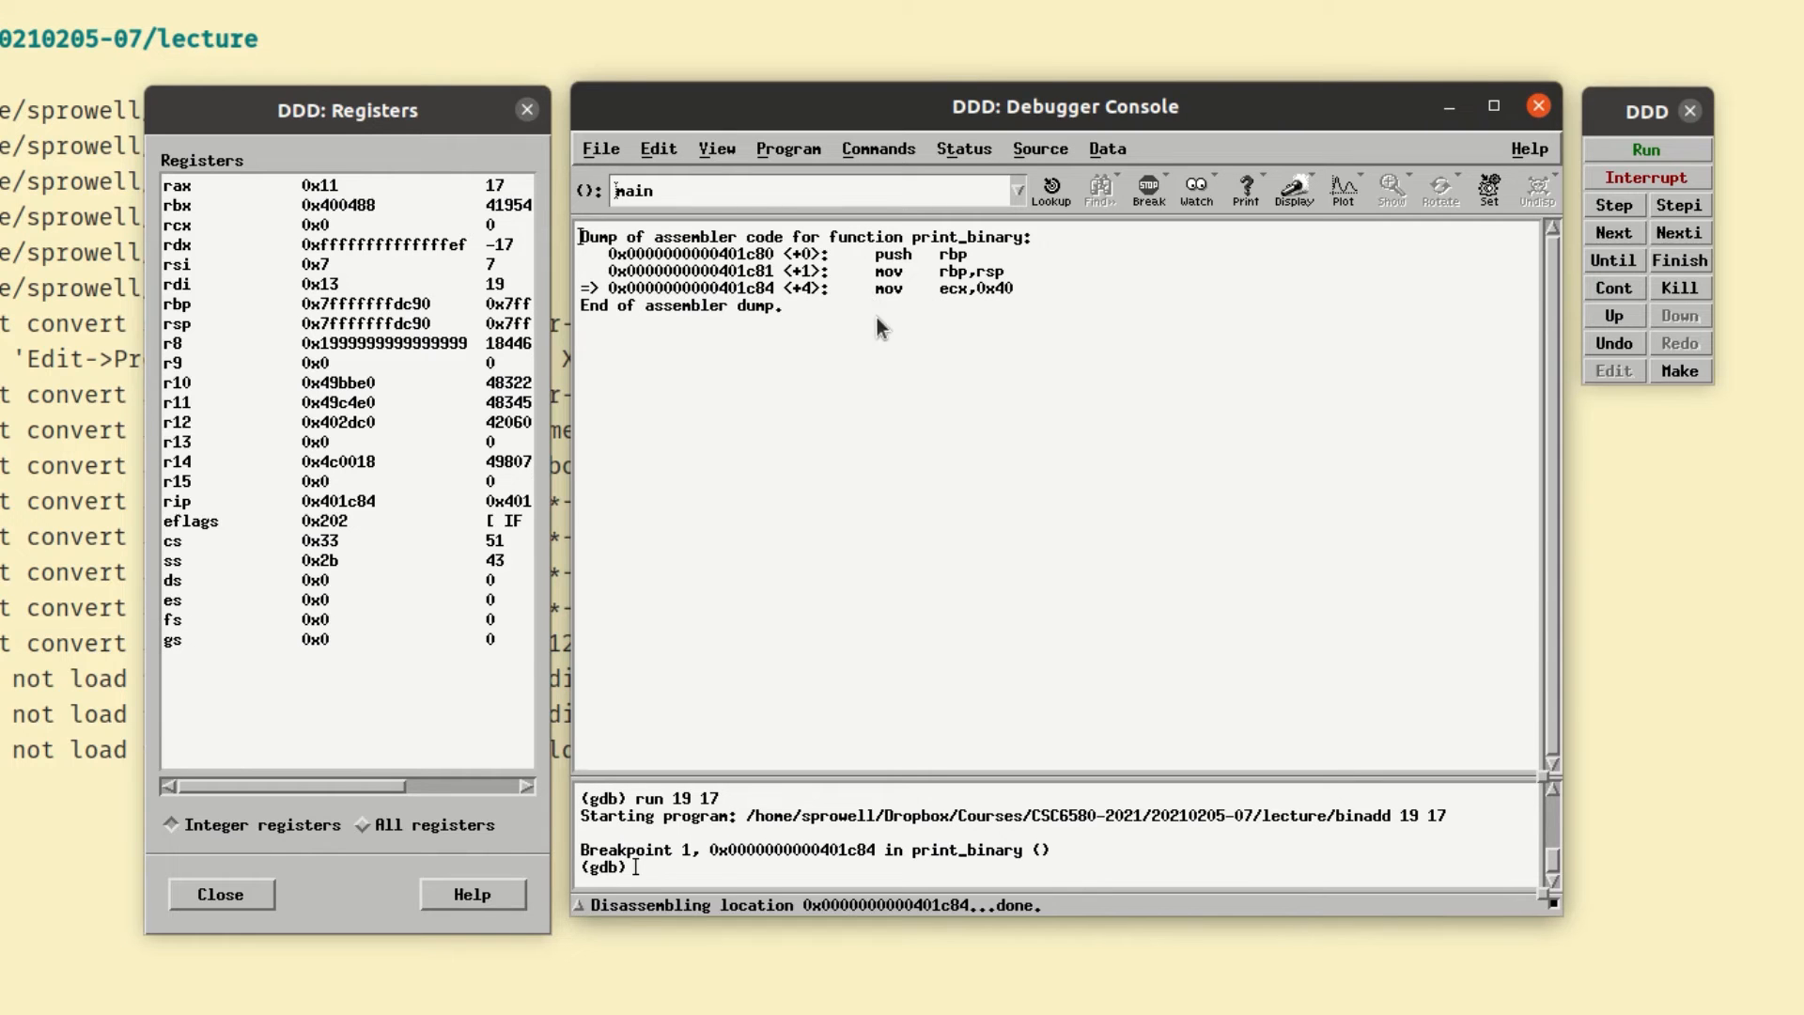
mouse_move(302, 230)
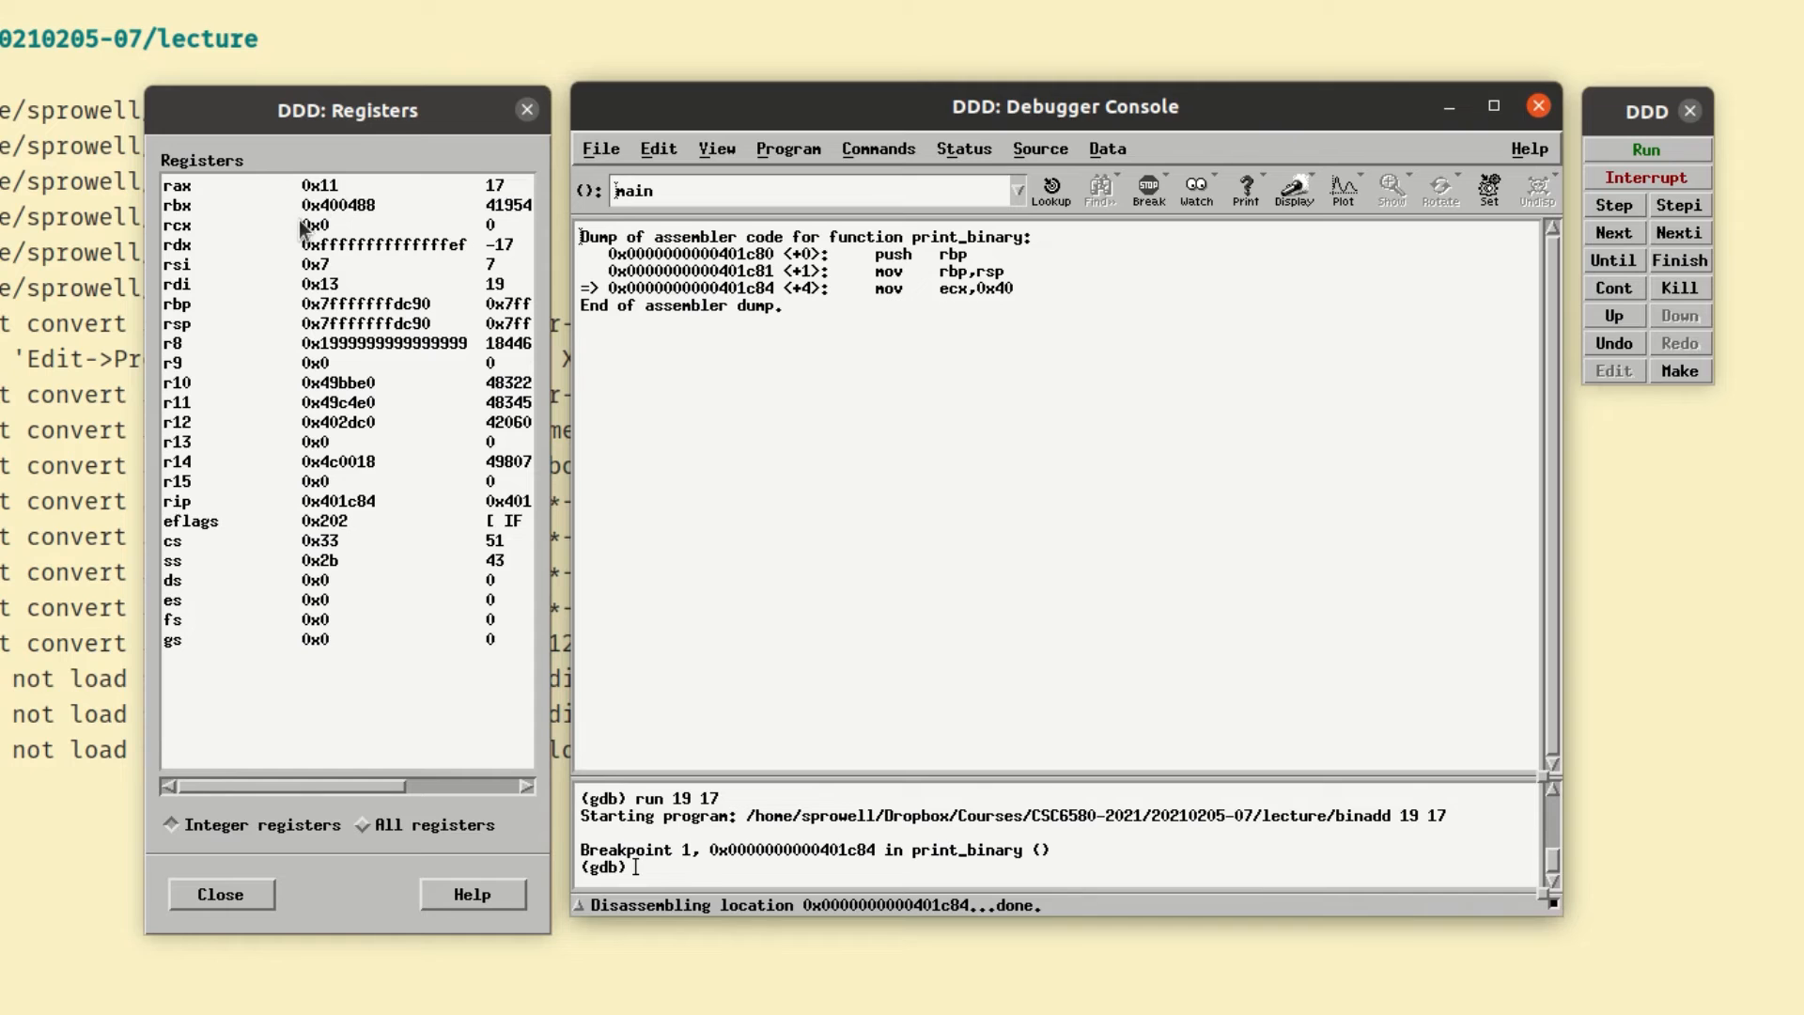
mouse_move(274, 627)
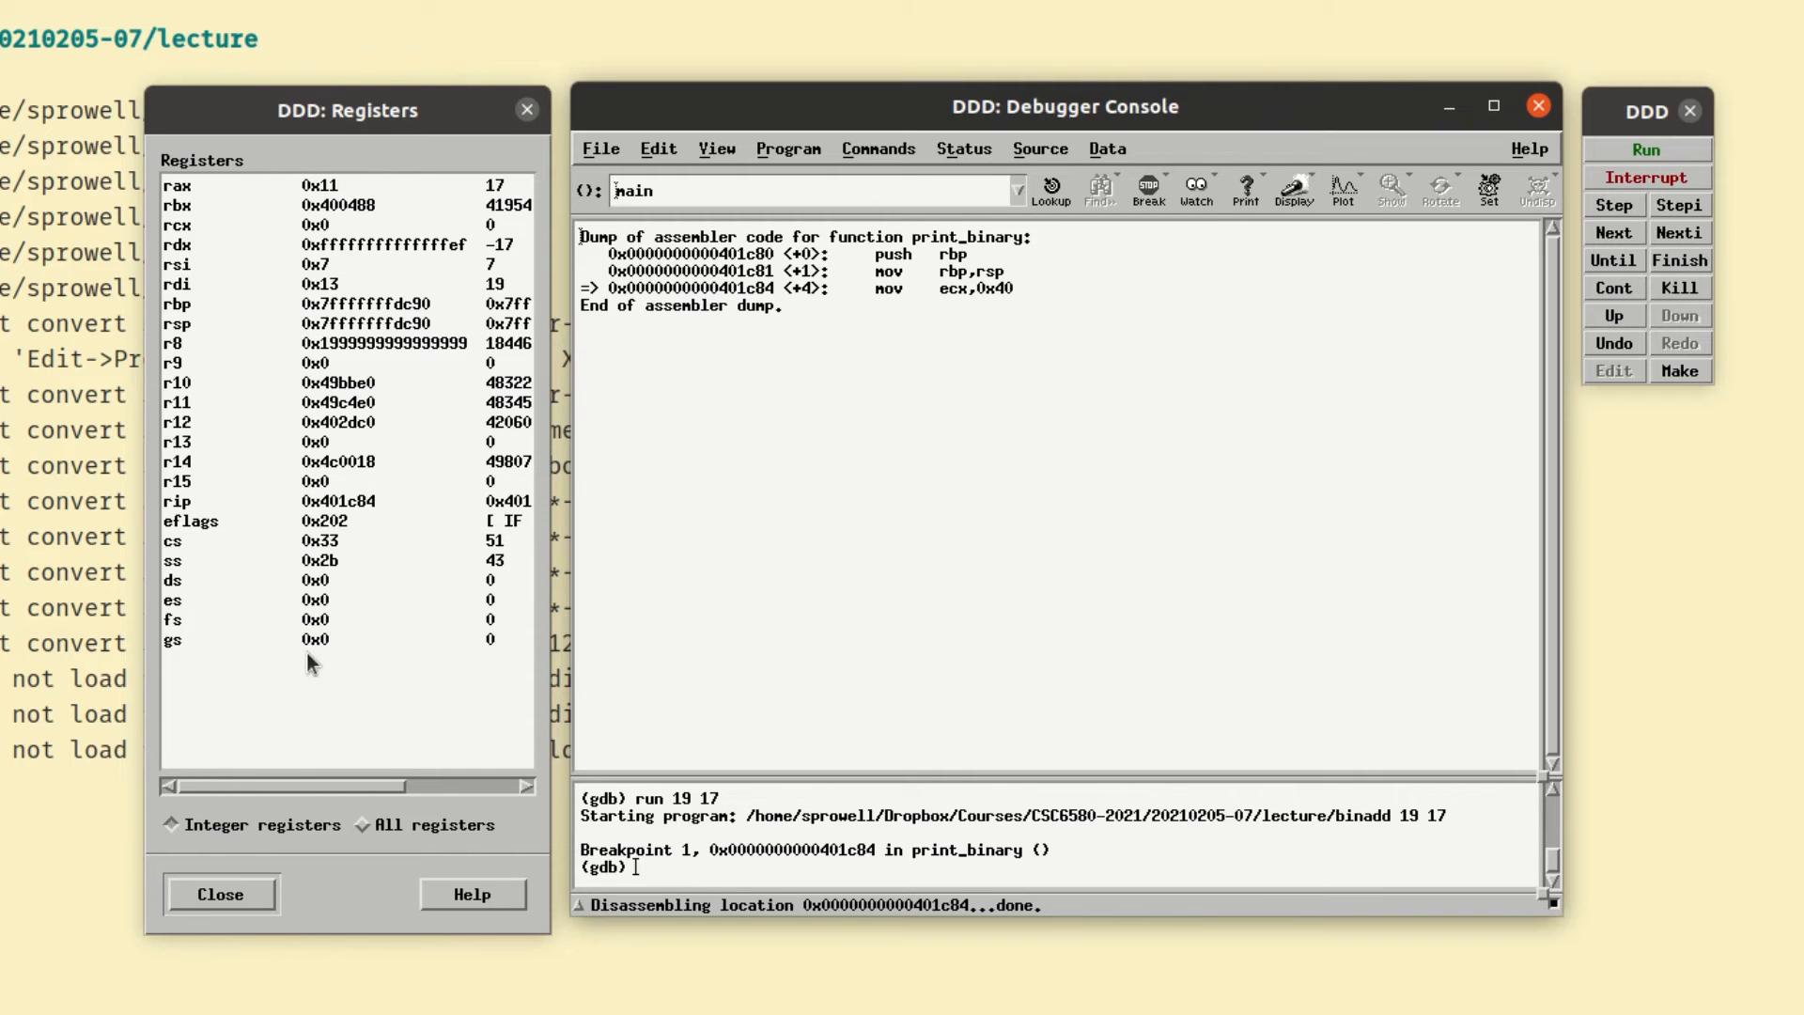
mouse_move(1132, 904)
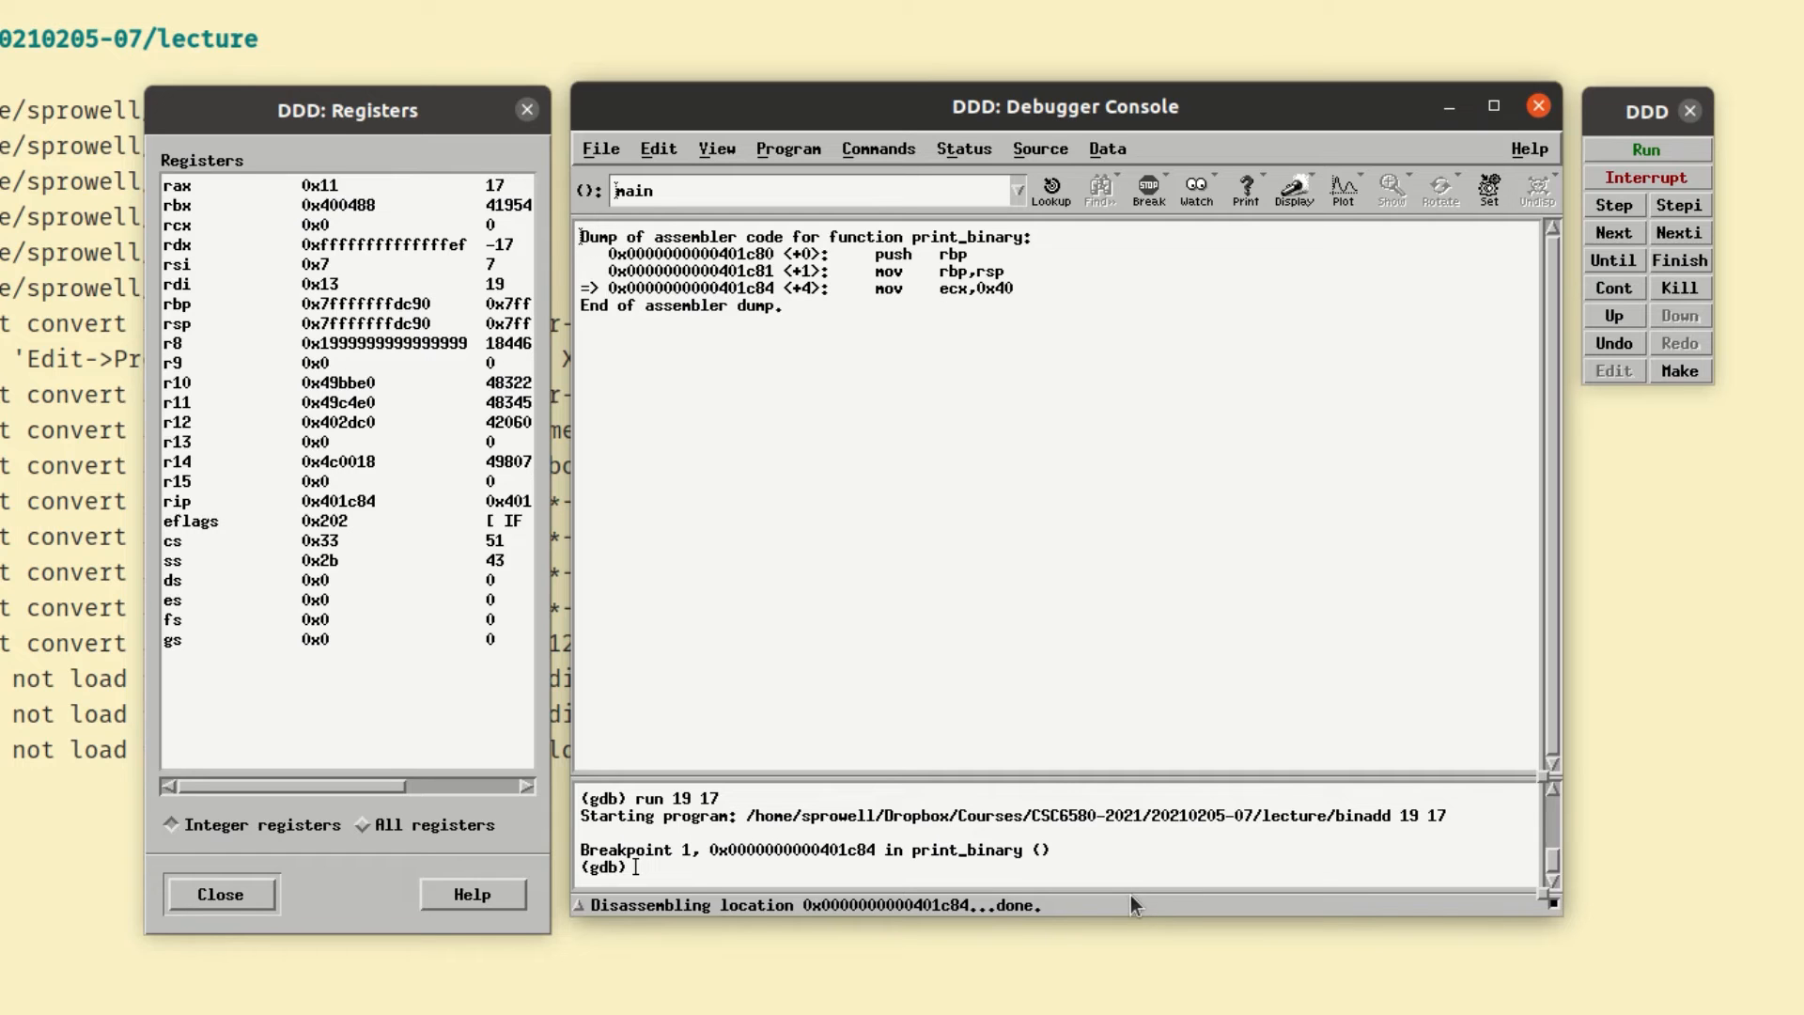
mouse_move(1679, 204)
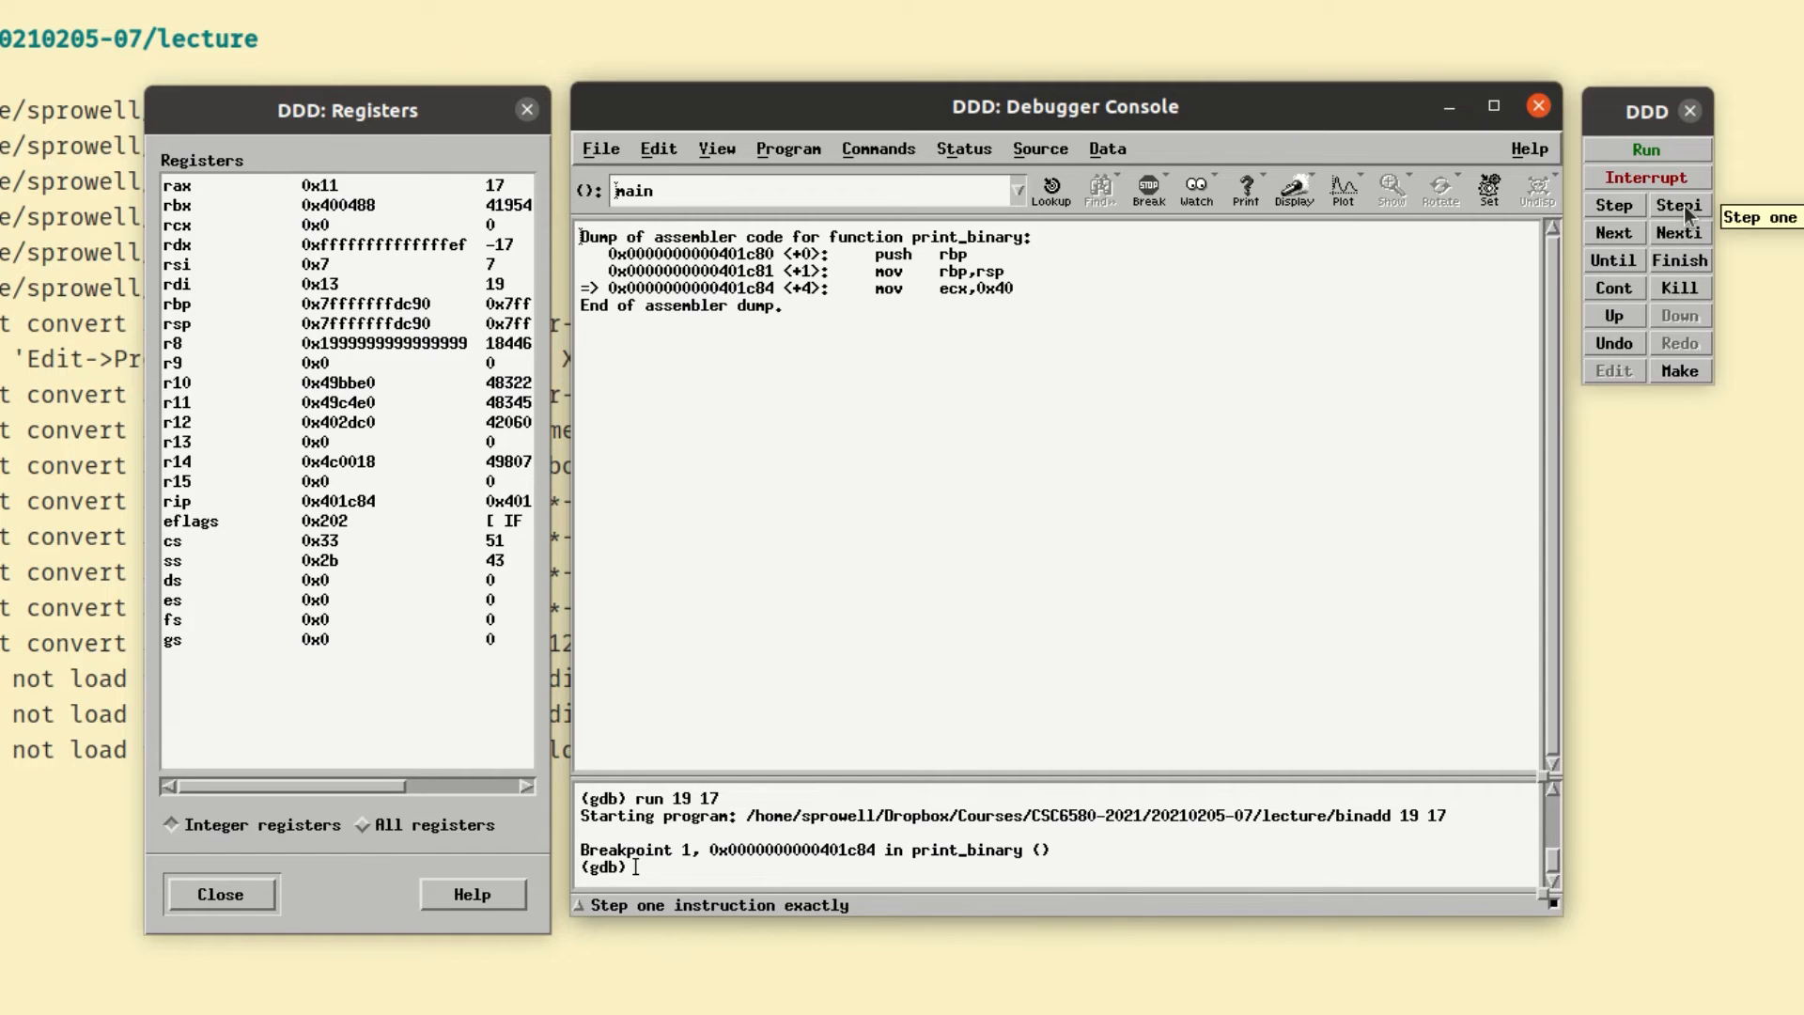
mouse_move(1680, 232)
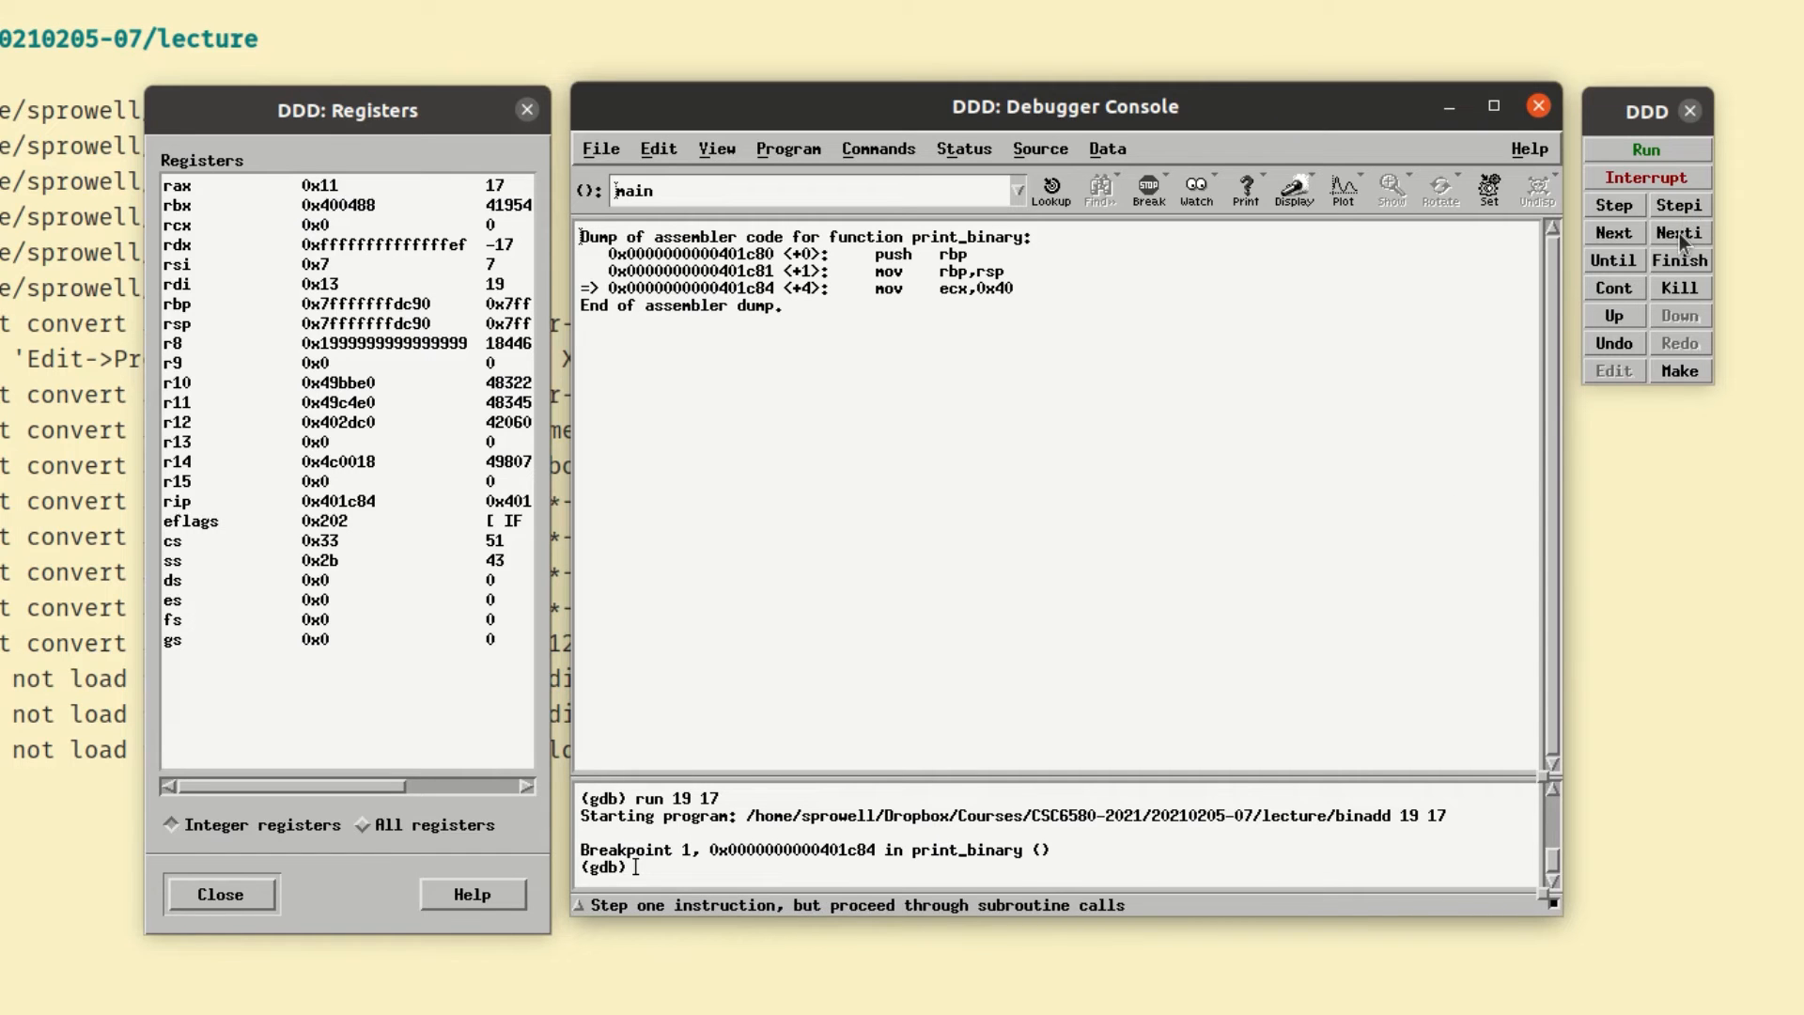
mouse_move(1679, 232)
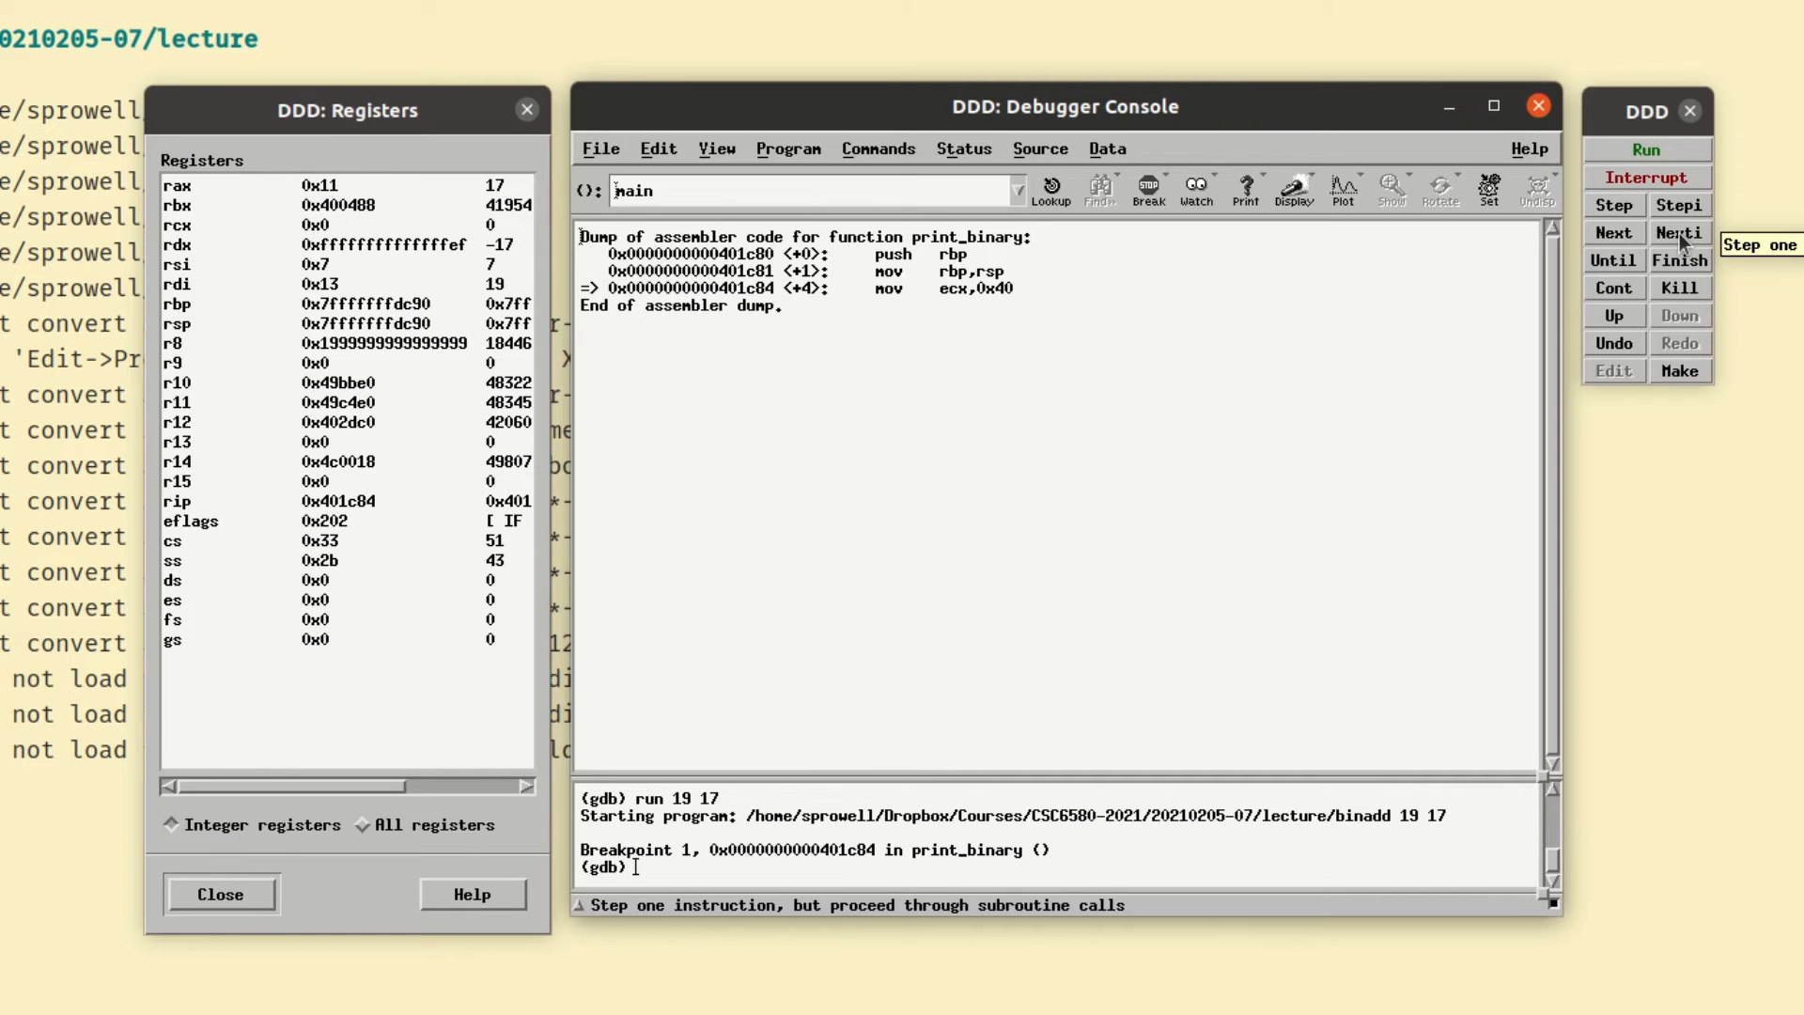
- Stepi once to enter print_binary.top with rcx at 0x40
click(1677, 205)
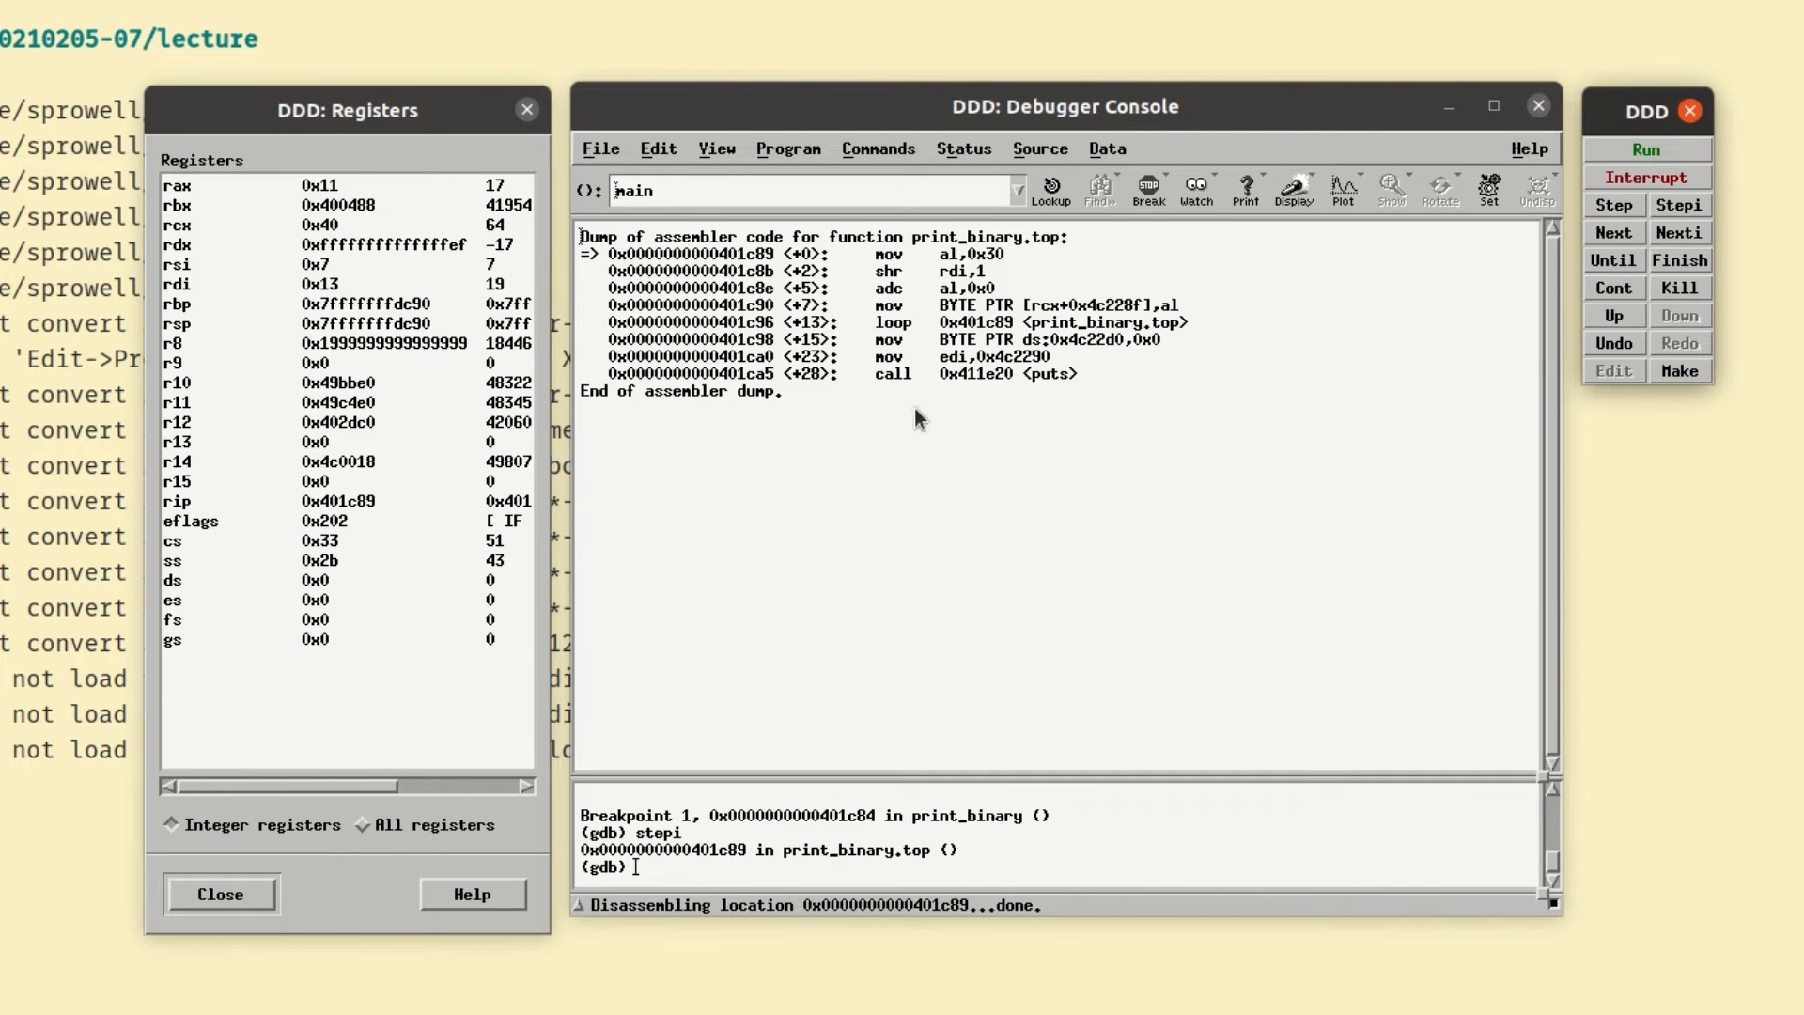
mouse_move(861, 324)
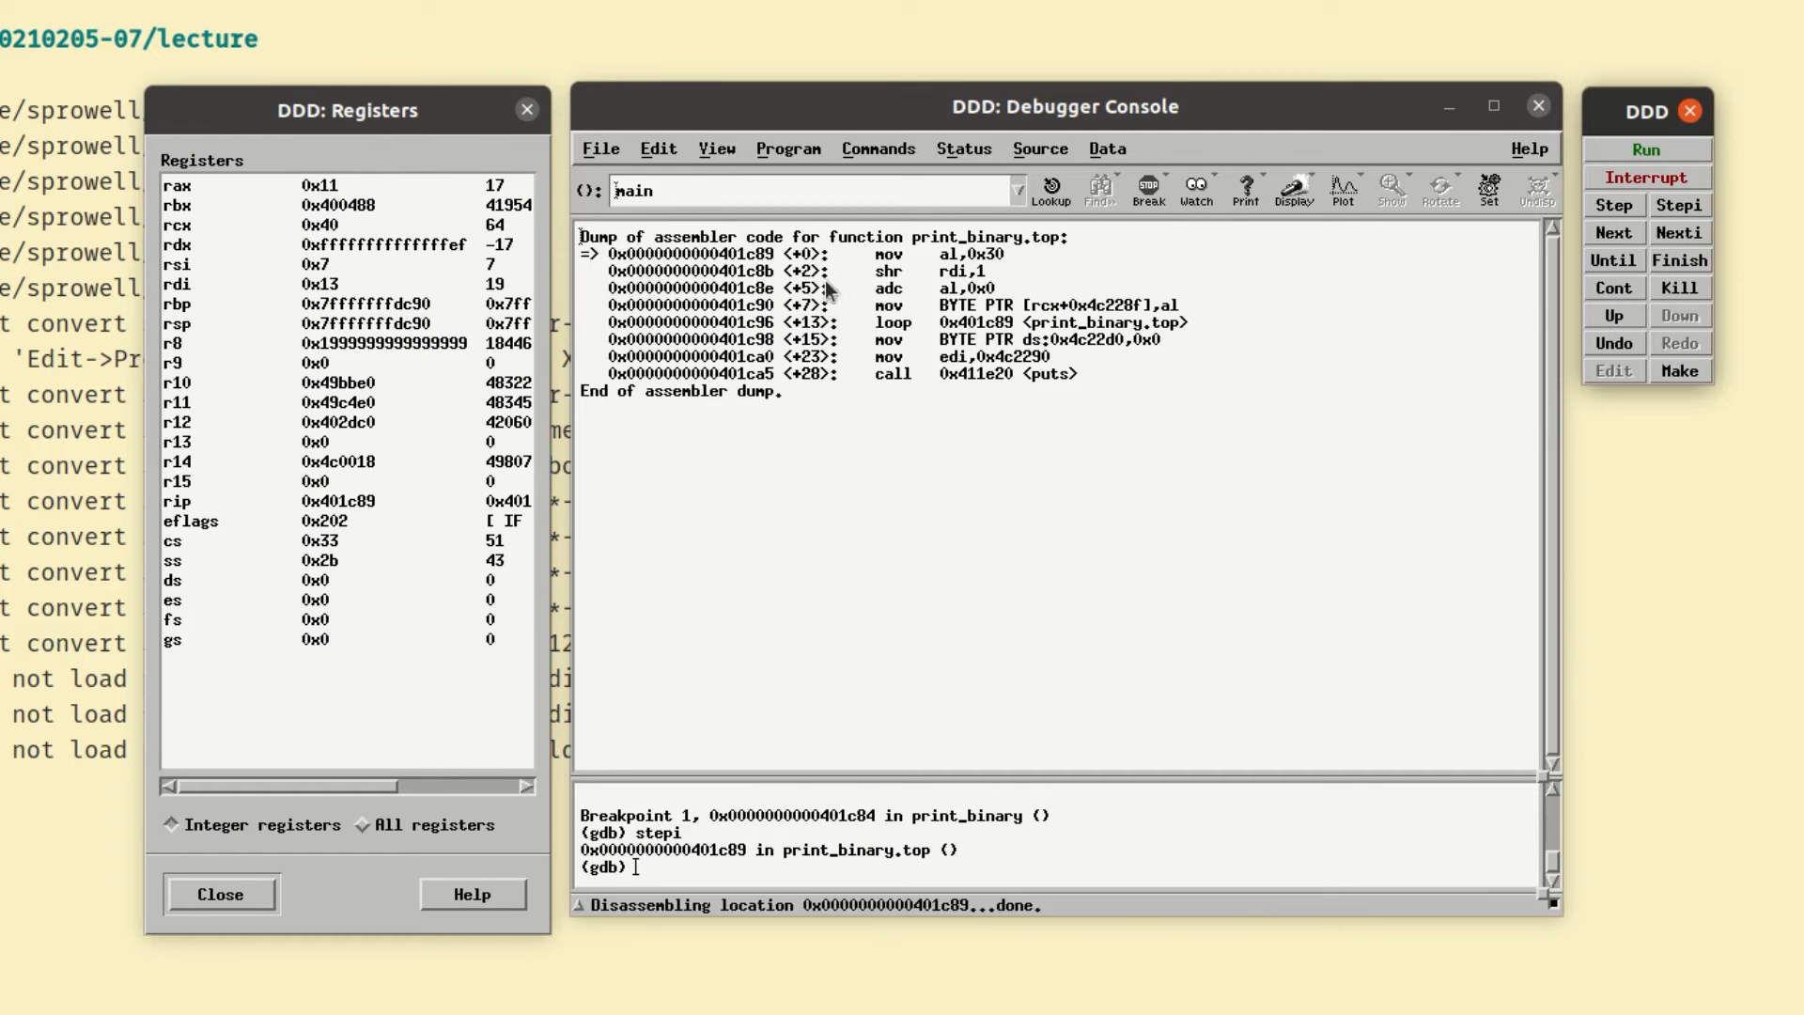
mouse_move(869, 337)
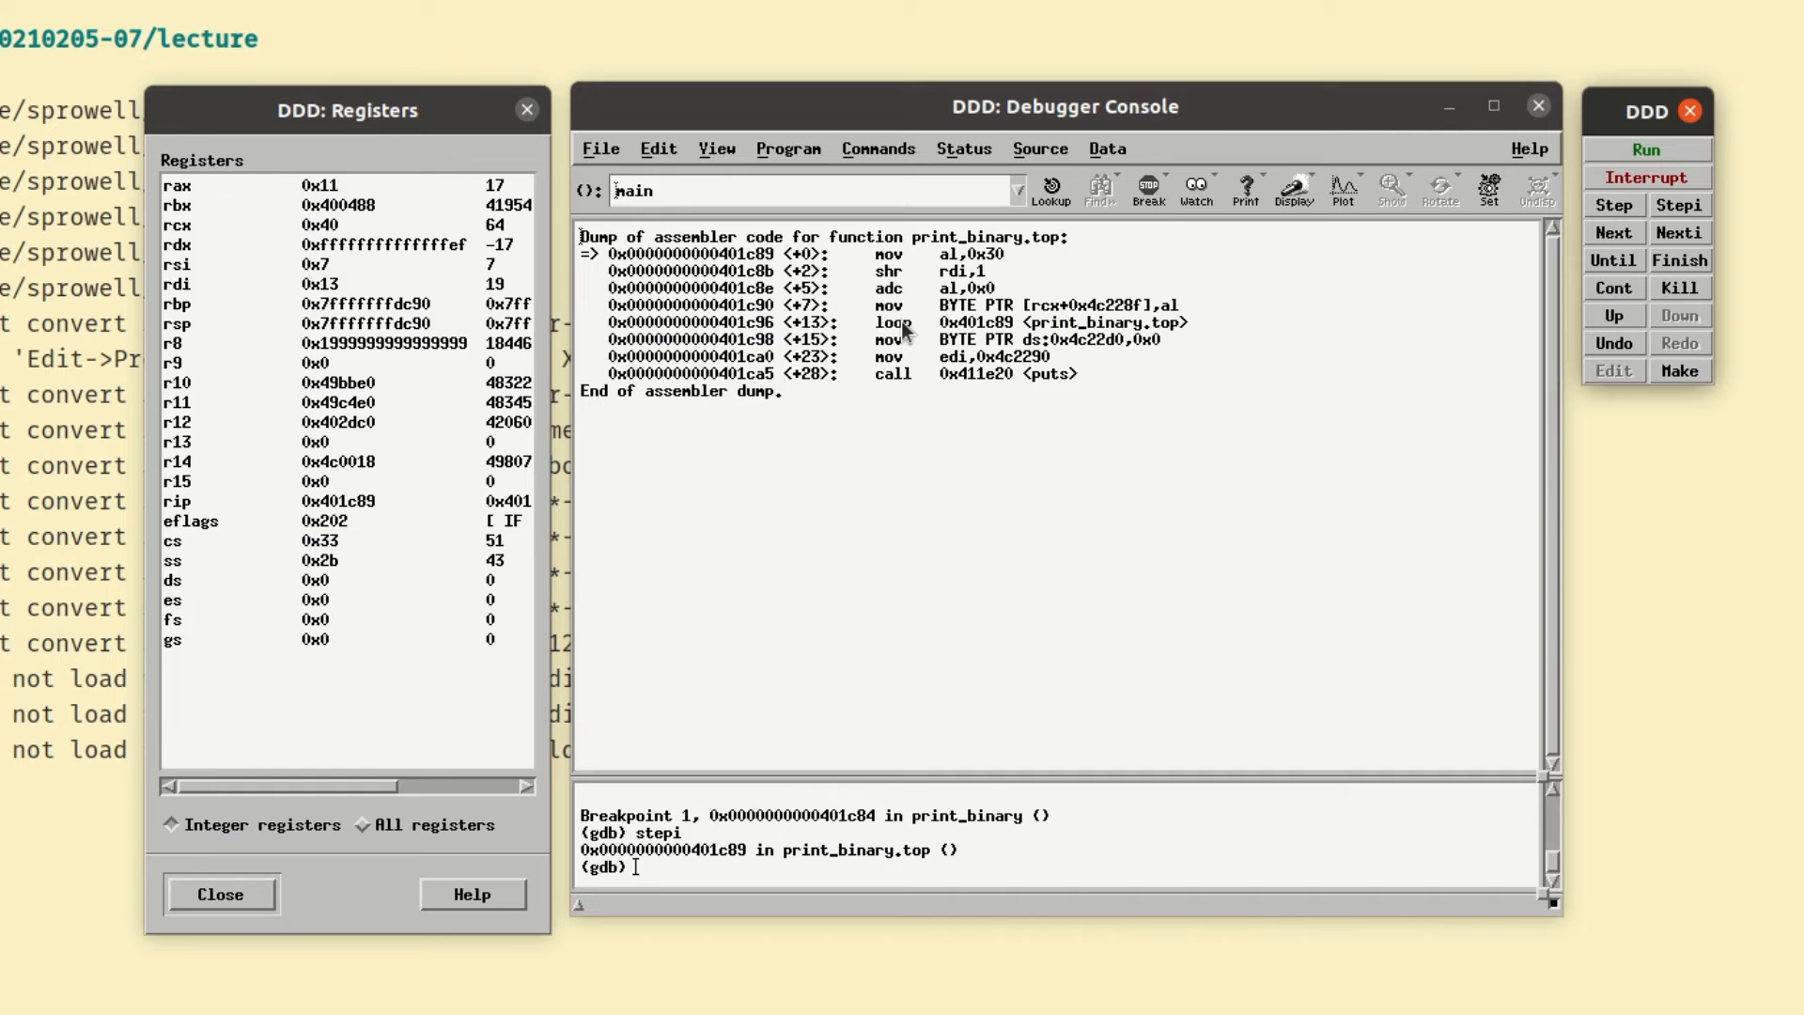
mouse_move(860, 259)
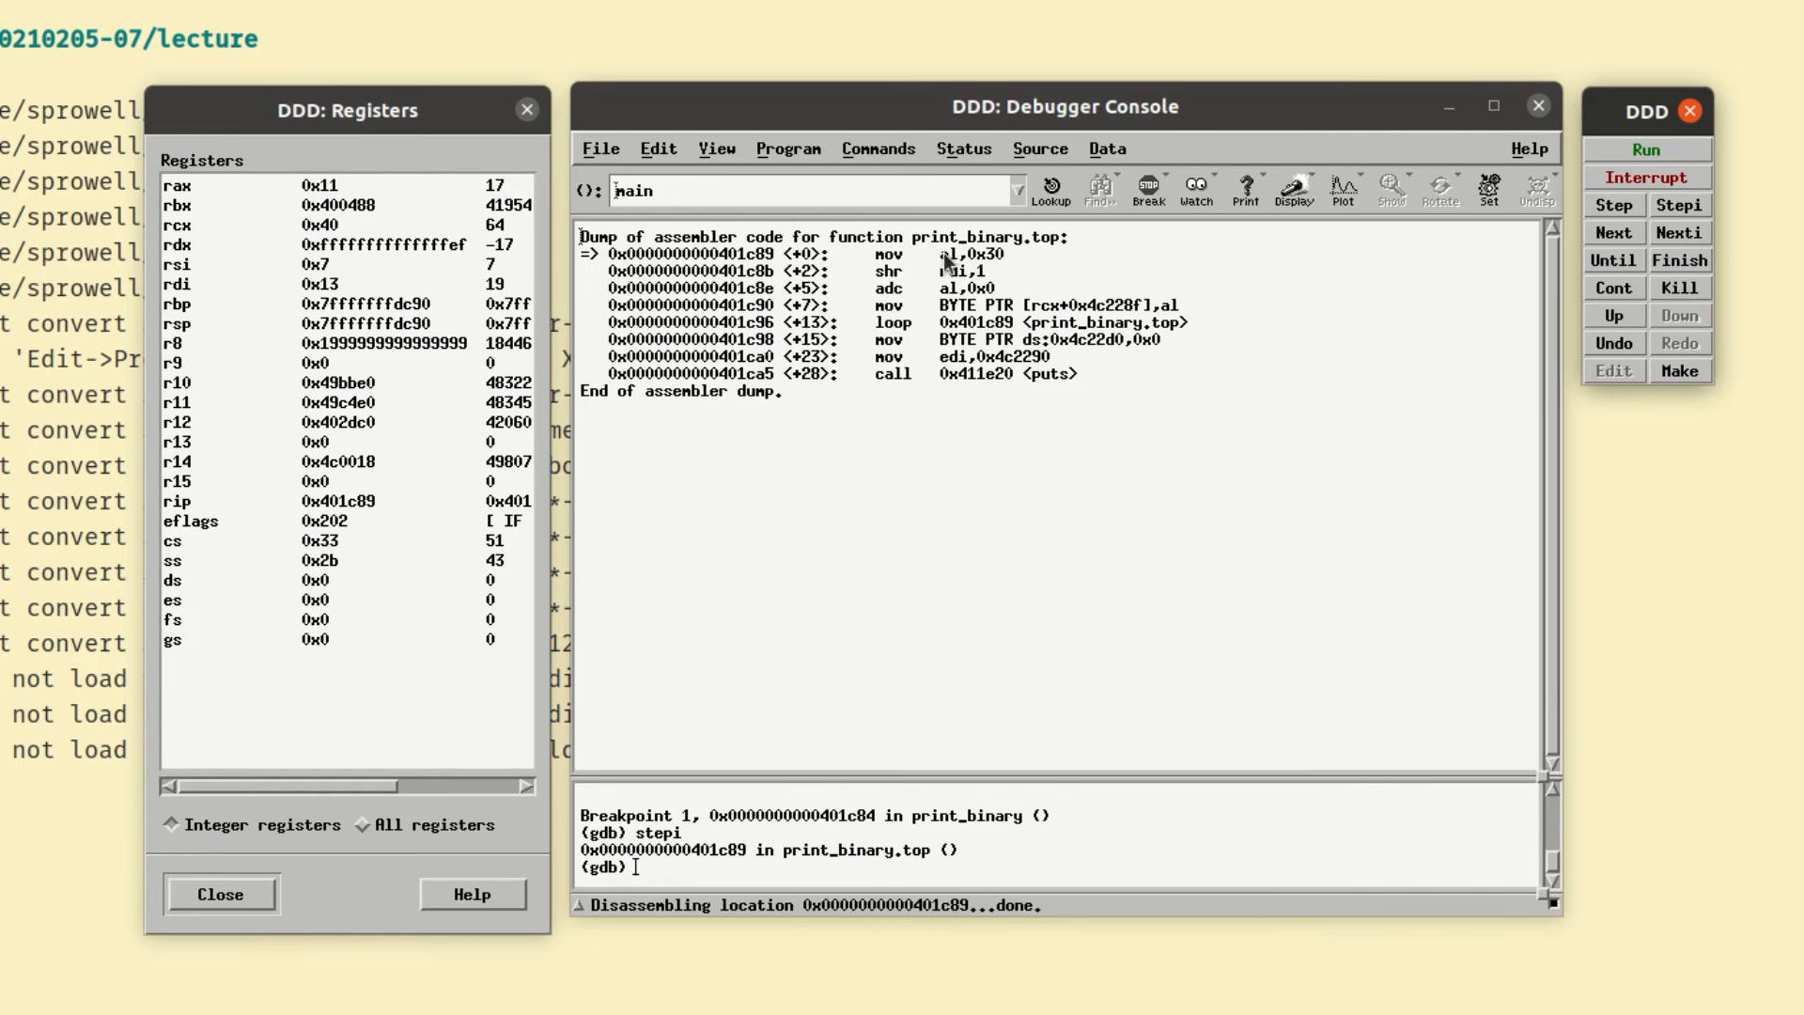
mouse_move(852, 276)
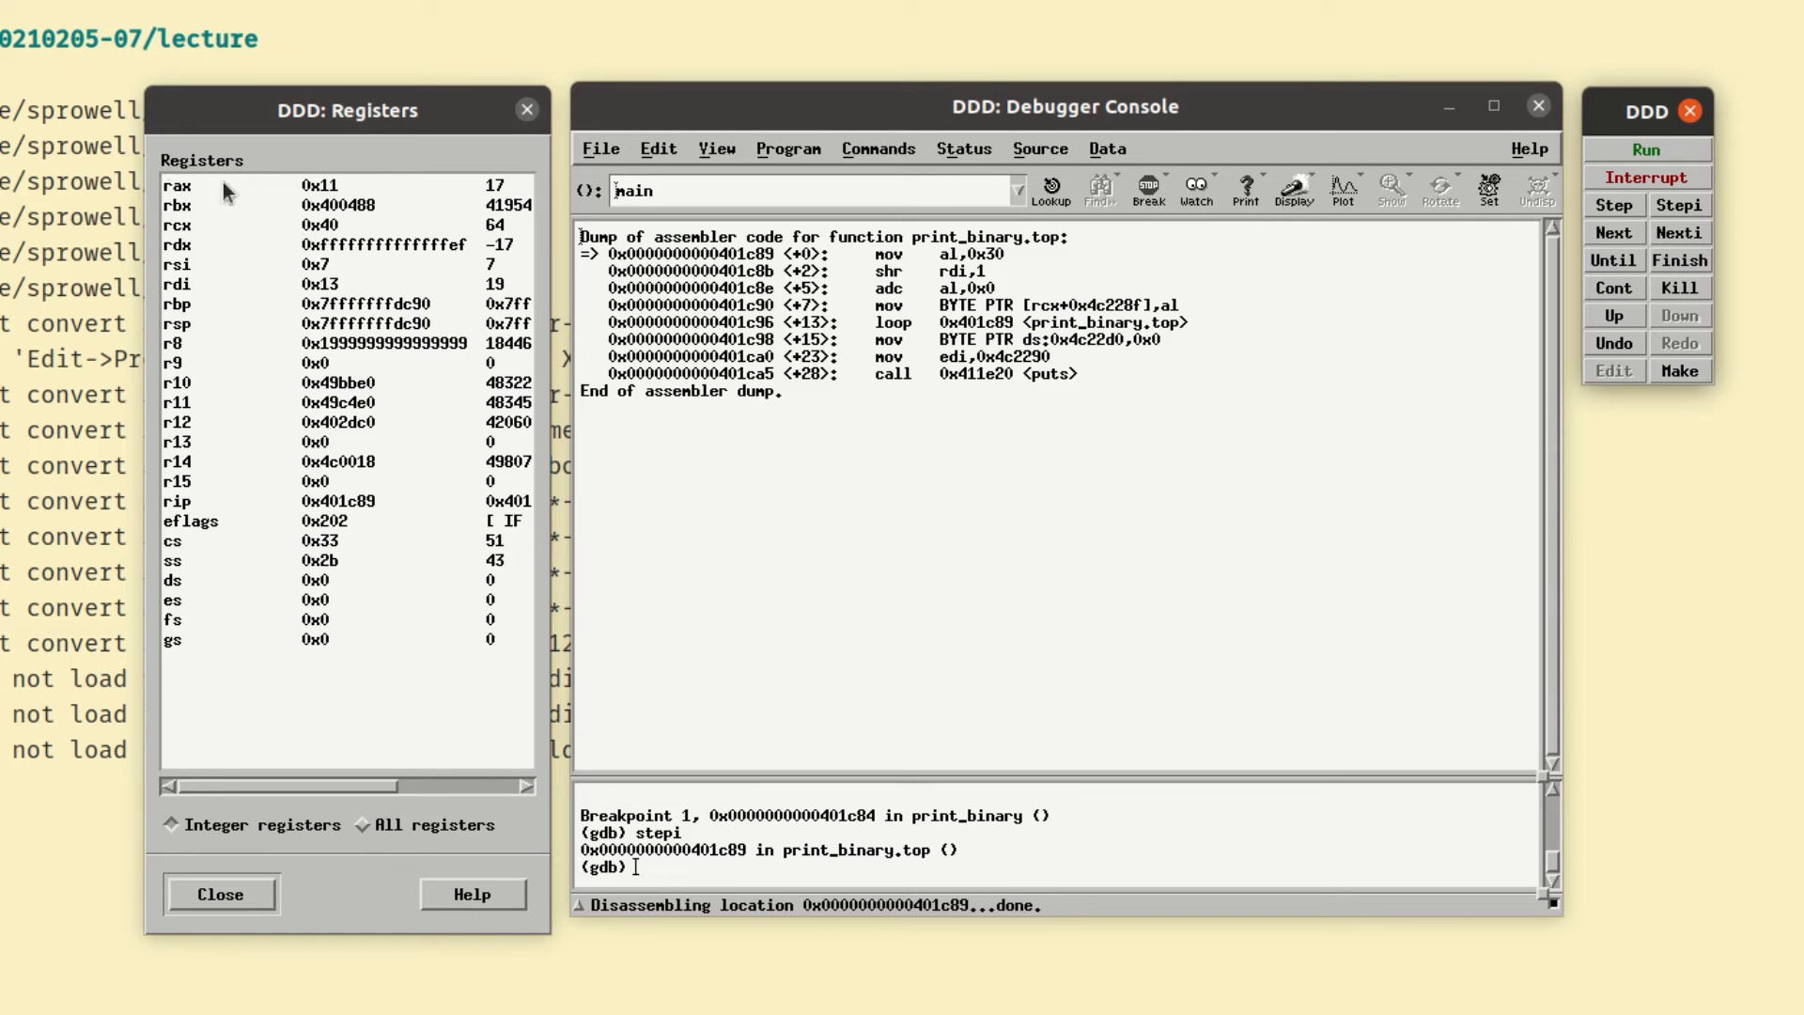
mouse_move(232, 190)
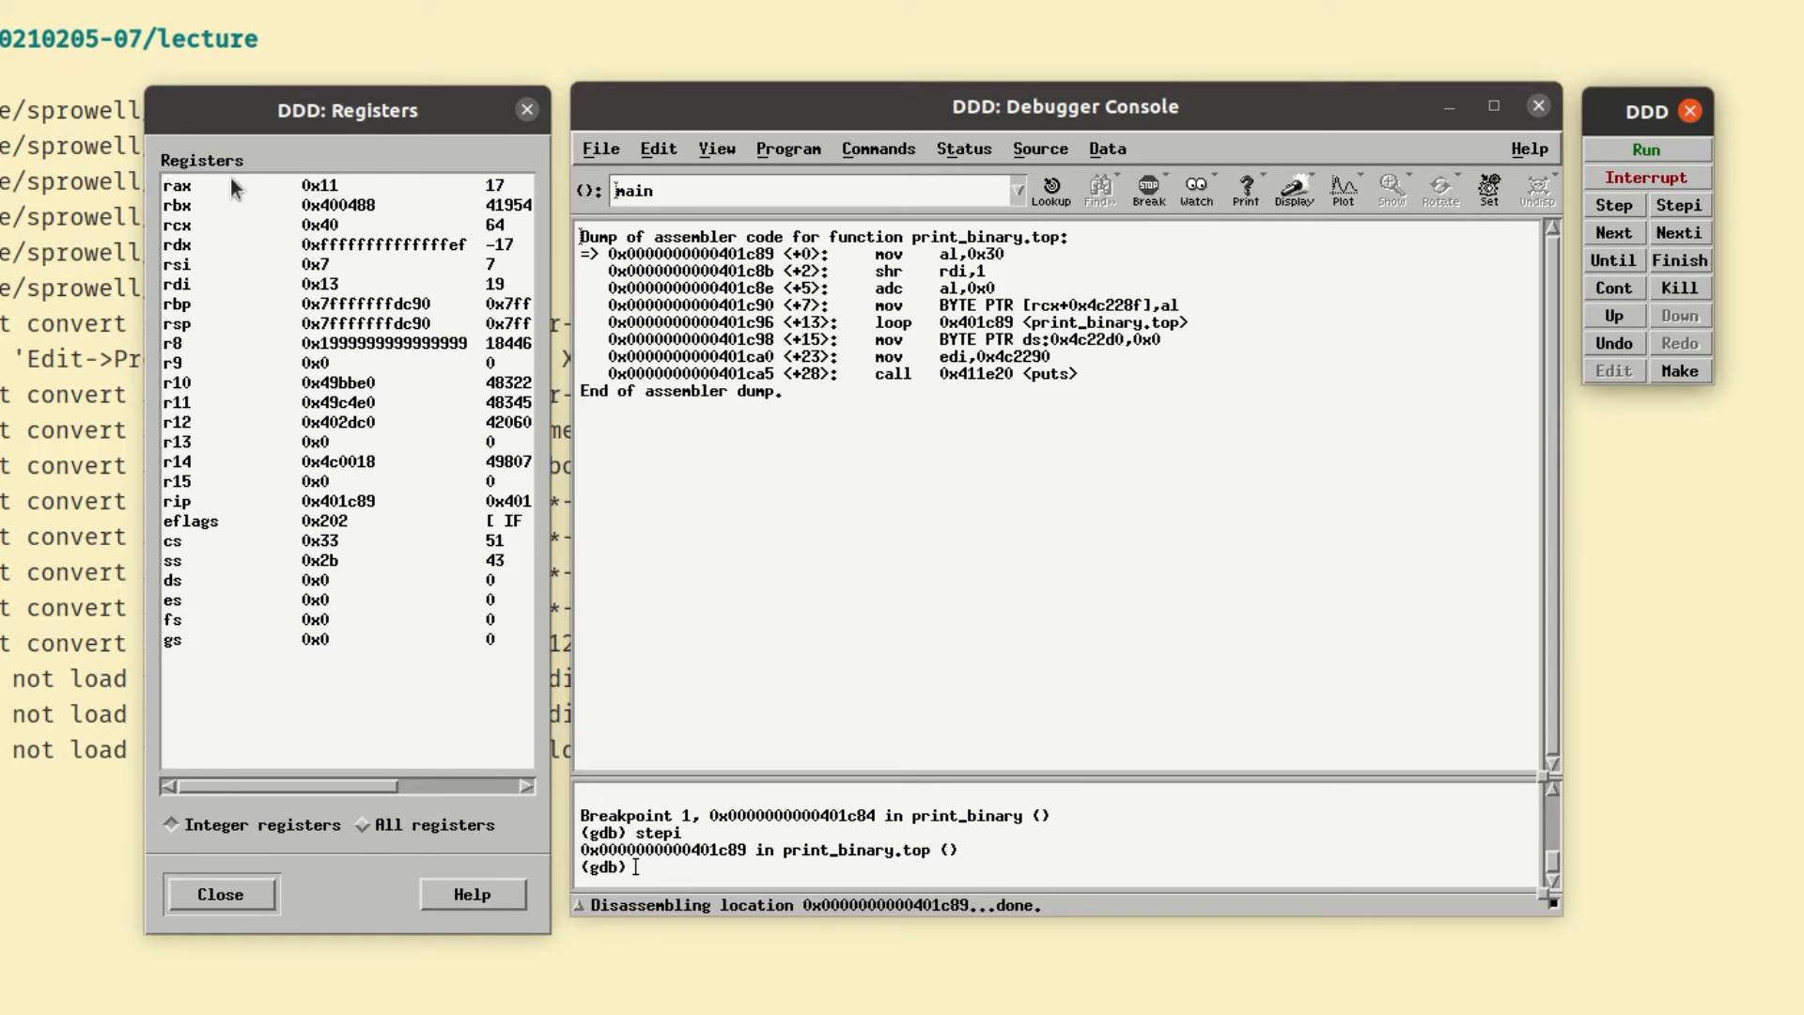
mouse_move(520, 192)
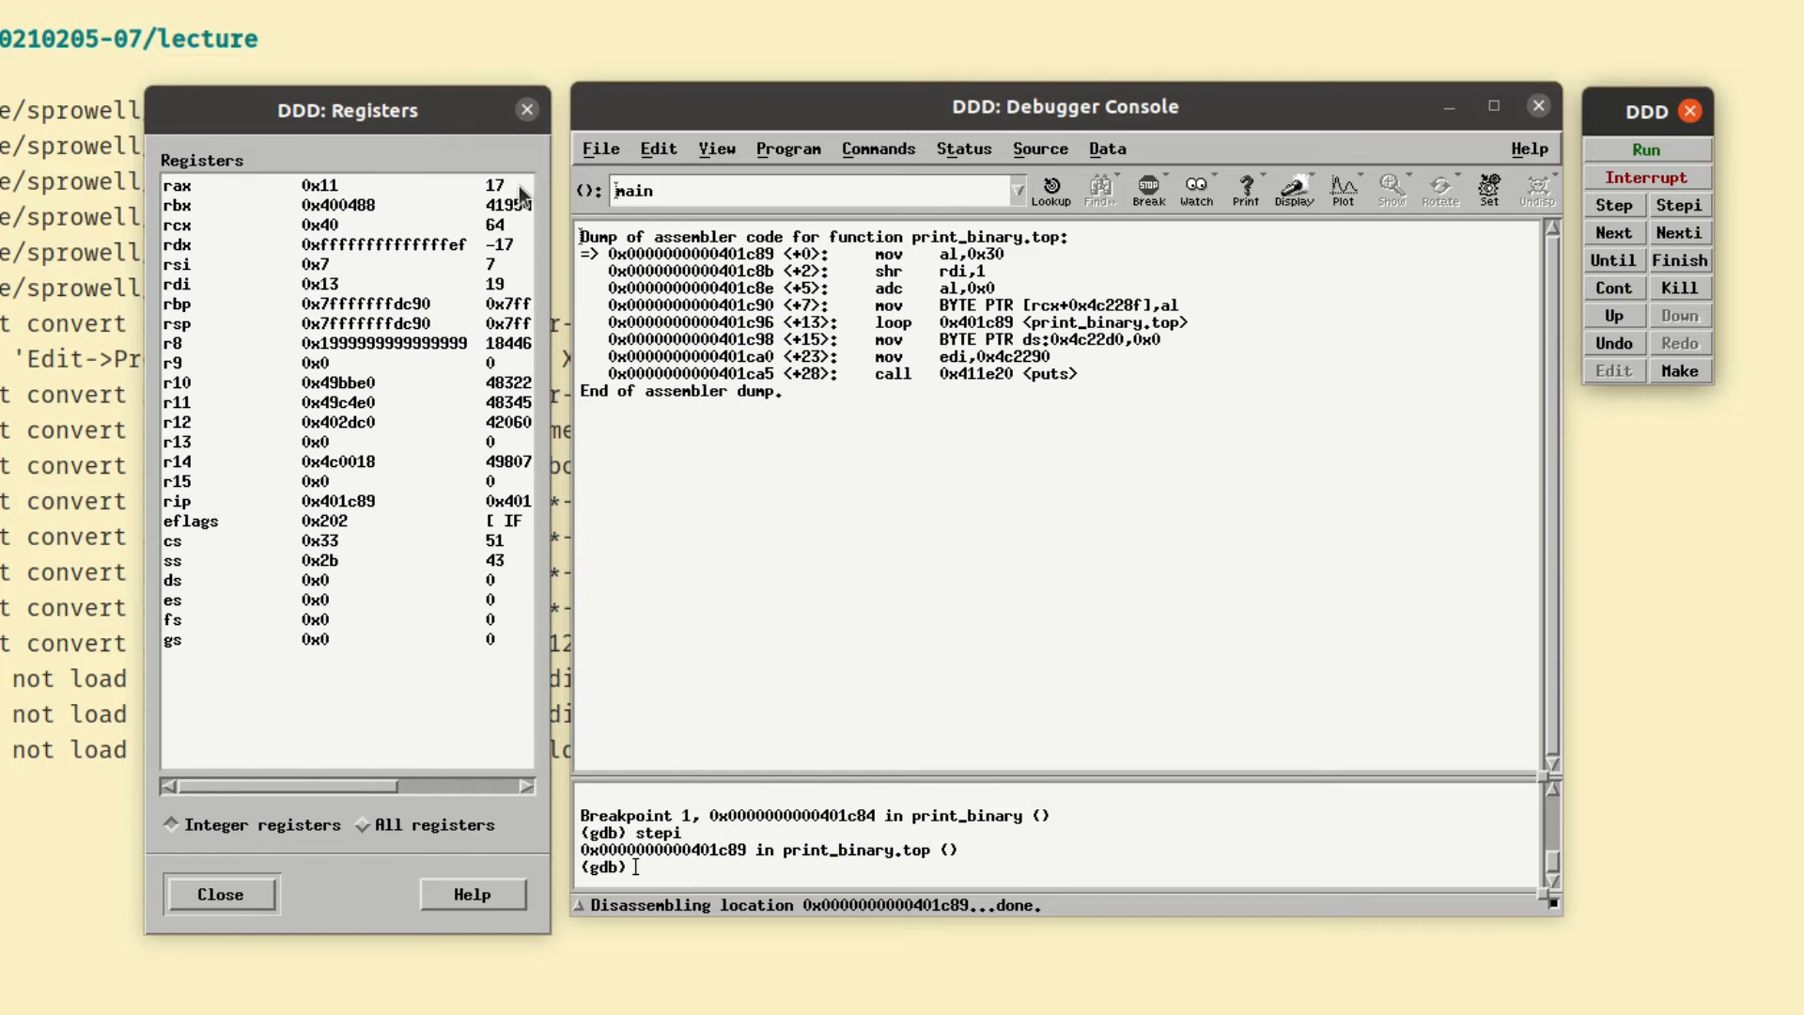
- Stepi twice: load 0x30 into al, then shift rdi right by one
click(1679, 205)
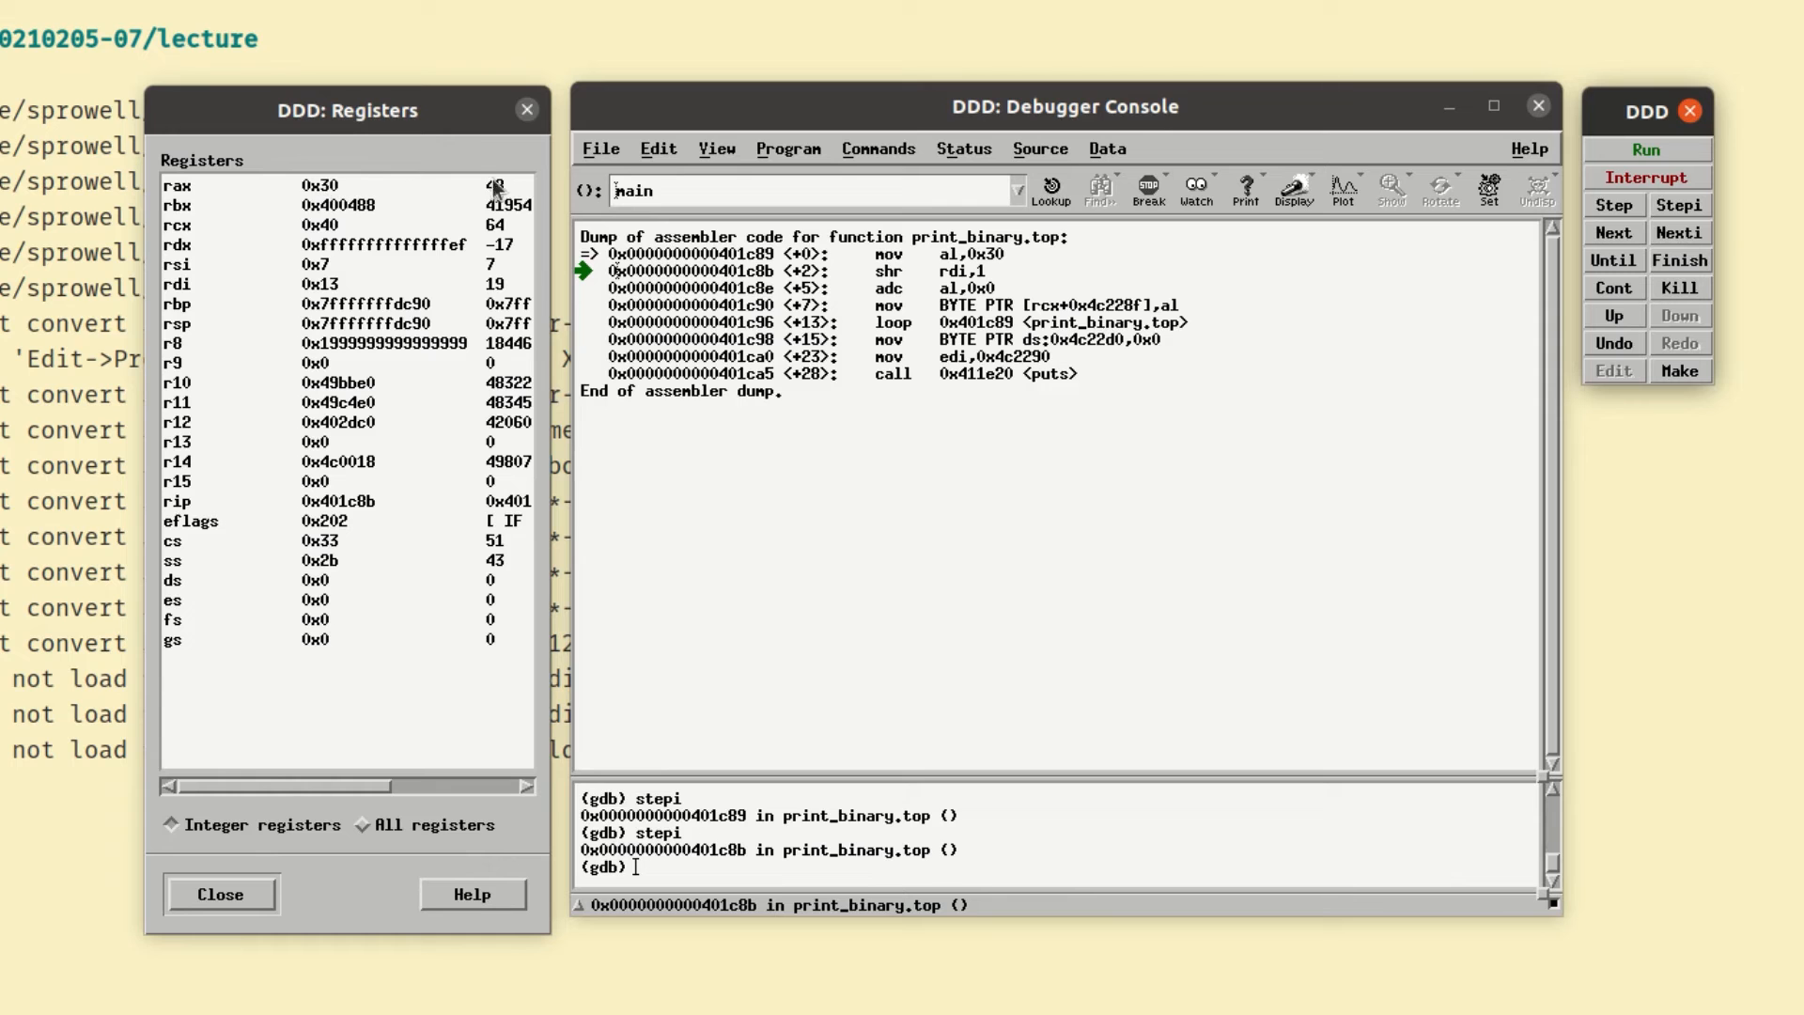
mouse_move(390, 196)
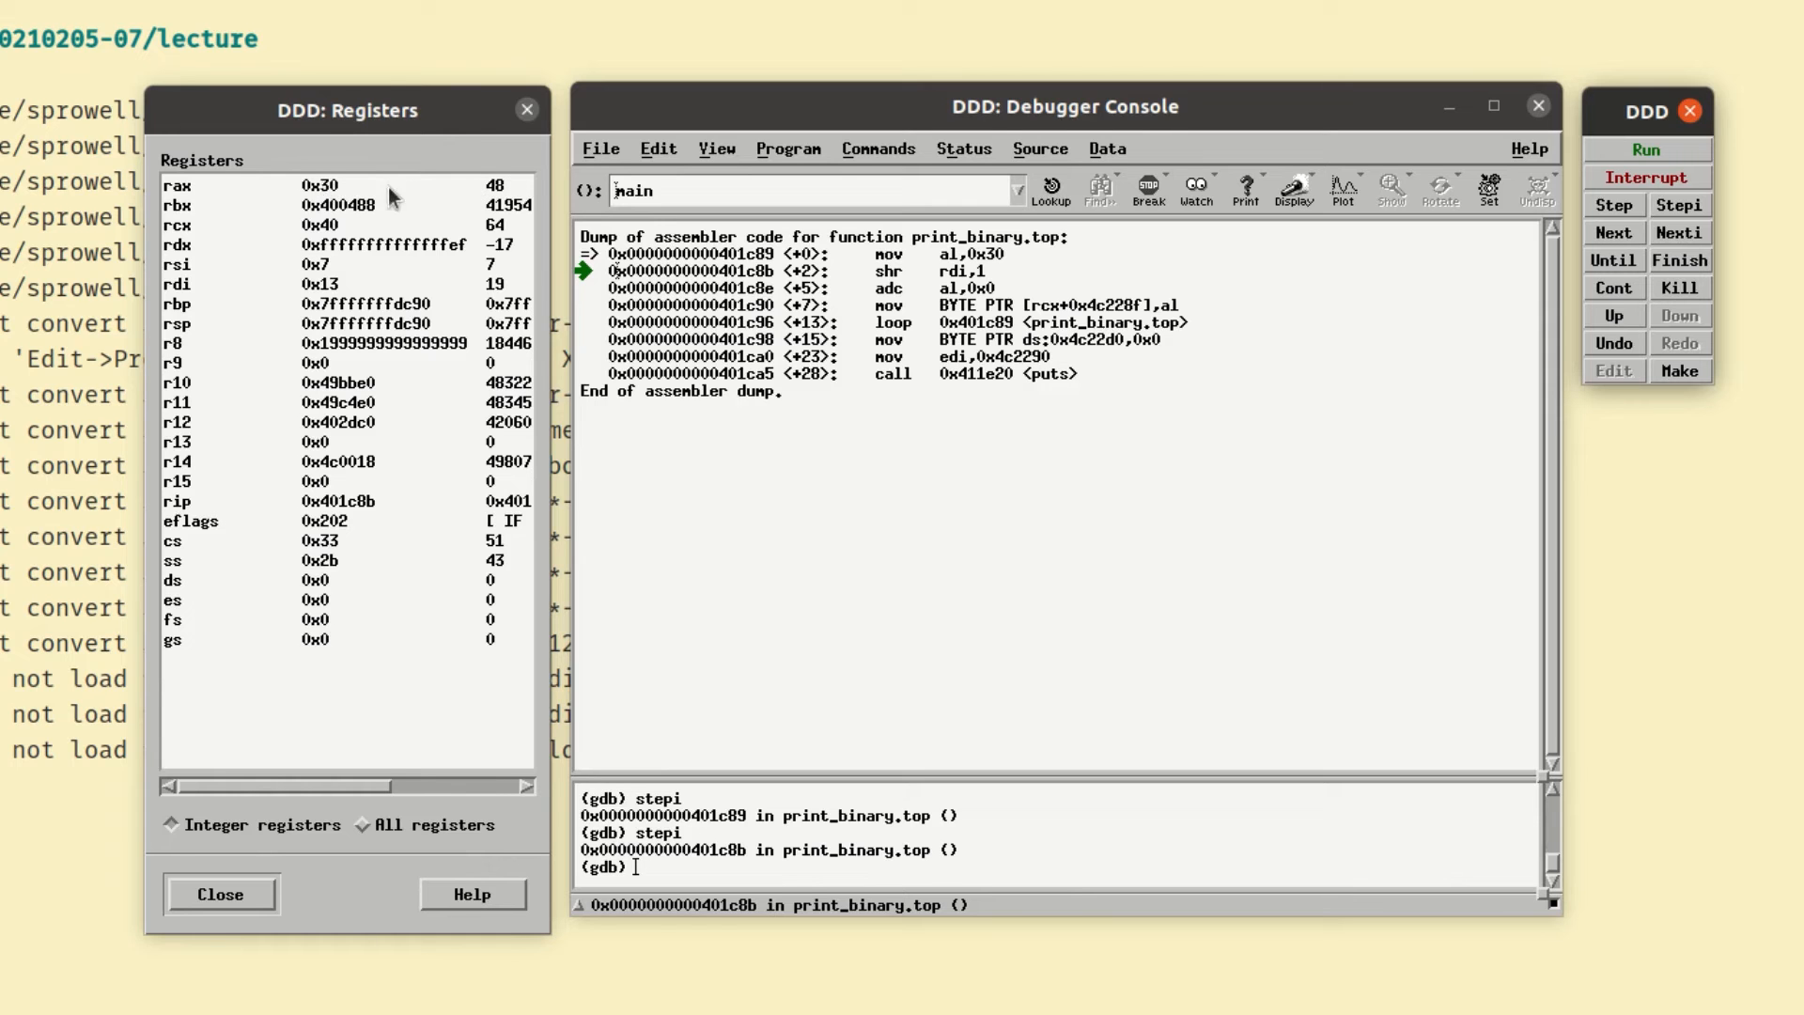
mouse_move(518, 188)
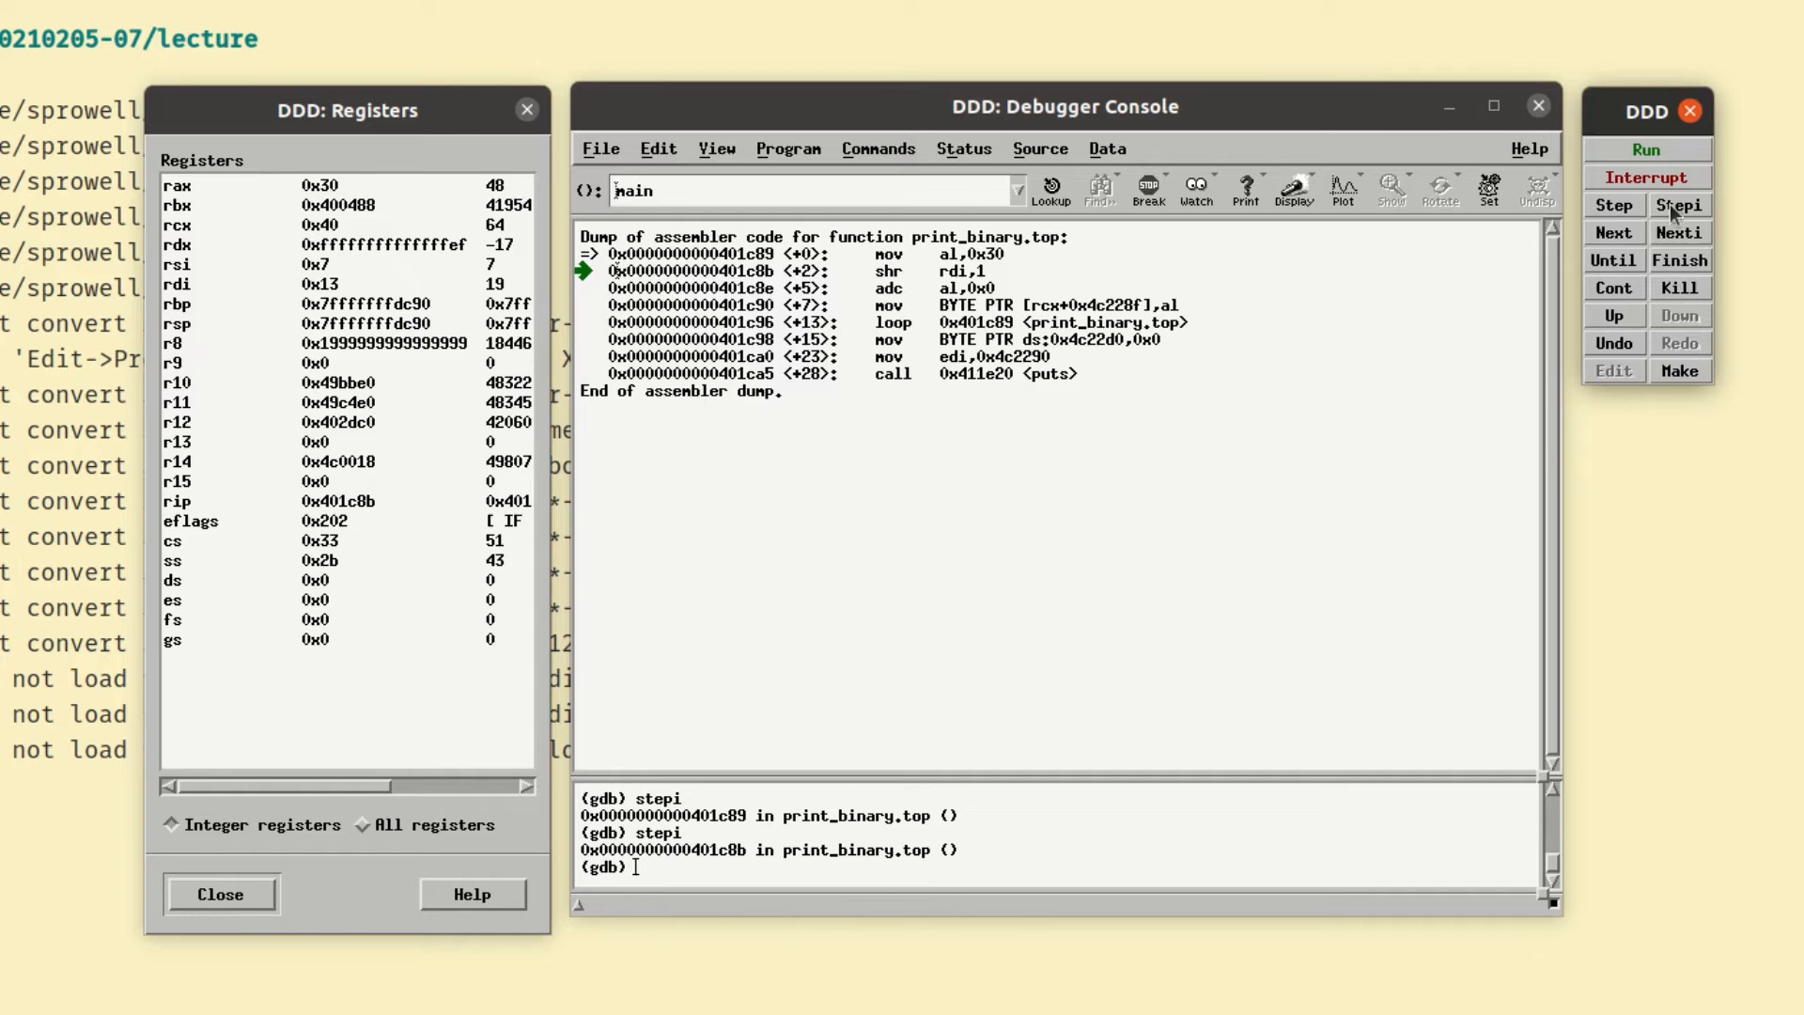
mouse_move(883, 286)
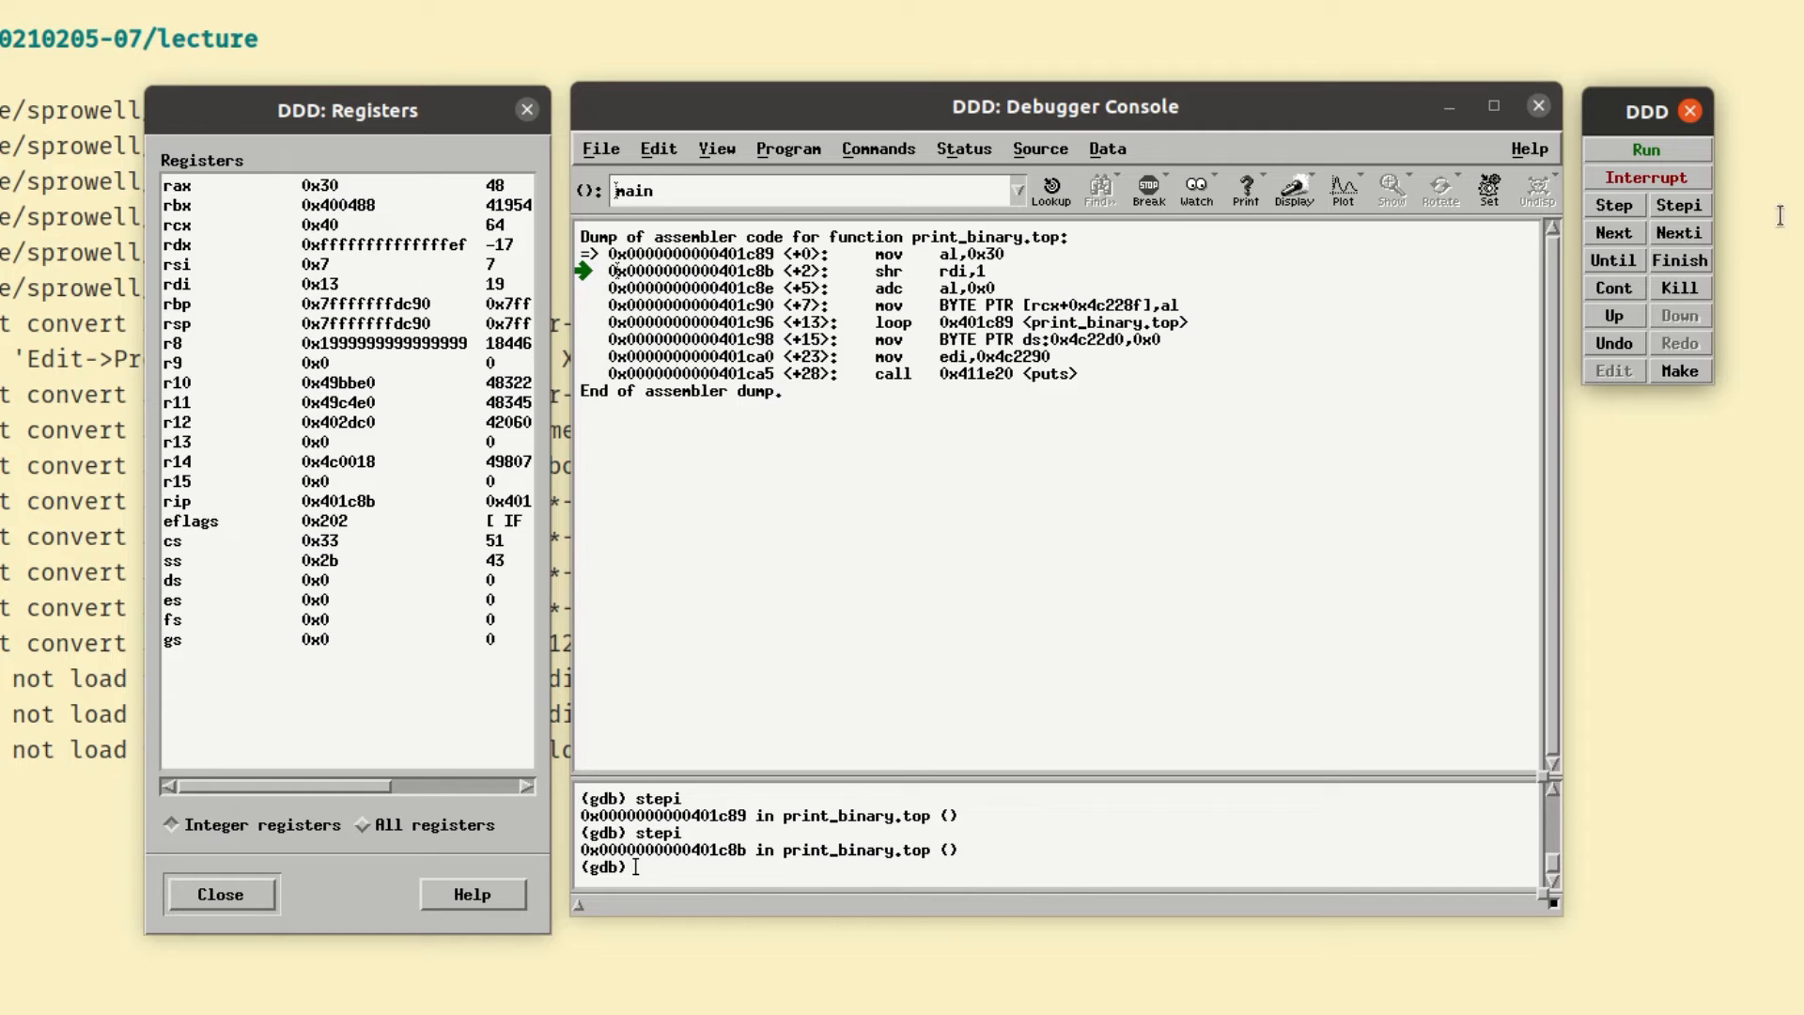
click(1679, 204)
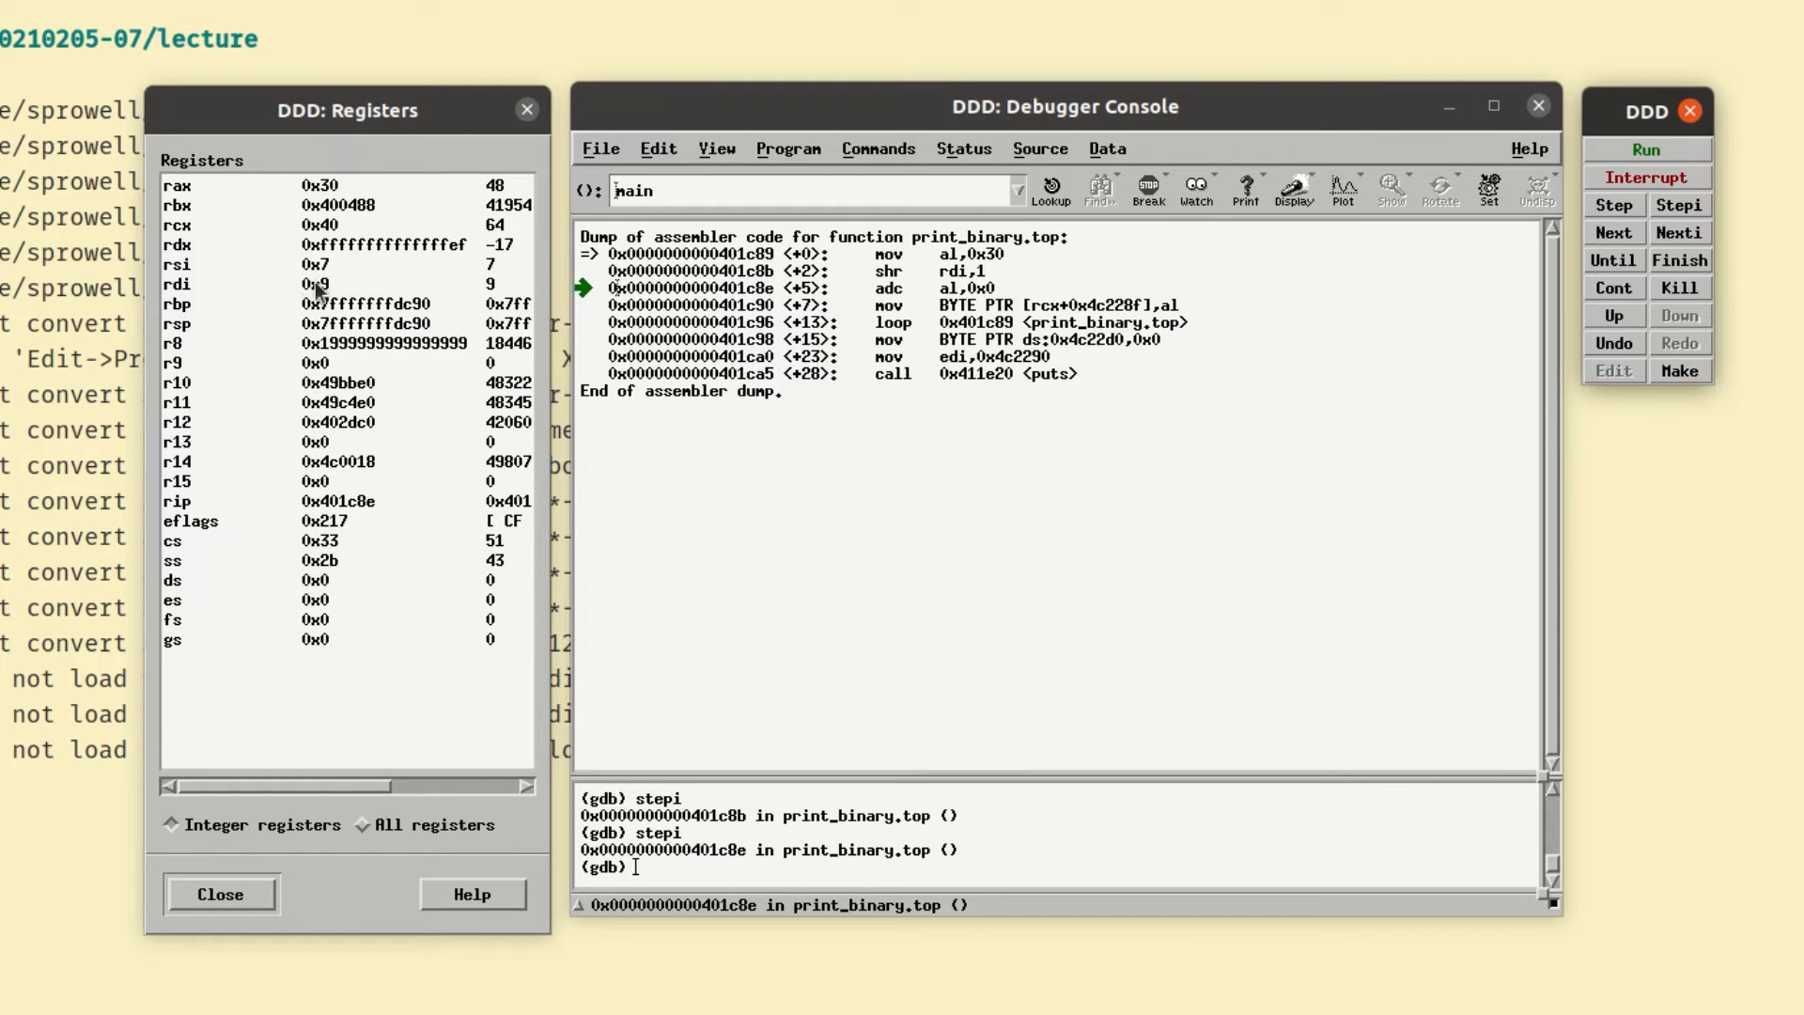
mouse_move(272, 293)
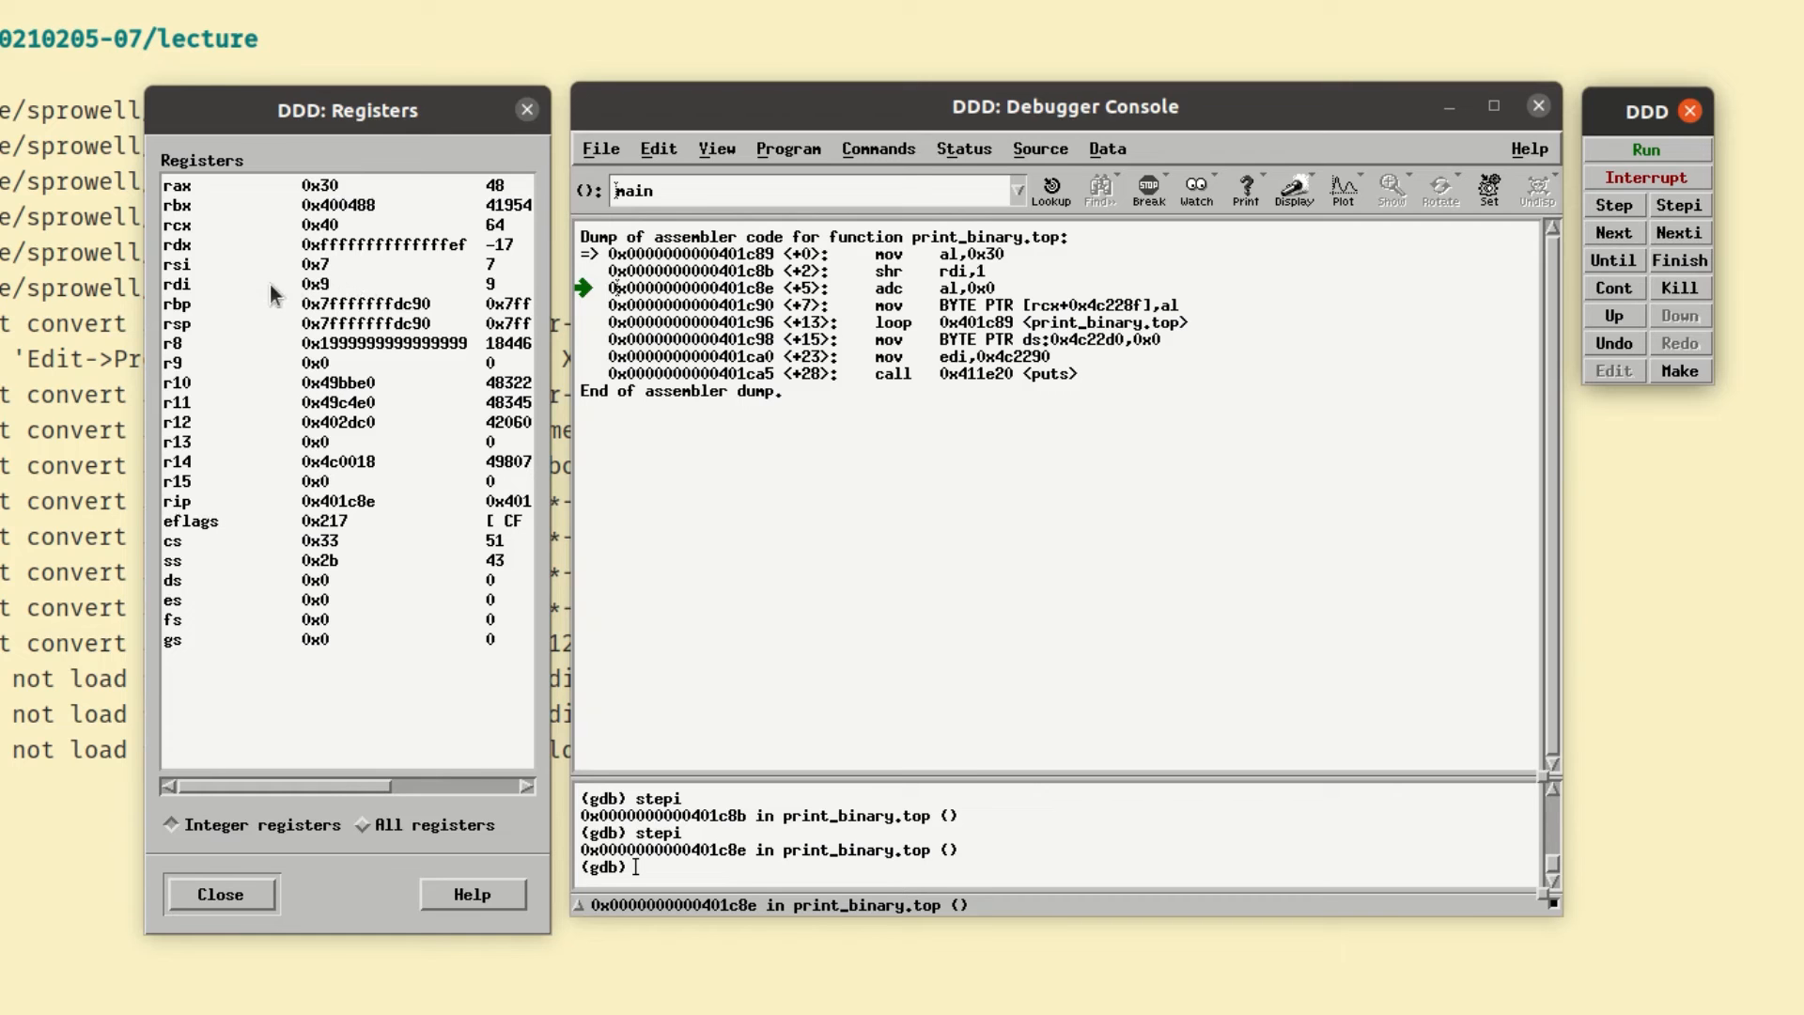
mouse_move(353, 288)
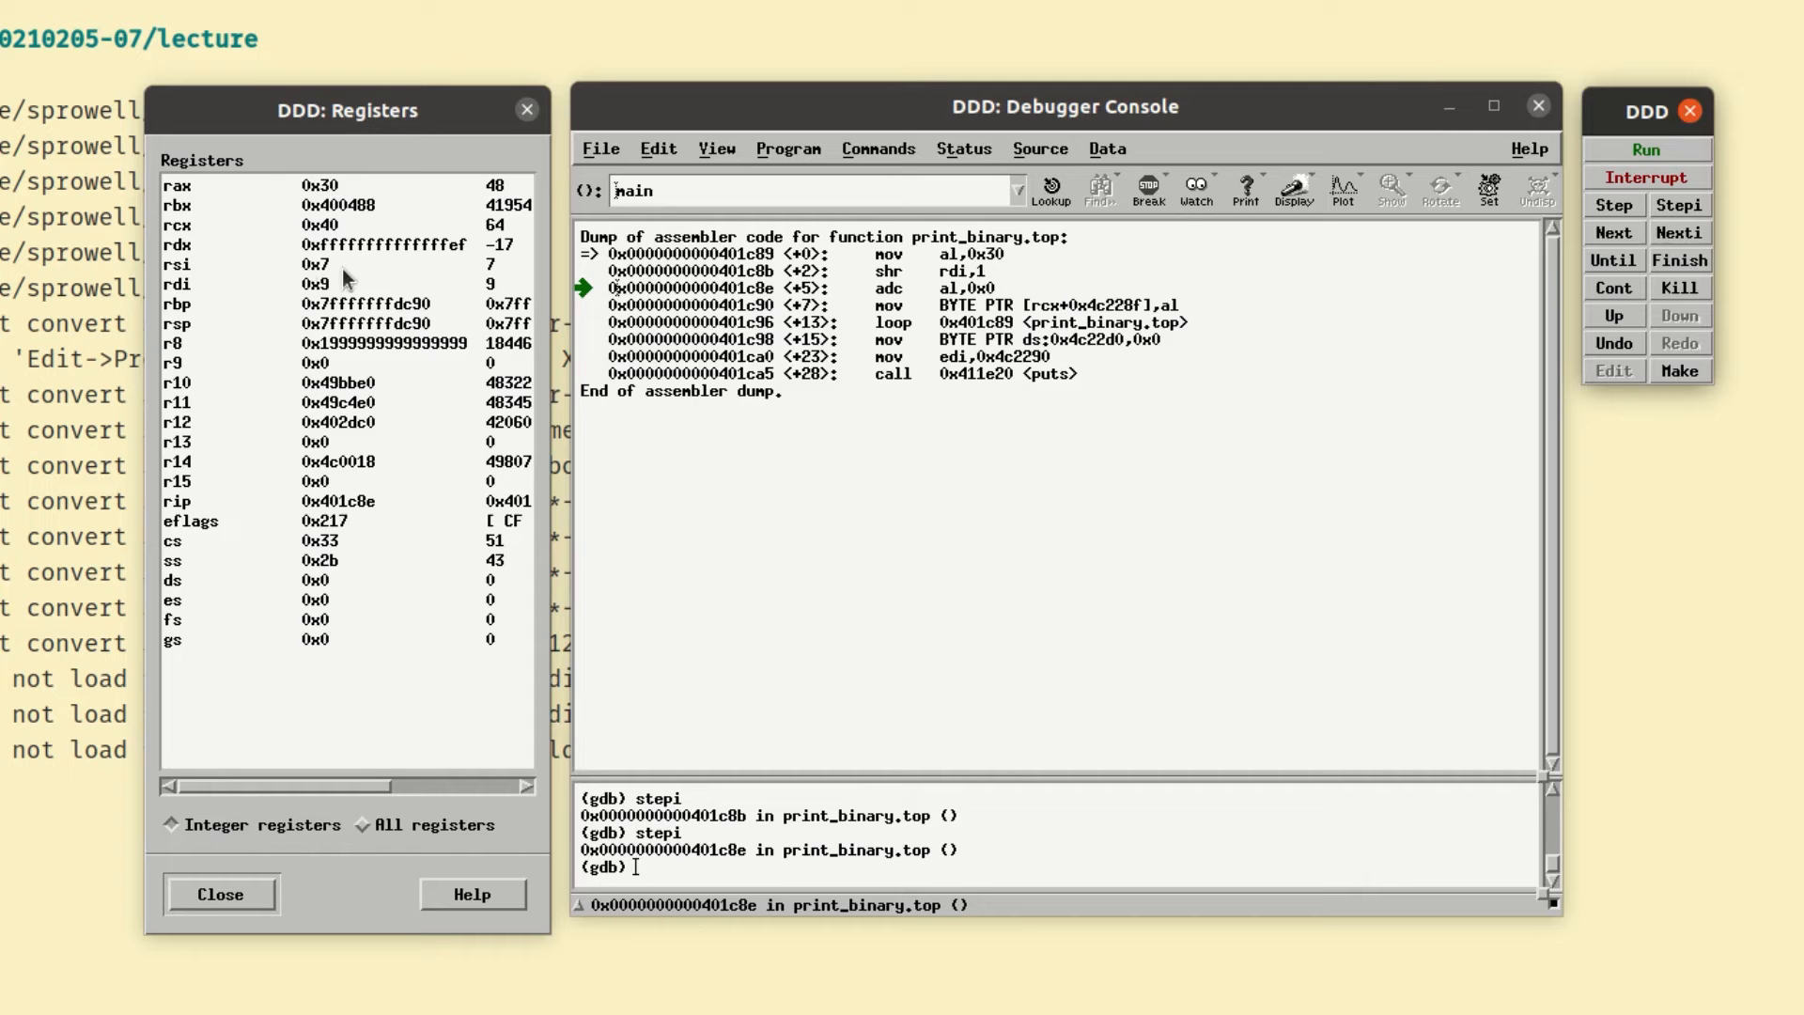
mouse_move(161, 731)
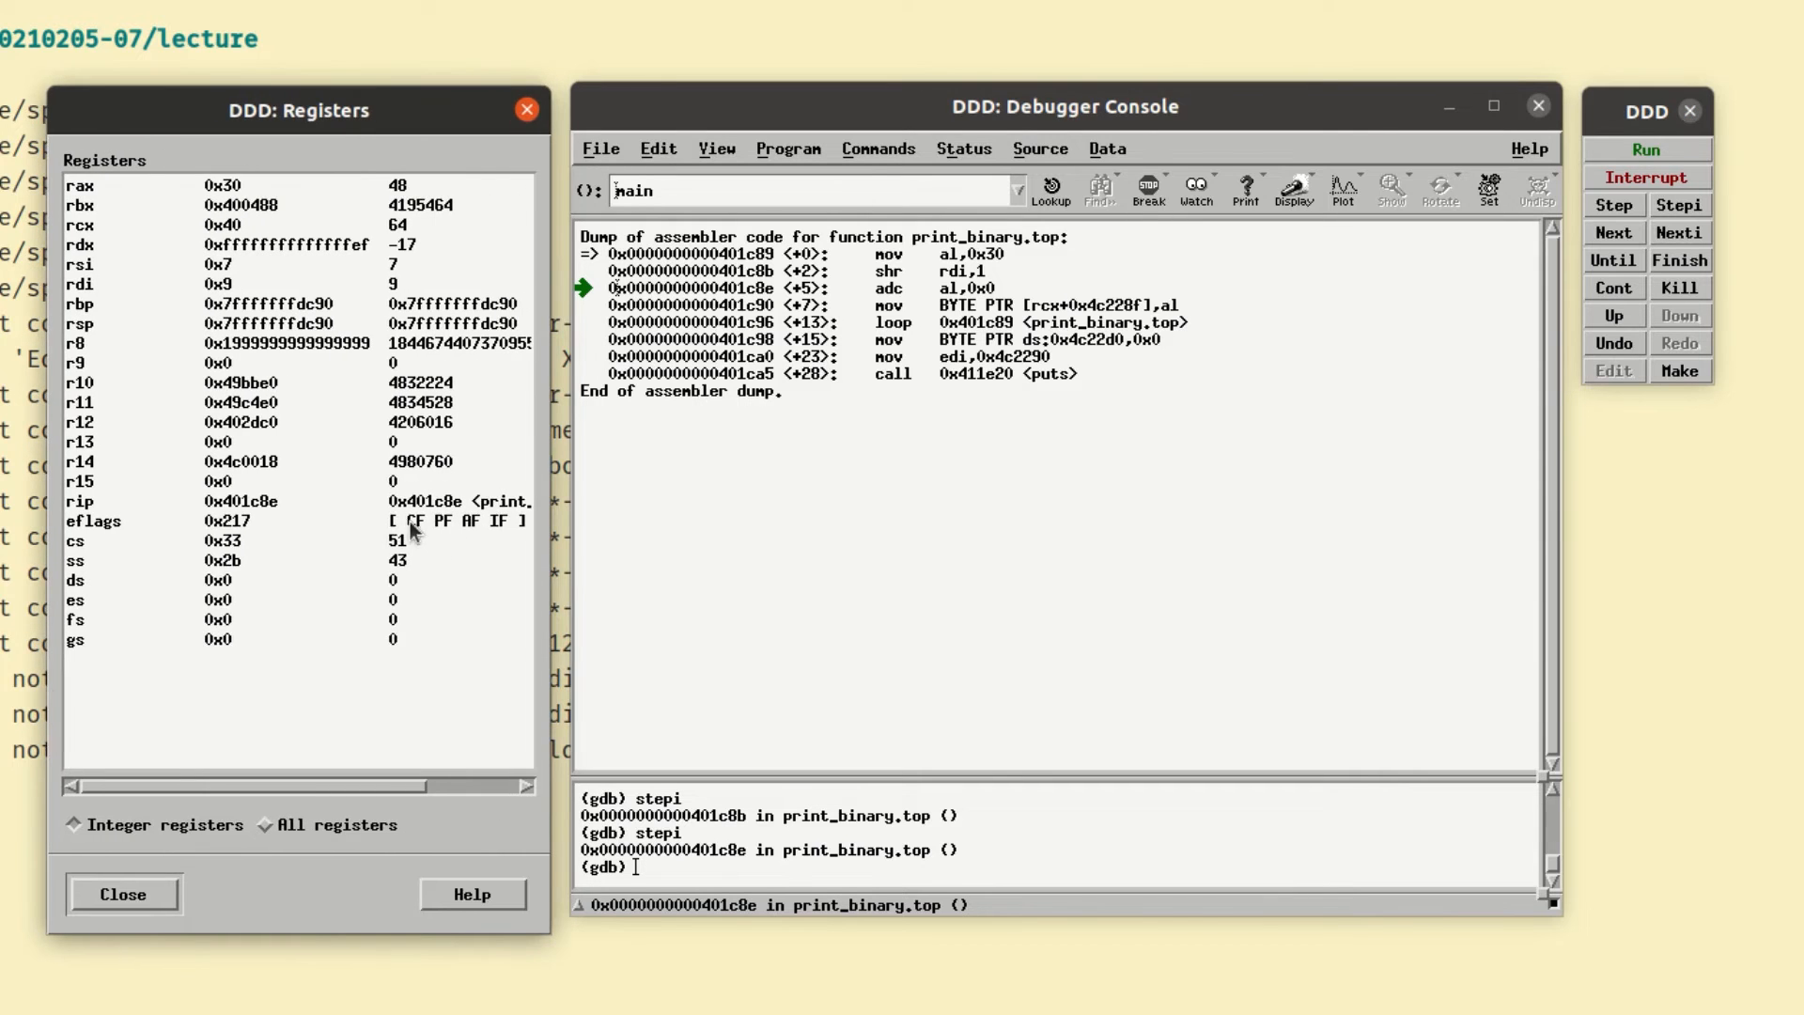
mouse_move(713, 311)
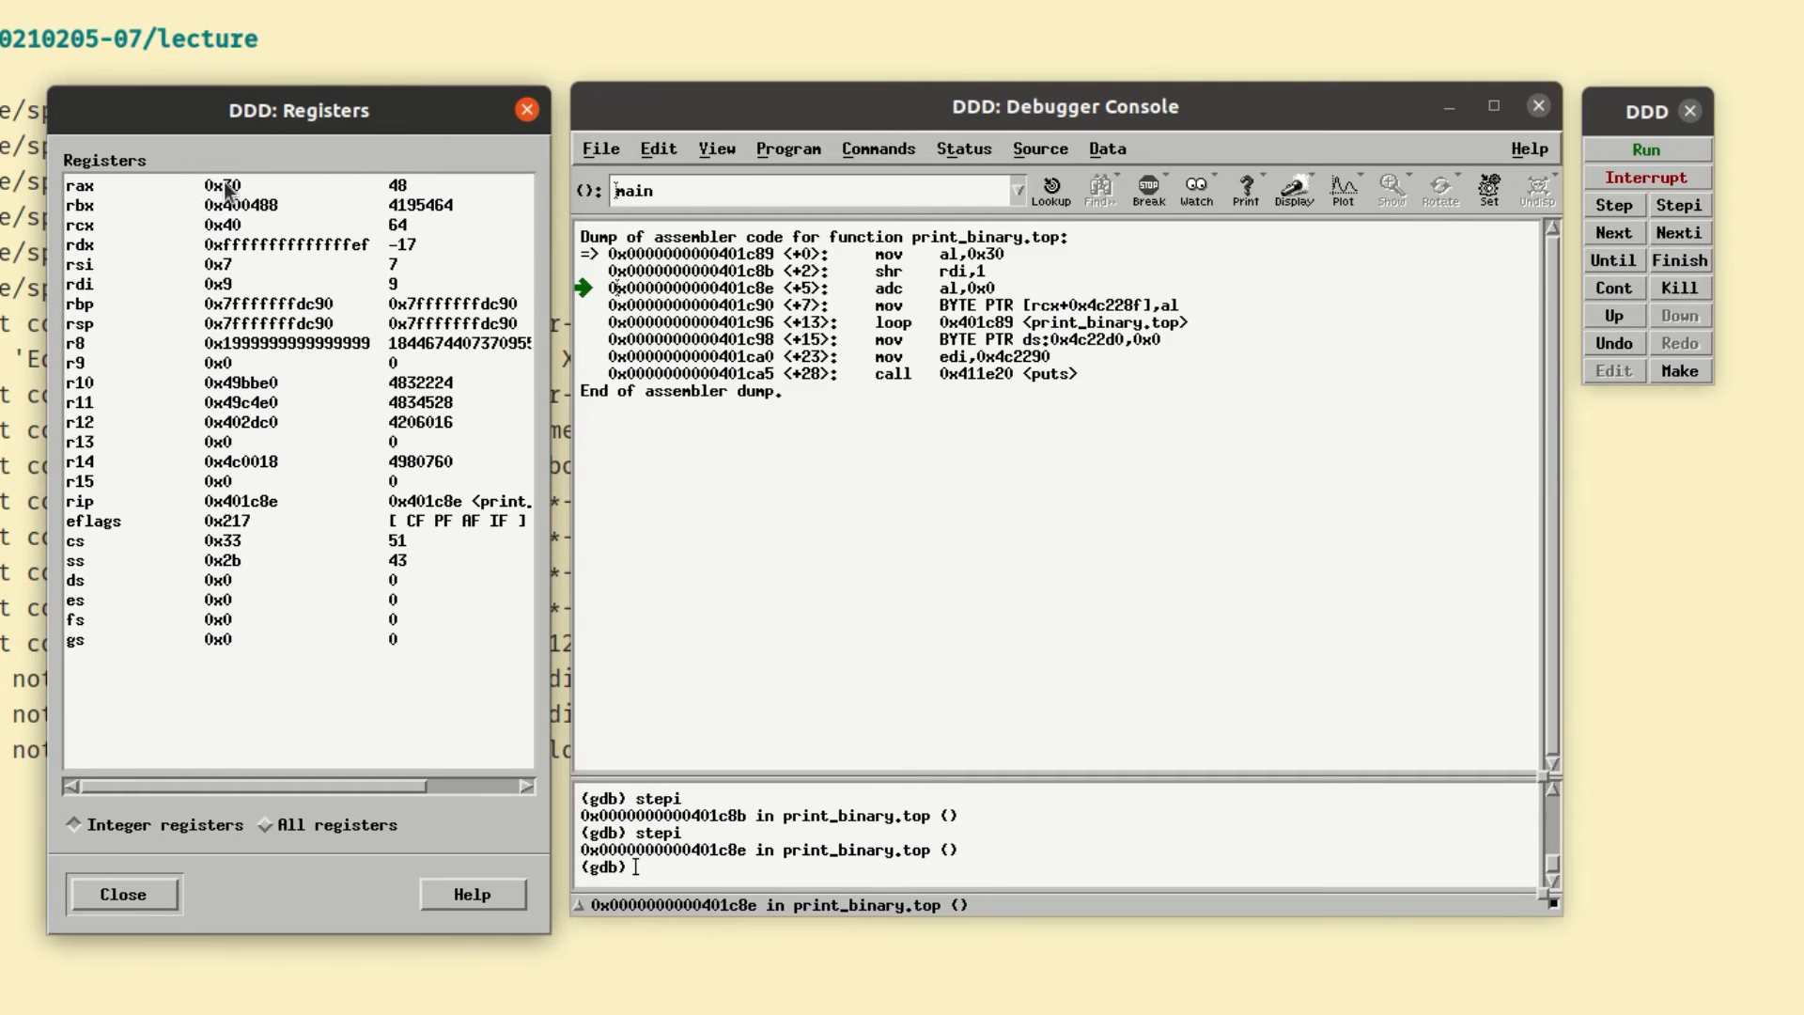
mouse_move(181, 191)
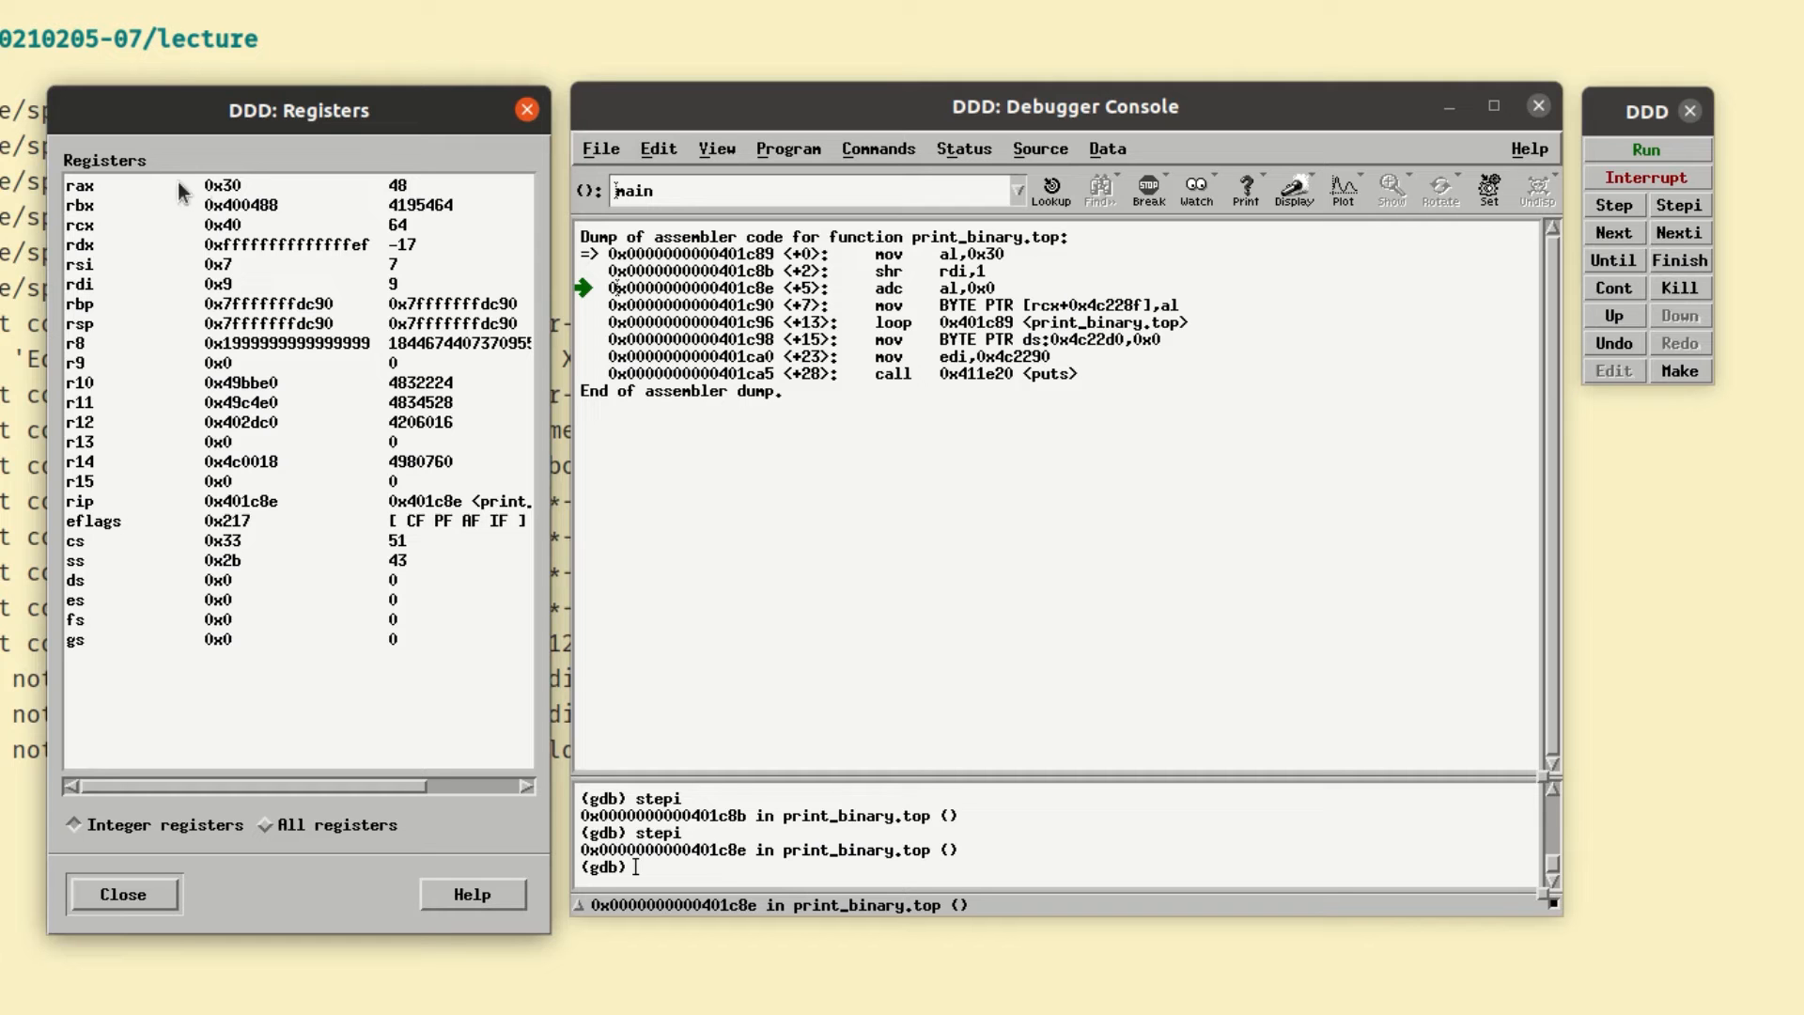
mouse_move(358, 455)
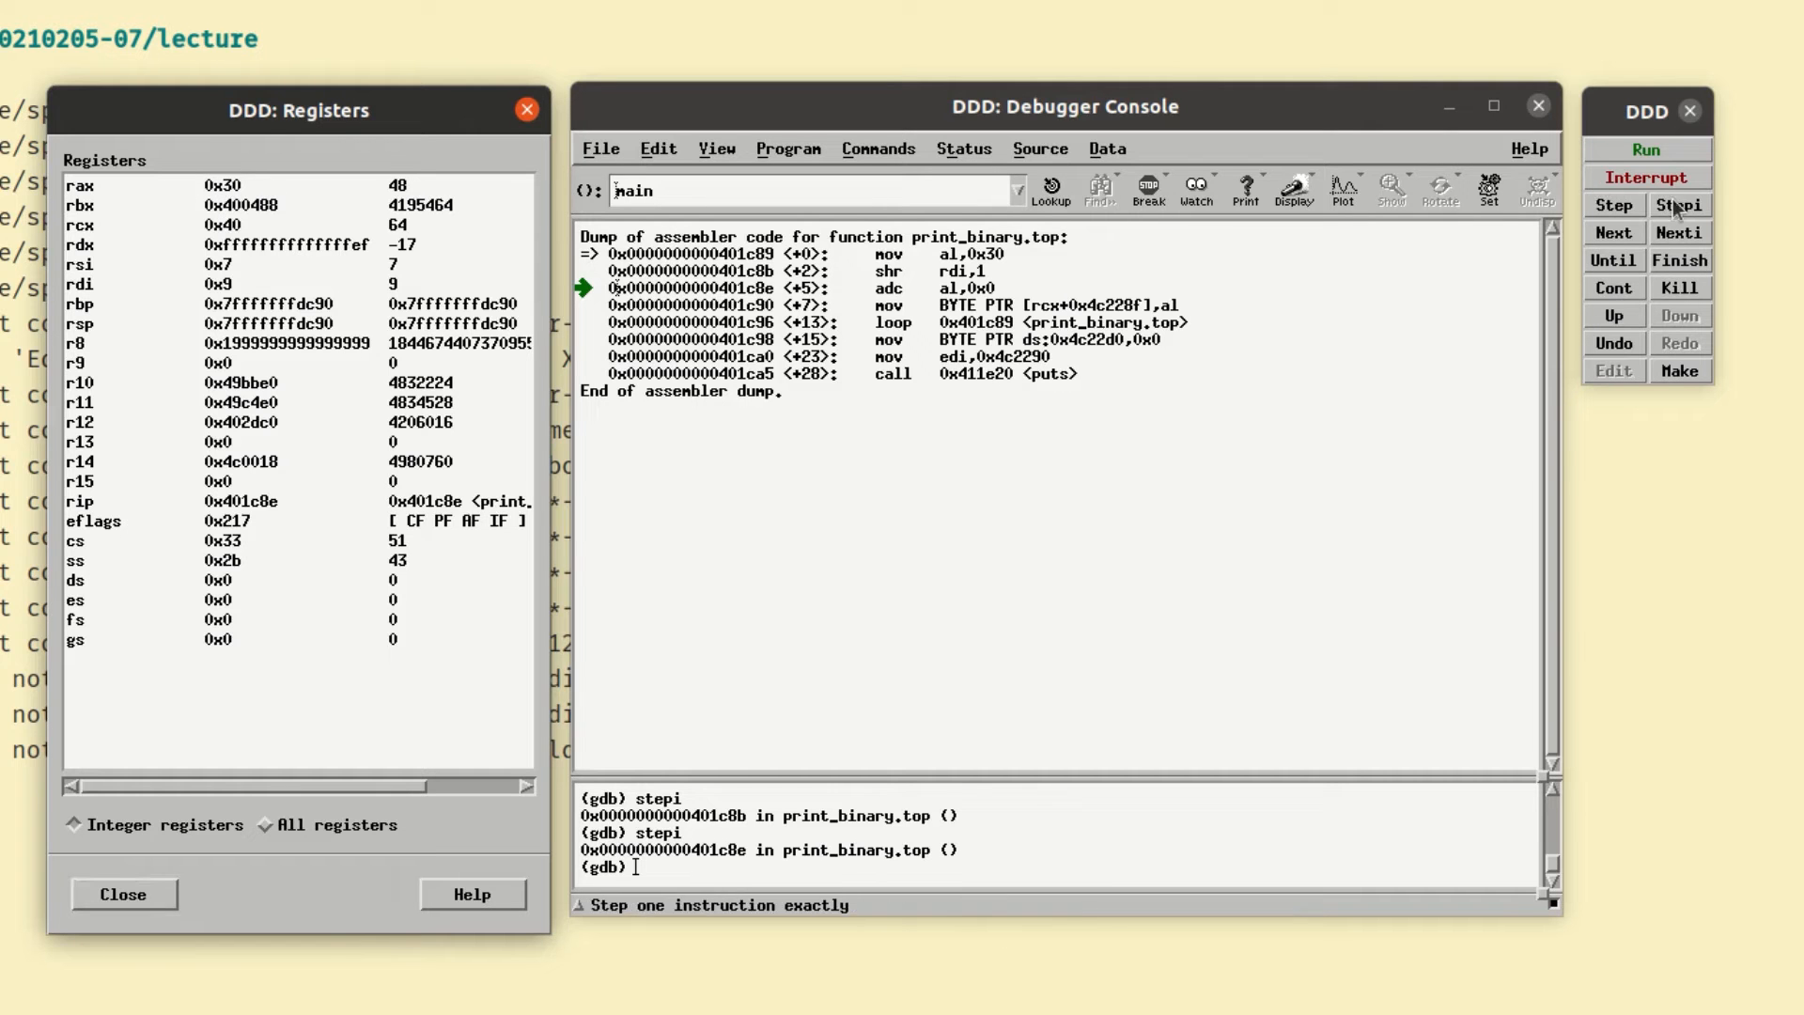
- Stepi through adc and the buffer store, reaching the loop at 0x401c96
click(1677, 205)
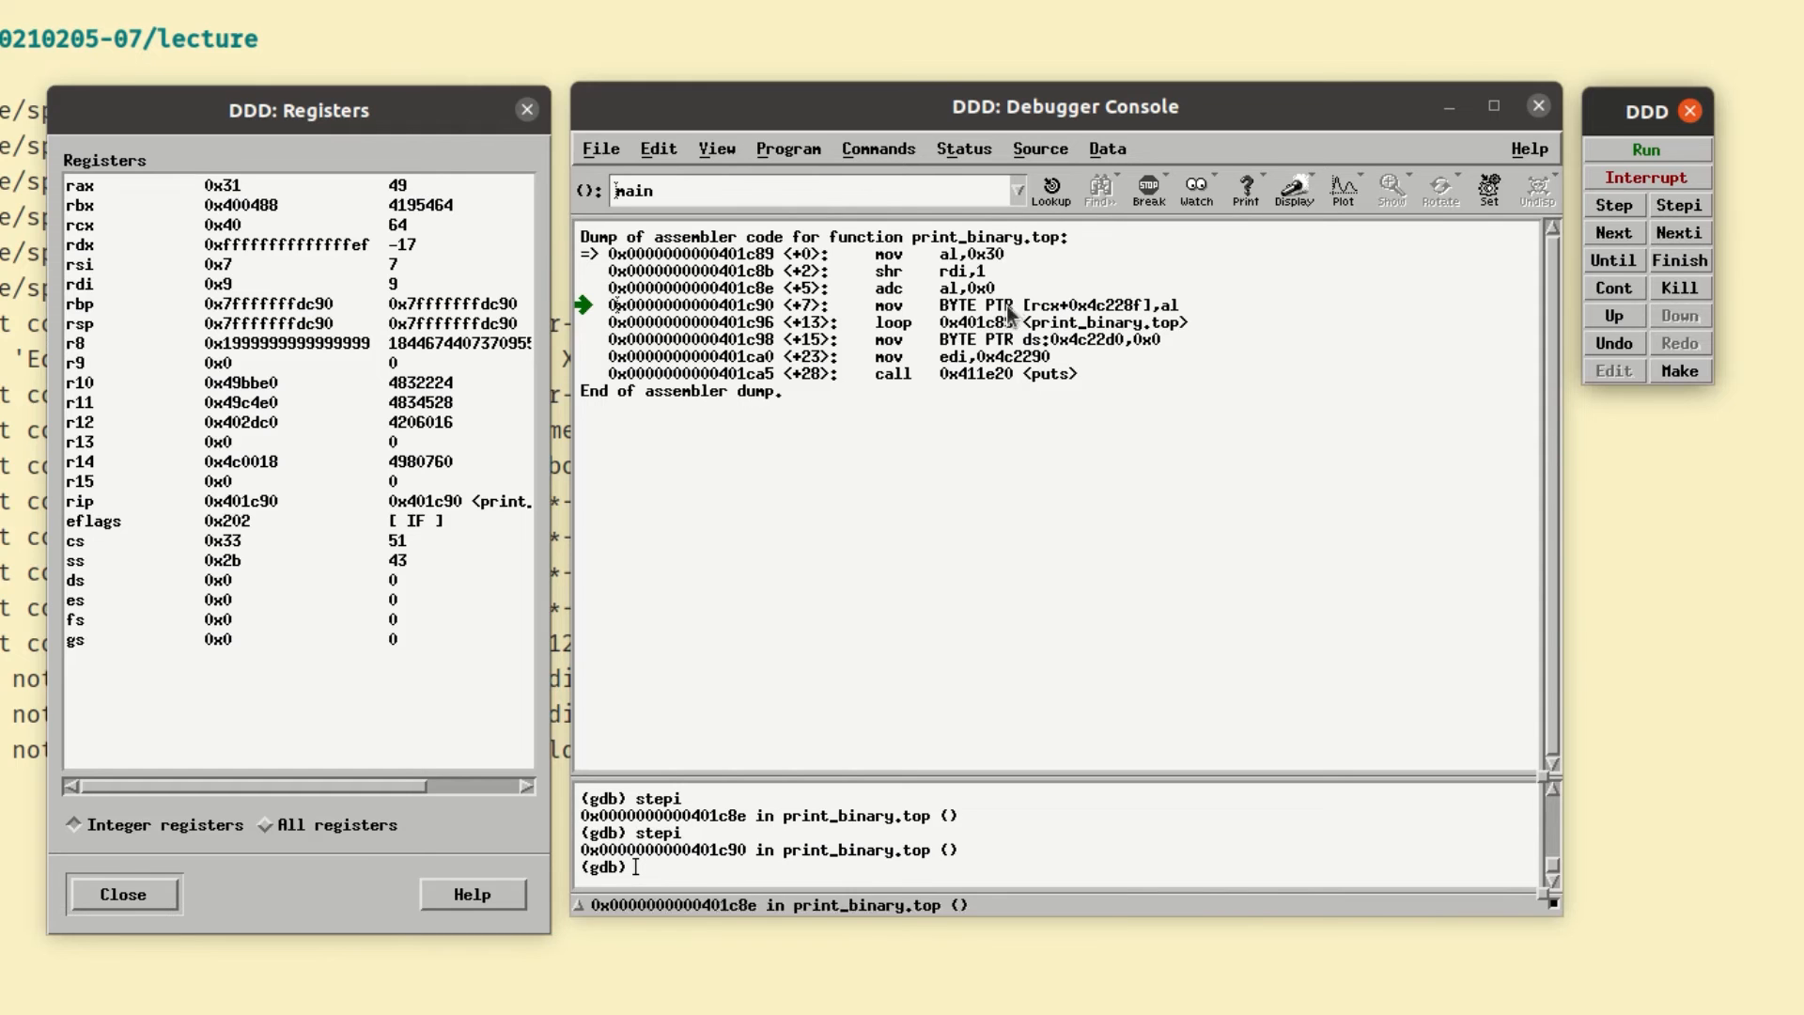
mouse_move(1679, 205)
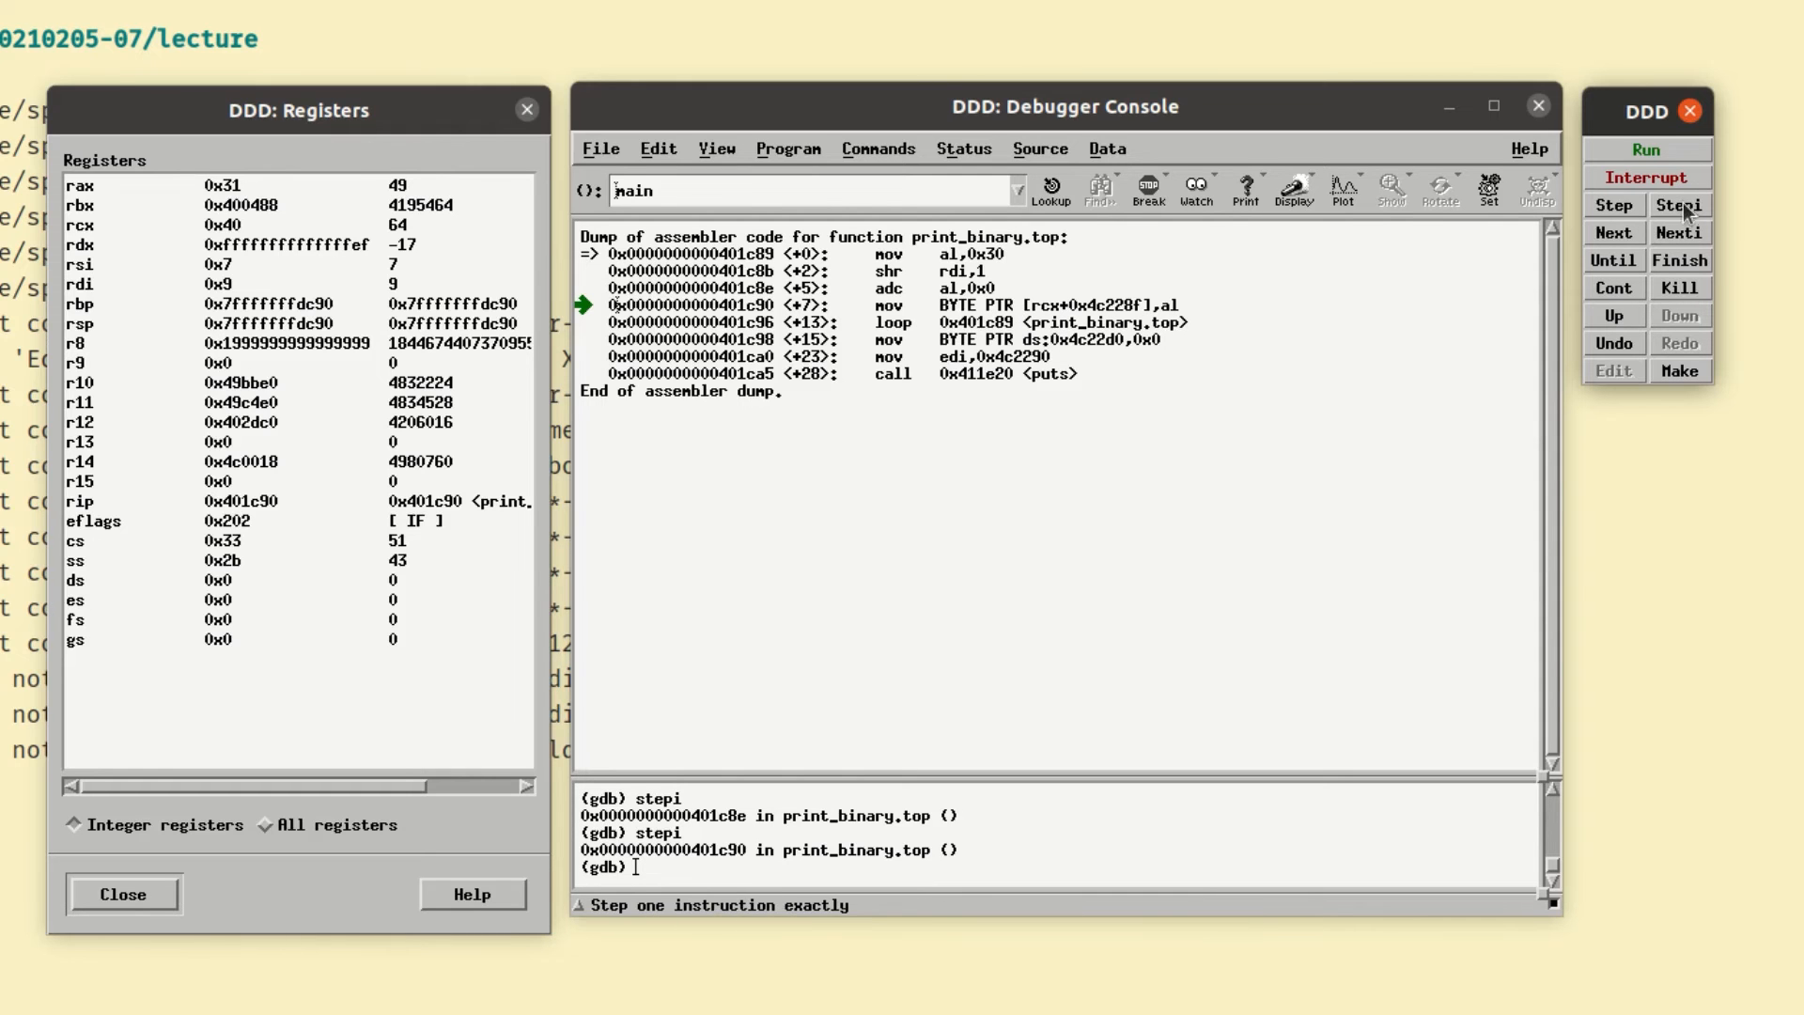
click(1679, 204)
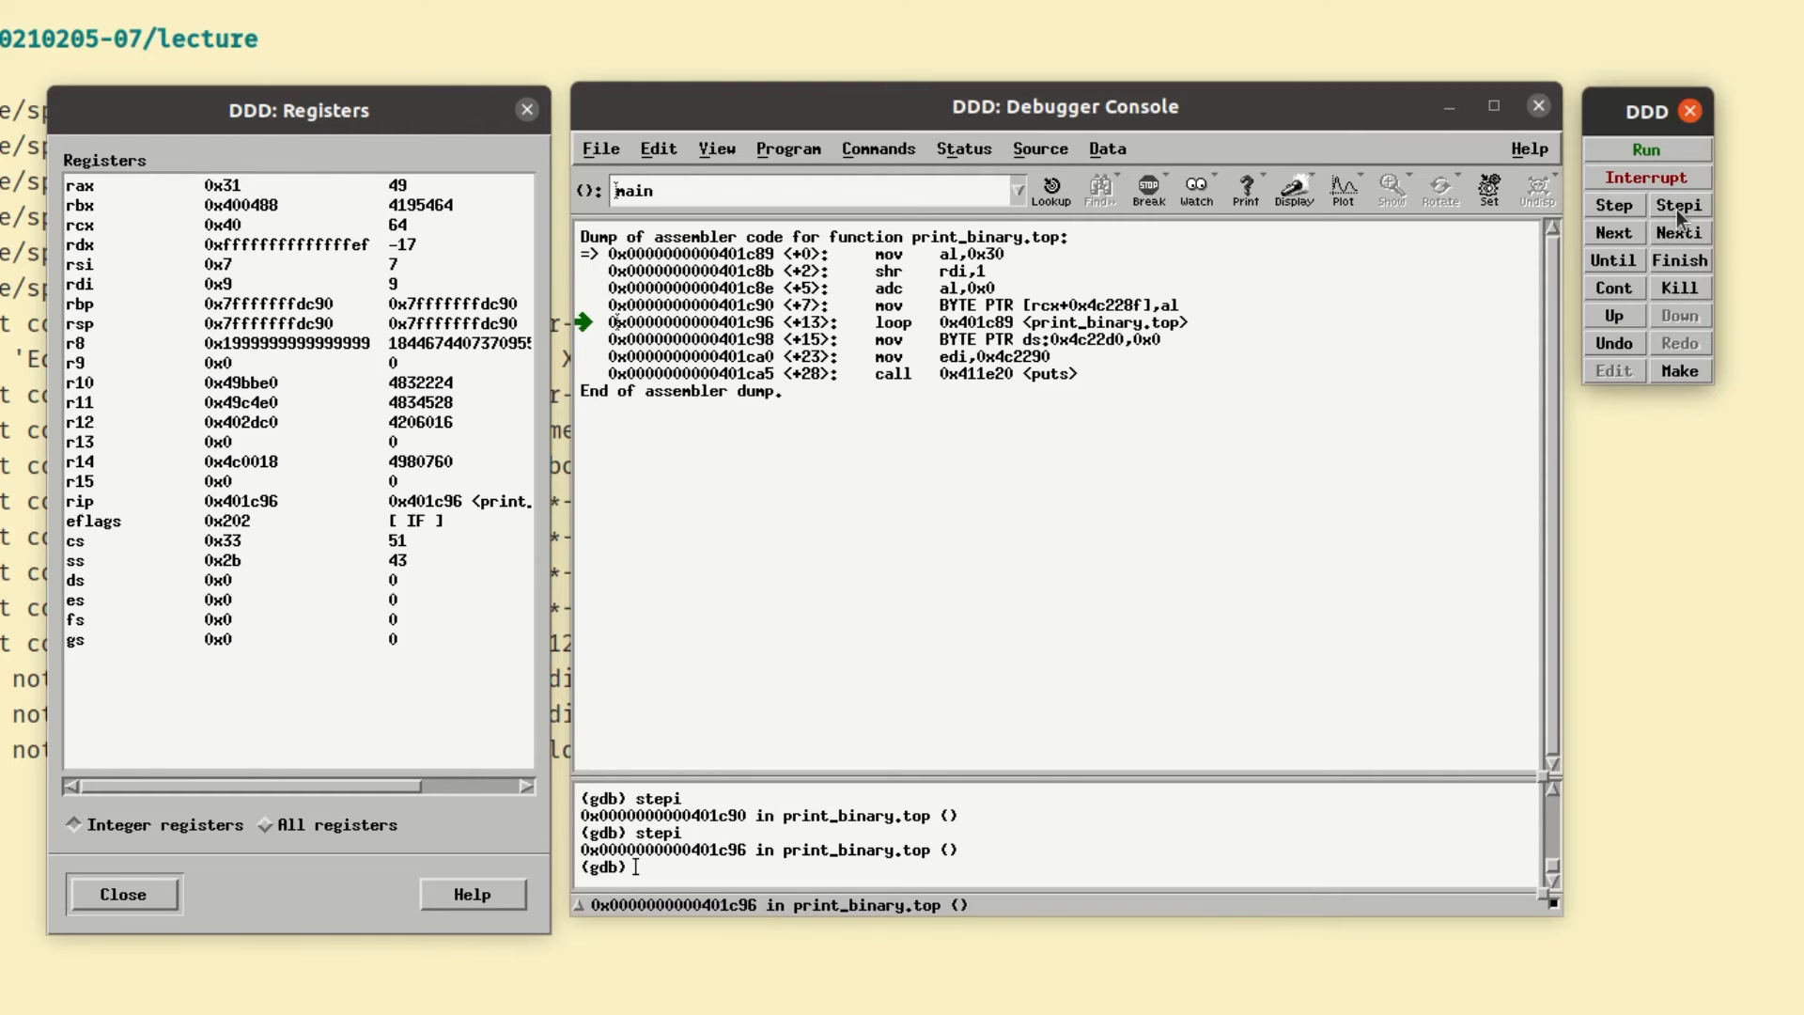
mouse_move(1287, 384)
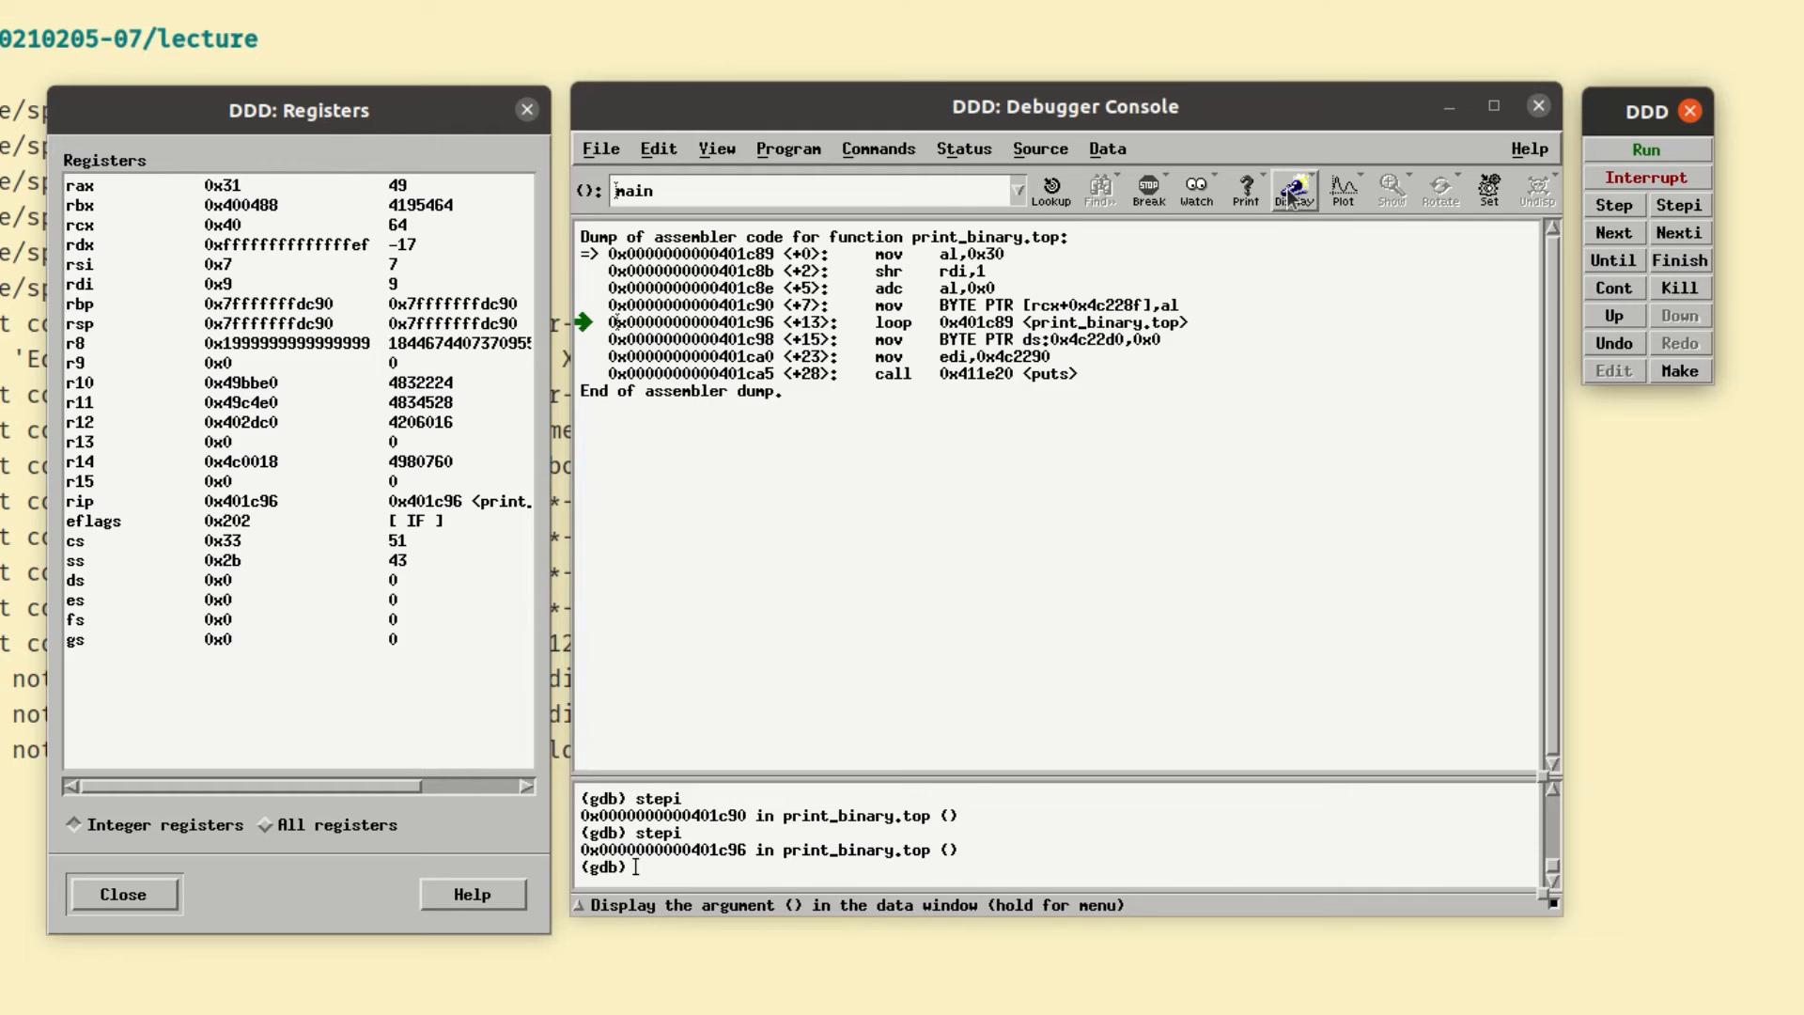
- Enter '/x (char[65]) buffer' as a new custom display expression
click(1291, 189)
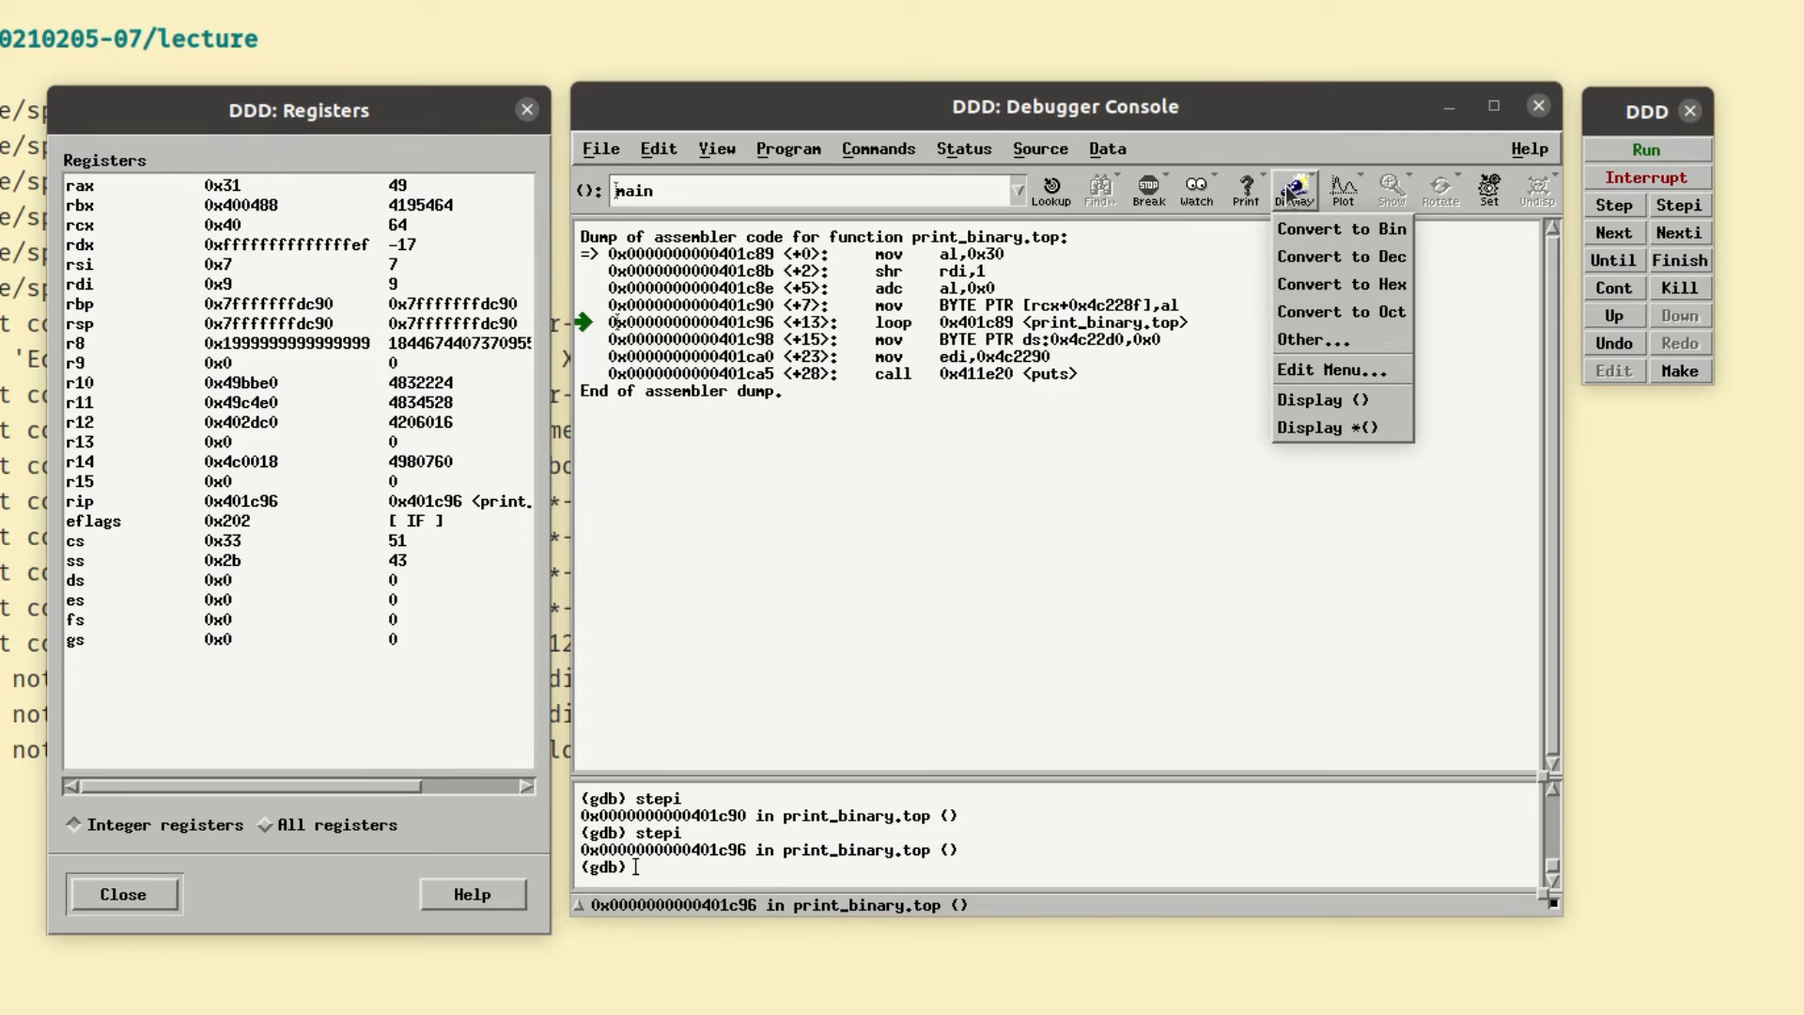
mouse_move(1308, 339)
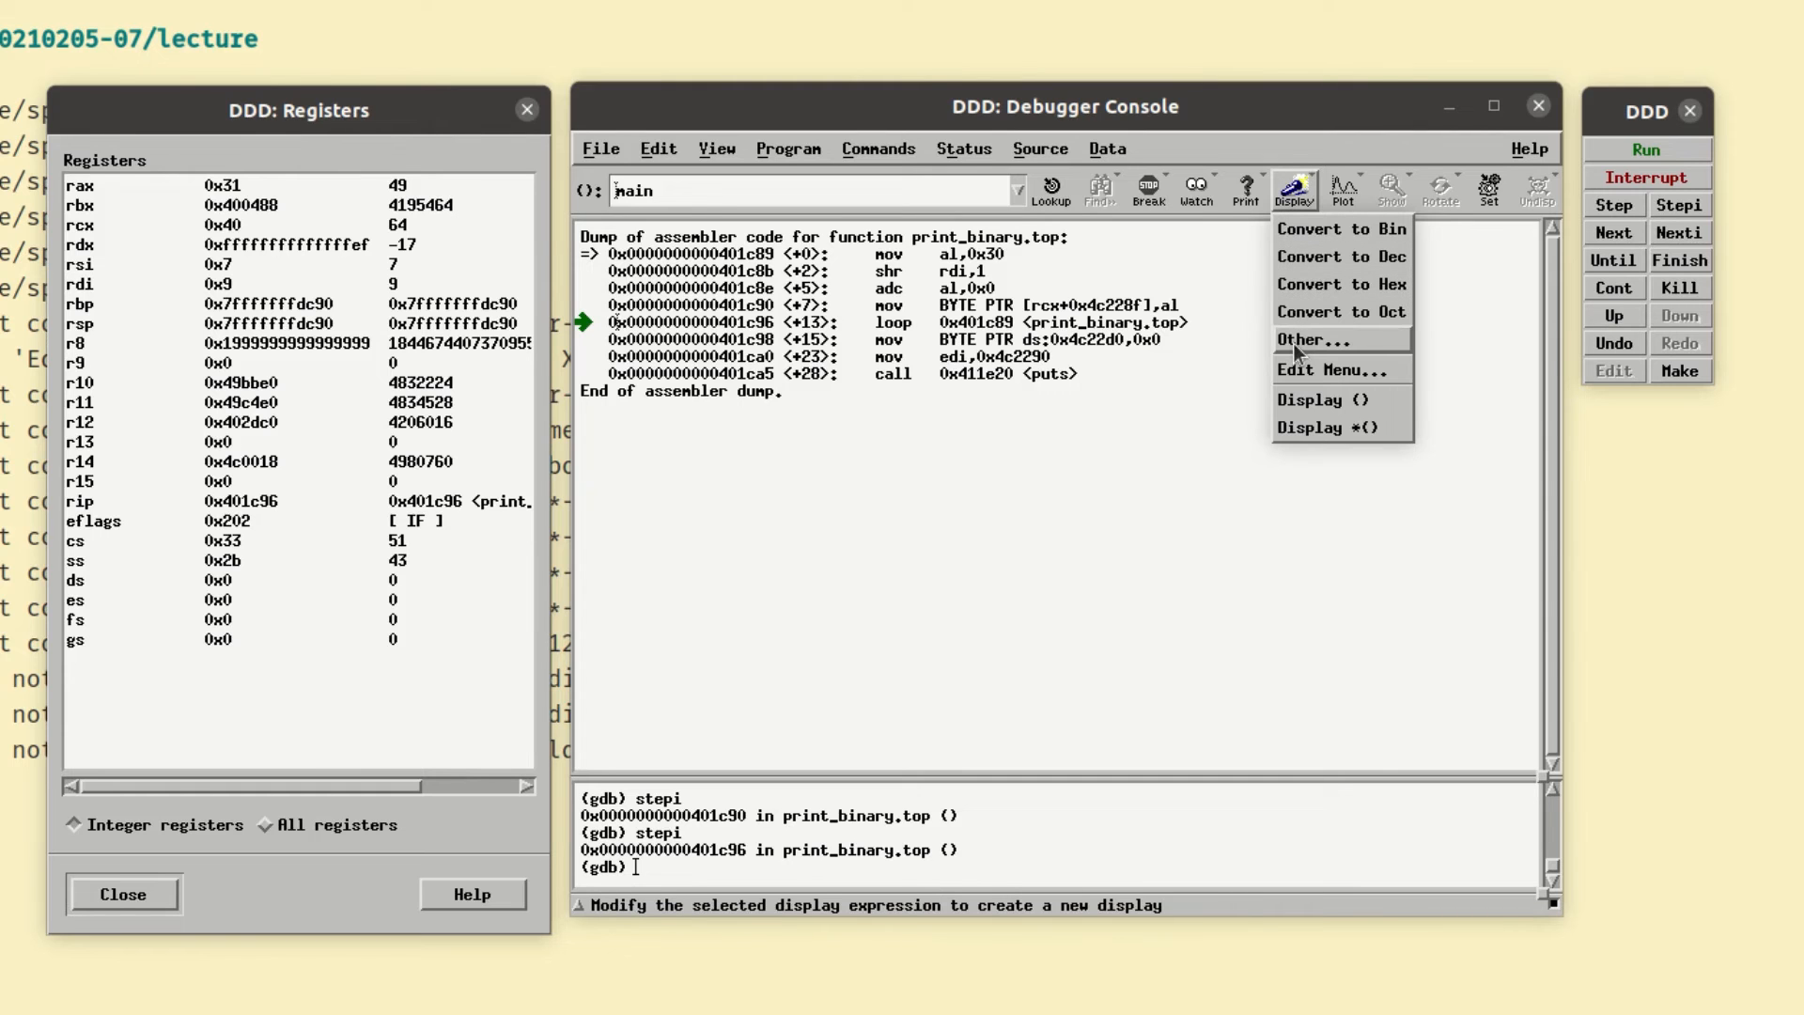
click(1303, 338)
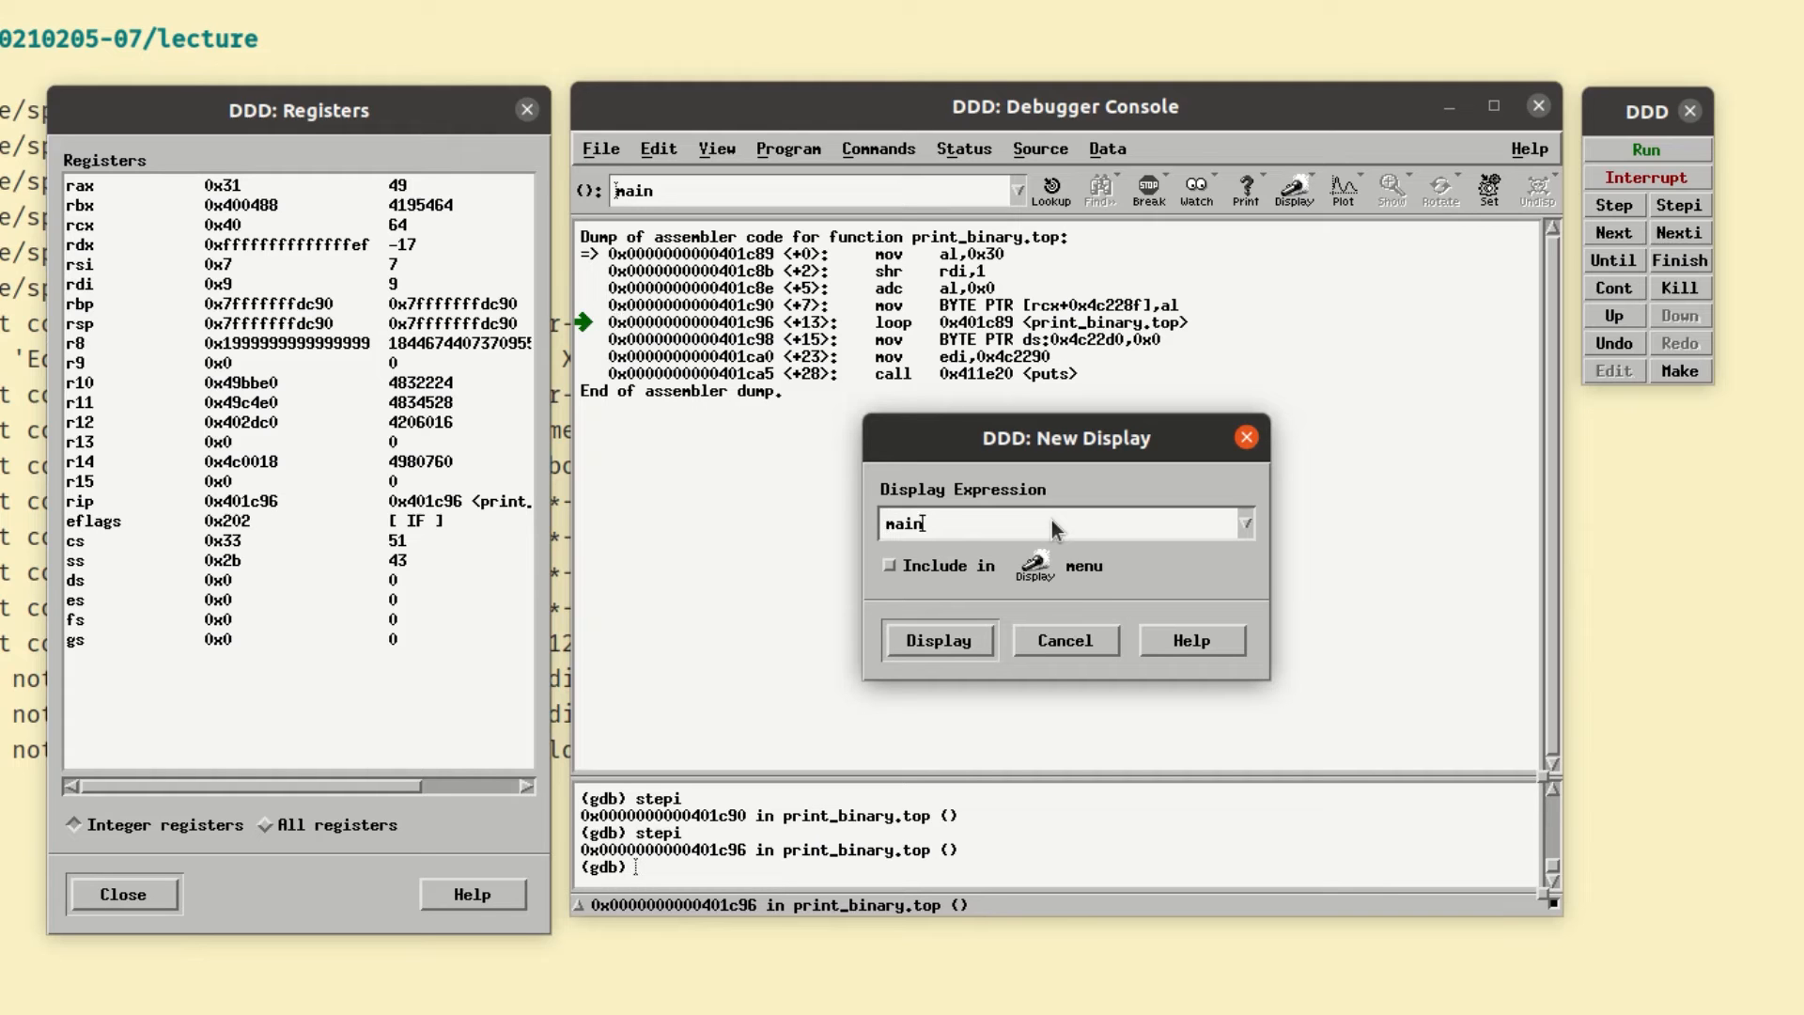
key(ctrl+a)
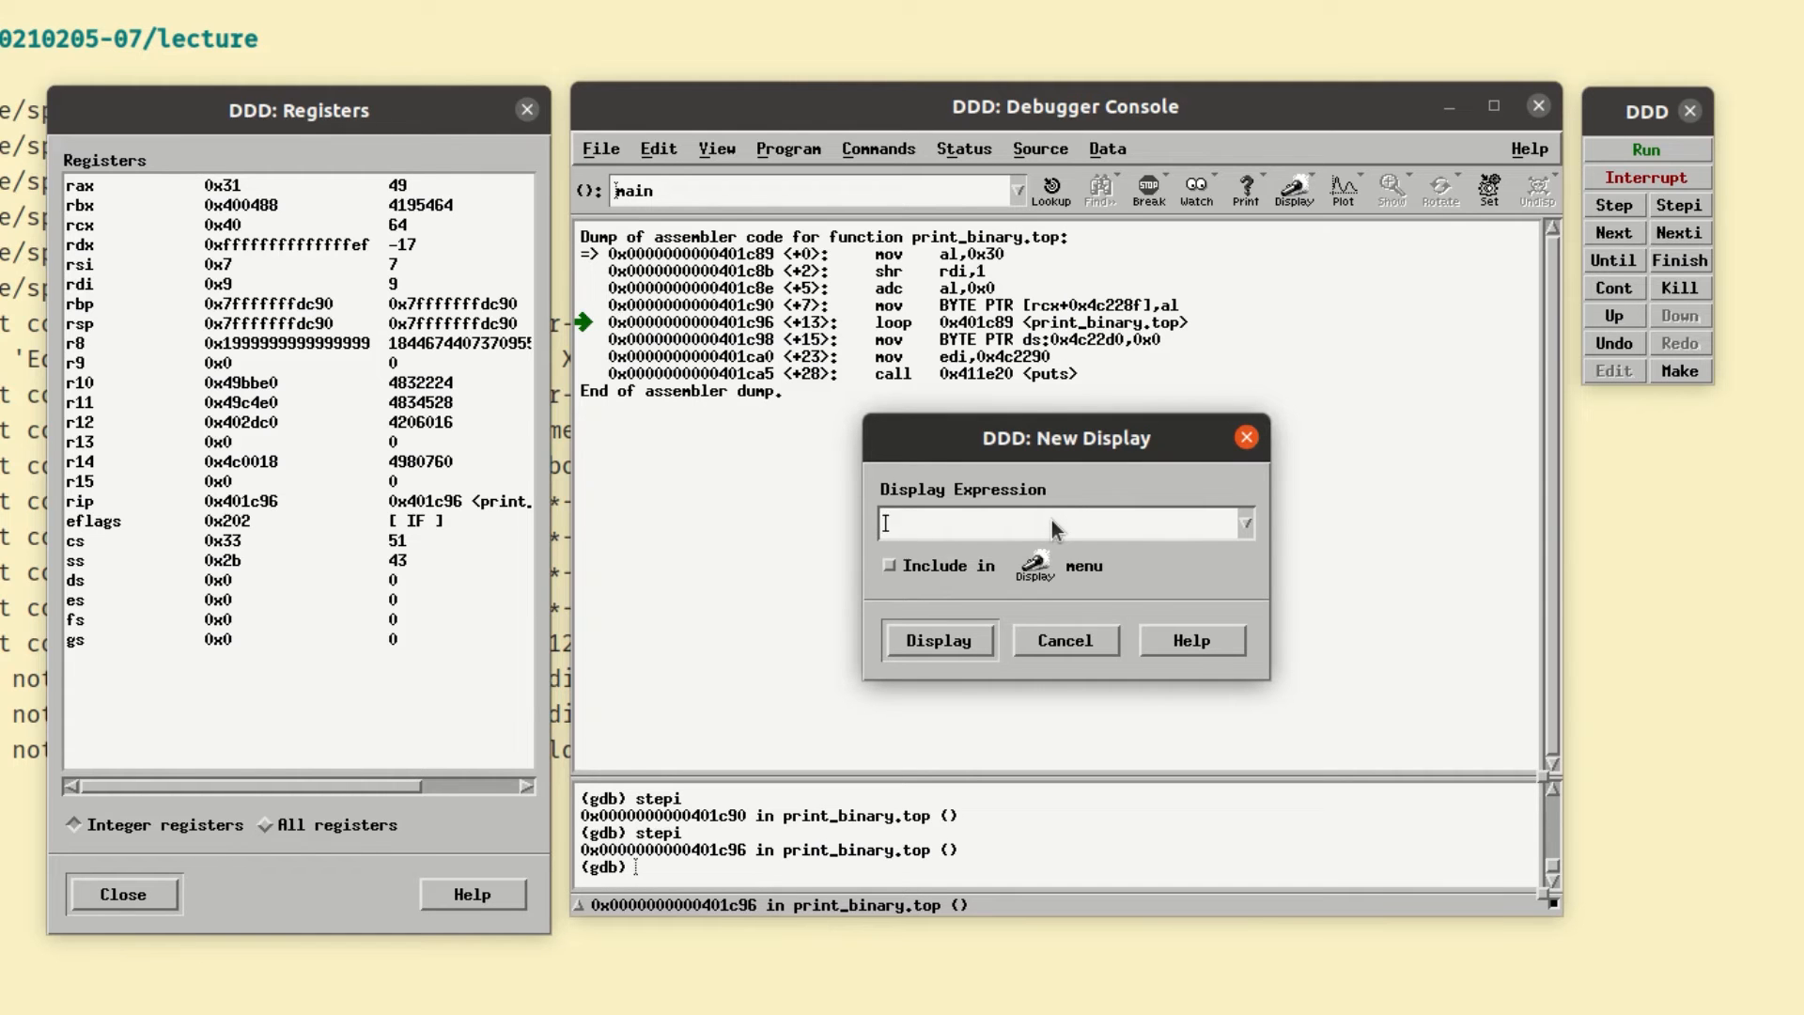
text(buffer)
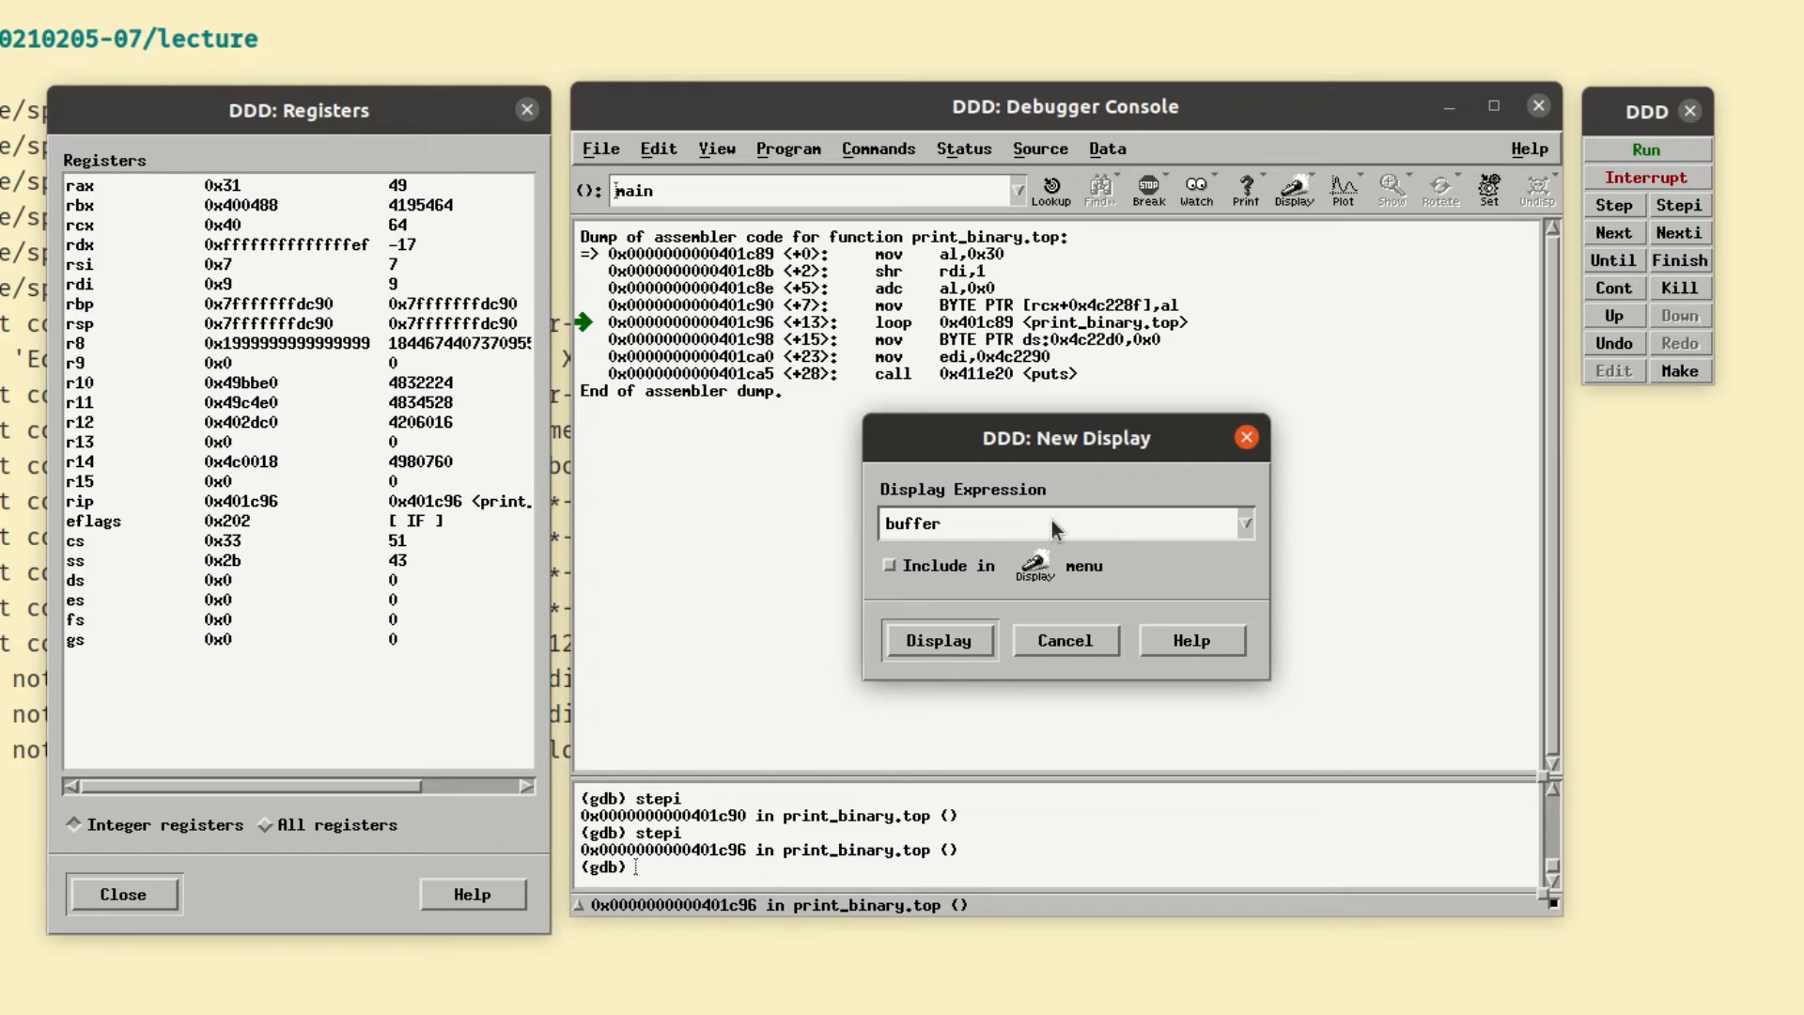
text((char))
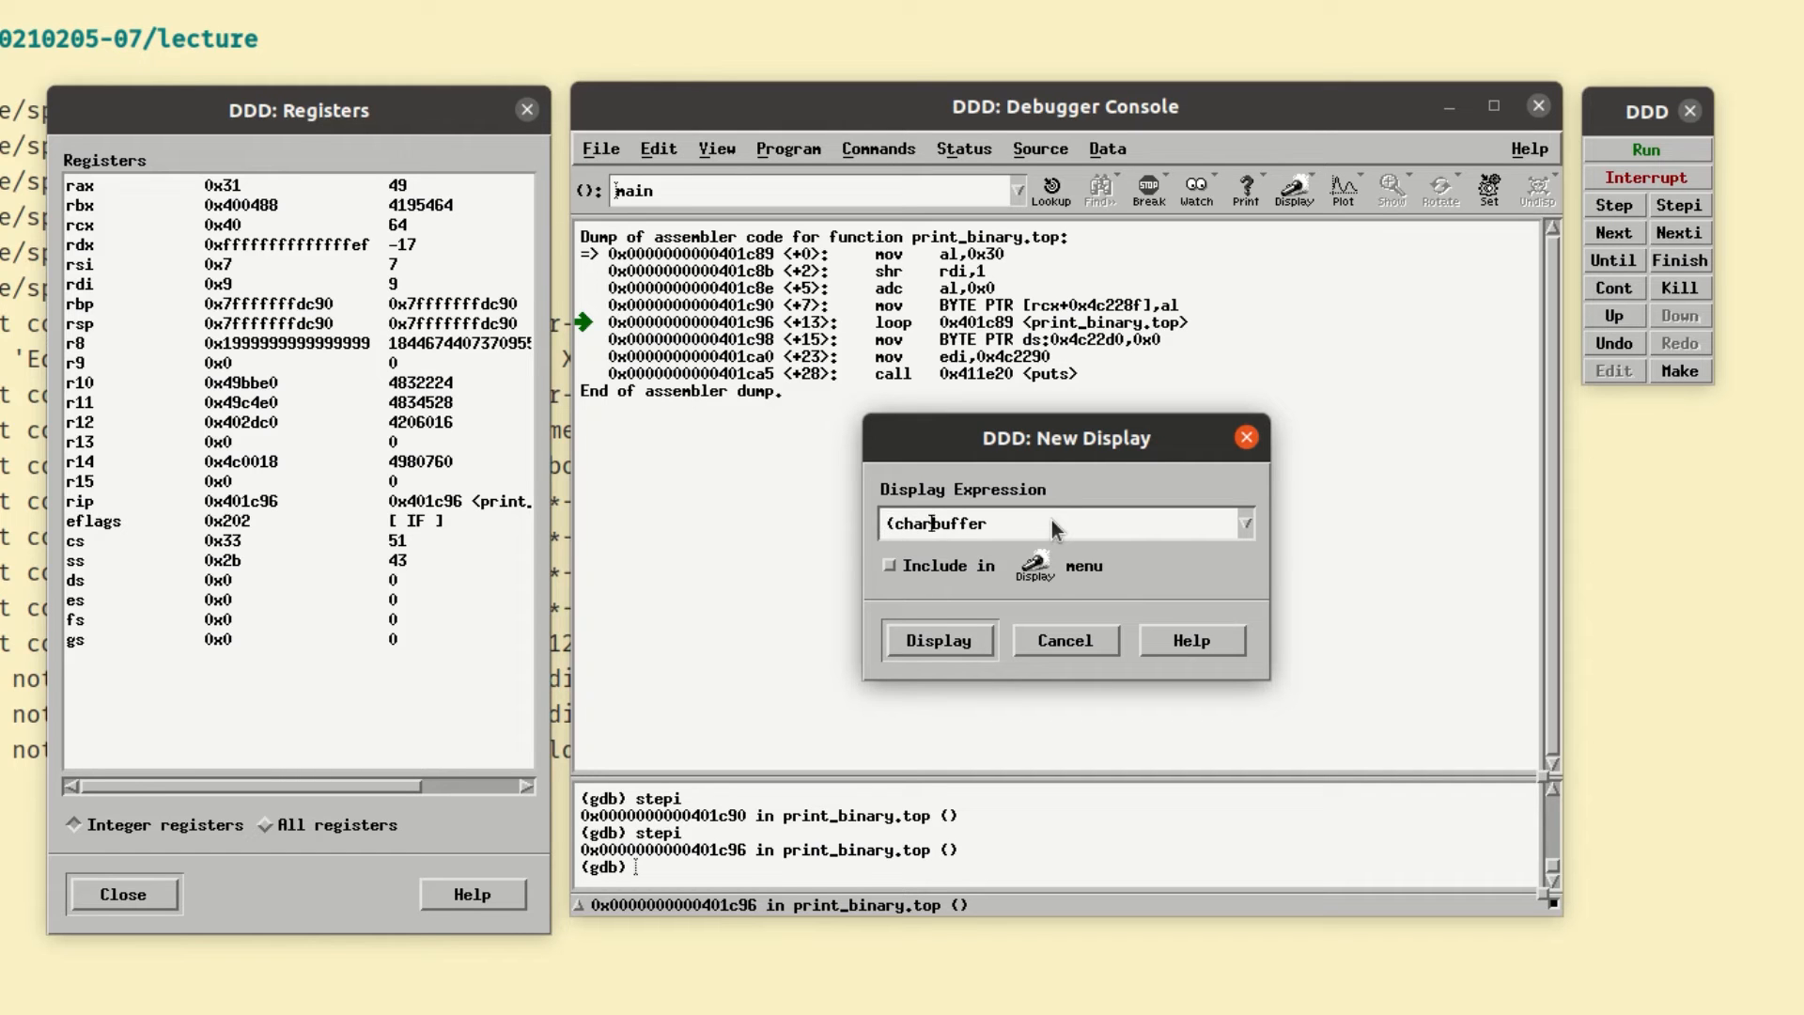
text([65])
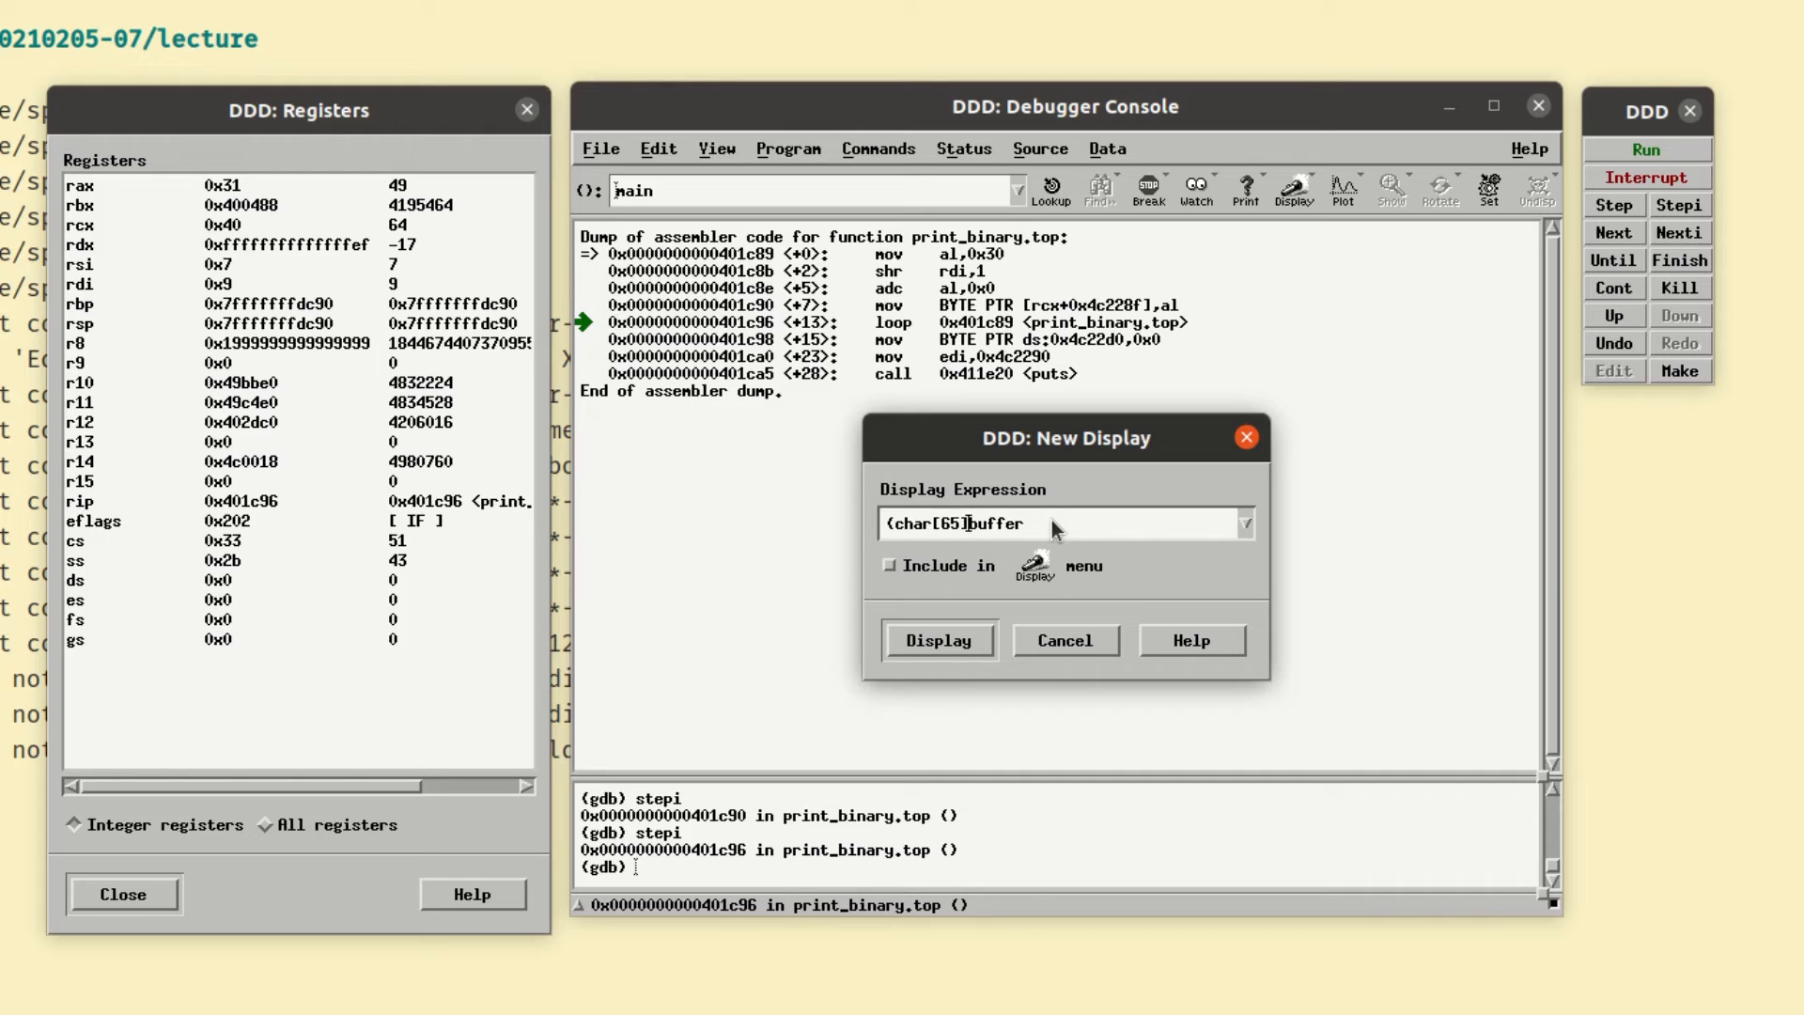
text())
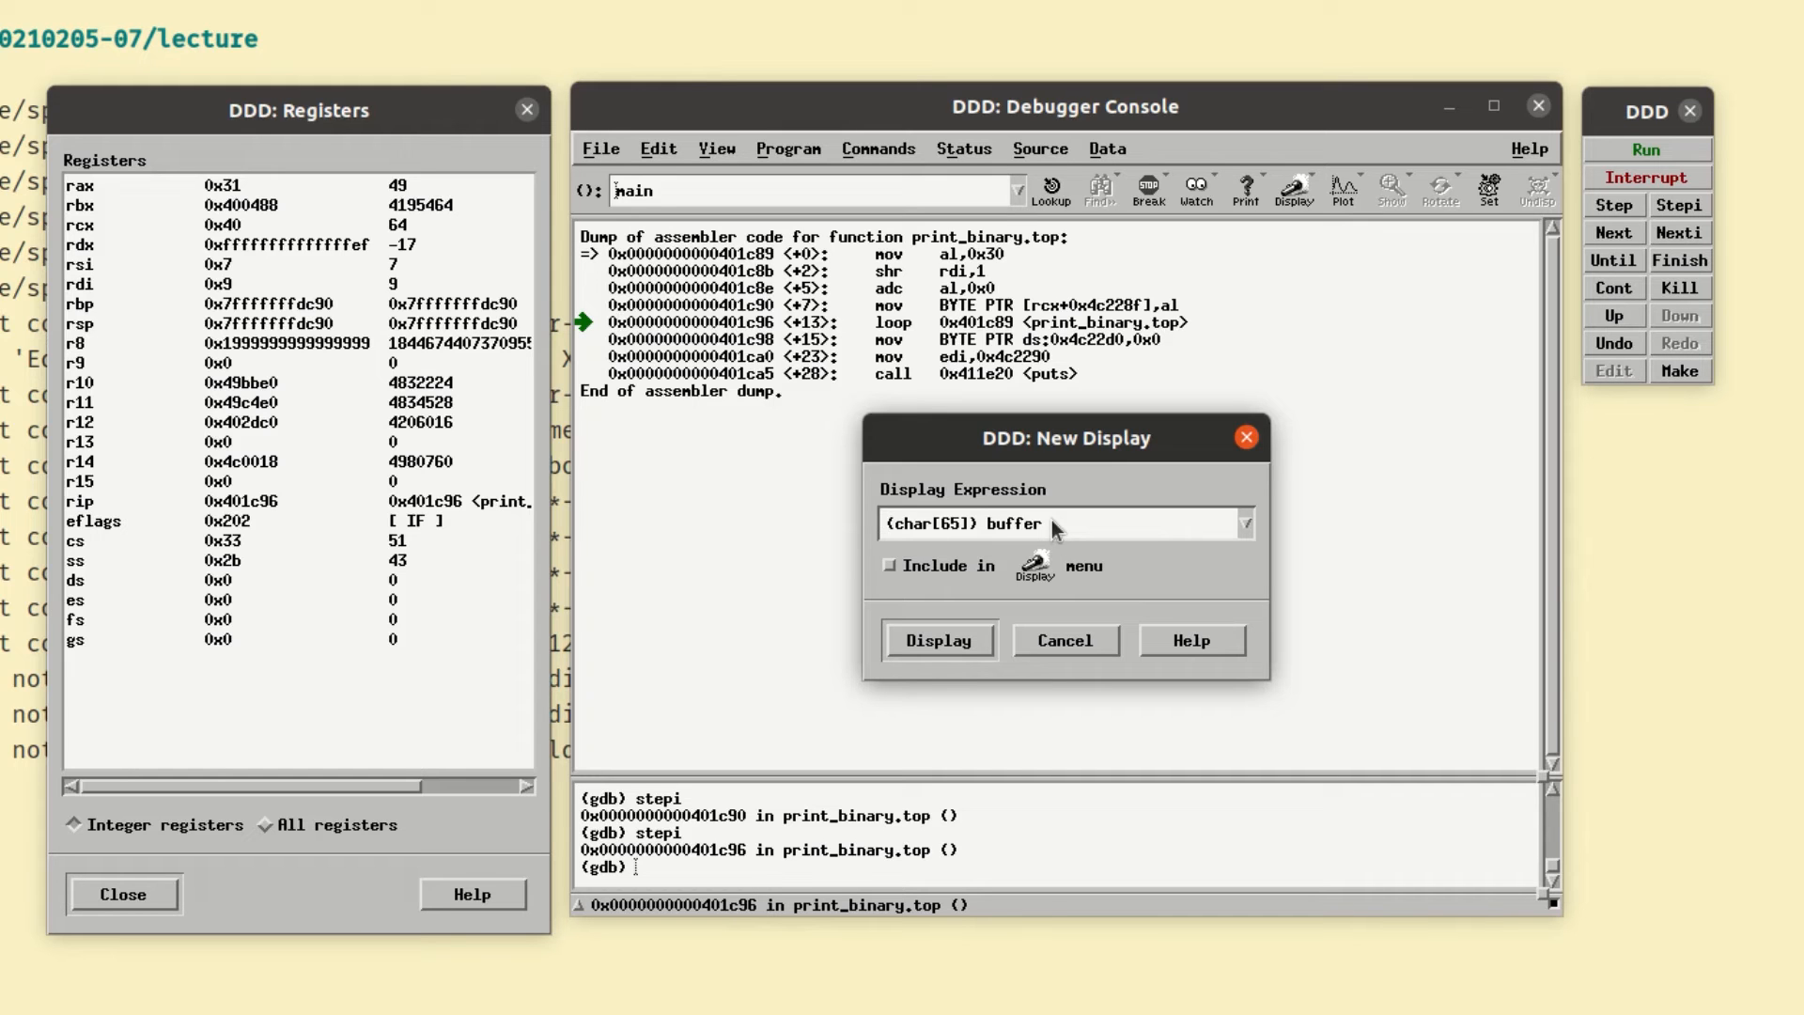
text(/x)
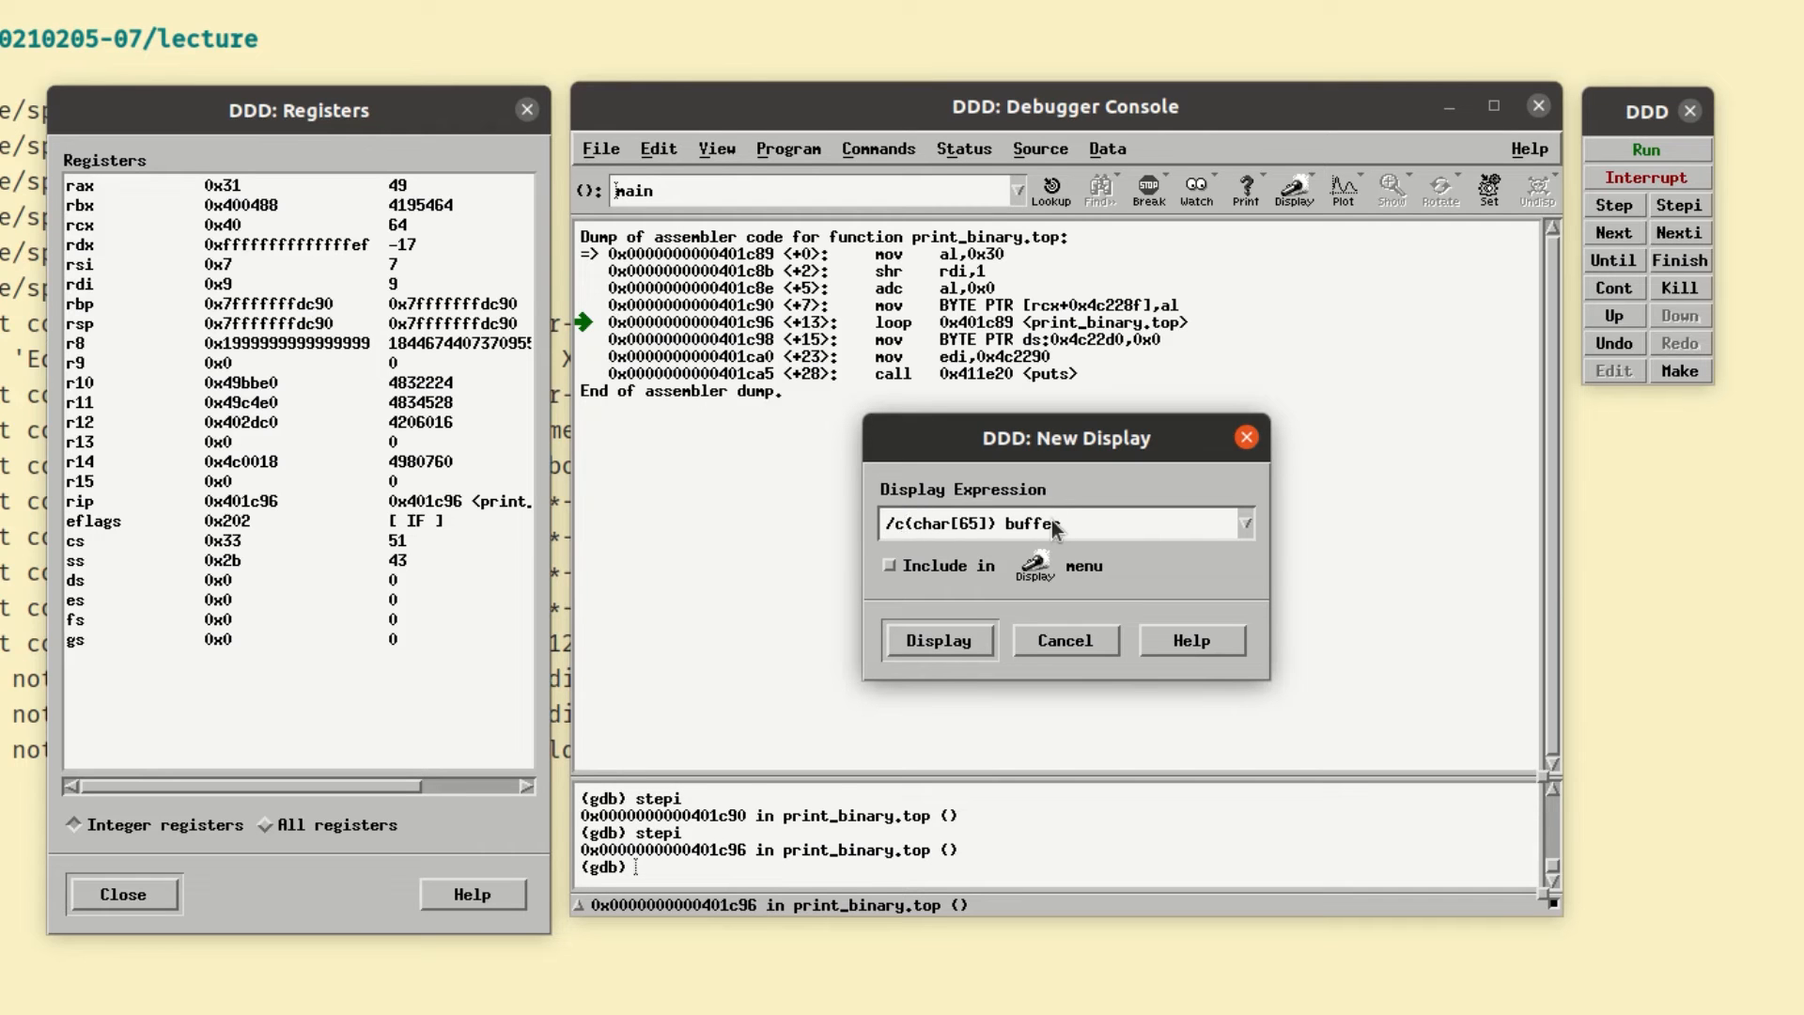
text(/x (char[65]) buffer)
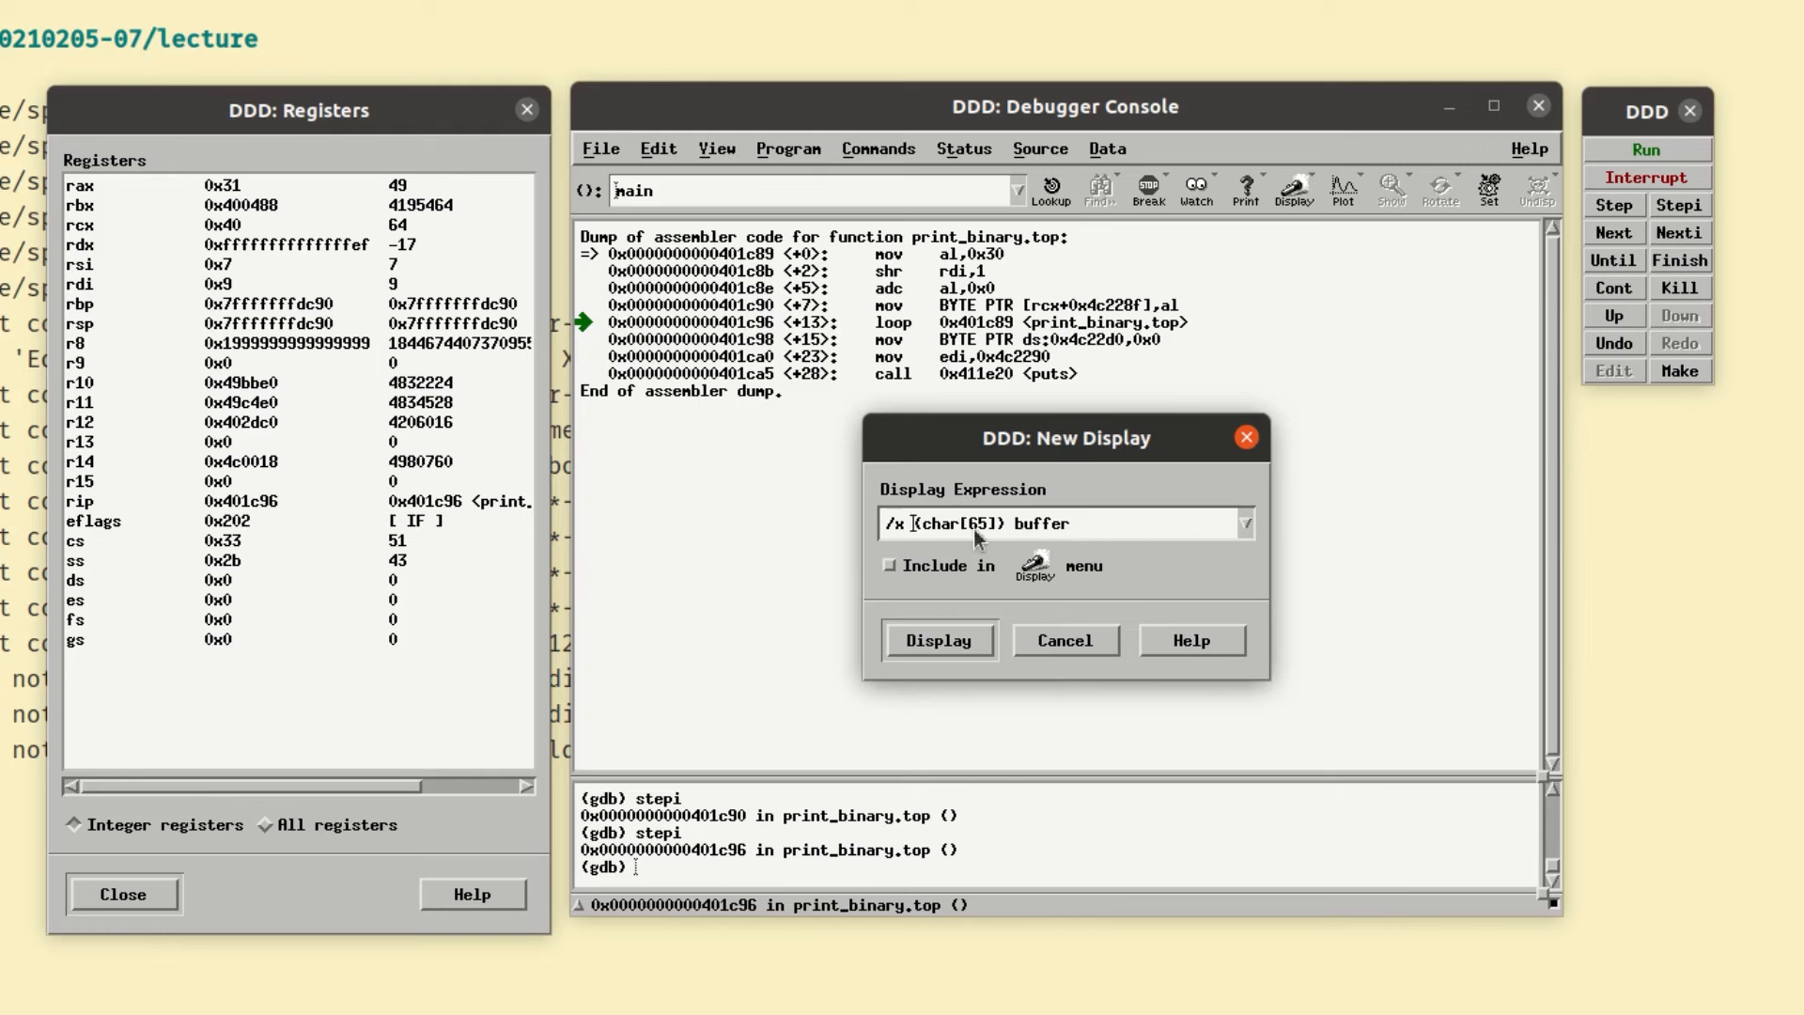
mouse_move(1013, 547)
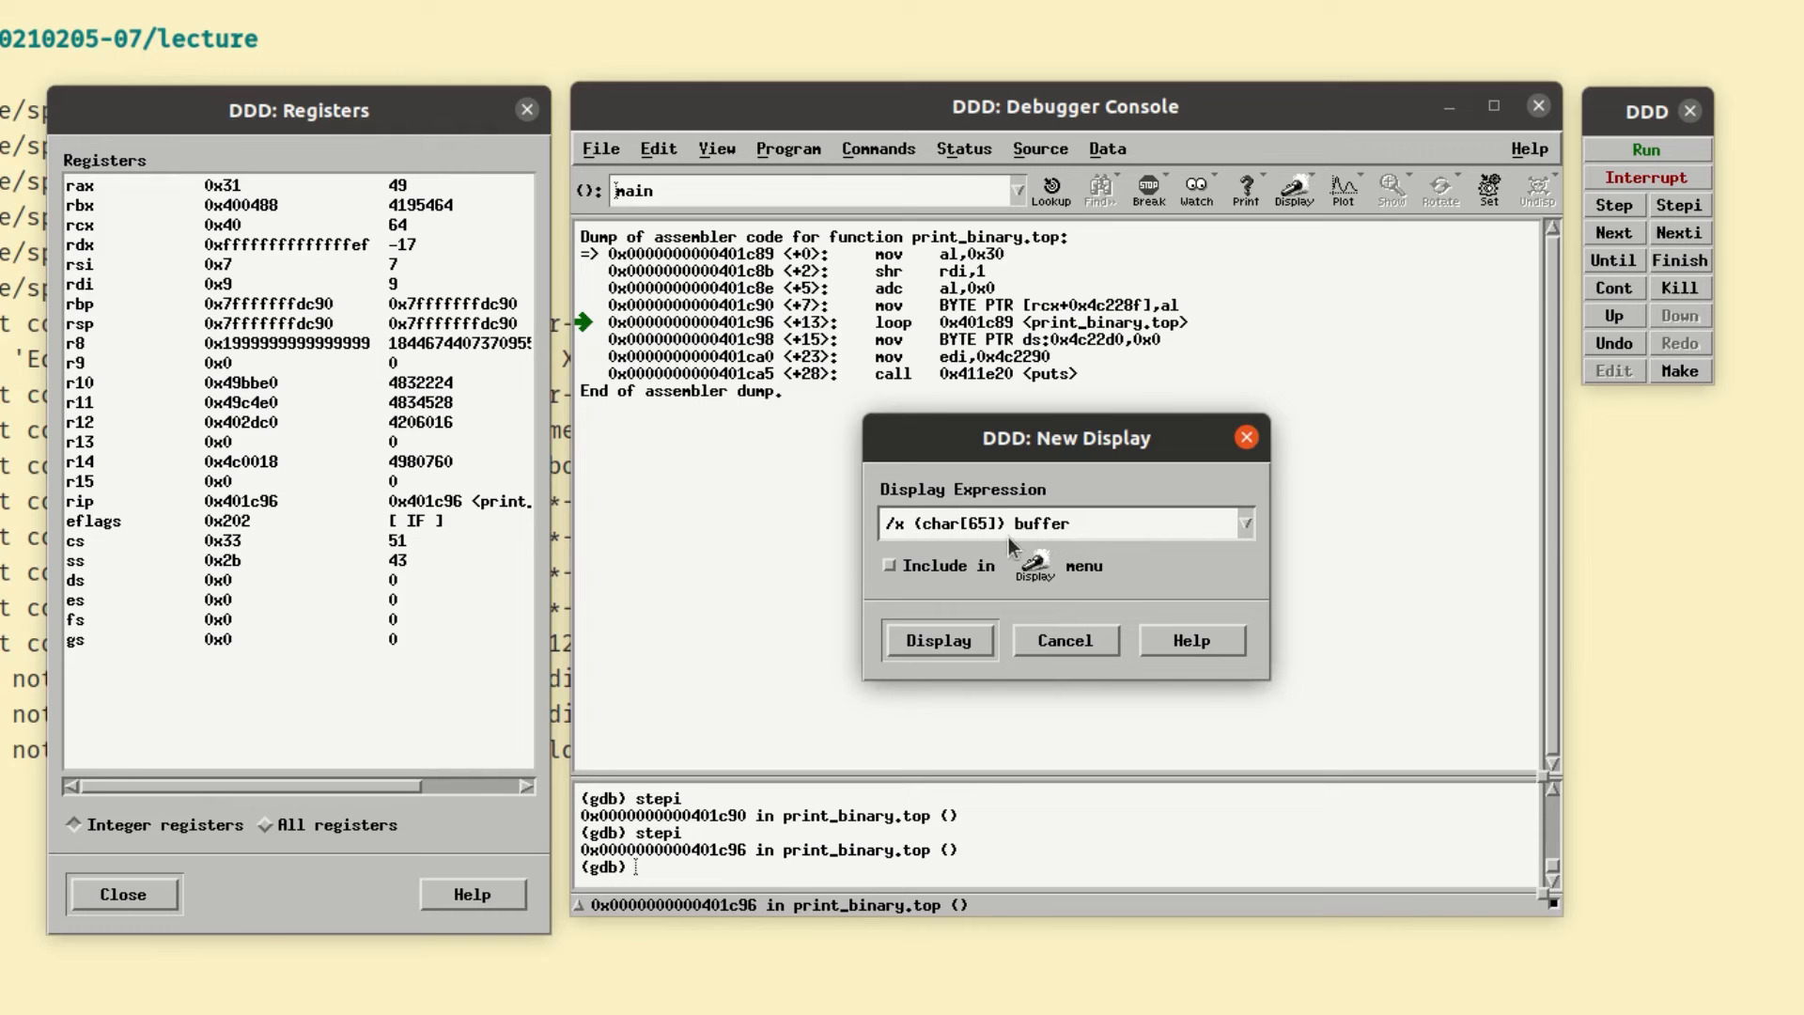
mouse_move(1010, 550)
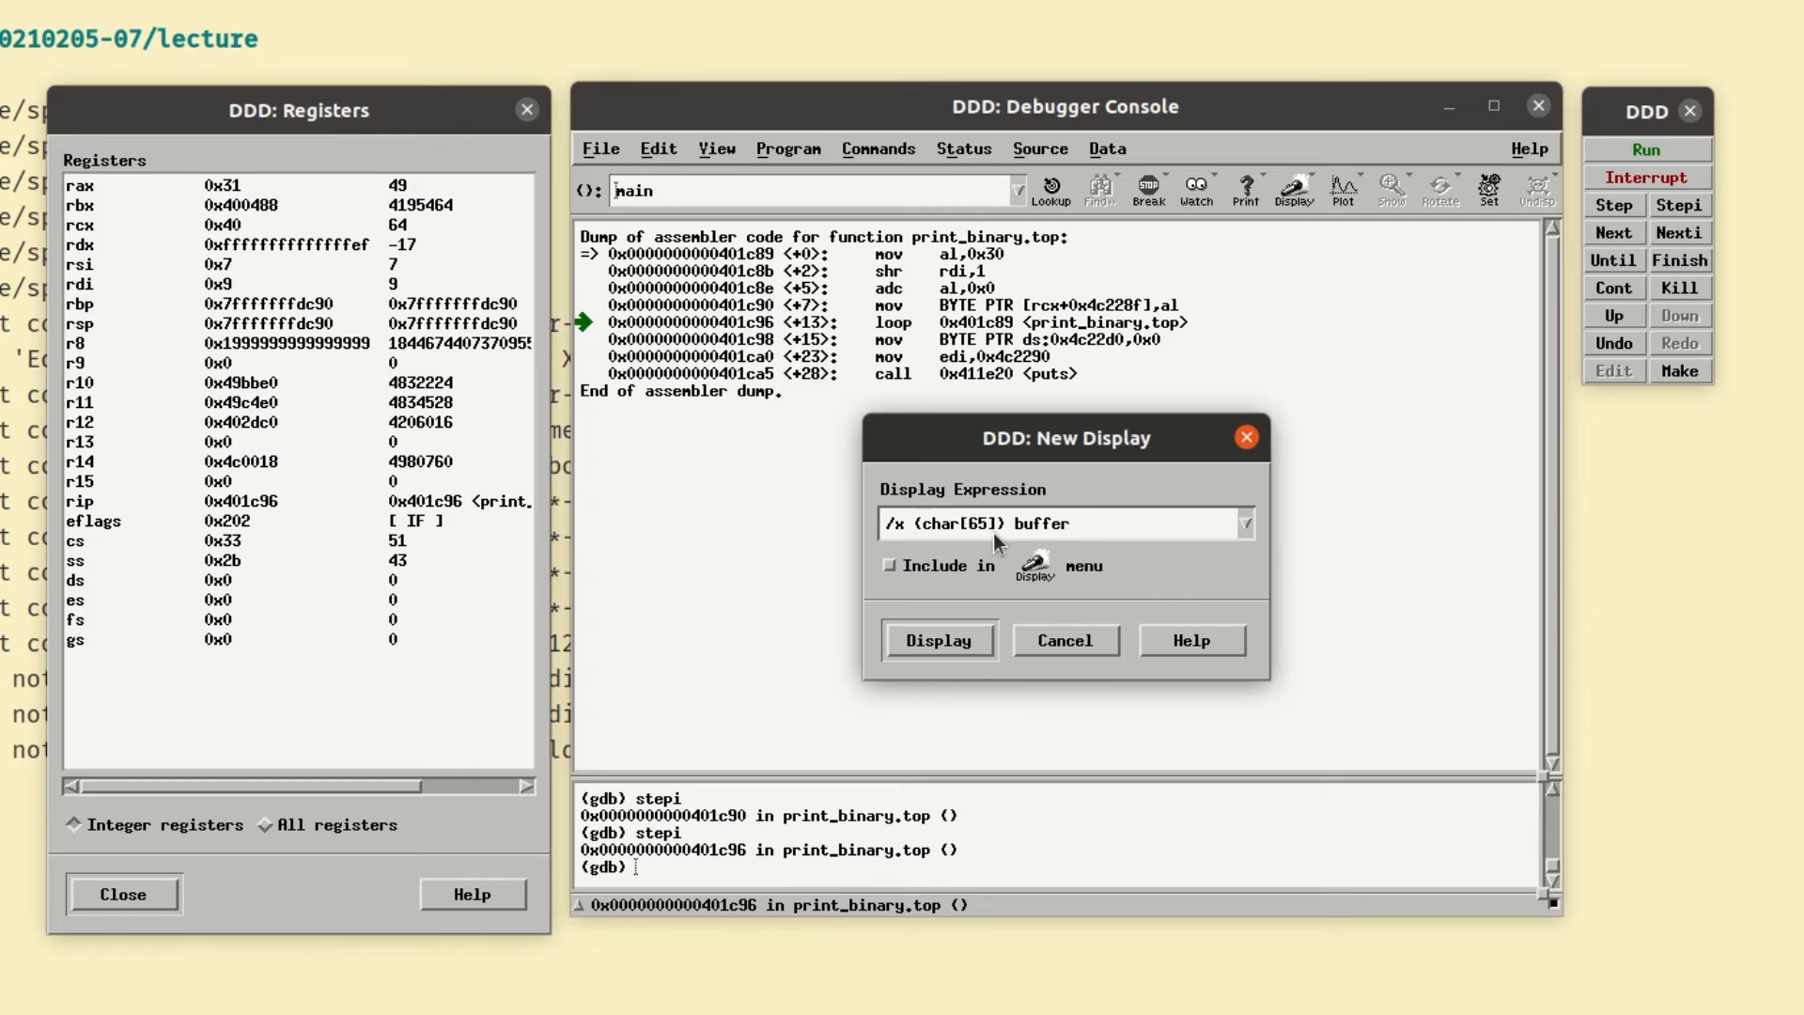
mouse_move(938, 662)
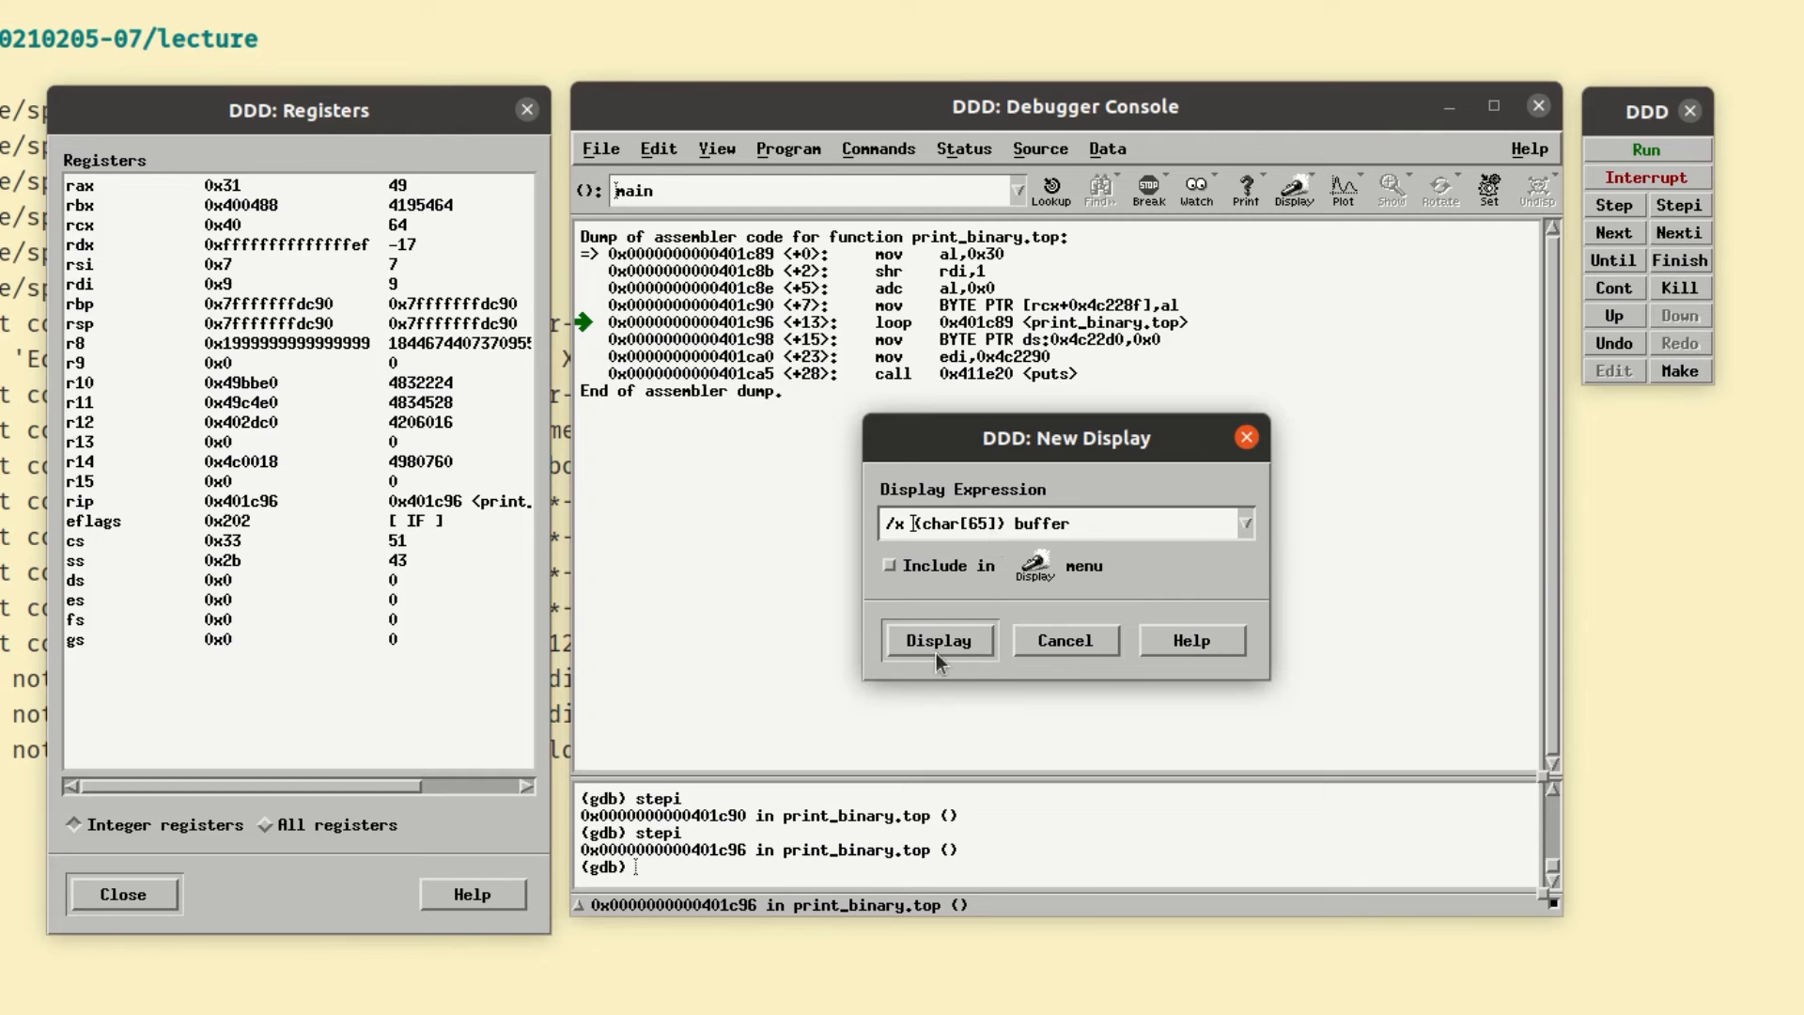
click(938, 640)
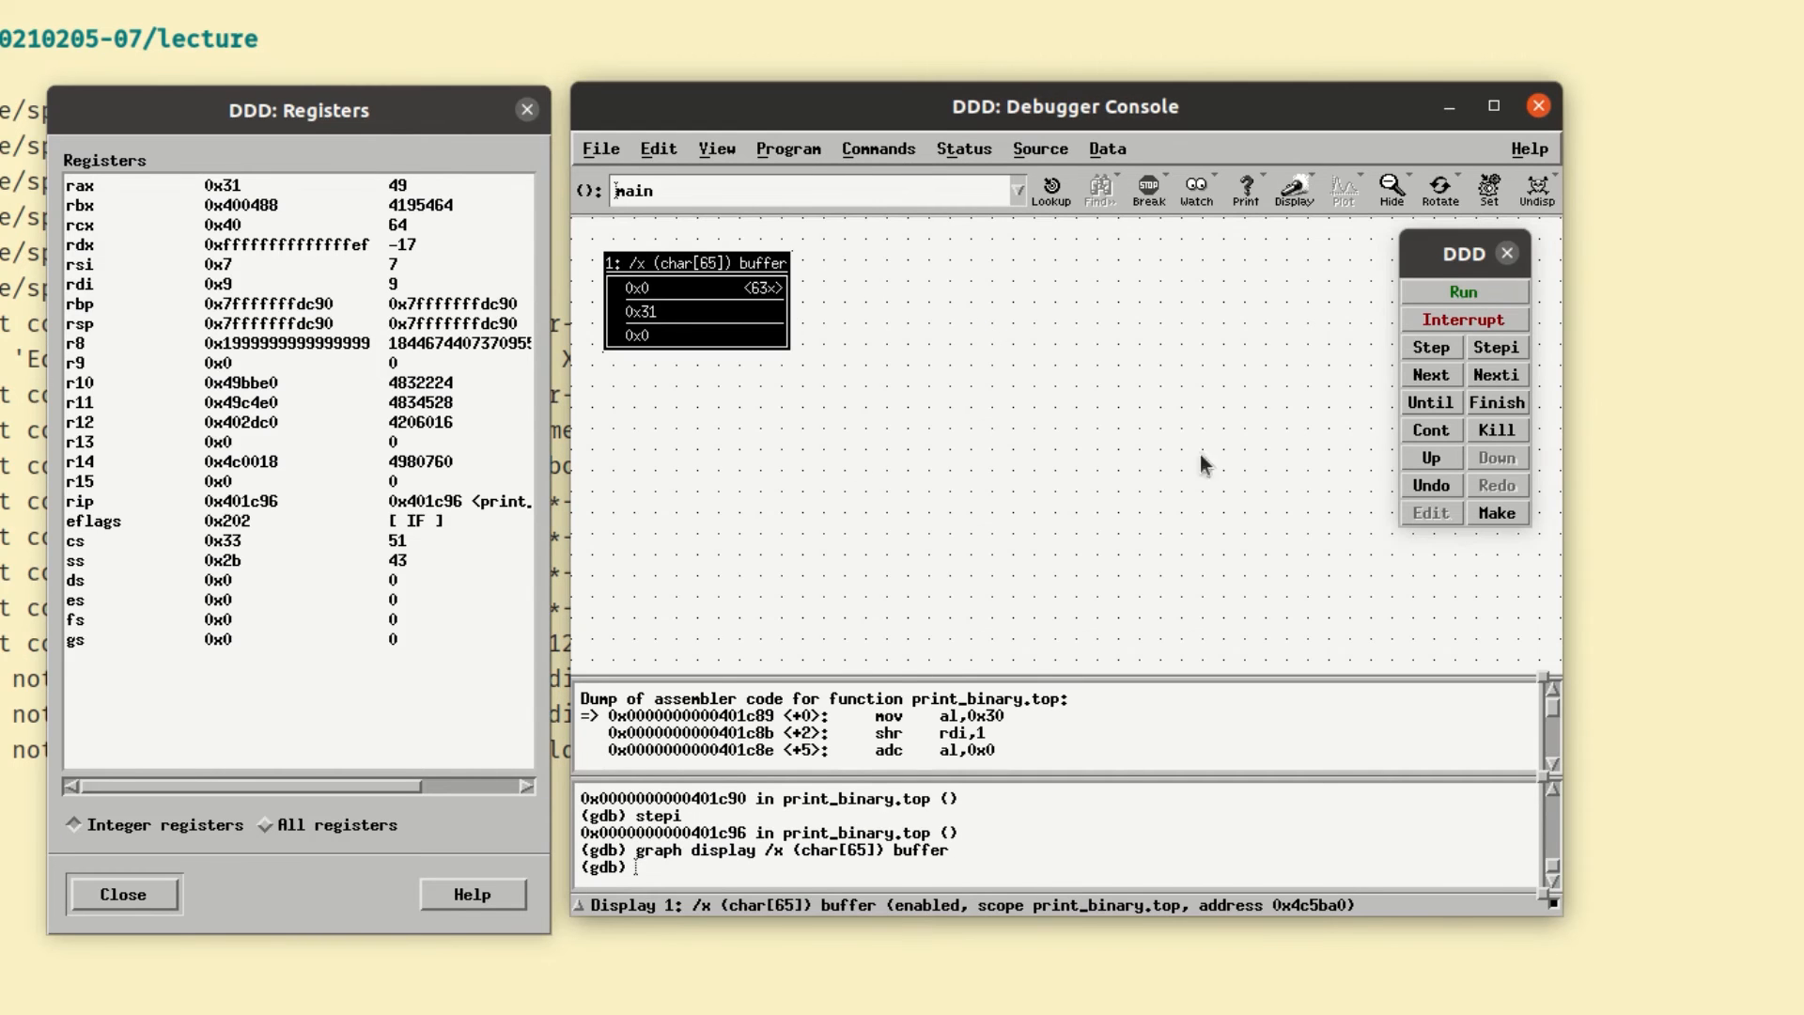
click(714, 148)
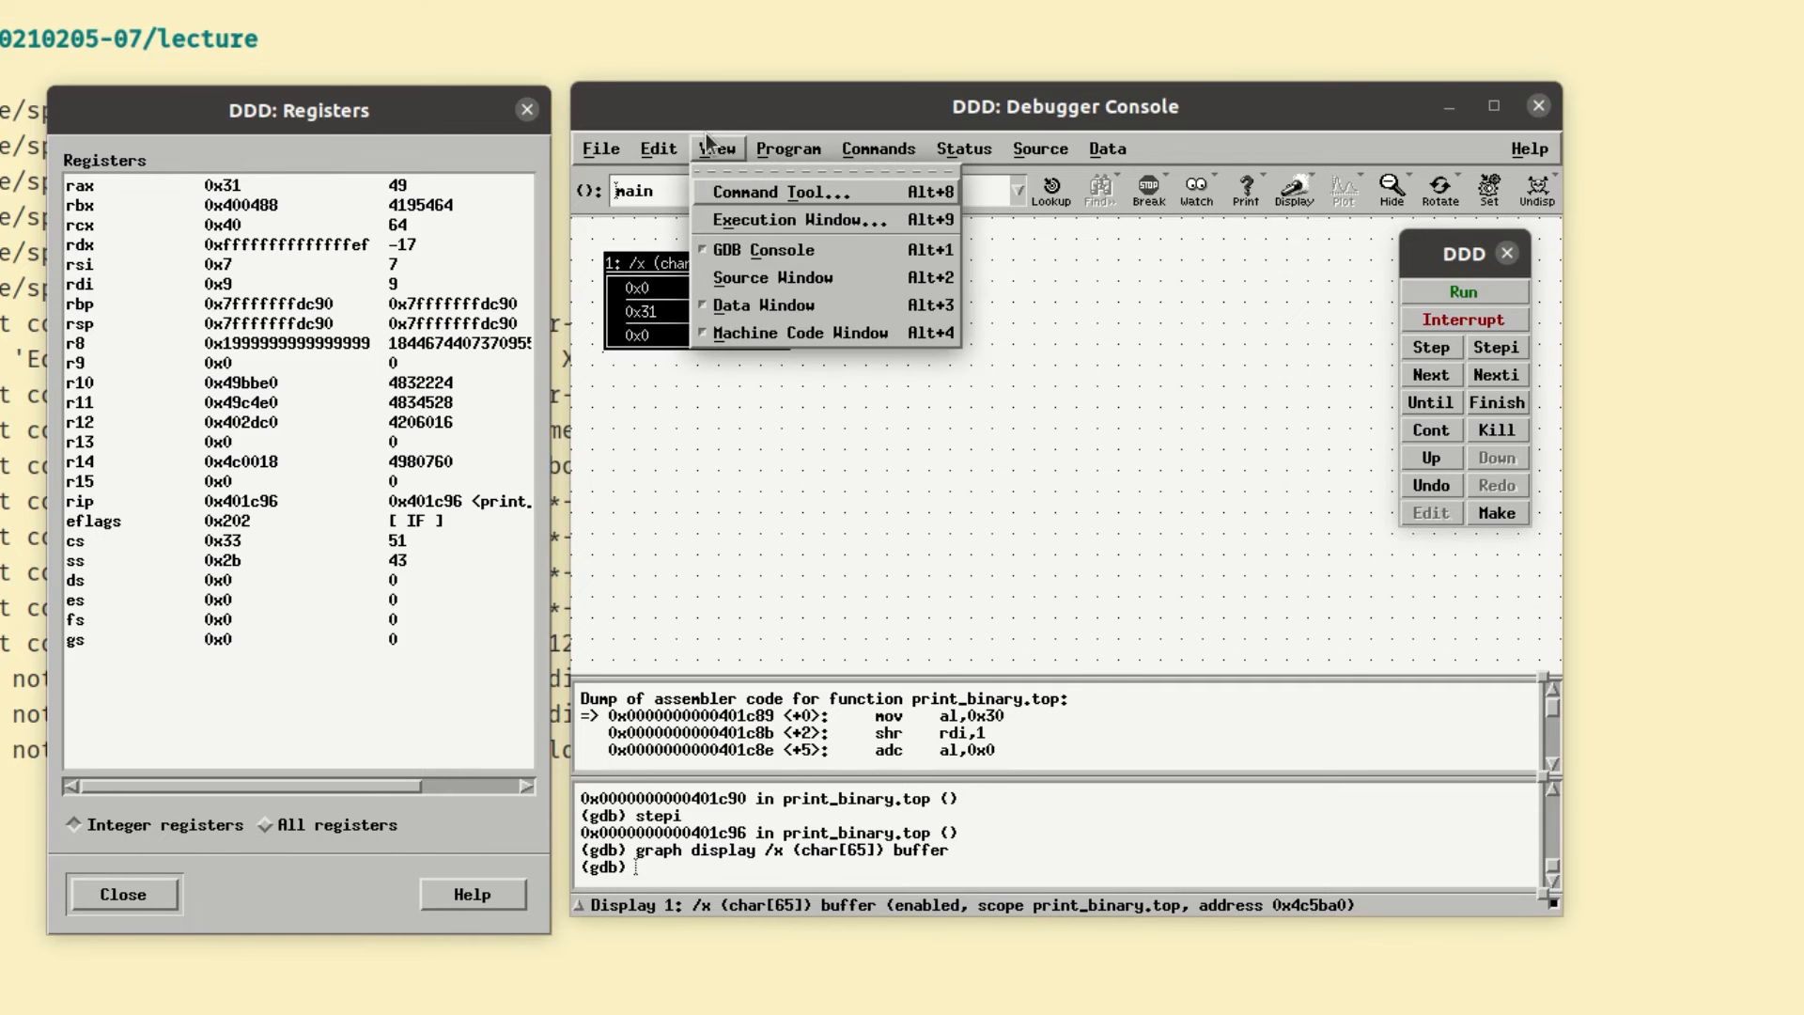
mouse_move(759, 304)
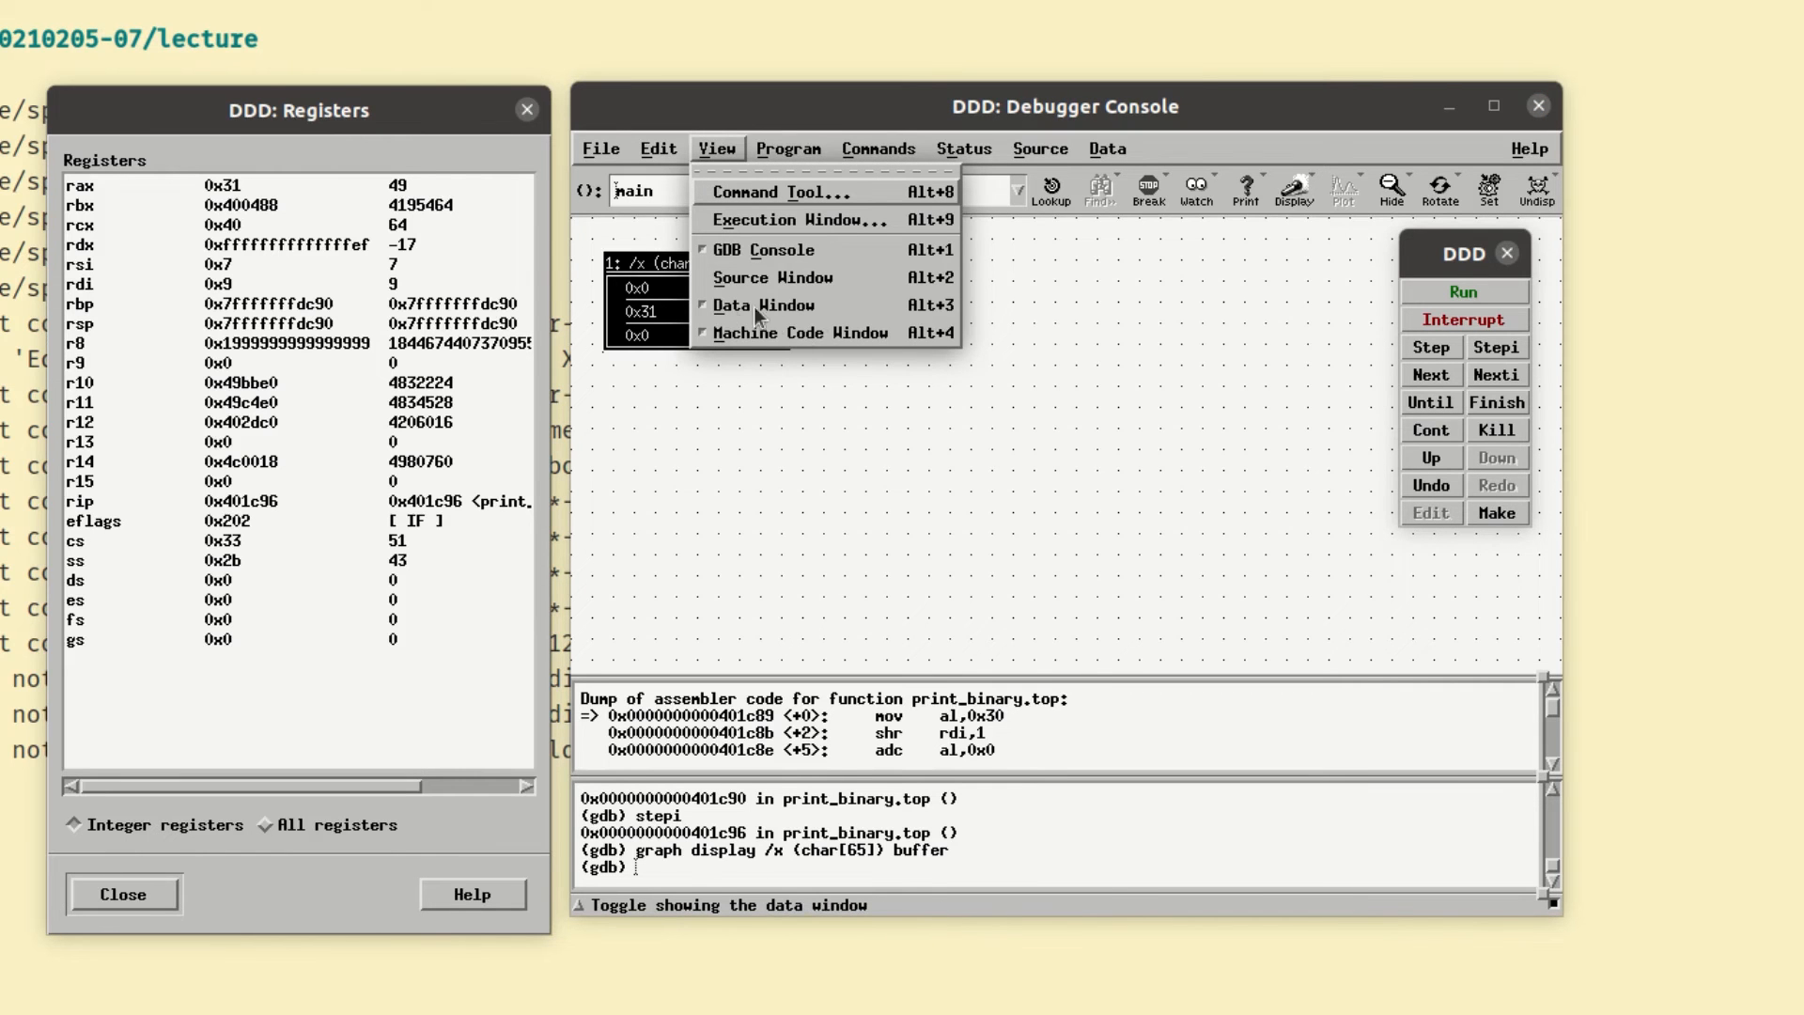
click(763, 304)
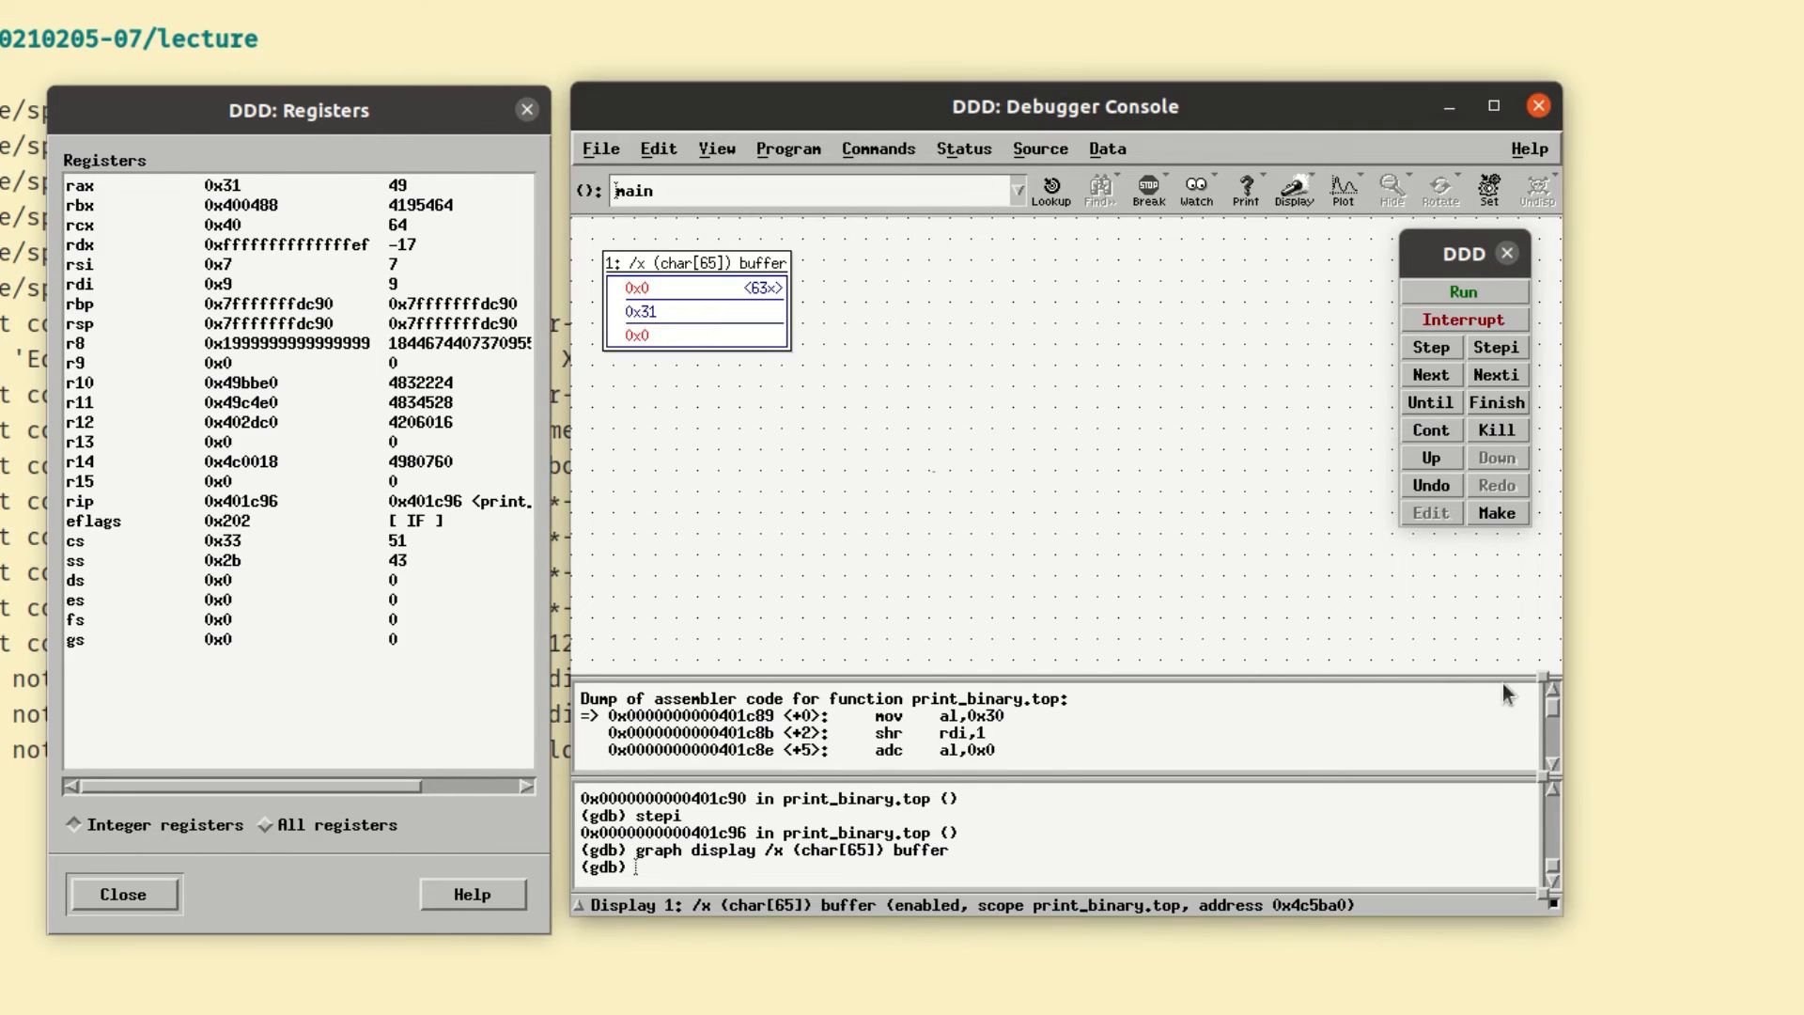
mouse_move(1065, 593)
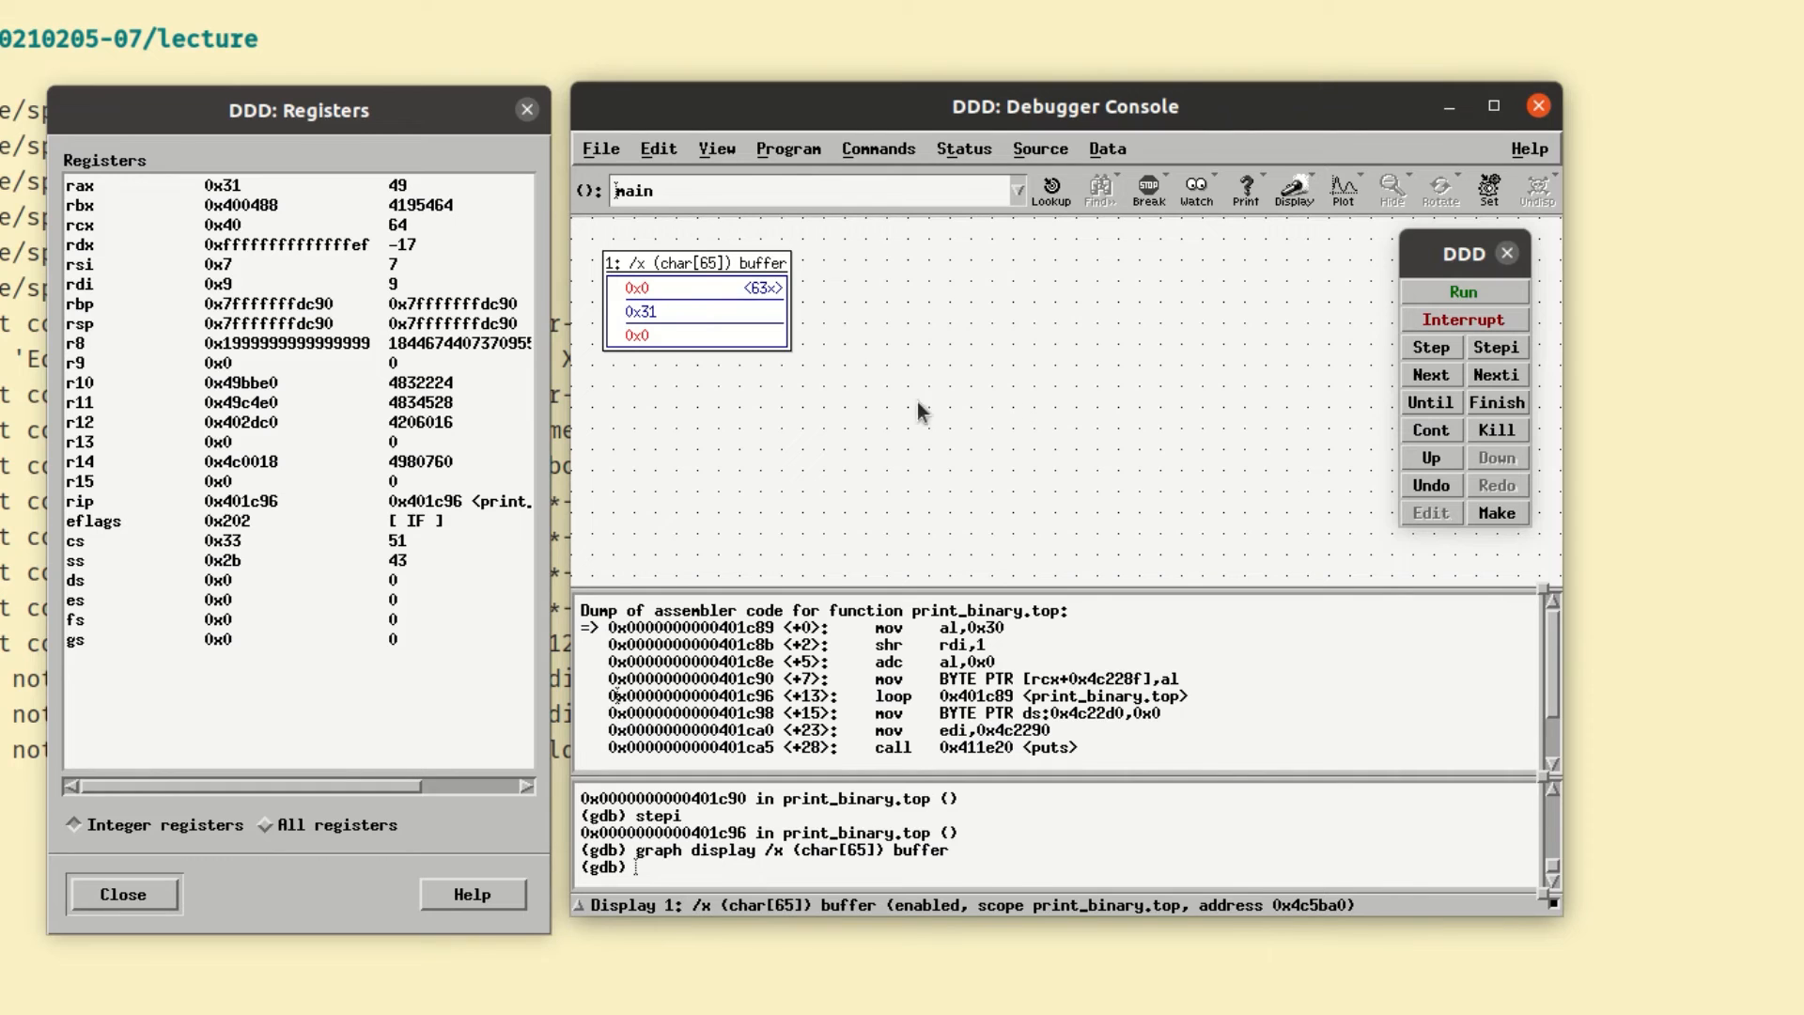
mouse_move(774, 363)
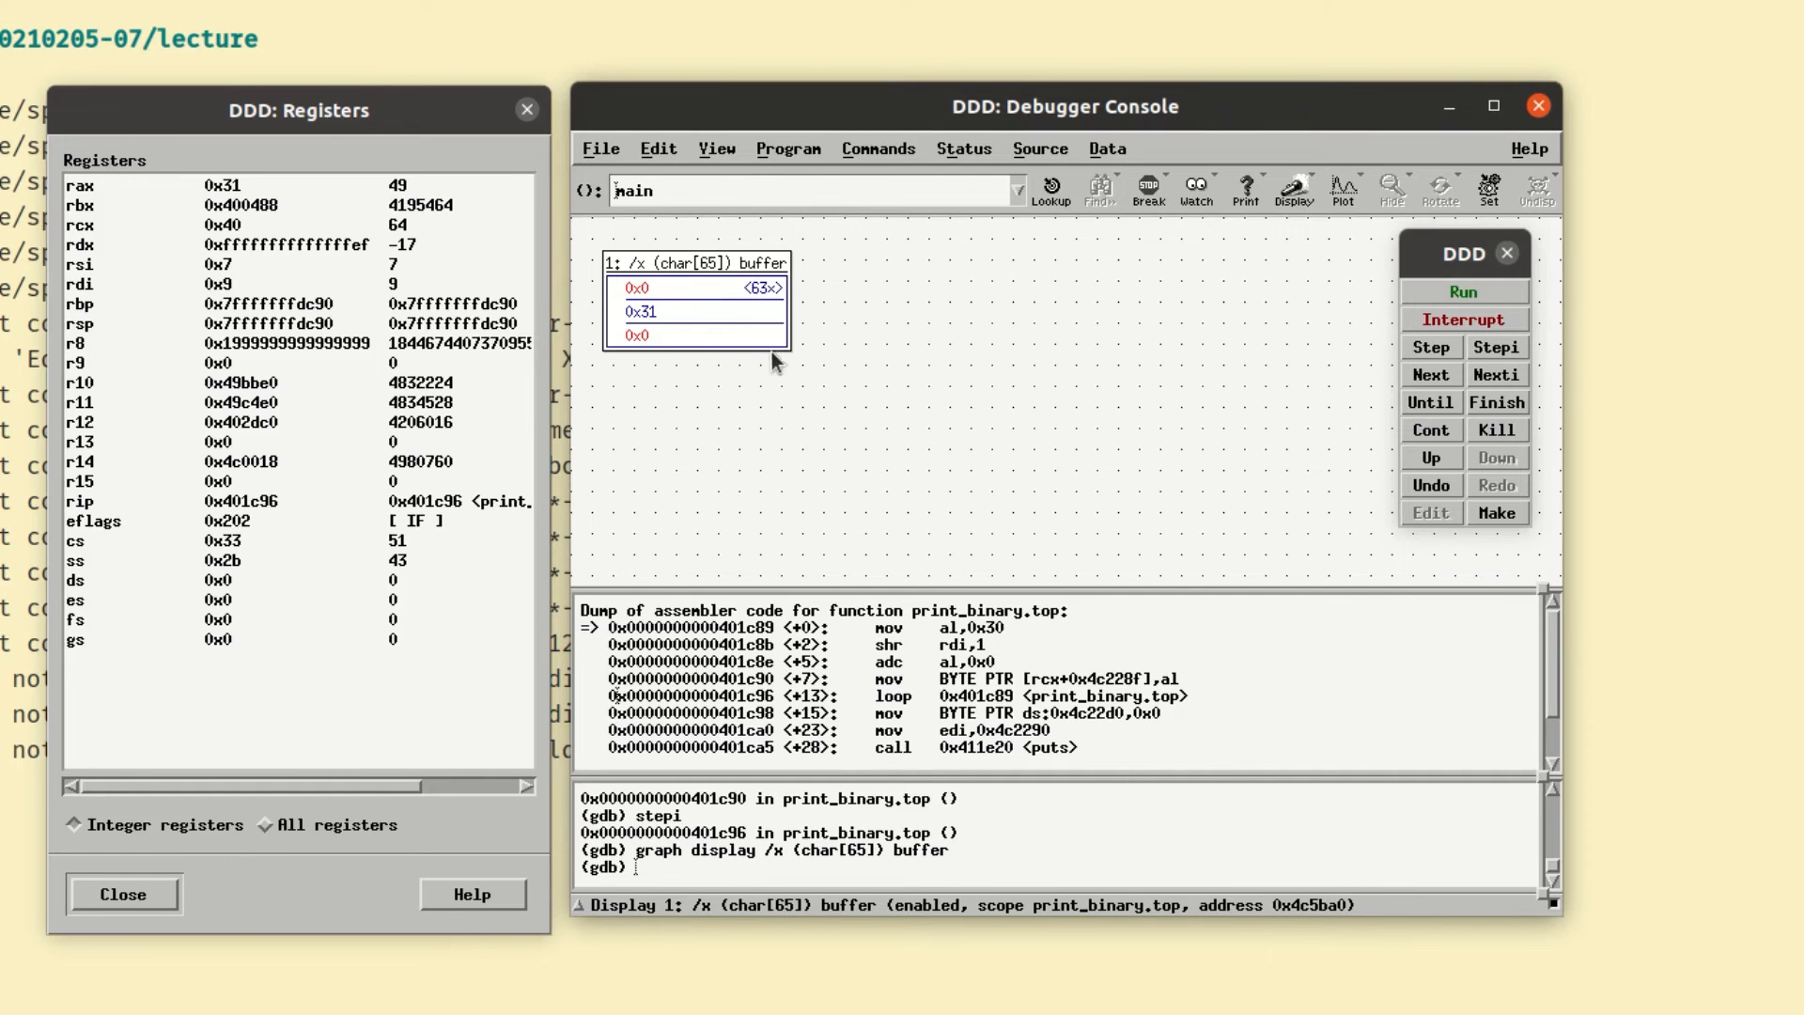
mouse_move(662, 291)
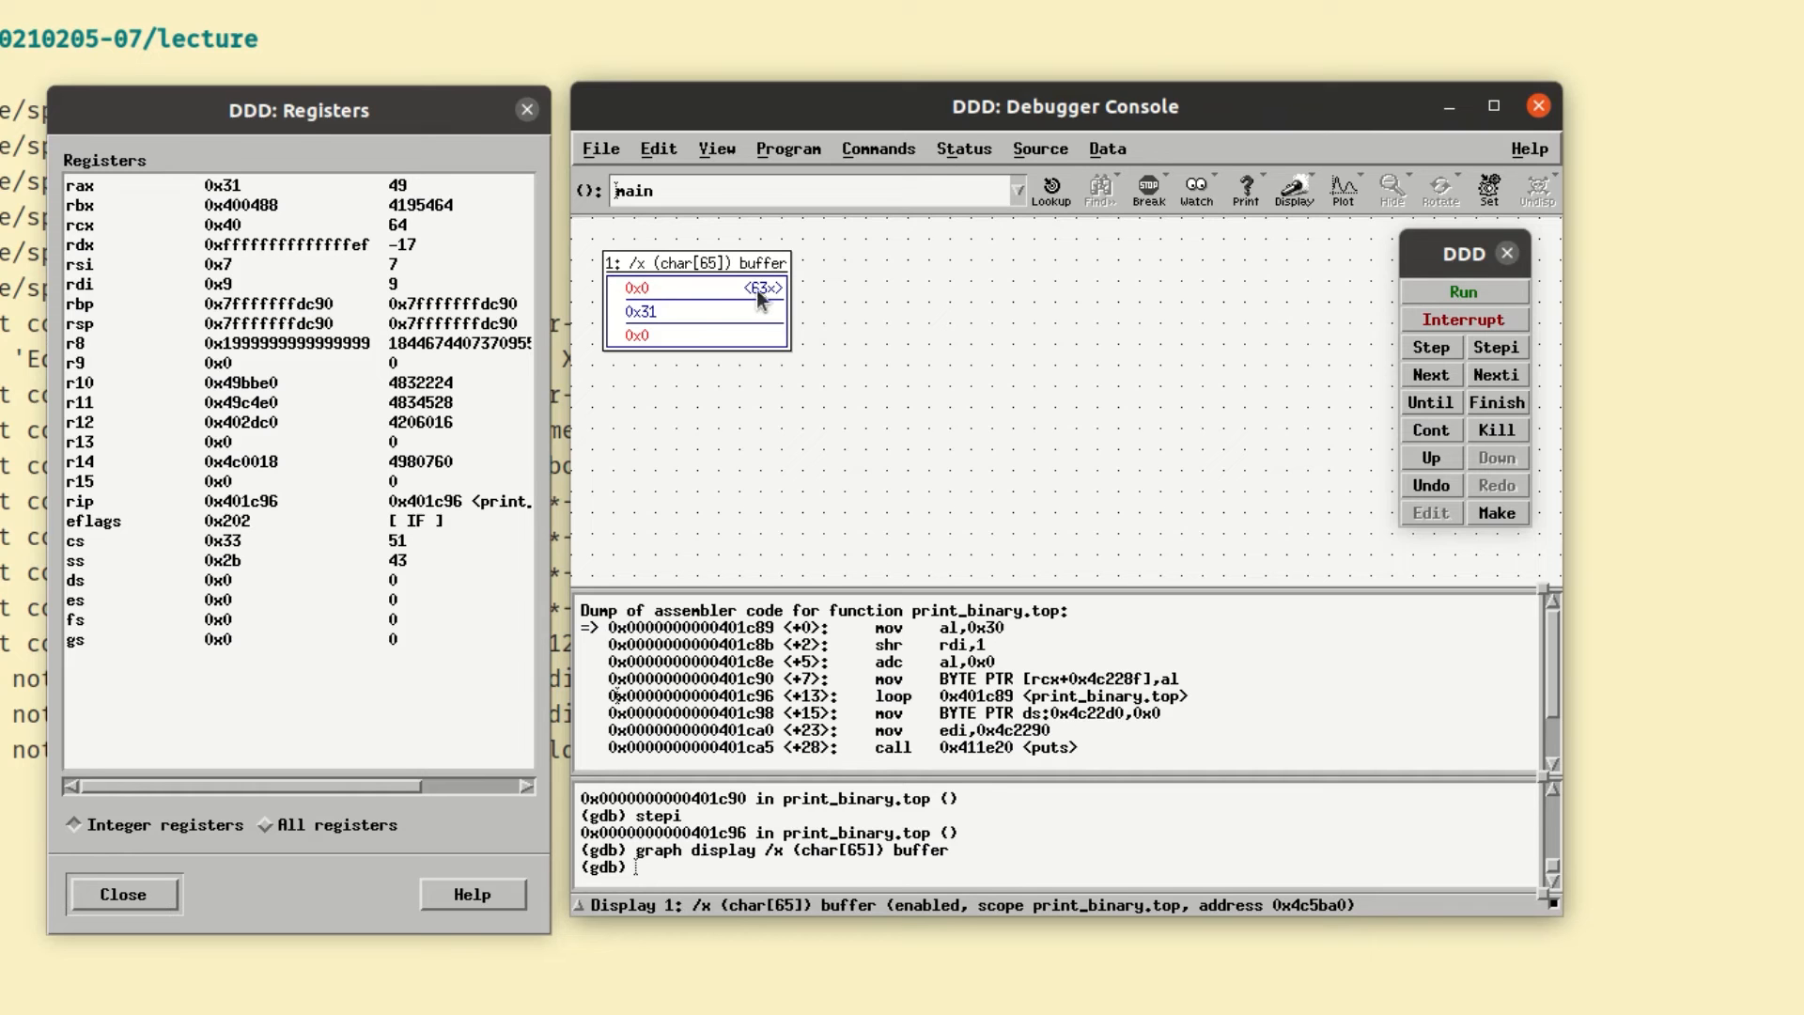
mouse_move(769, 297)
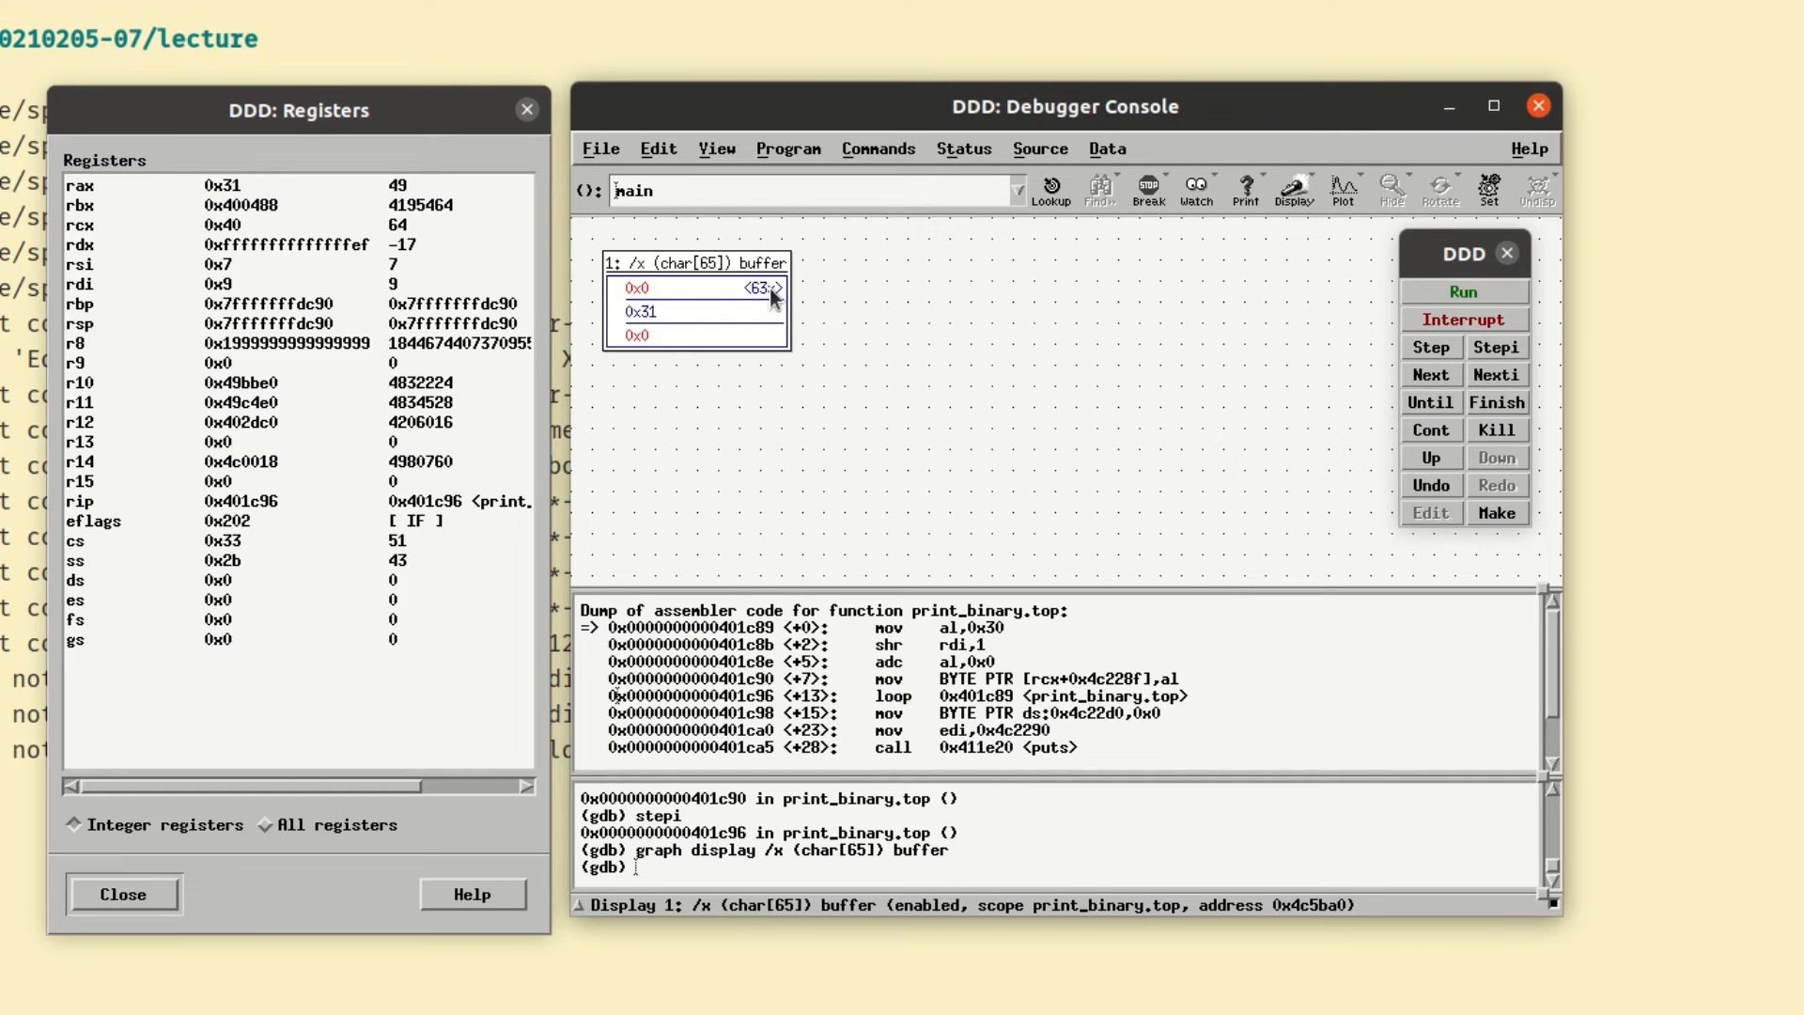
mouse_move(656, 333)
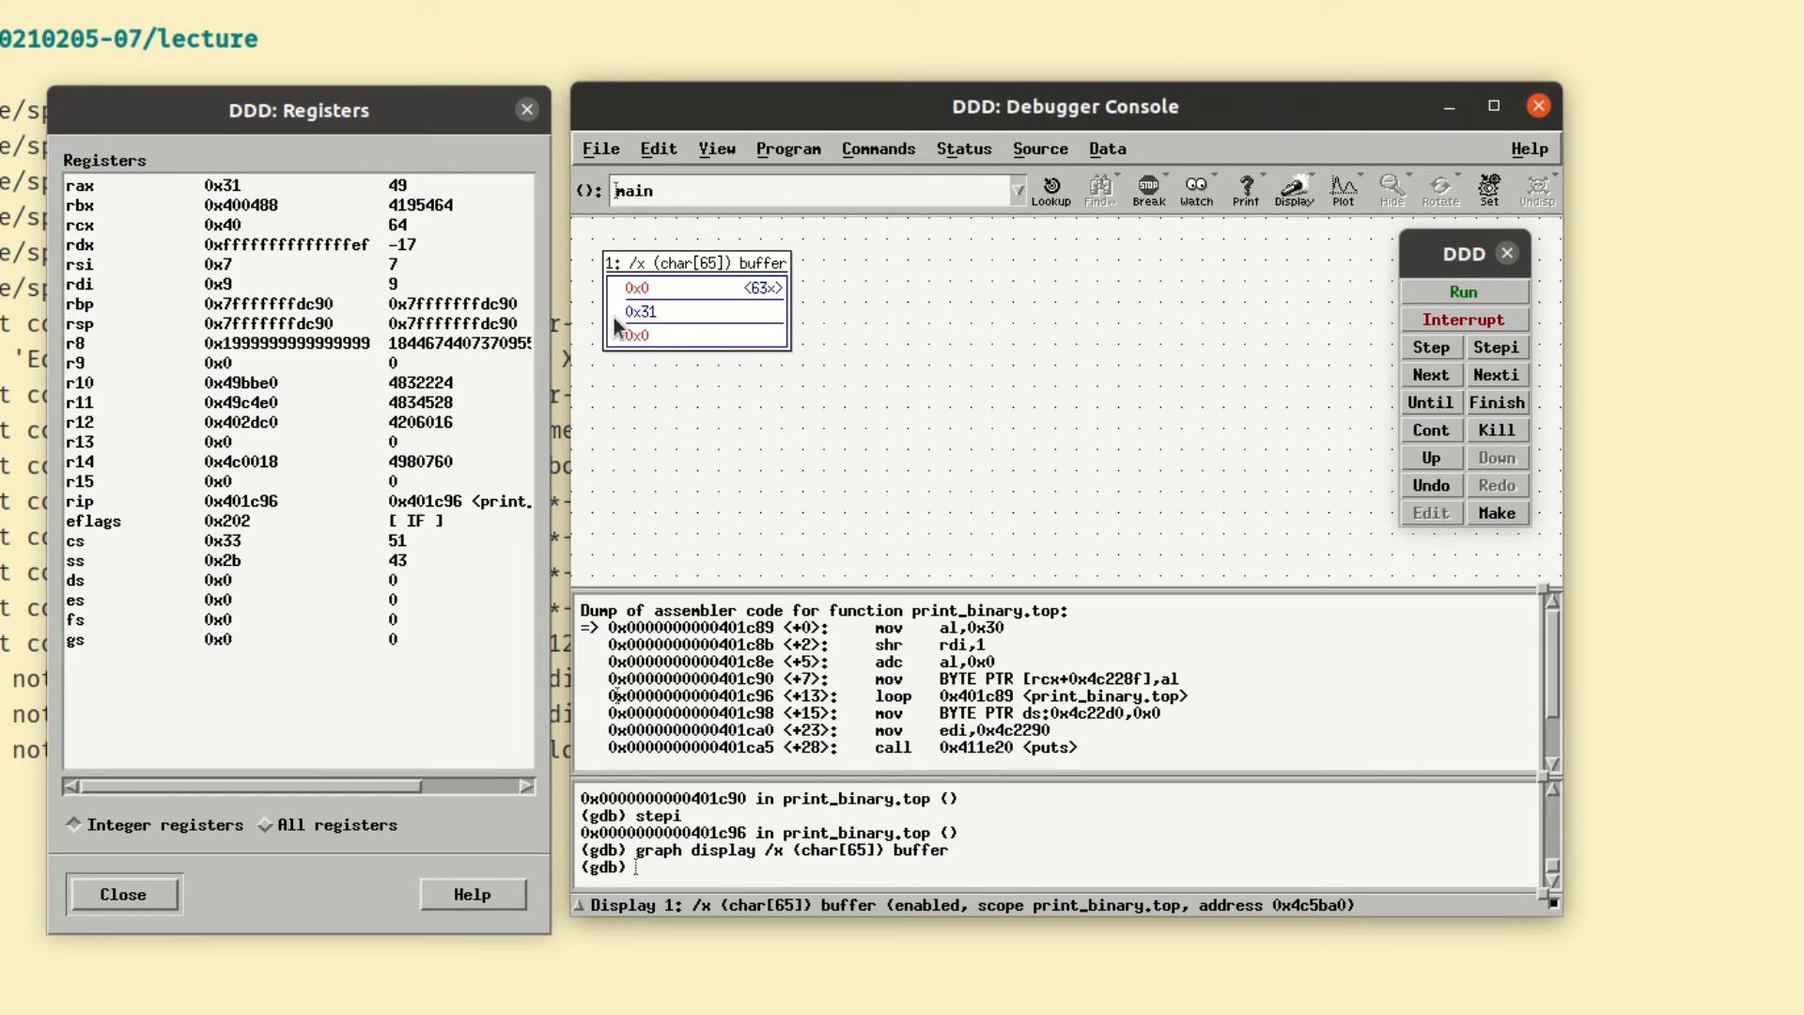
mouse_move(656, 354)
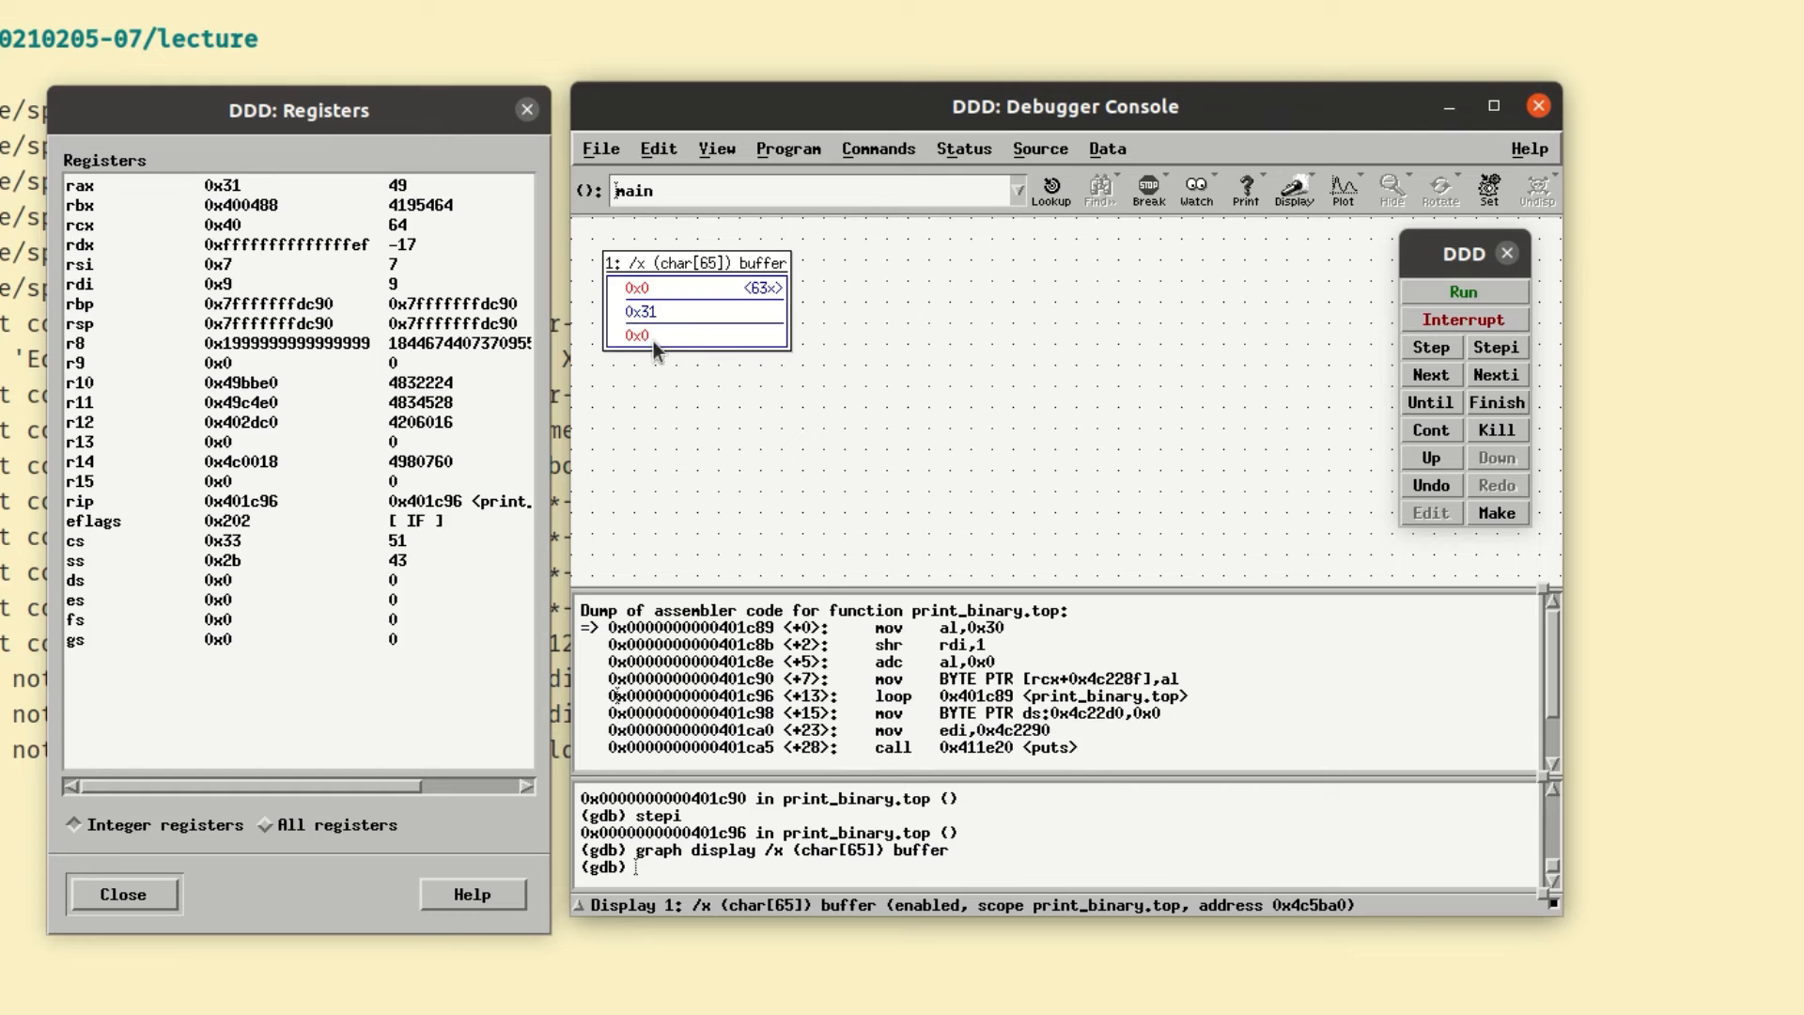
mouse_move(606, 357)
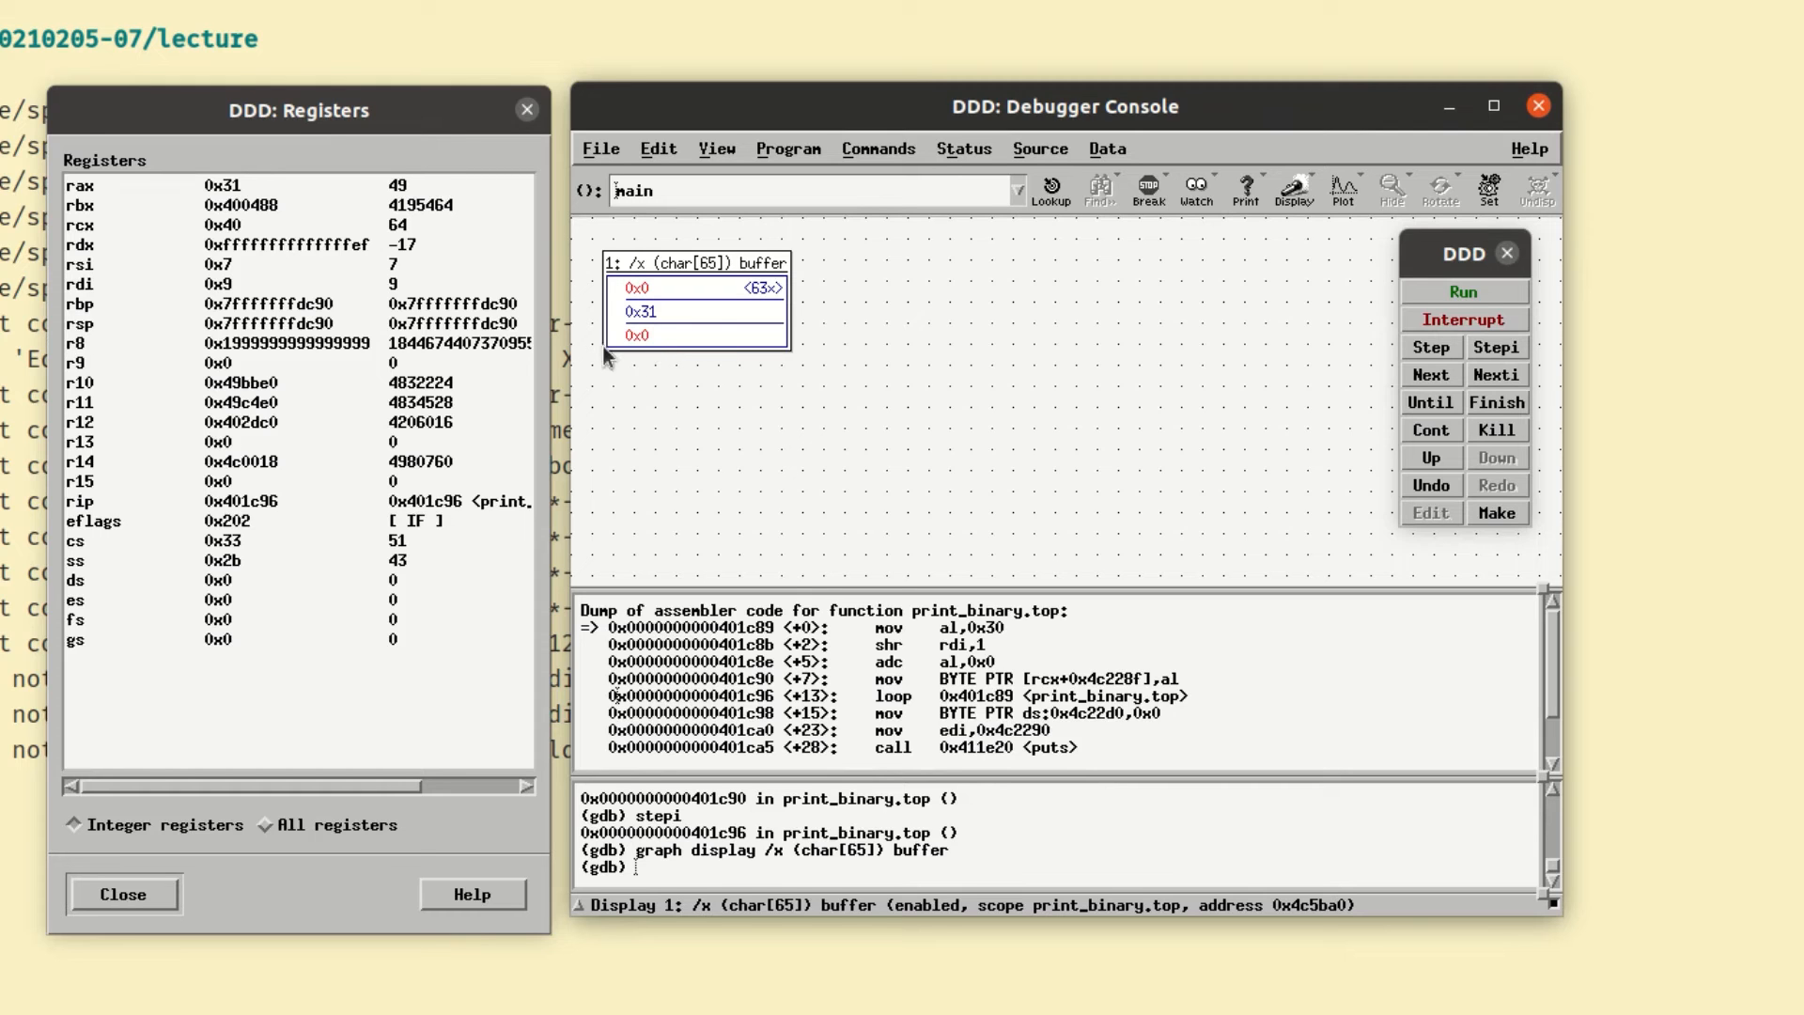
mouse_move(672, 342)
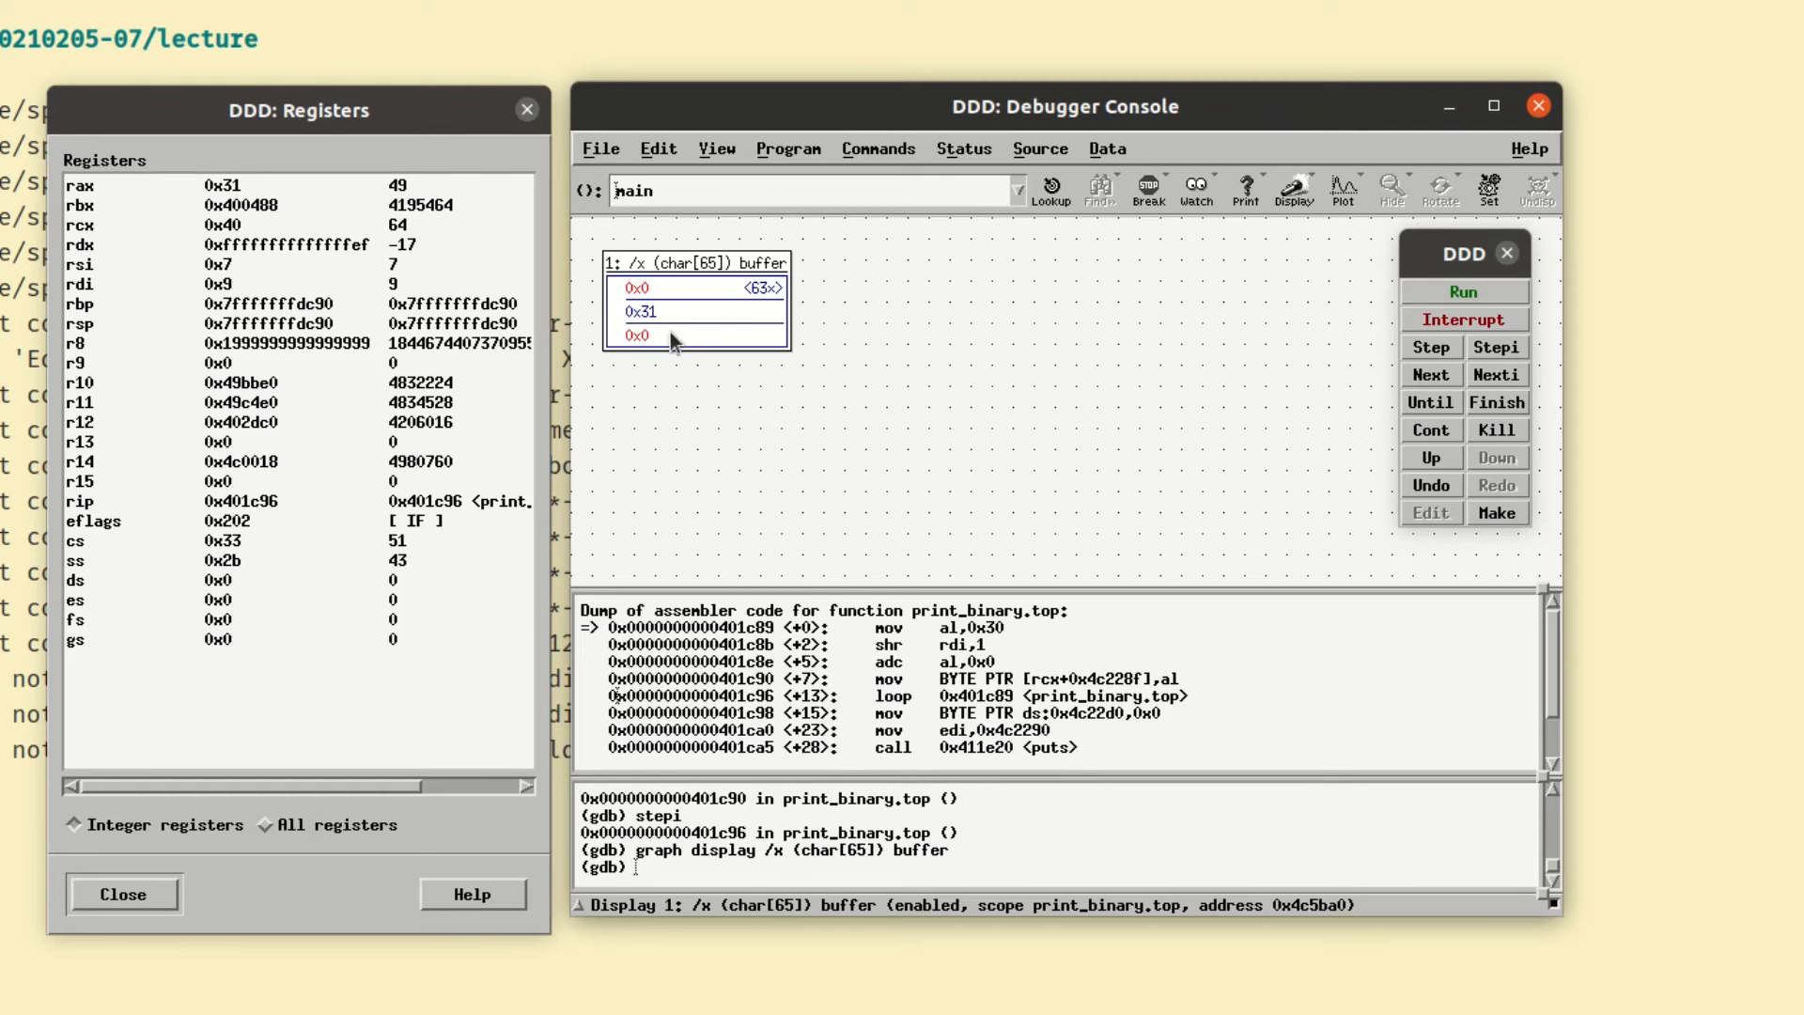
mouse_move(673, 357)
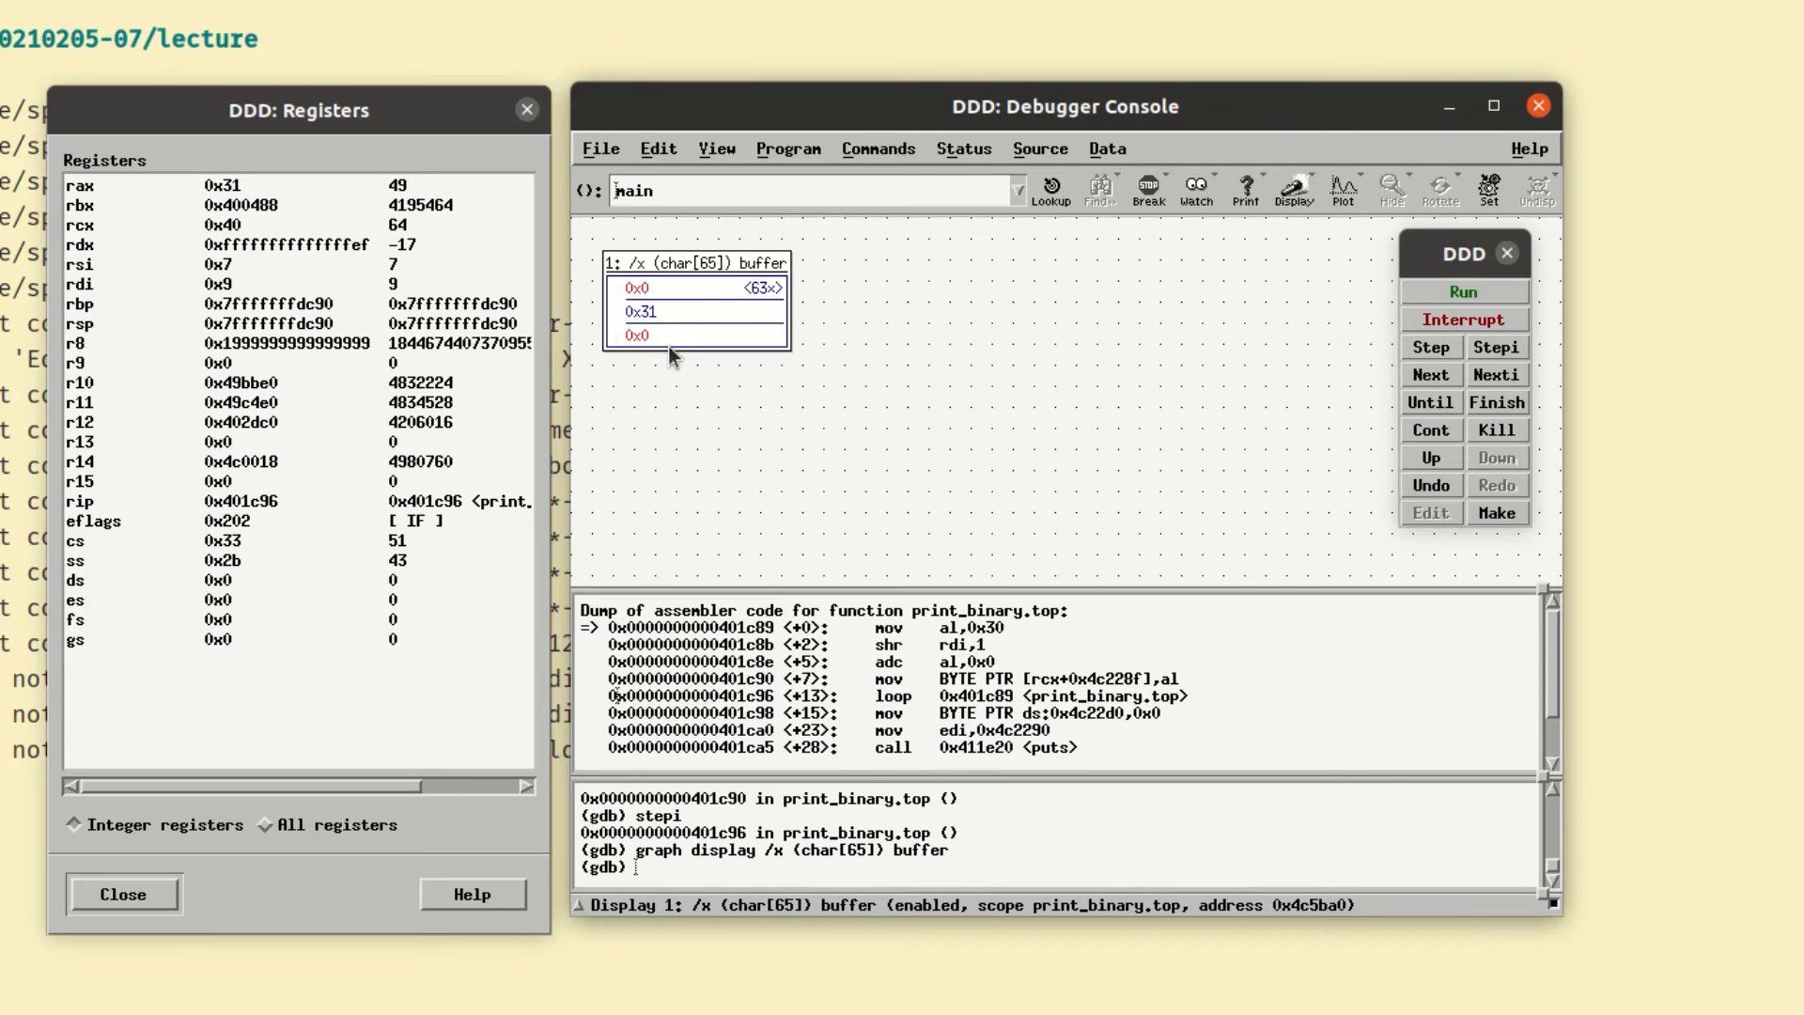
mouse_move(1430, 346)
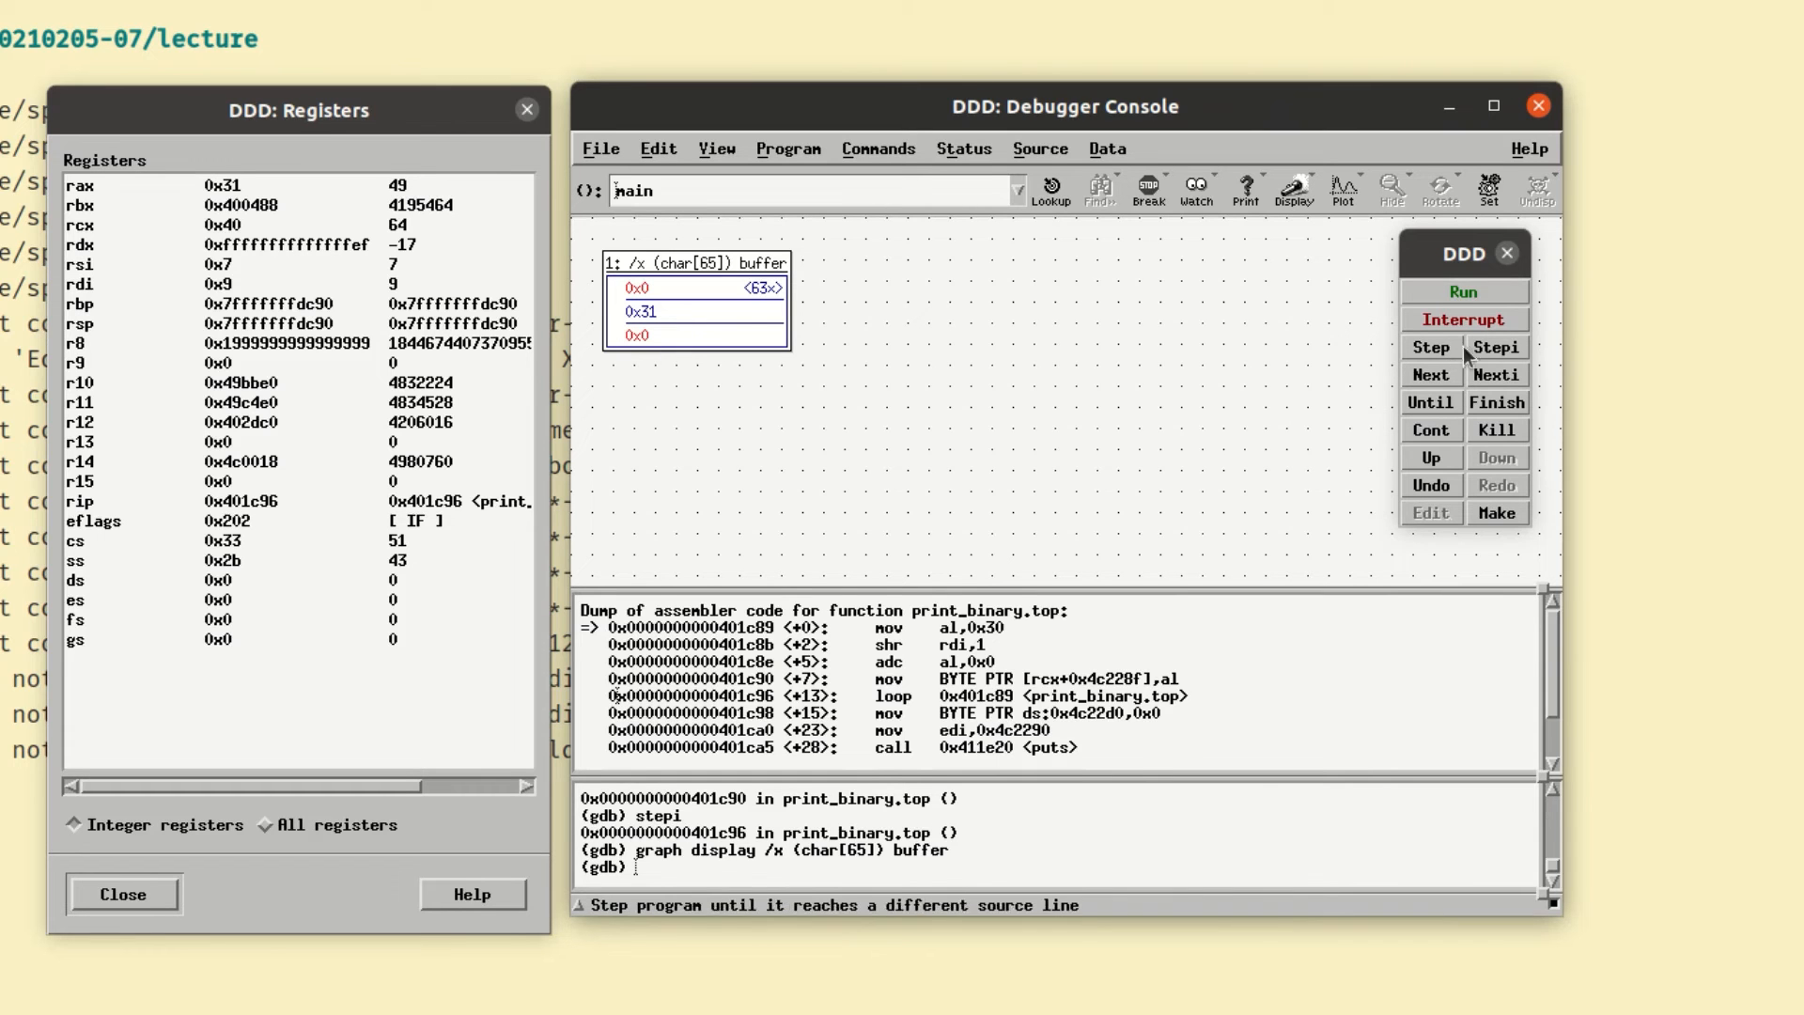
mouse_move(1496, 346)
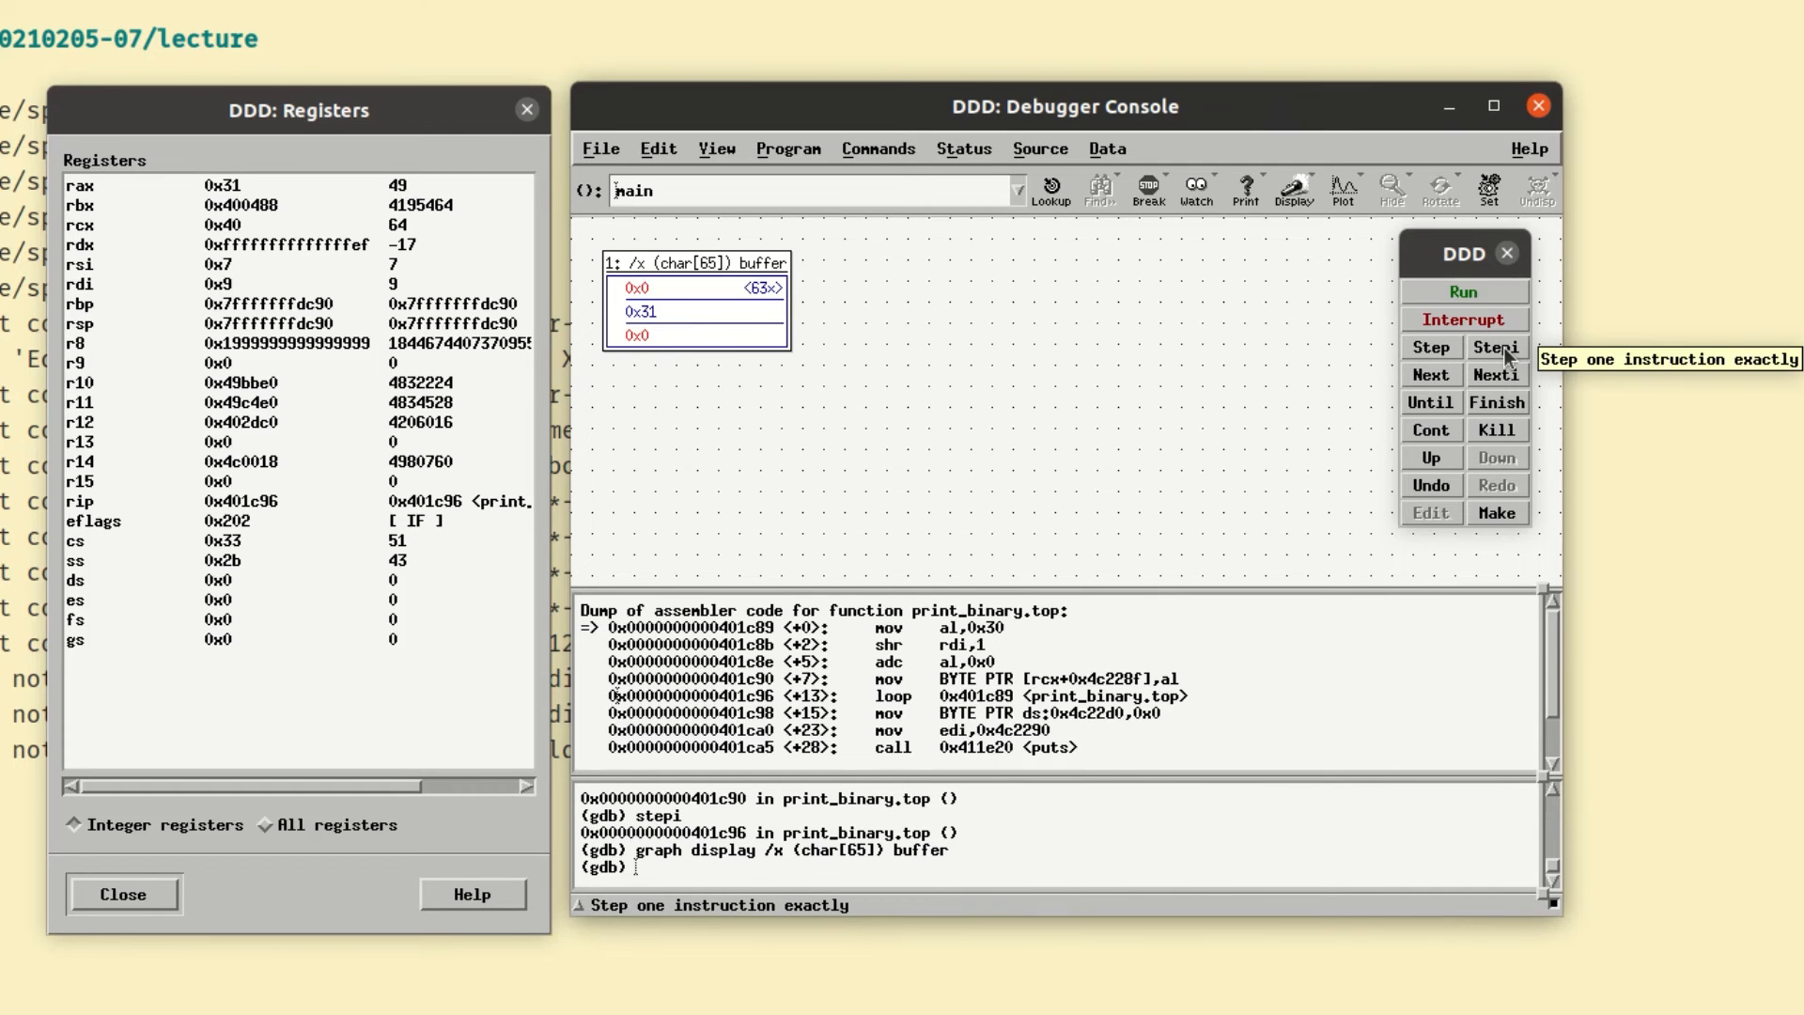
- Stepi through the digit loop until rcx reaches 56 and eight digit characters fill buffer
click(1495, 348)
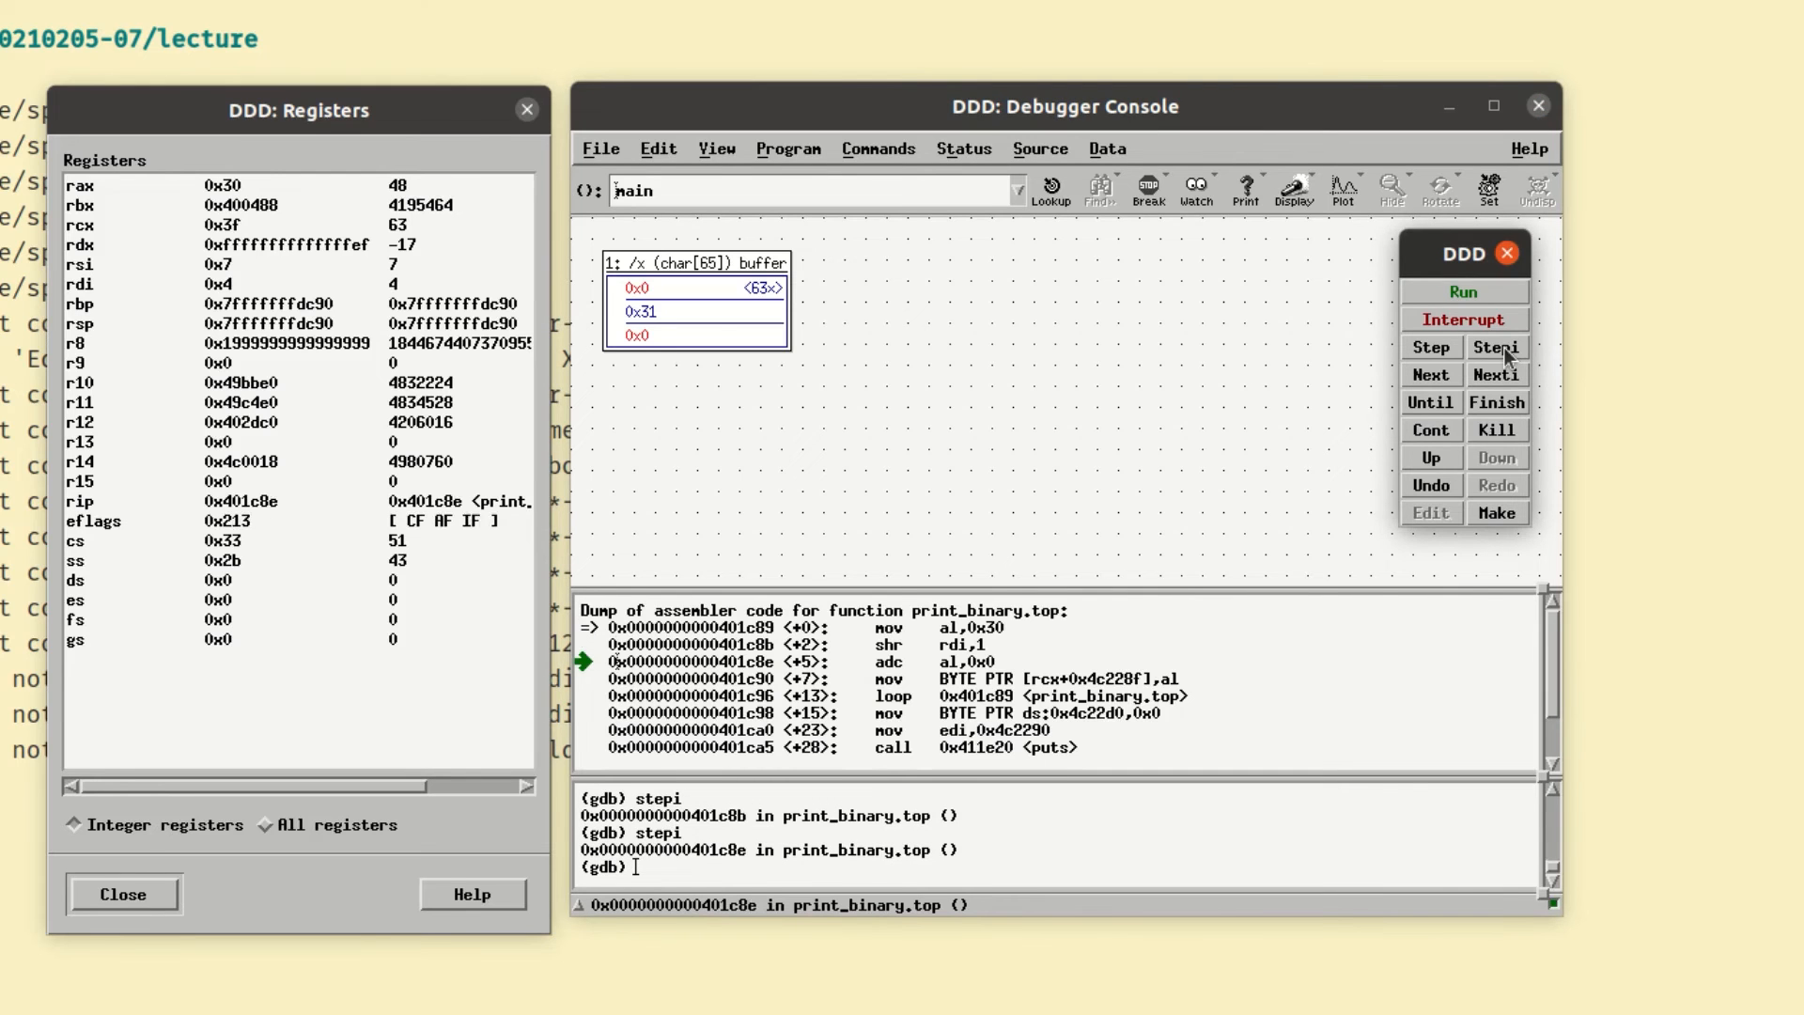
click(1495, 348)
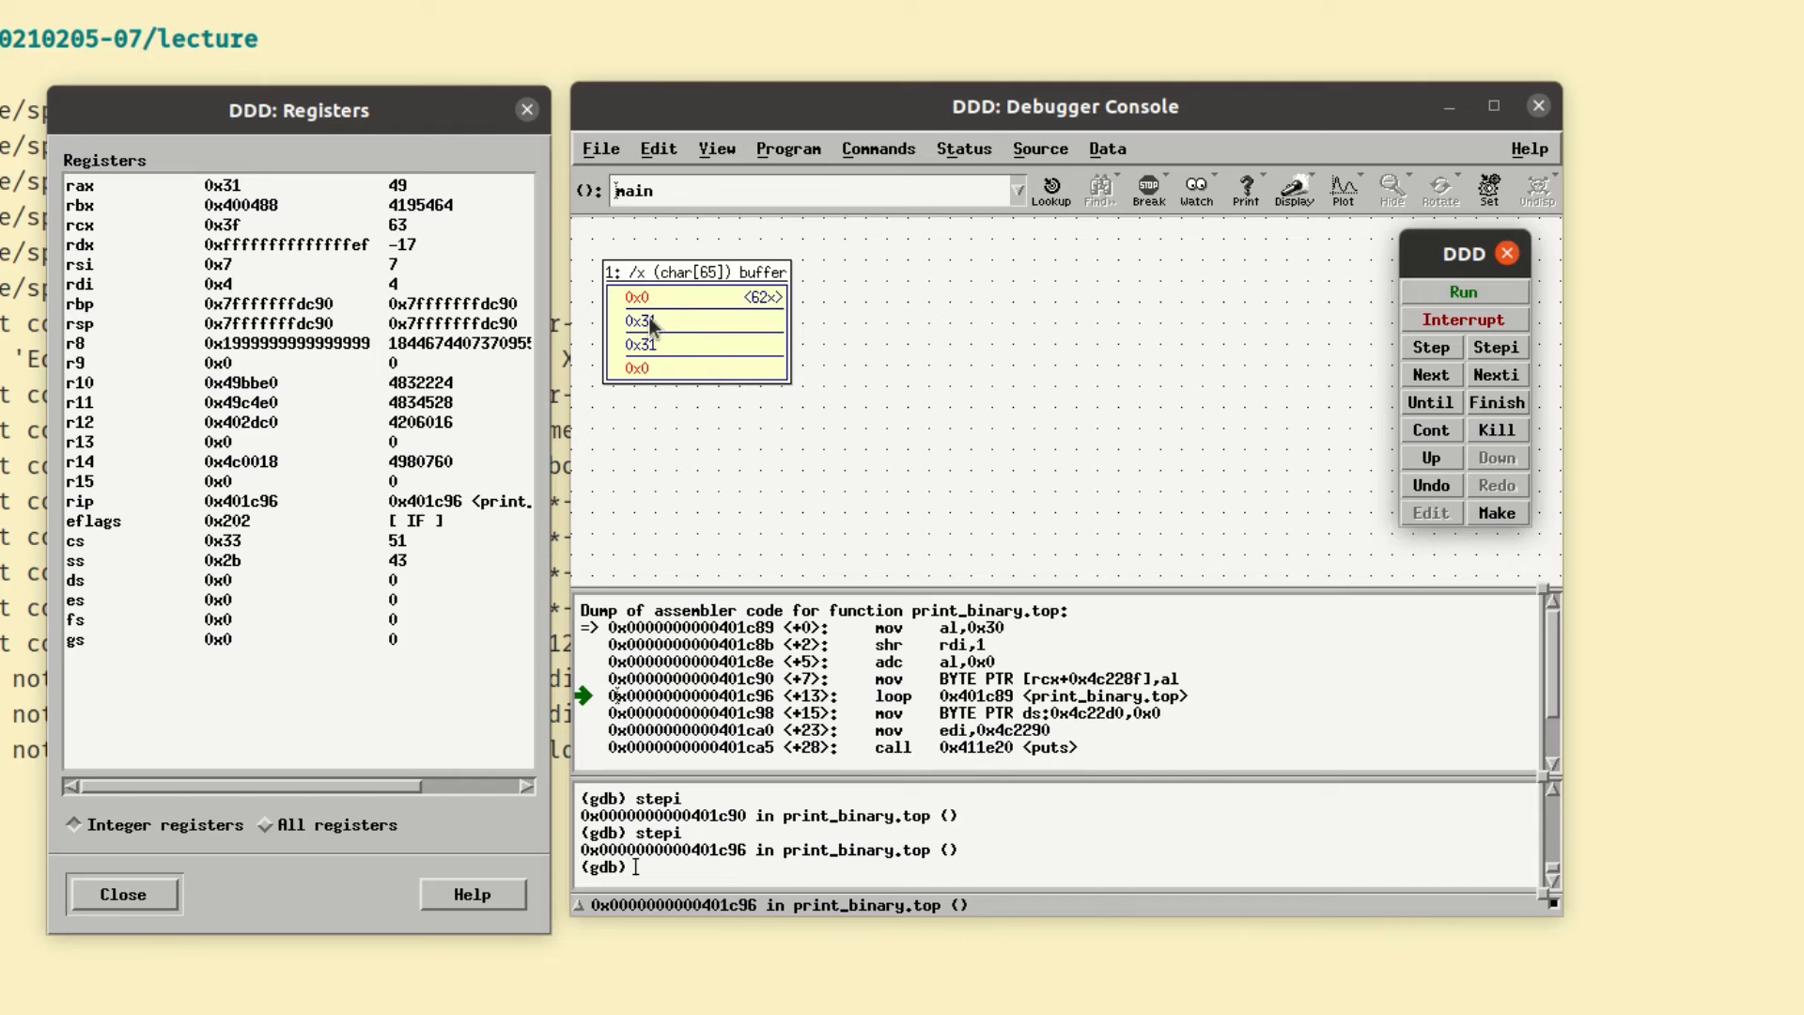
mouse_move(1495, 347)
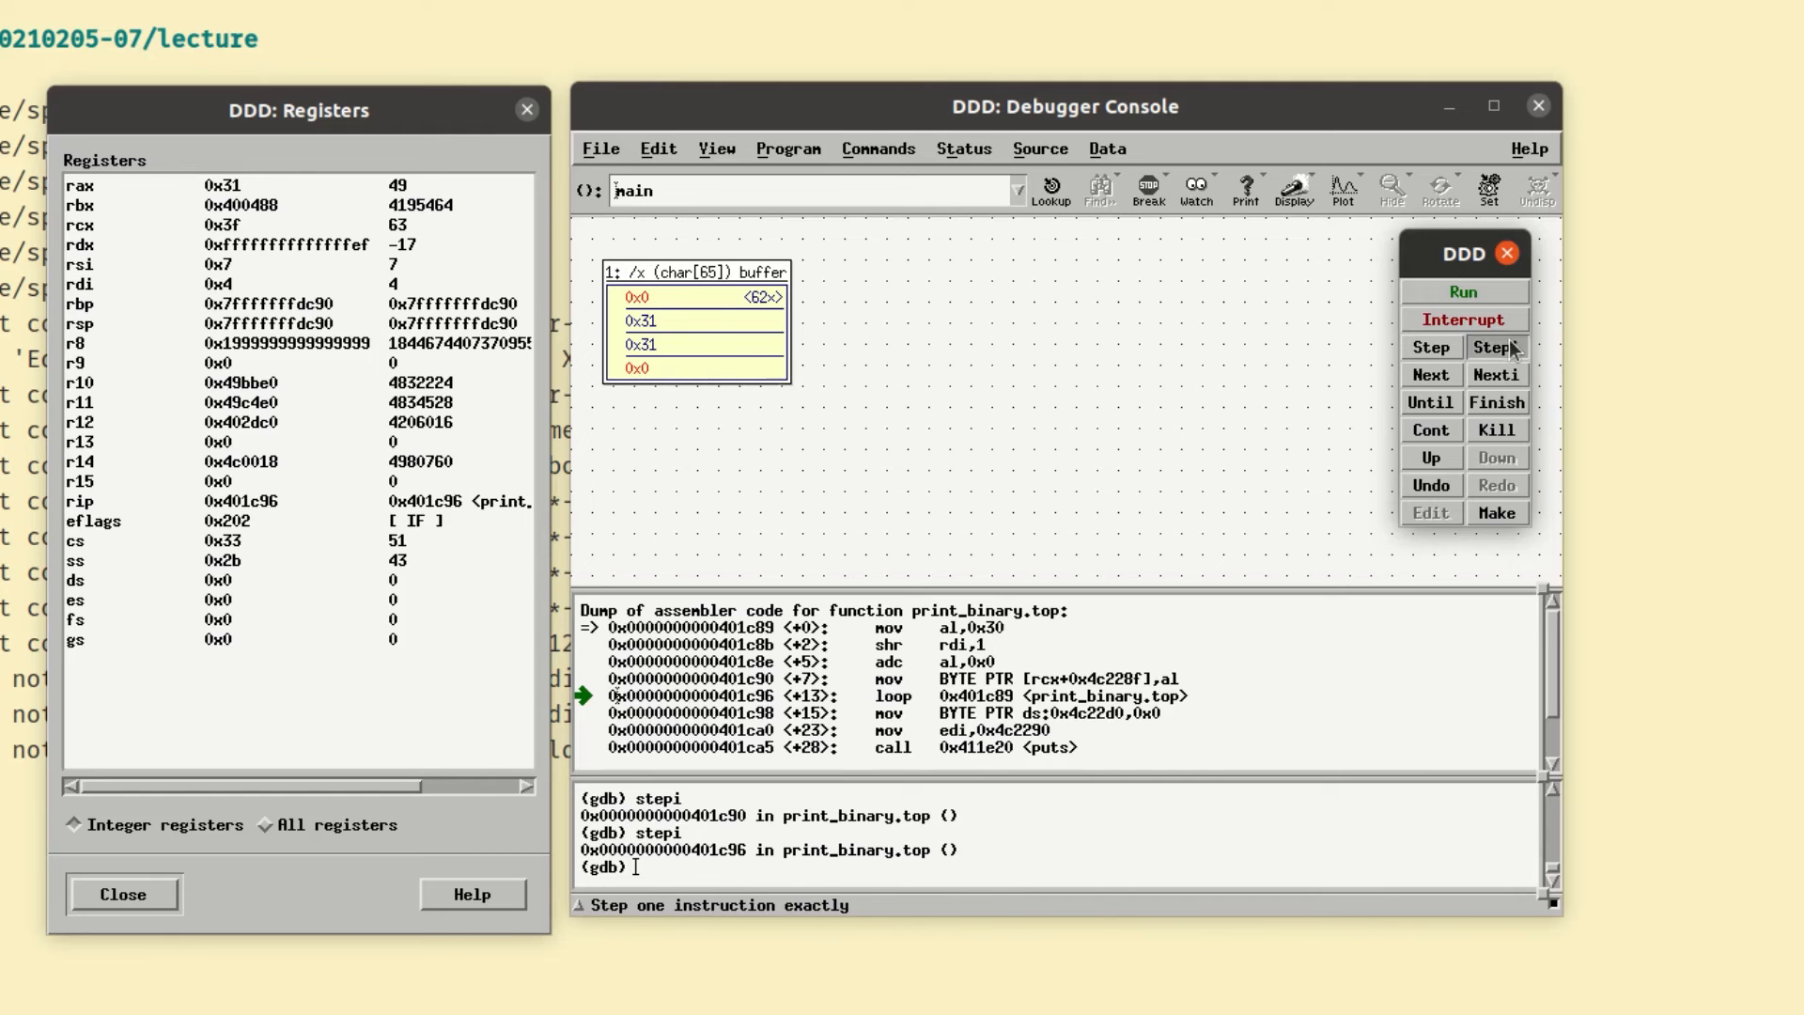
click(1496, 348)
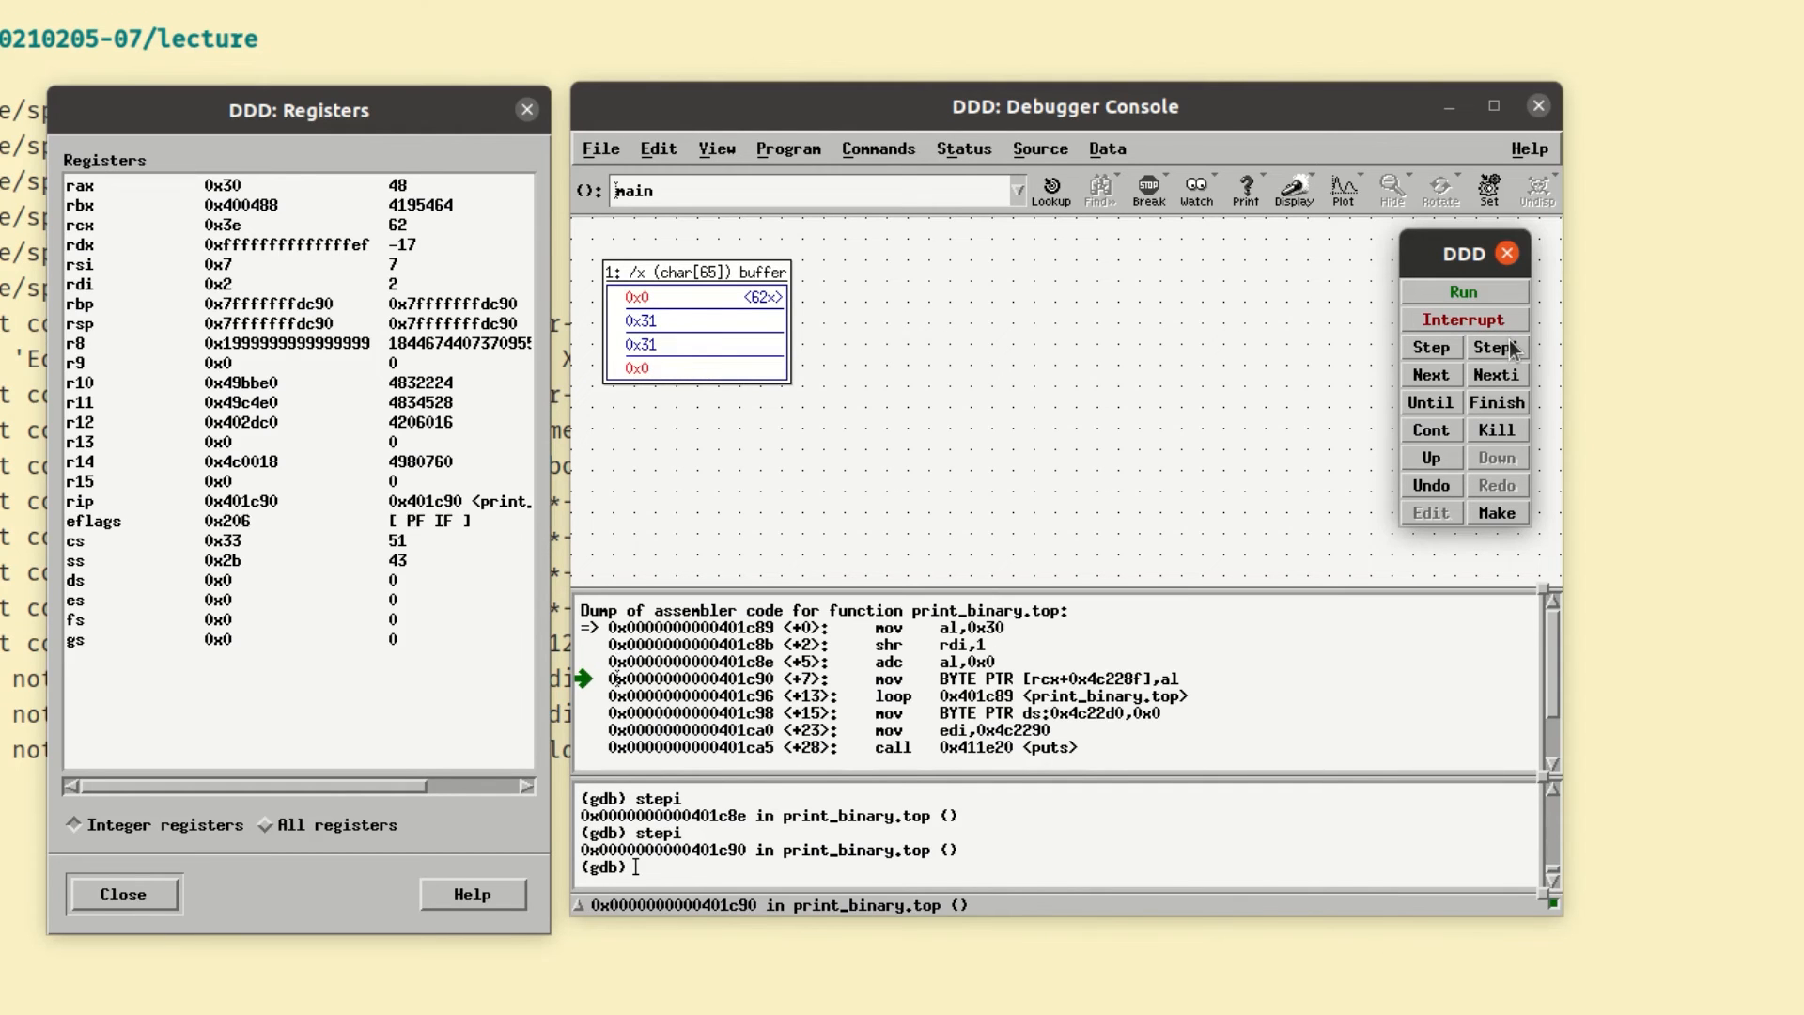
click(1496, 347)
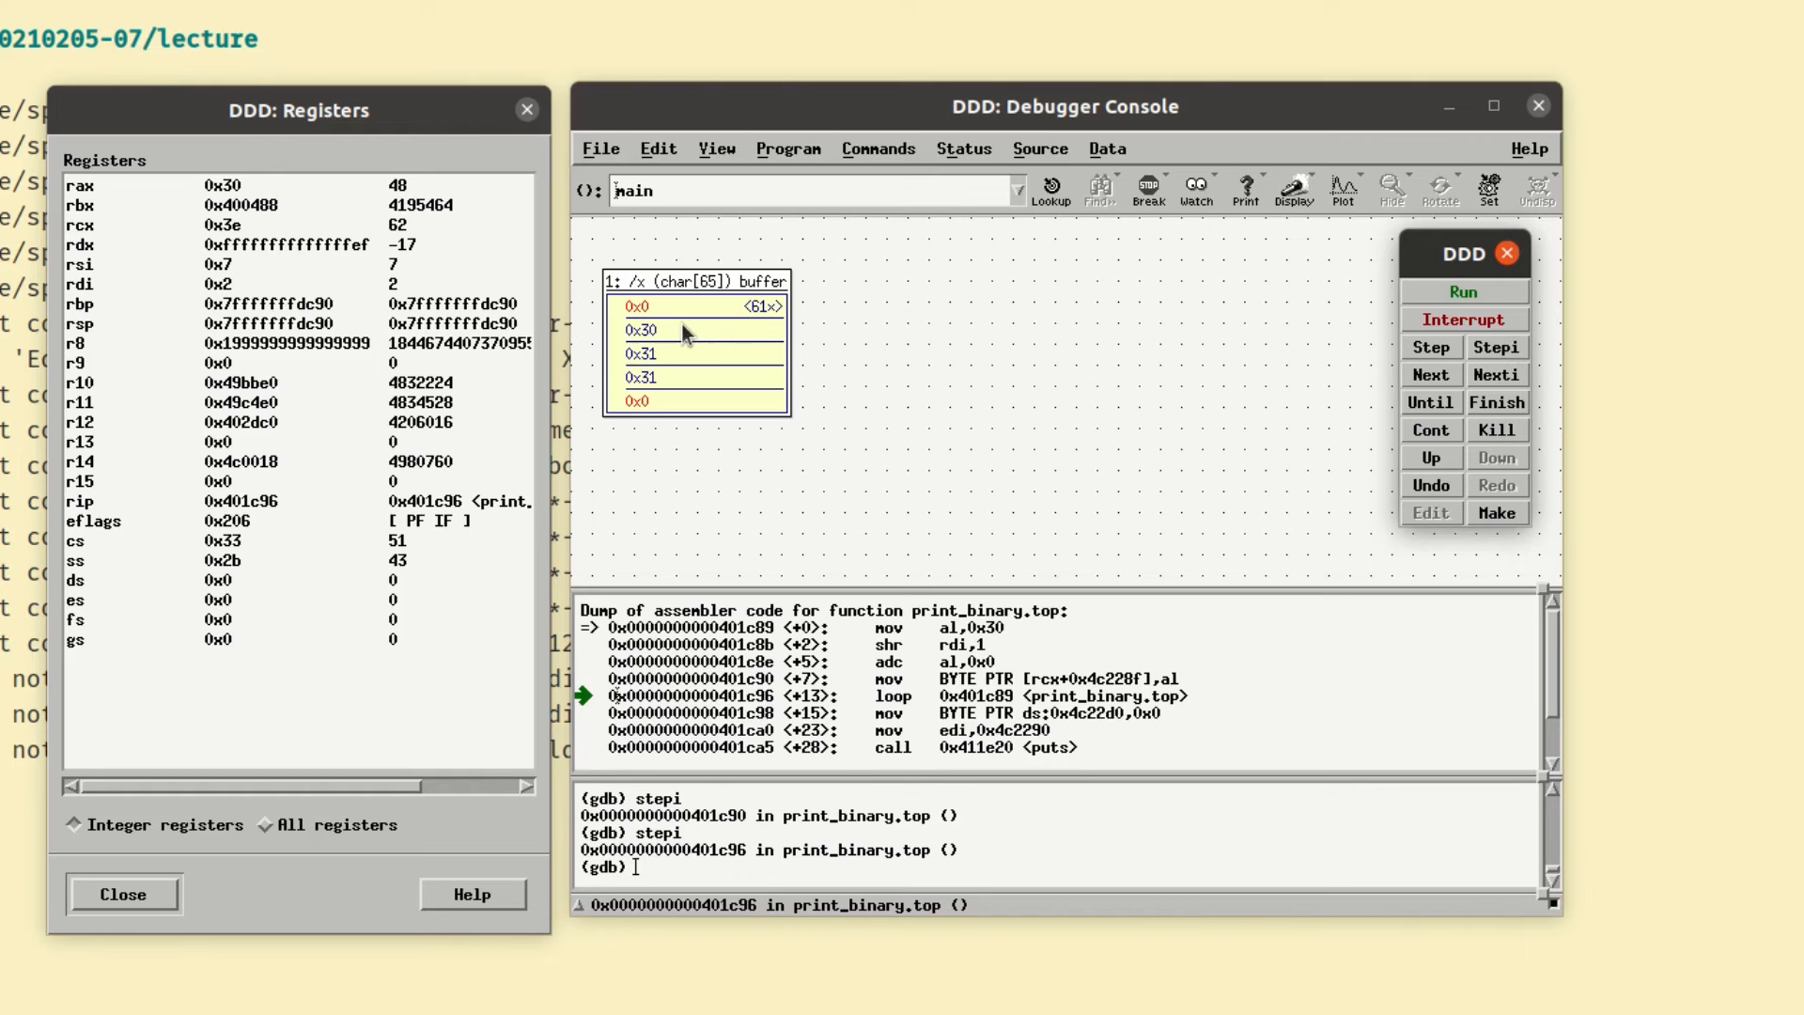
click(1496, 346)
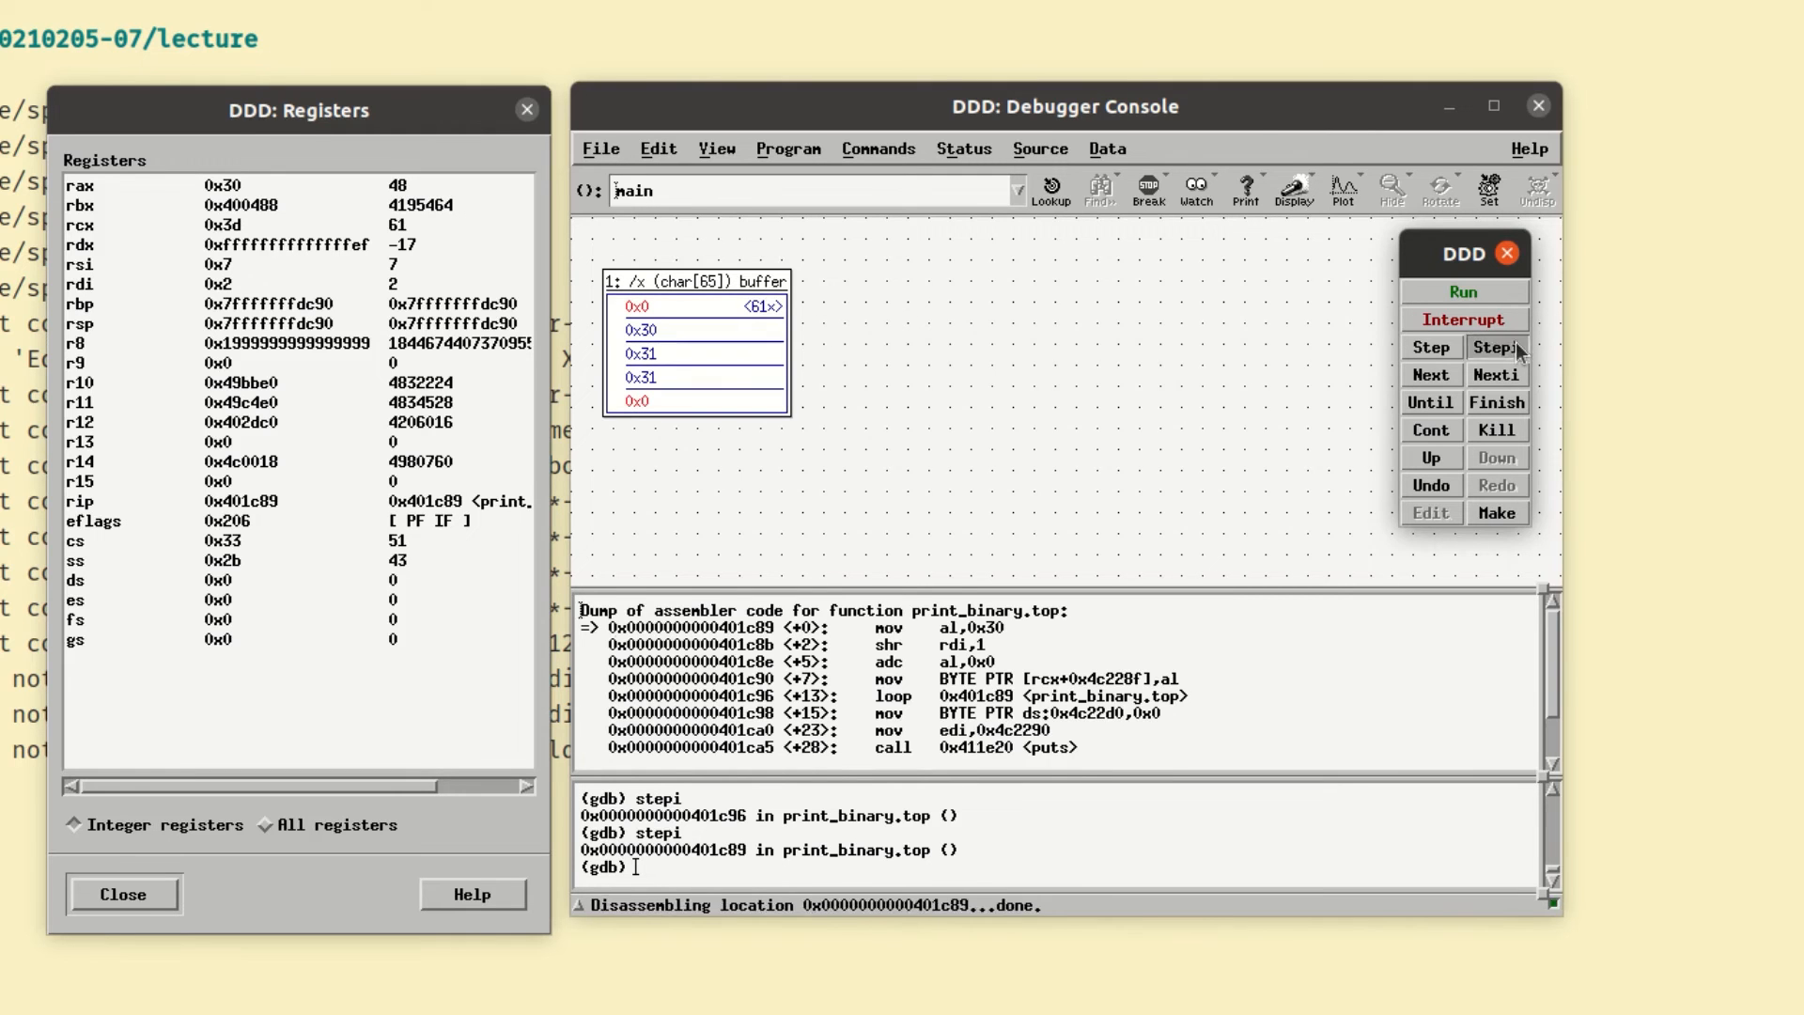
click(1497, 347)
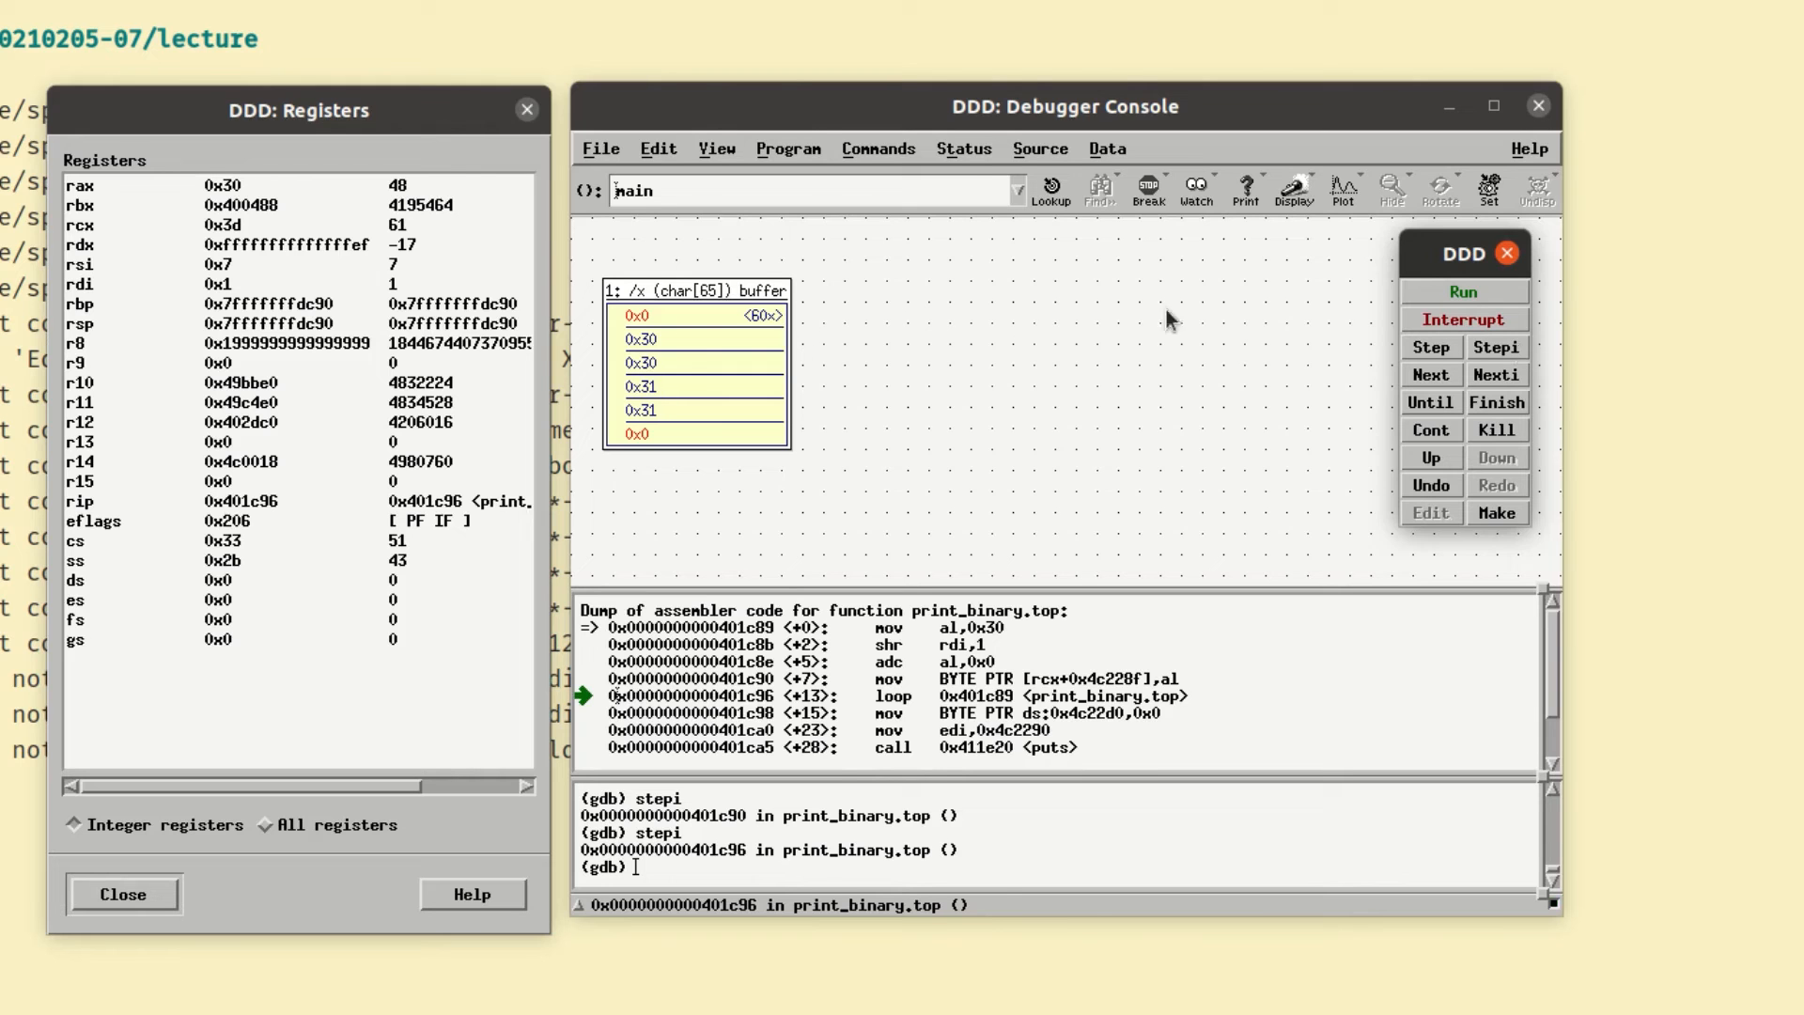
click(1496, 346)
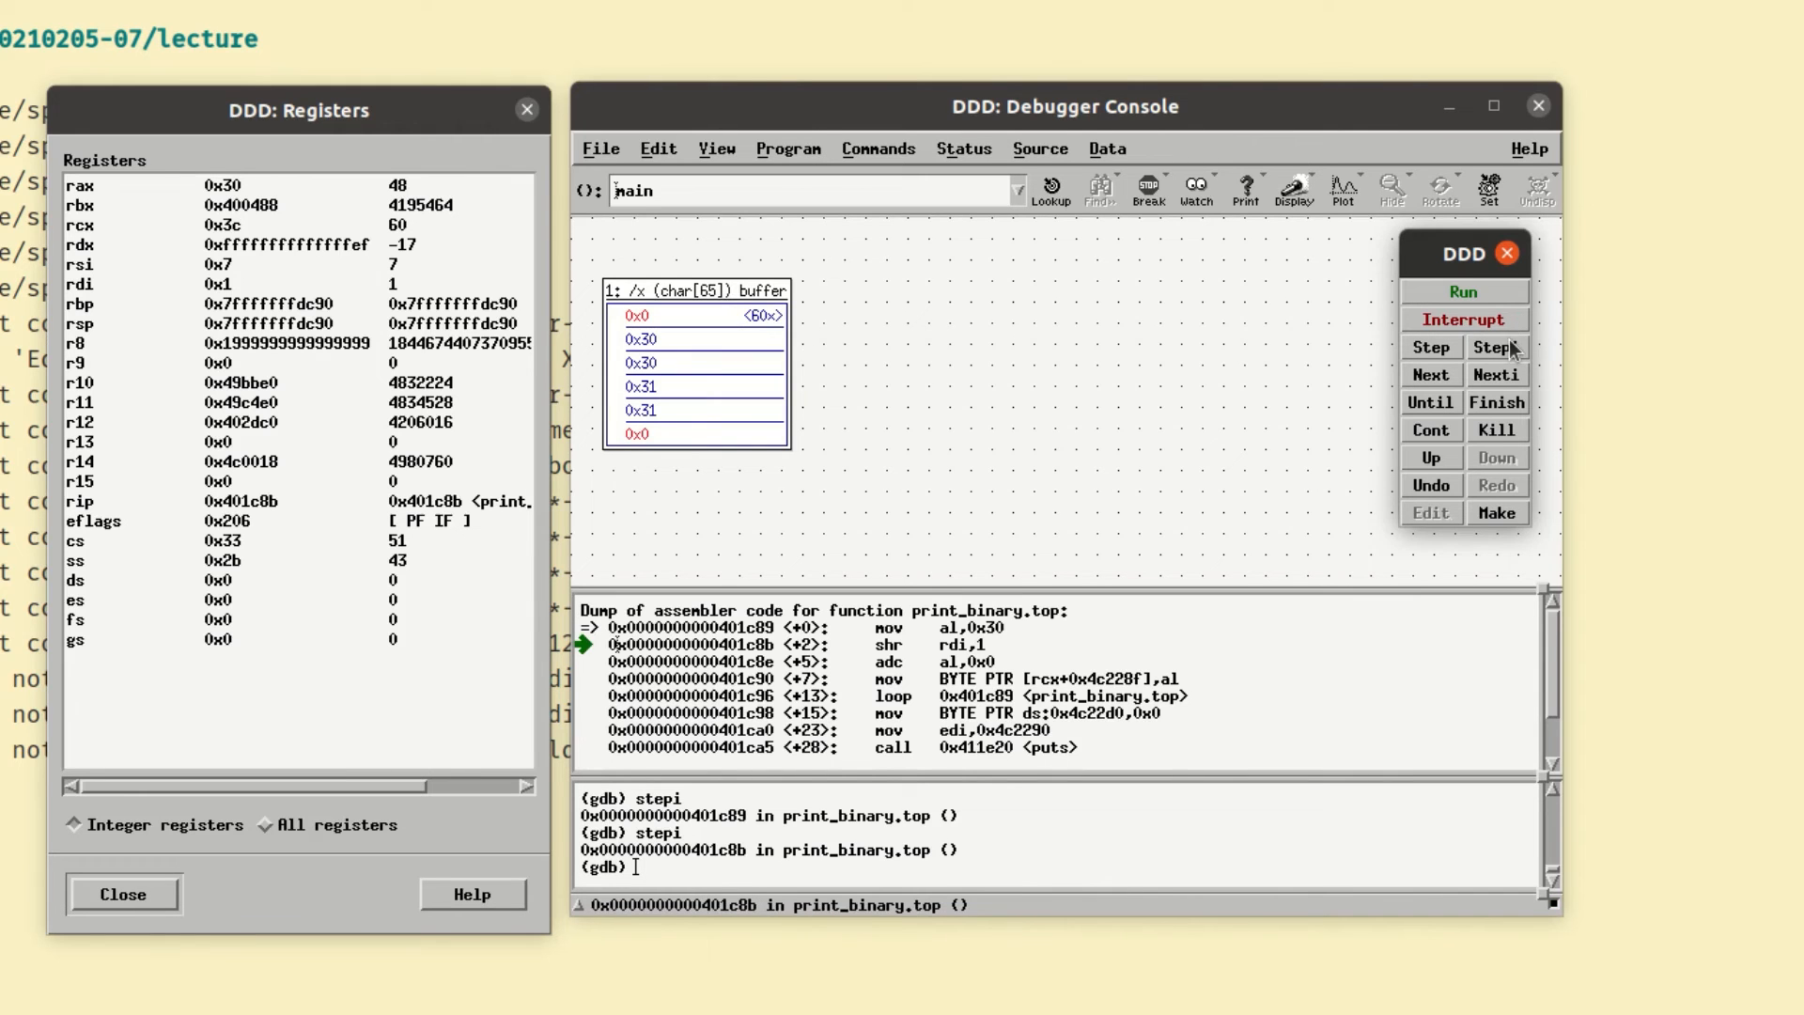
click(1495, 347)
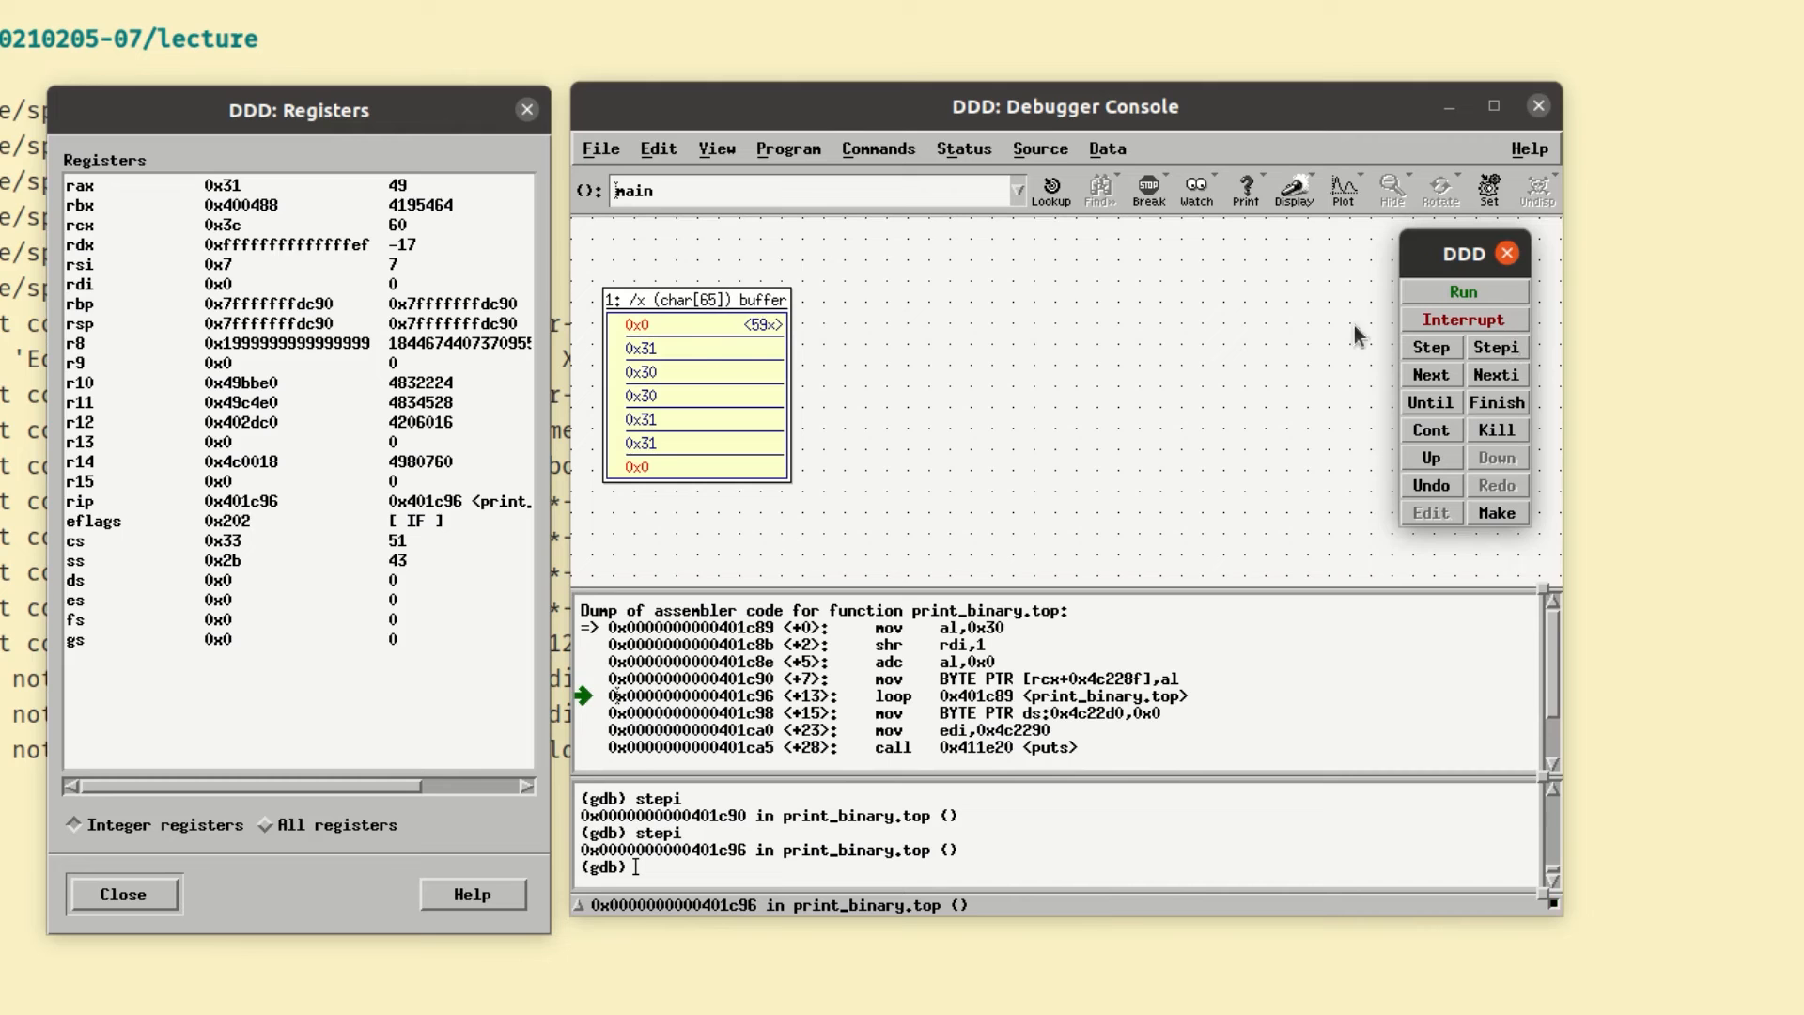
mouse_move(694, 400)
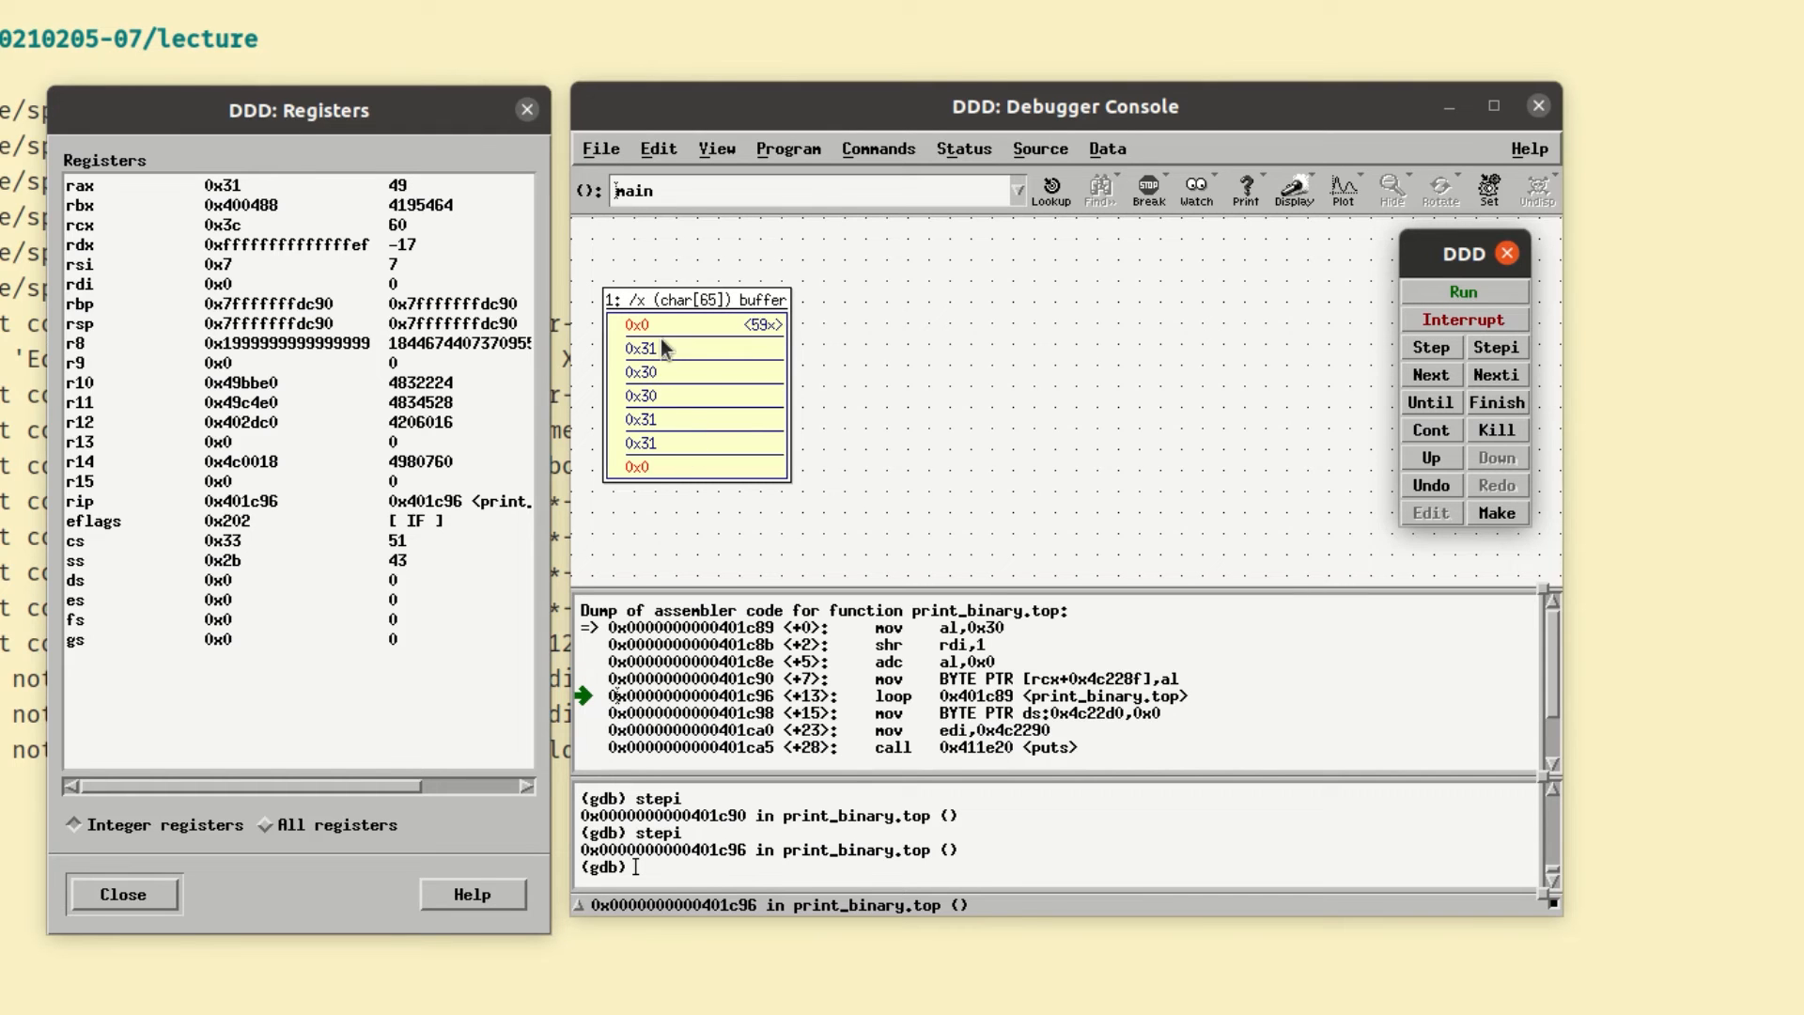
mouse_move(672, 455)
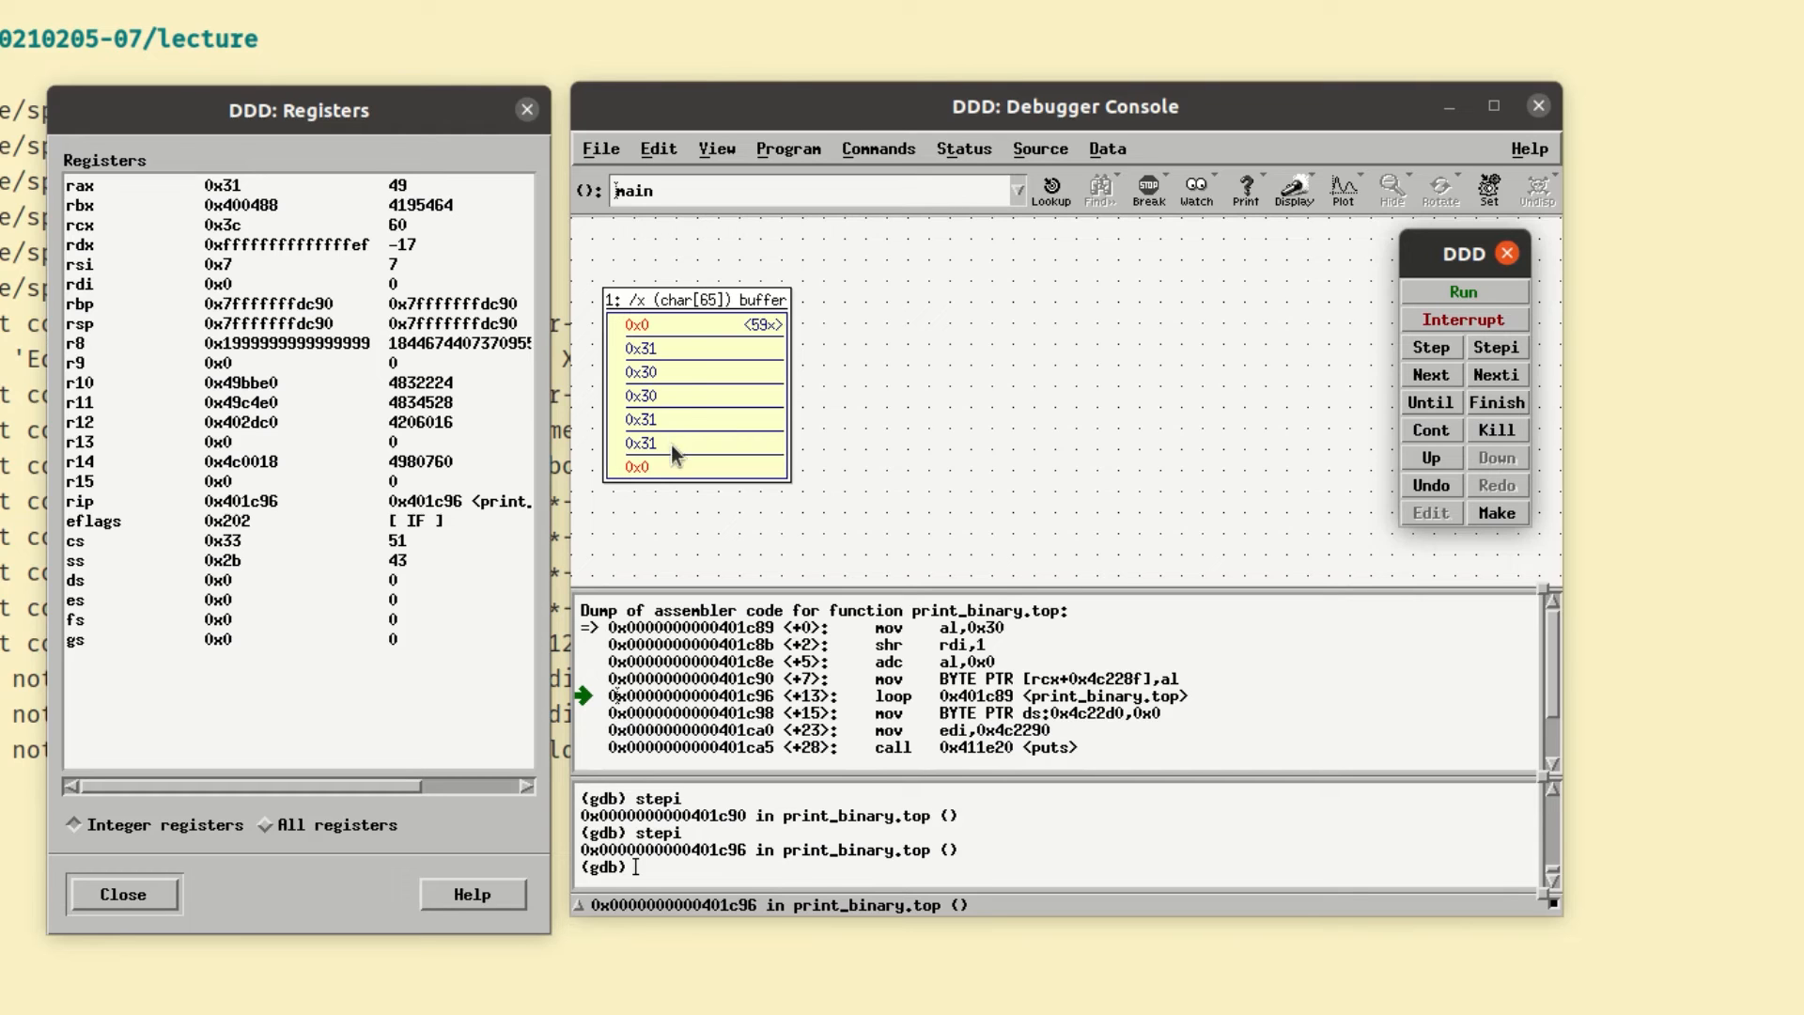
mouse_move(672, 396)
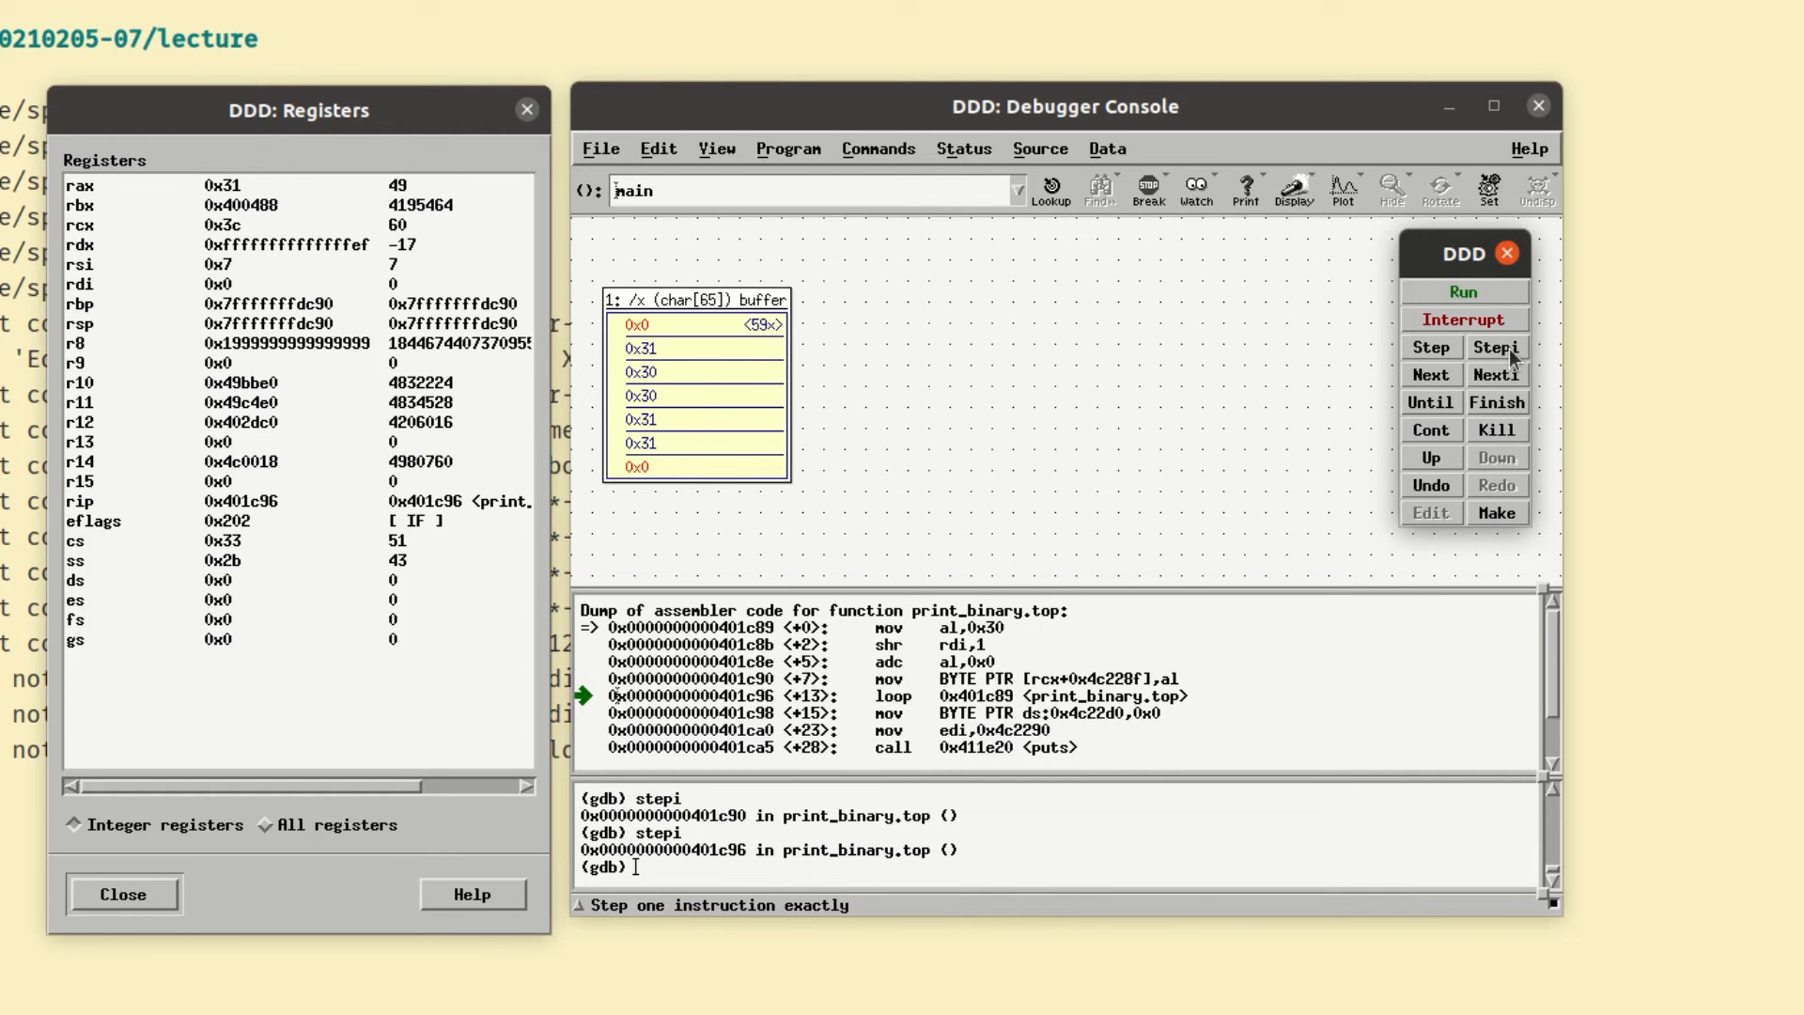
click(1496, 348)
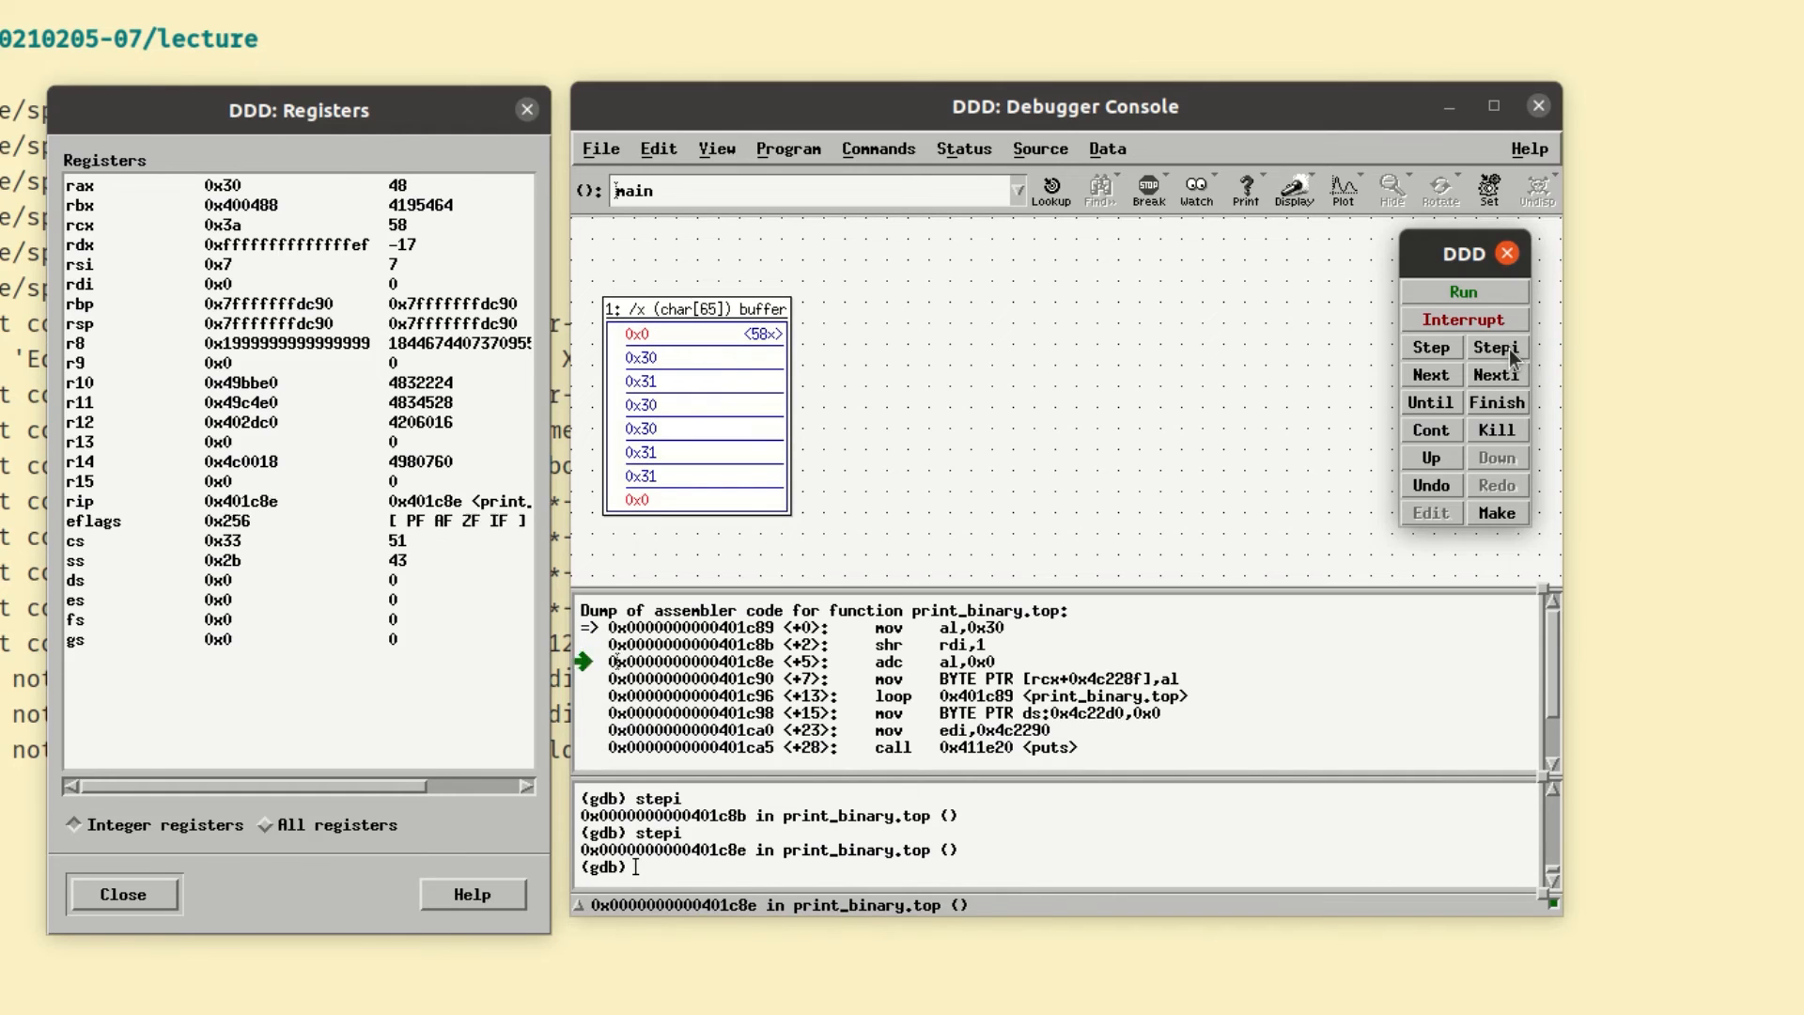
click(1495, 348)
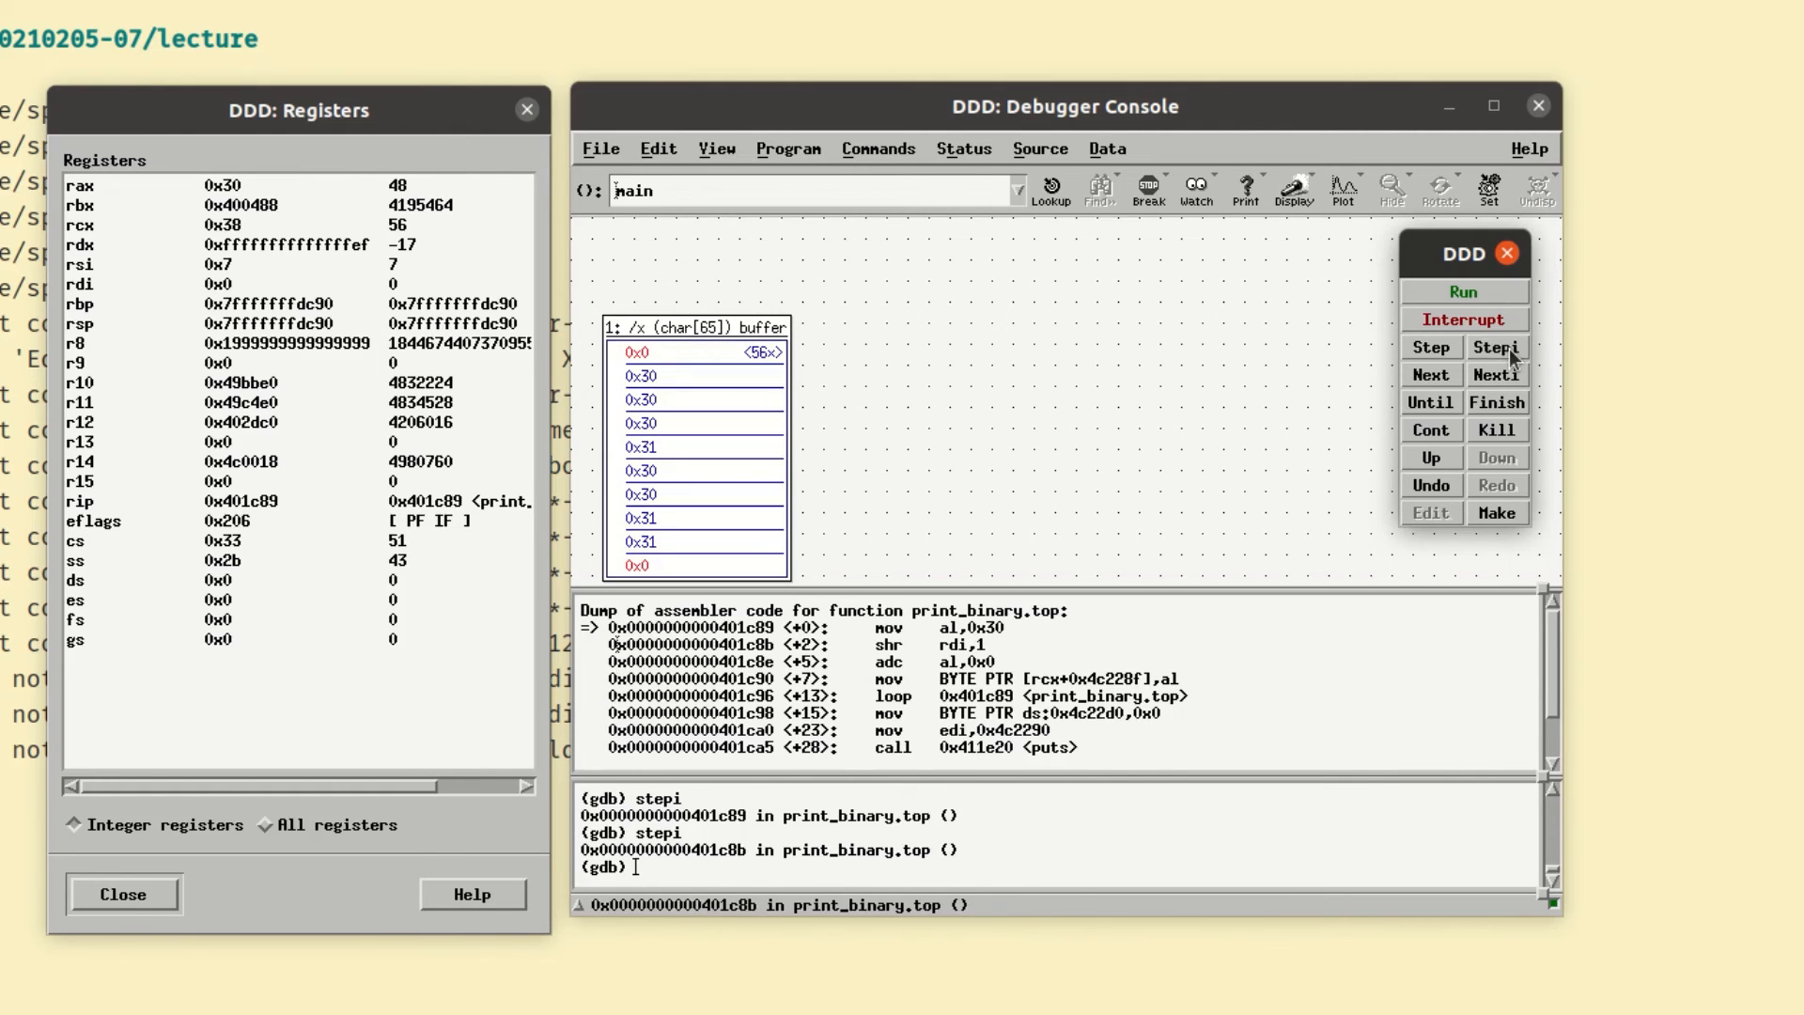
click(1494, 346)
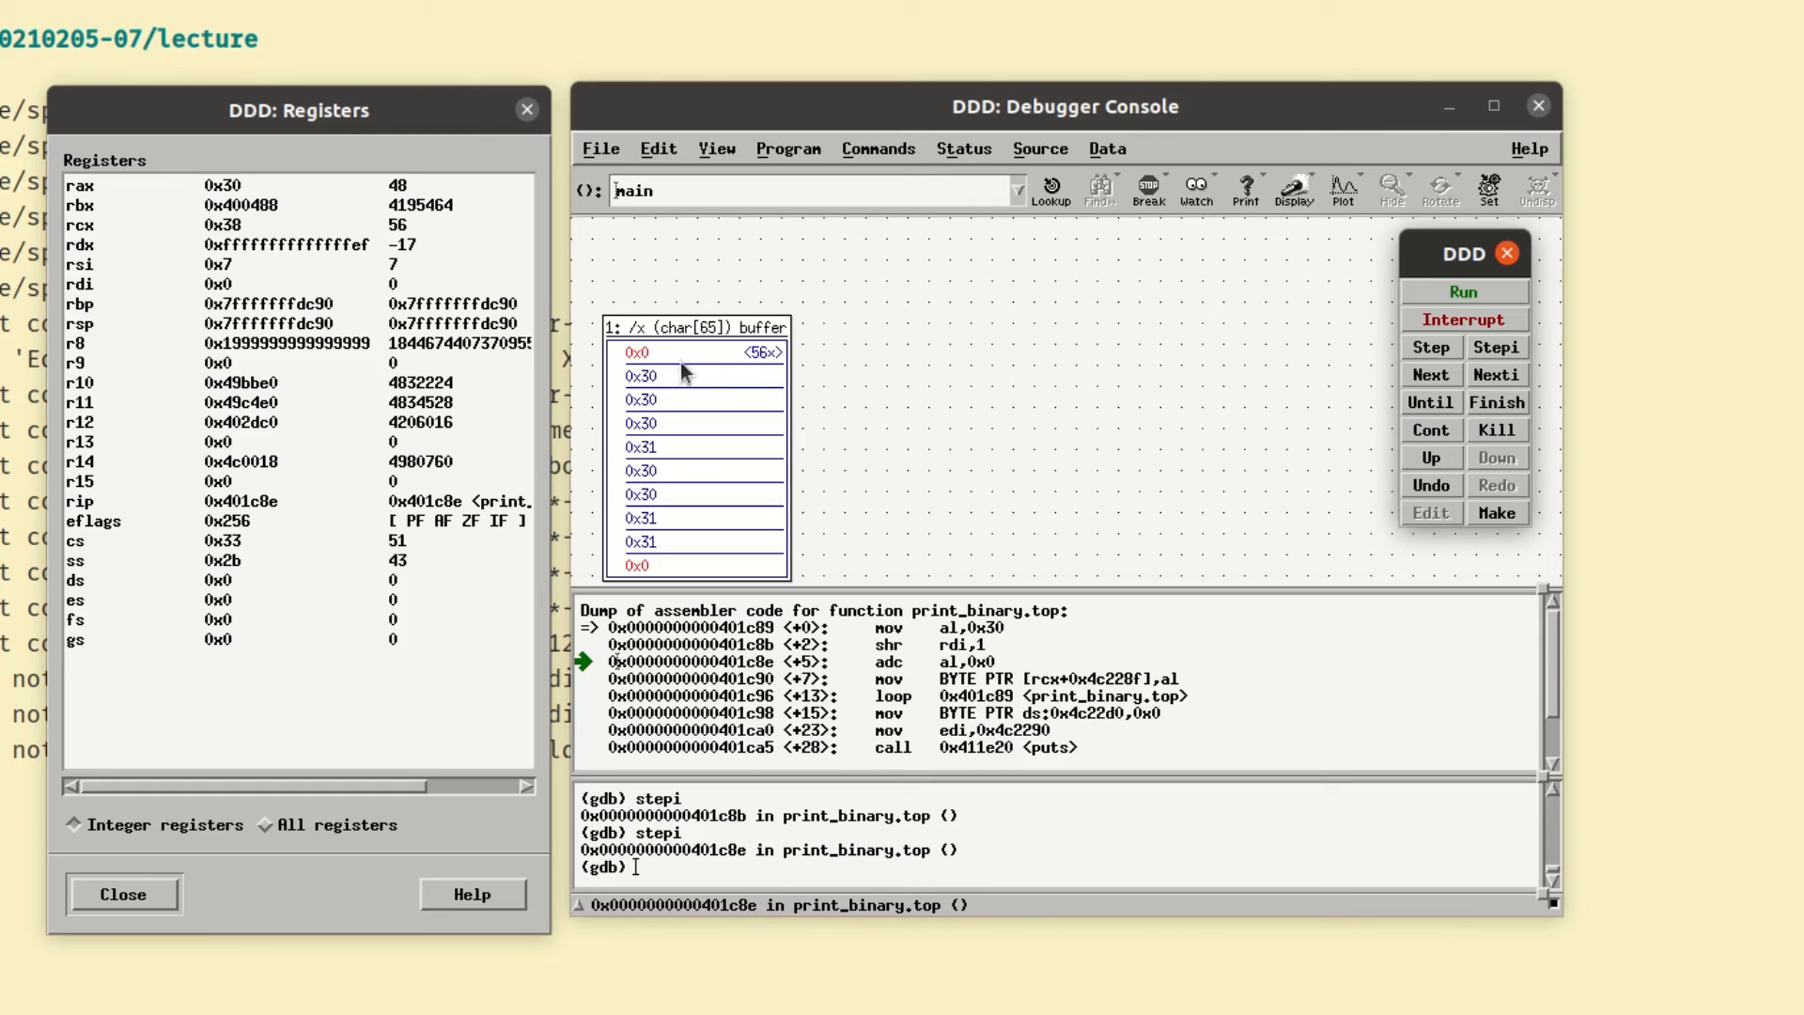
mouse_move(768, 365)
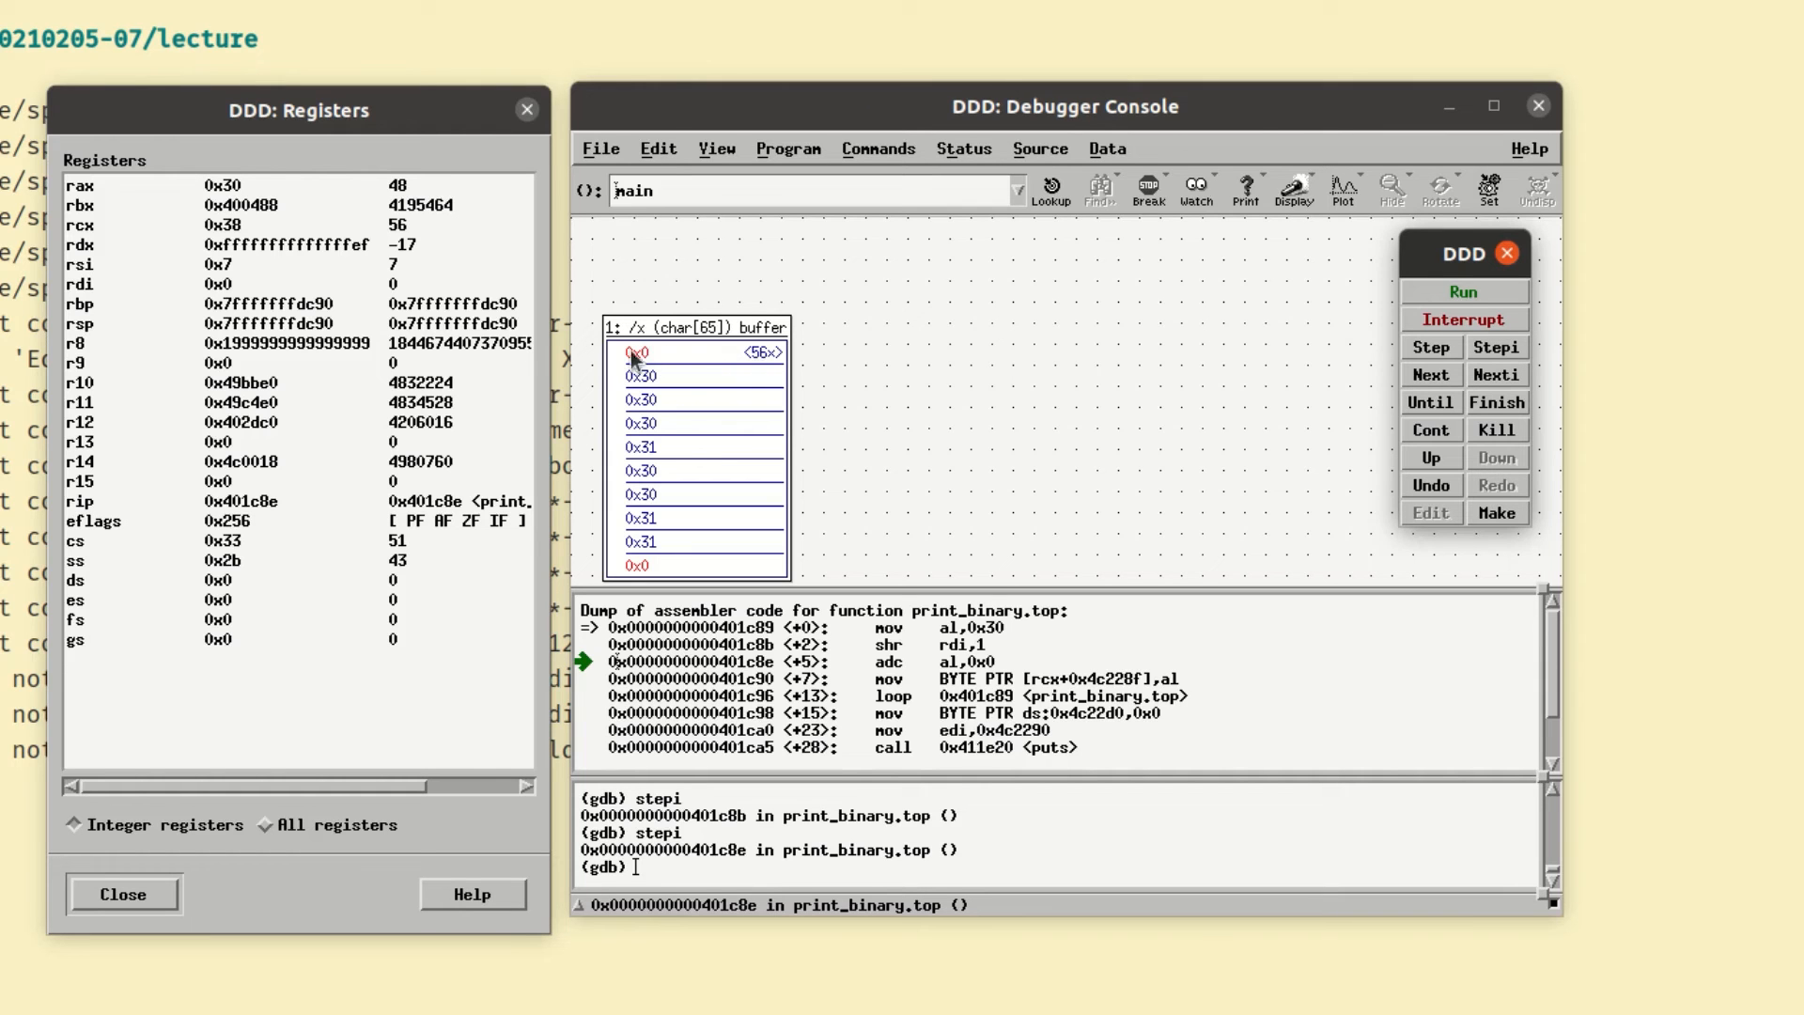
mouse_move(673, 399)
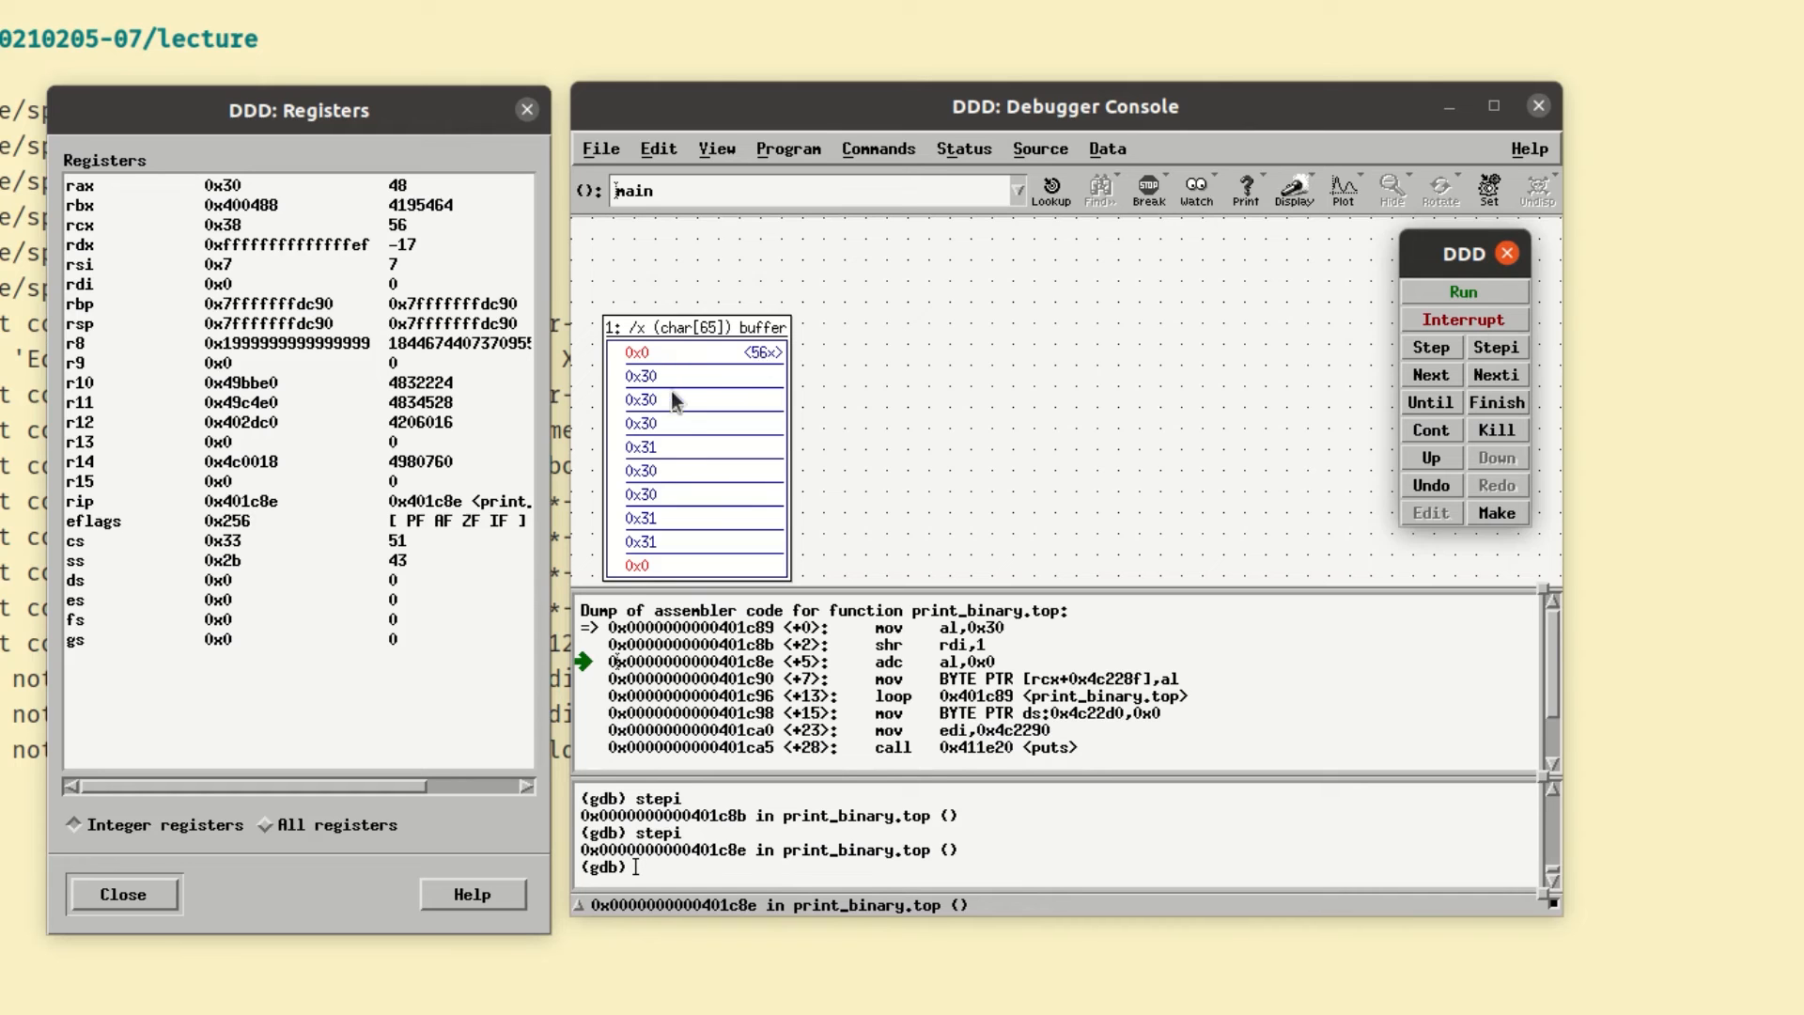
mouse_move(675, 451)
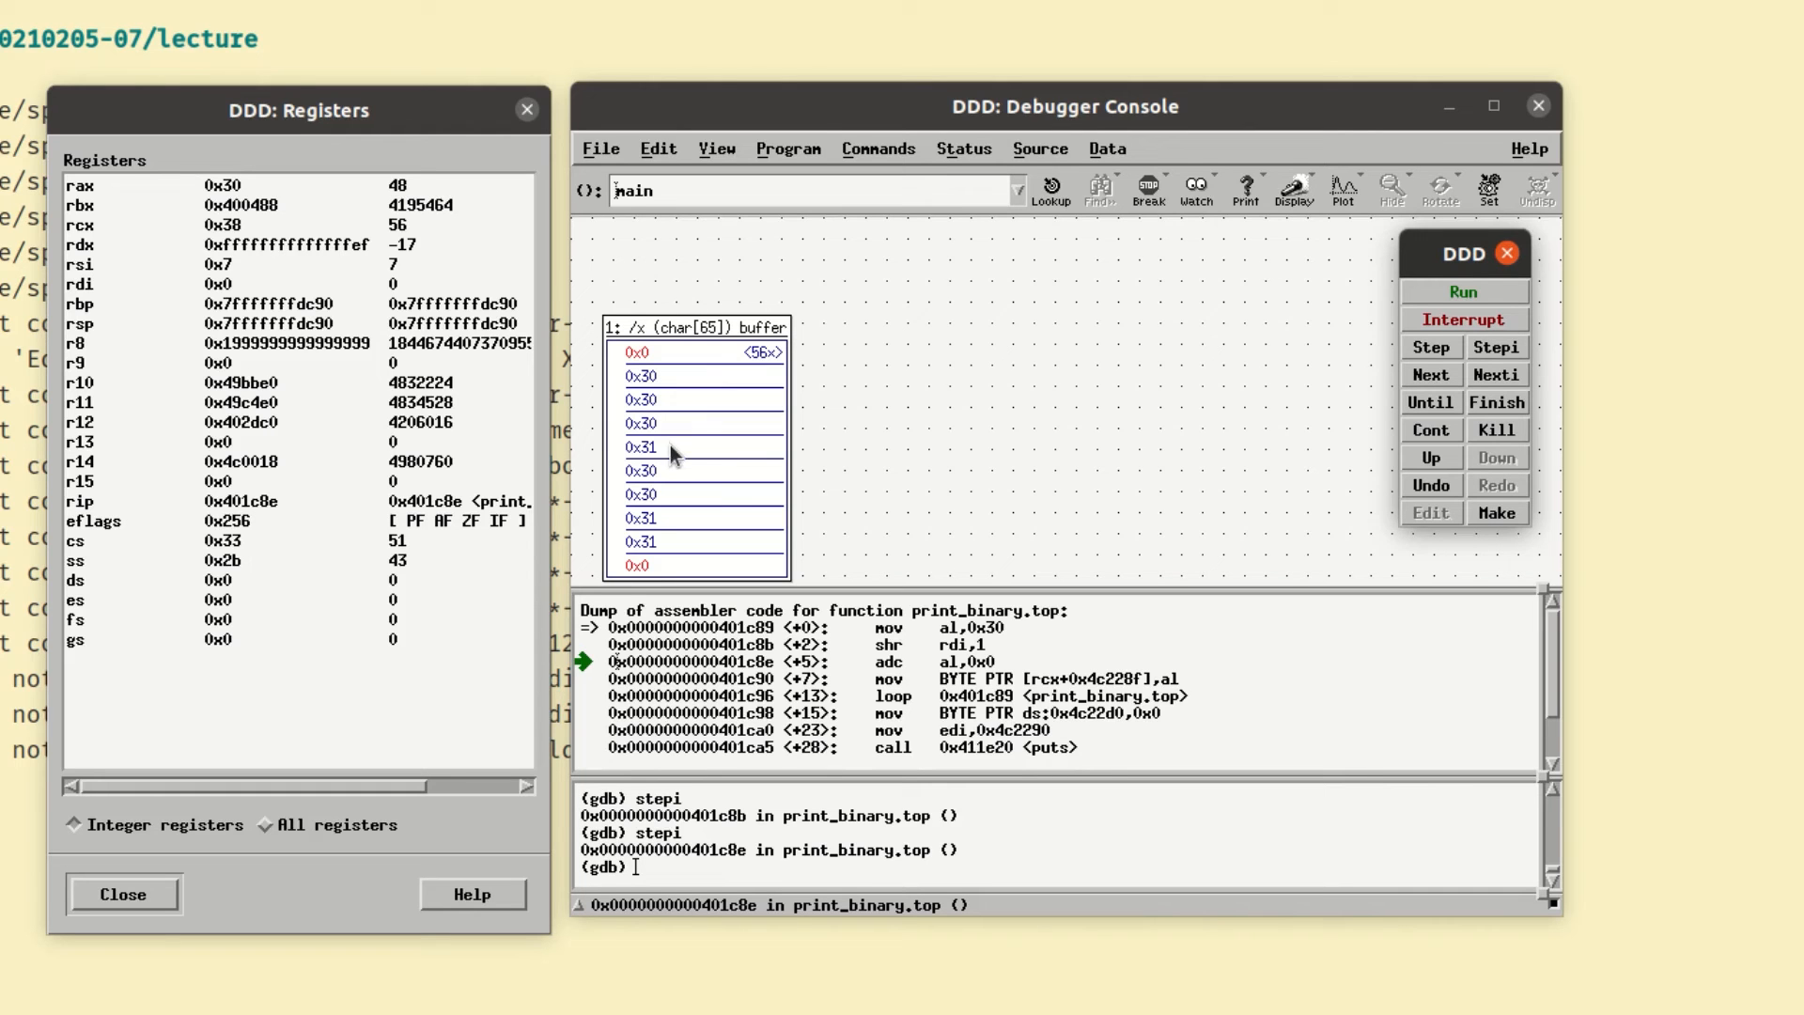
mouse_move(673, 529)
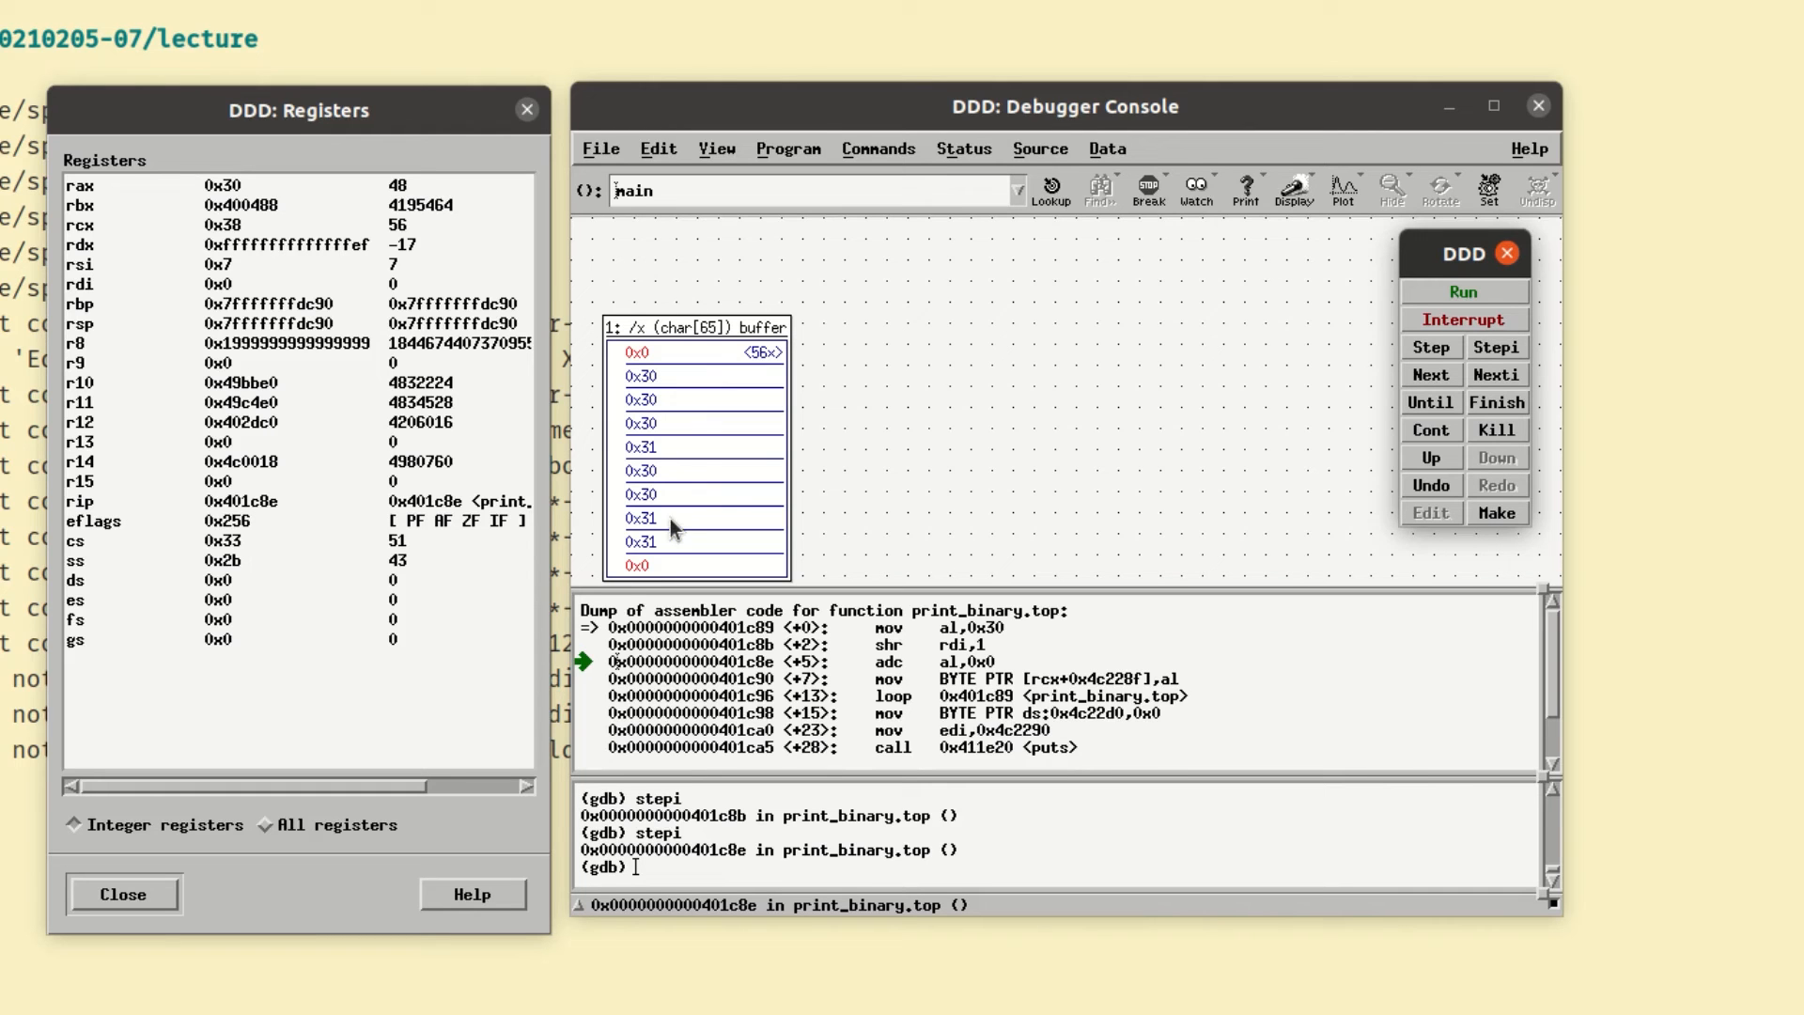
mouse_move(685, 519)
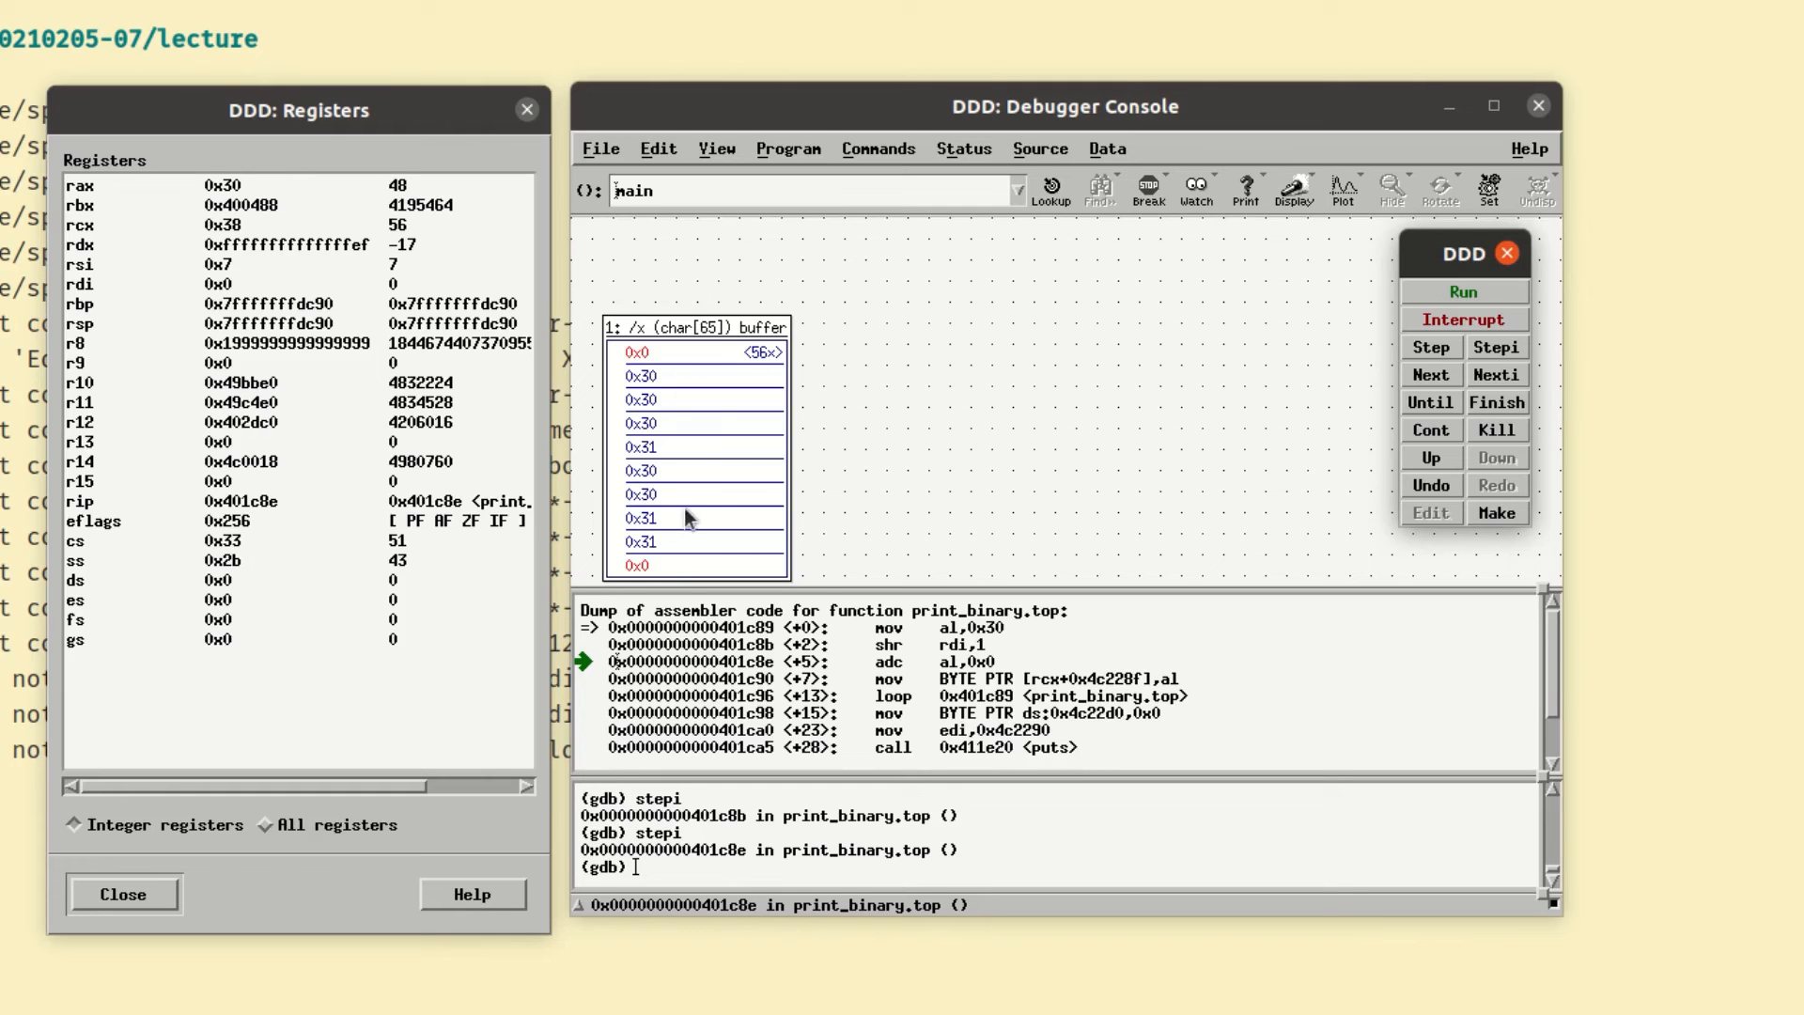
mouse_move(768, 440)
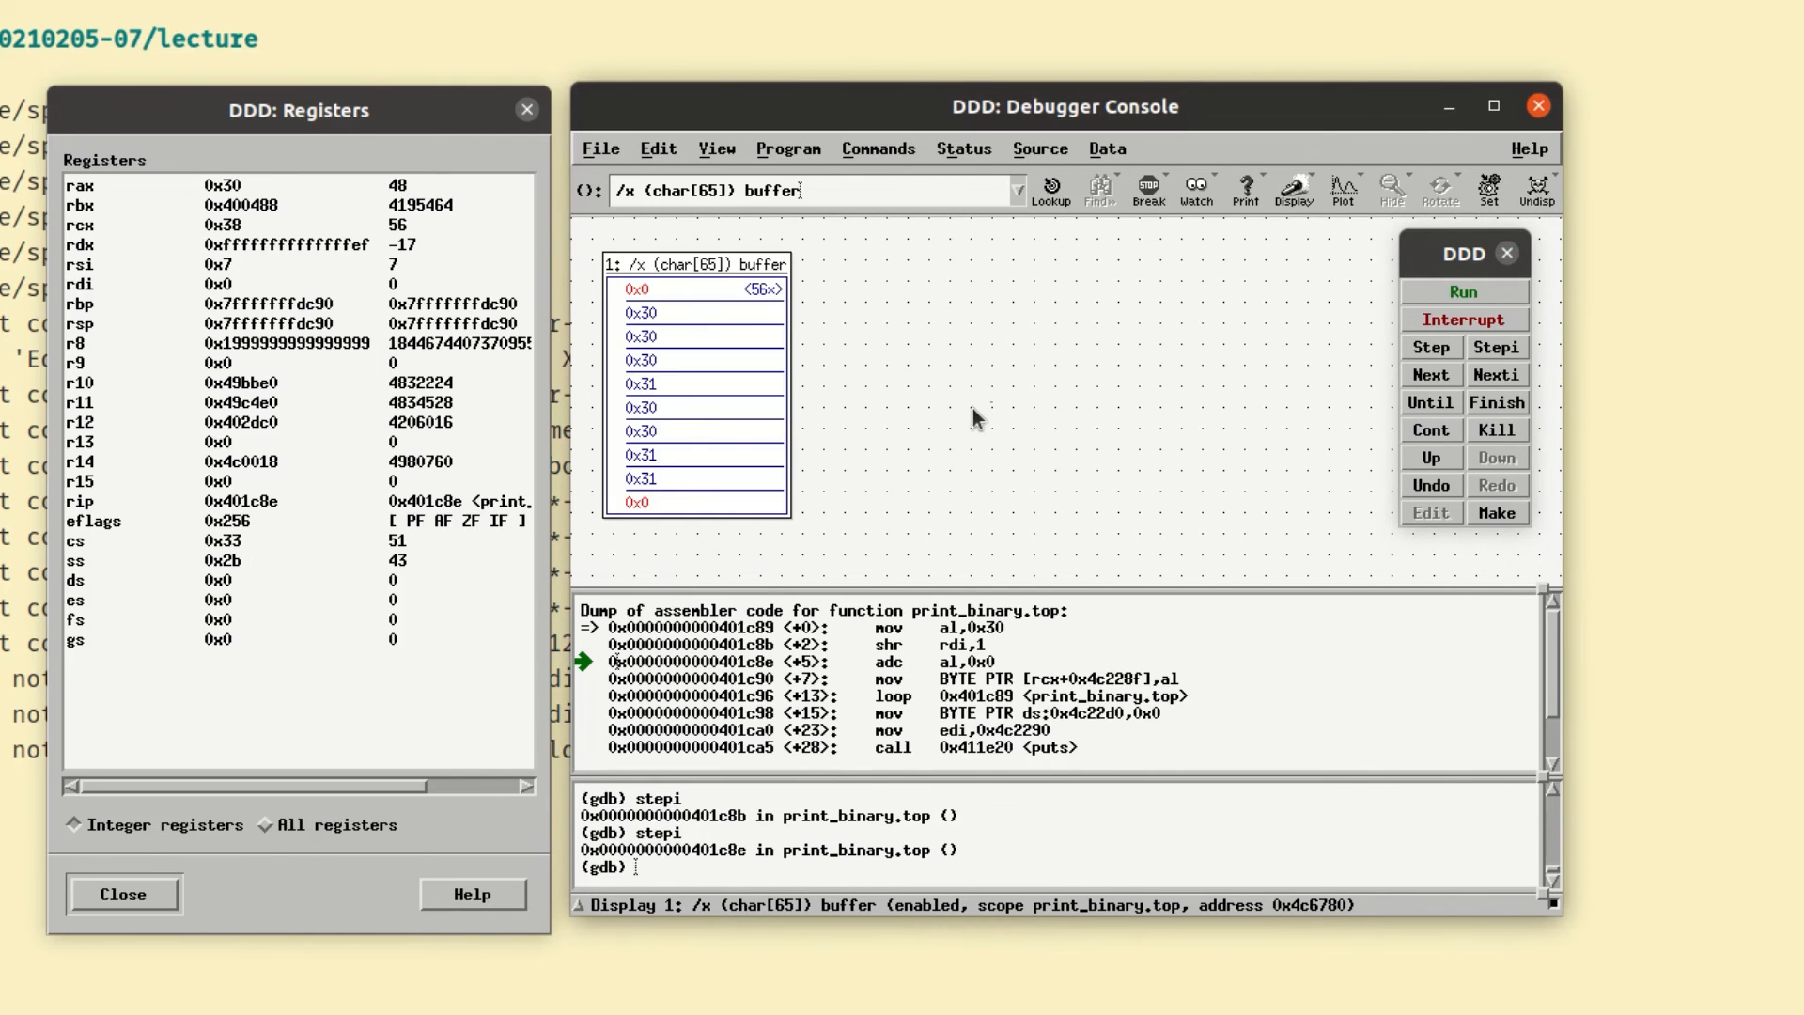
mouse_move(713, 871)
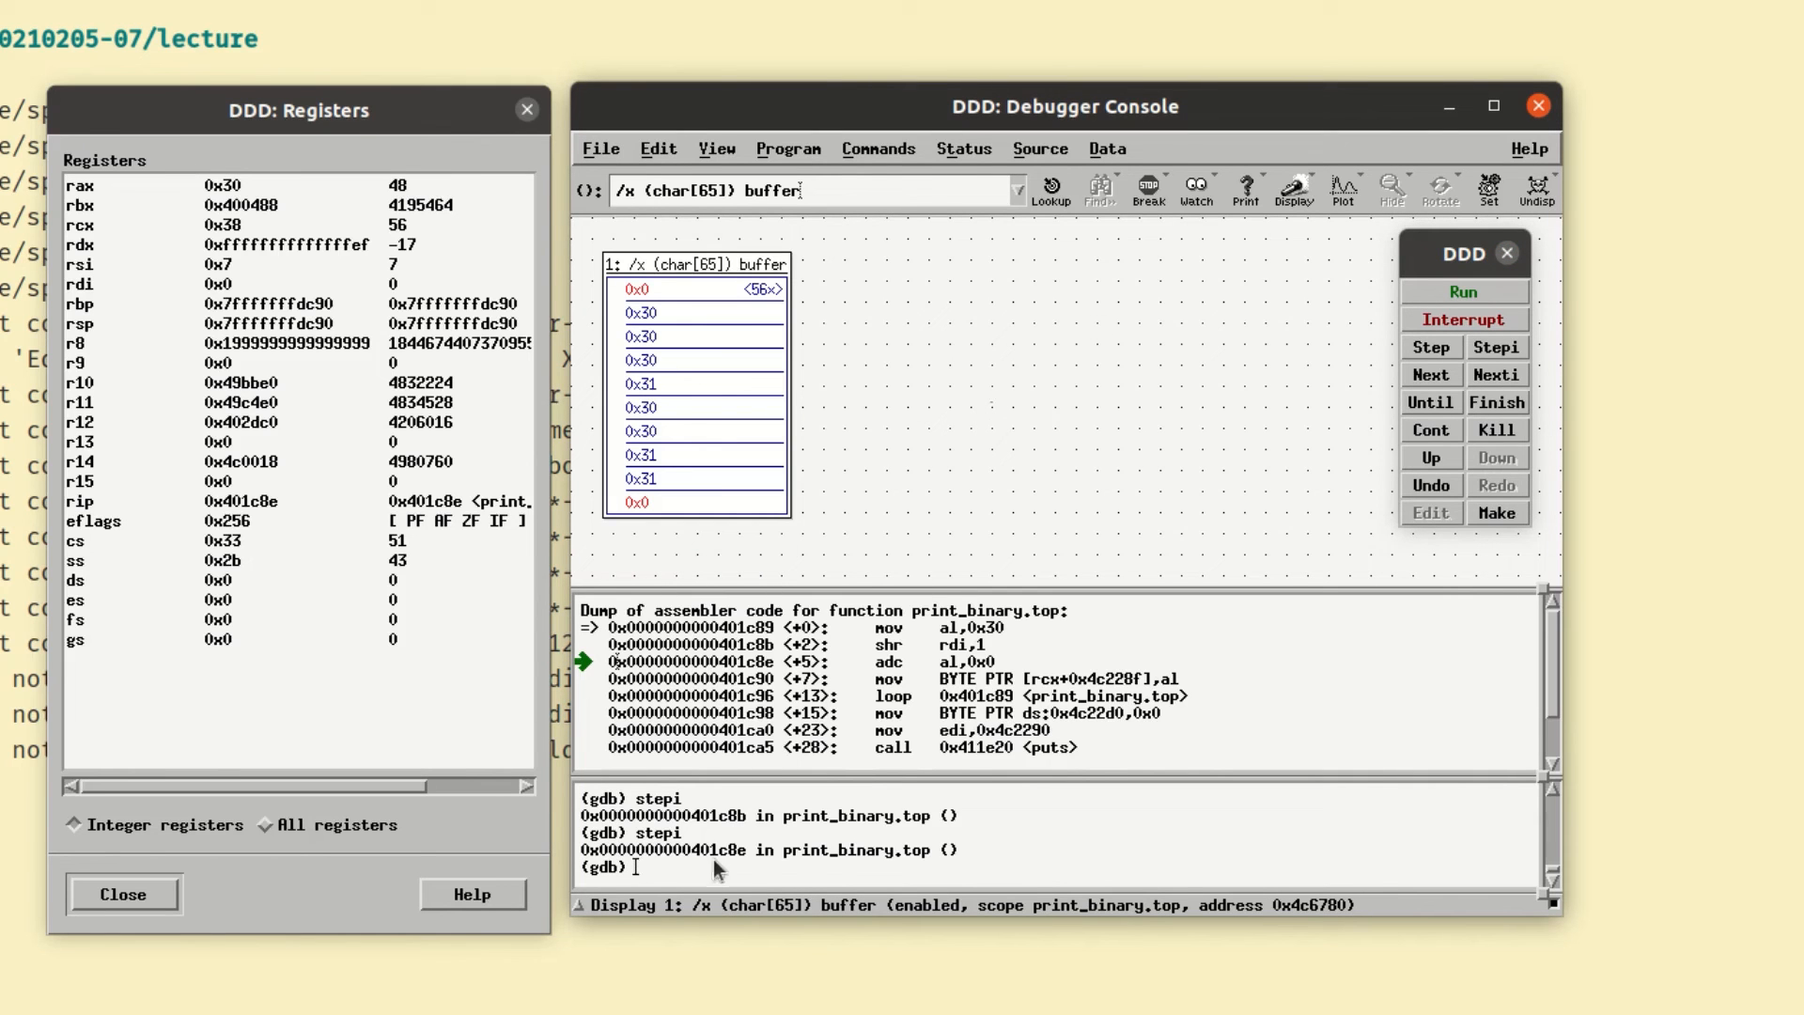
- Create conditional Breakpoint 2 at 0x401c8e with 'b if $rcx == 2'
text(b)
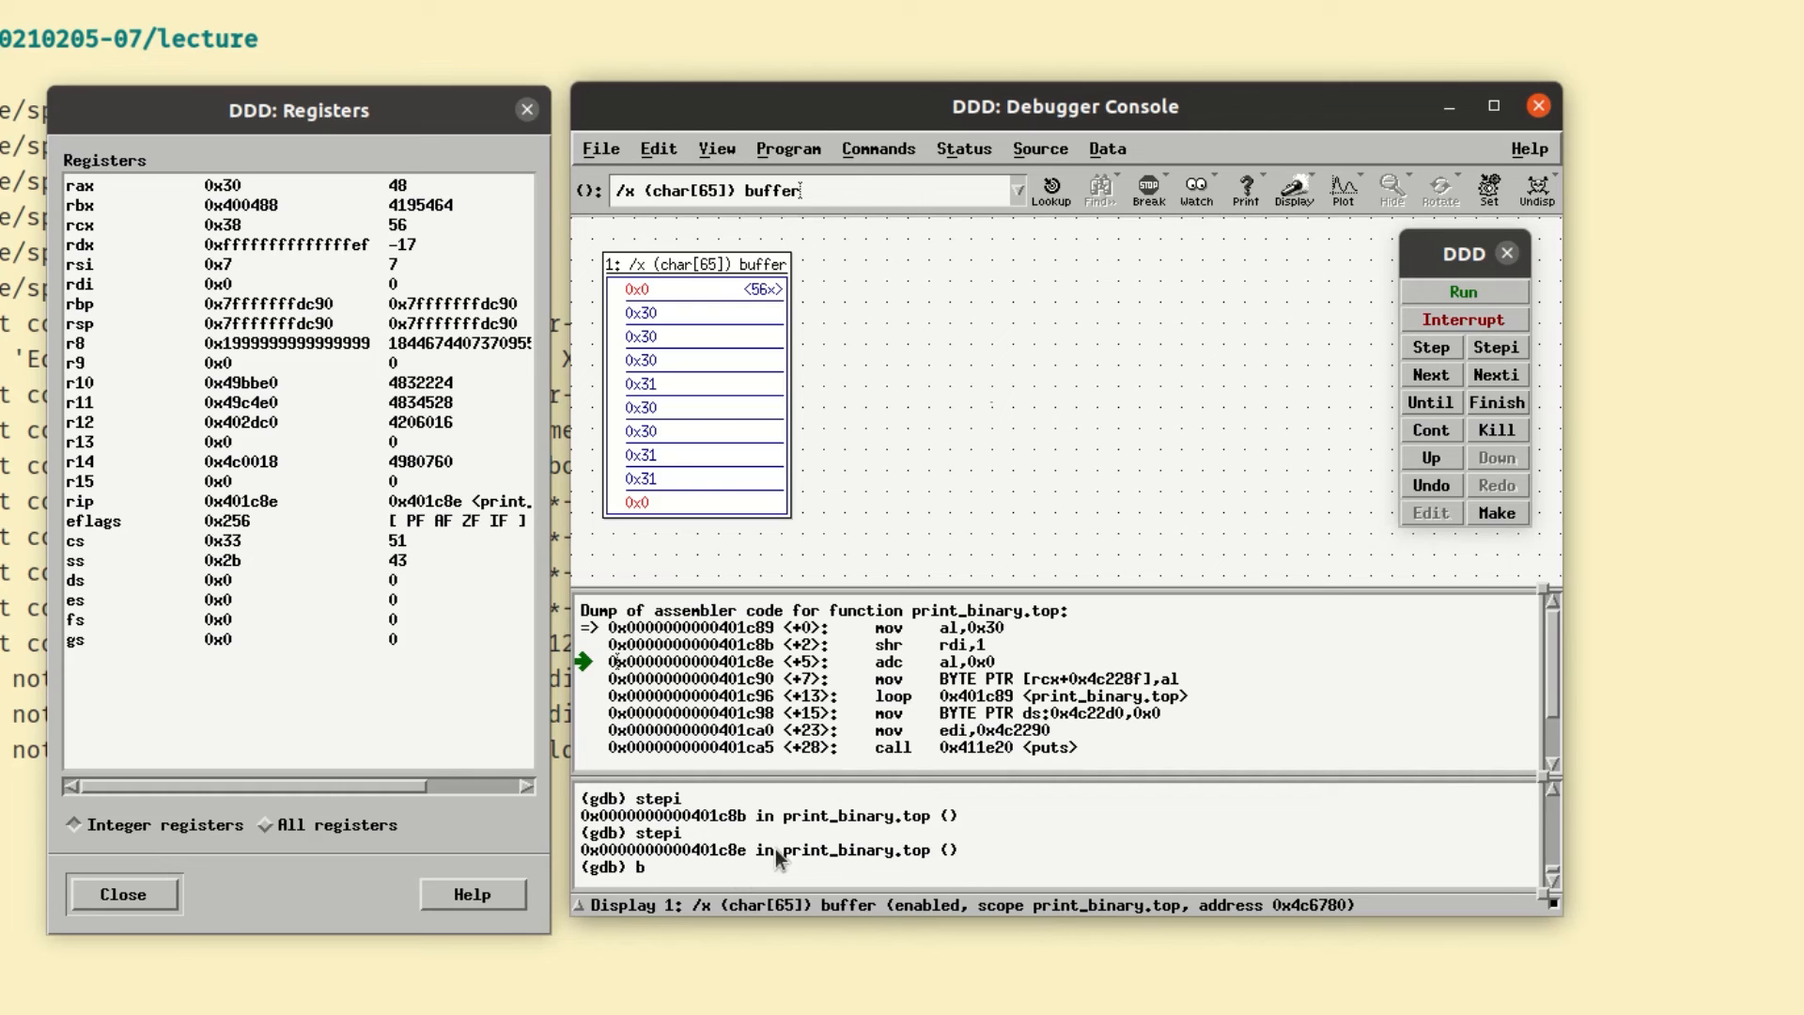
text(if)
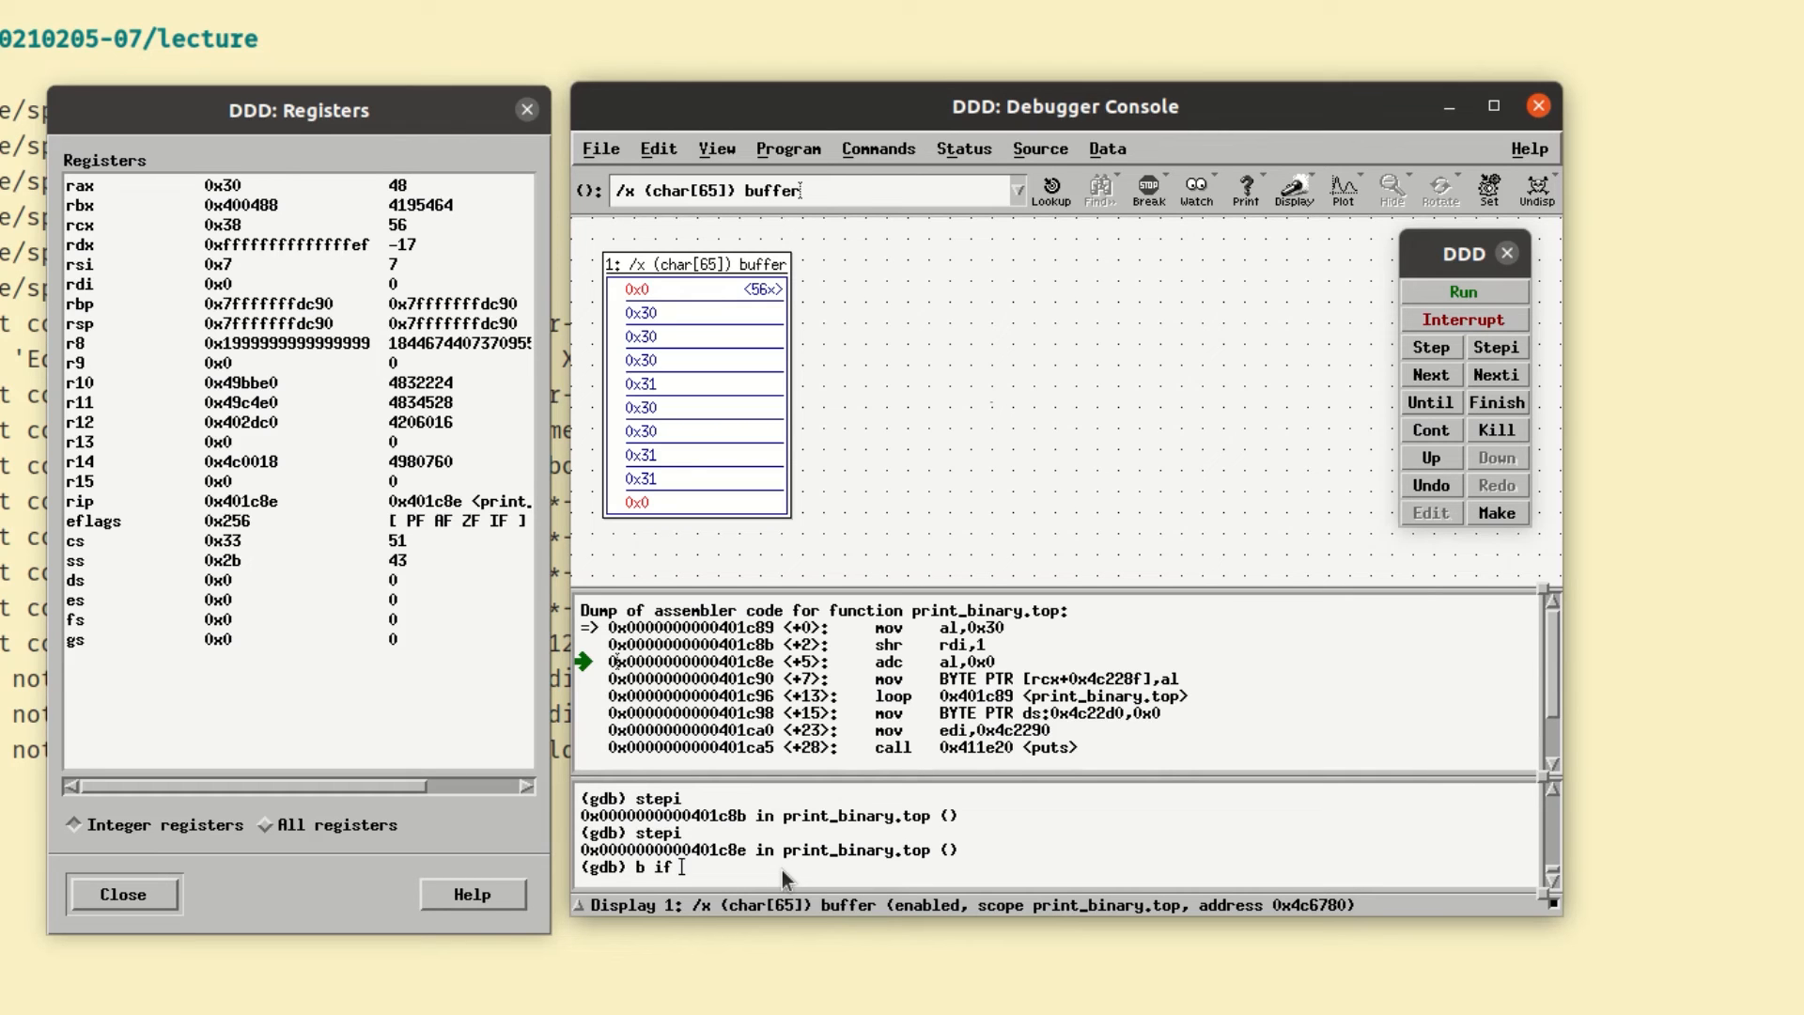
text($rc)
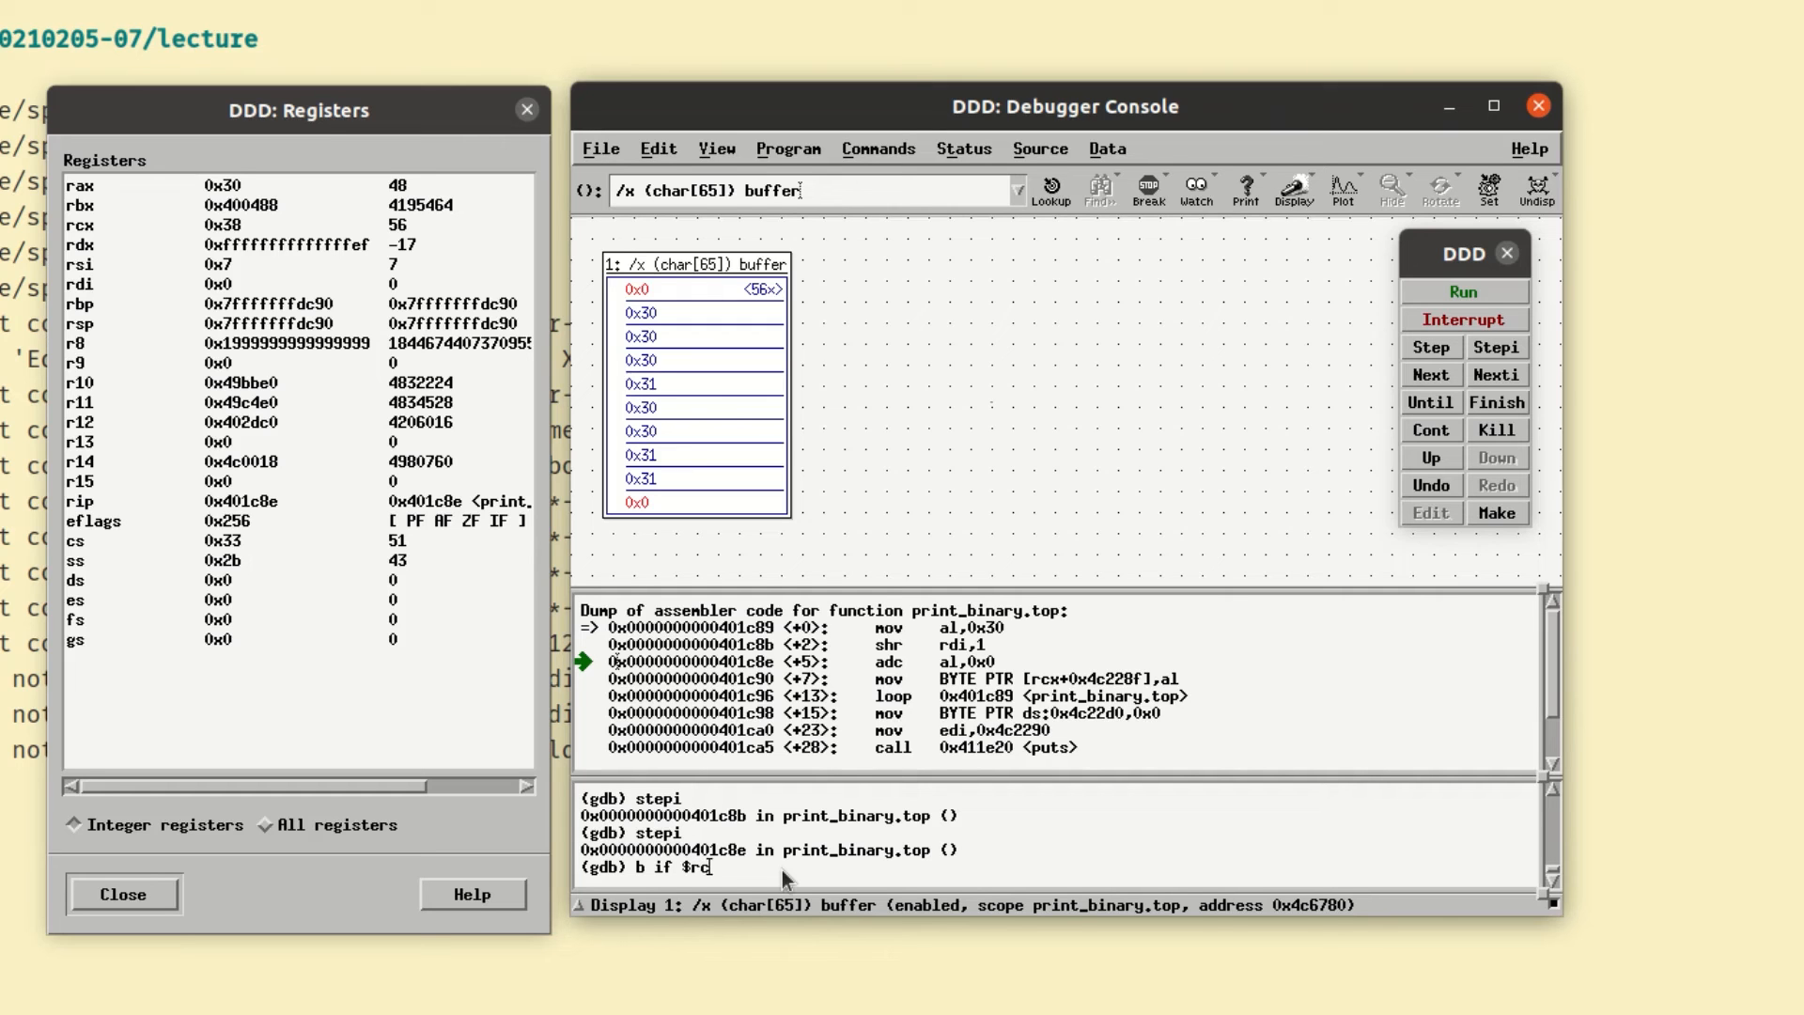
text(x)
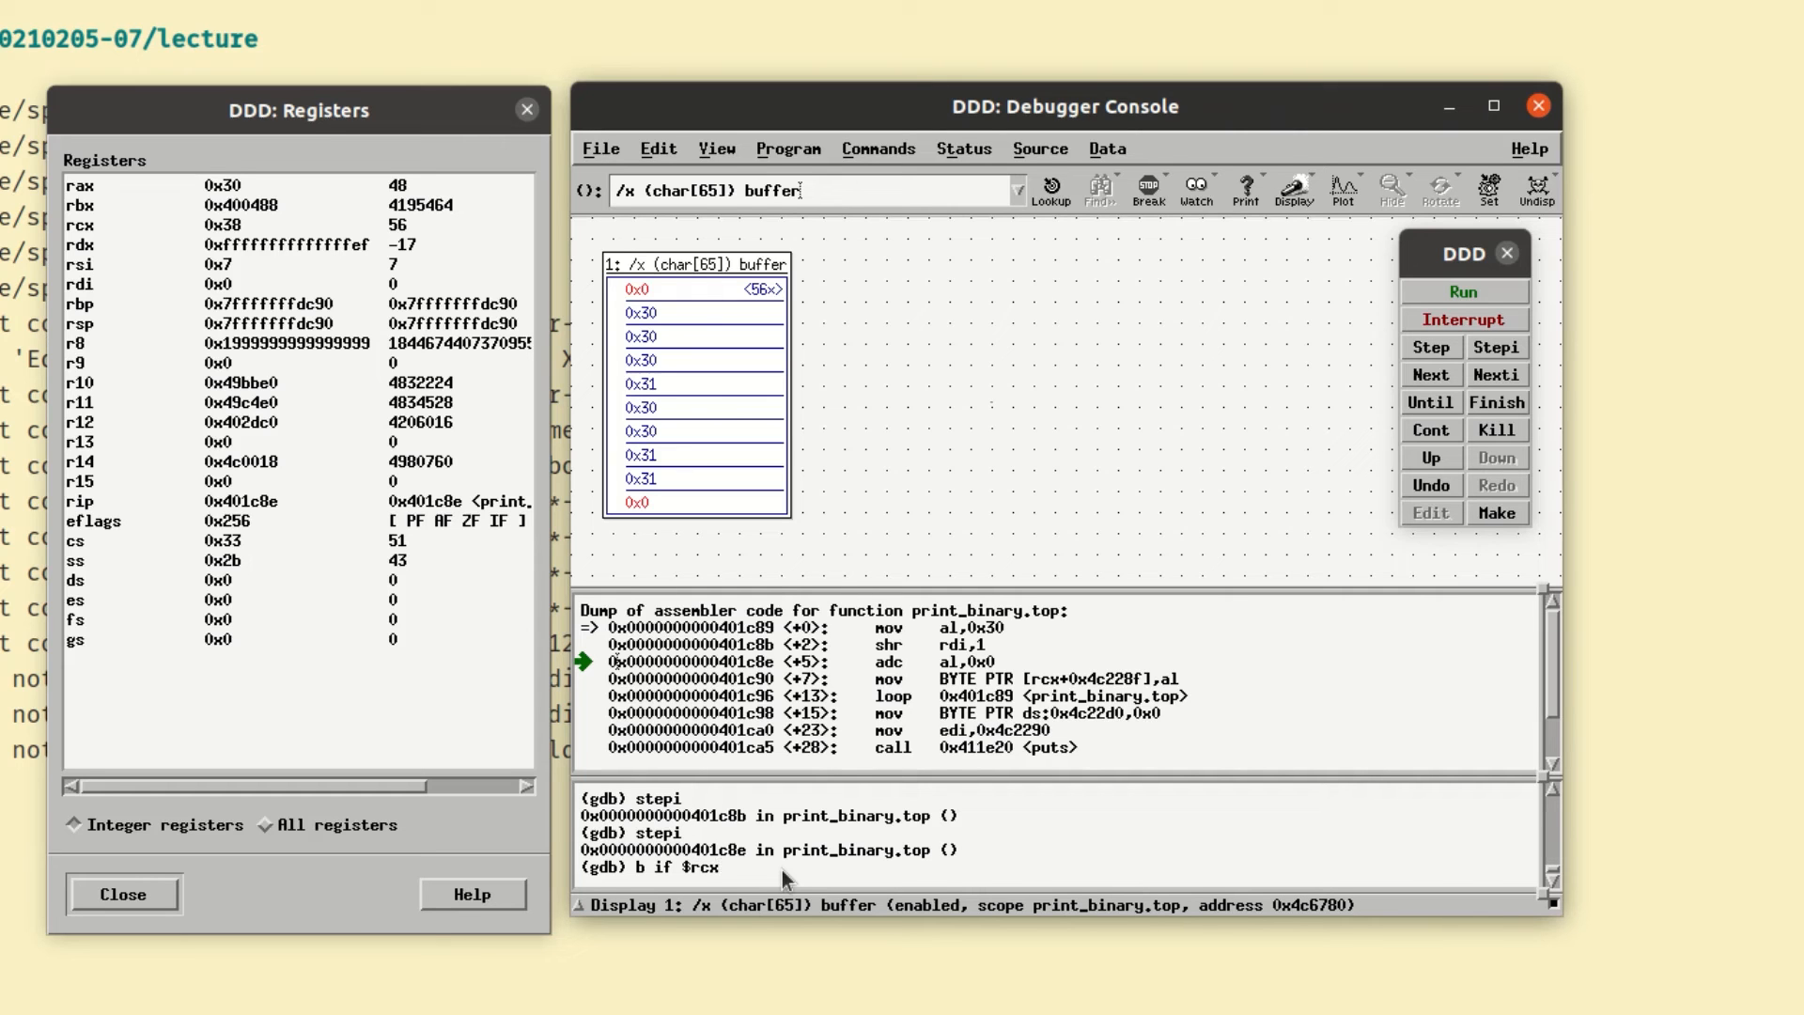
text(== 2)
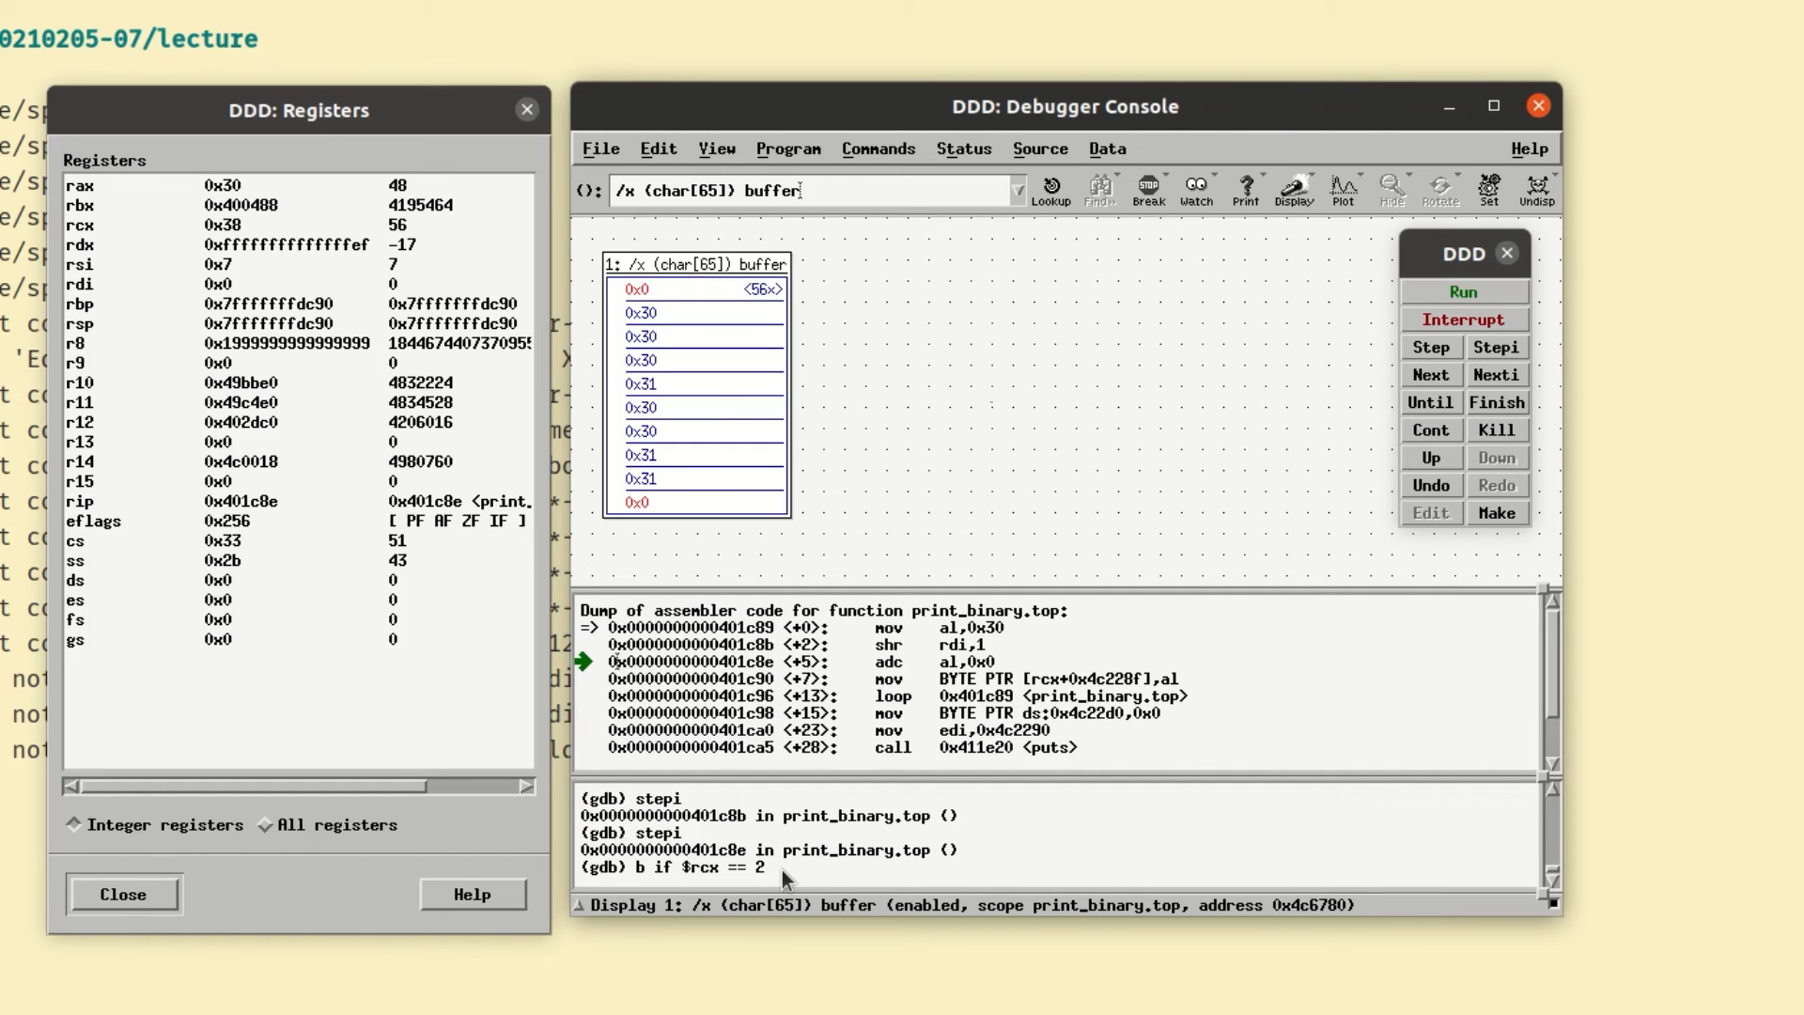
key(Return)
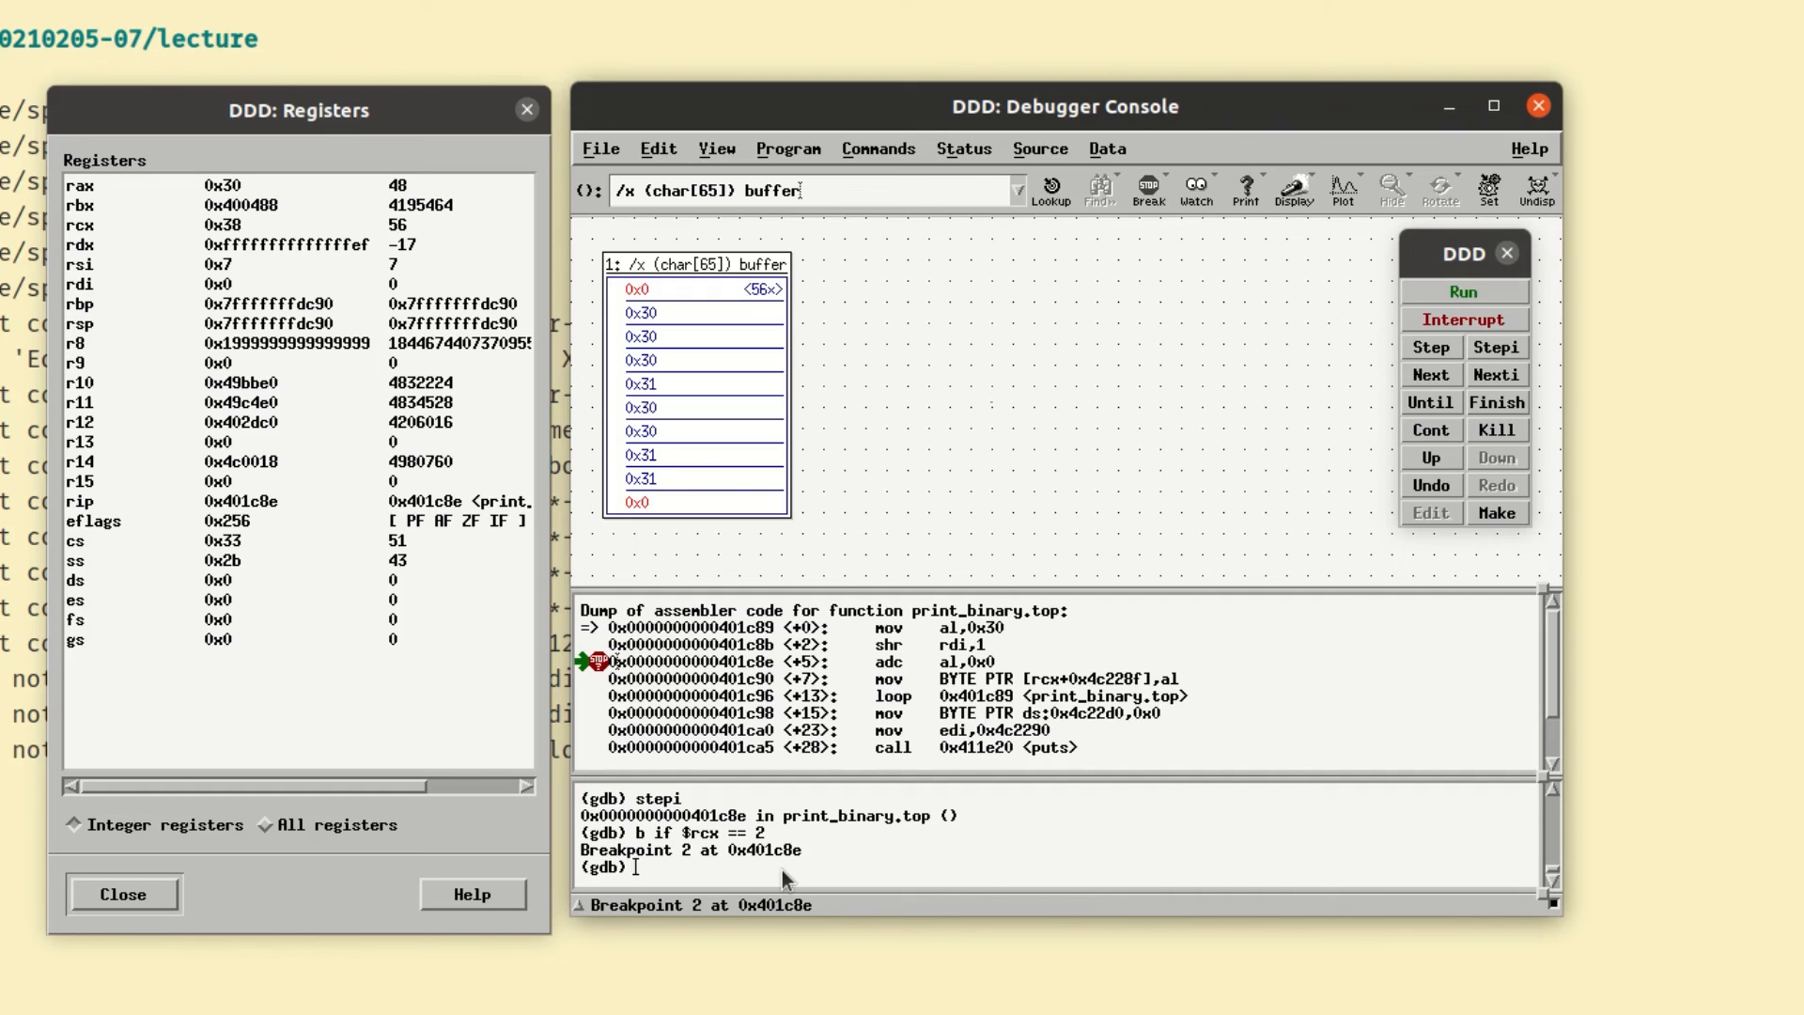
mouse_move(847, 834)
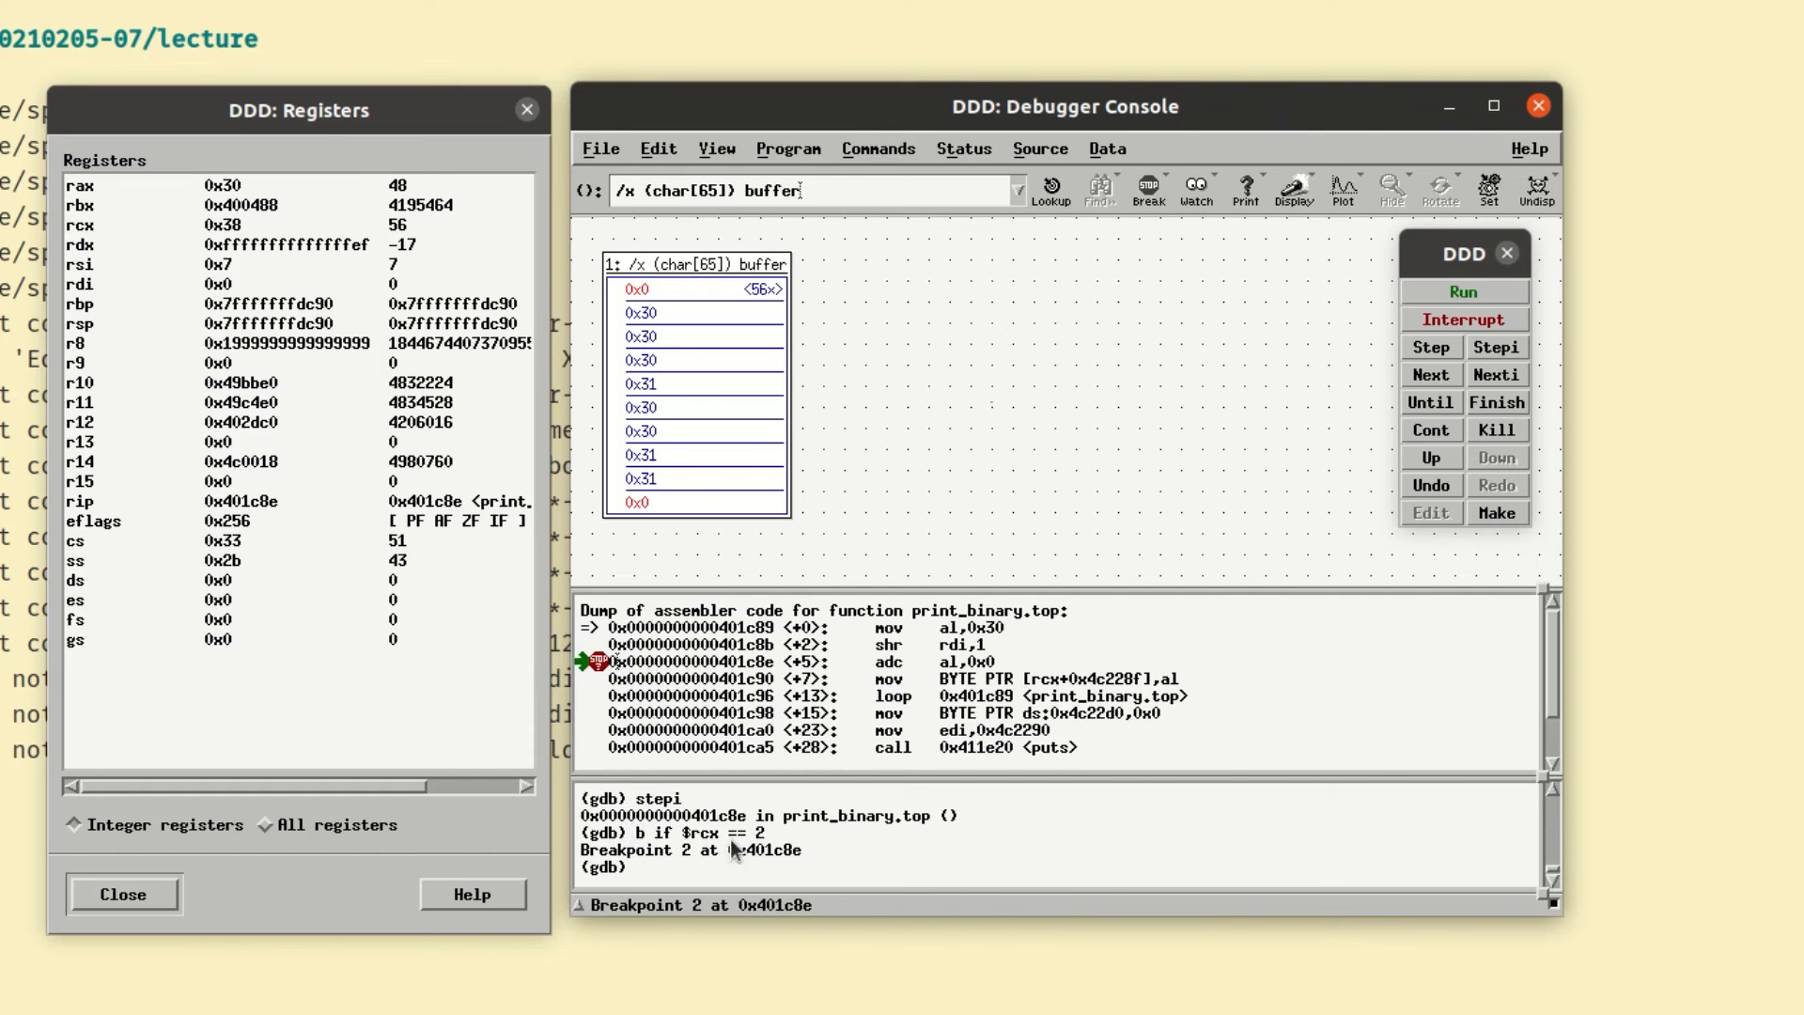
mouse_move(604, 679)
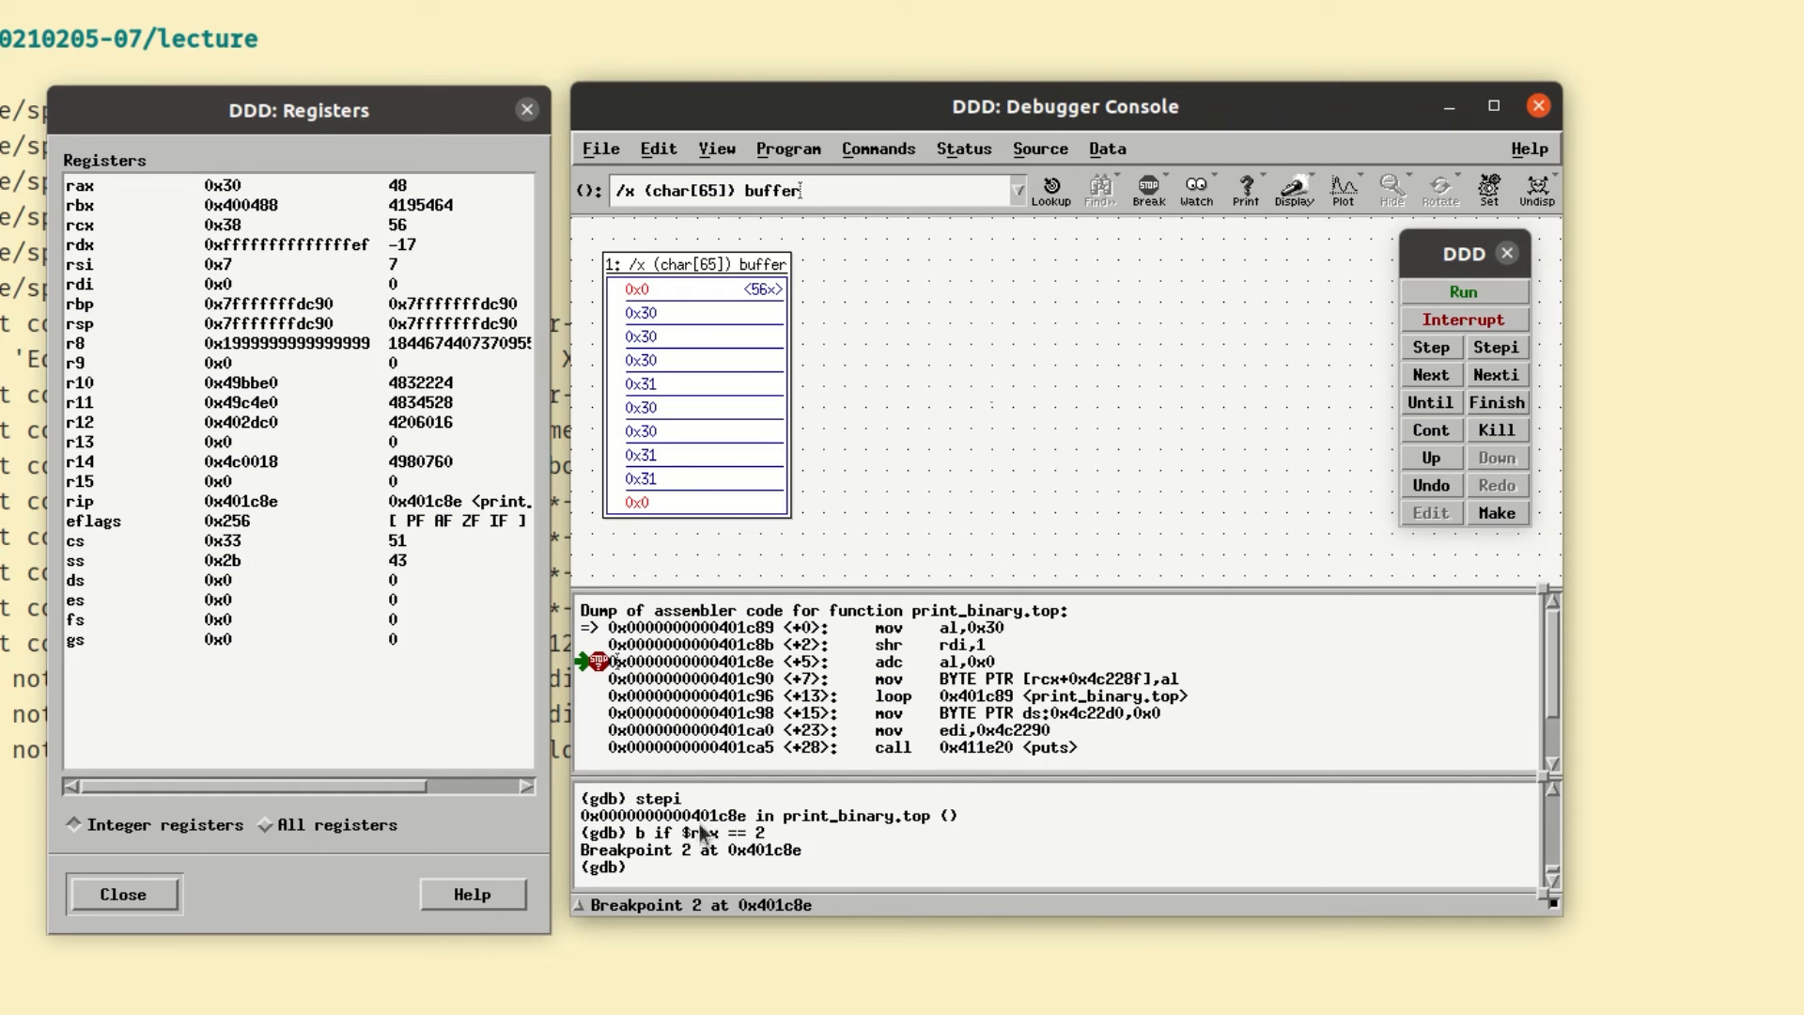
- Open the Breakpoints window and select breakpoint 2 (stop only if $rcx == 2)
click(1039, 149)
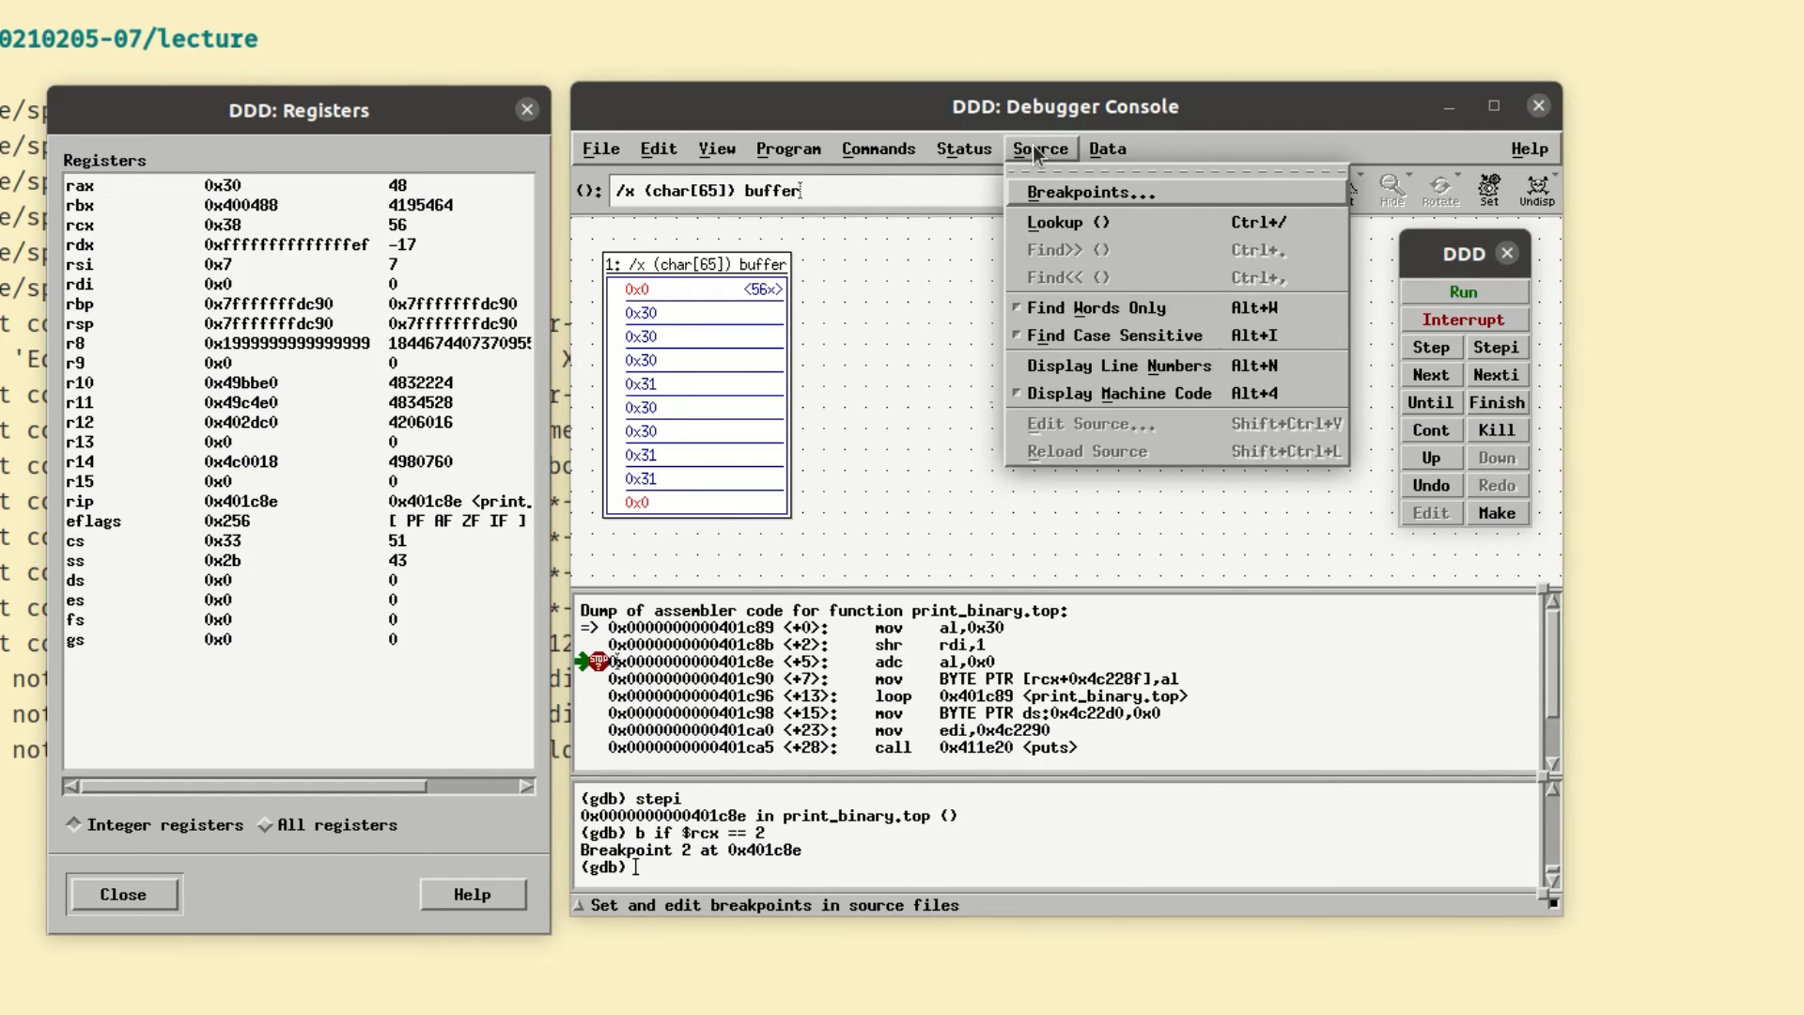
click(1039, 148)
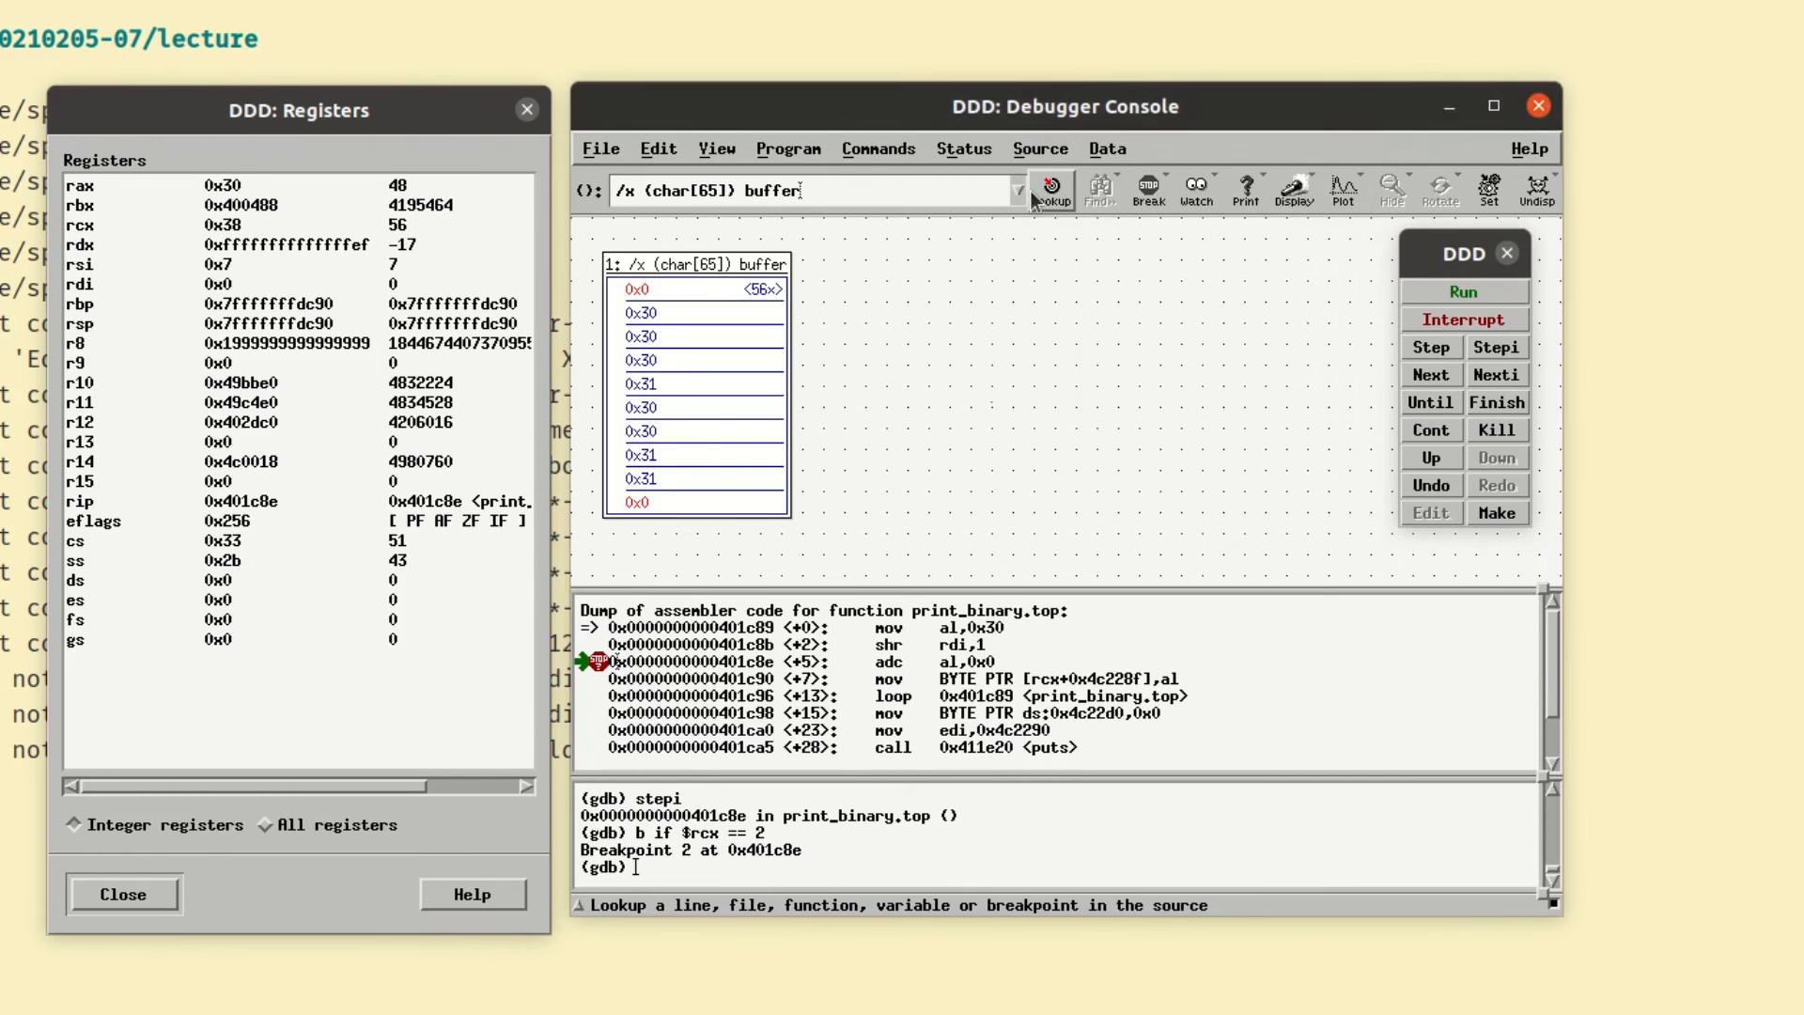
click(1148, 188)
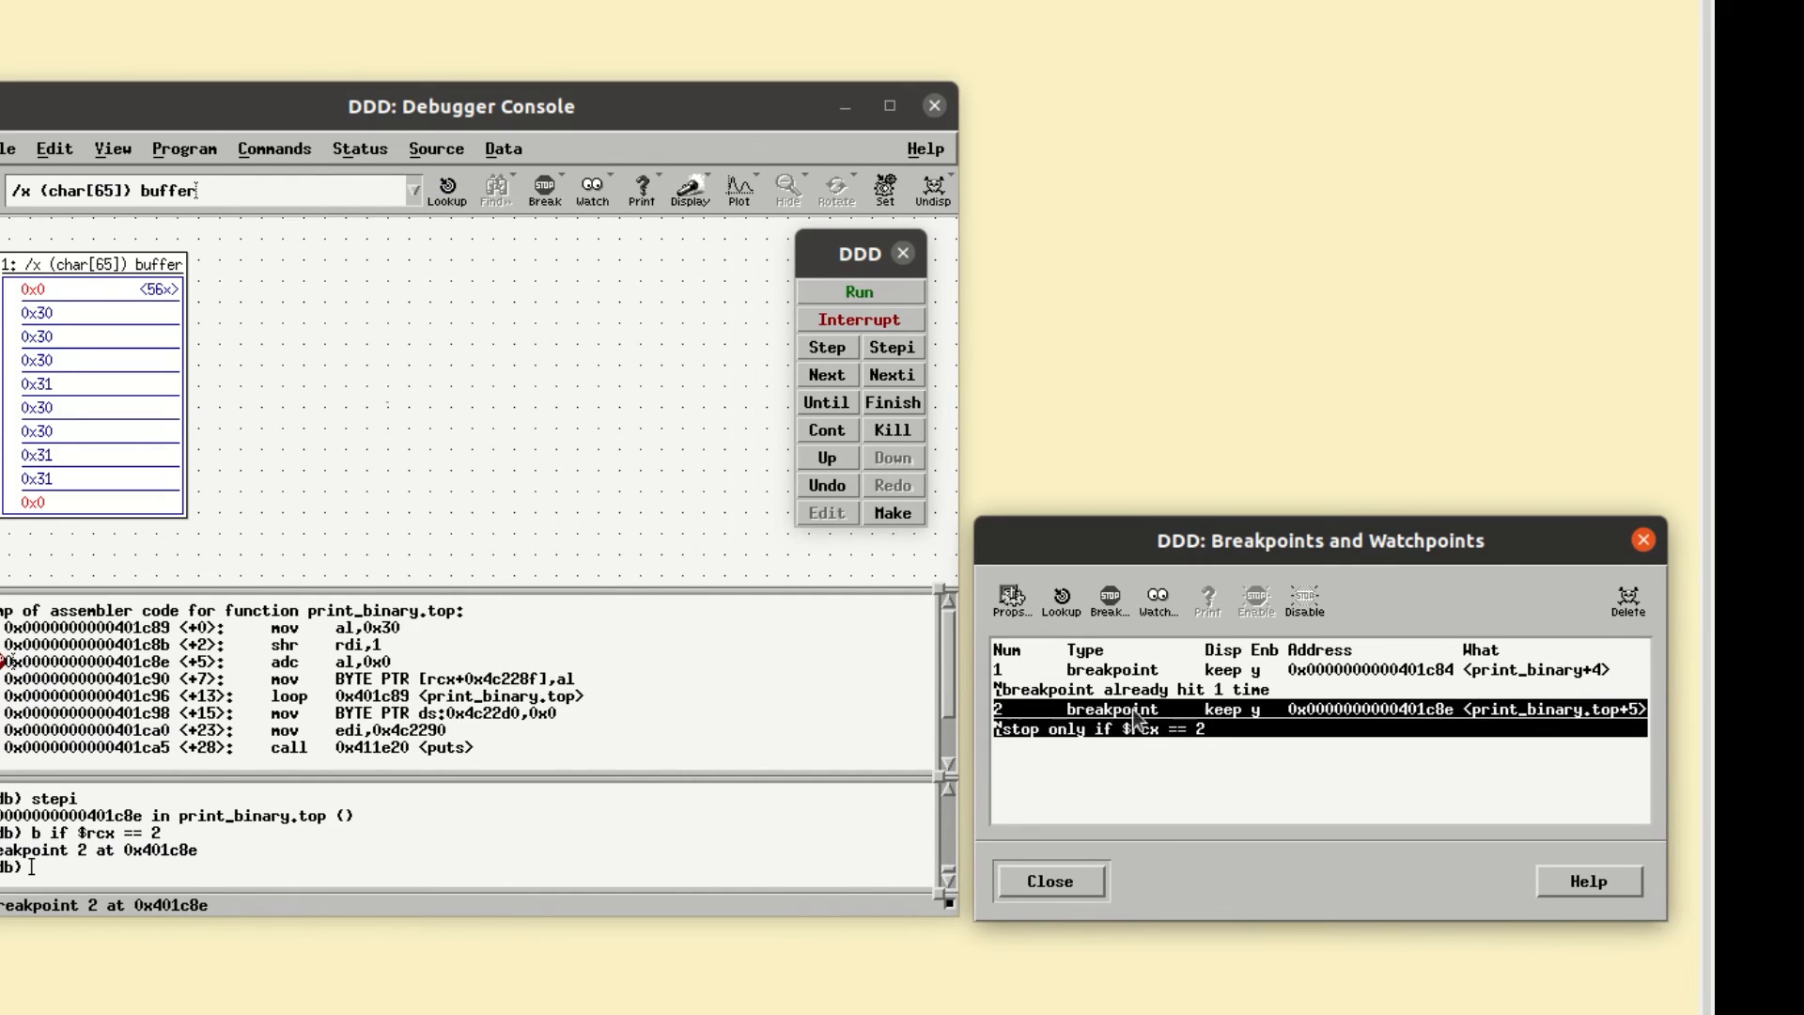
mouse_move(1484, 723)
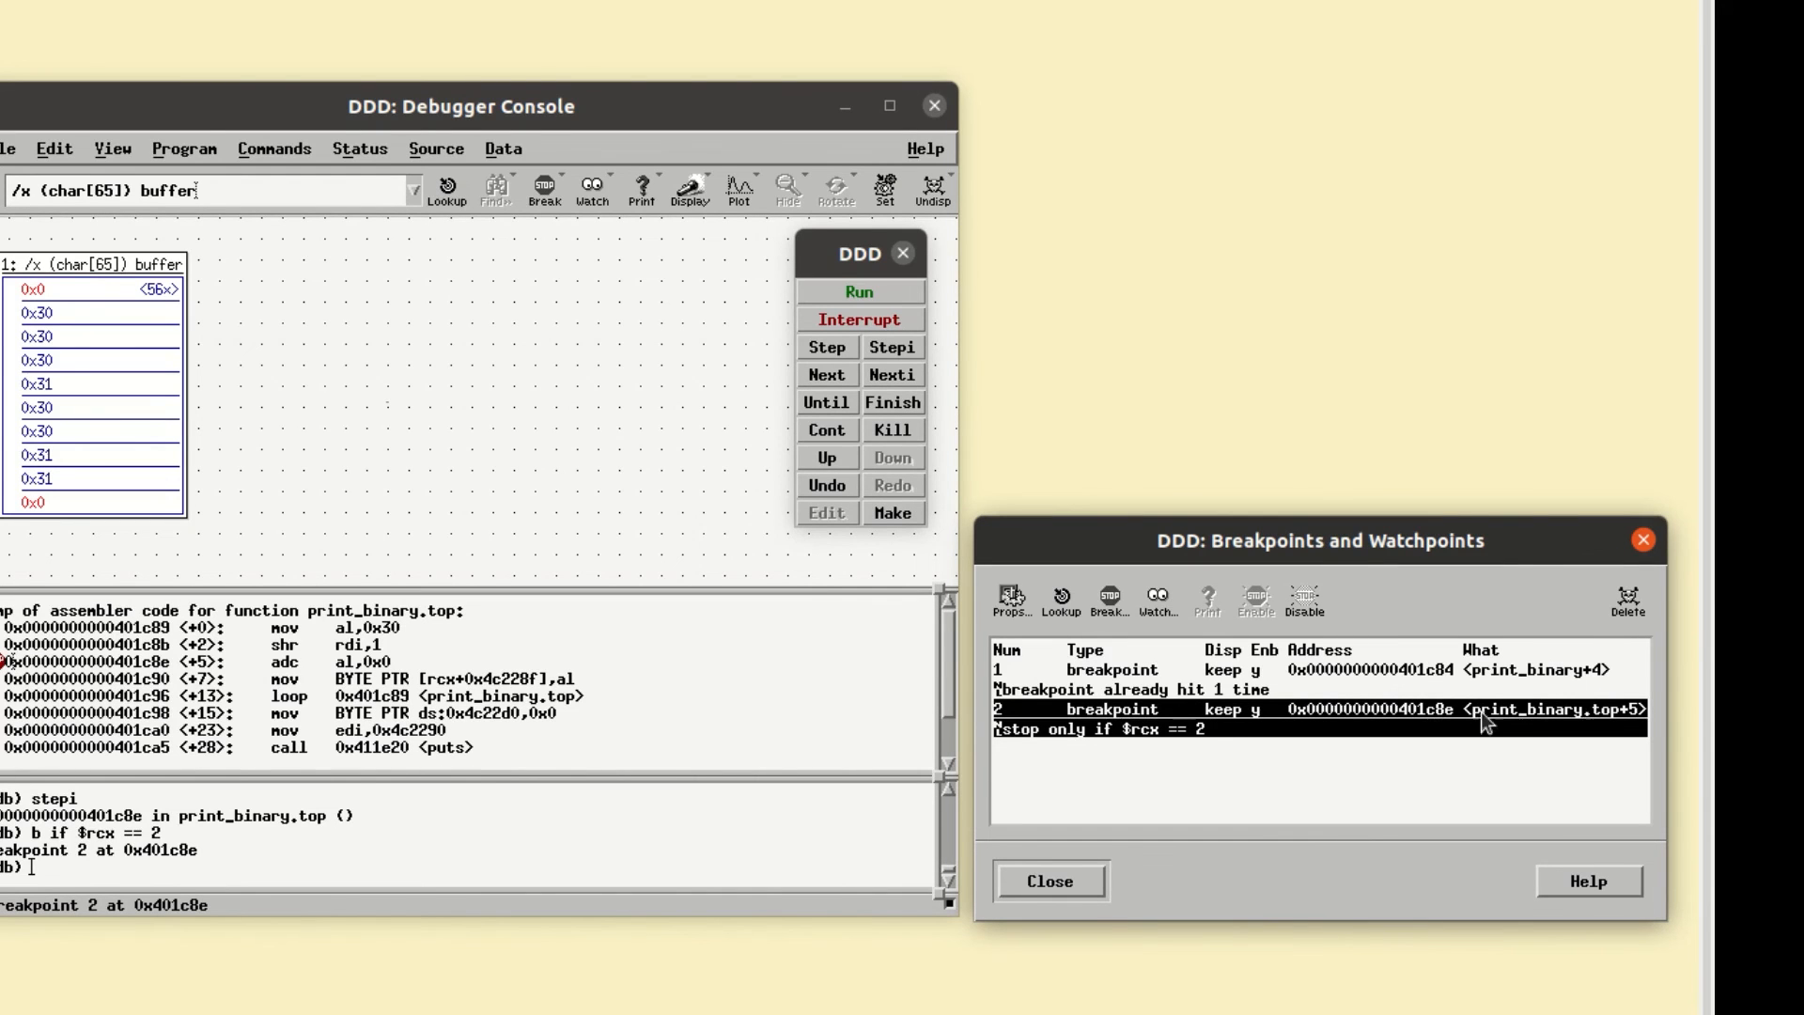
mouse_move(1184, 753)
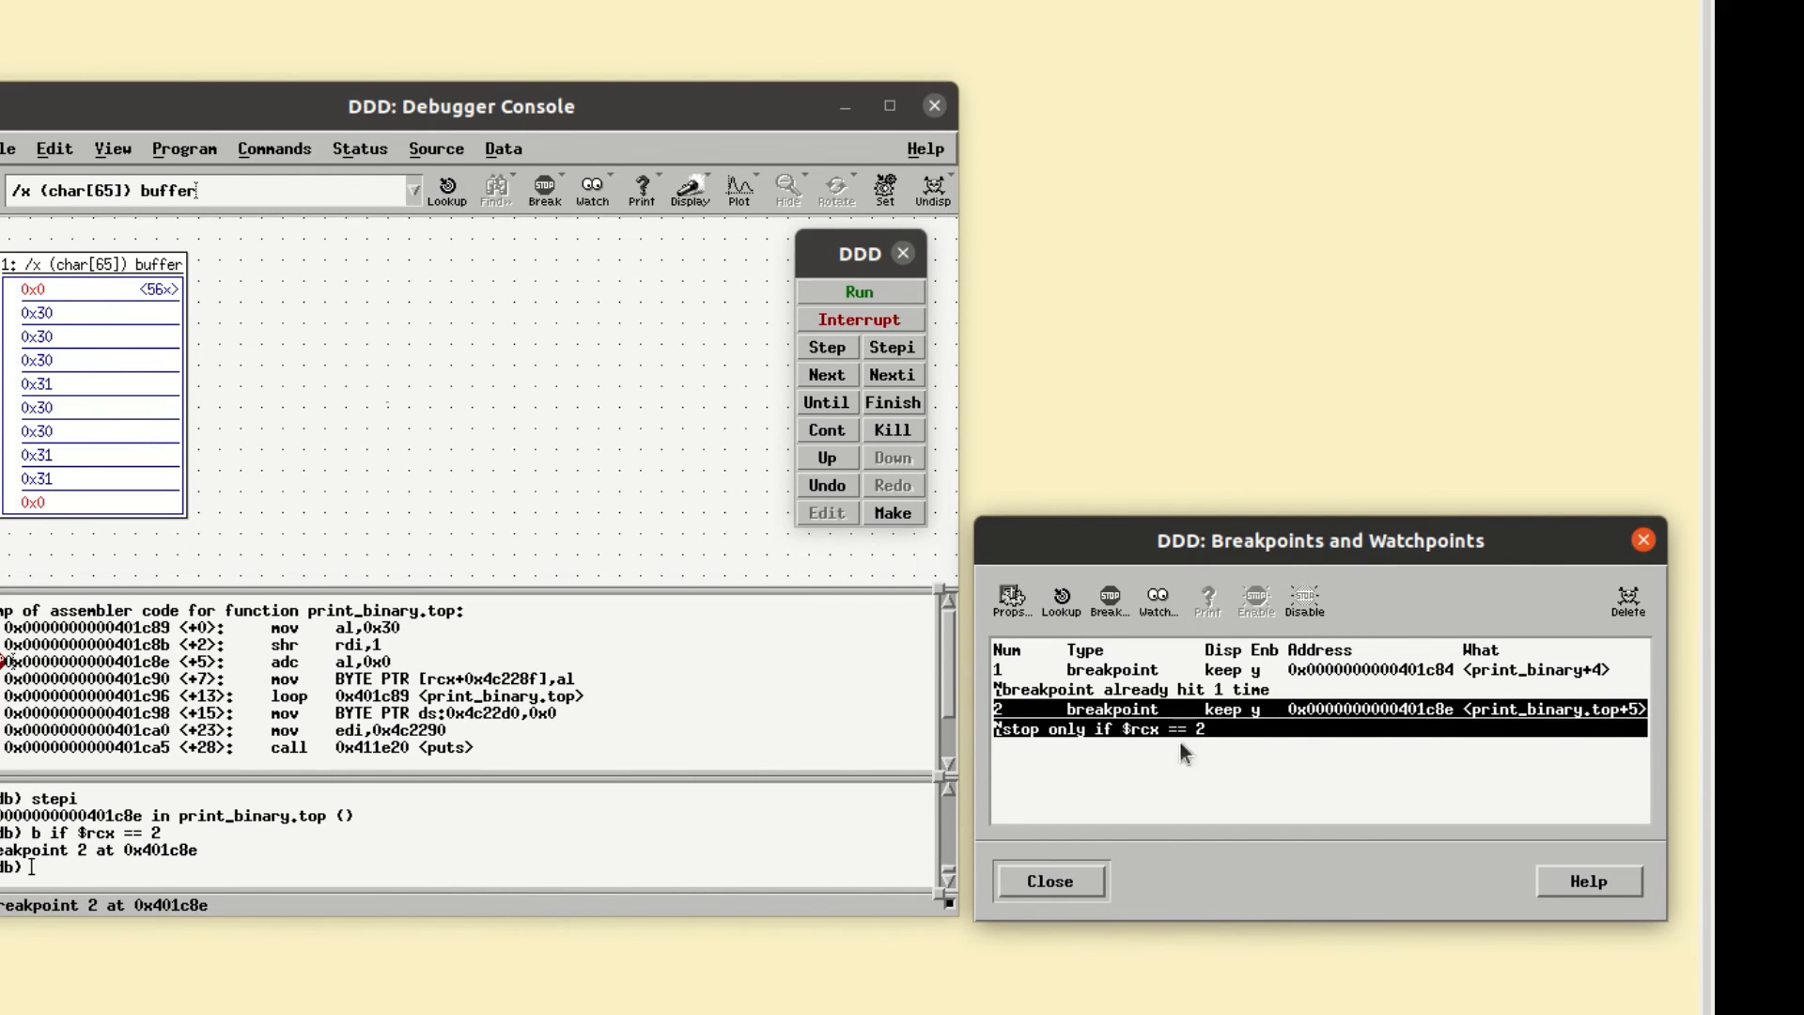
mouse_move(1200, 750)
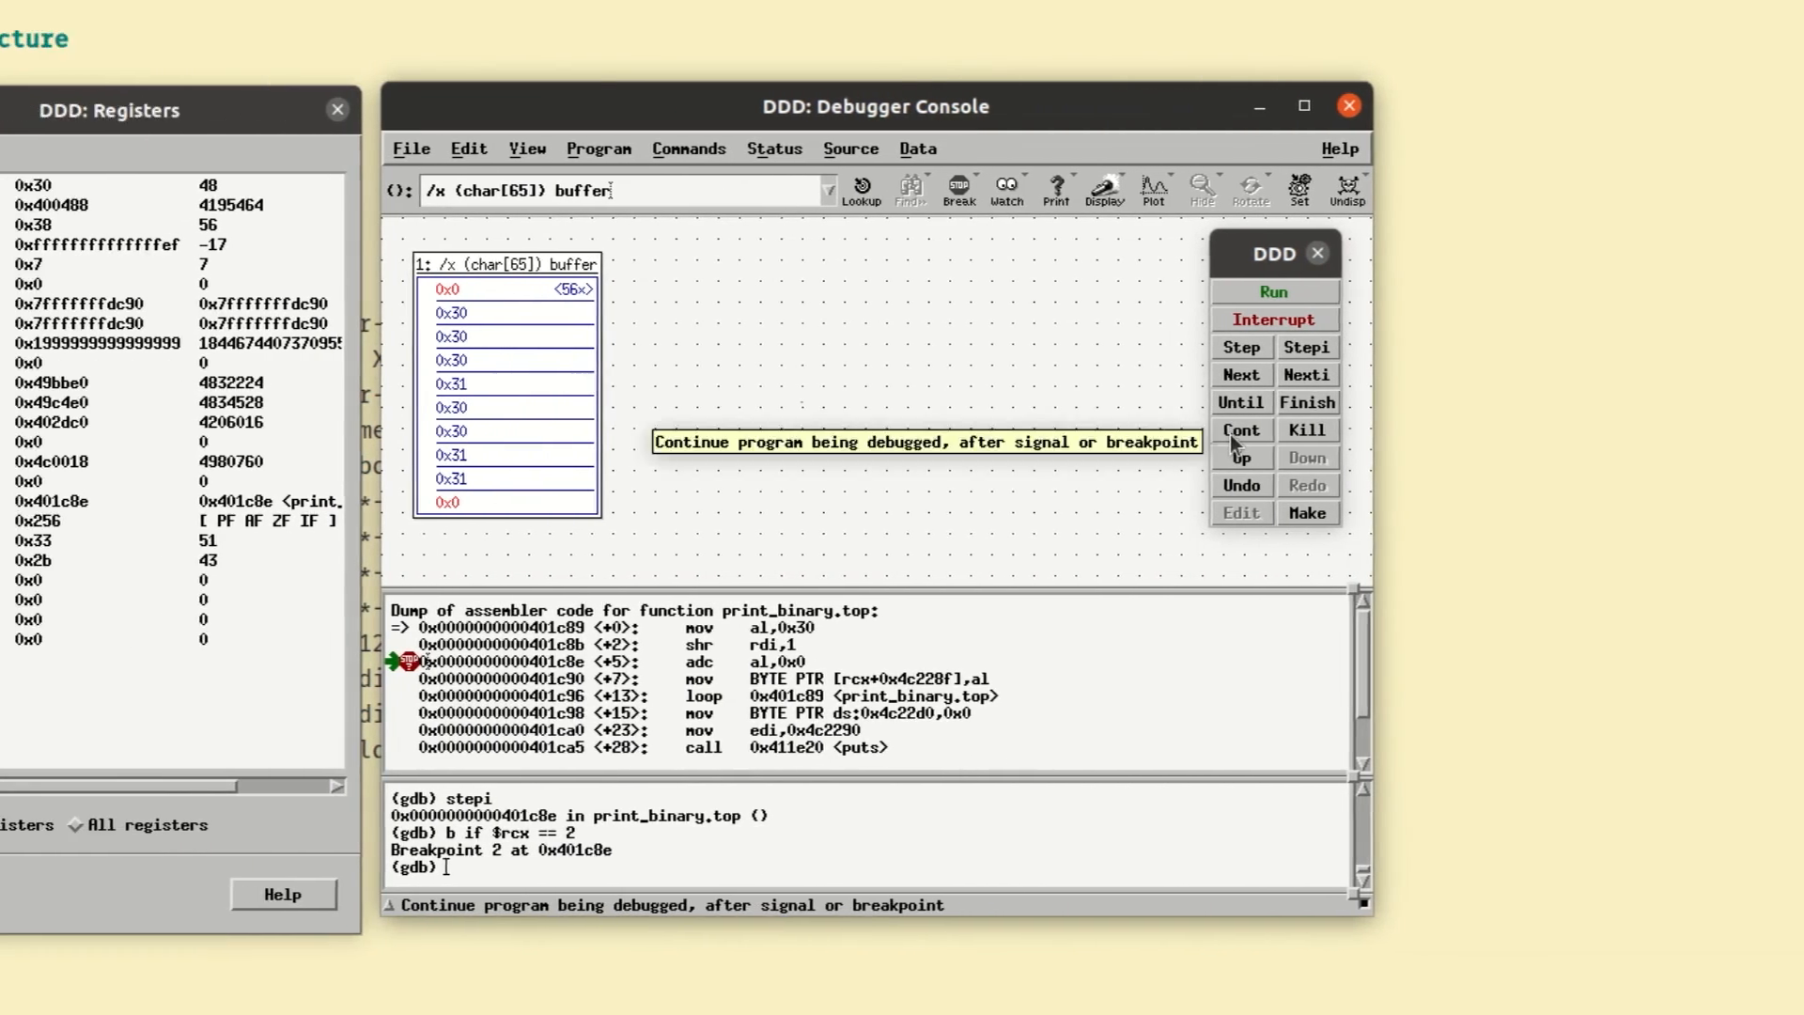
- Continue execution until conditional Breakpoint 2 stops with rcx at 2
click(1240, 429)
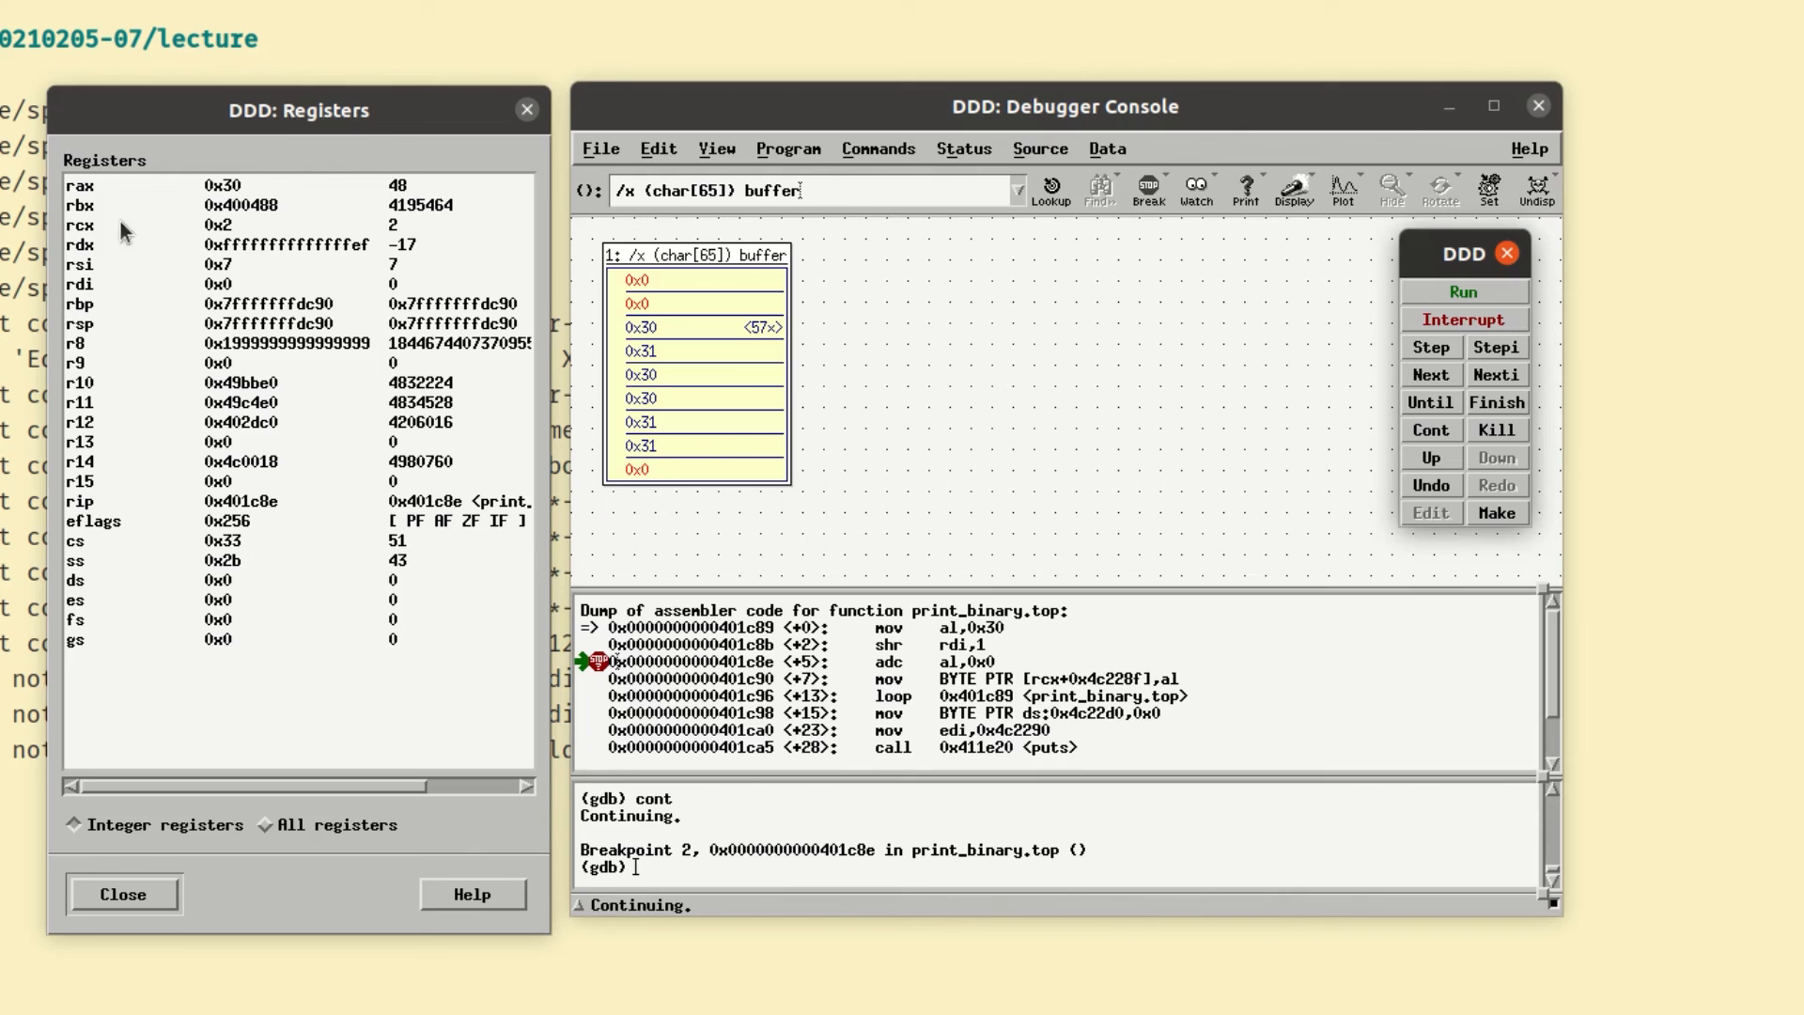
mouse_move(160, 225)
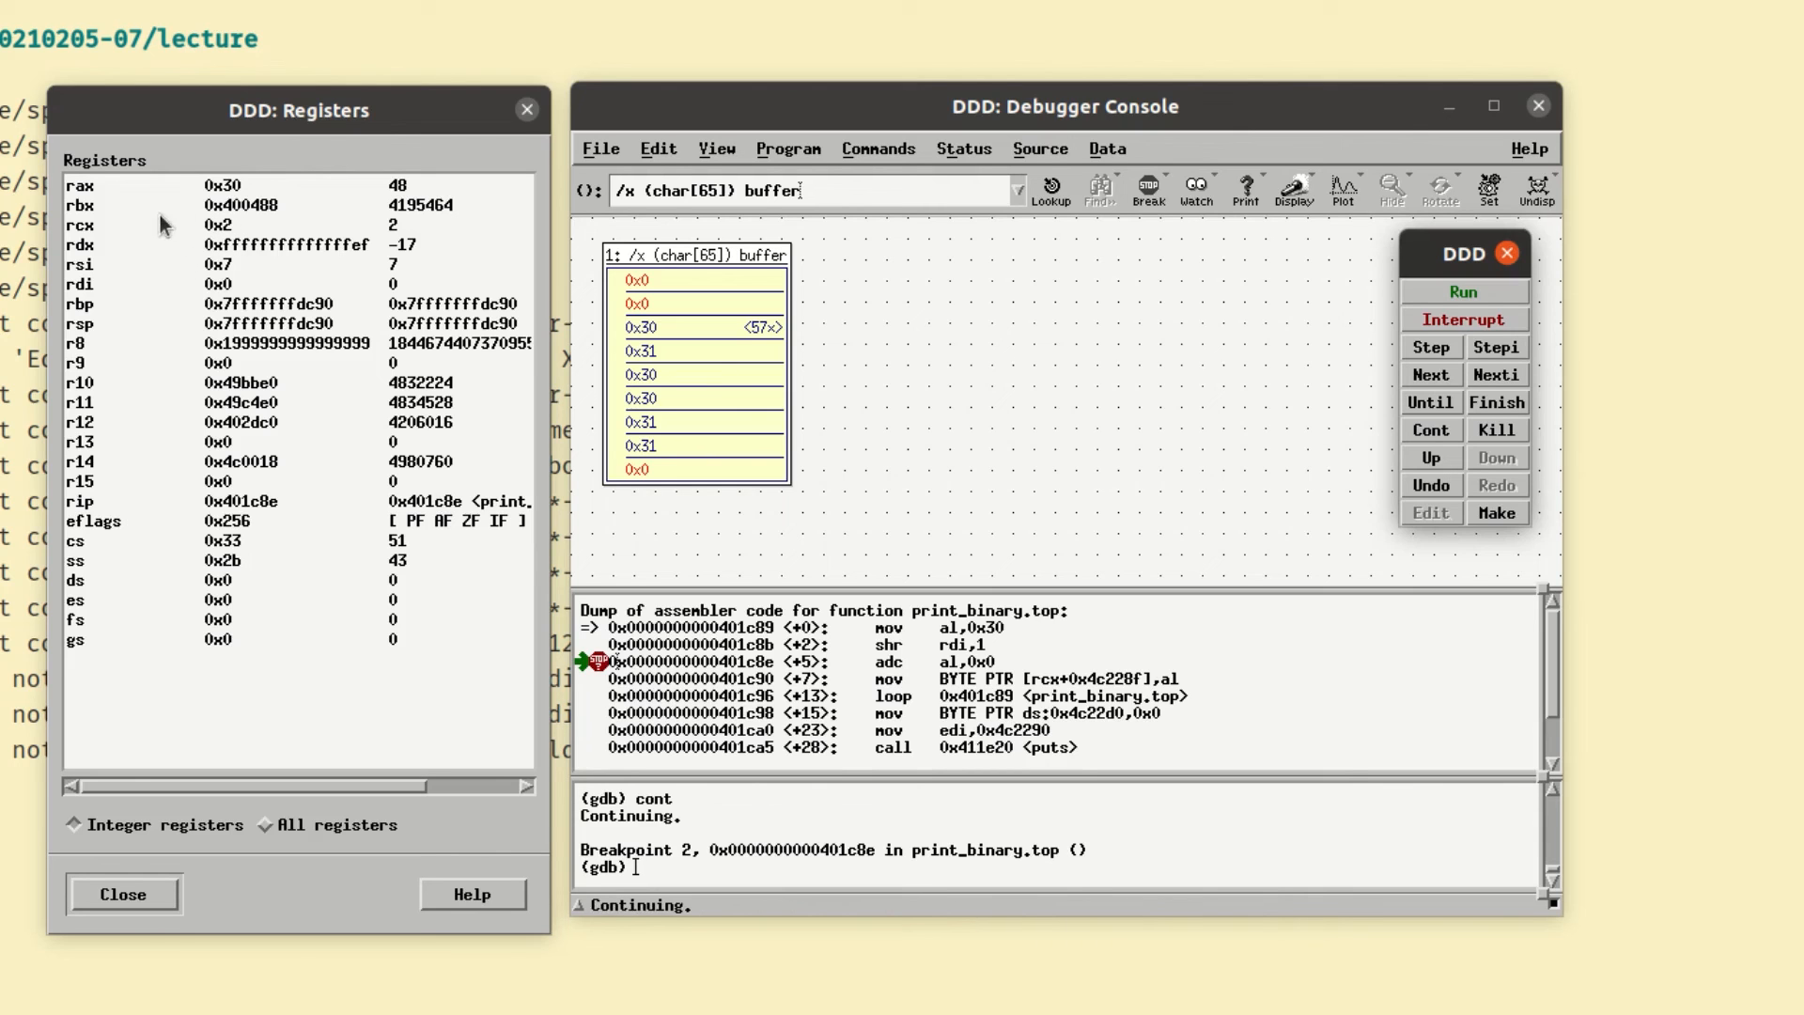
mouse_move(255, 226)
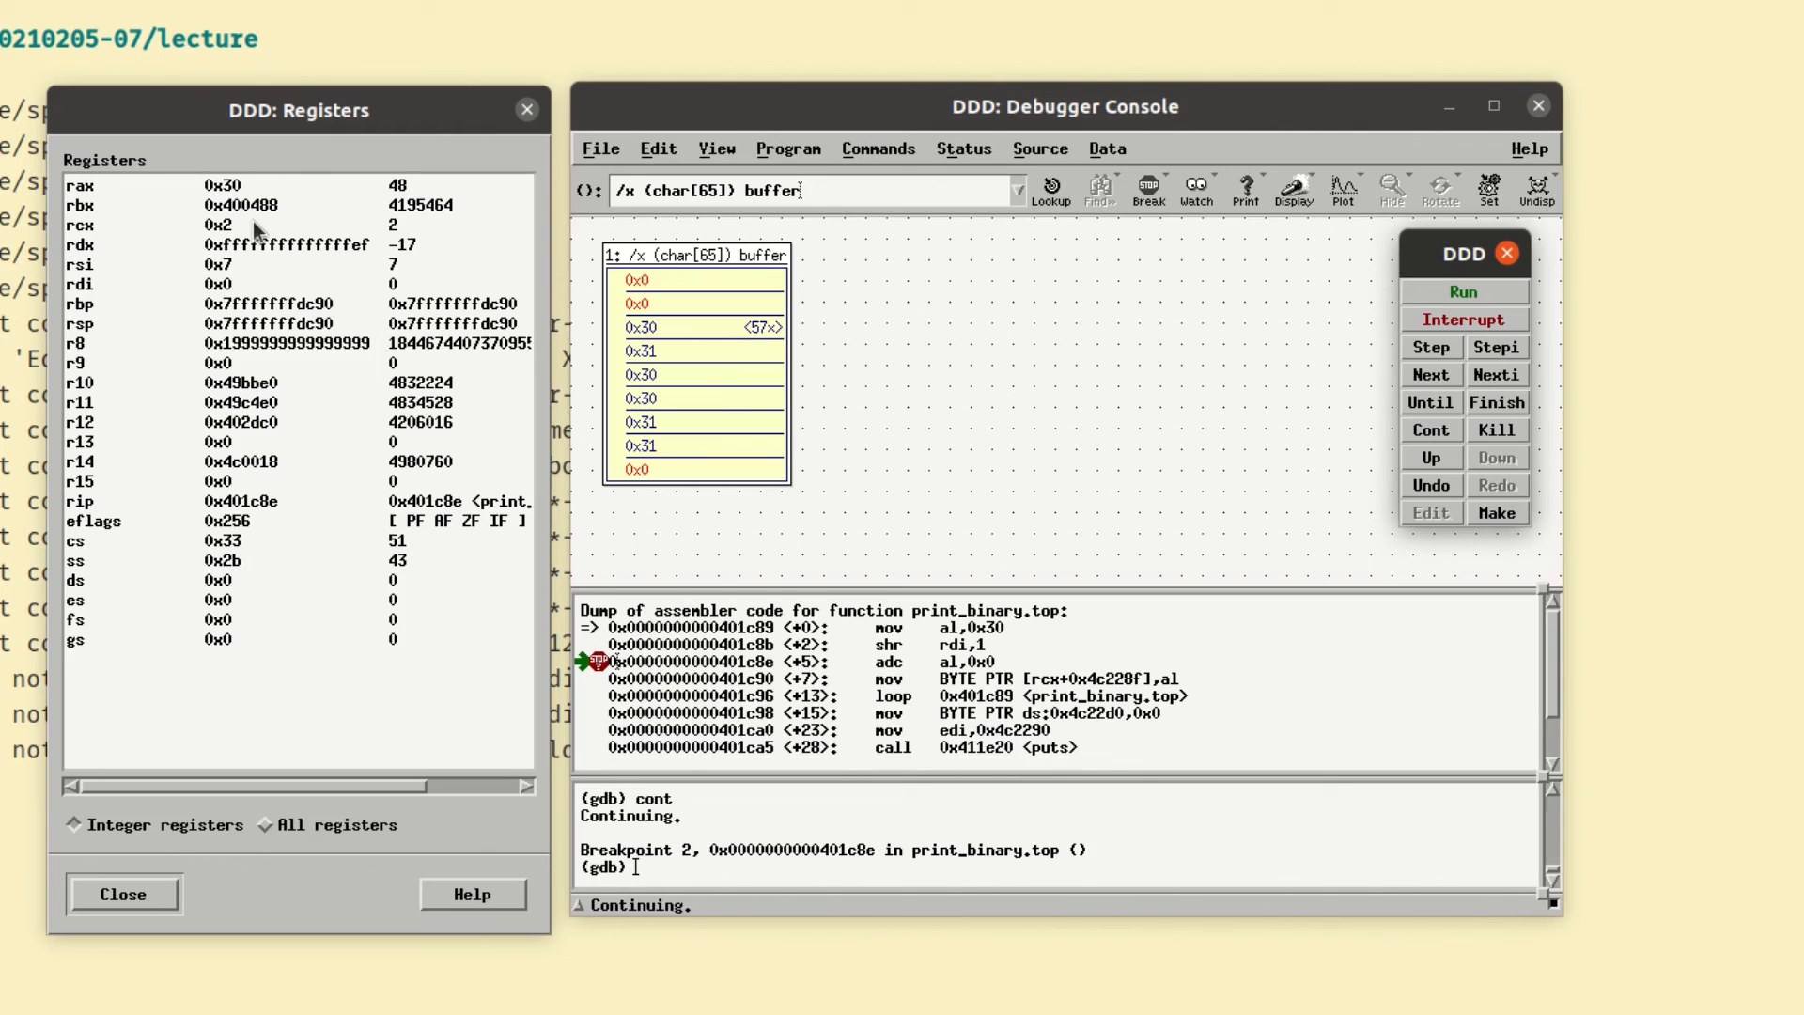
mouse_move(581, 506)
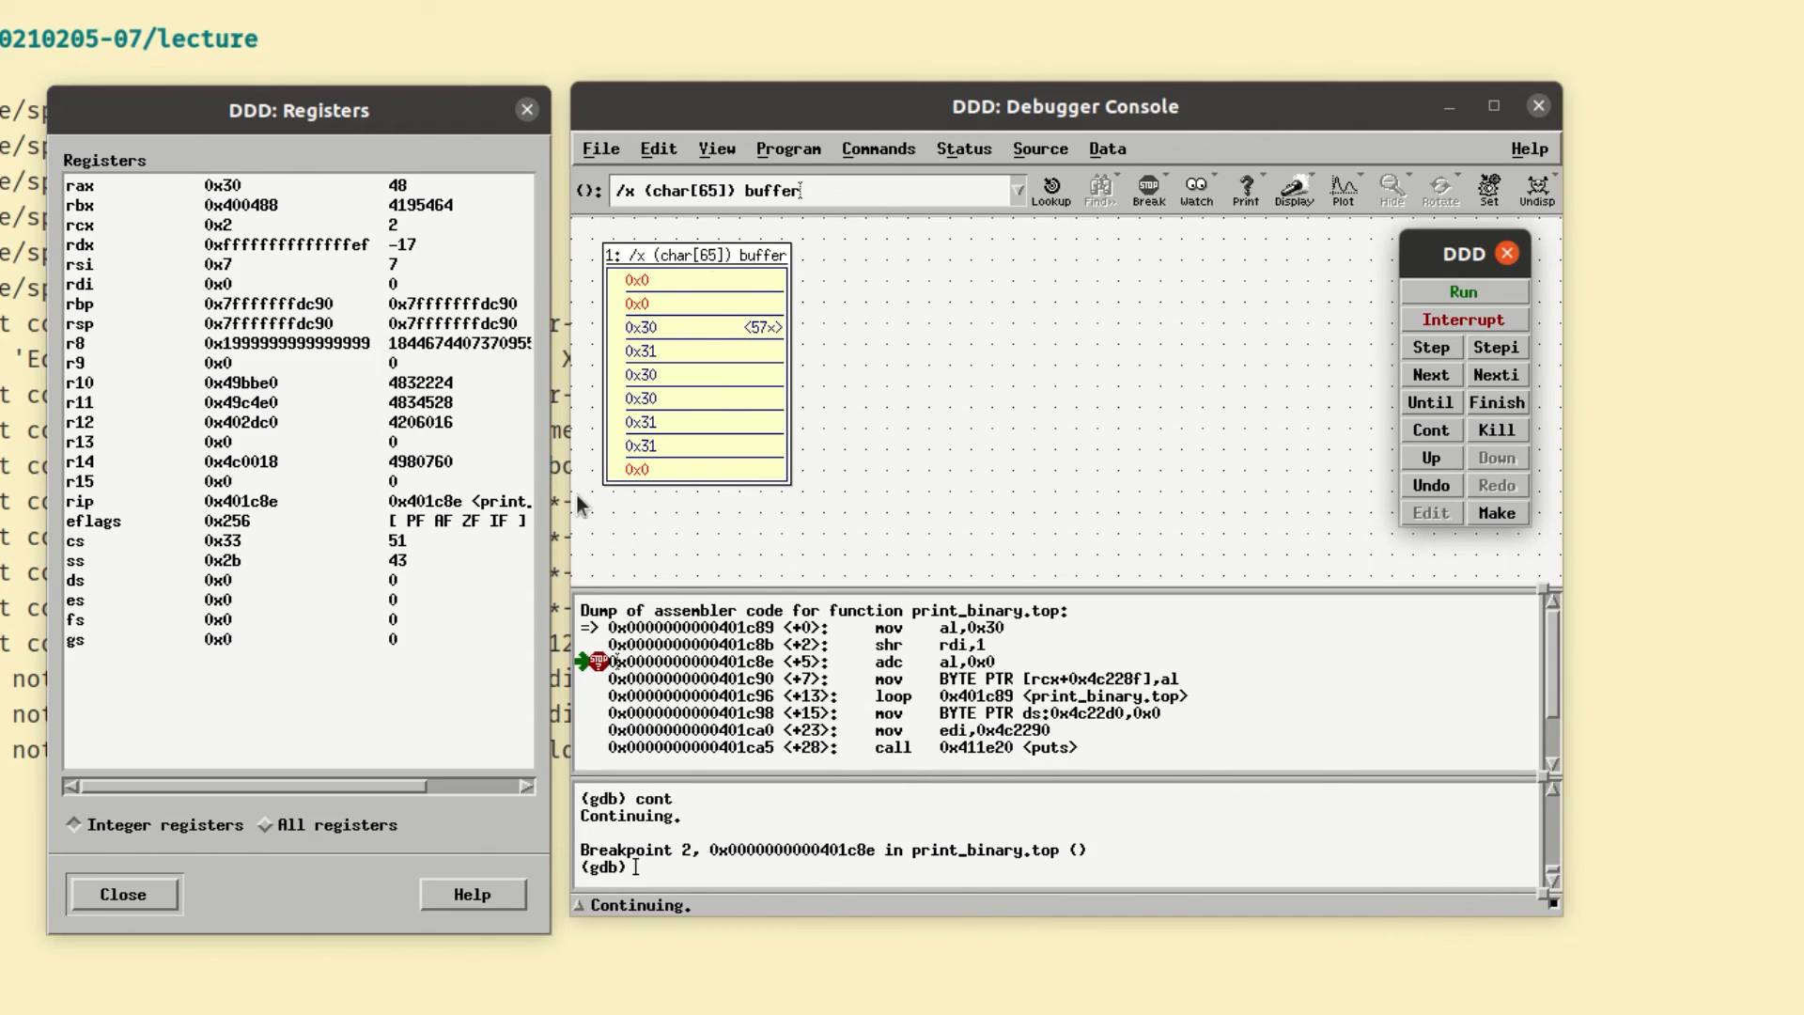
mouse_move(773, 271)
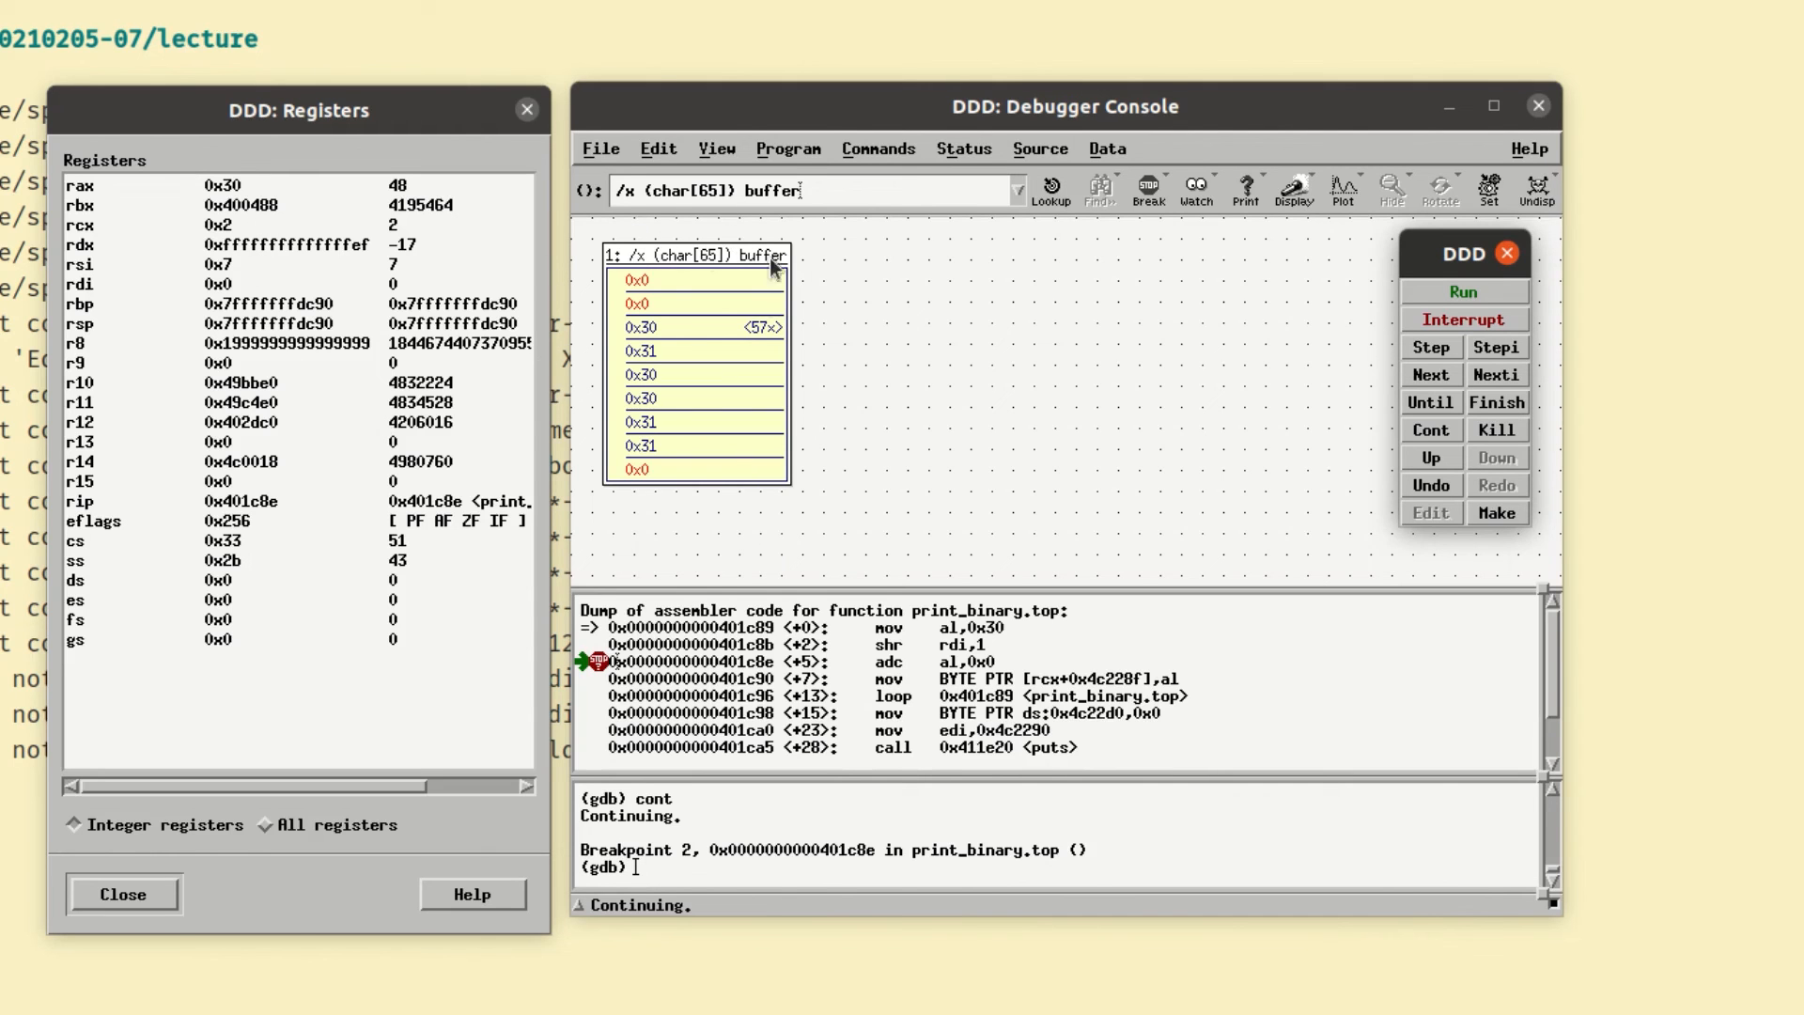
mouse_move(673, 342)
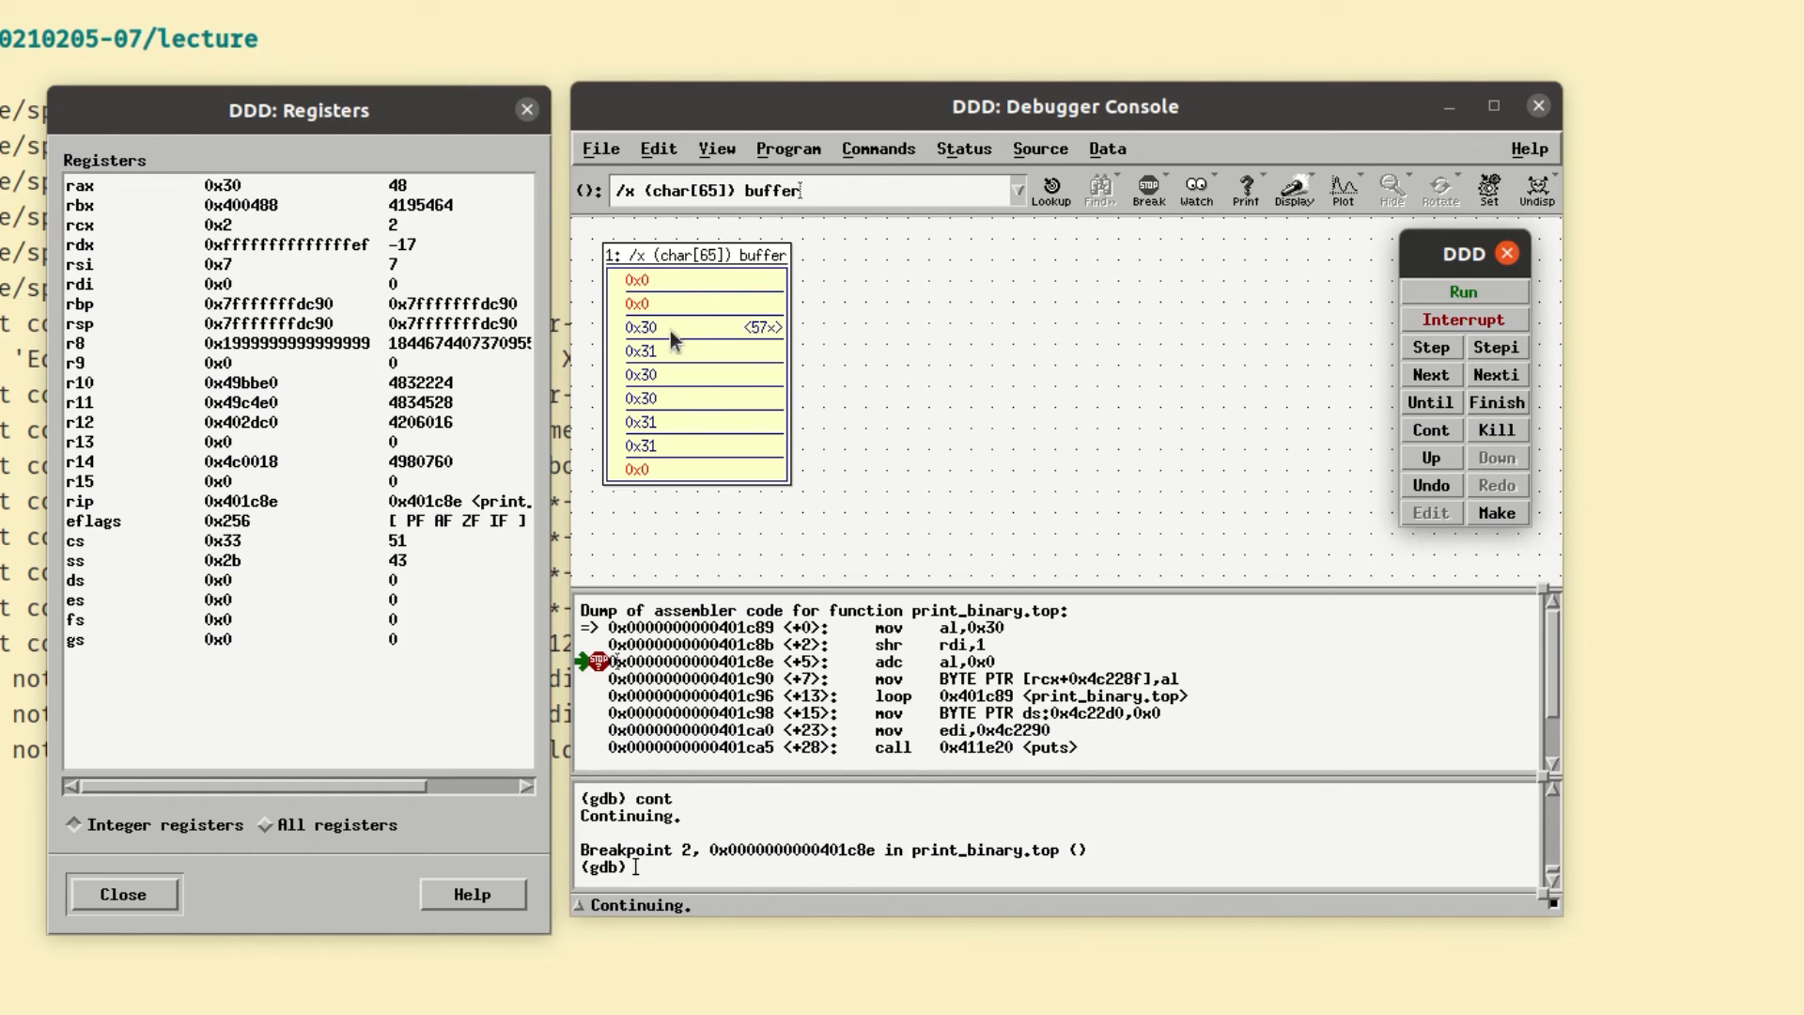
mouse_move(650, 331)
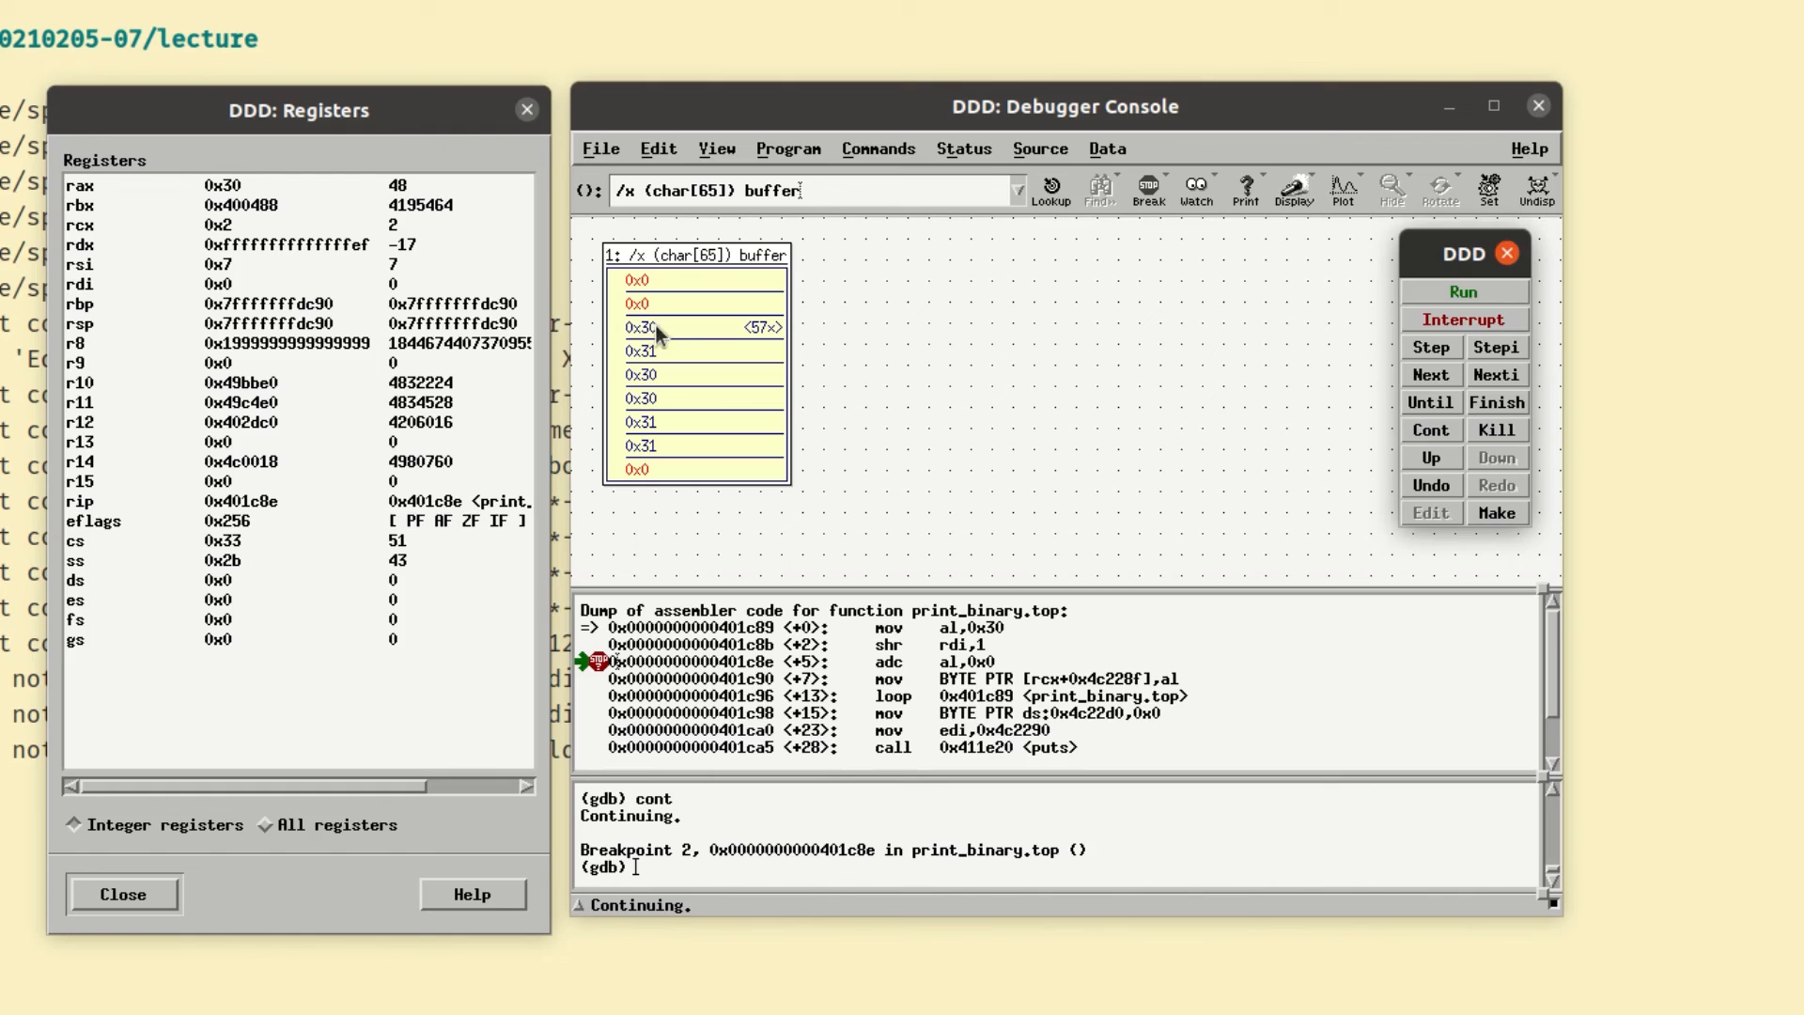
mouse_move(788, 342)
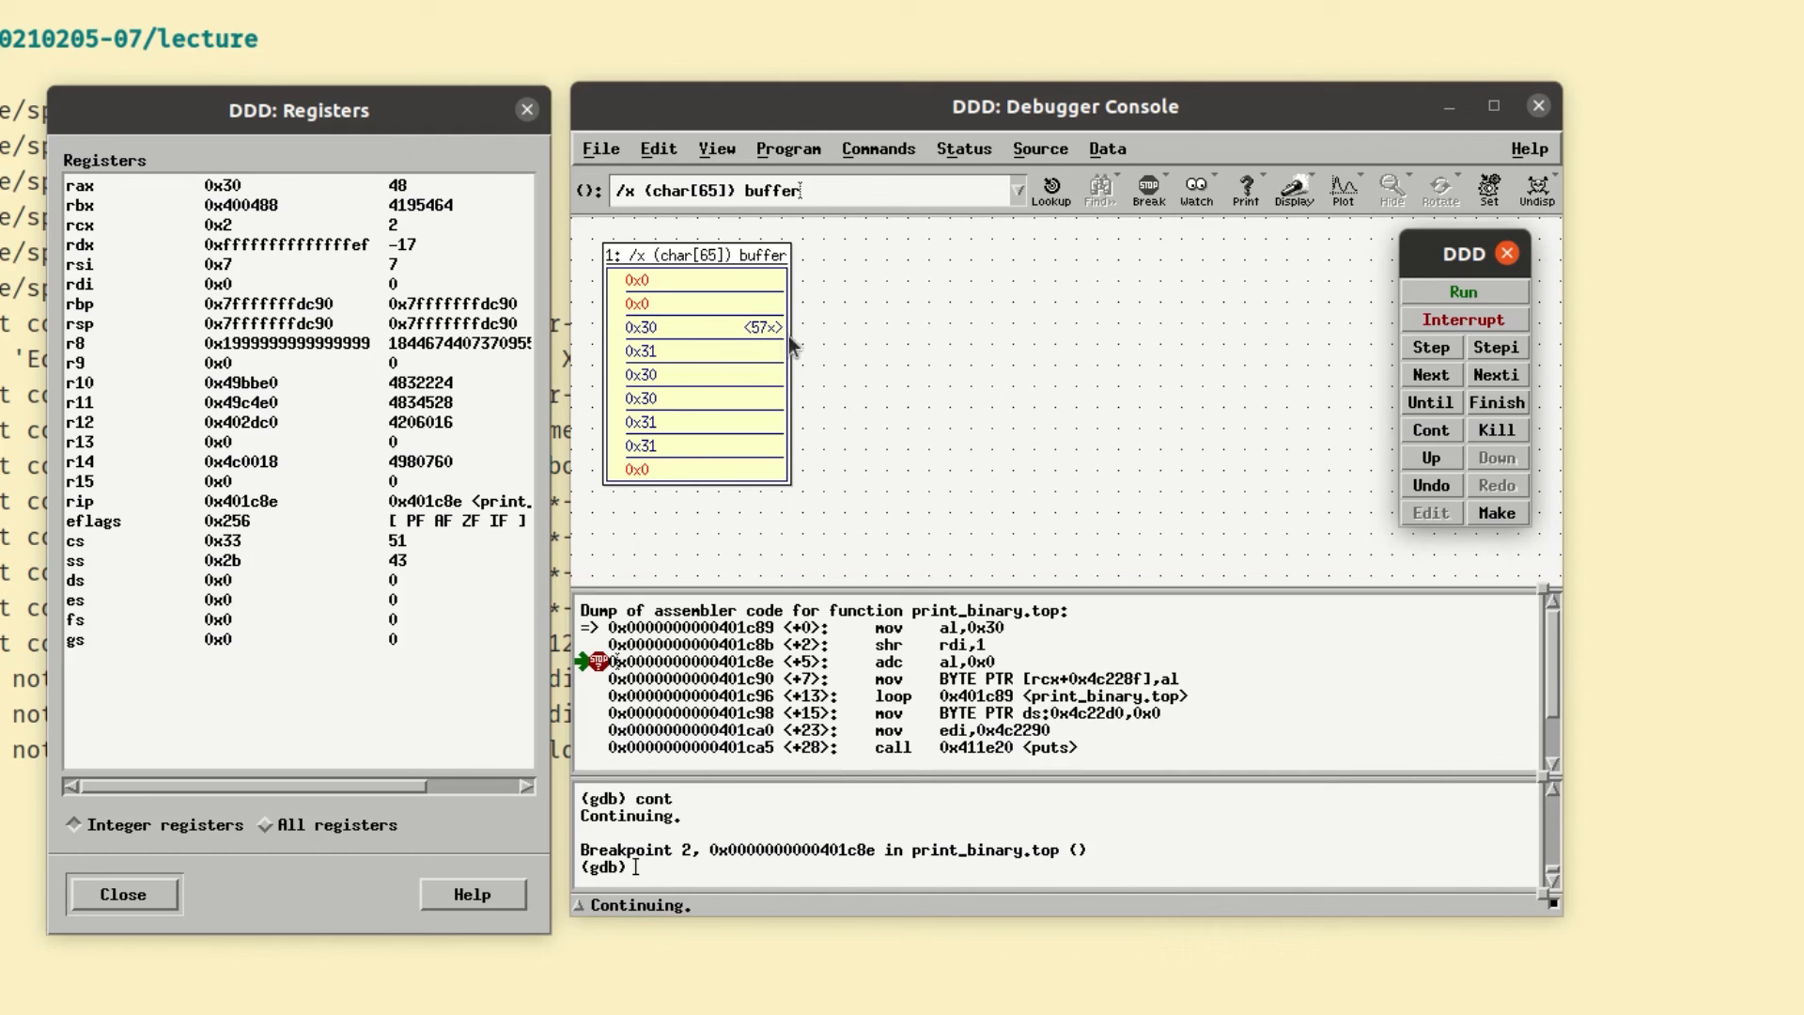
mouse_move(668, 304)
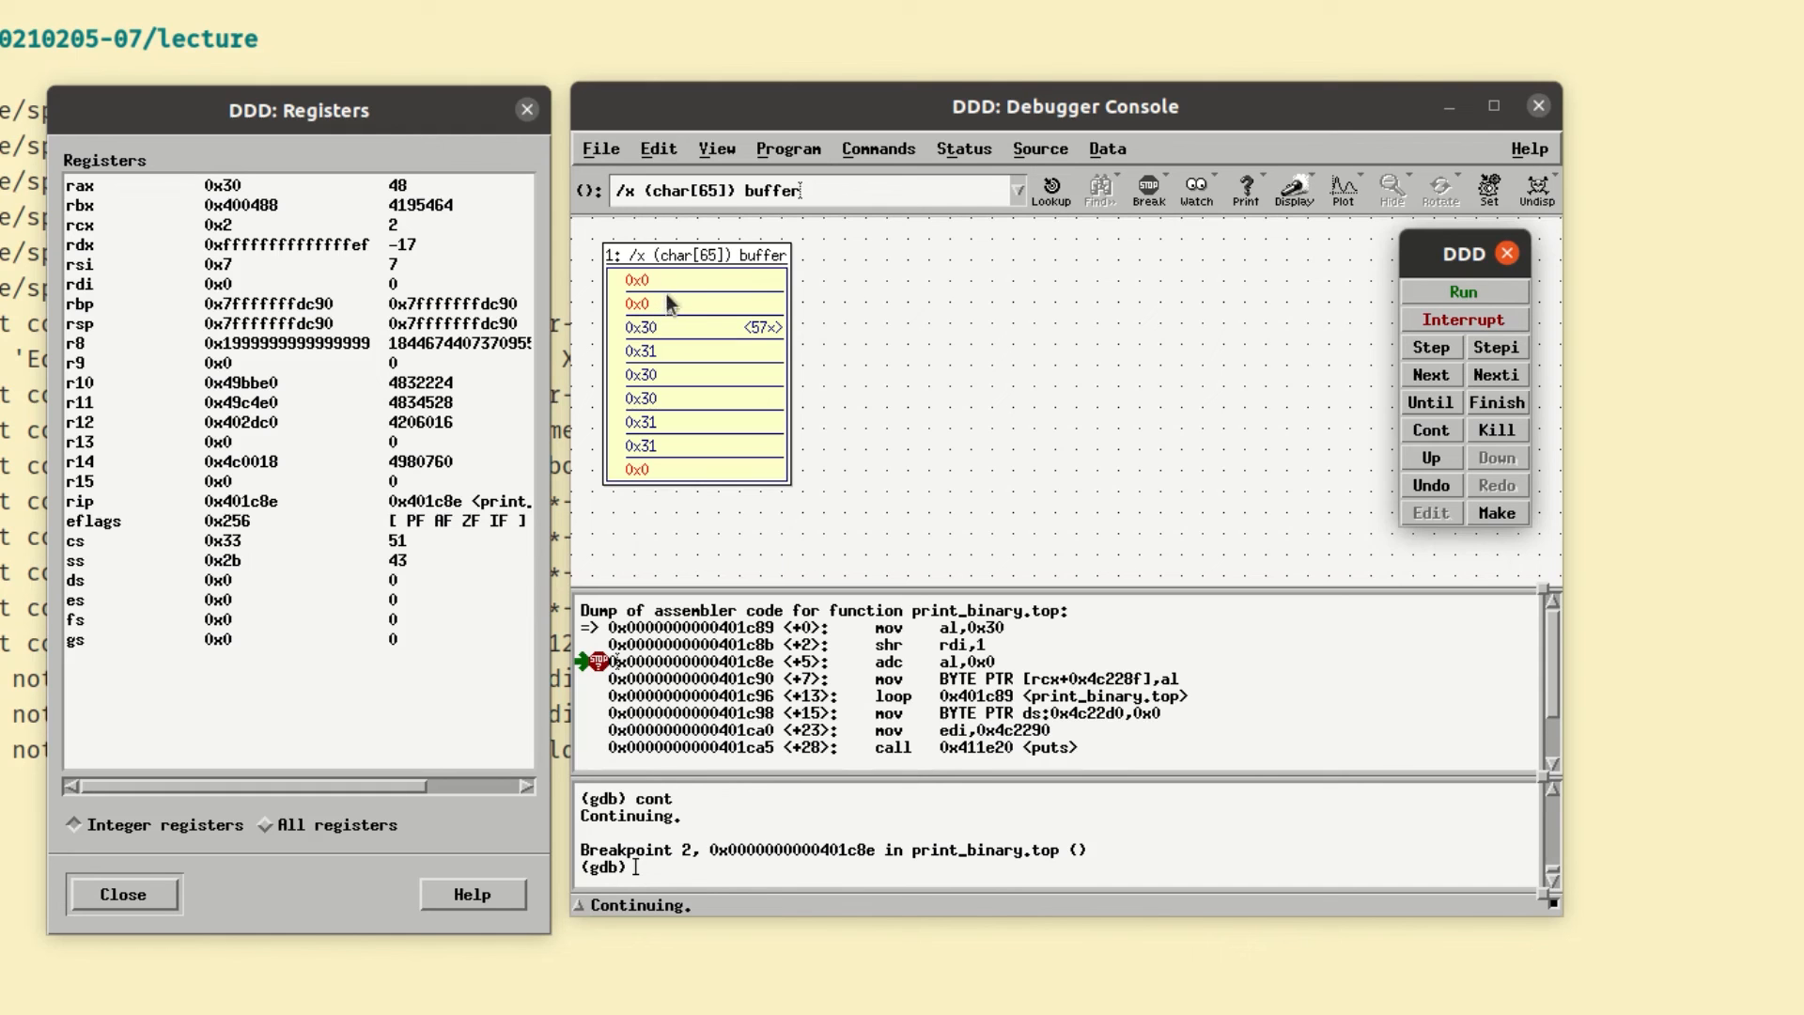
mouse_move(1495, 348)
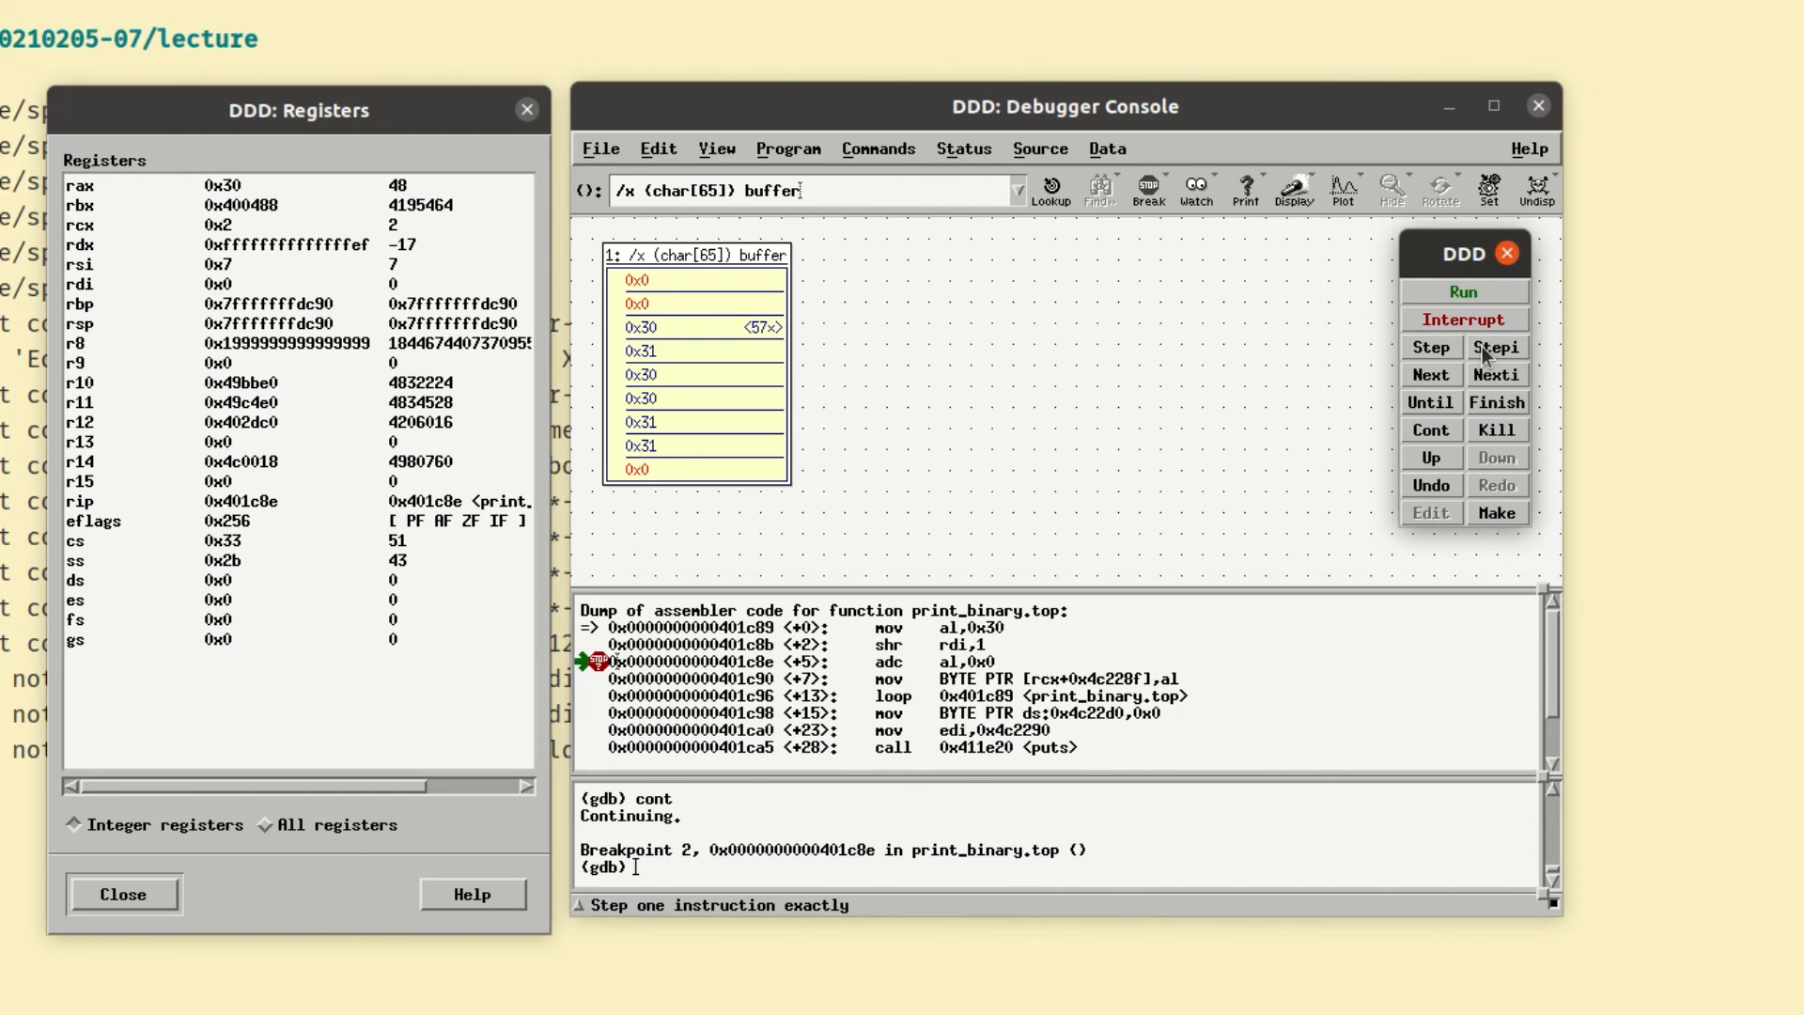
click(1496, 346)
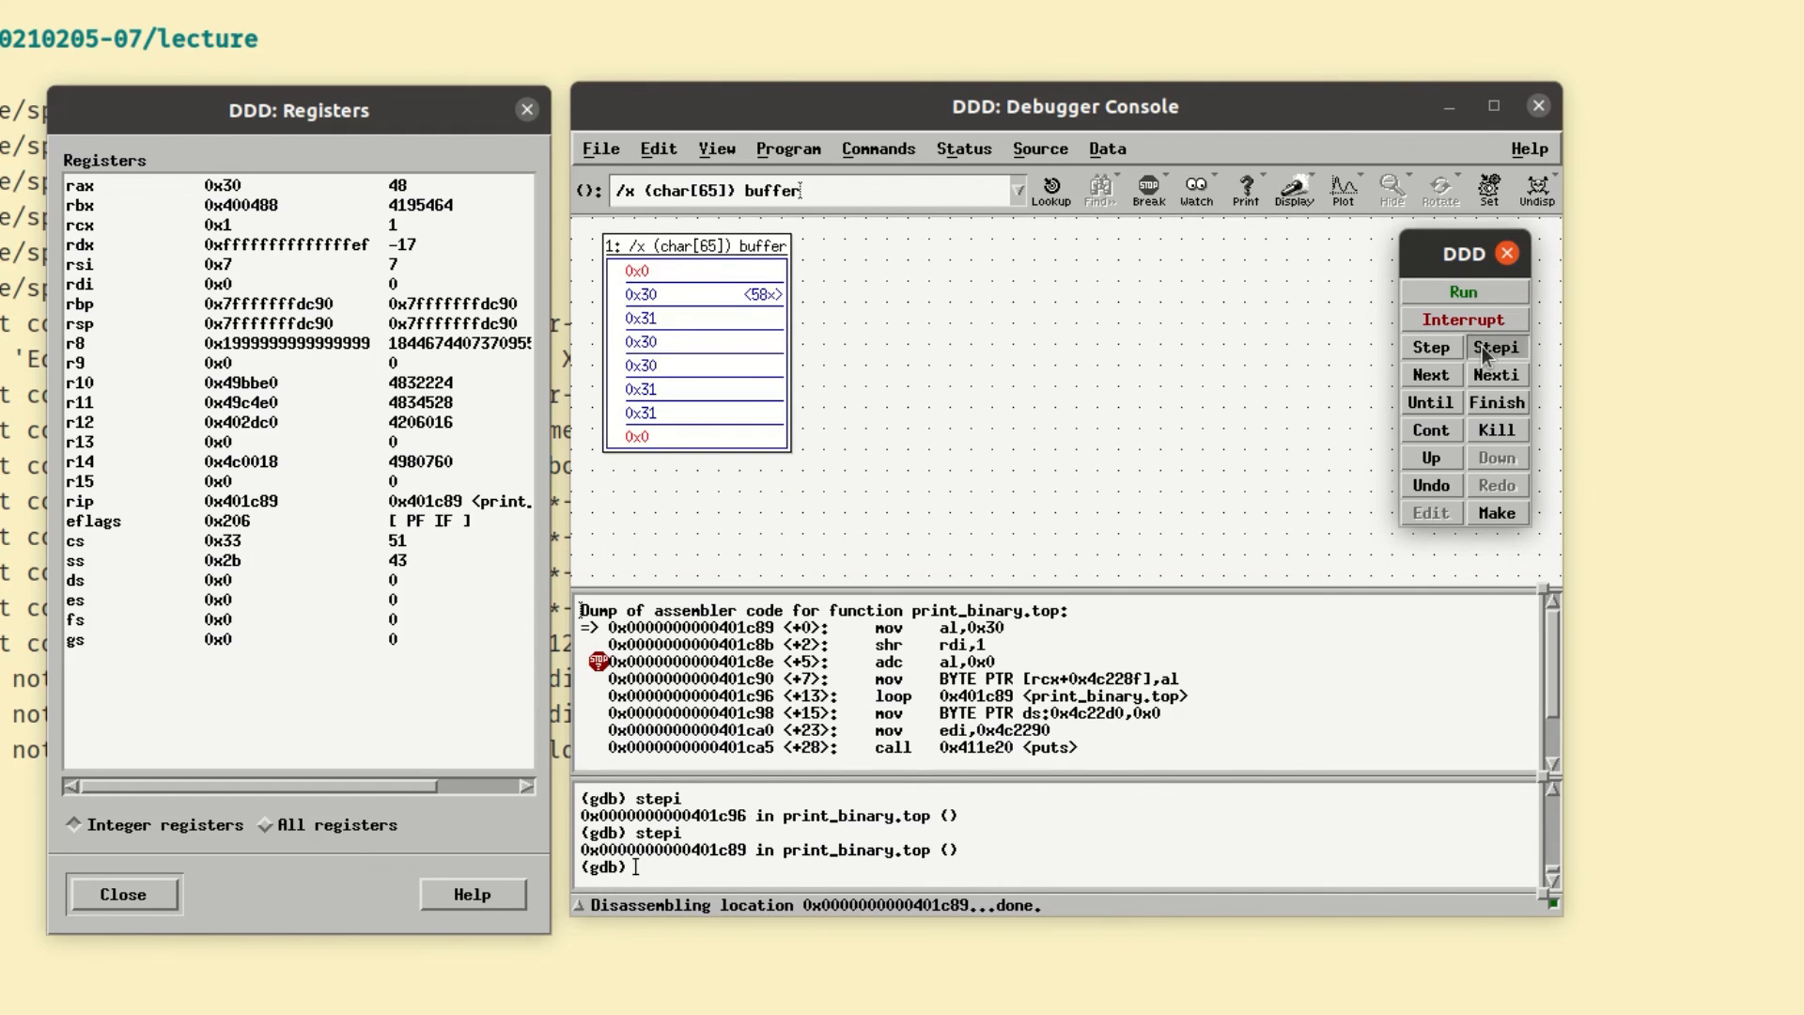
click(1496, 348)
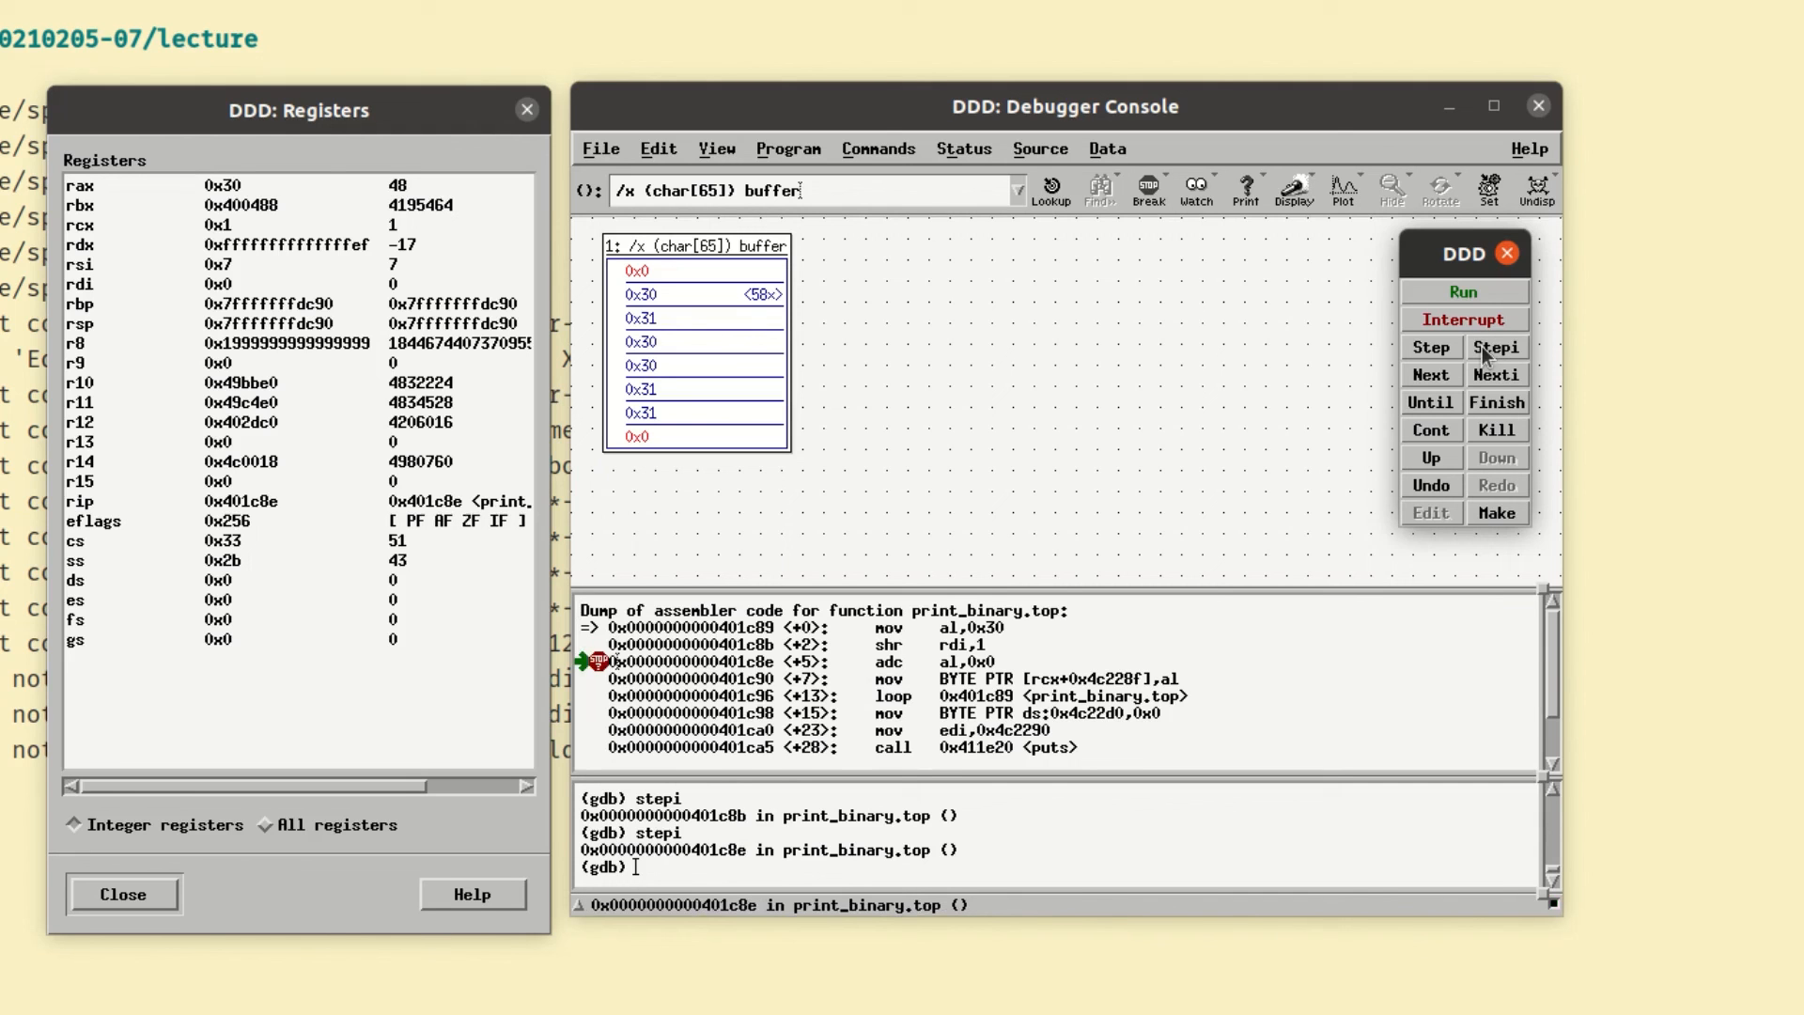
mouse_move(235, 221)
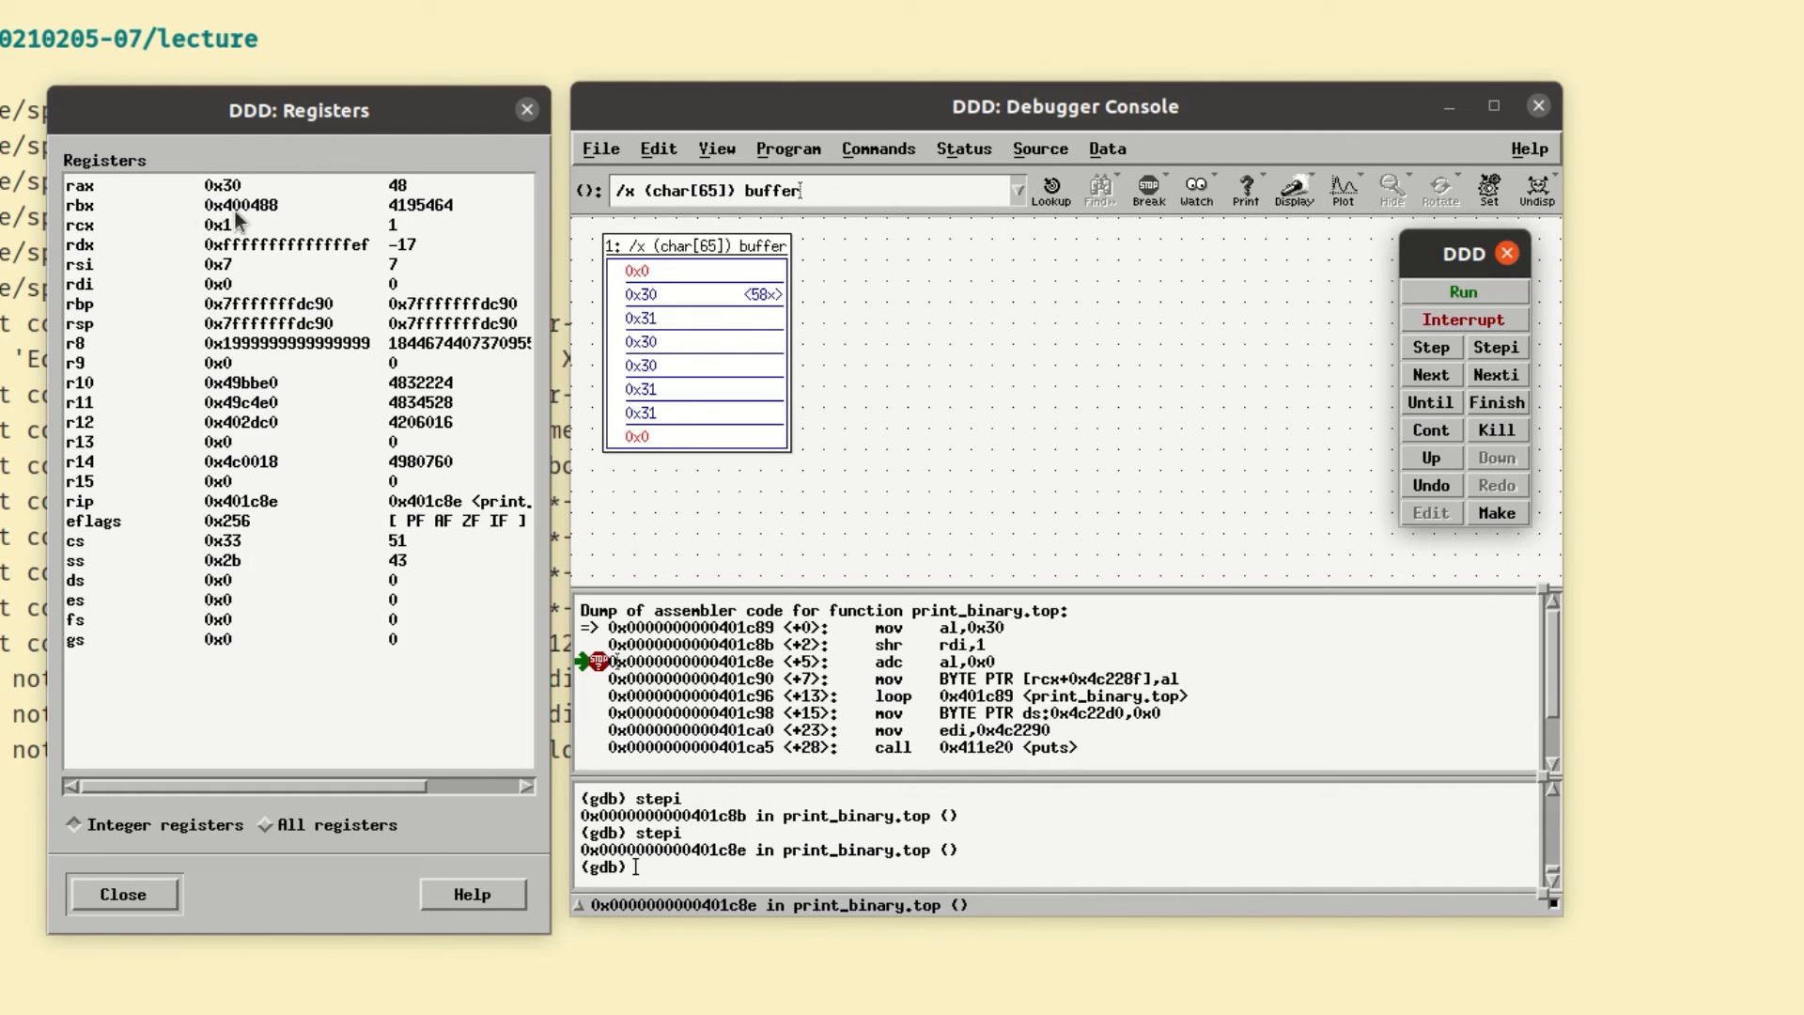
mouse_move(1496, 346)
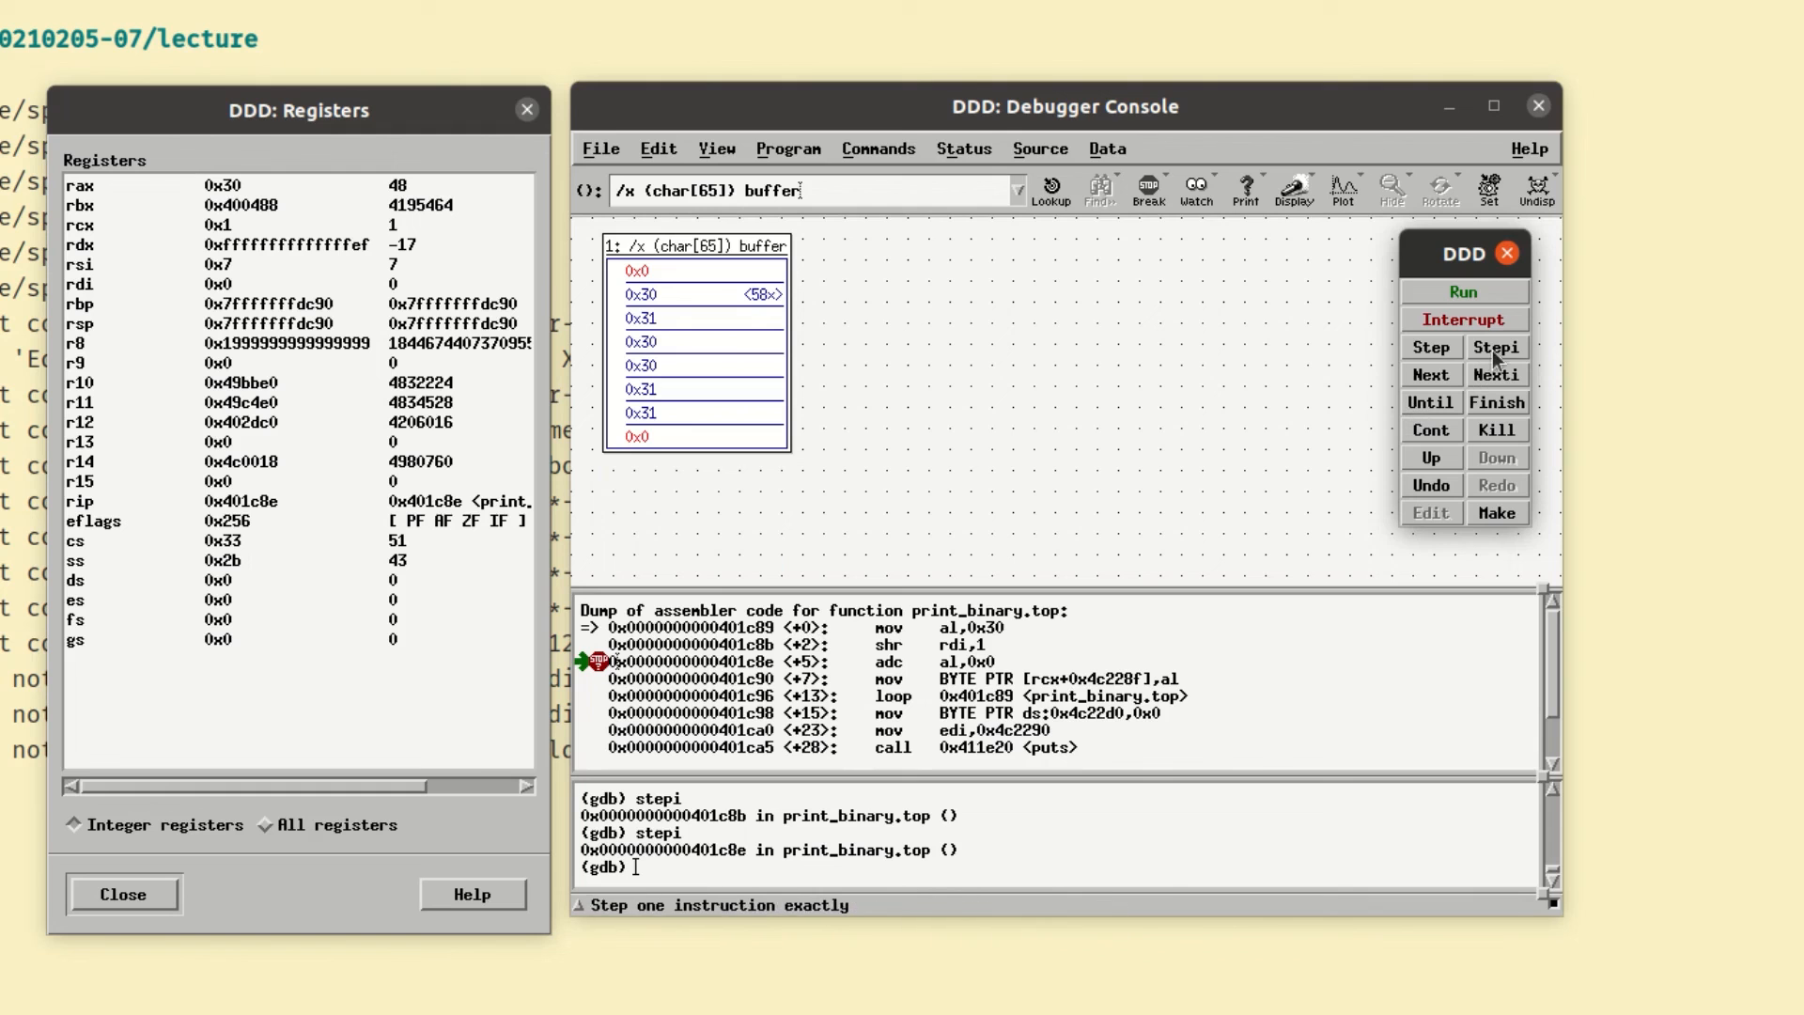
click(1495, 347)
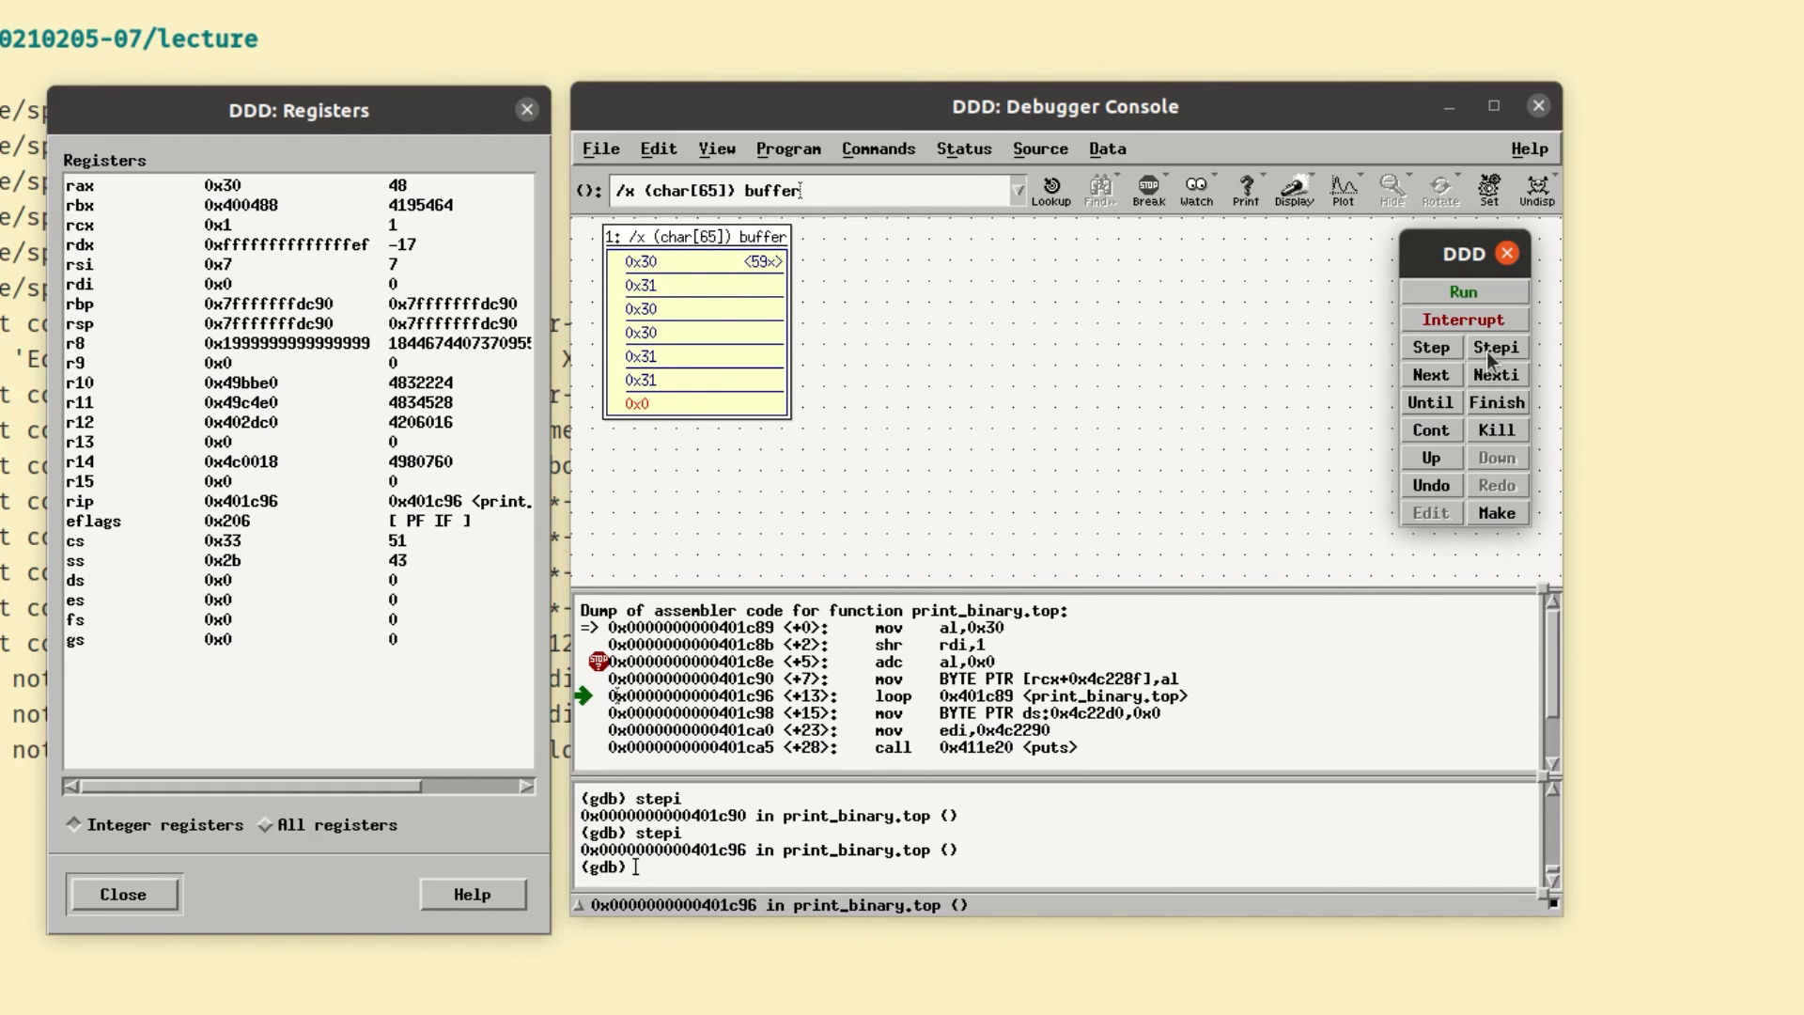
mouse_move(710, 268)
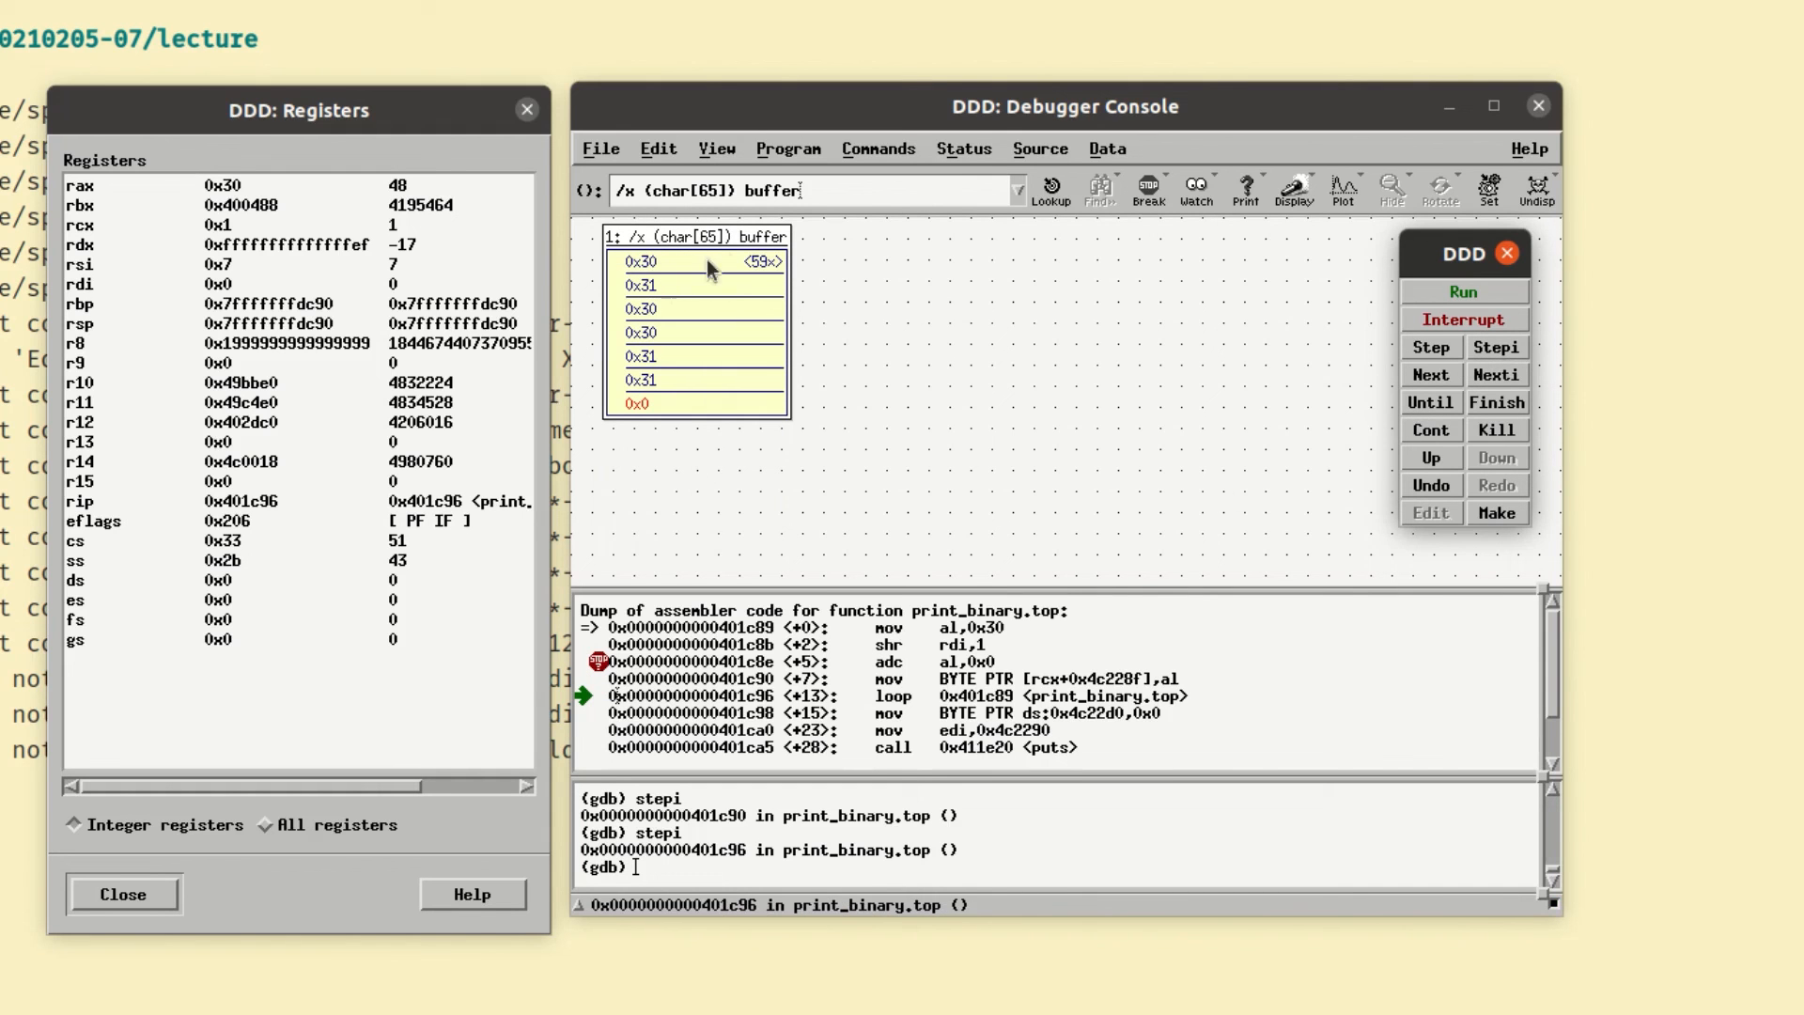
mouse_move(662, 285)
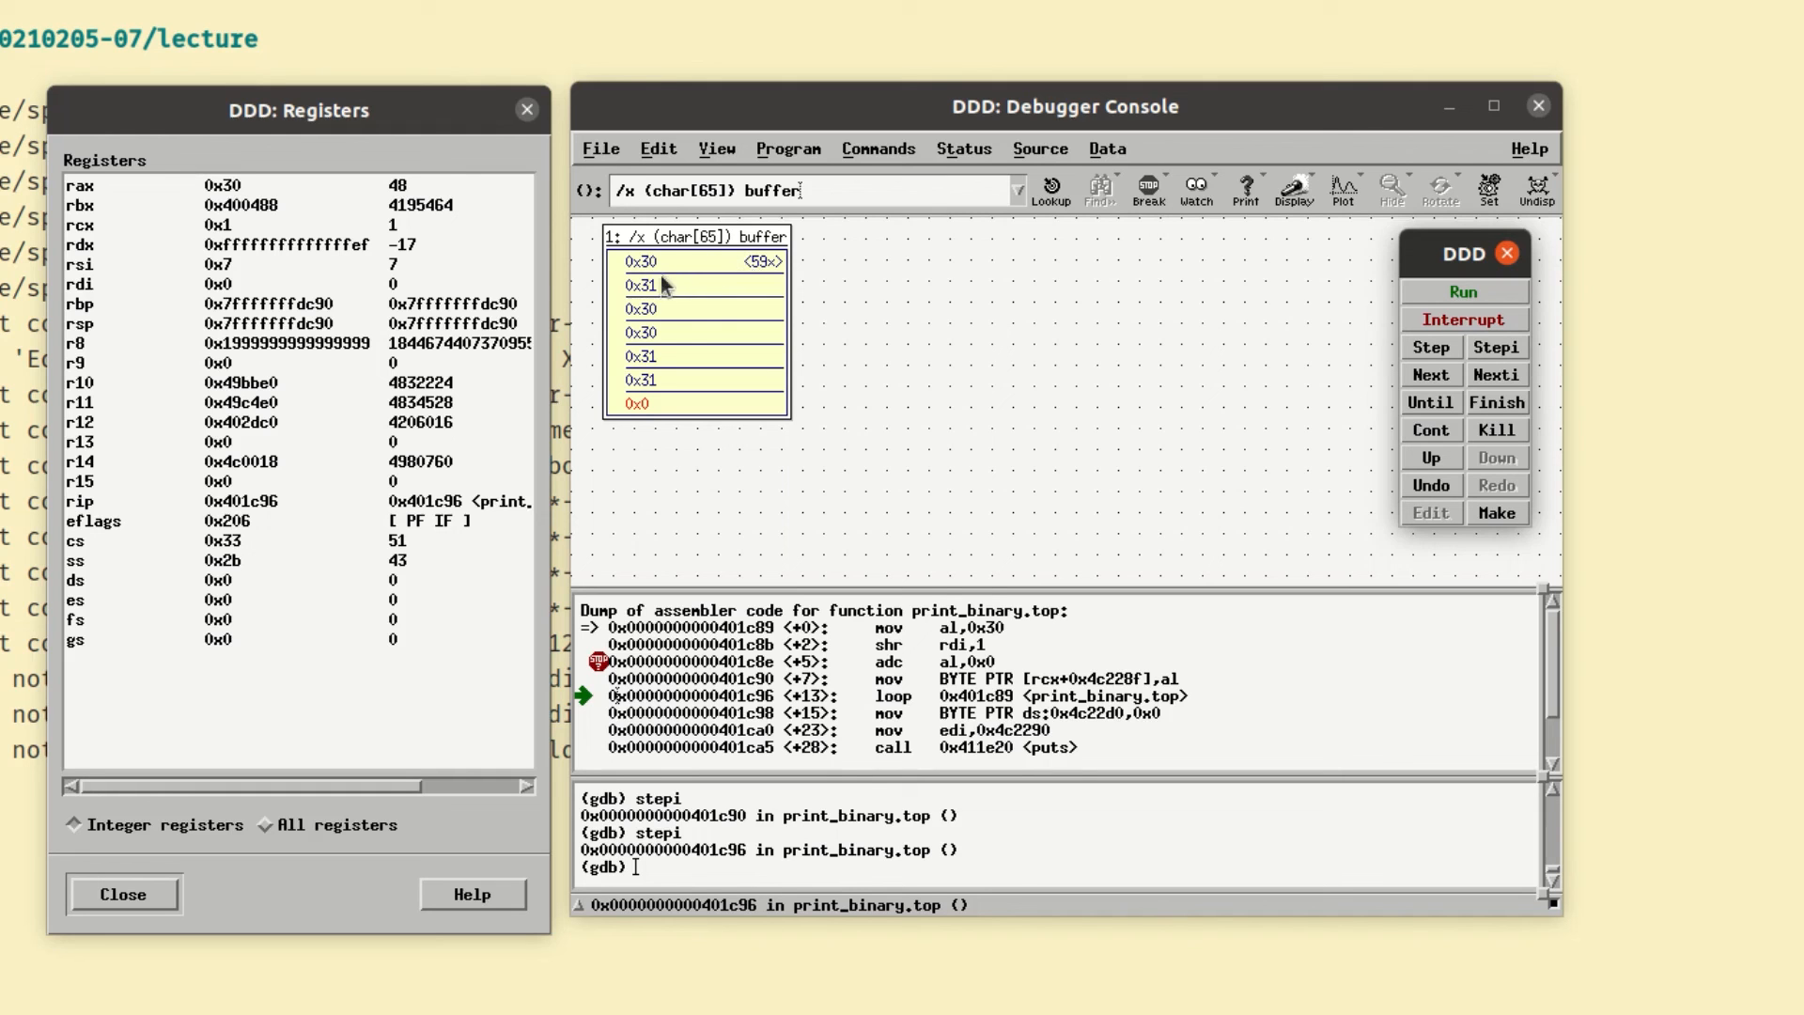
mouse_move(665, 363)
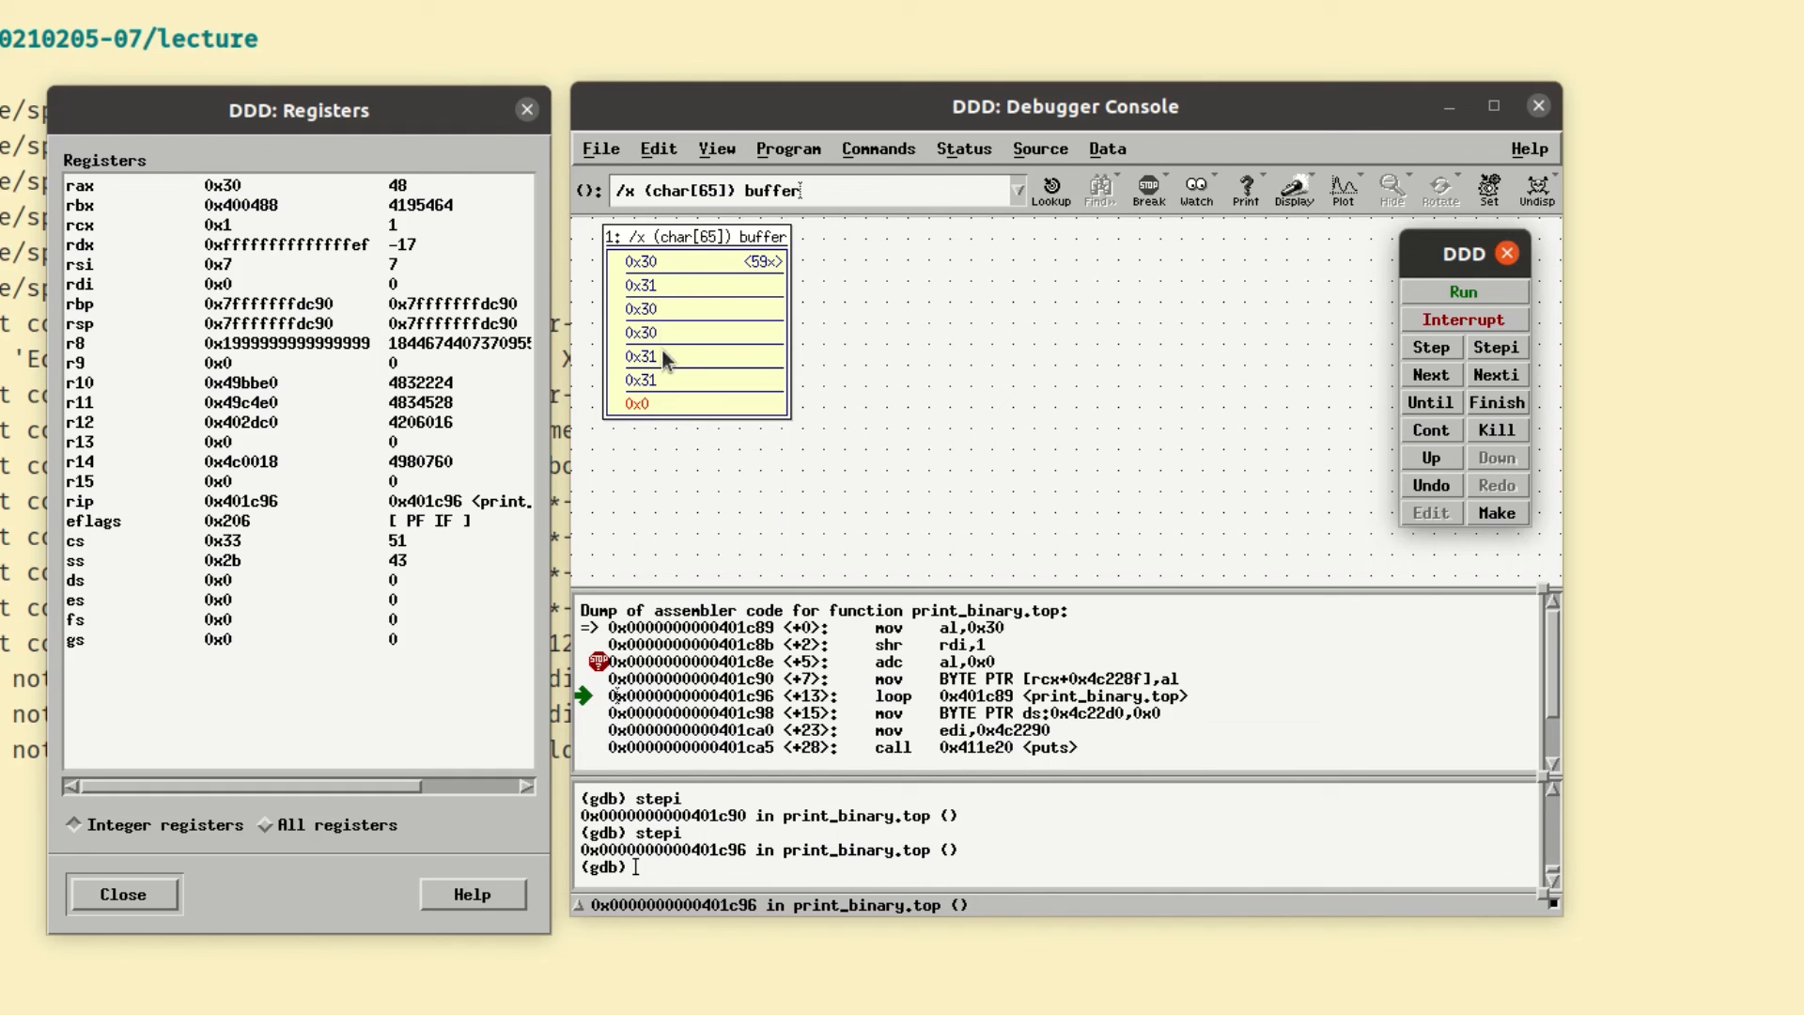
mouse_move(670, 307)
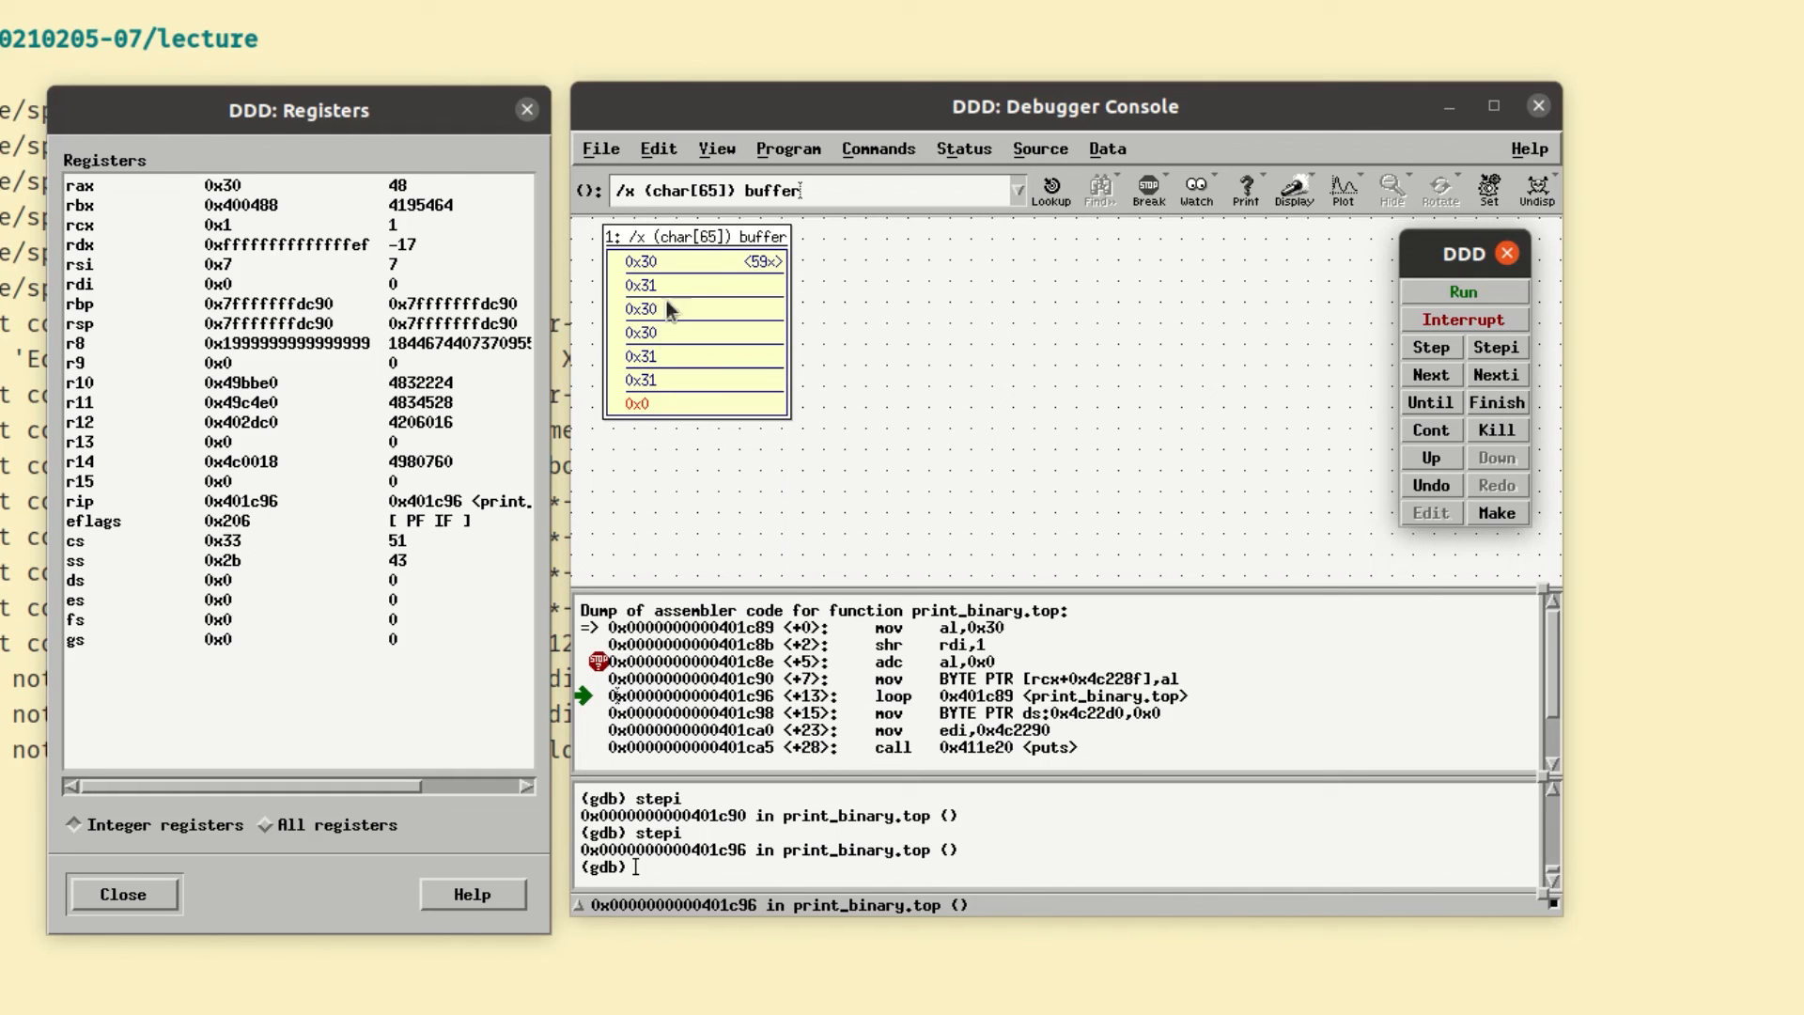
mouse_move(666, 409)
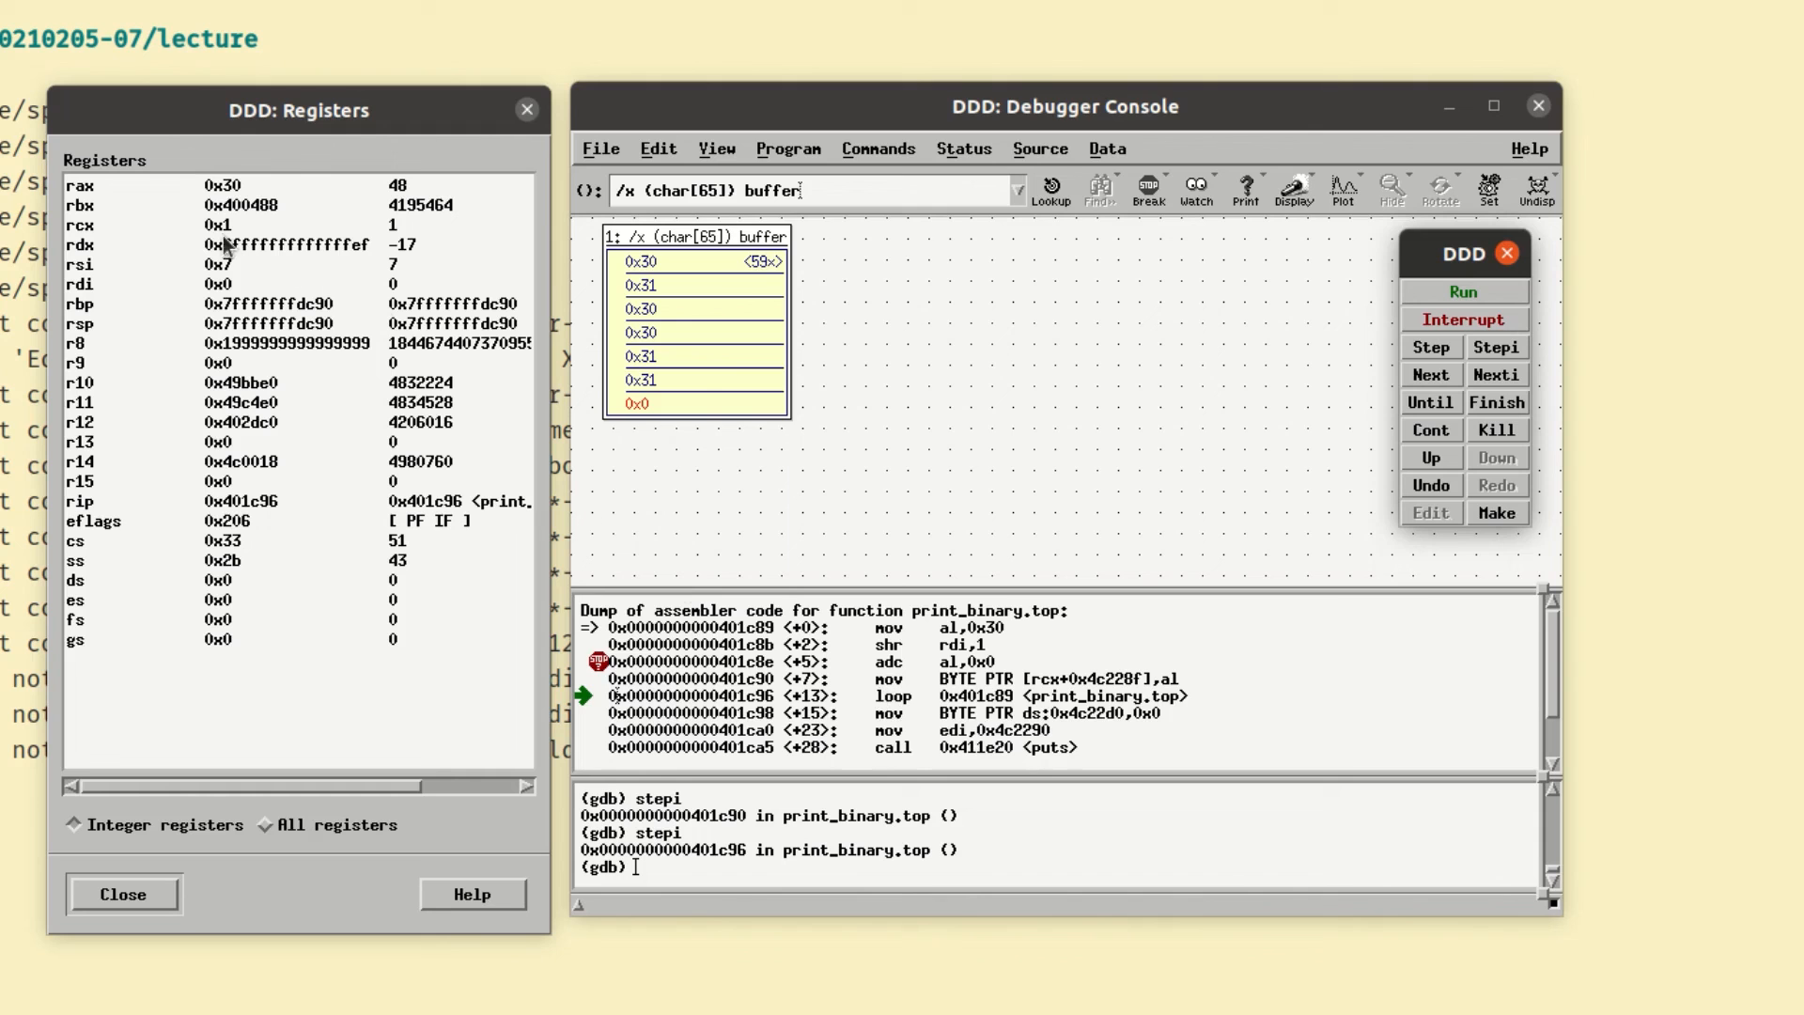
mouse_move(691, 705)
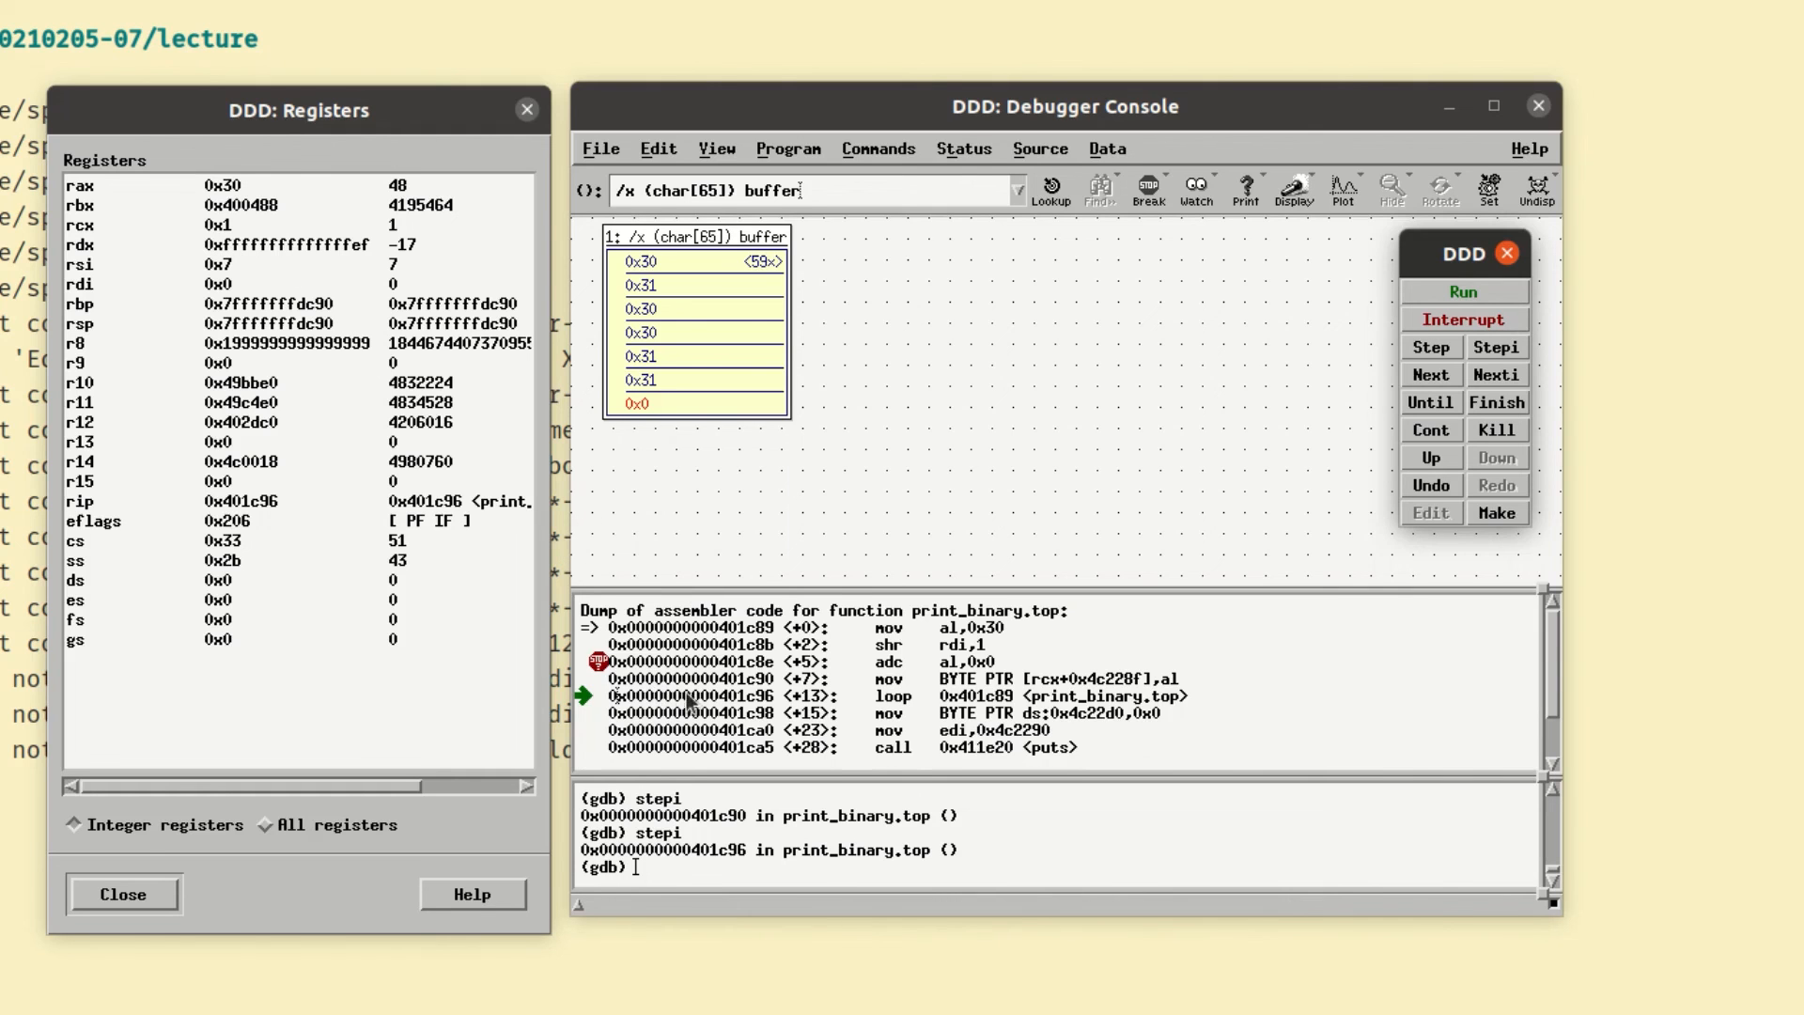
mouse_move(898, 707)
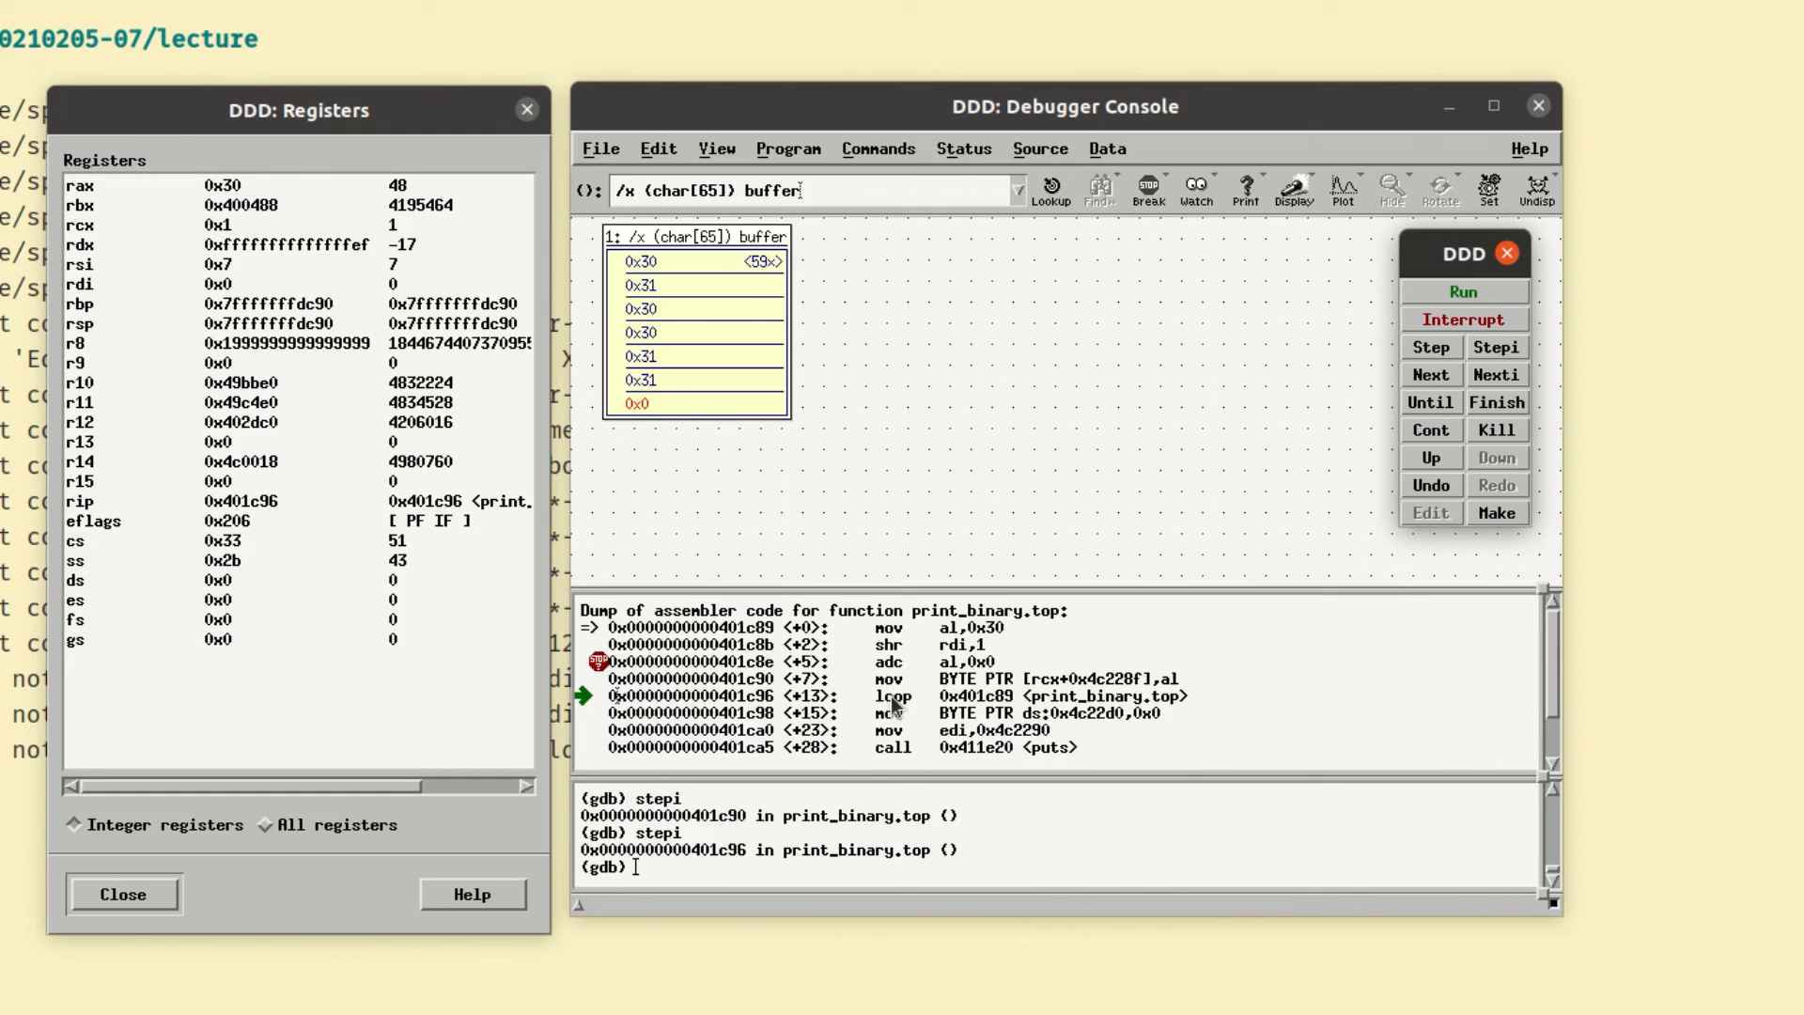
mouse_move(1235, 491)
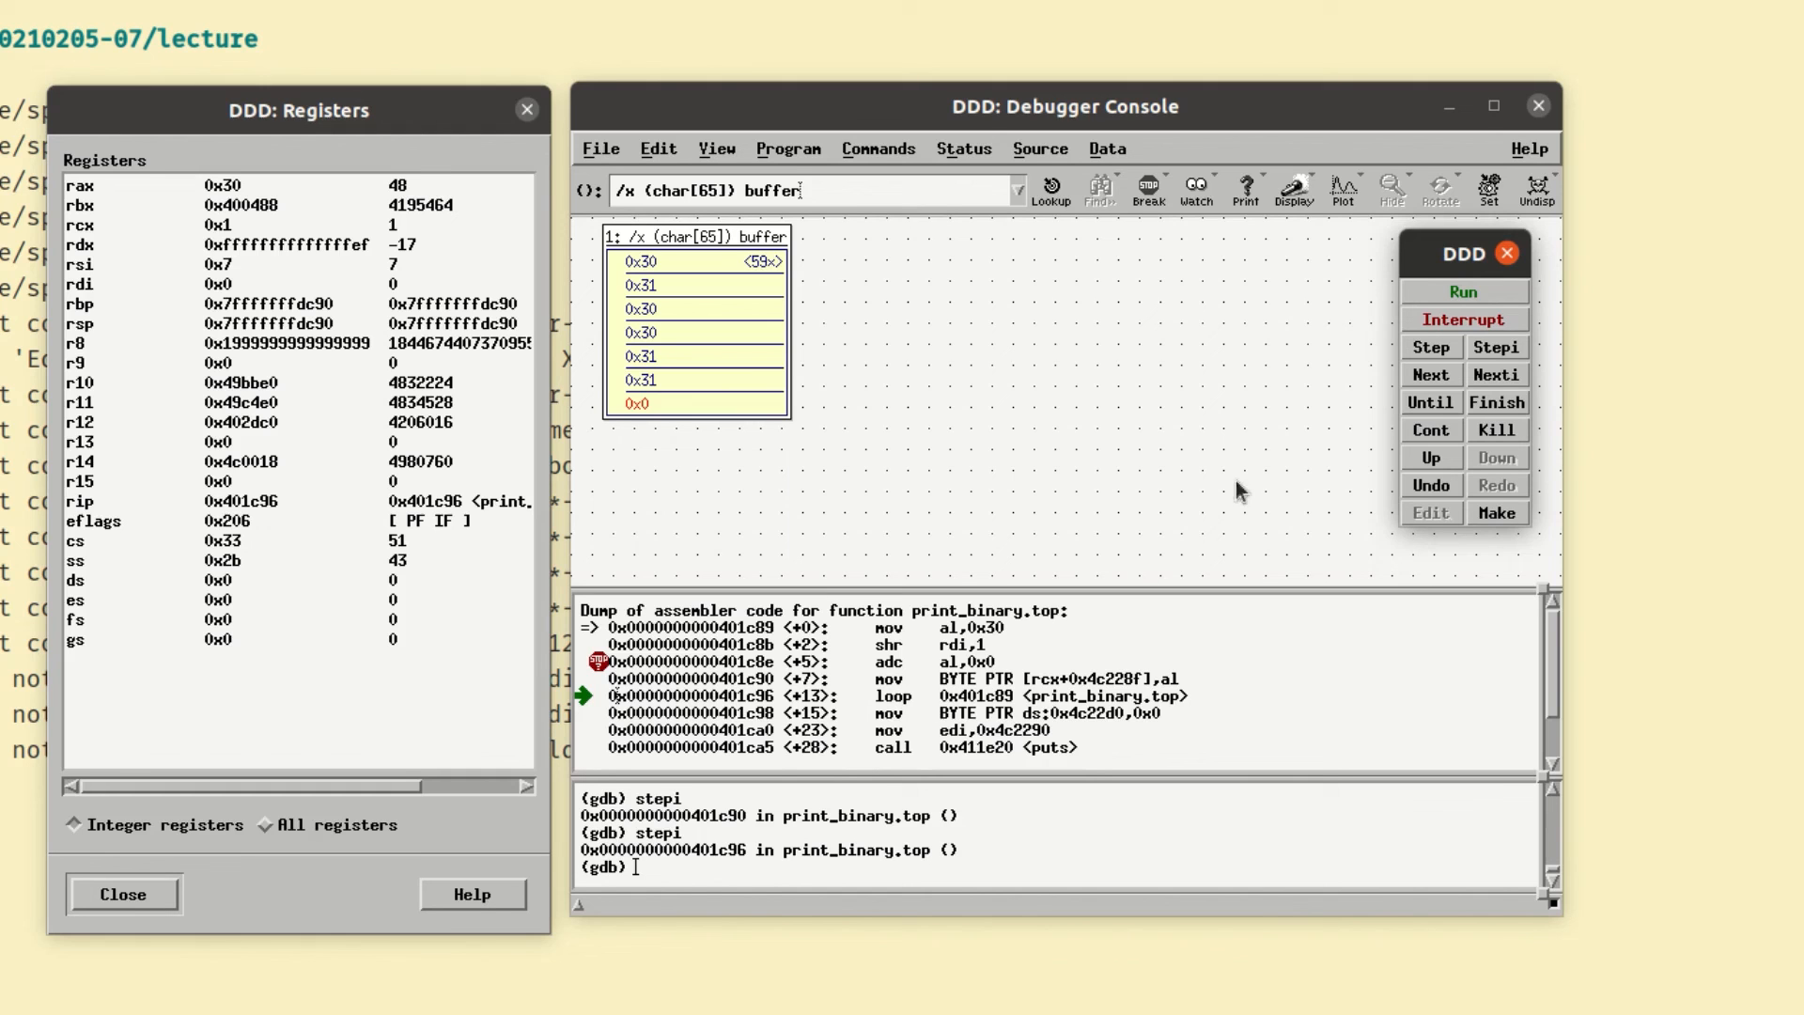
mouse_move(1496, 346)
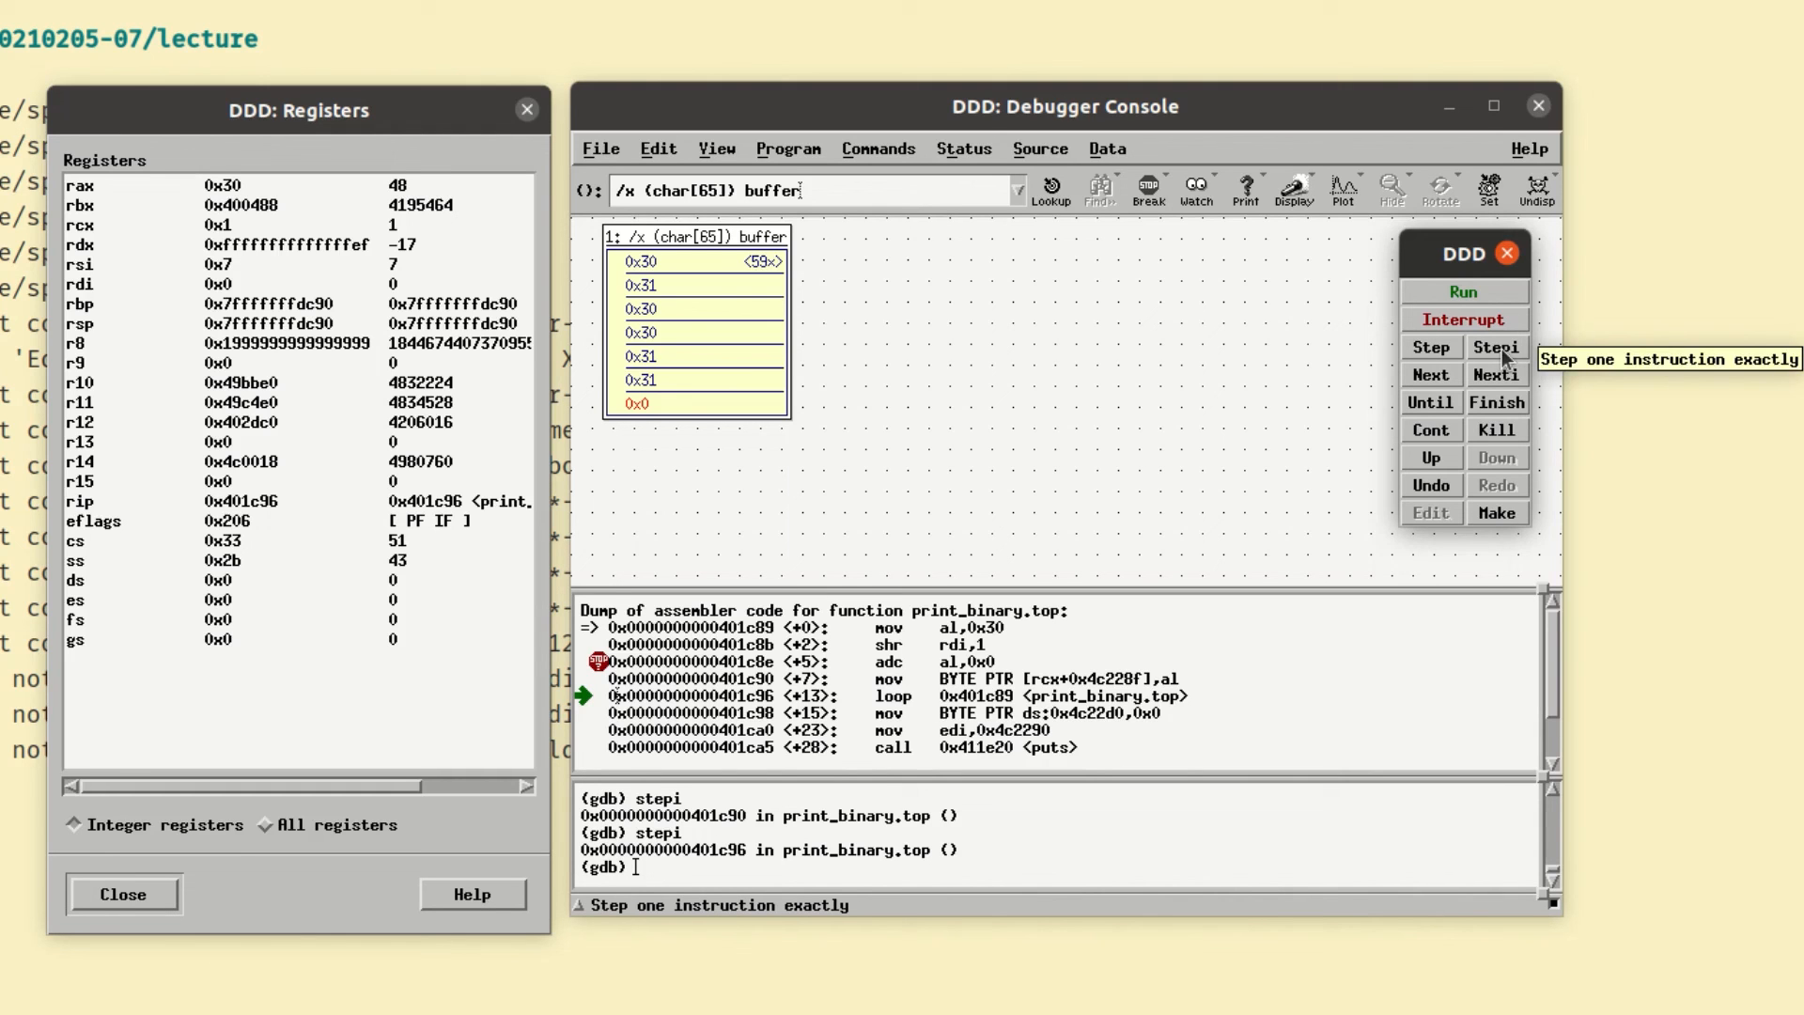
- Stepi past the loop exit and terminator store to the puts call at 0x401ca5
click(1496, 347)
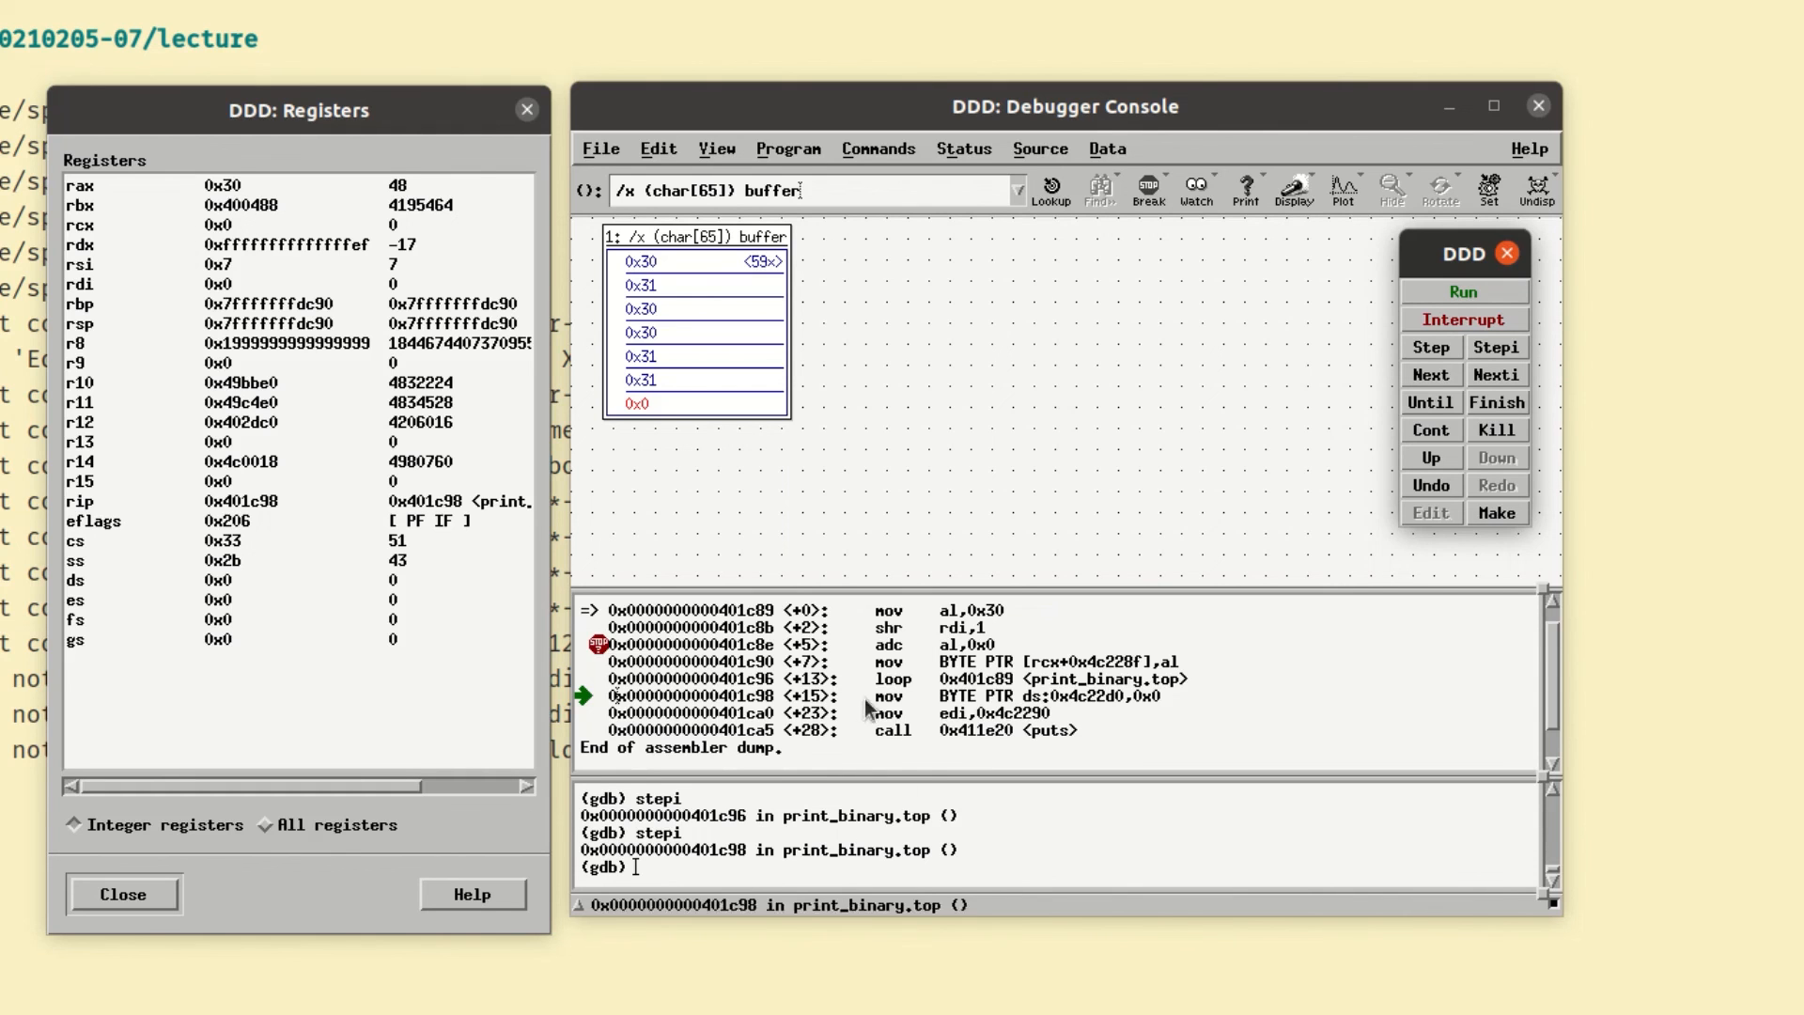
mouse_move(1099, 706)
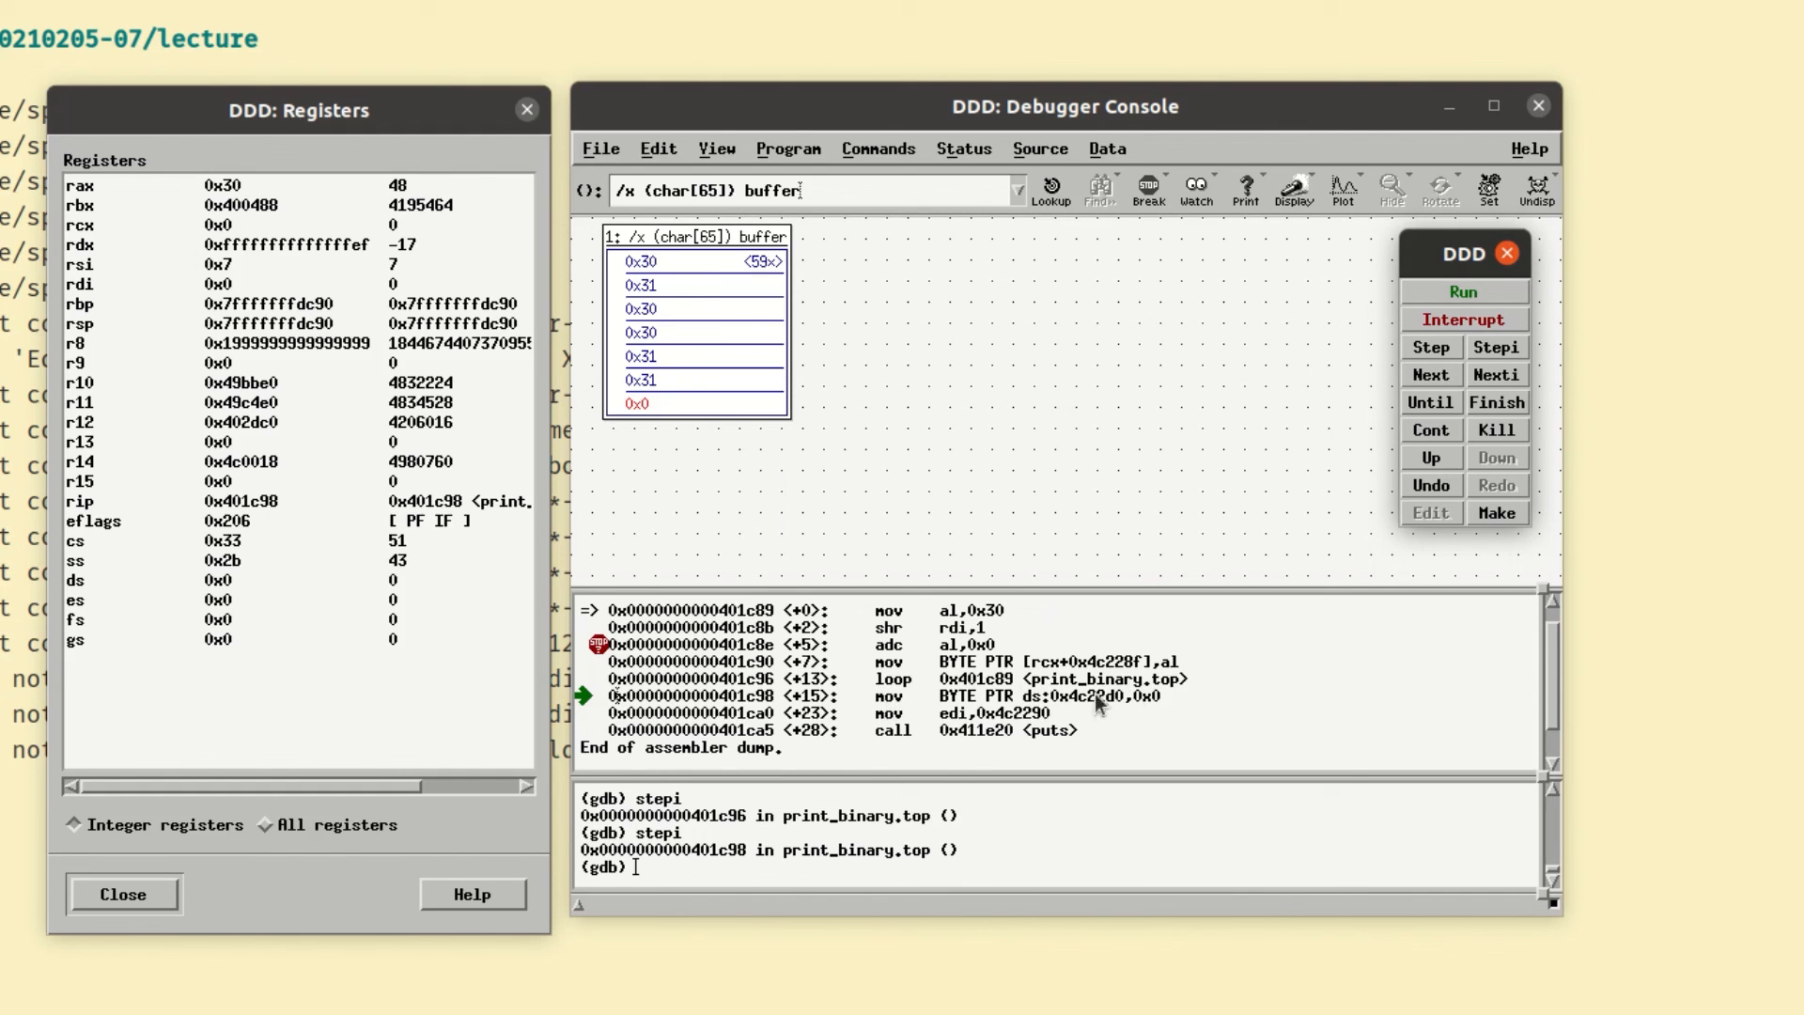
mouse_move(817, 699)
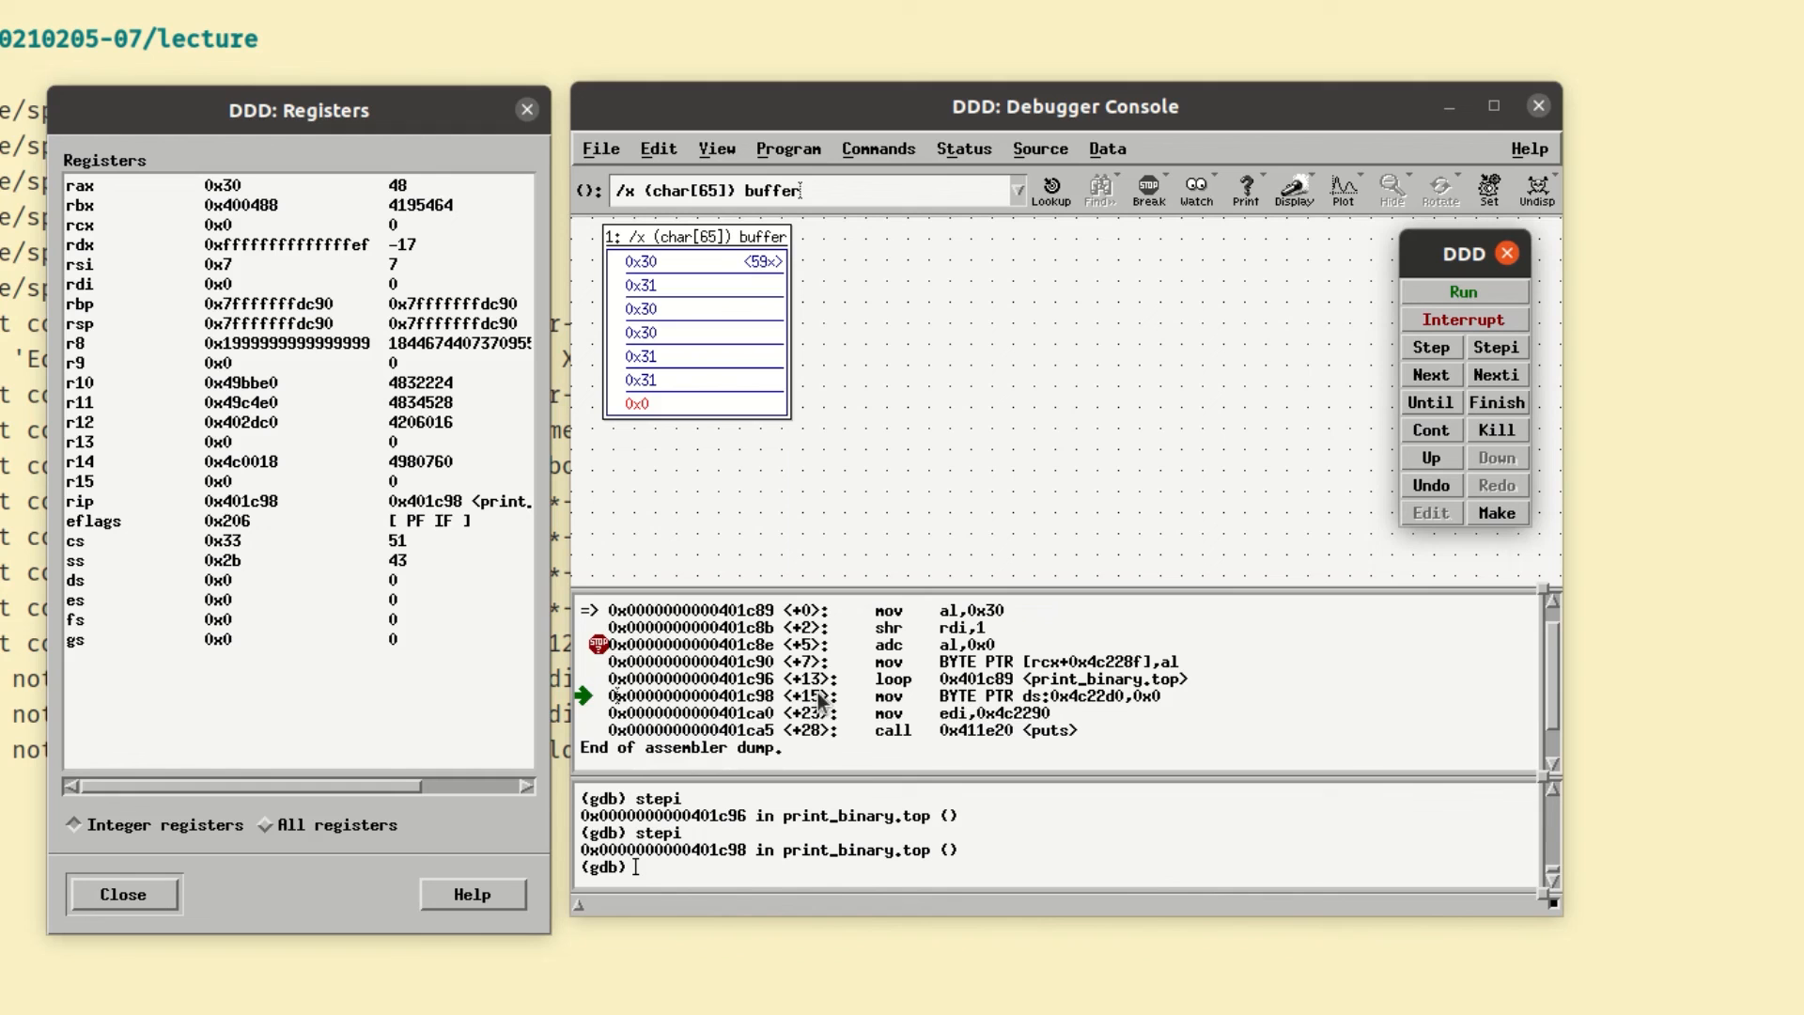
click(1495, 347)
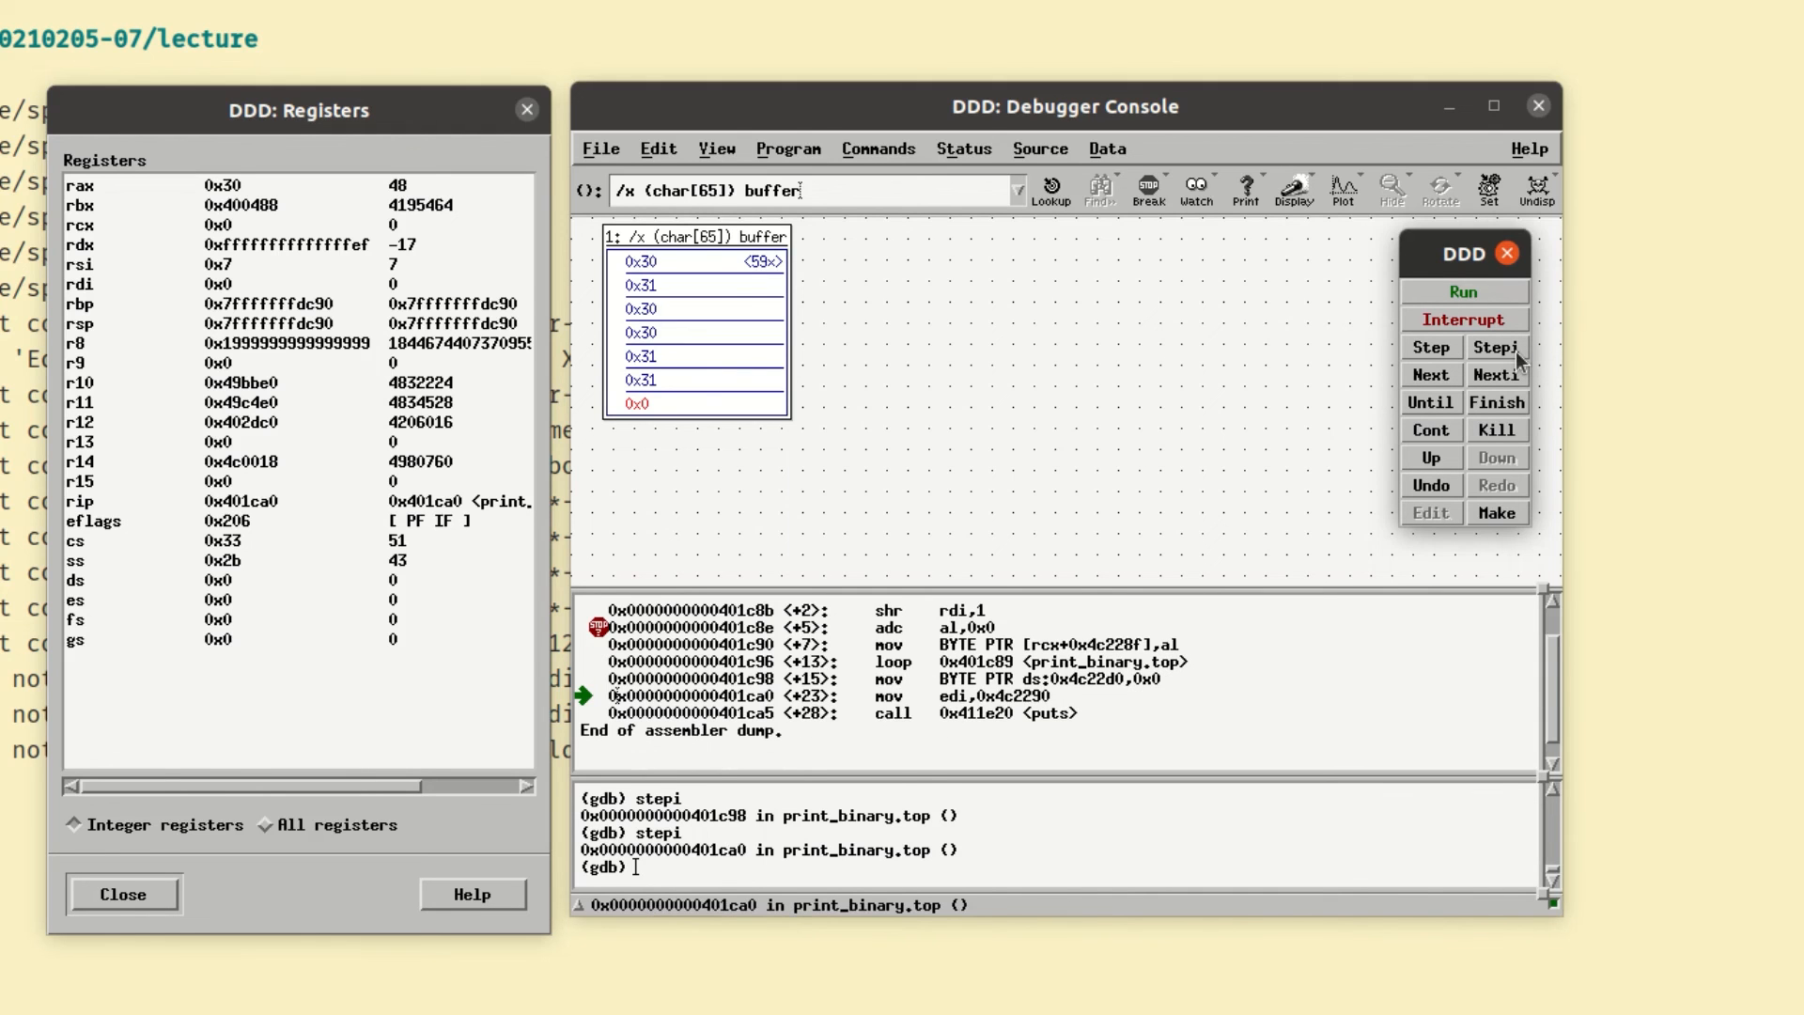
mouse_move(862, 647)
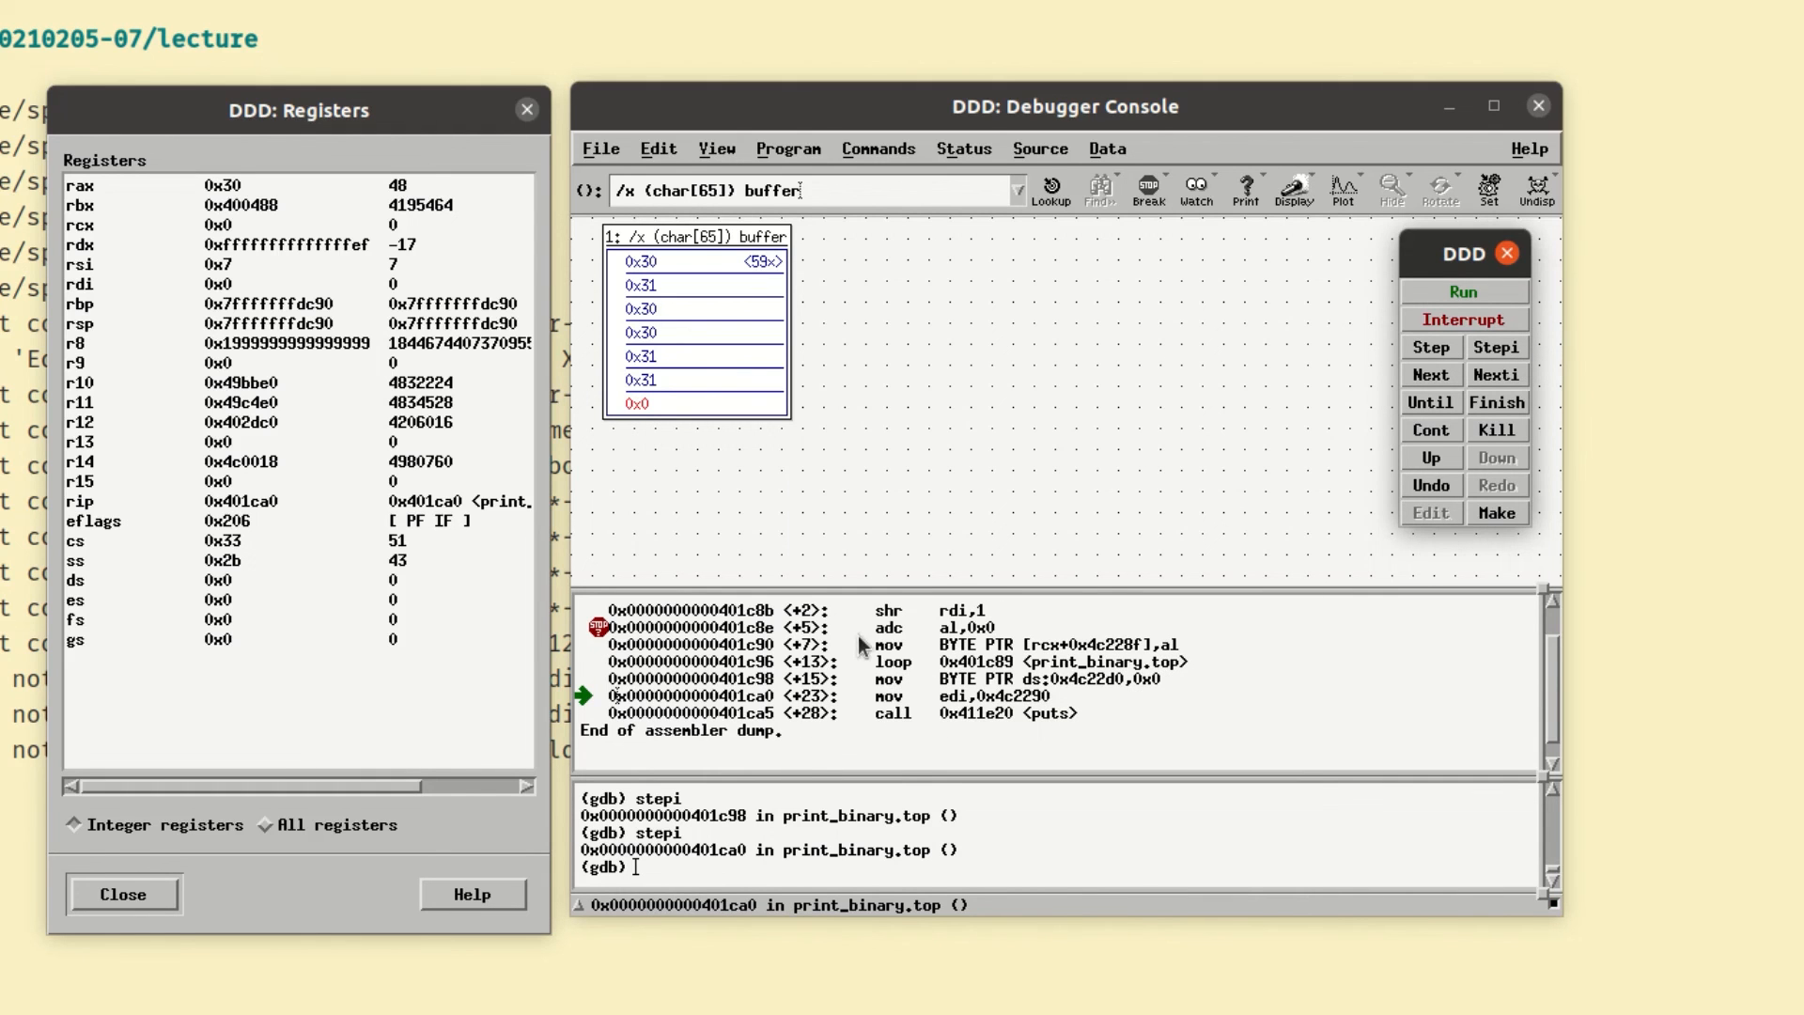
mouse_move(1030, 714)
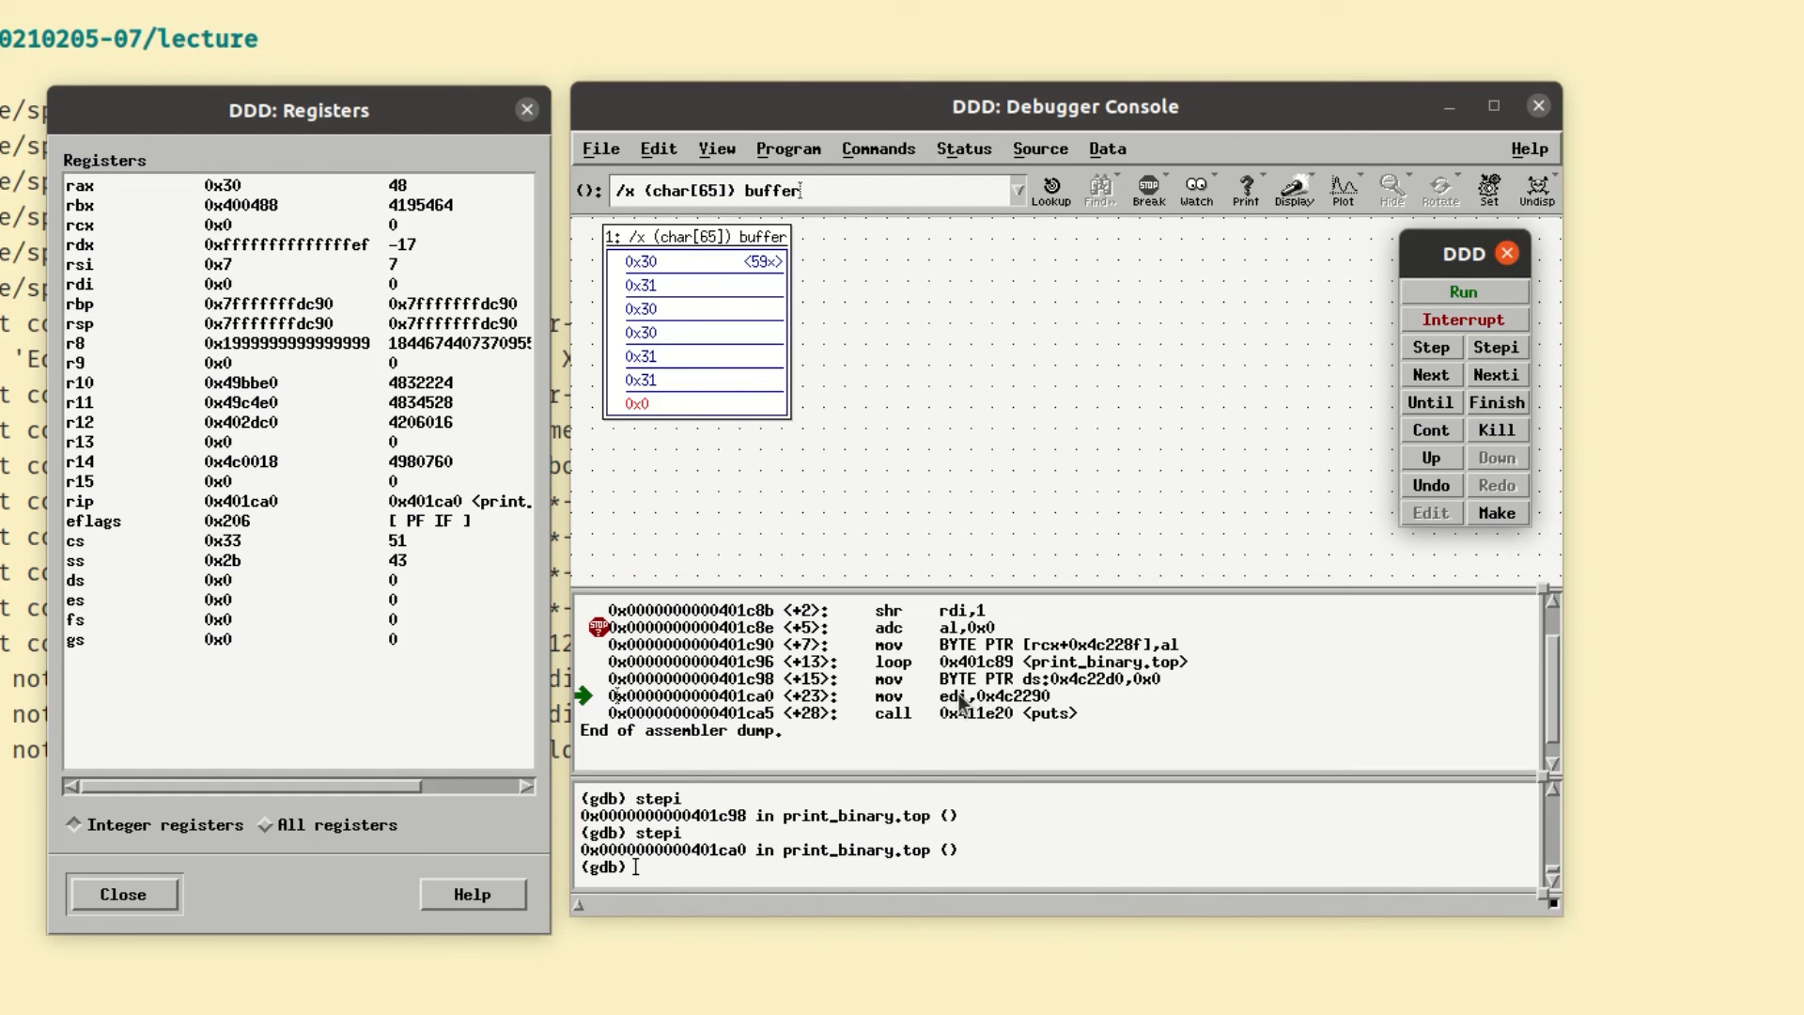
mouse_move(1496, 347)
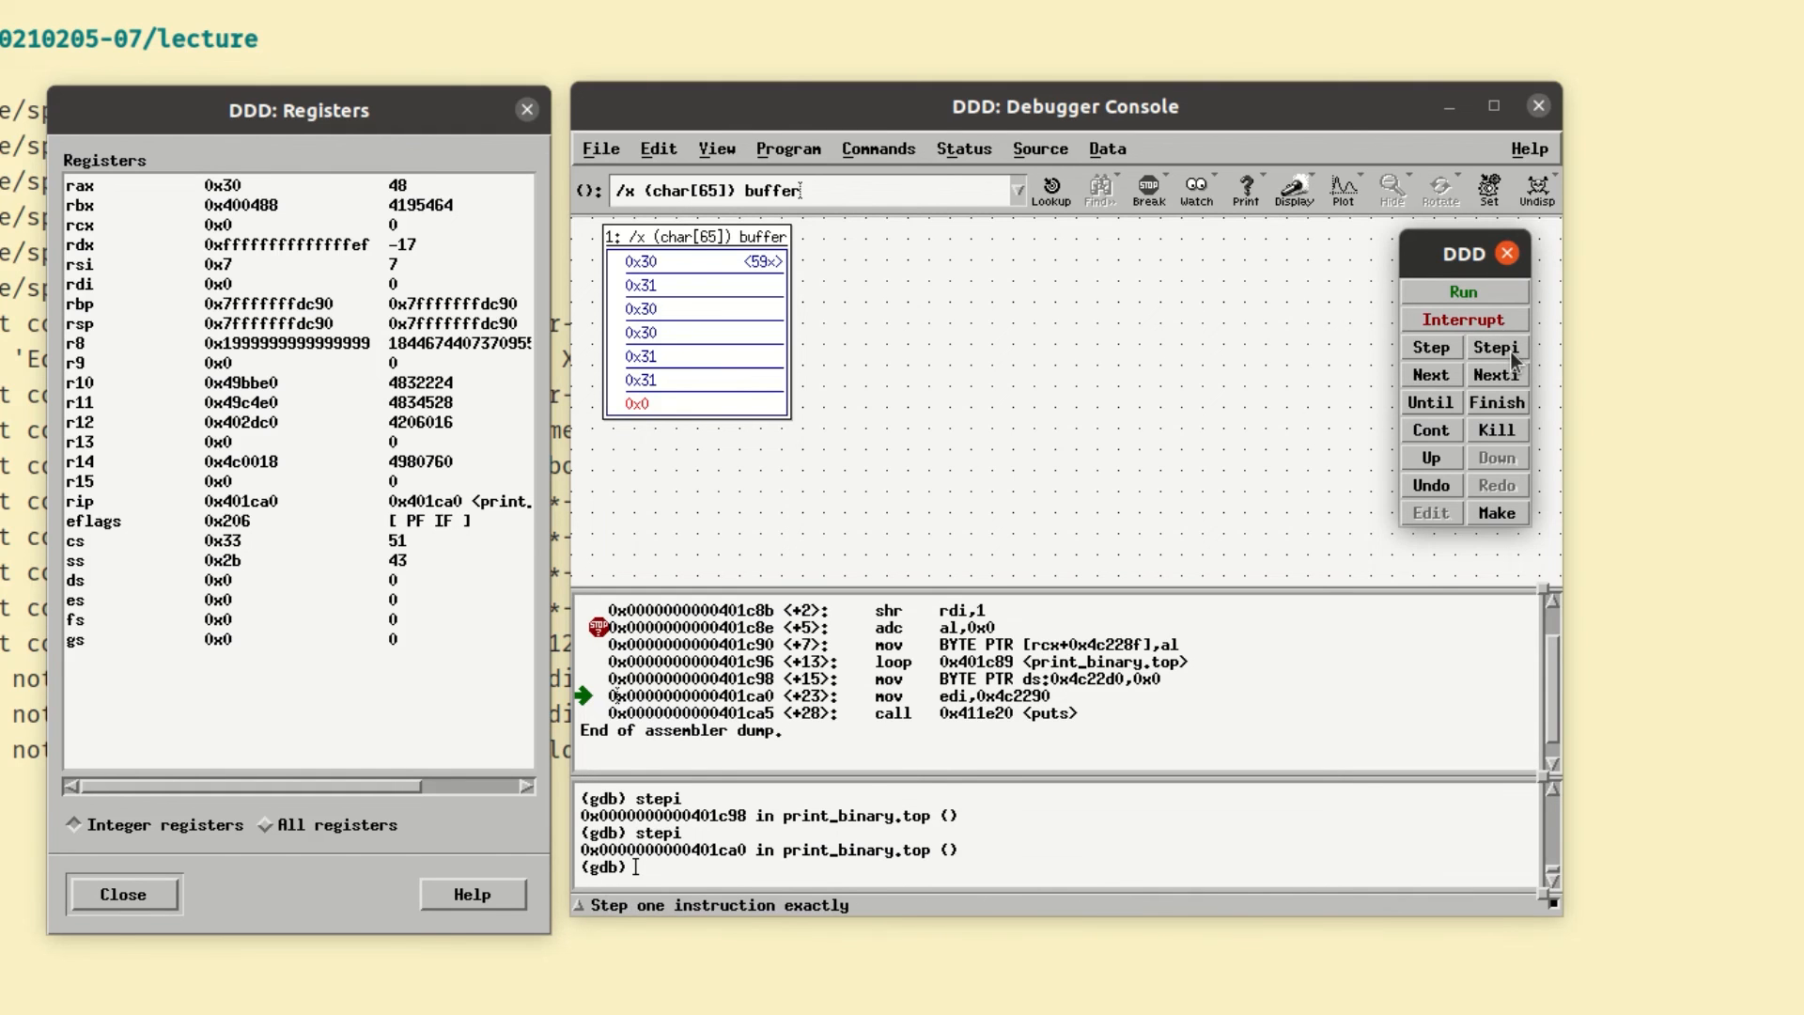
mouse_move(213, 293)
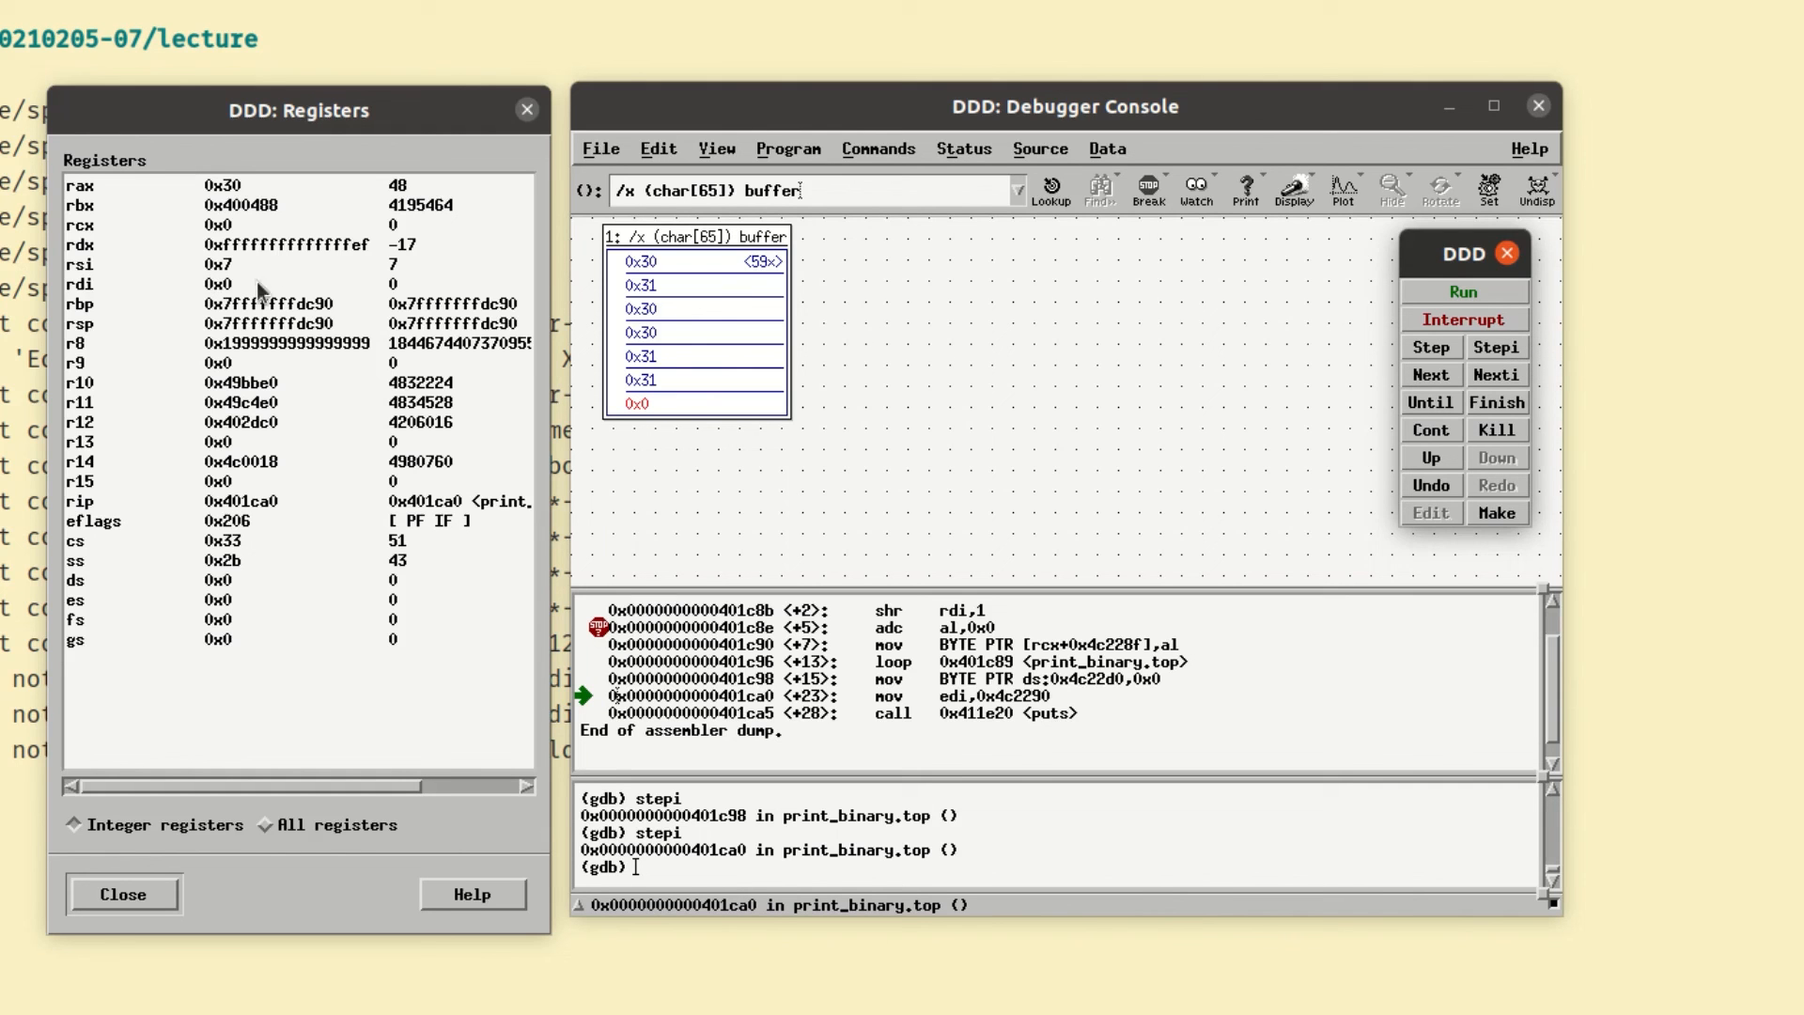
click(1495, 347)
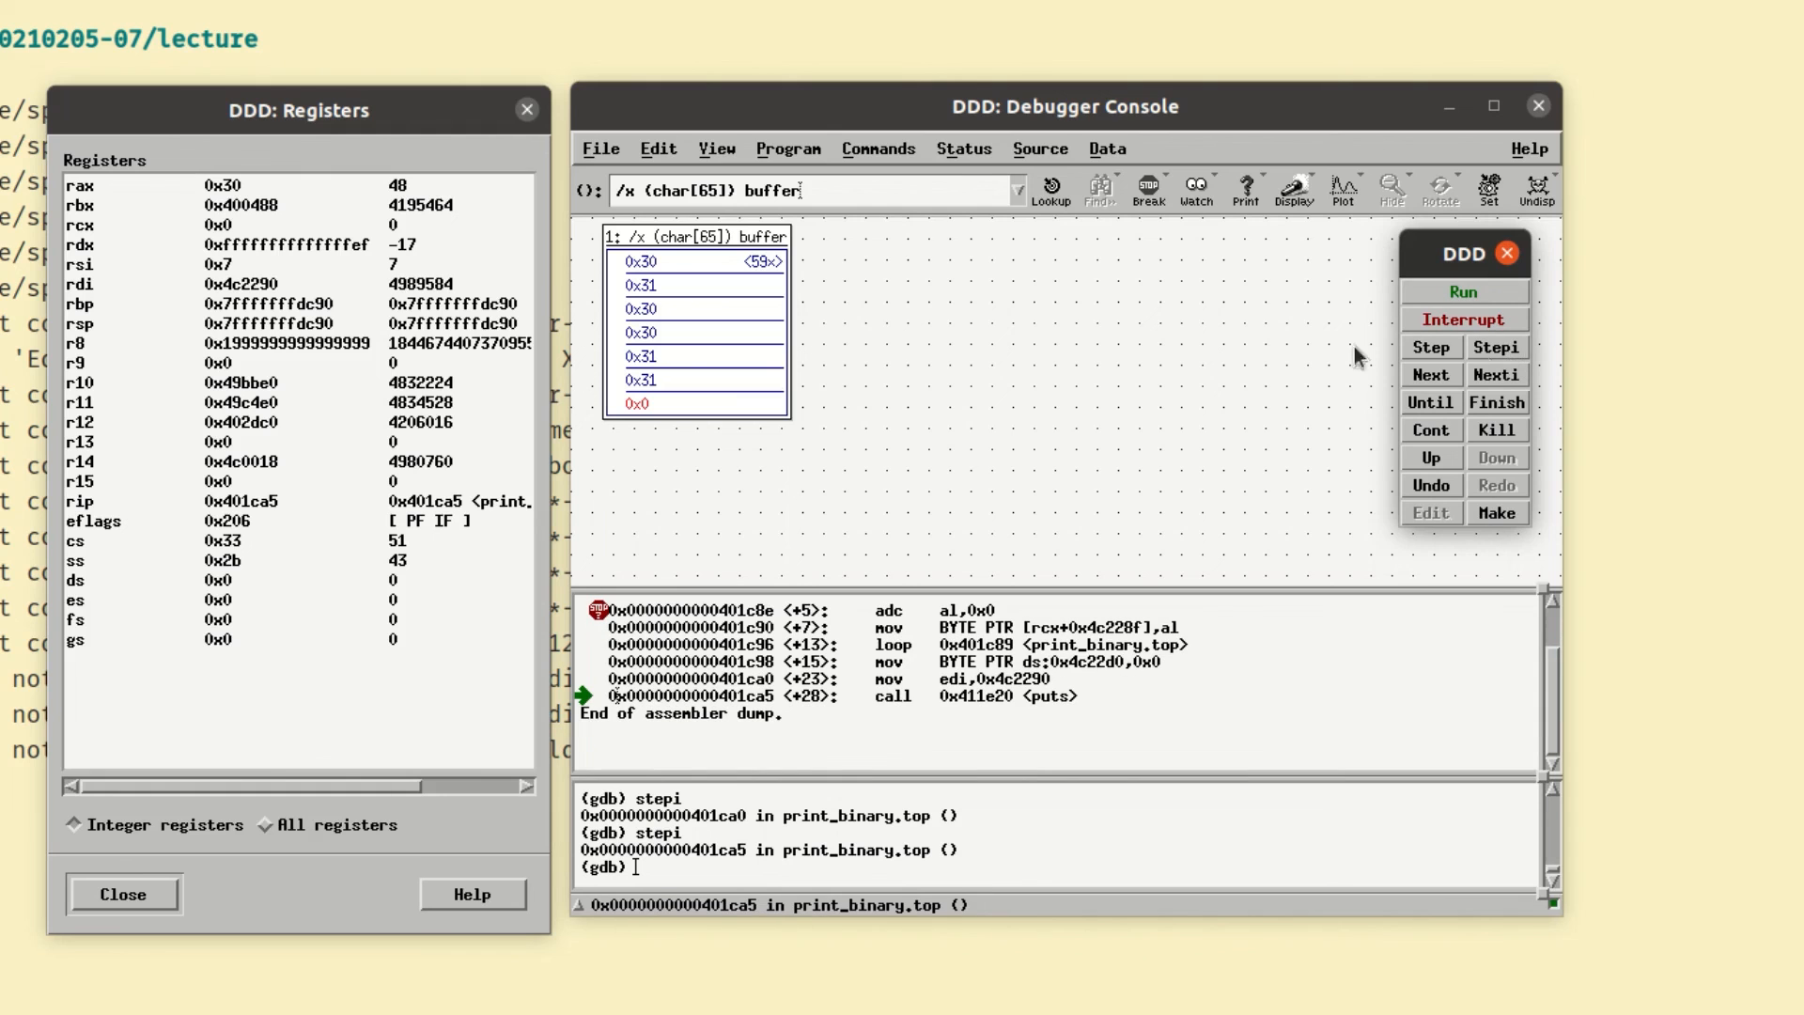
mouse_move(273, 287)
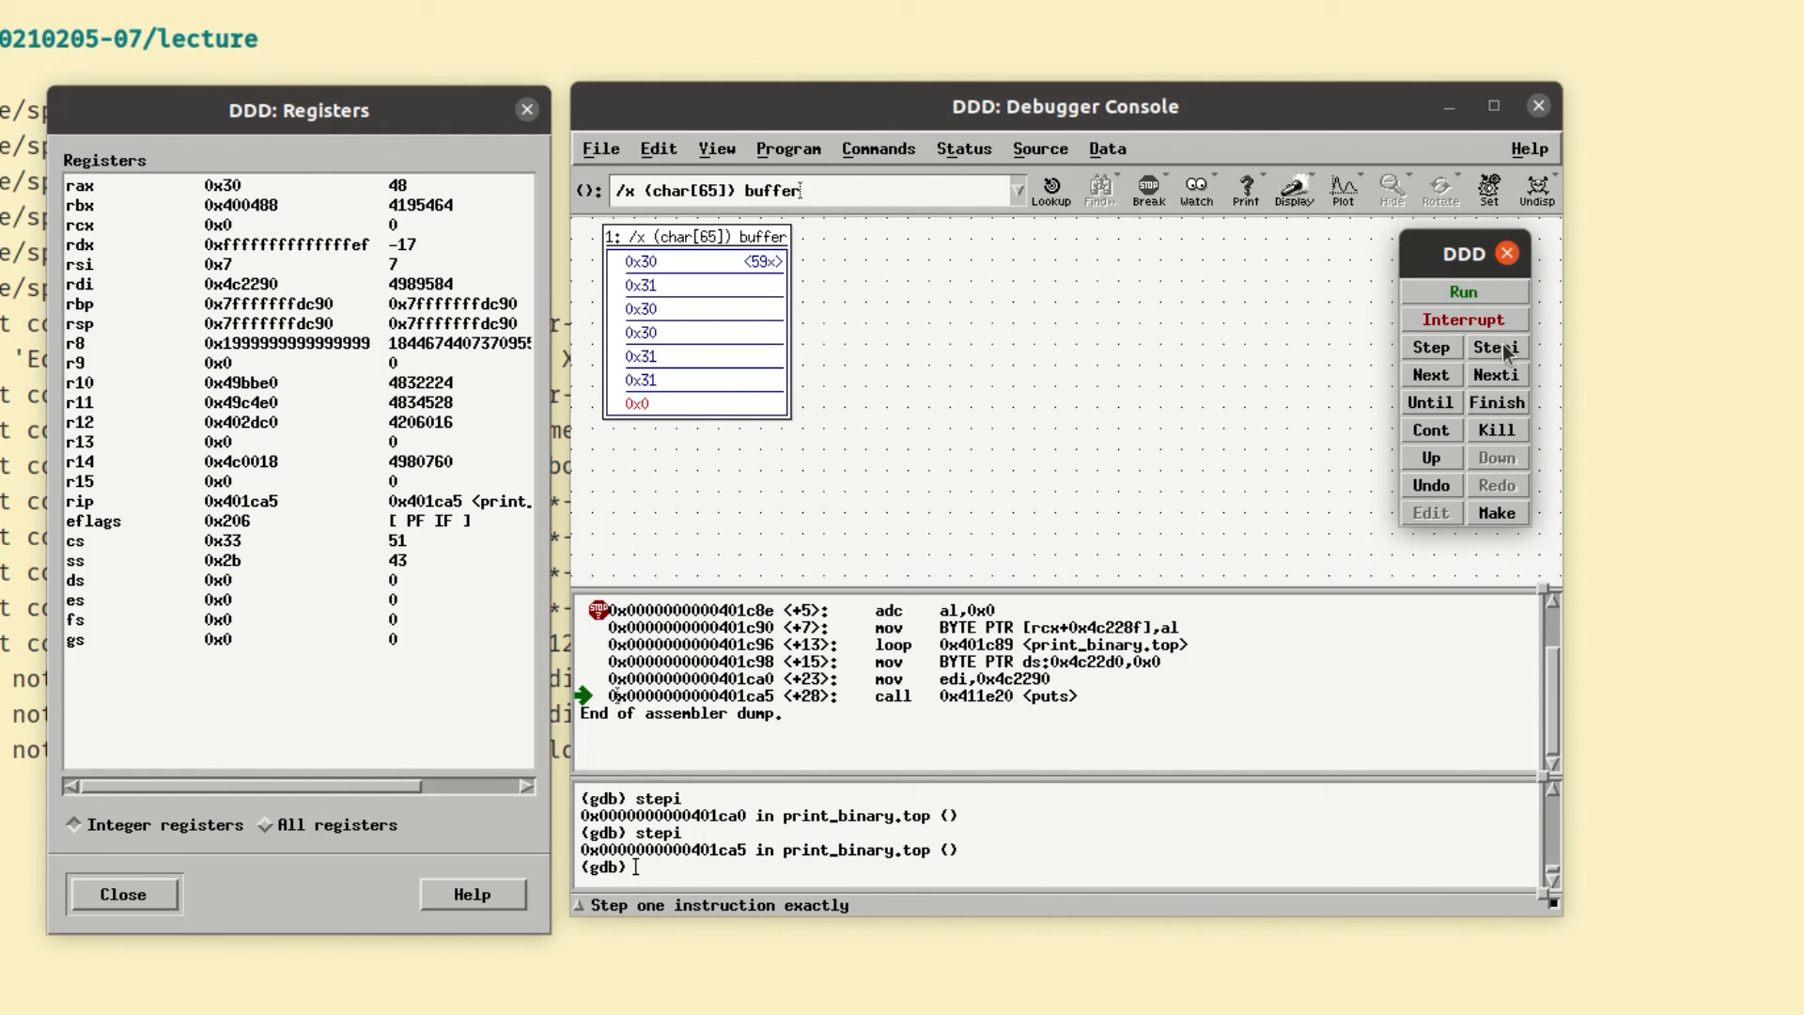
mouse_move(1139, 688)
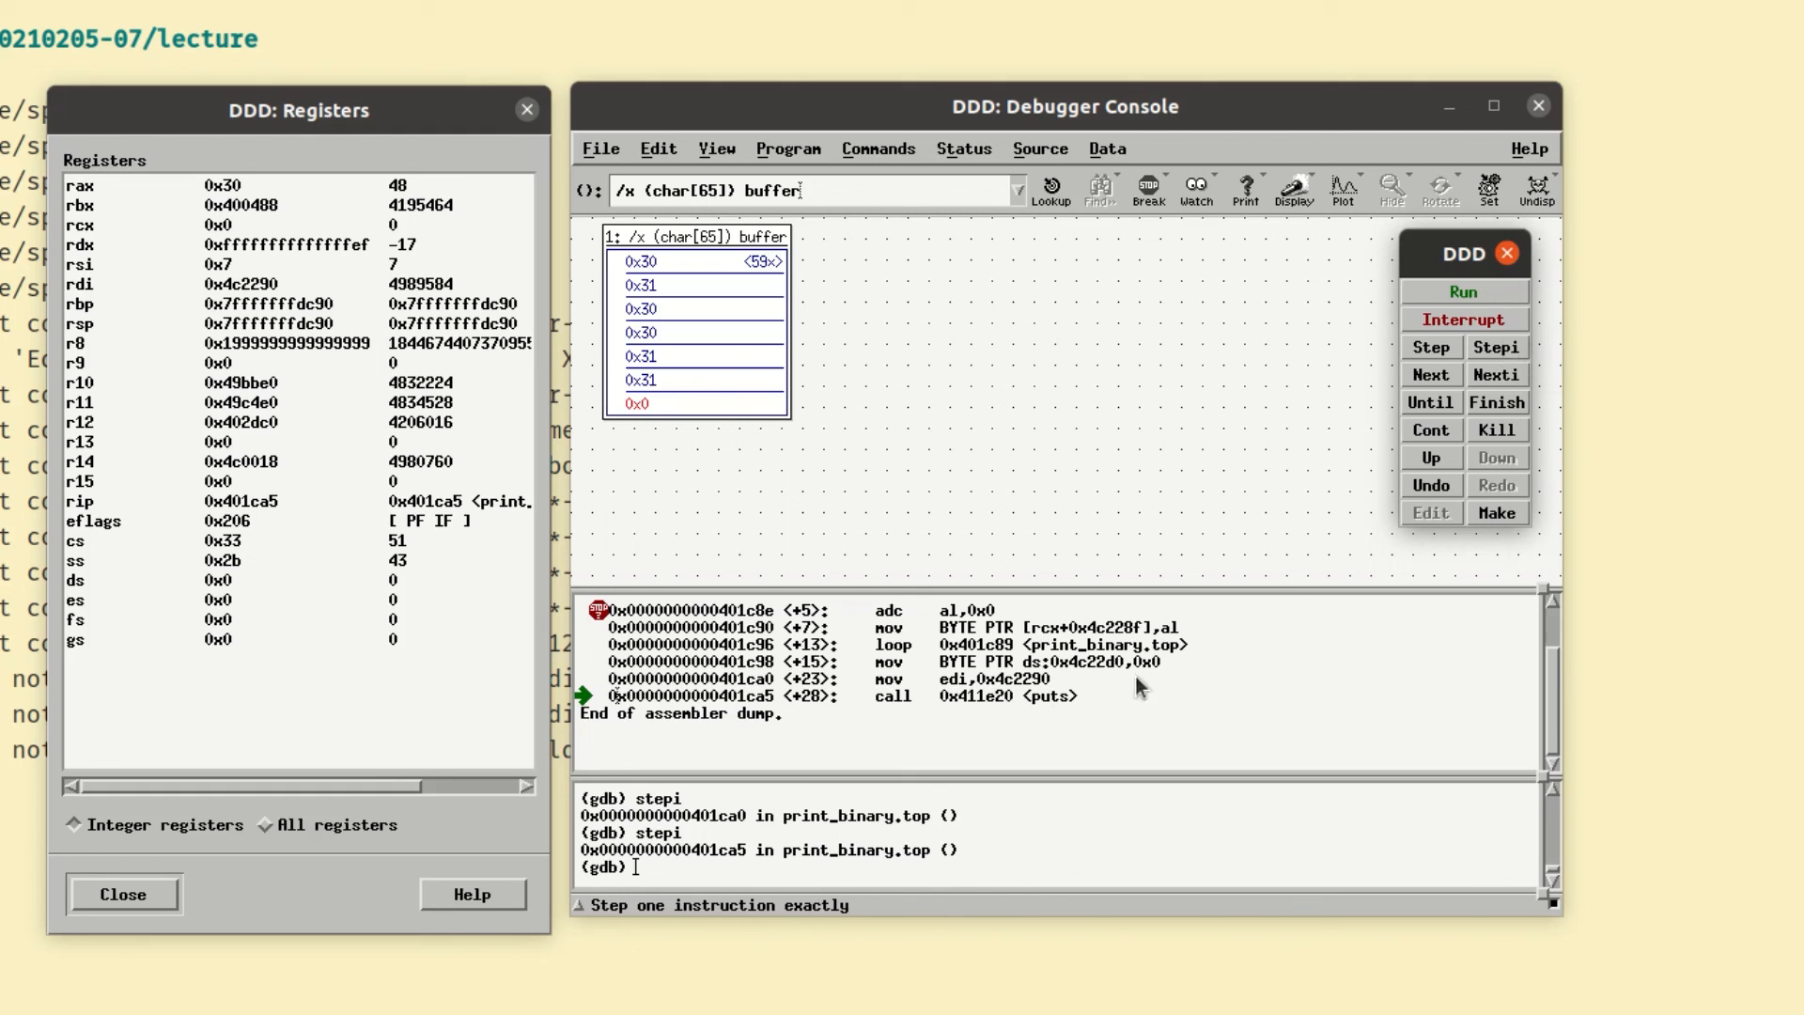
mouse_move(1502, 355)
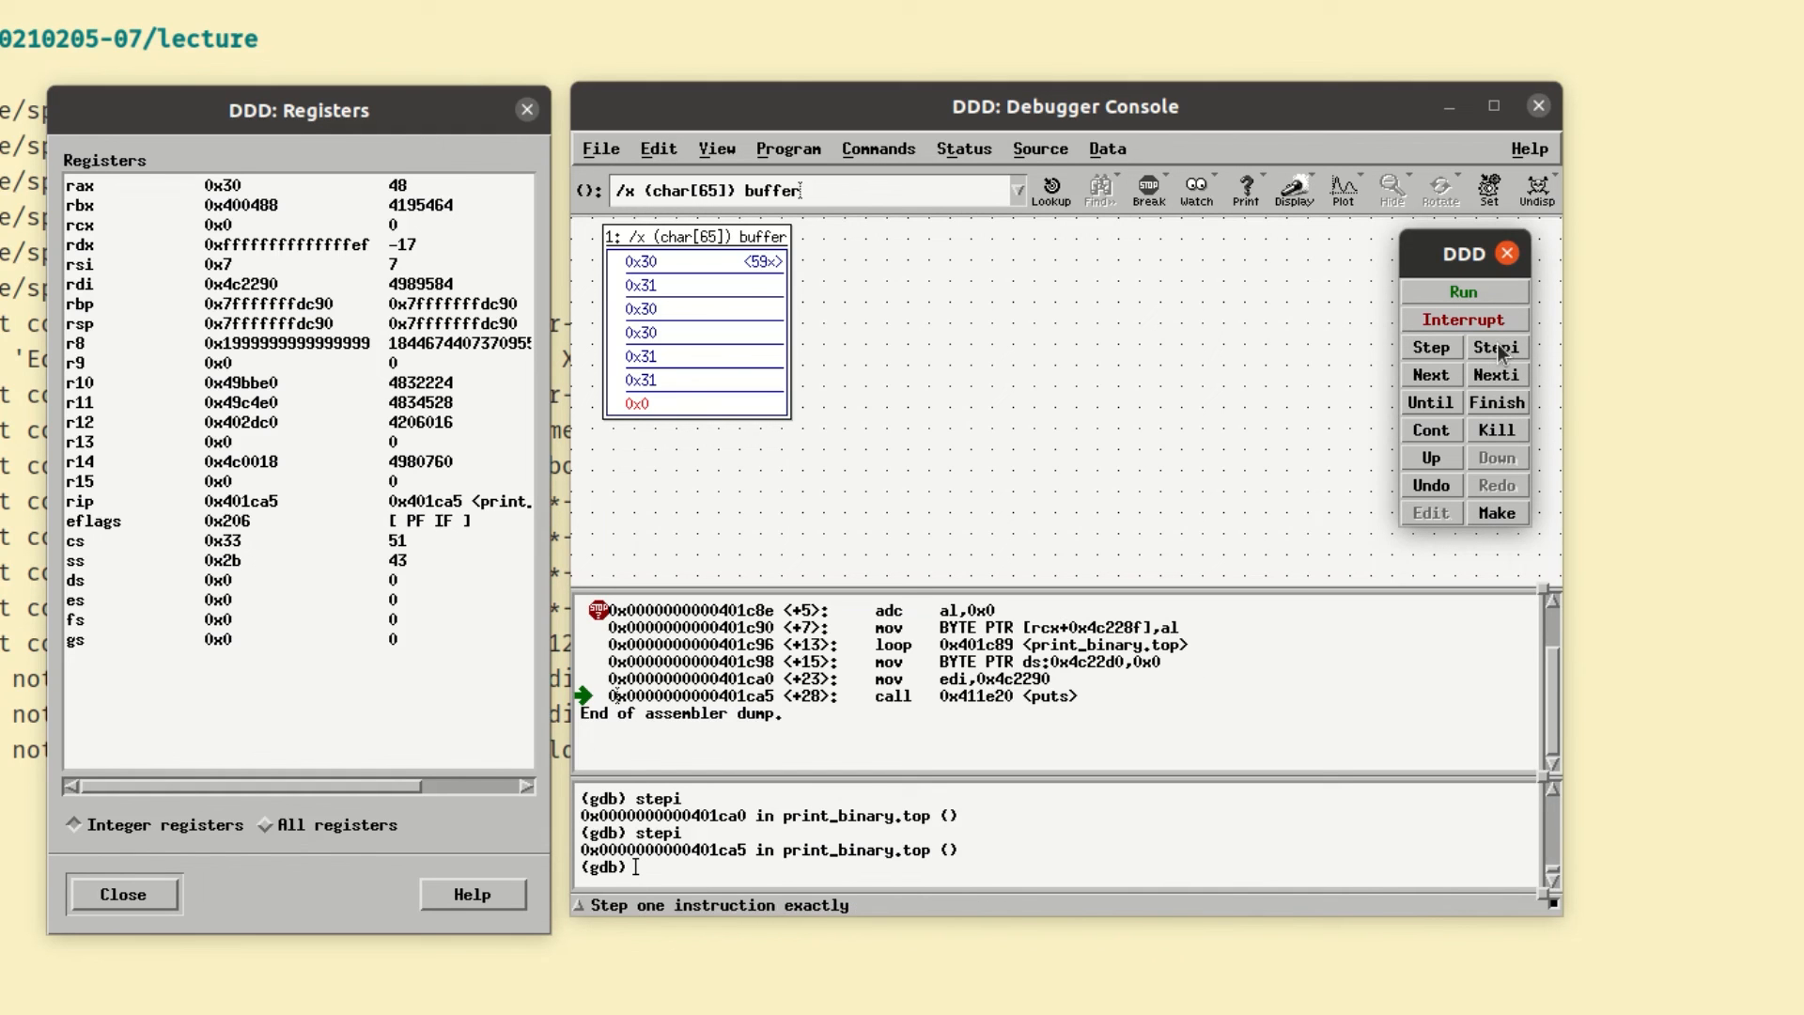
- Stepi into puts, reaching rip 0x411e20
click(1495, 348)
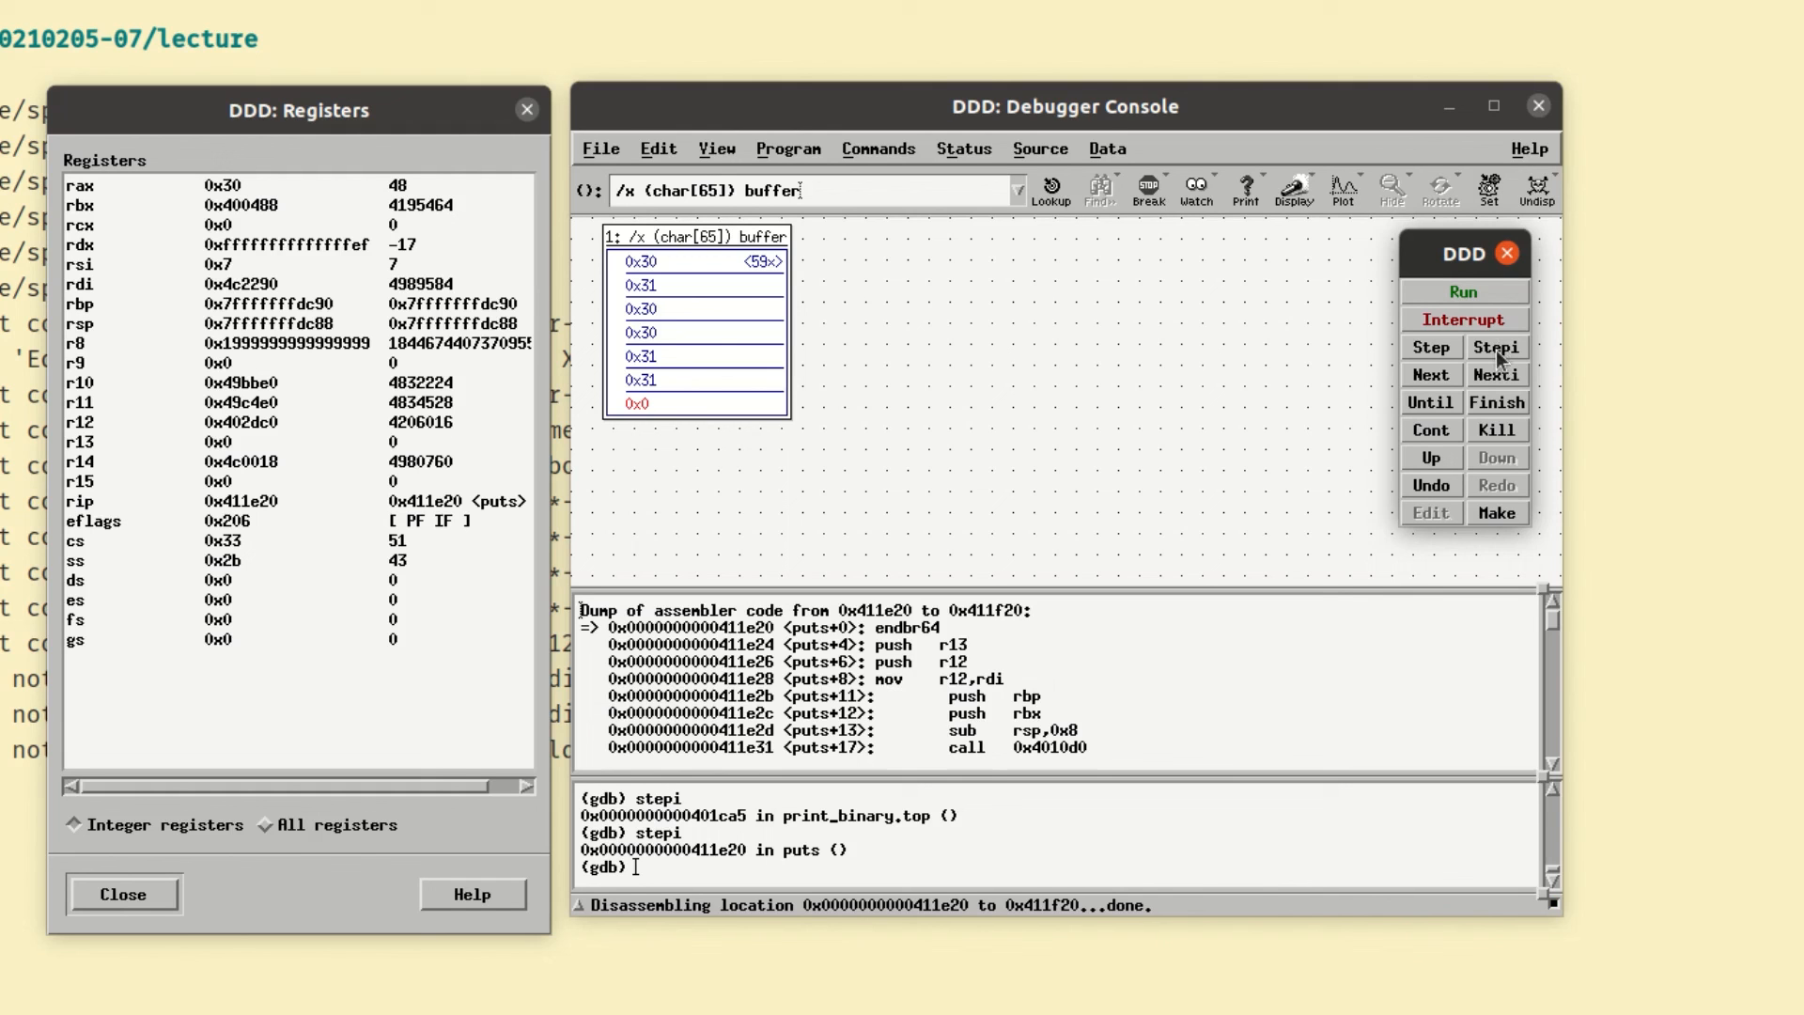
mouse_move(898, 644)
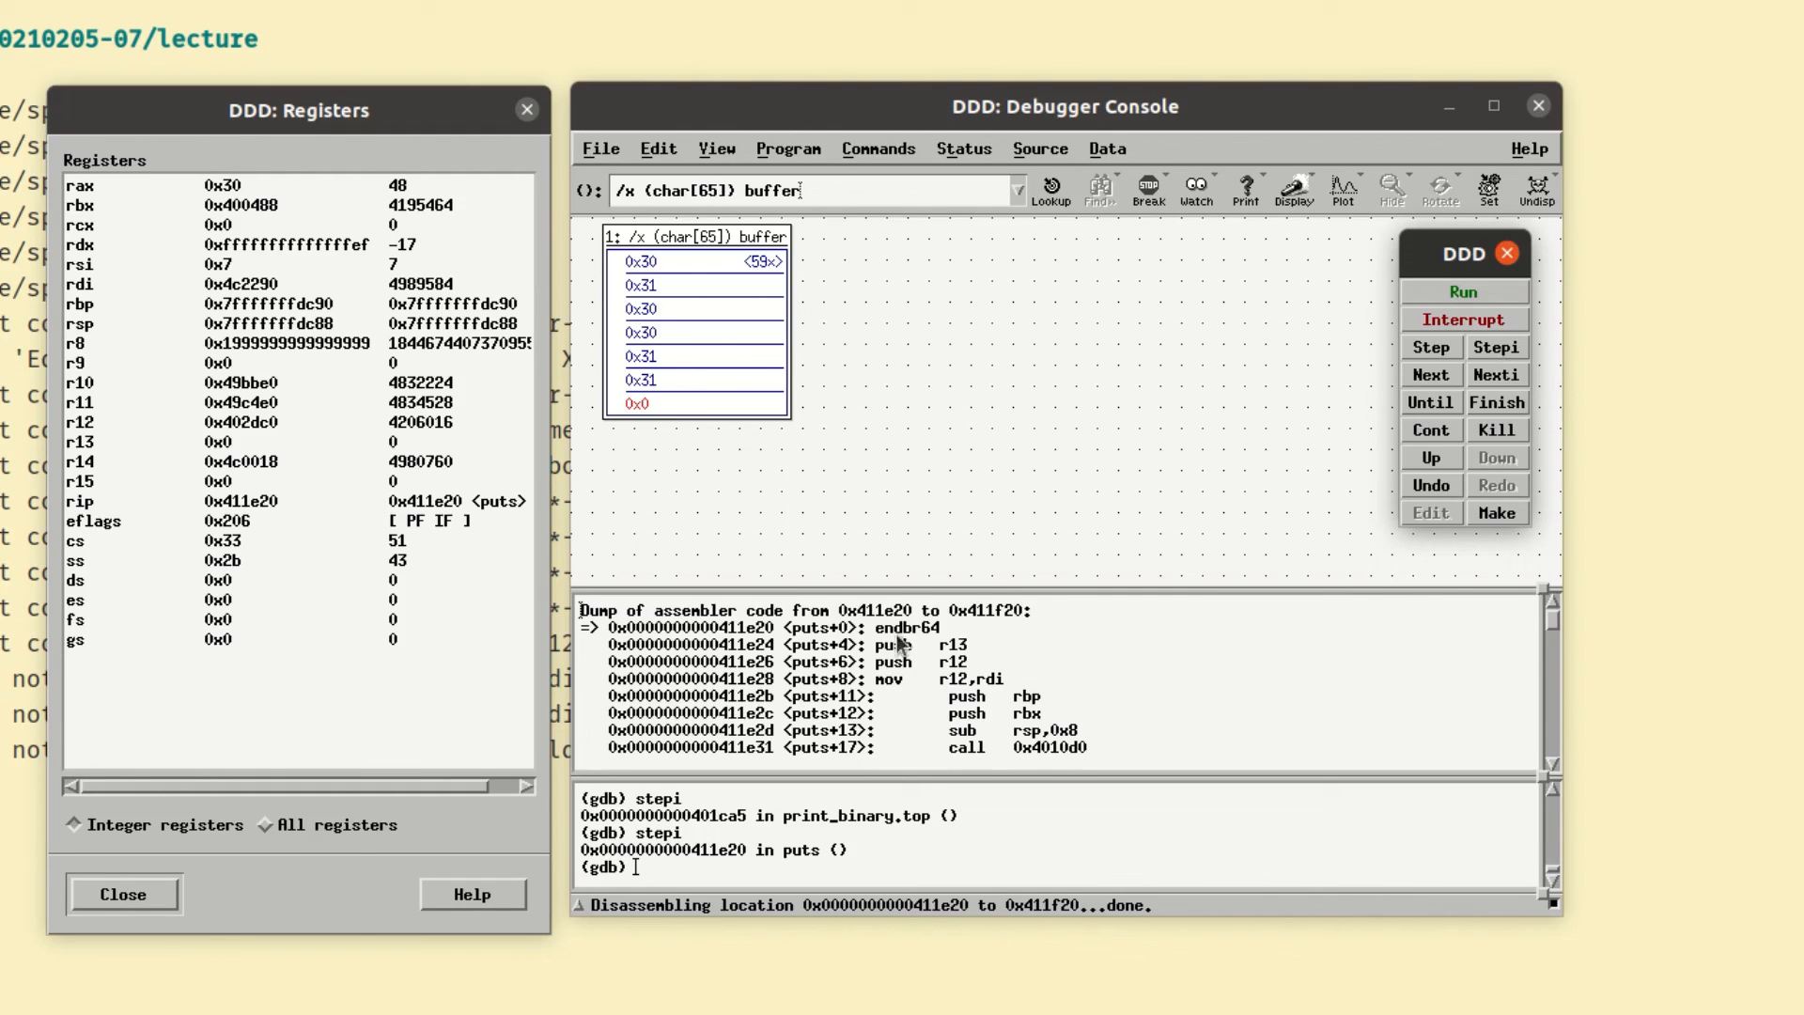
mouse_move(941, 632)
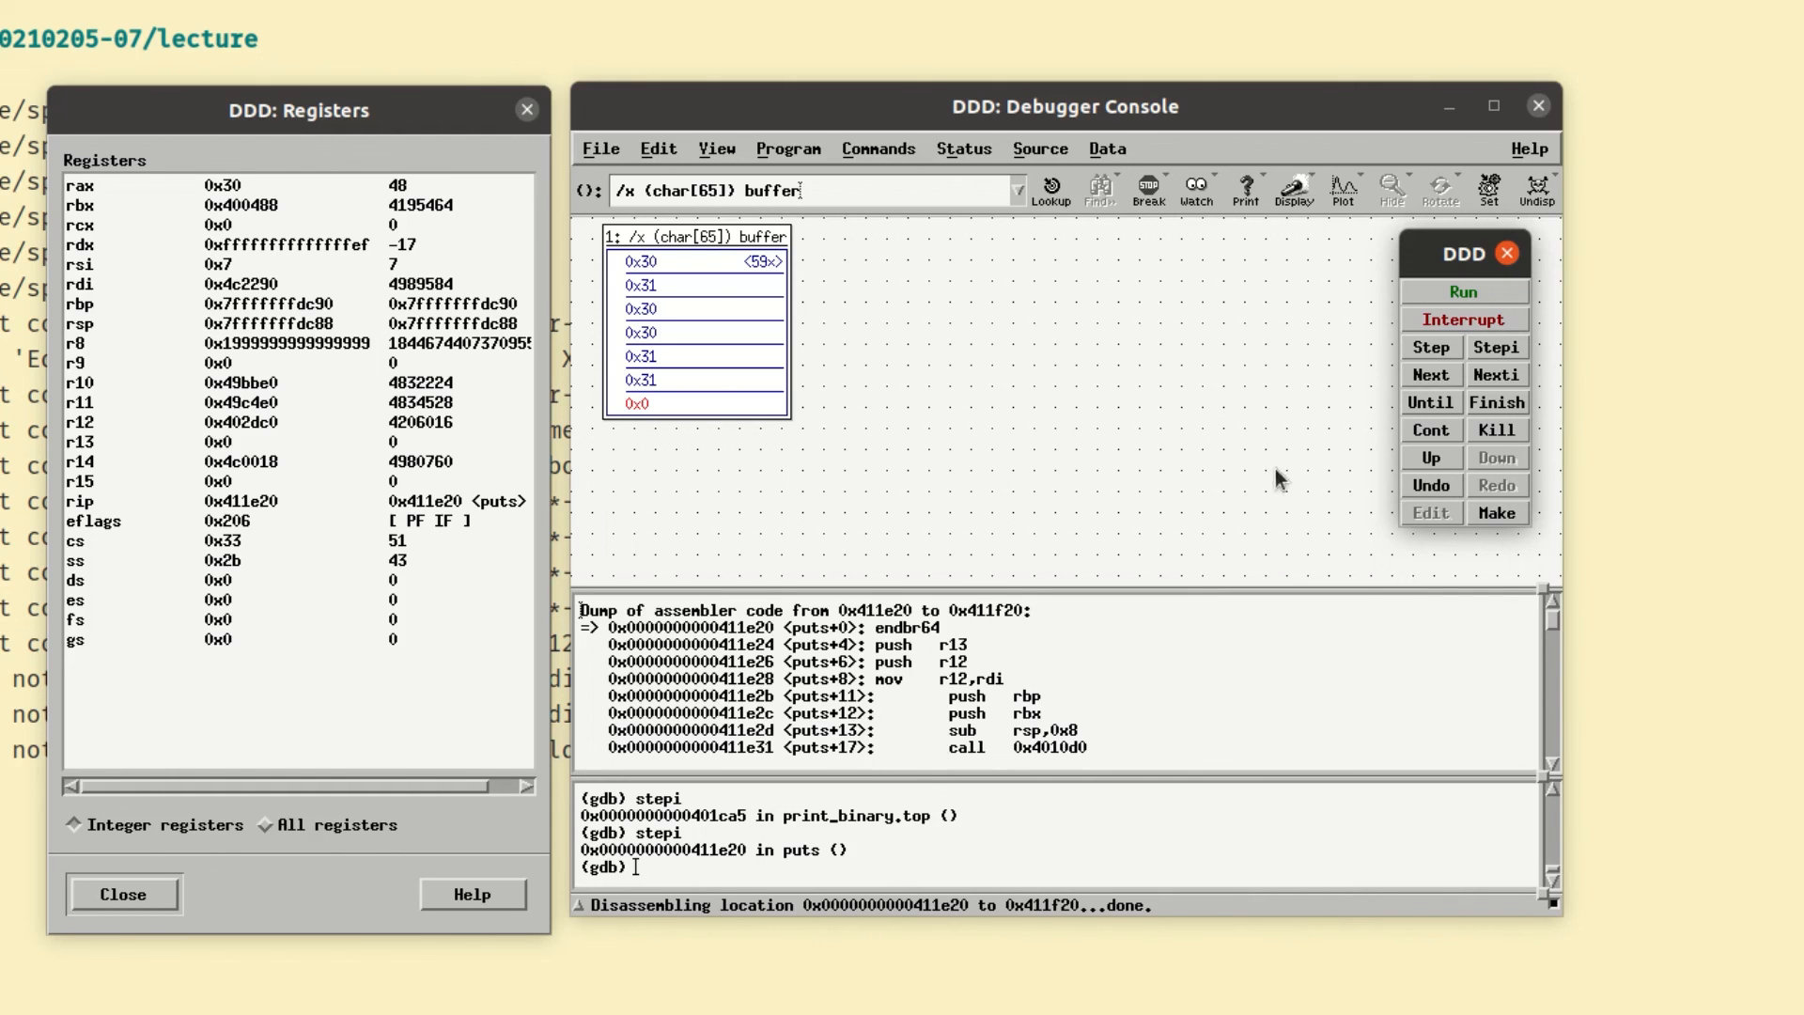
mouse_move(1430, 401)
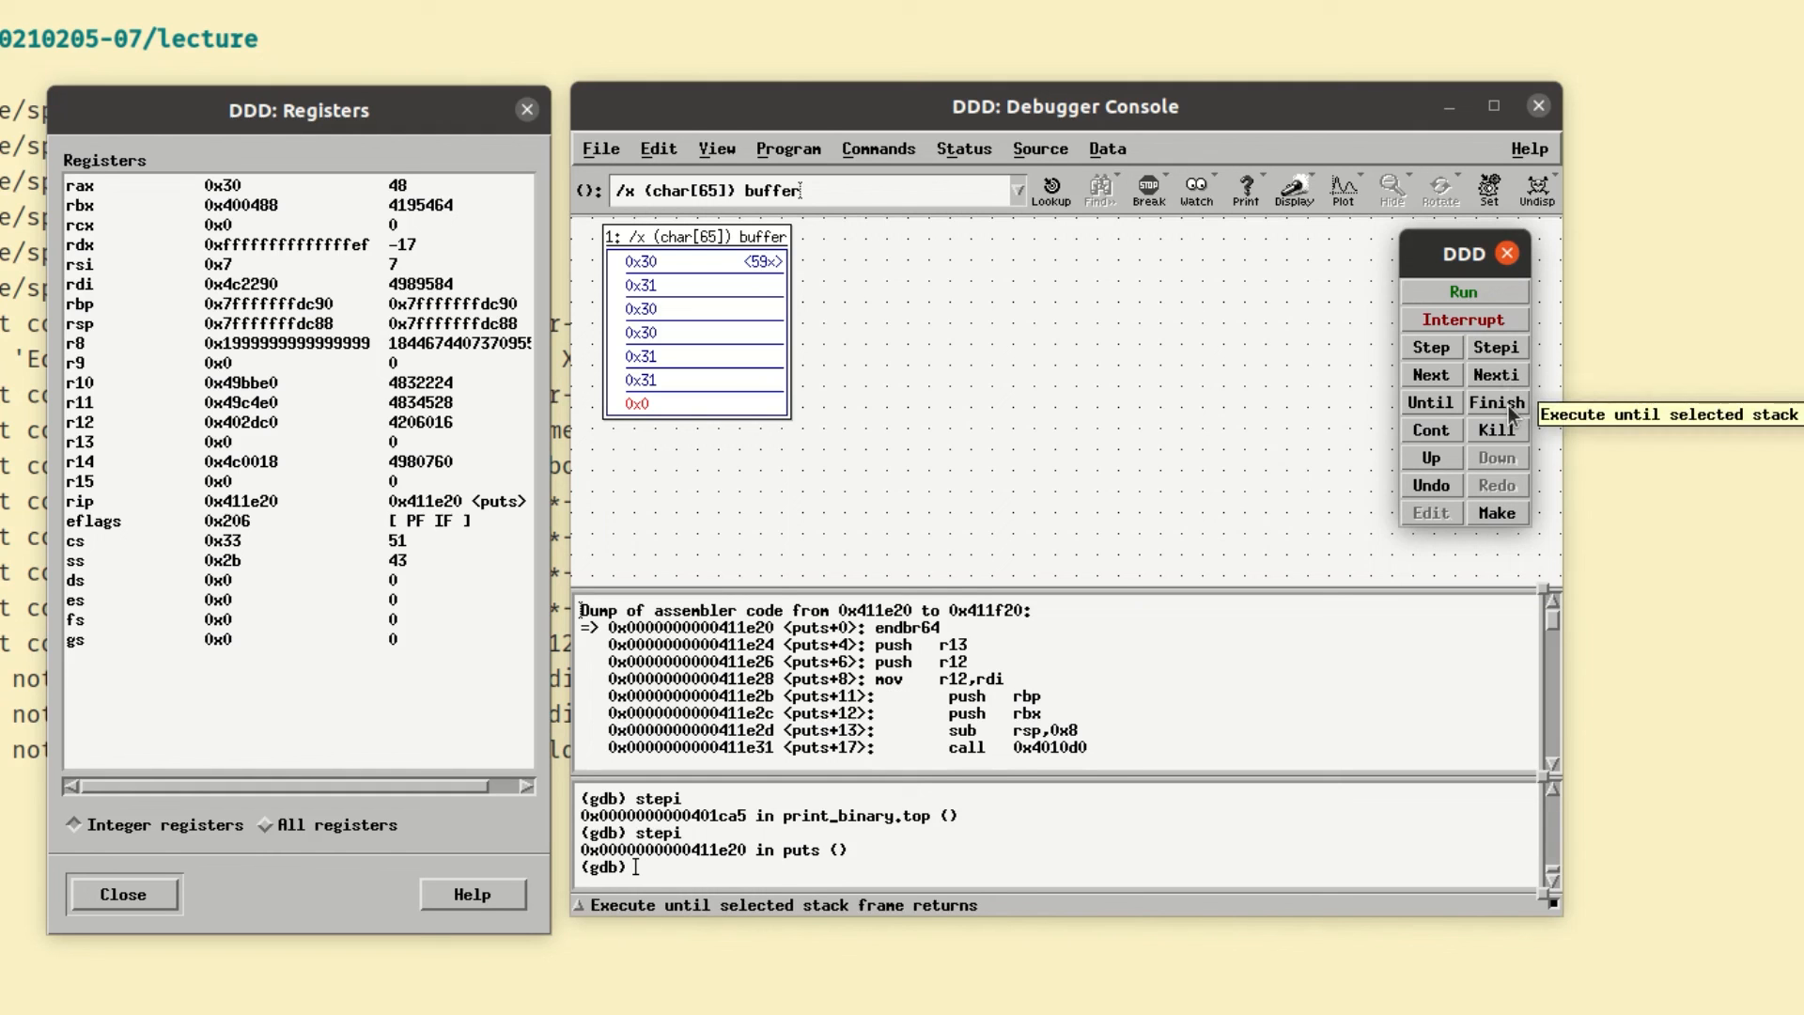
- Finish puts so the binary string prints and Breakpoint 1 hits at 0x401c84
click(1496, 401)
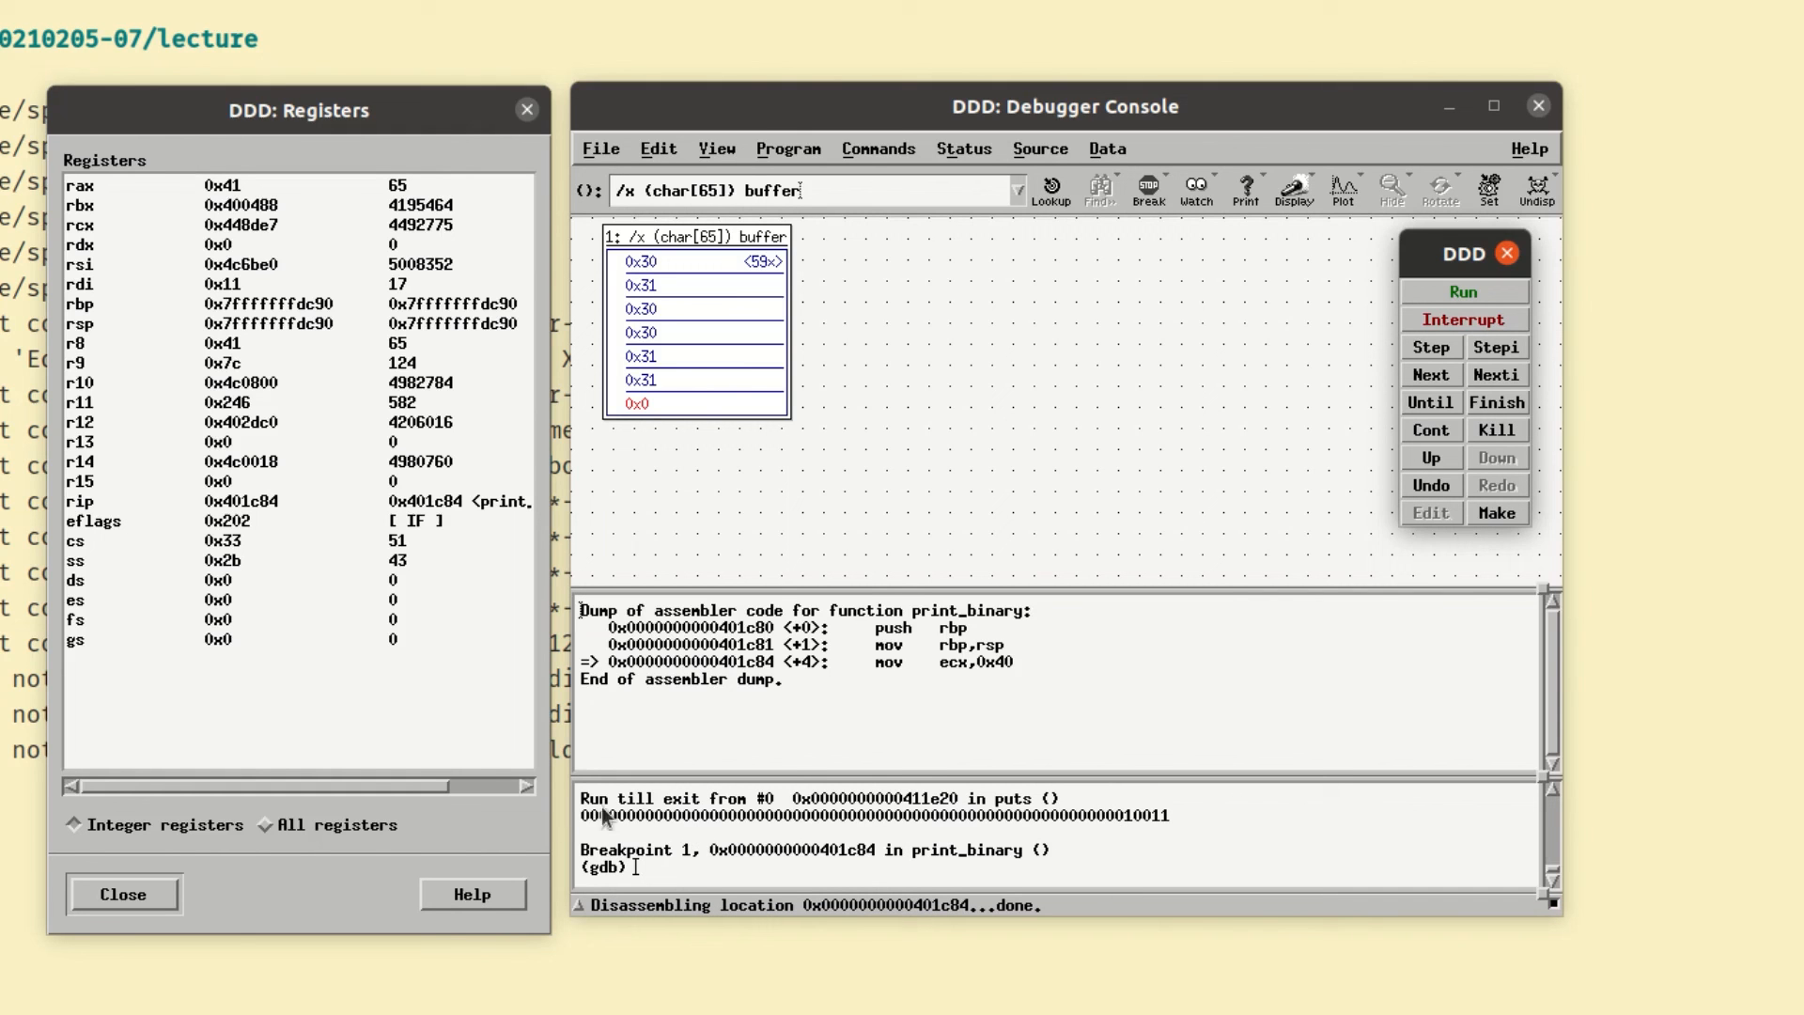
mouse_move(1208, 819)
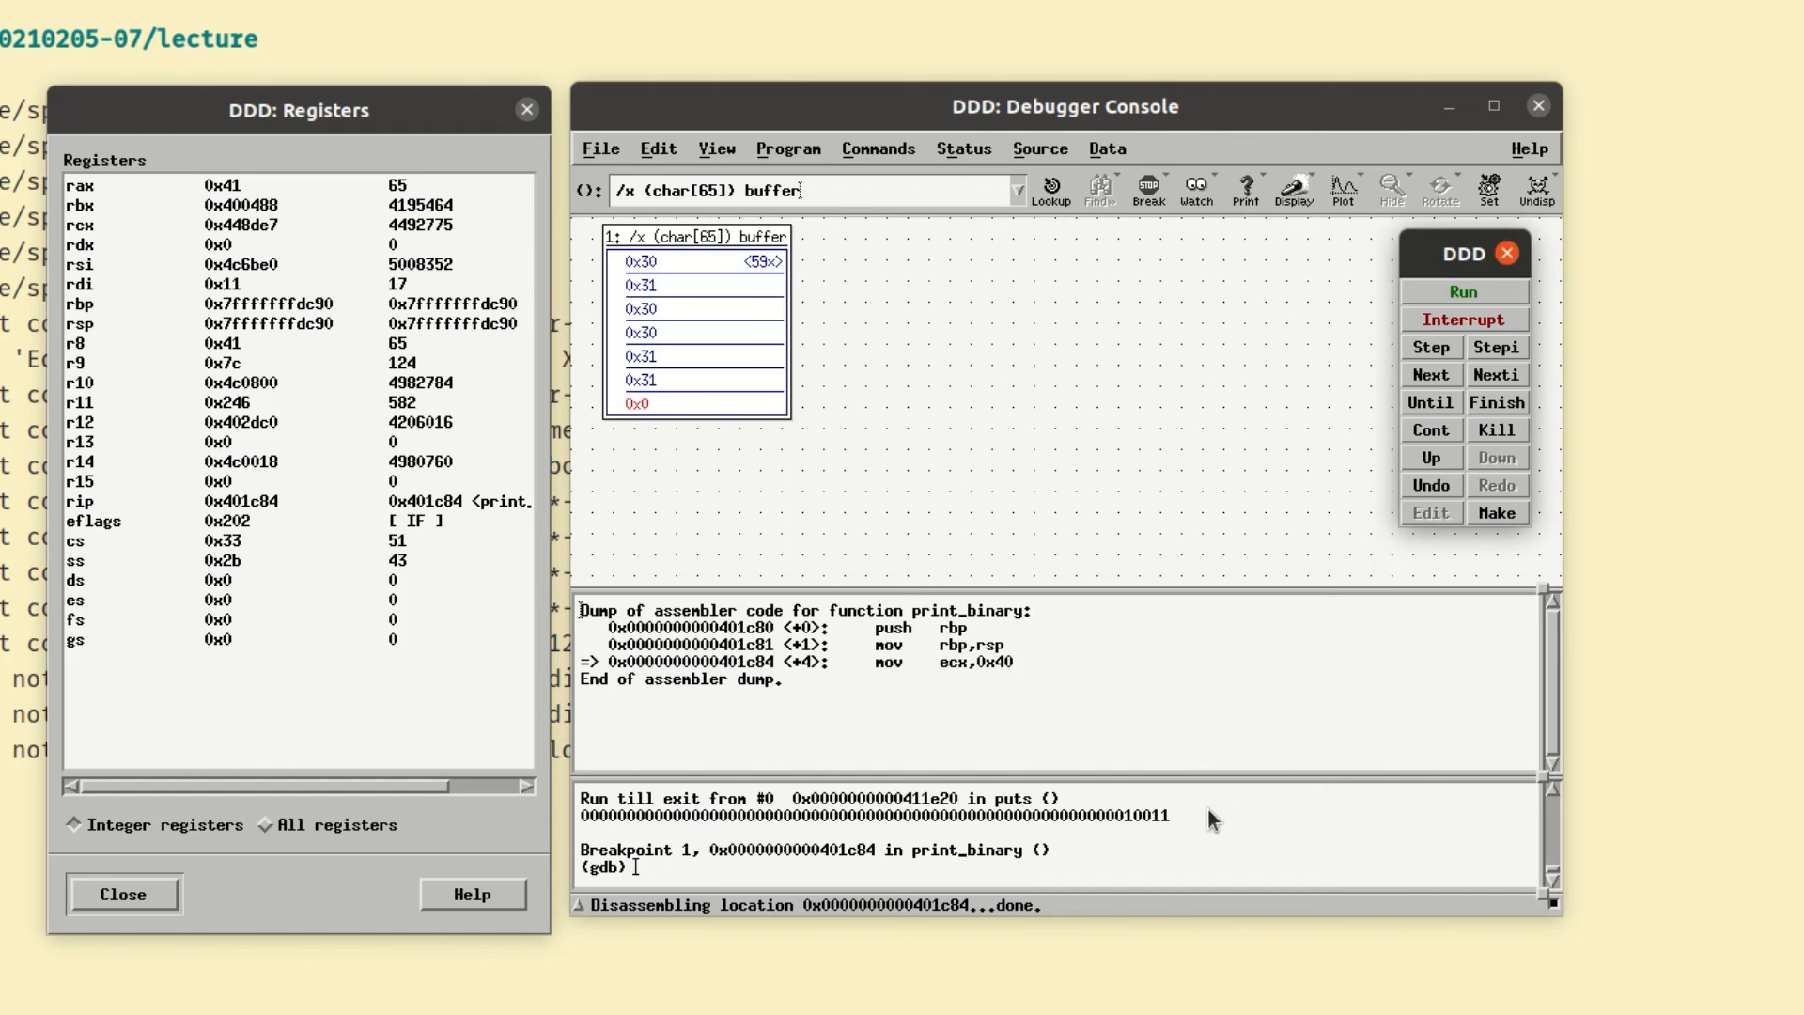
mouse_move(1045, 866)
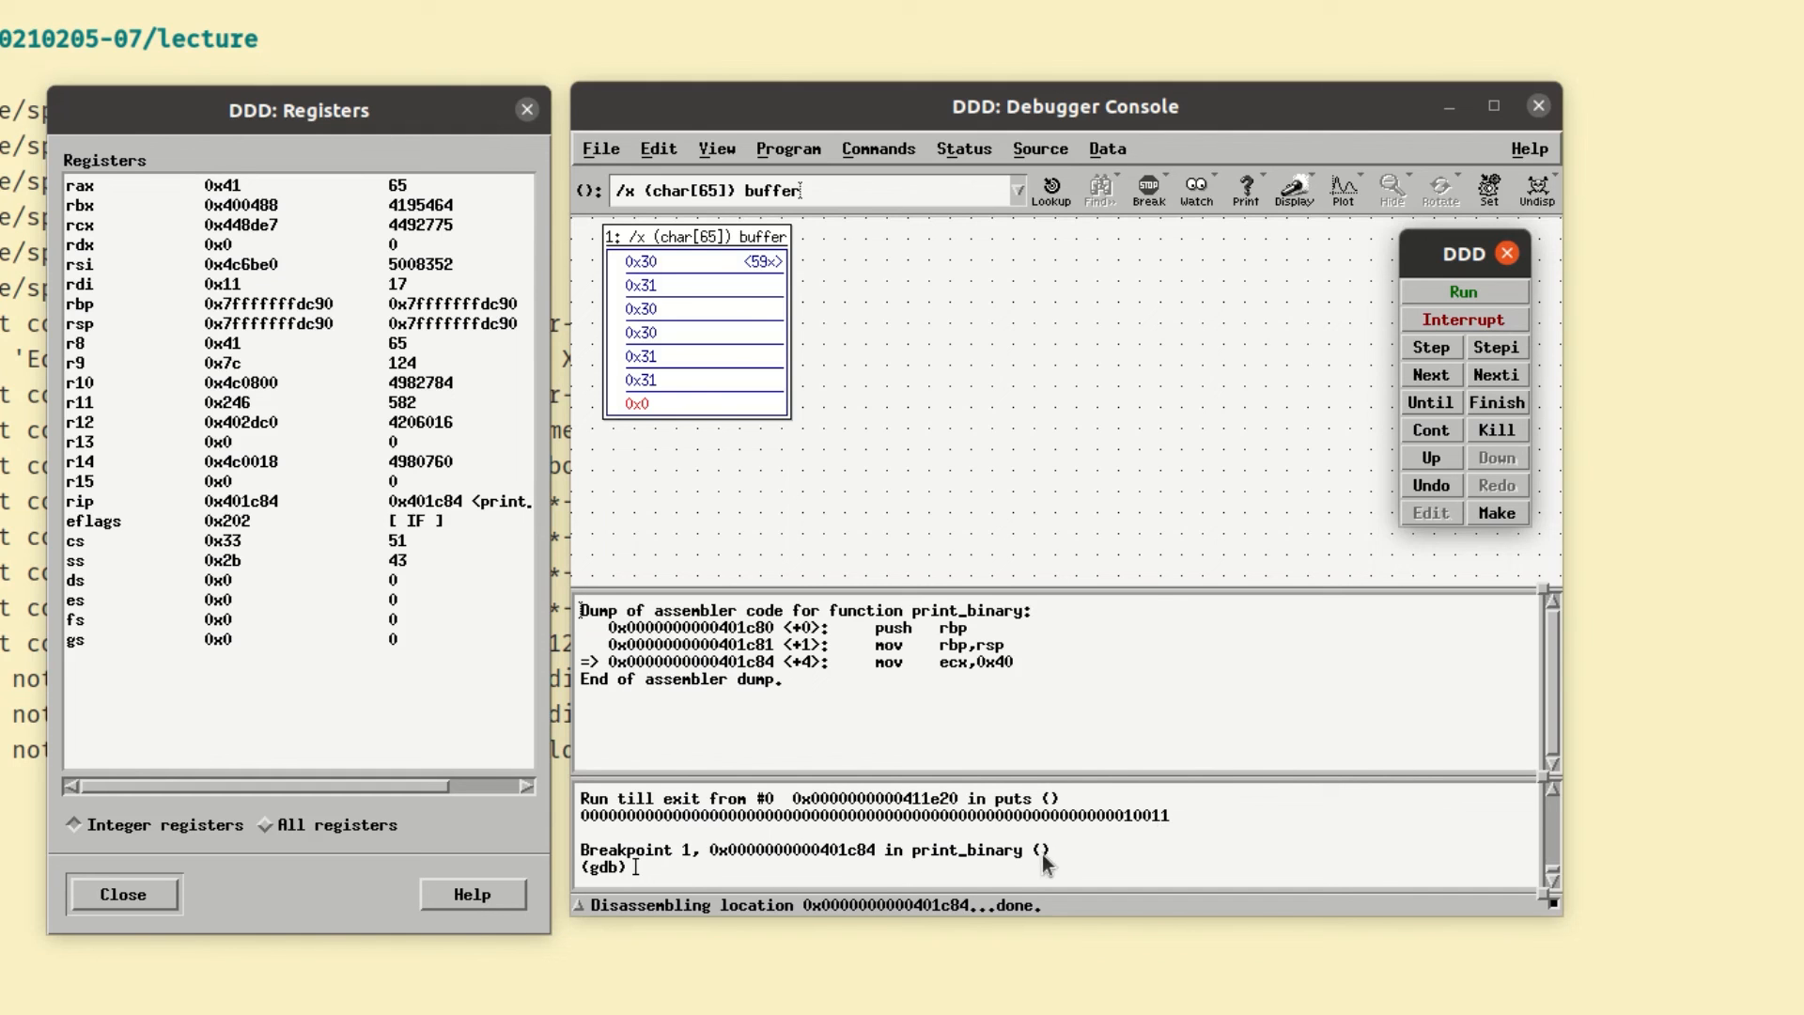
mouse_move(1316, 558)
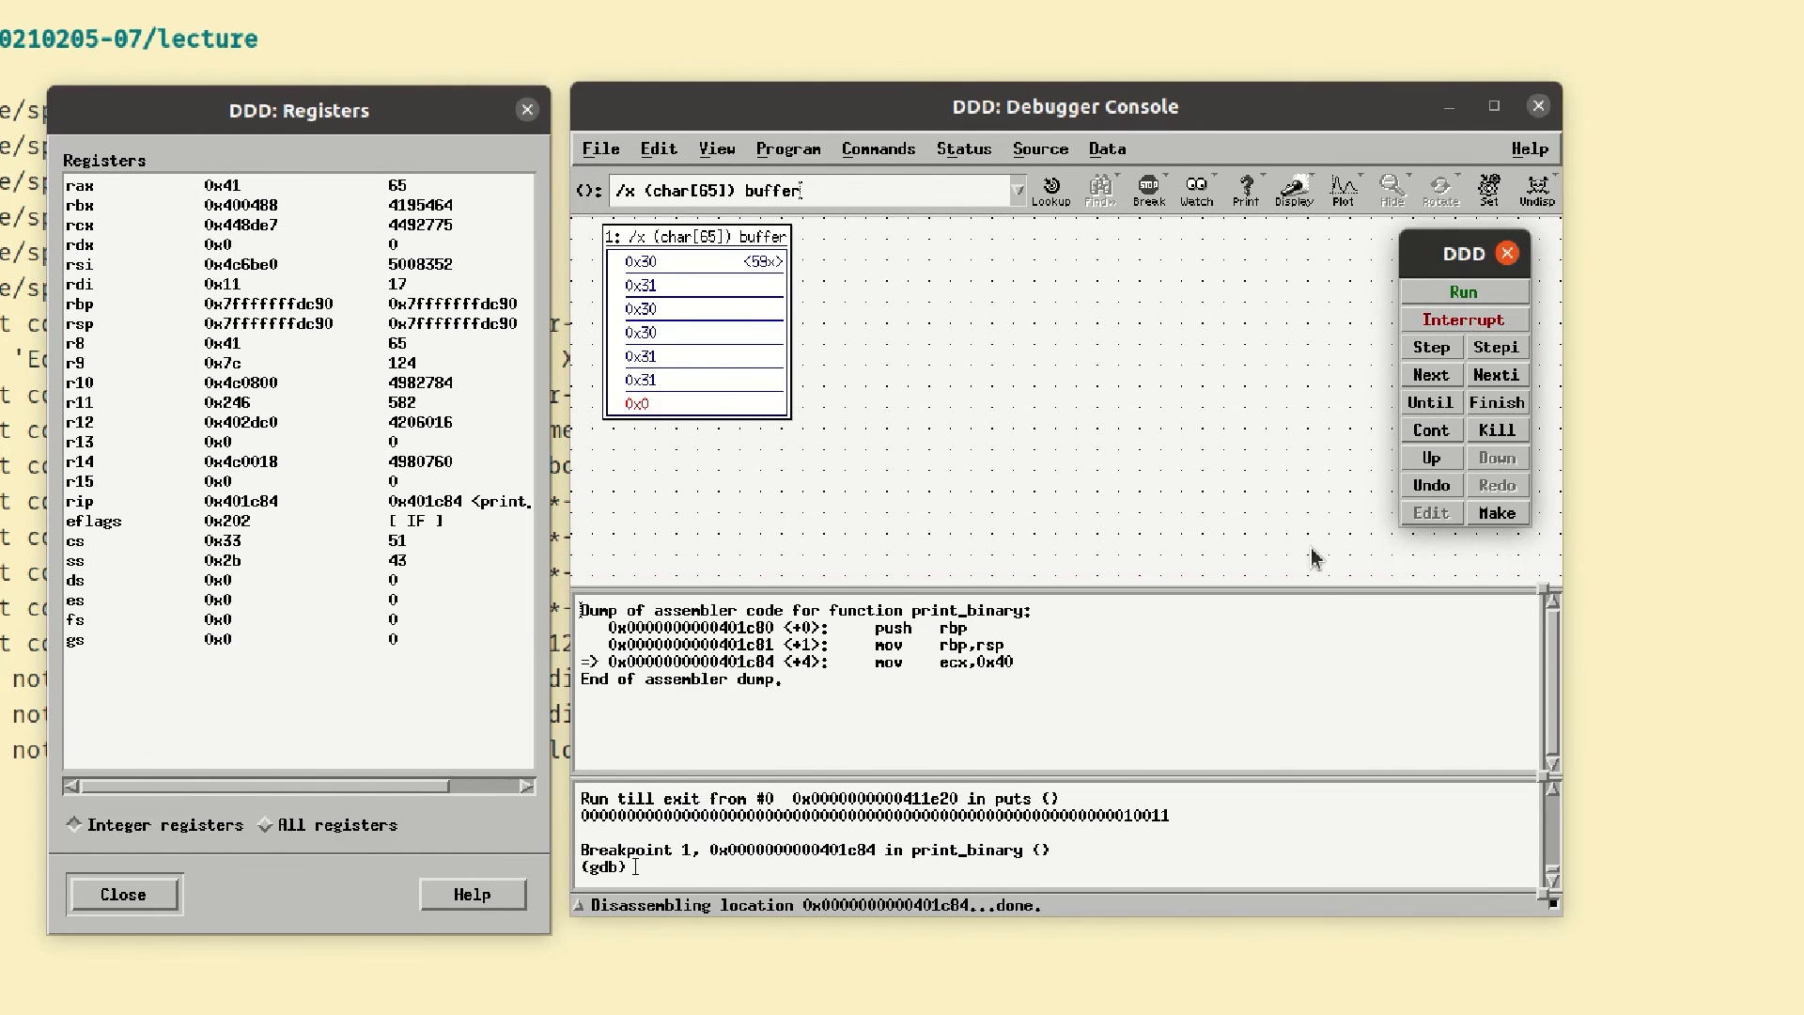